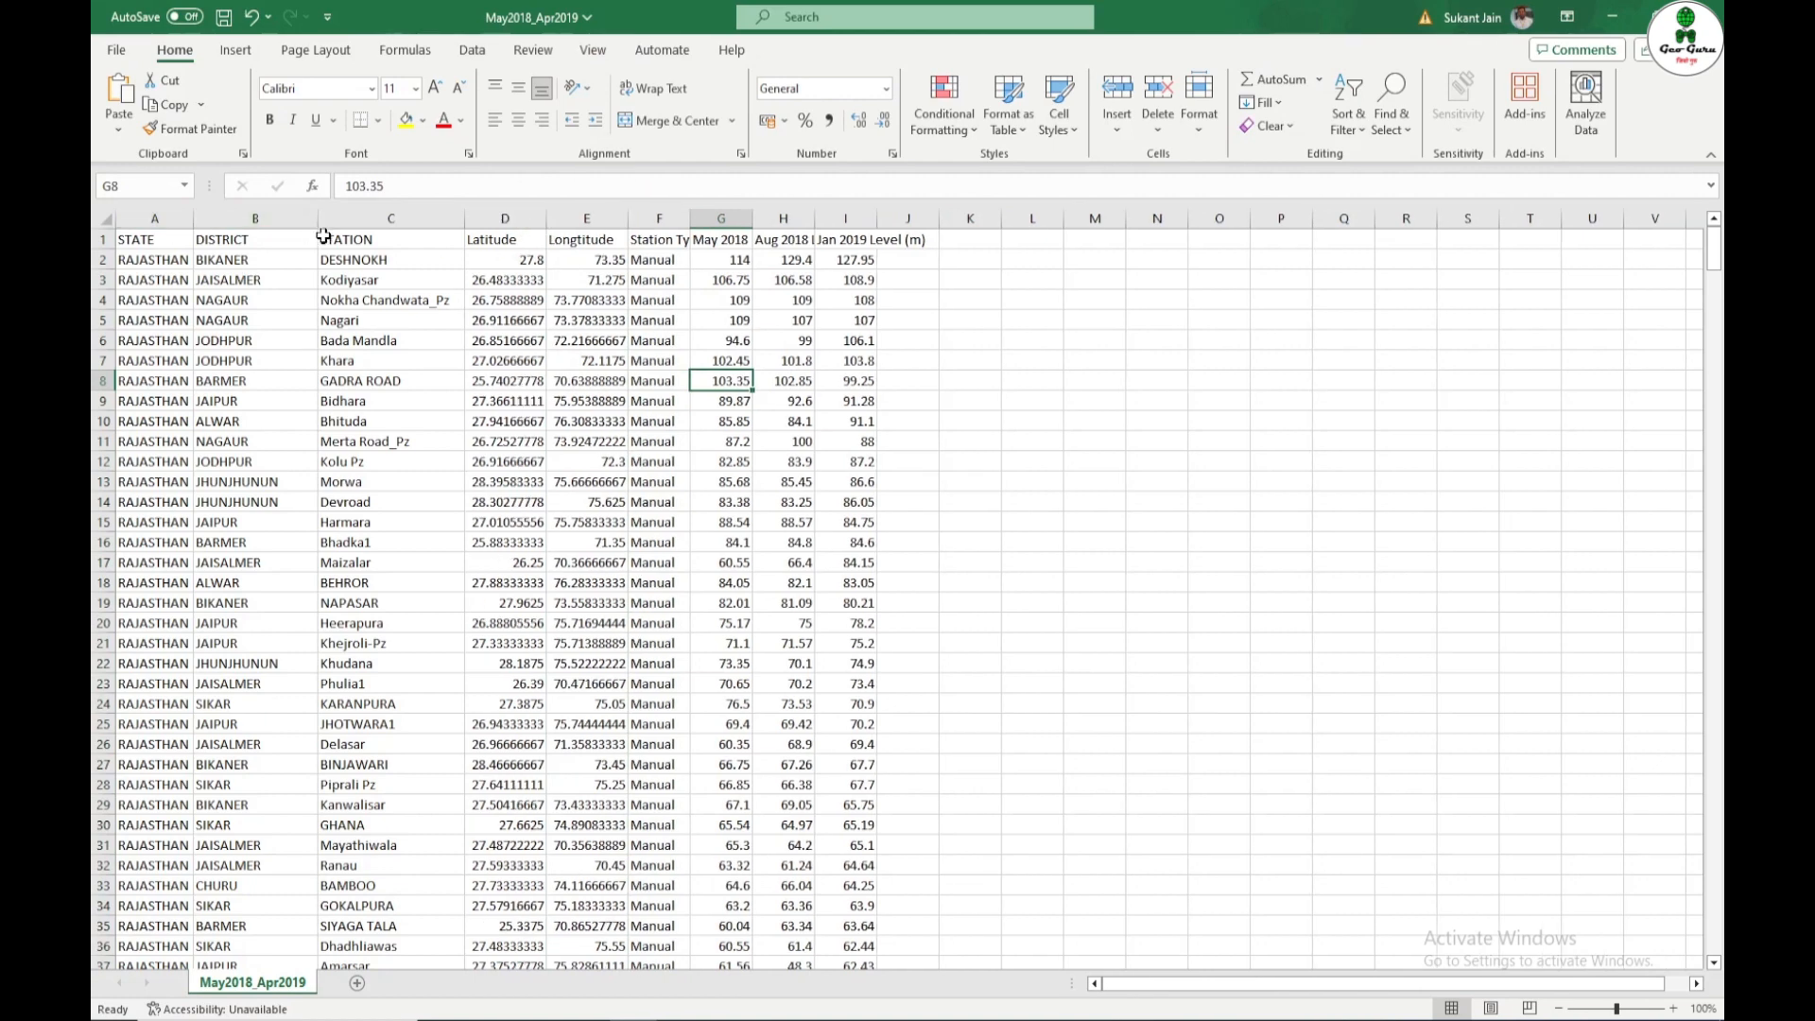
Step: Start a delimited text import from the Layer menu
{"action": "left_click", "coordinate": [390, 218]}
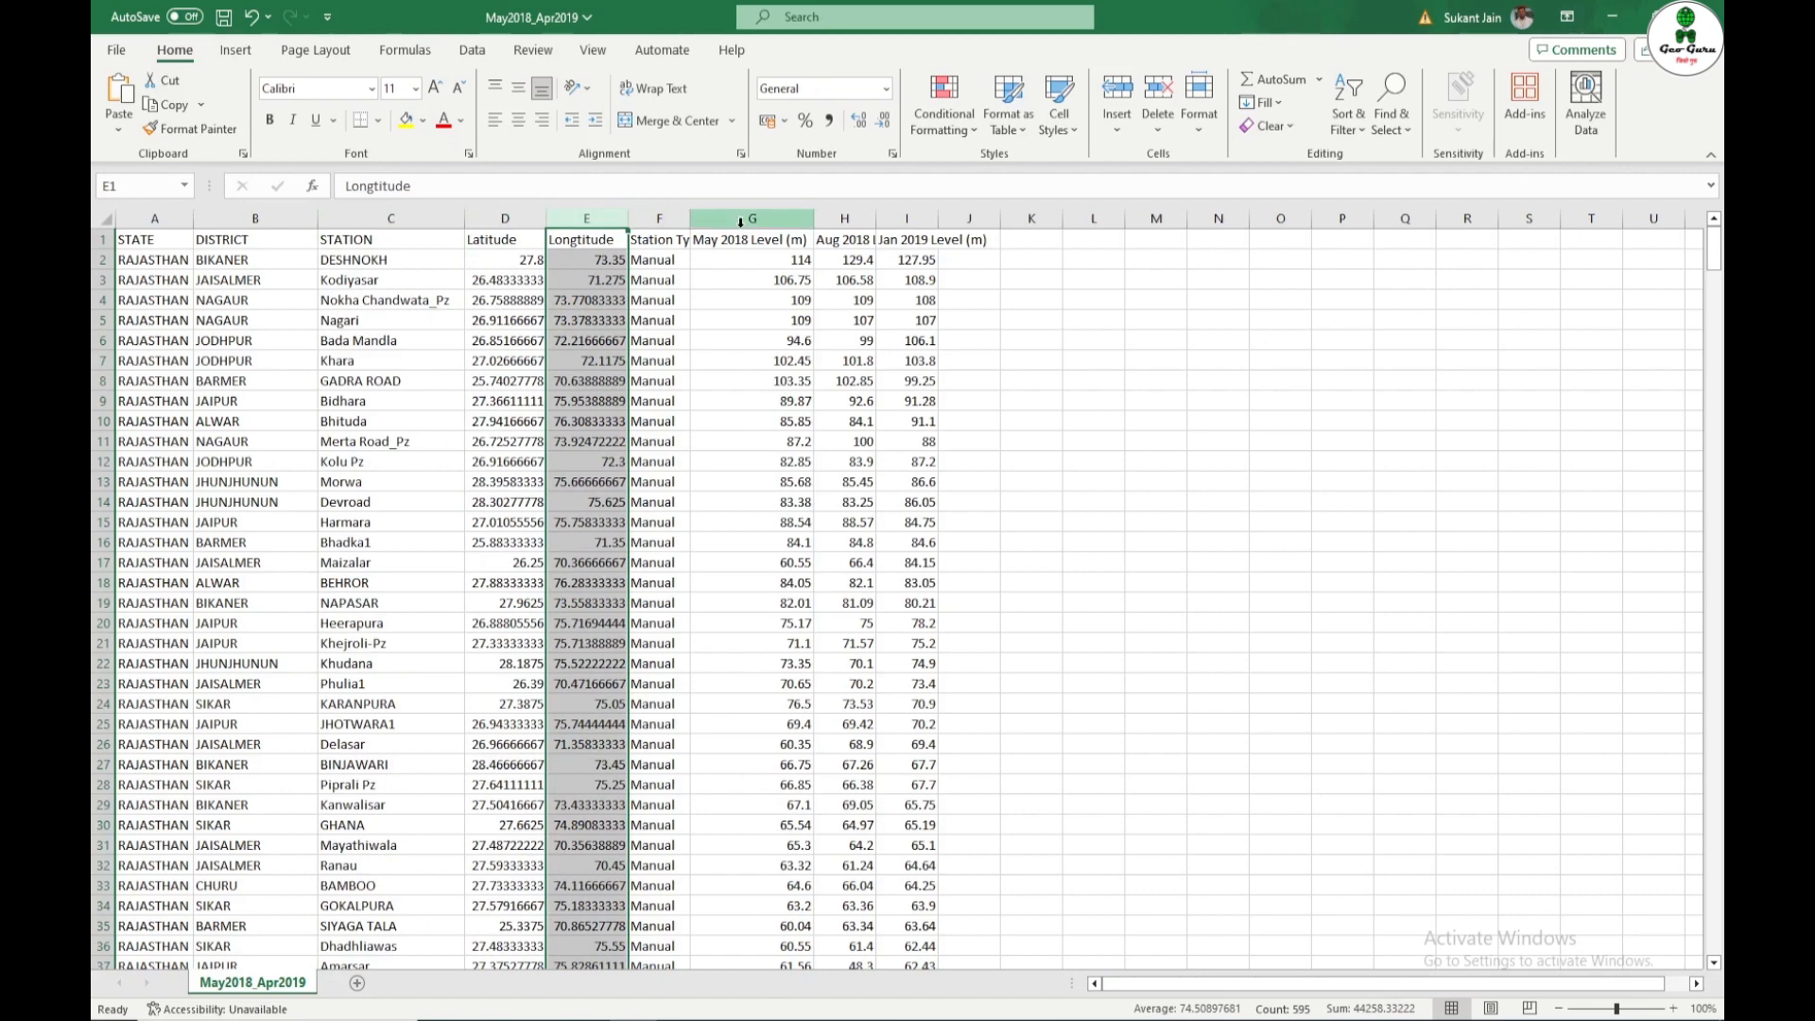
{"action": "left_click", "coordinate": [843, 240]}
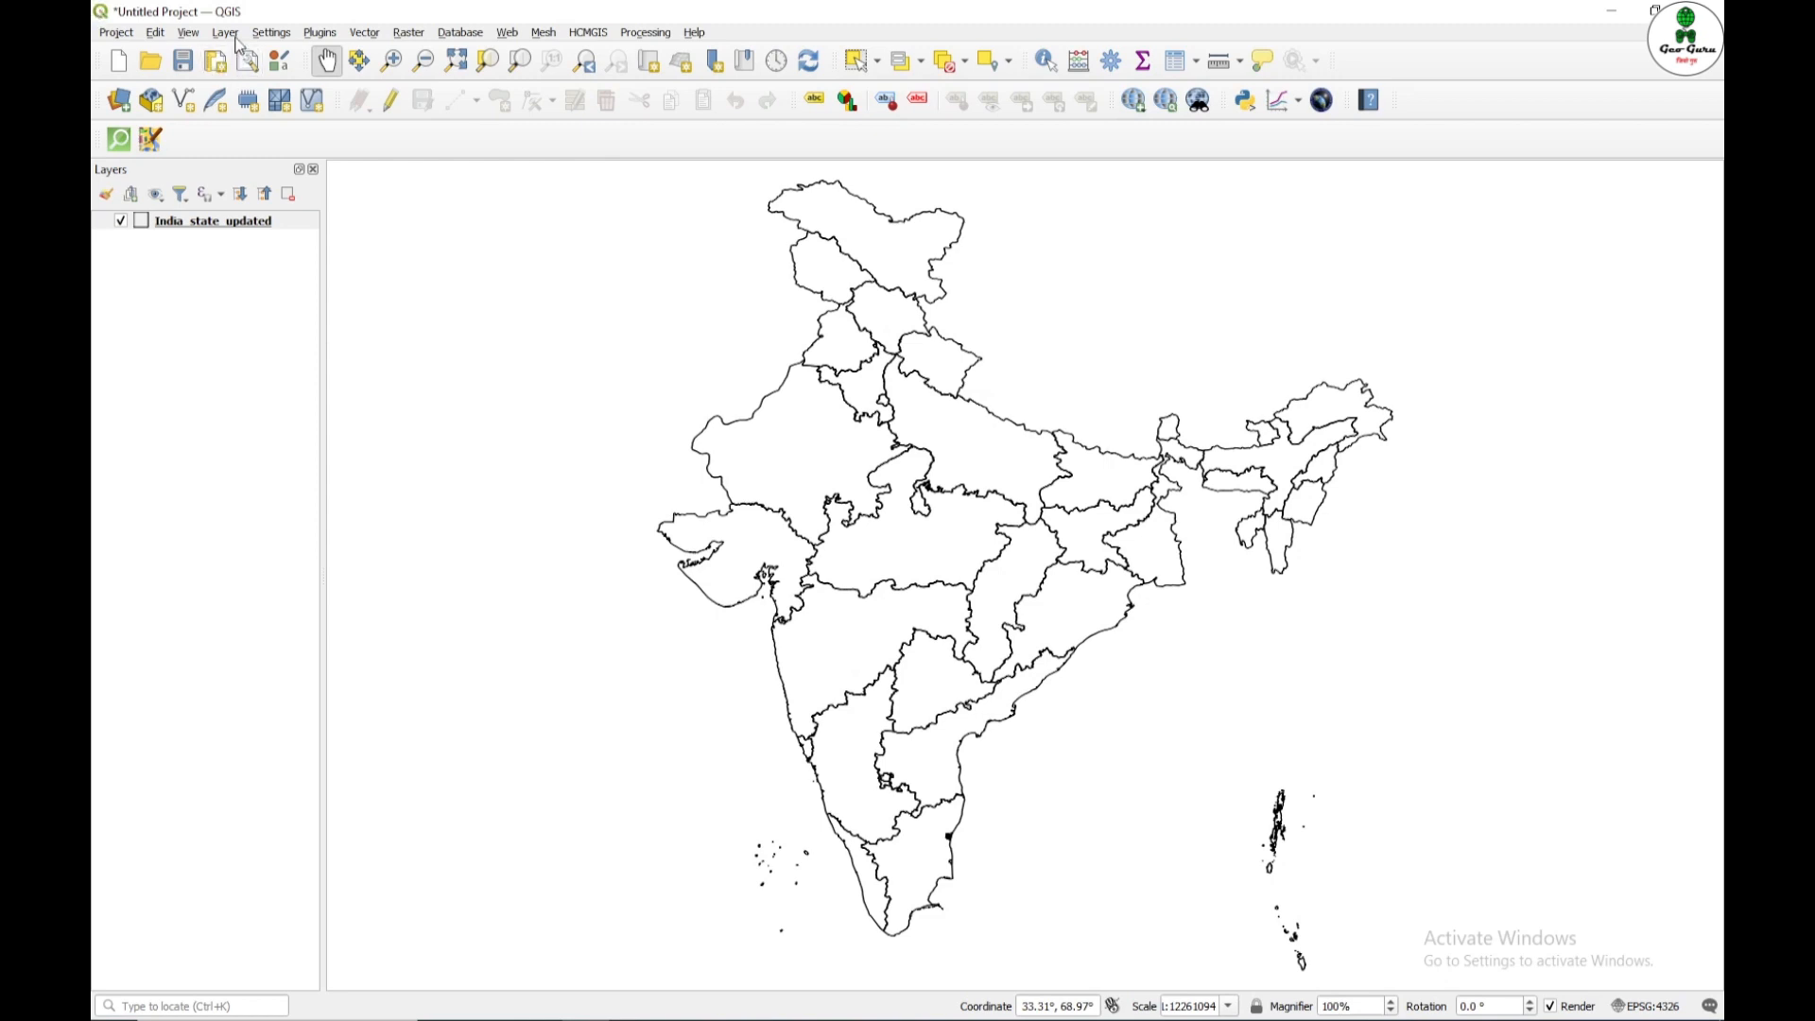
{"action": "mouse_move", "coordinate": [238, 40]}
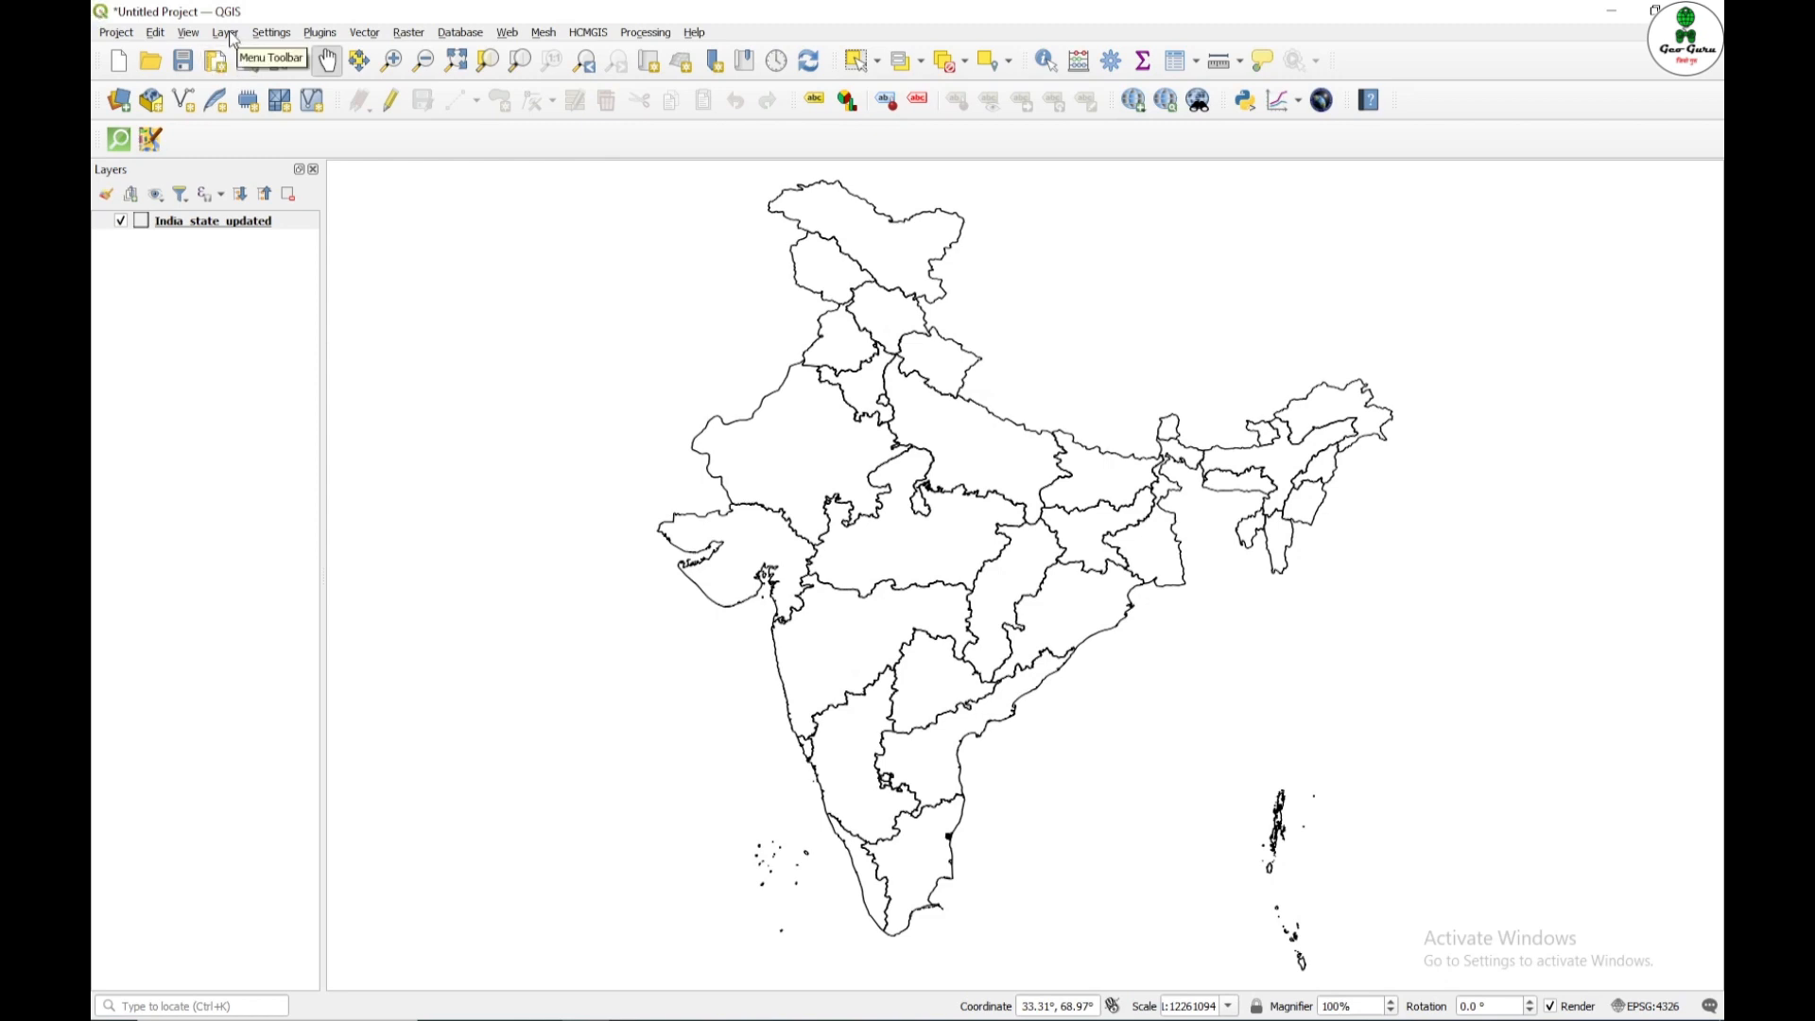
{"action": "left_click", "coordinate": [226, 32]}
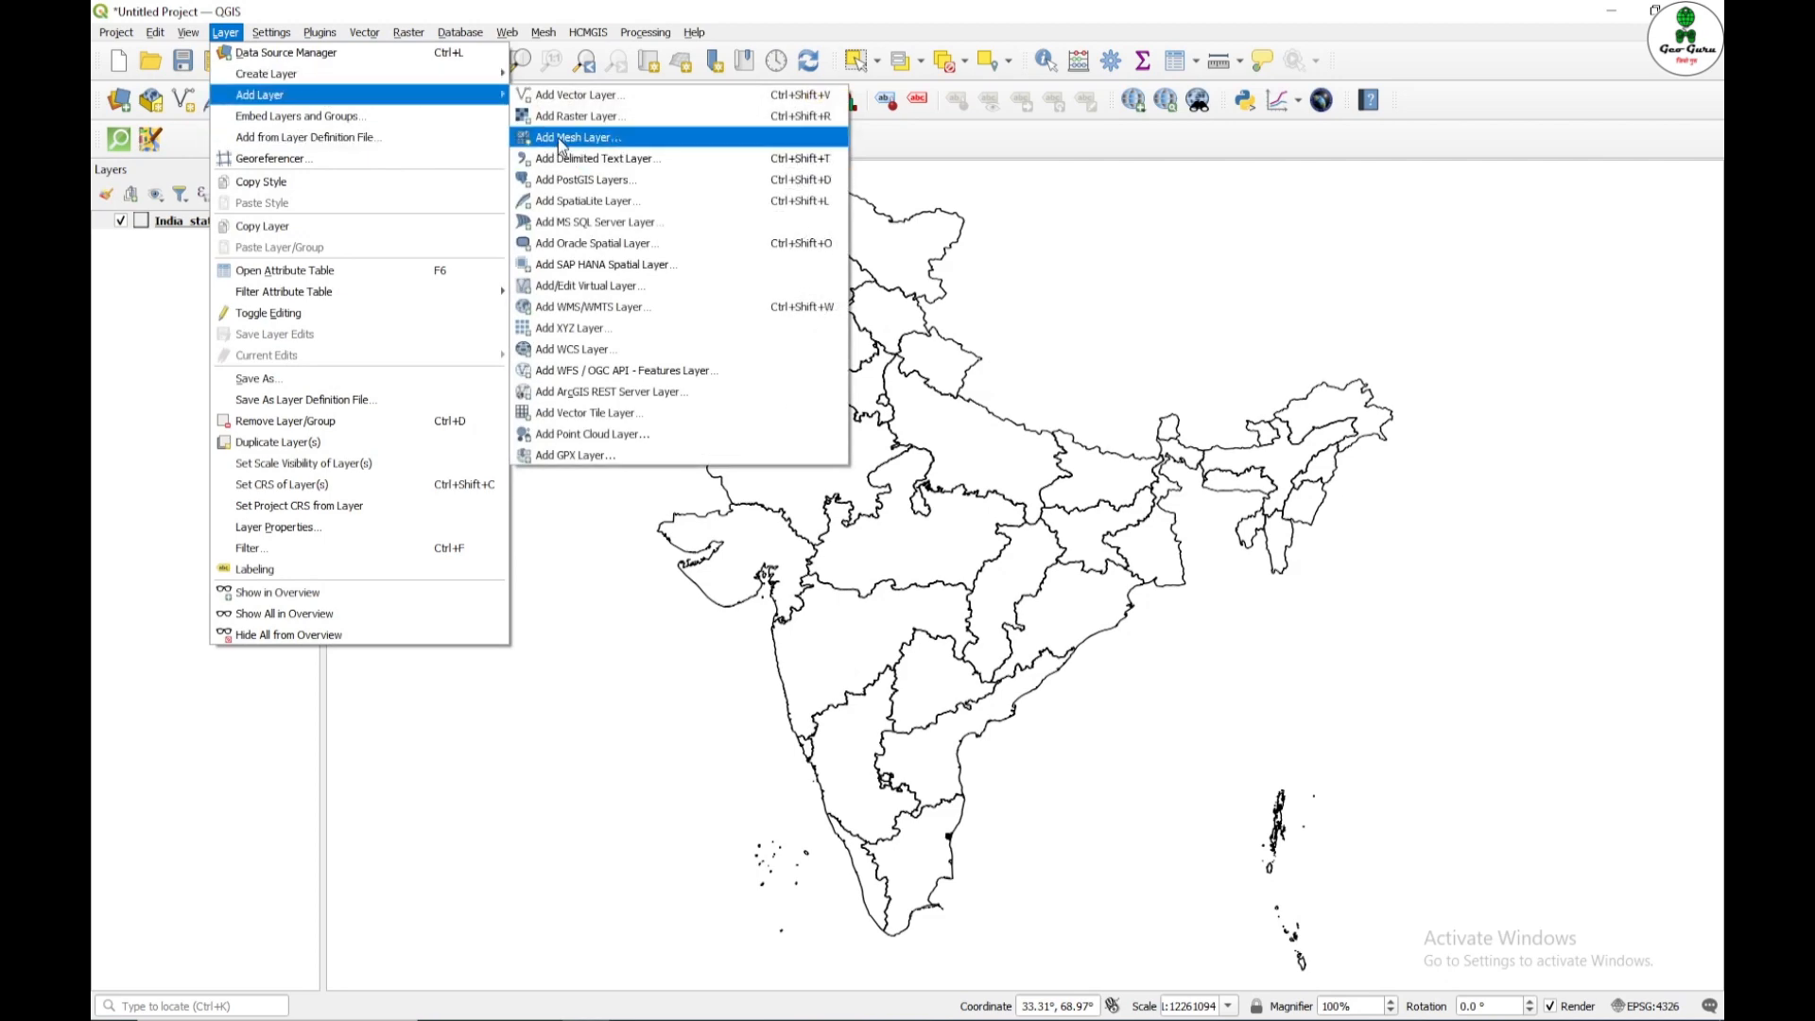
{"action": "left_click", "coordinate": [601, 159]}
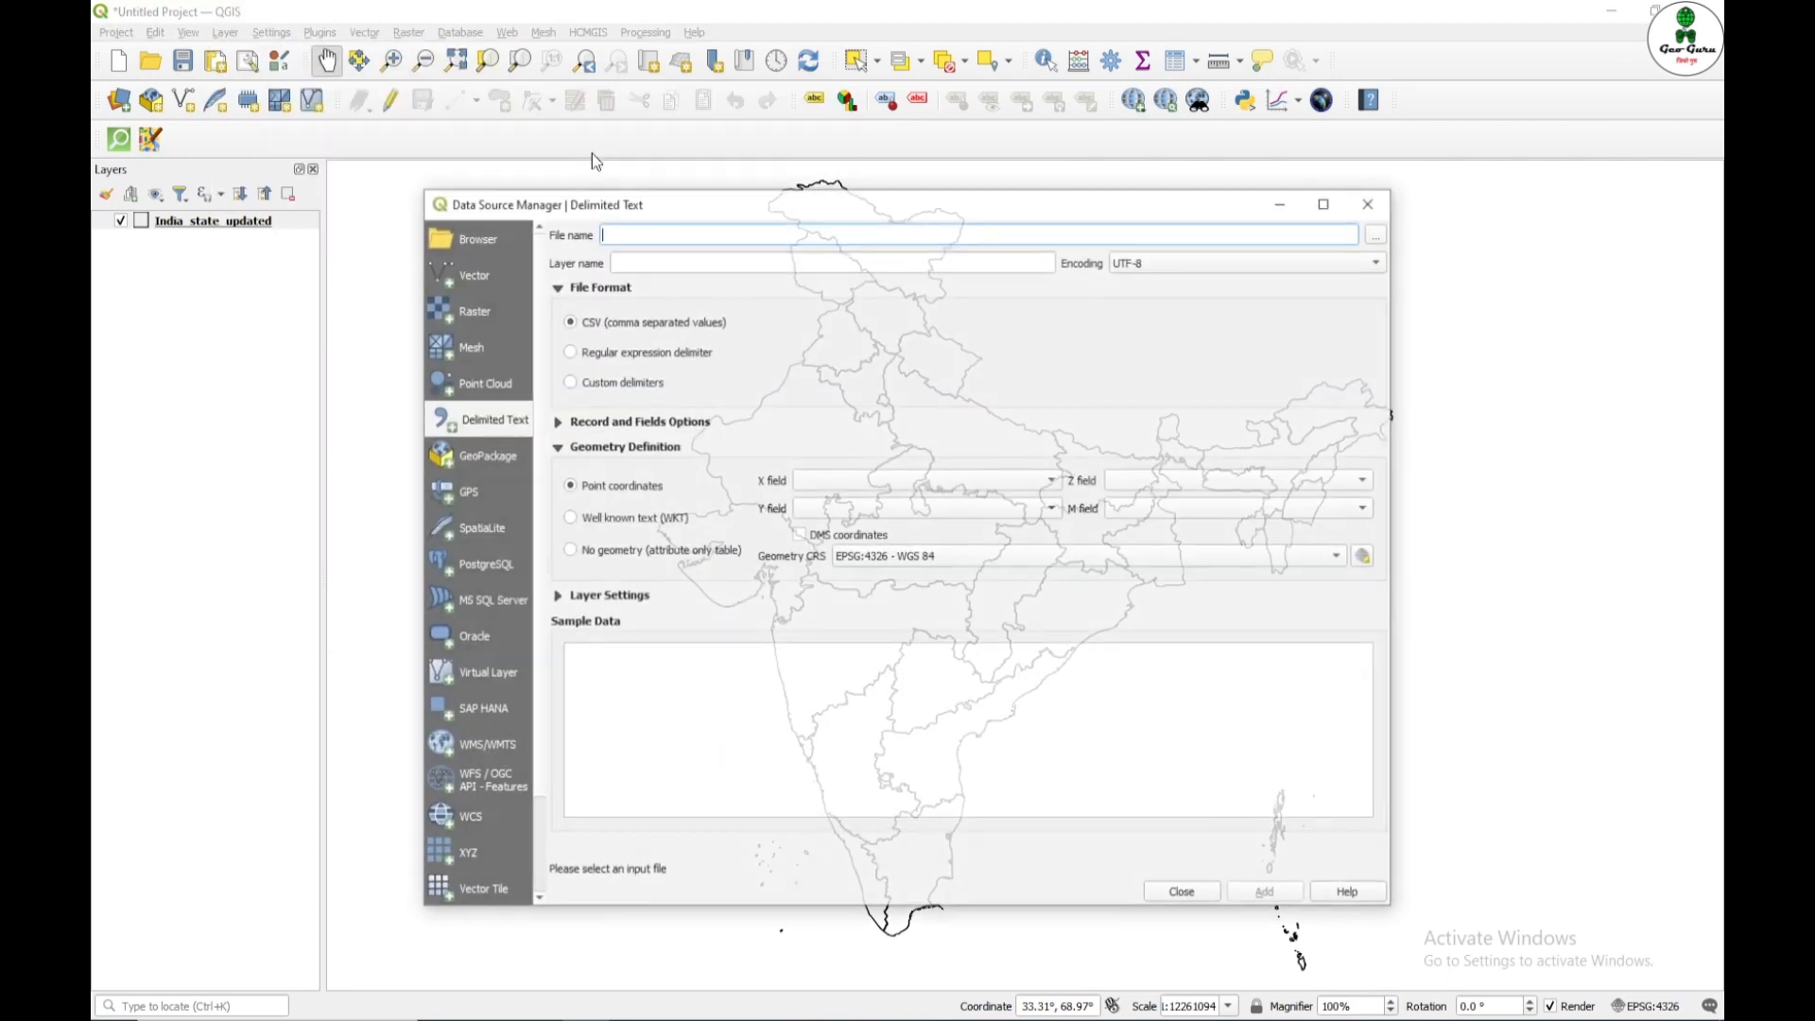
Step: Browse to Documents and load the May2018_Apr2019 station CSV for preview
{"action": "left_click", "coordinate": [1374, 234]}
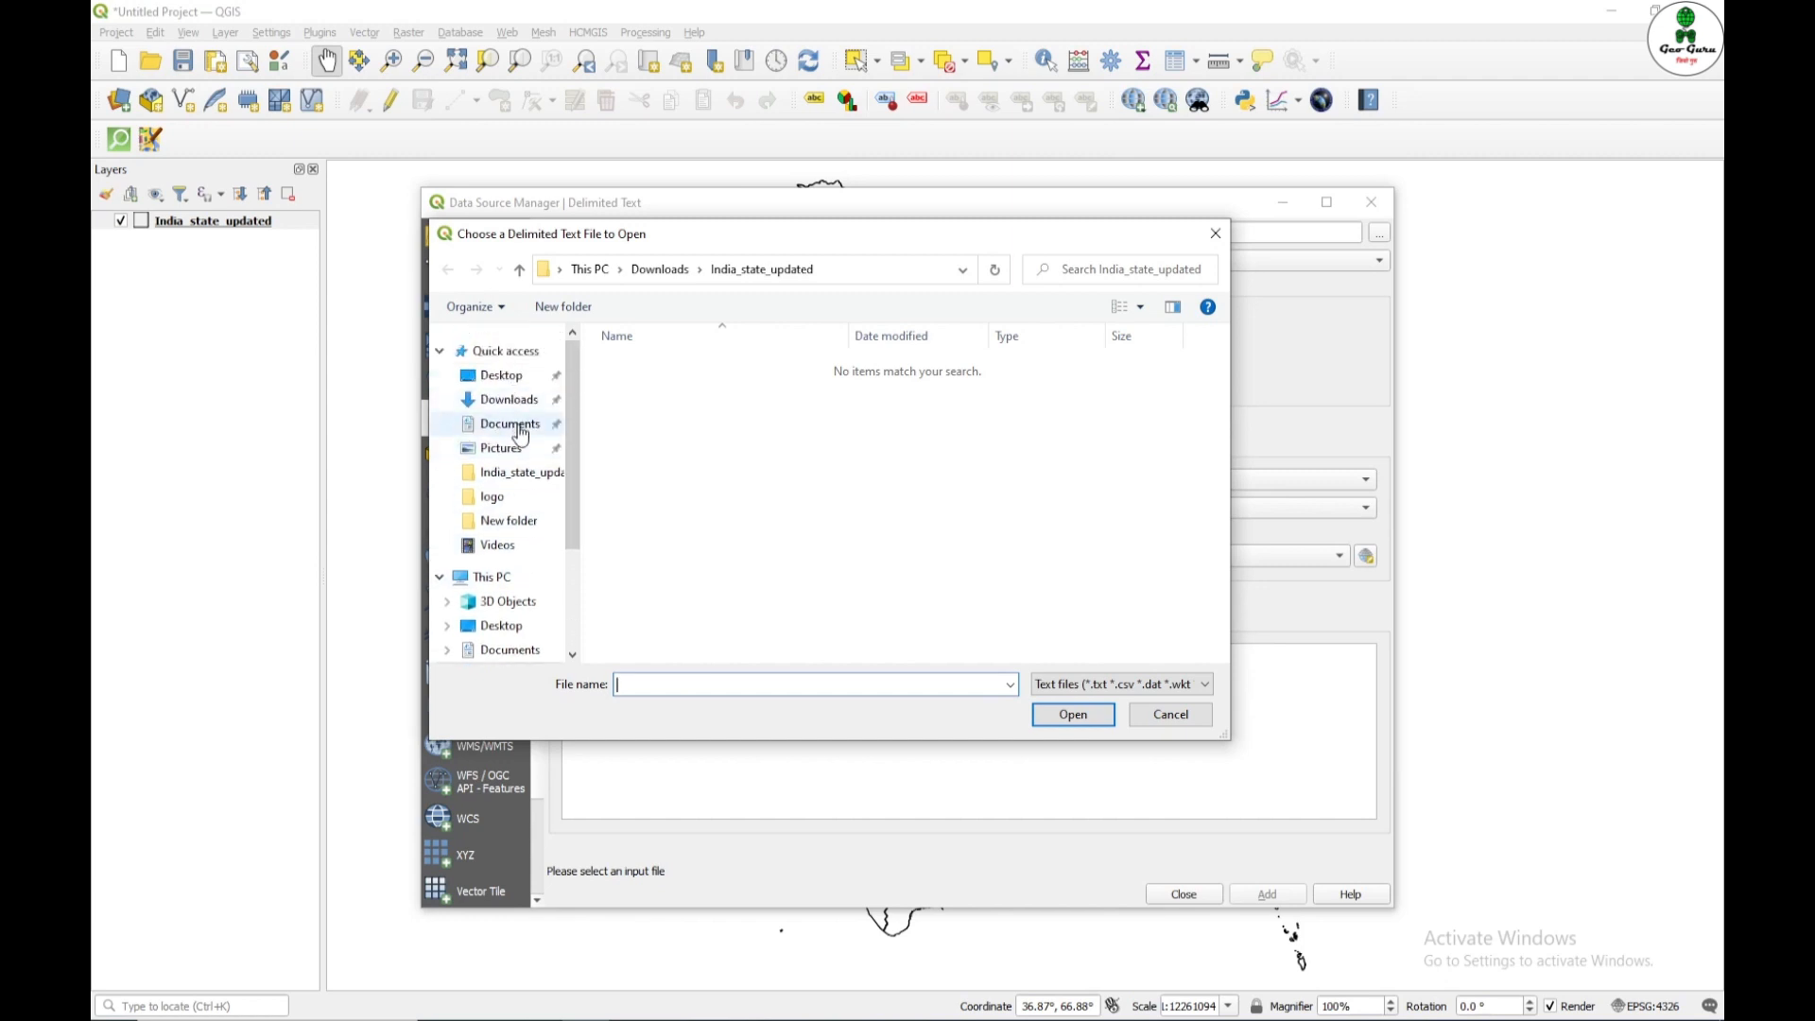
{"action": "left_click", "coordinate": [508, 421]}
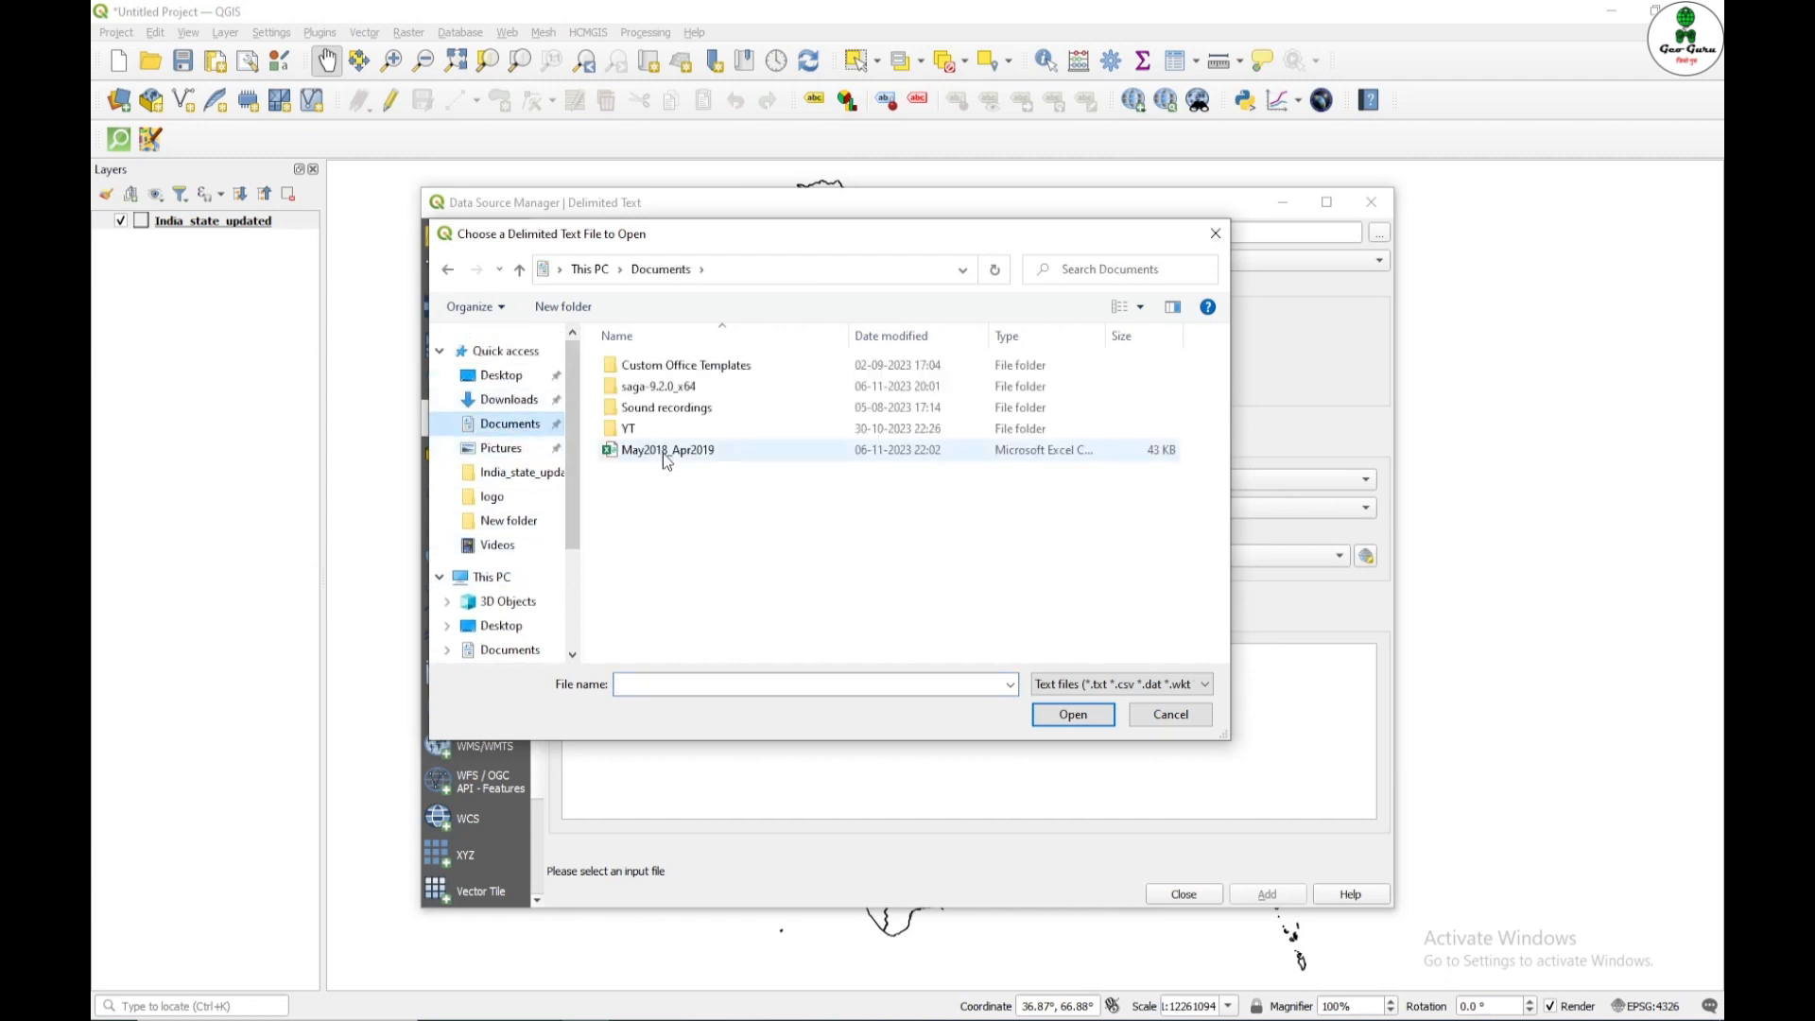
{"action": "left_click", "coordinate": [668, 450]}
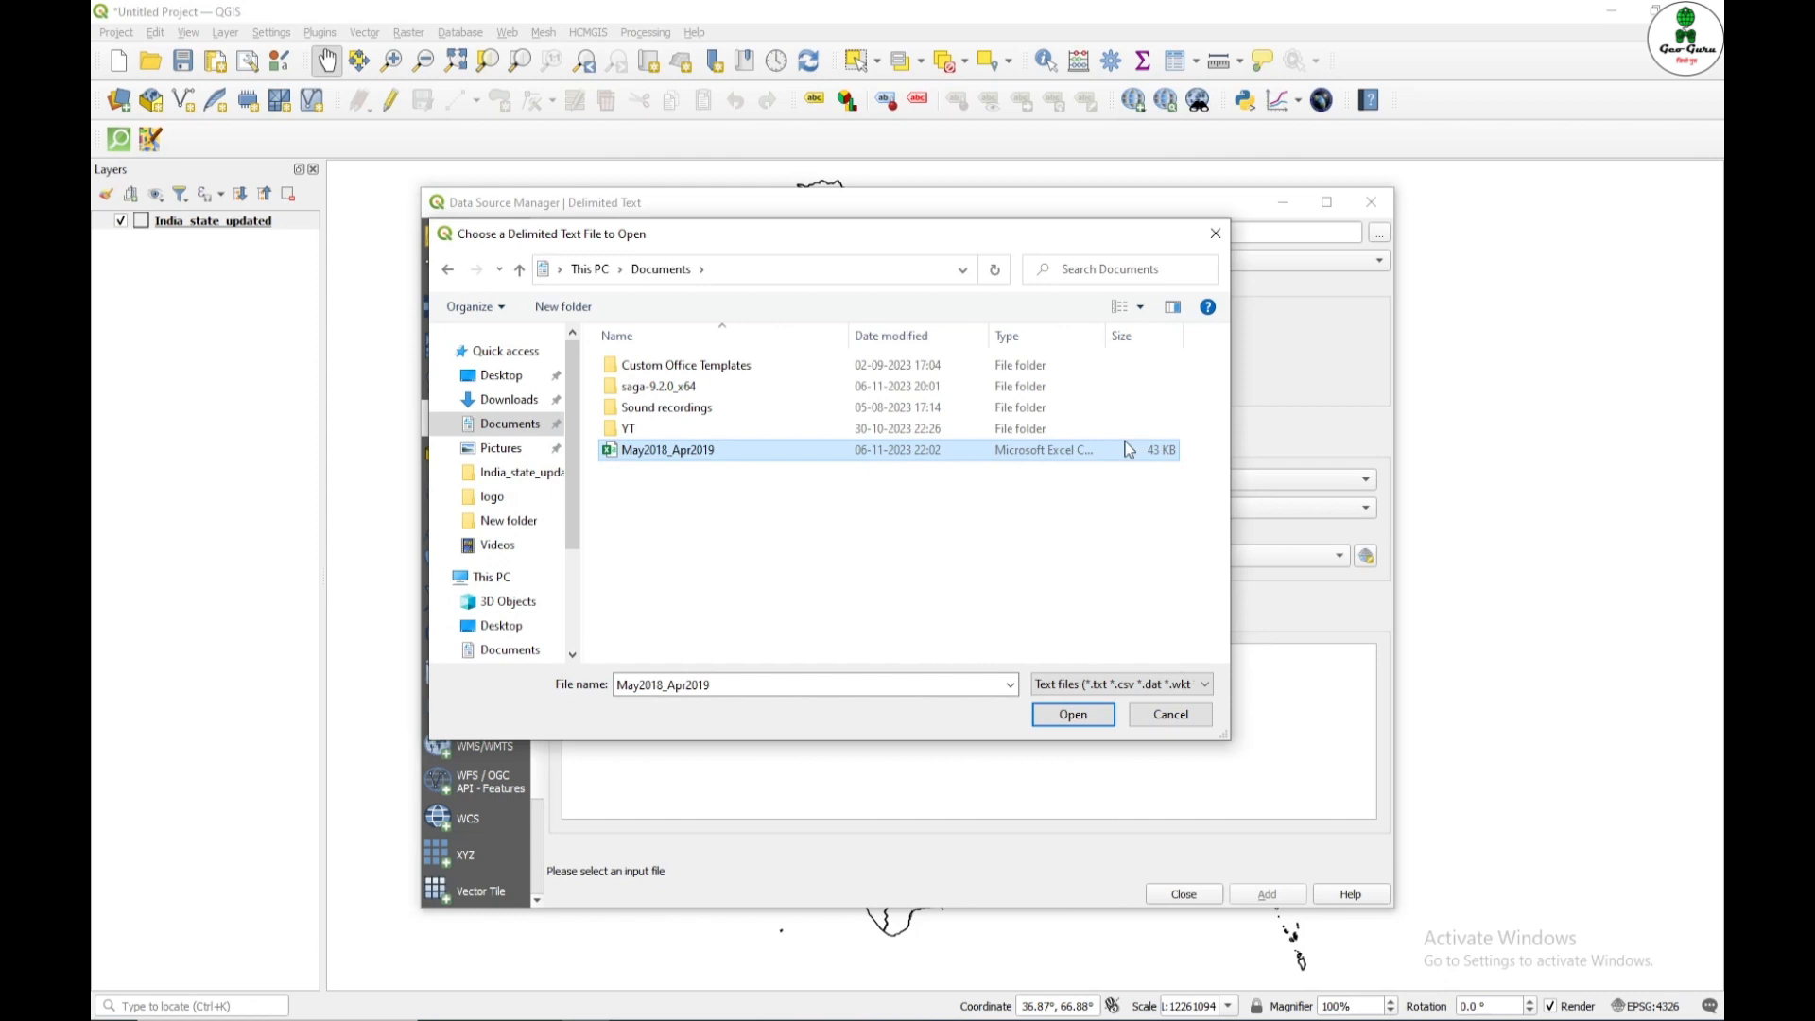
{"action": "left_click", "coordinate": [1070, 714]}
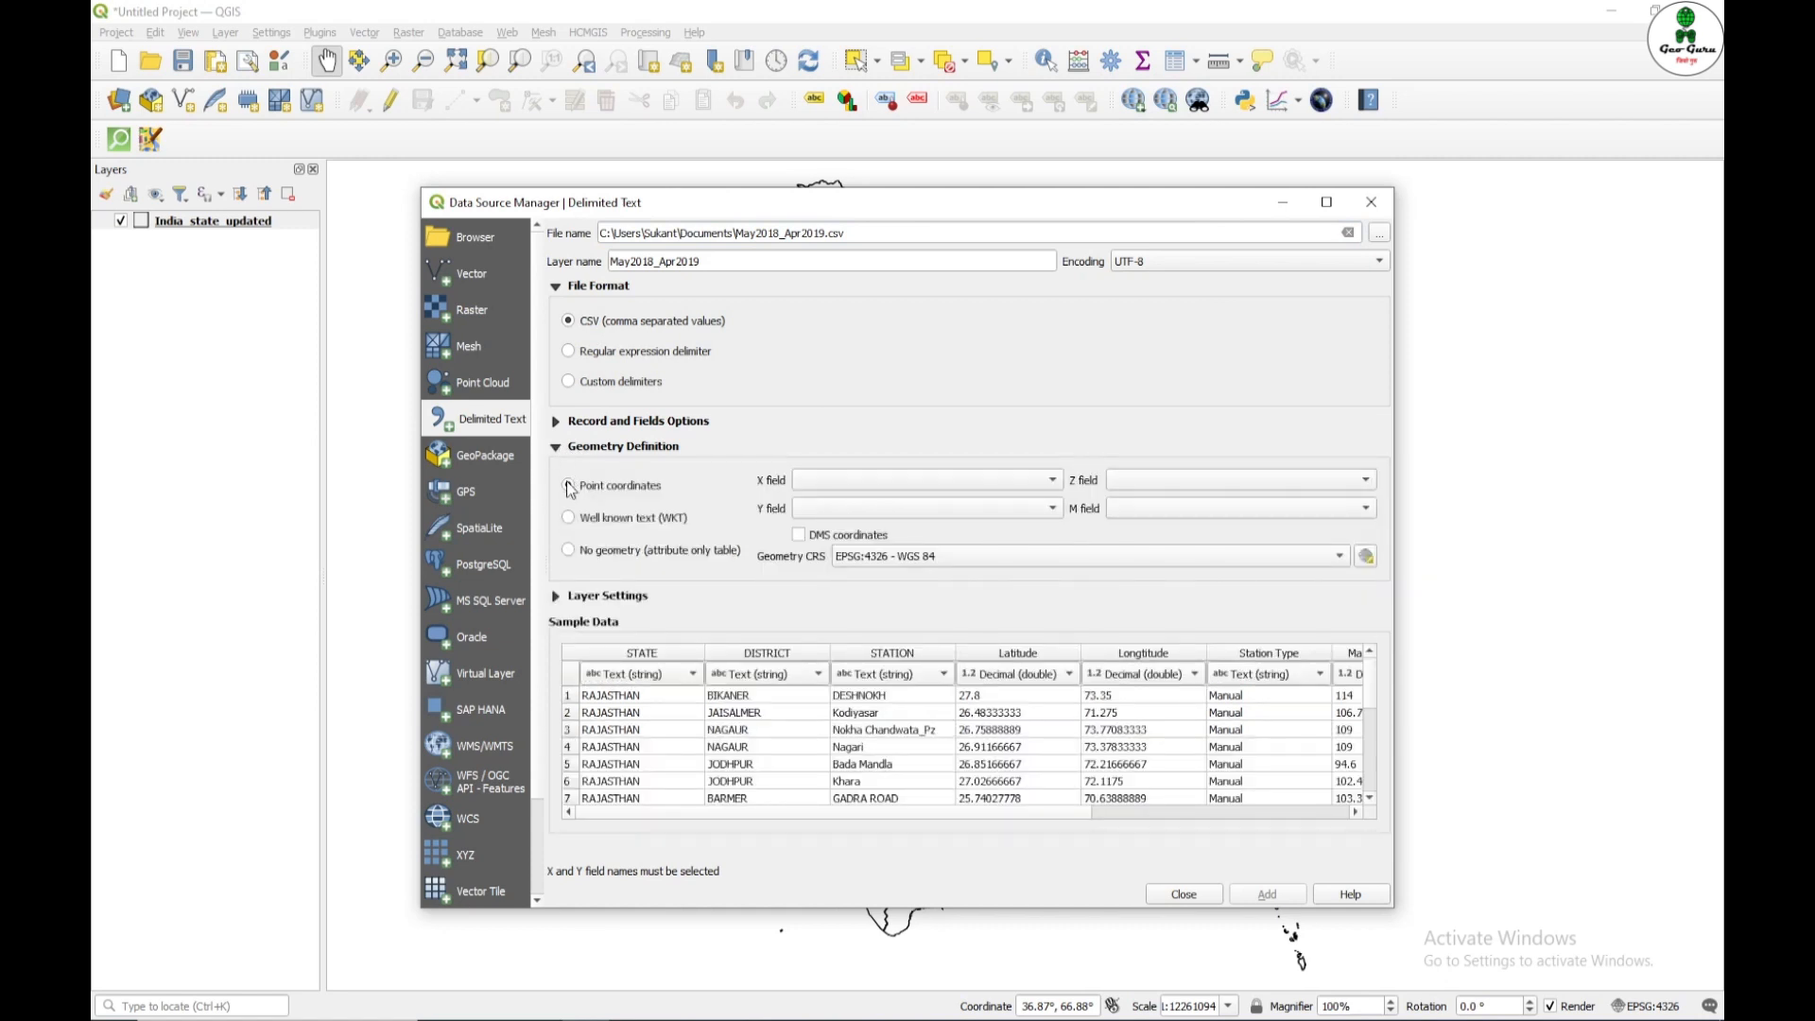
{"action": "mouse_move", "coordinate": [569, 486]}
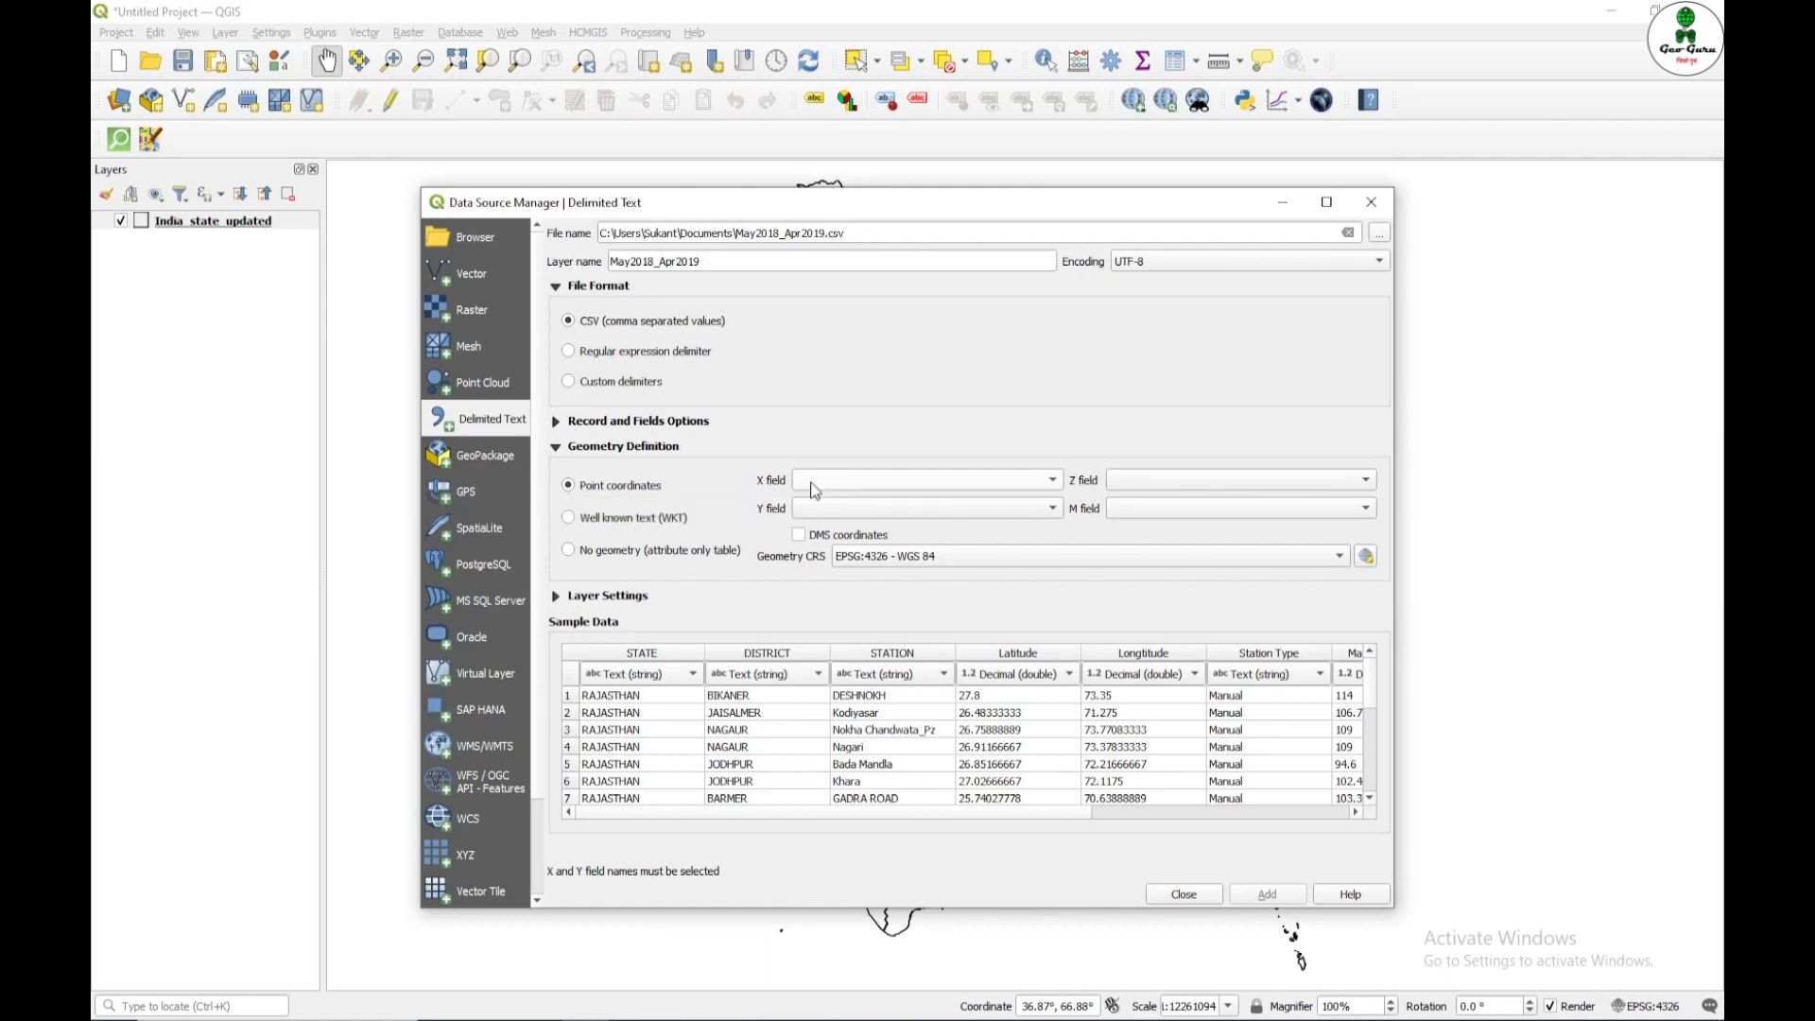
Step: Use Longitude as X and Latitude as Y for the point coordinates
{"action": "left_click", "coordinate": [926, 478]}
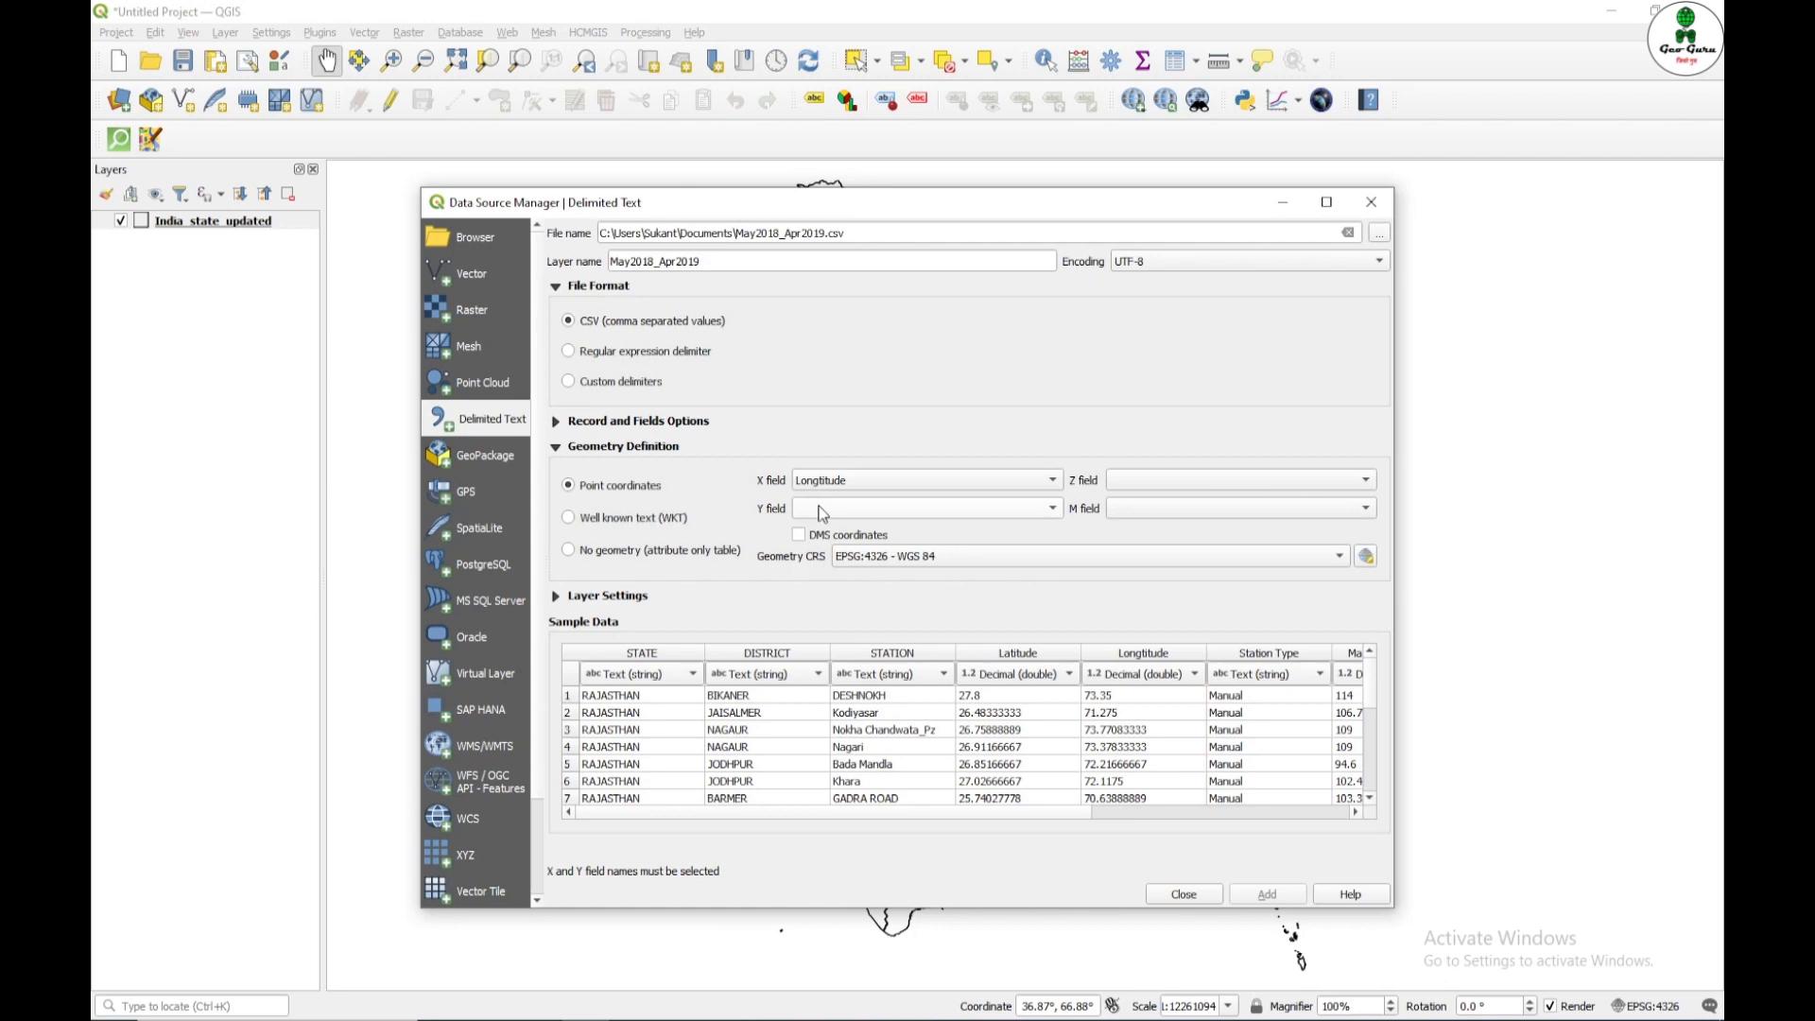
{"action": "left_click", "coordinate": [924, 509]}
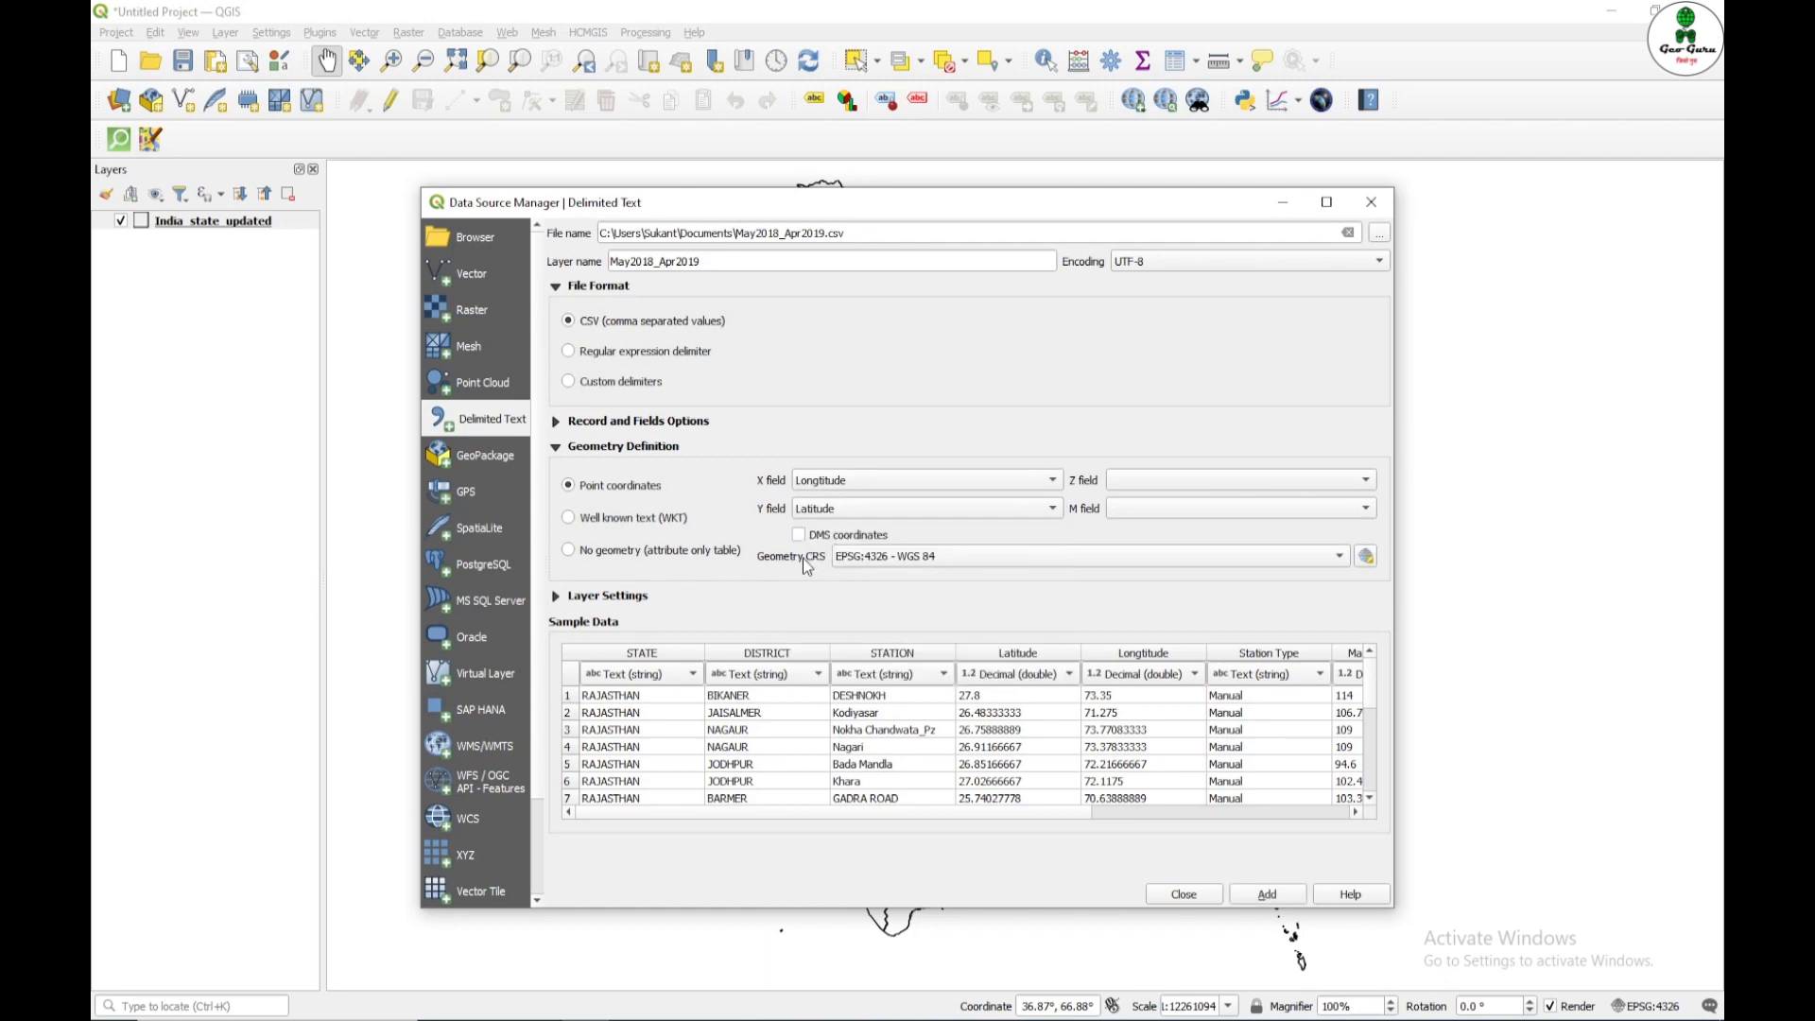
{"action": "mouse_move", "coordinate": [885, 571]}
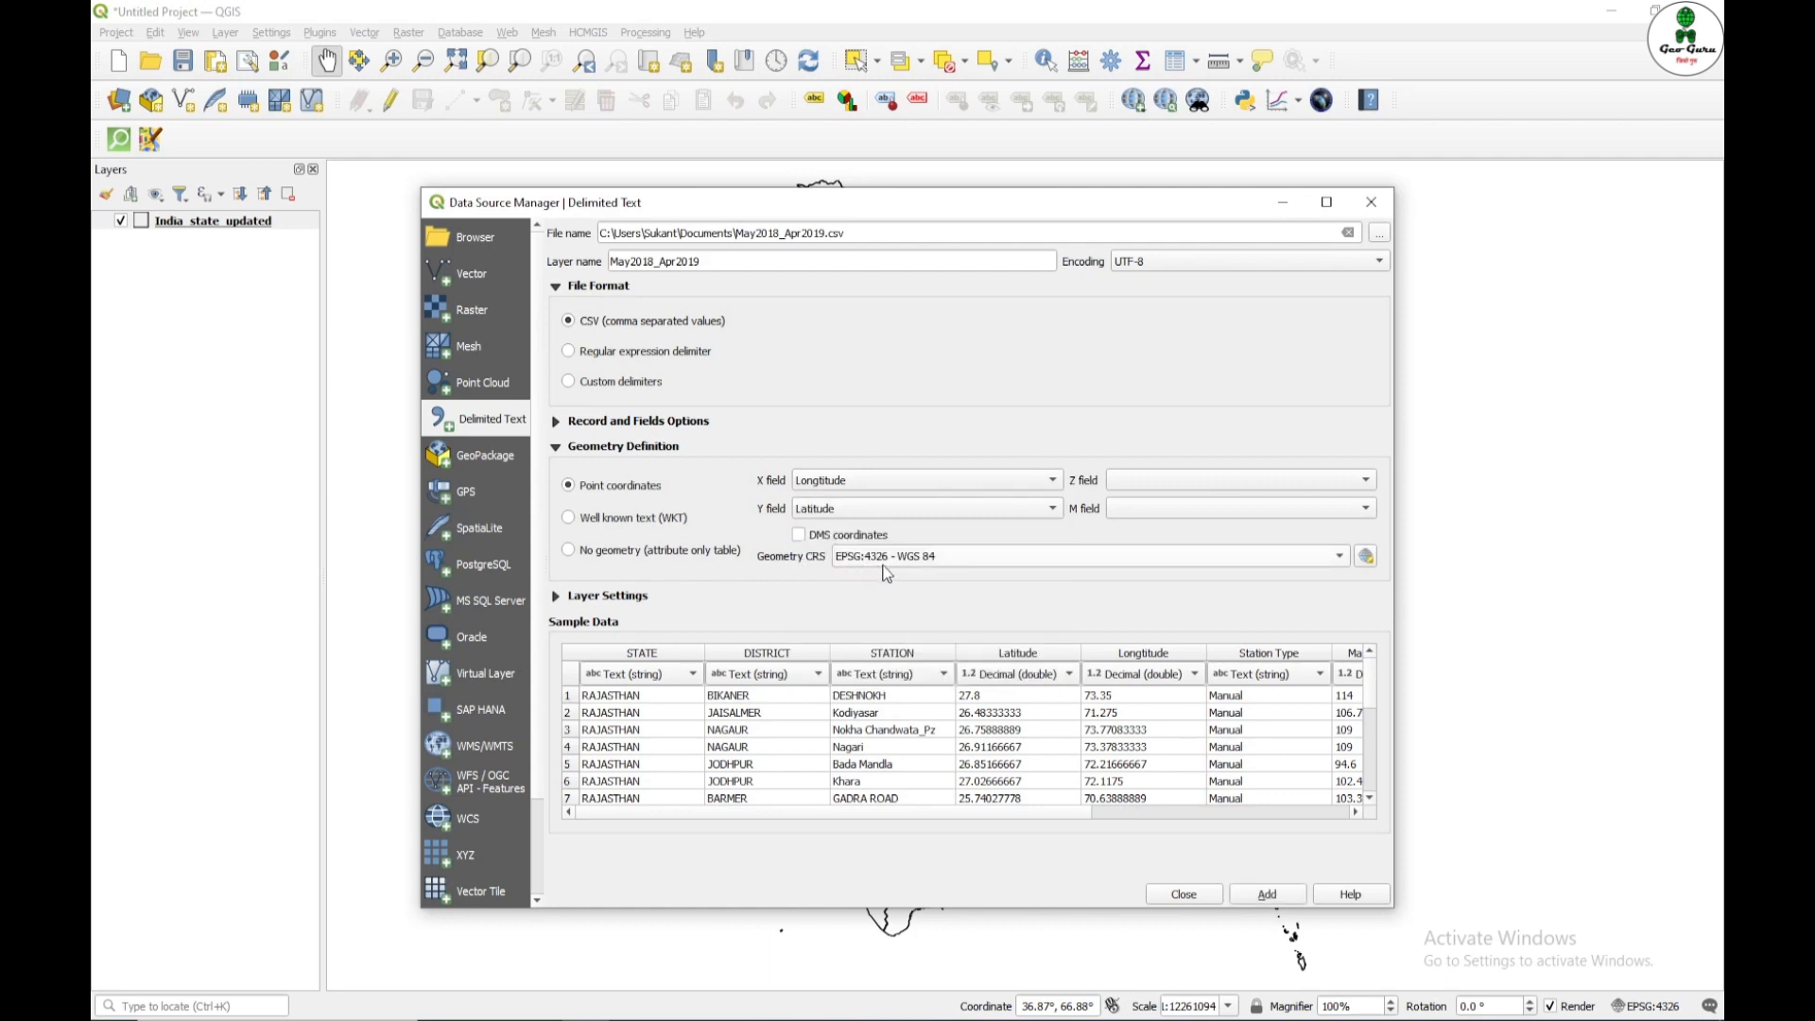
{"action": "mouse_move", "coordinate": [1035, 575]}
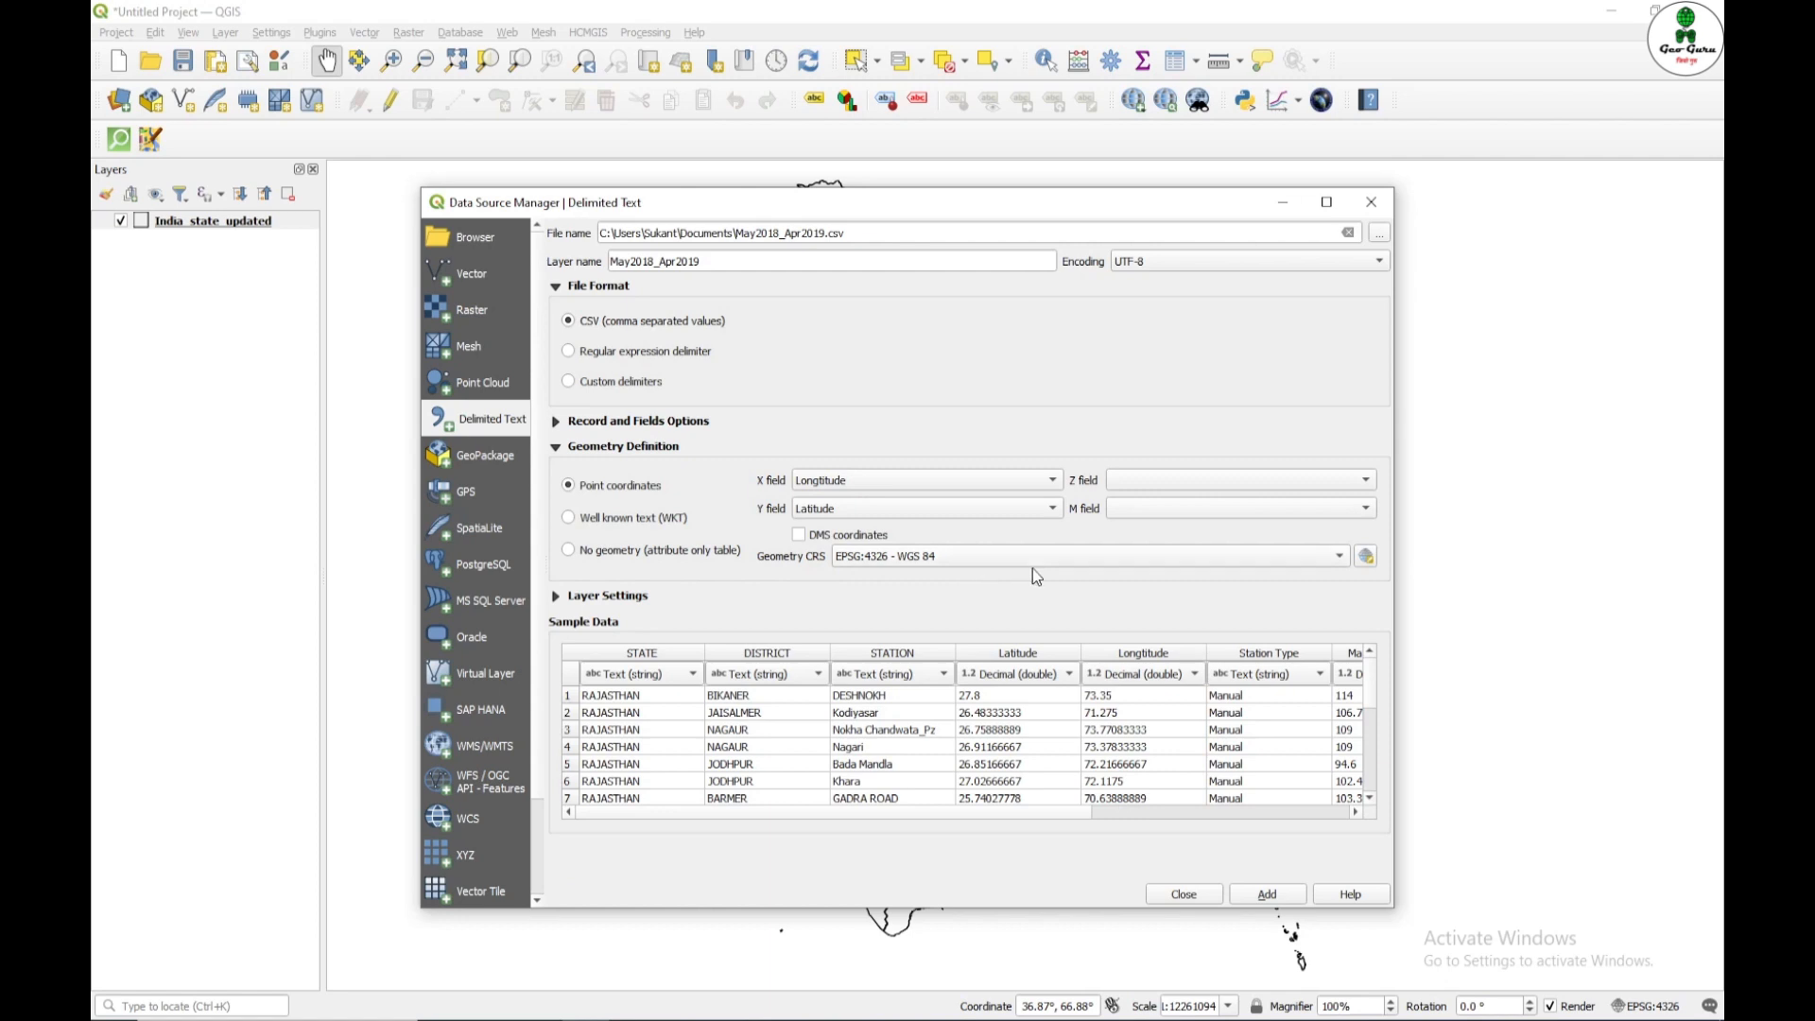
{"action": "left_click", "coordinate": [1339, 556]}
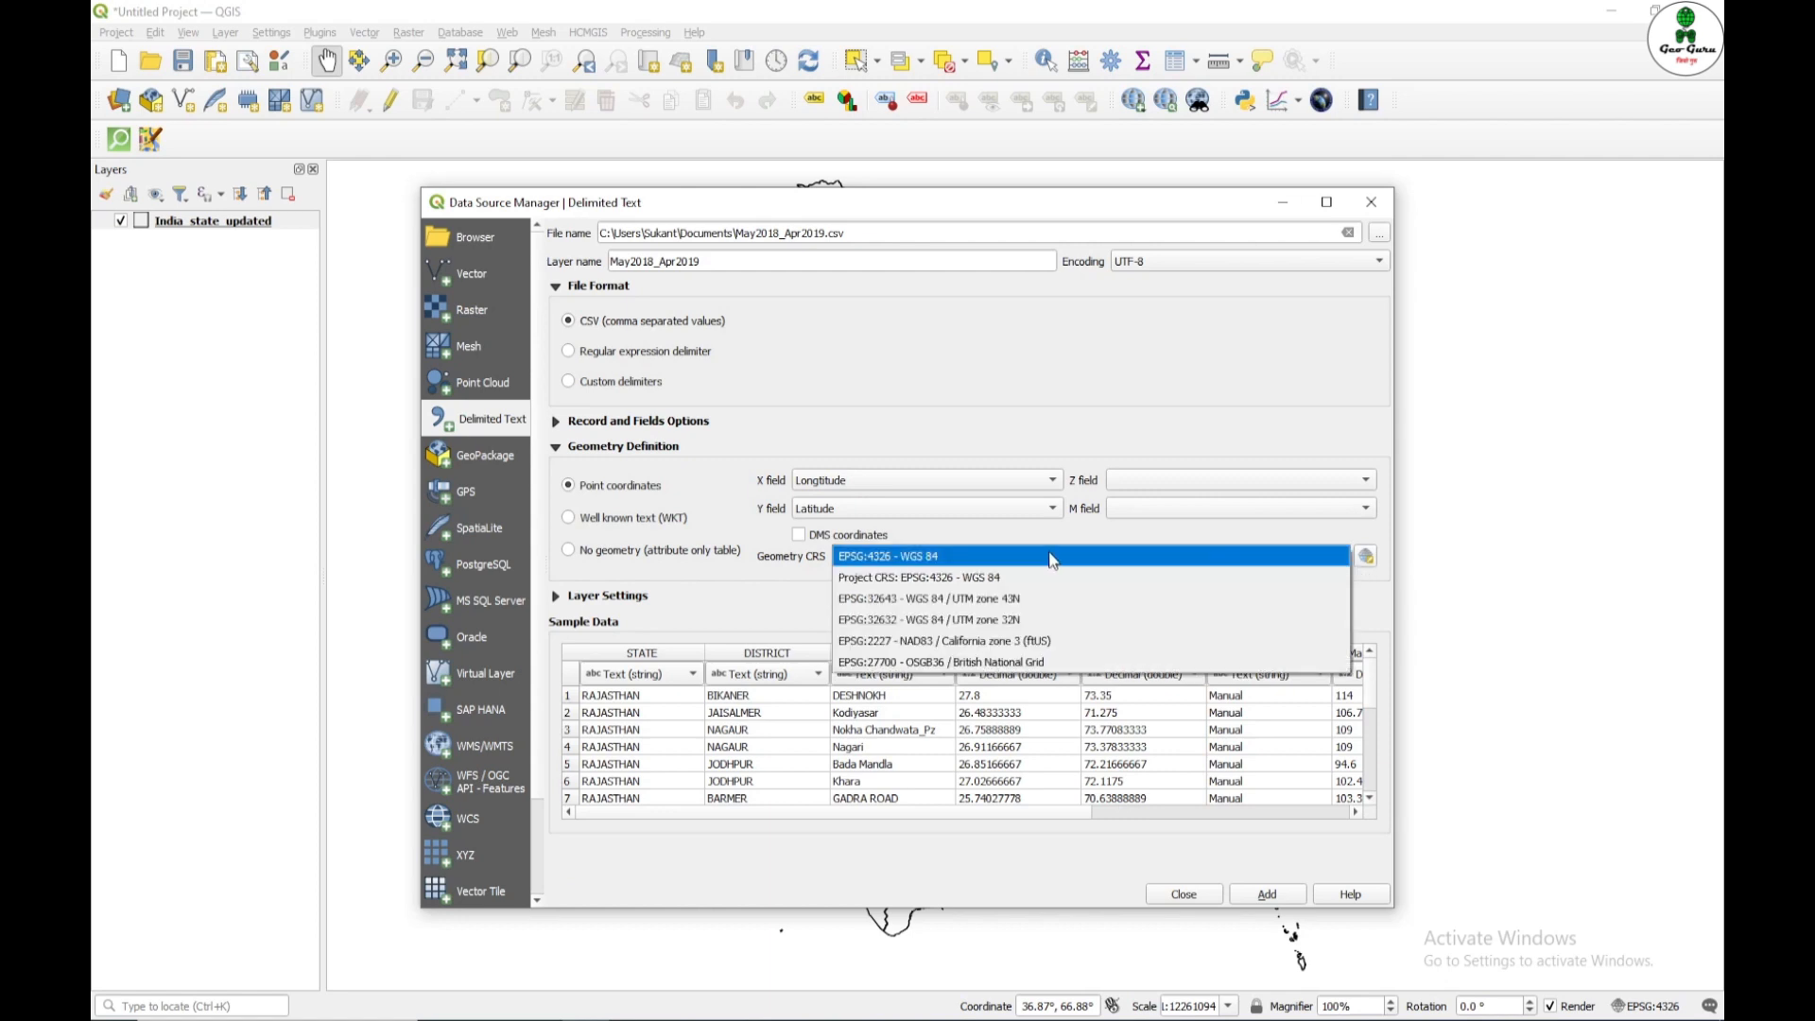
{"action": "left_click", "coordinate": [883, 556]}
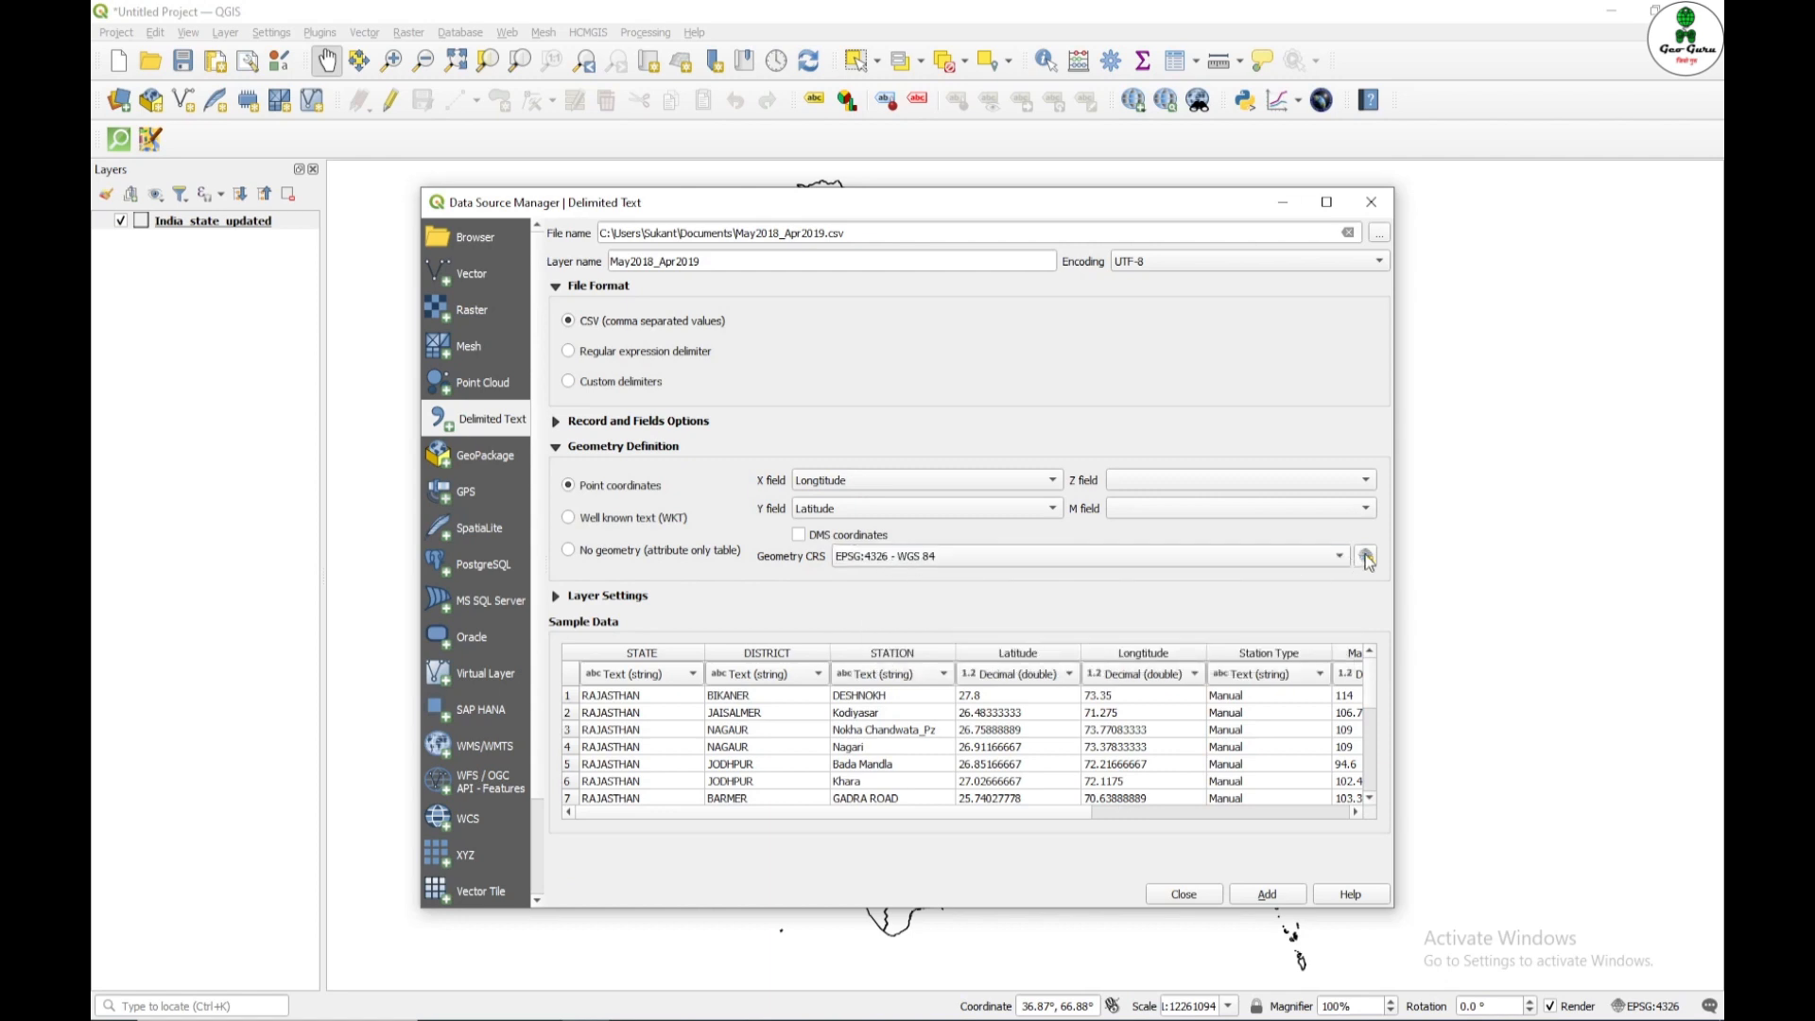
{"action": "mouse_move", "coordinate": [1365, 556]}
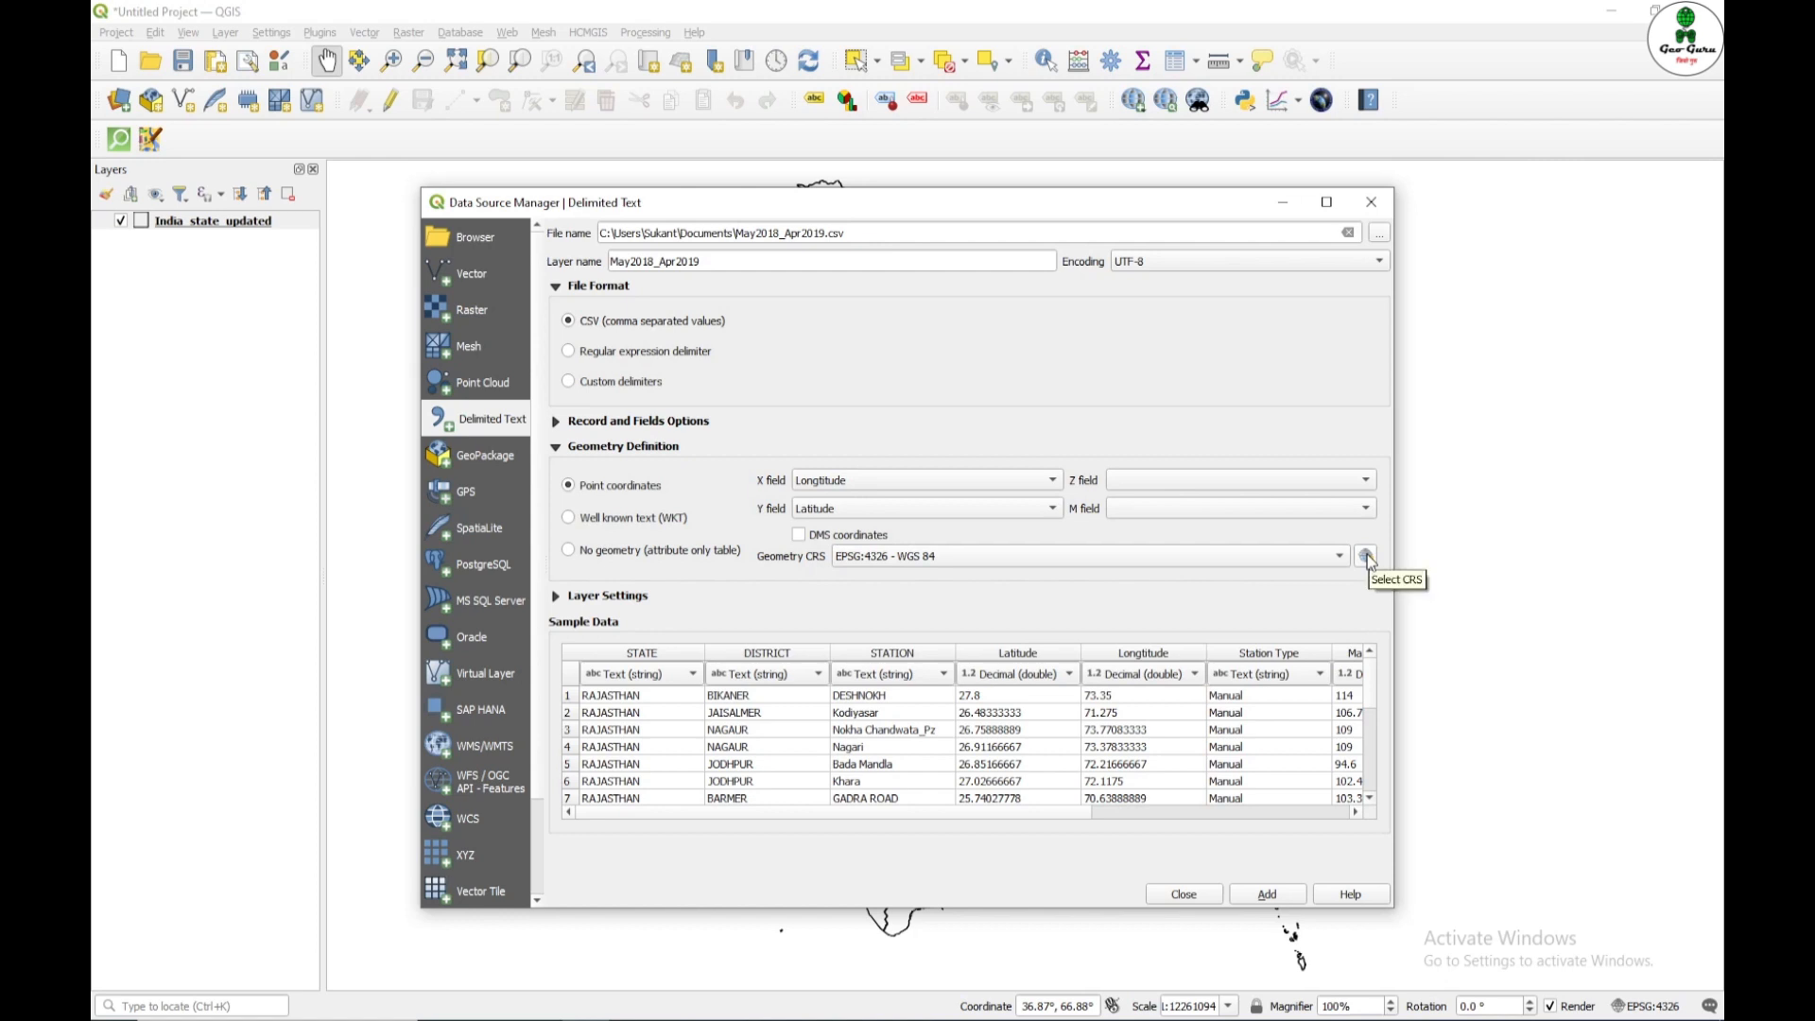
Step: Set the CRS to WGS 84 (EPSG 4326) and add the stations as a point layer
{"action": "left_click", "coordinate": [1366, 556]}
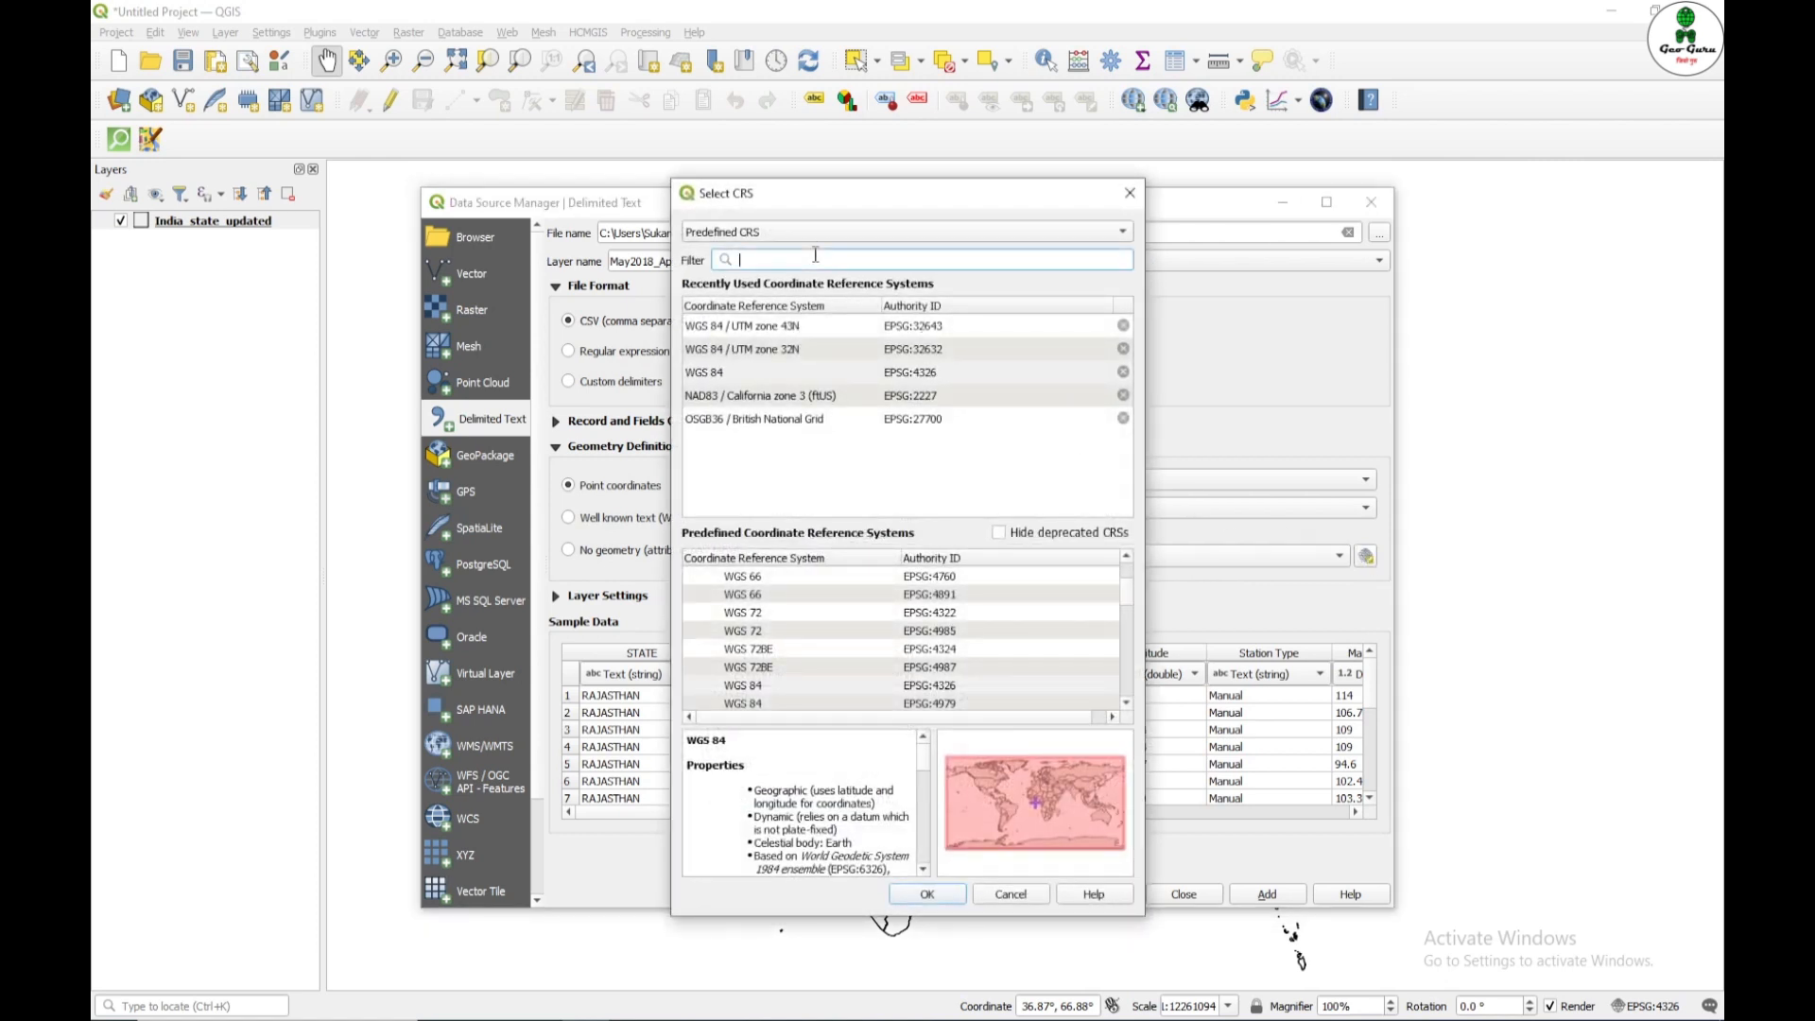
{"action": "type", "text": "4326"}
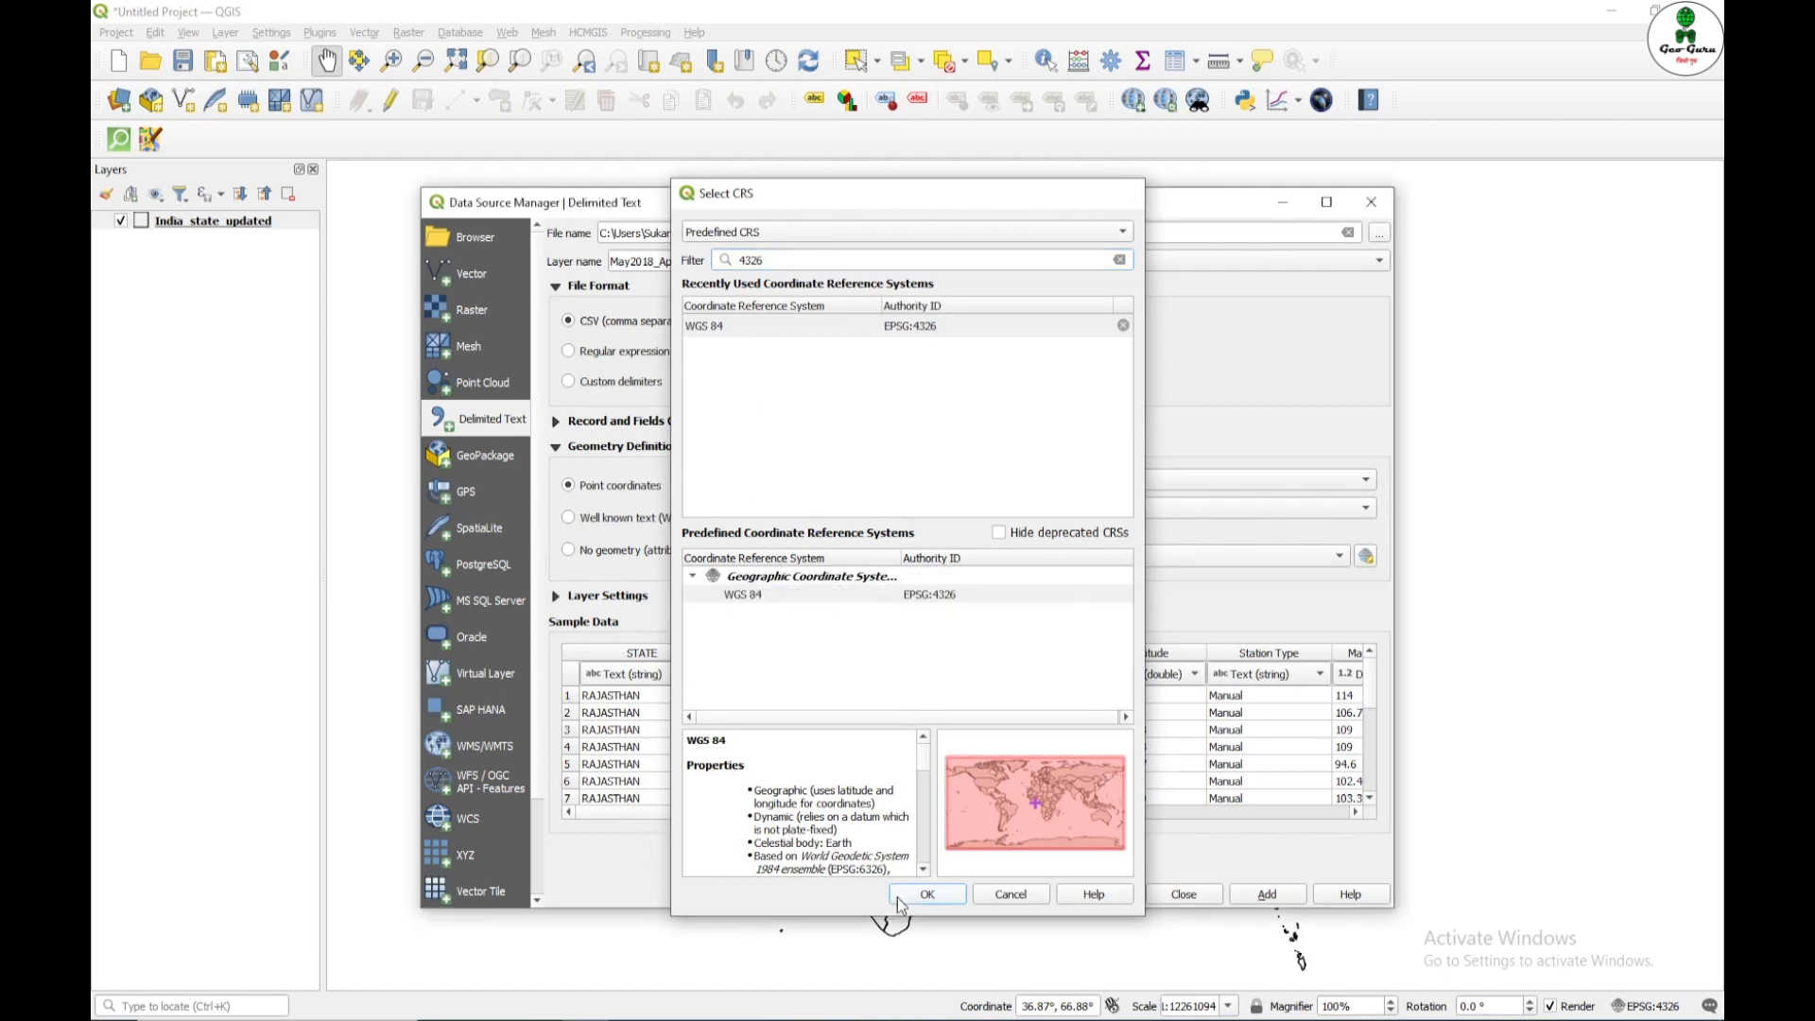
{"action": "left_click", "coordinate": [927, 892]}
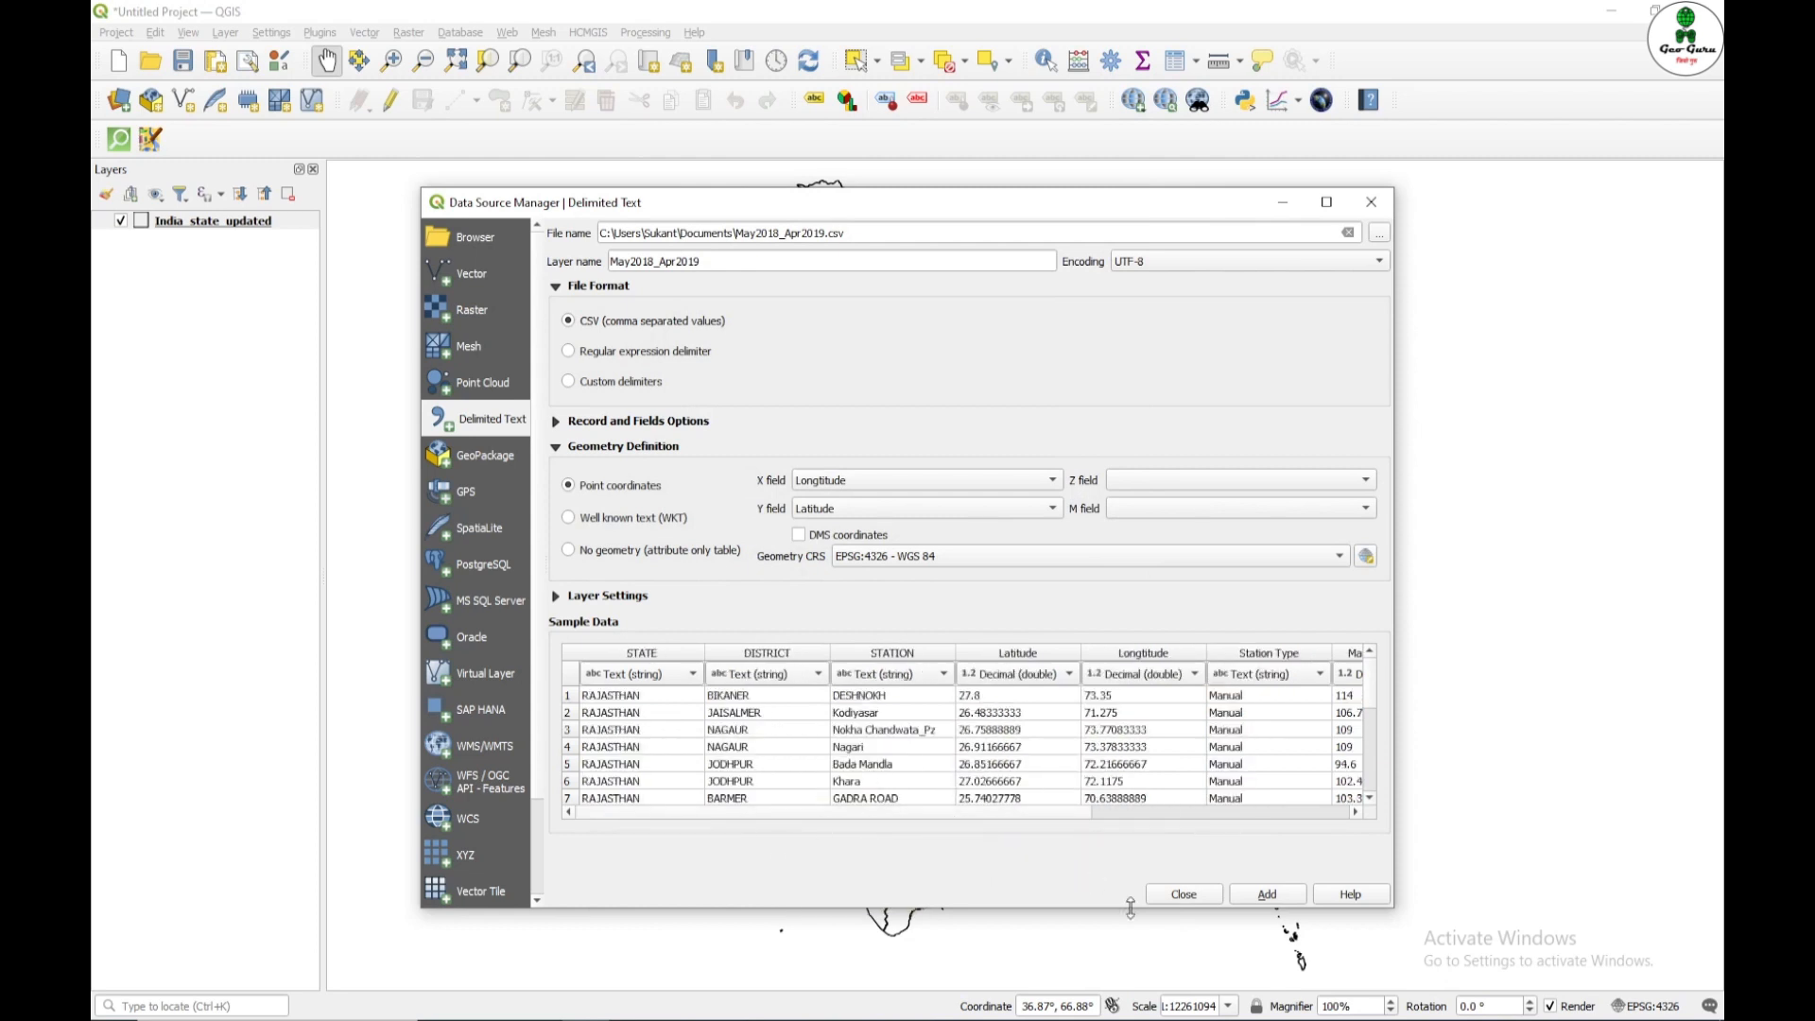
{"action": "left_click", "coordinate": [1267, 894]}
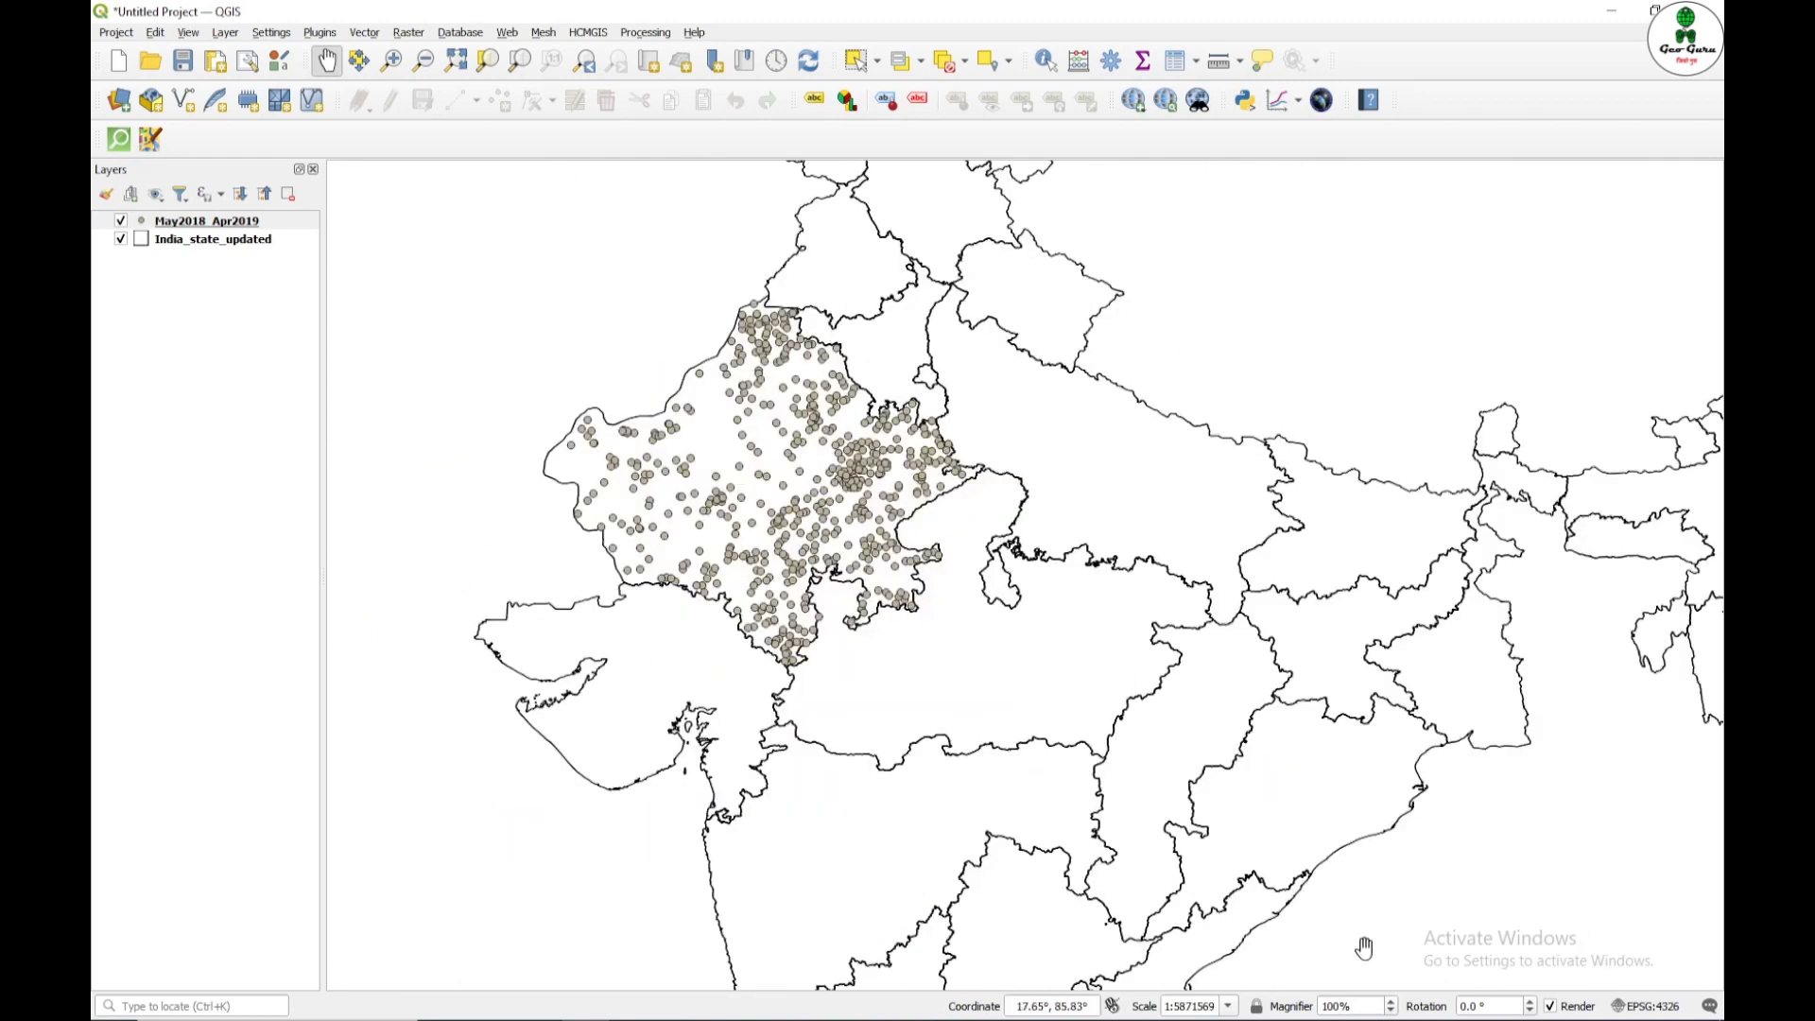
{"action": "mouse_move", "coordinate": [942, 524]}
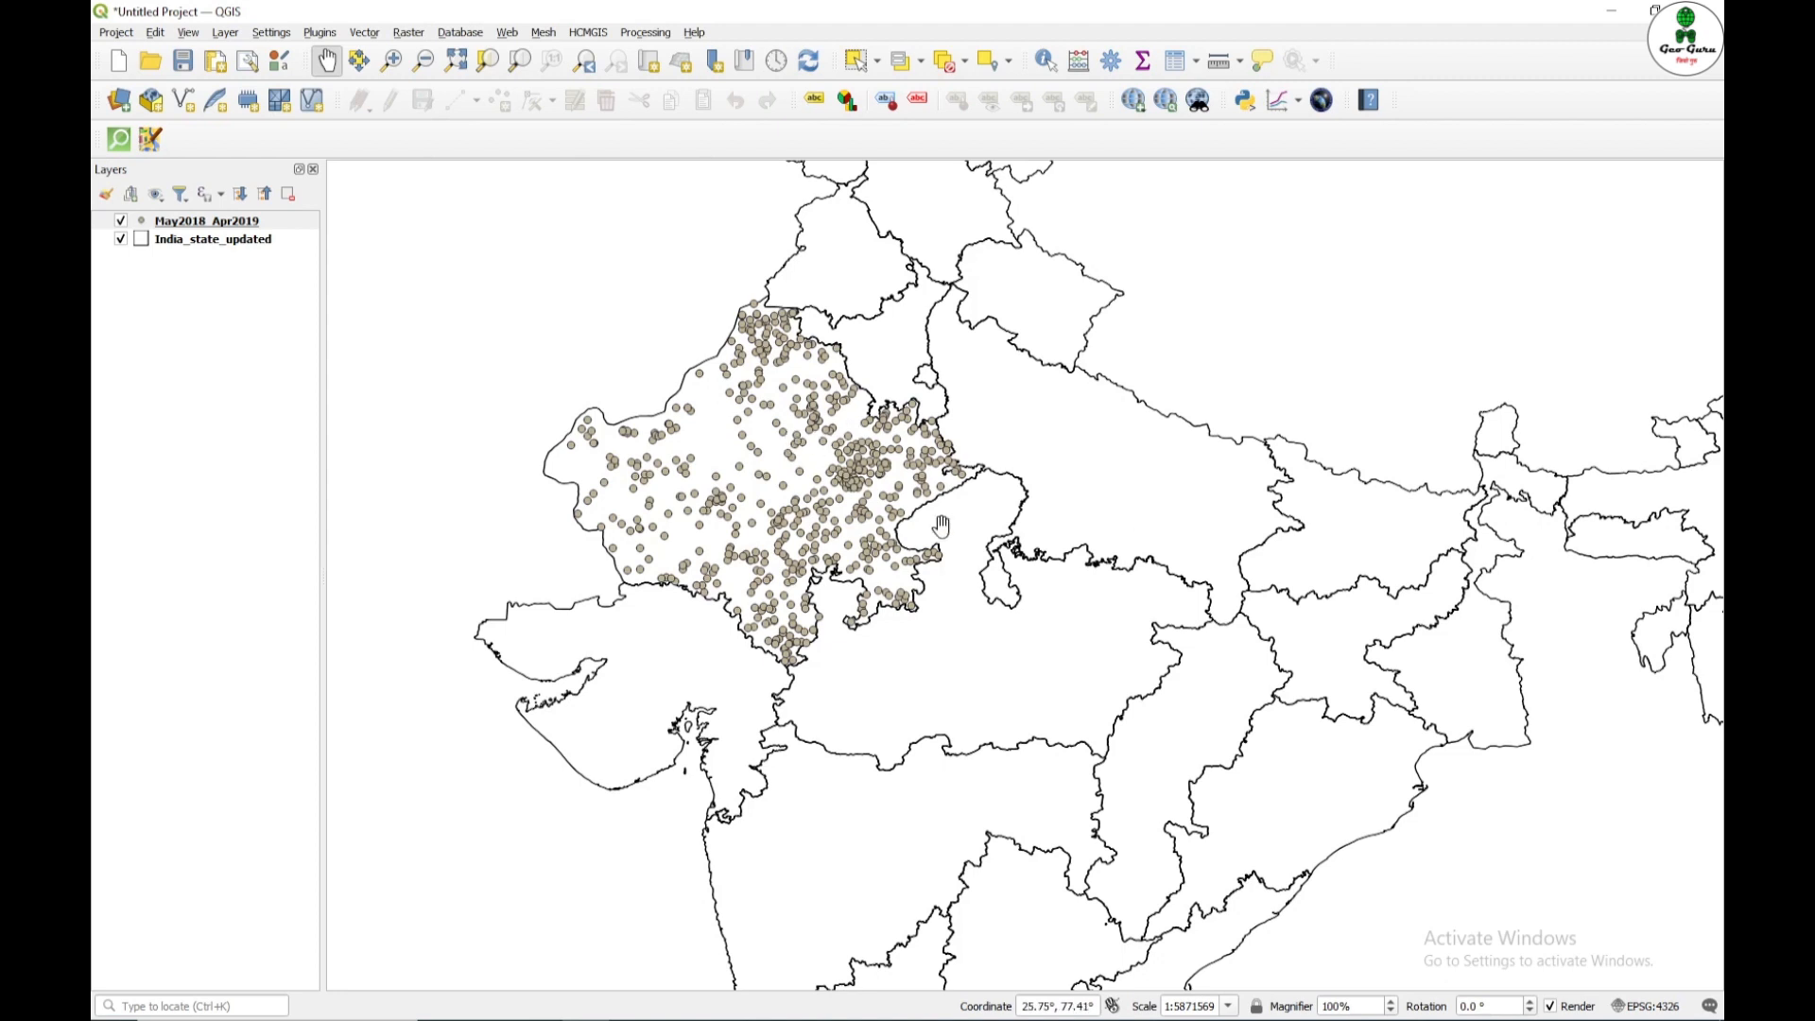
{"action": "mouse_move", "coordinate": [762, 400]}
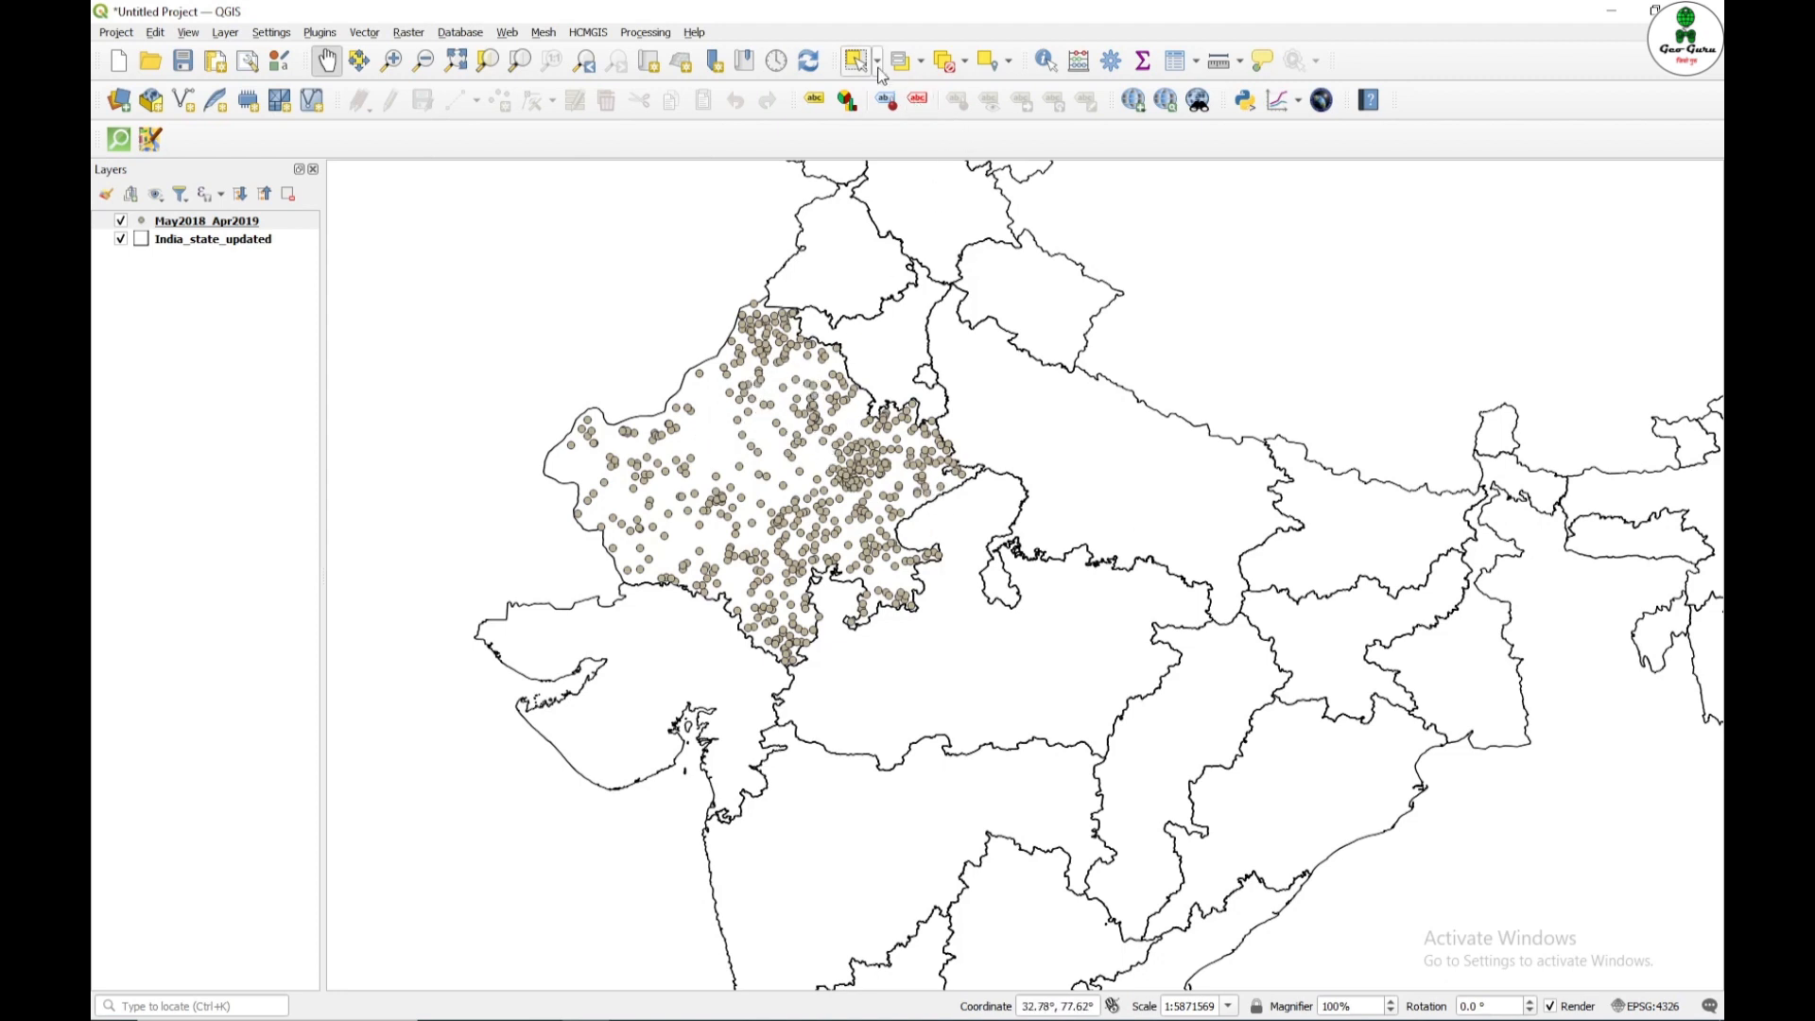
Step: Select Rajasthan on India_state_updated and search the toolbox for 'extract sel'
{"action": "left_click", "coordinate": [212, 238]}
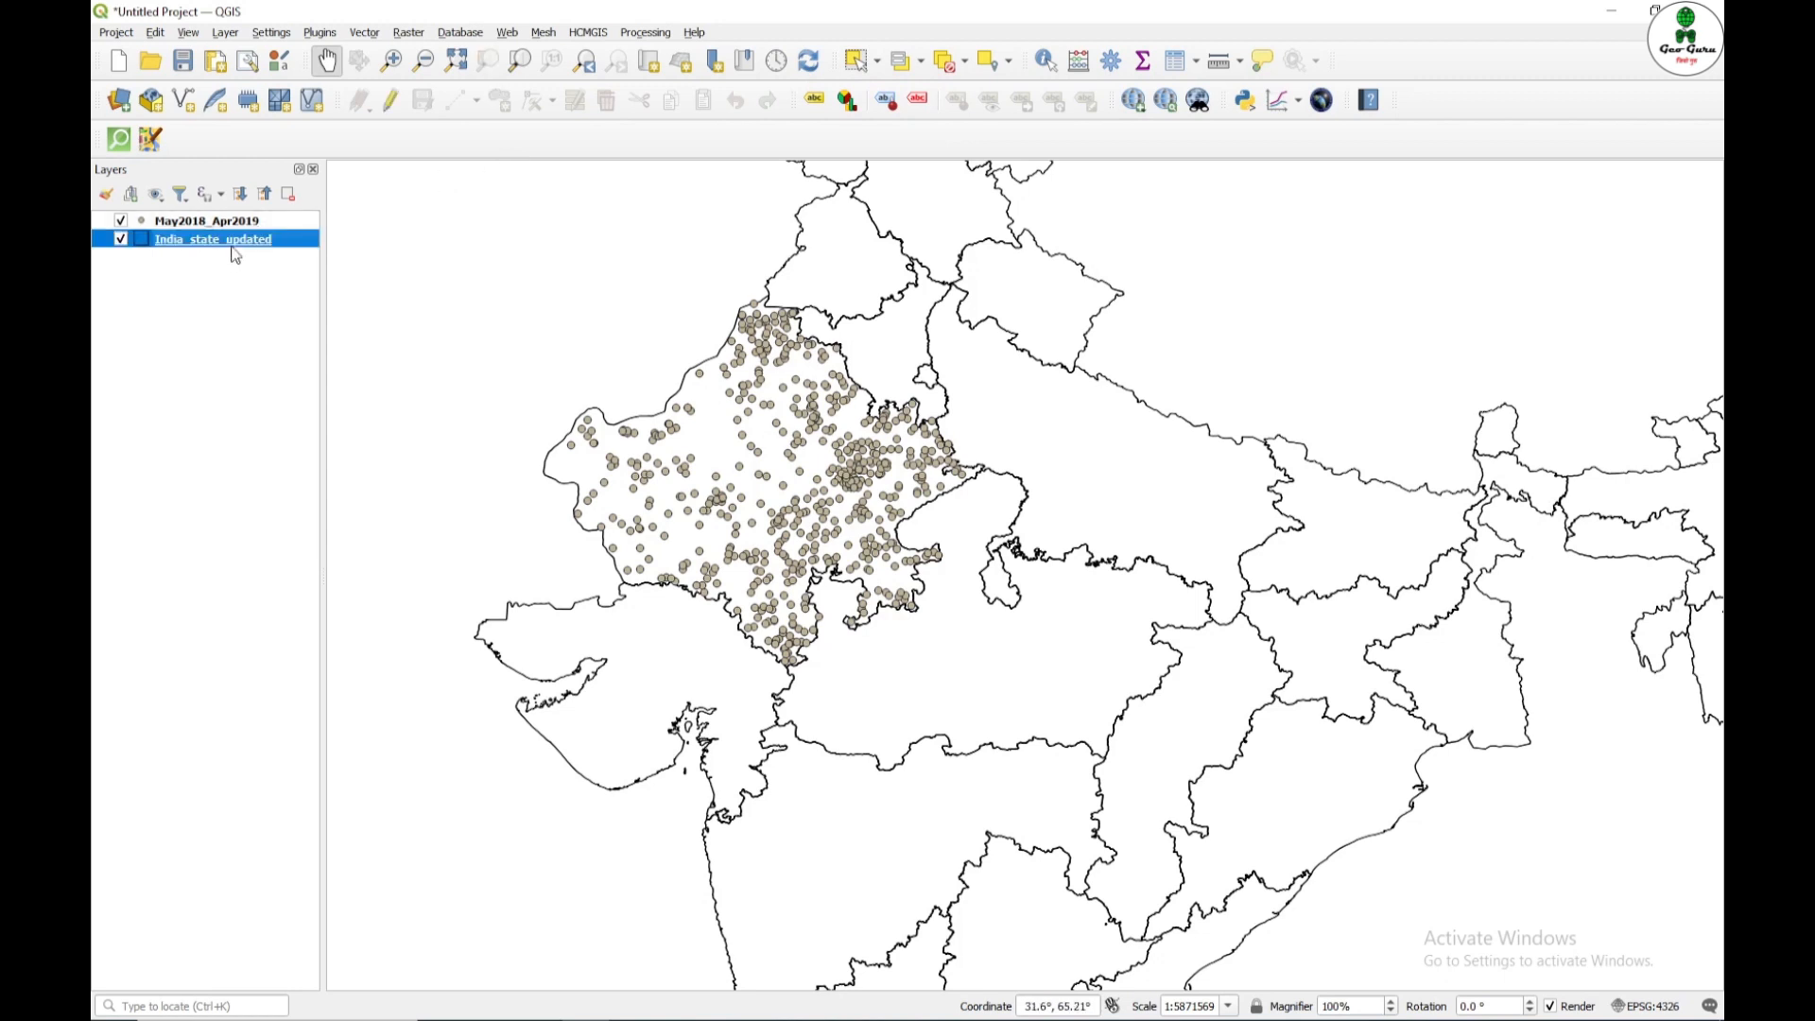
{"action": "mouse_move", "coordinate": [855, 61]}
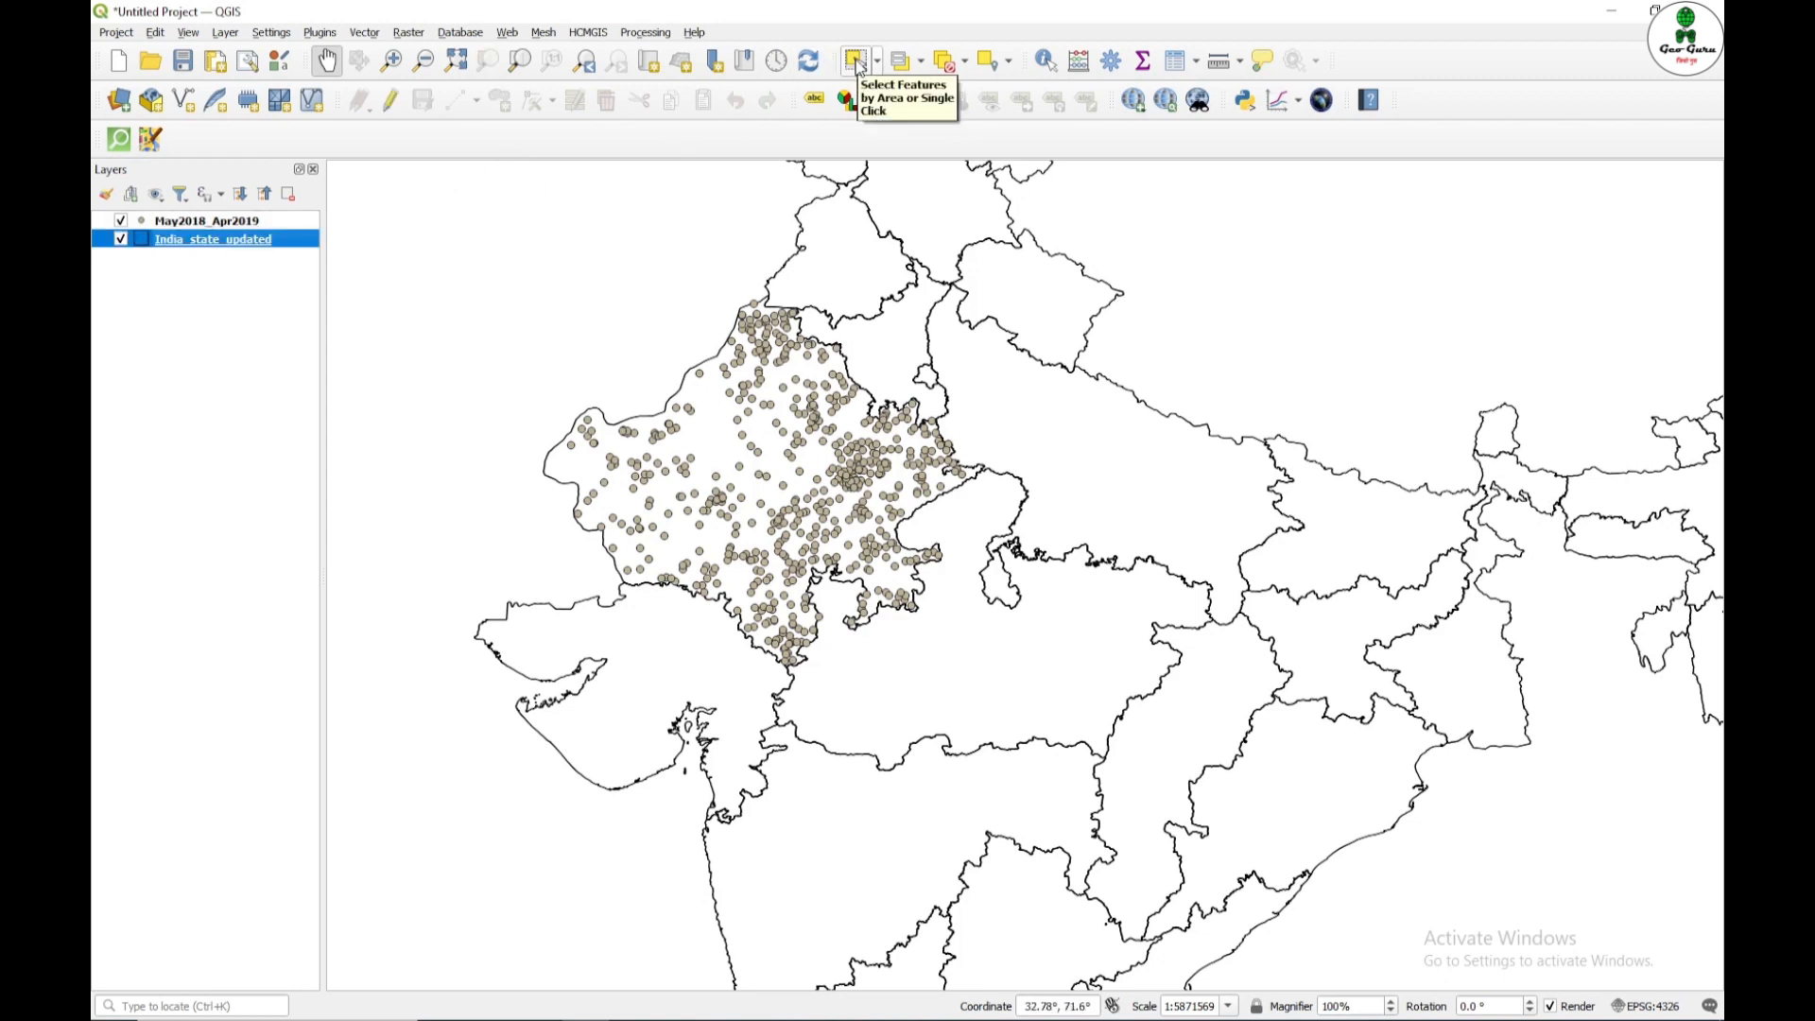
{"action": "left_click", "coordinate": [818, 392]}
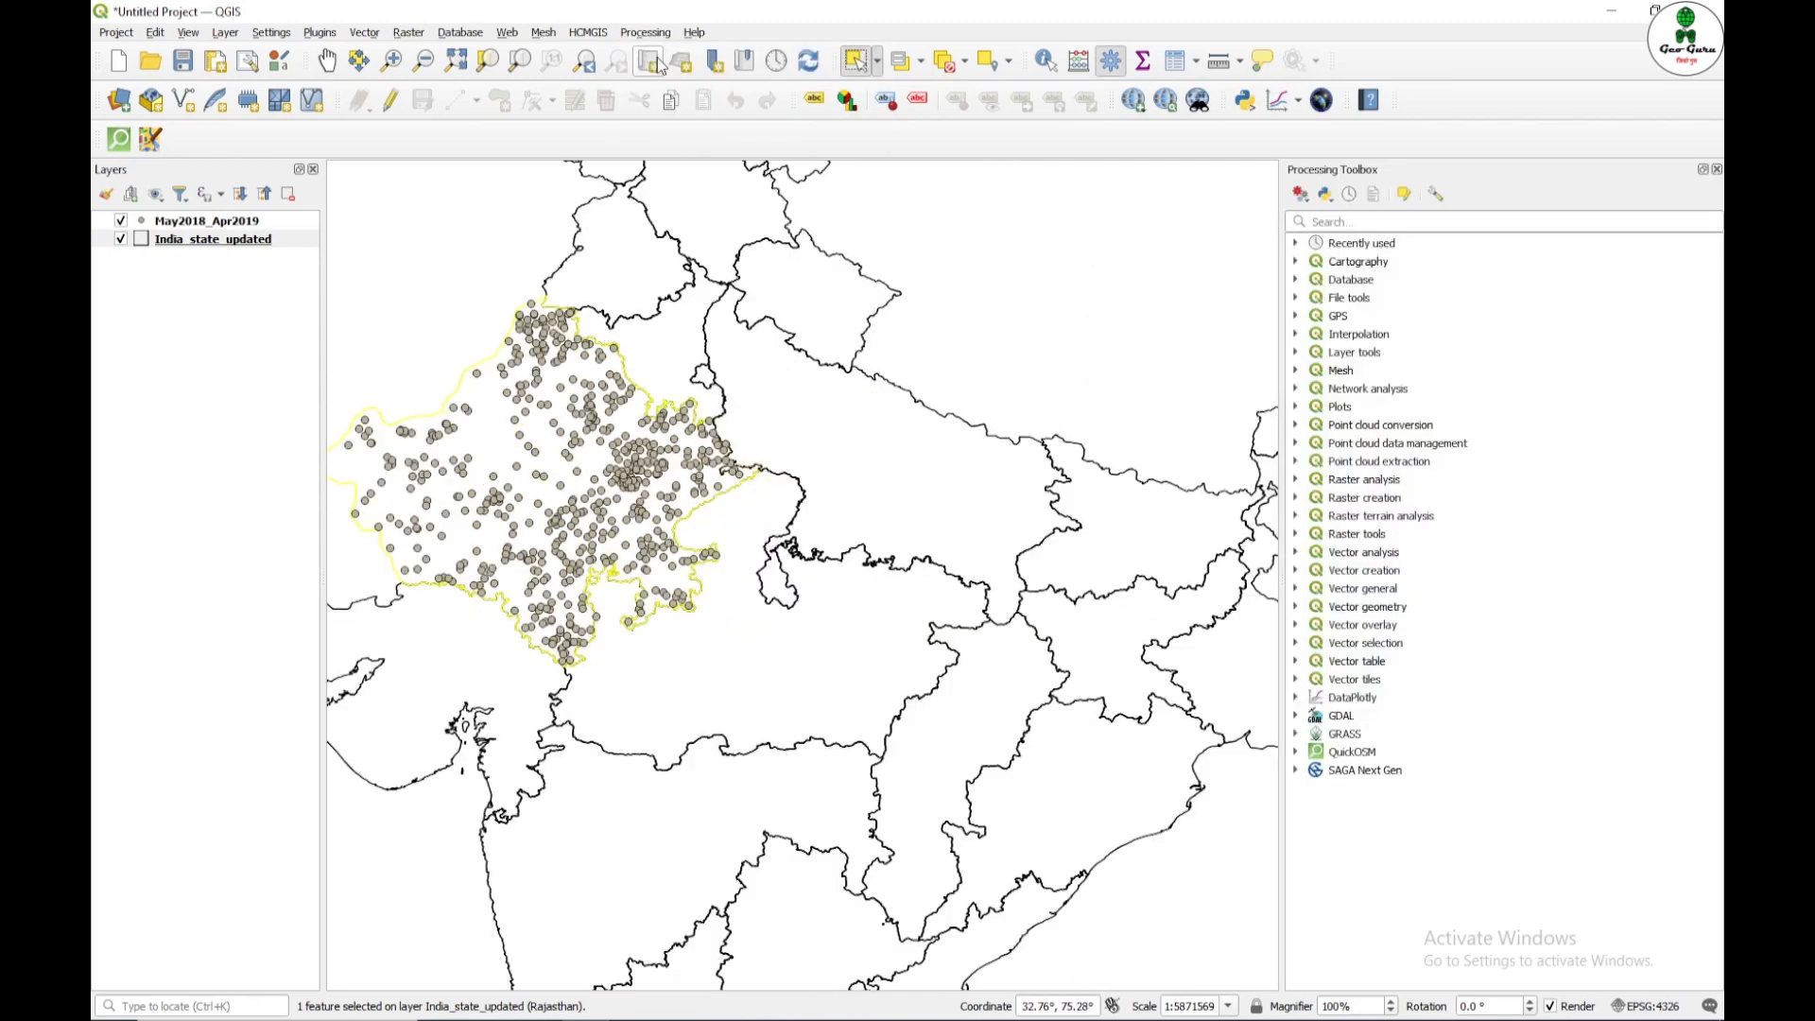
{"action": "type", "text": "extac"}
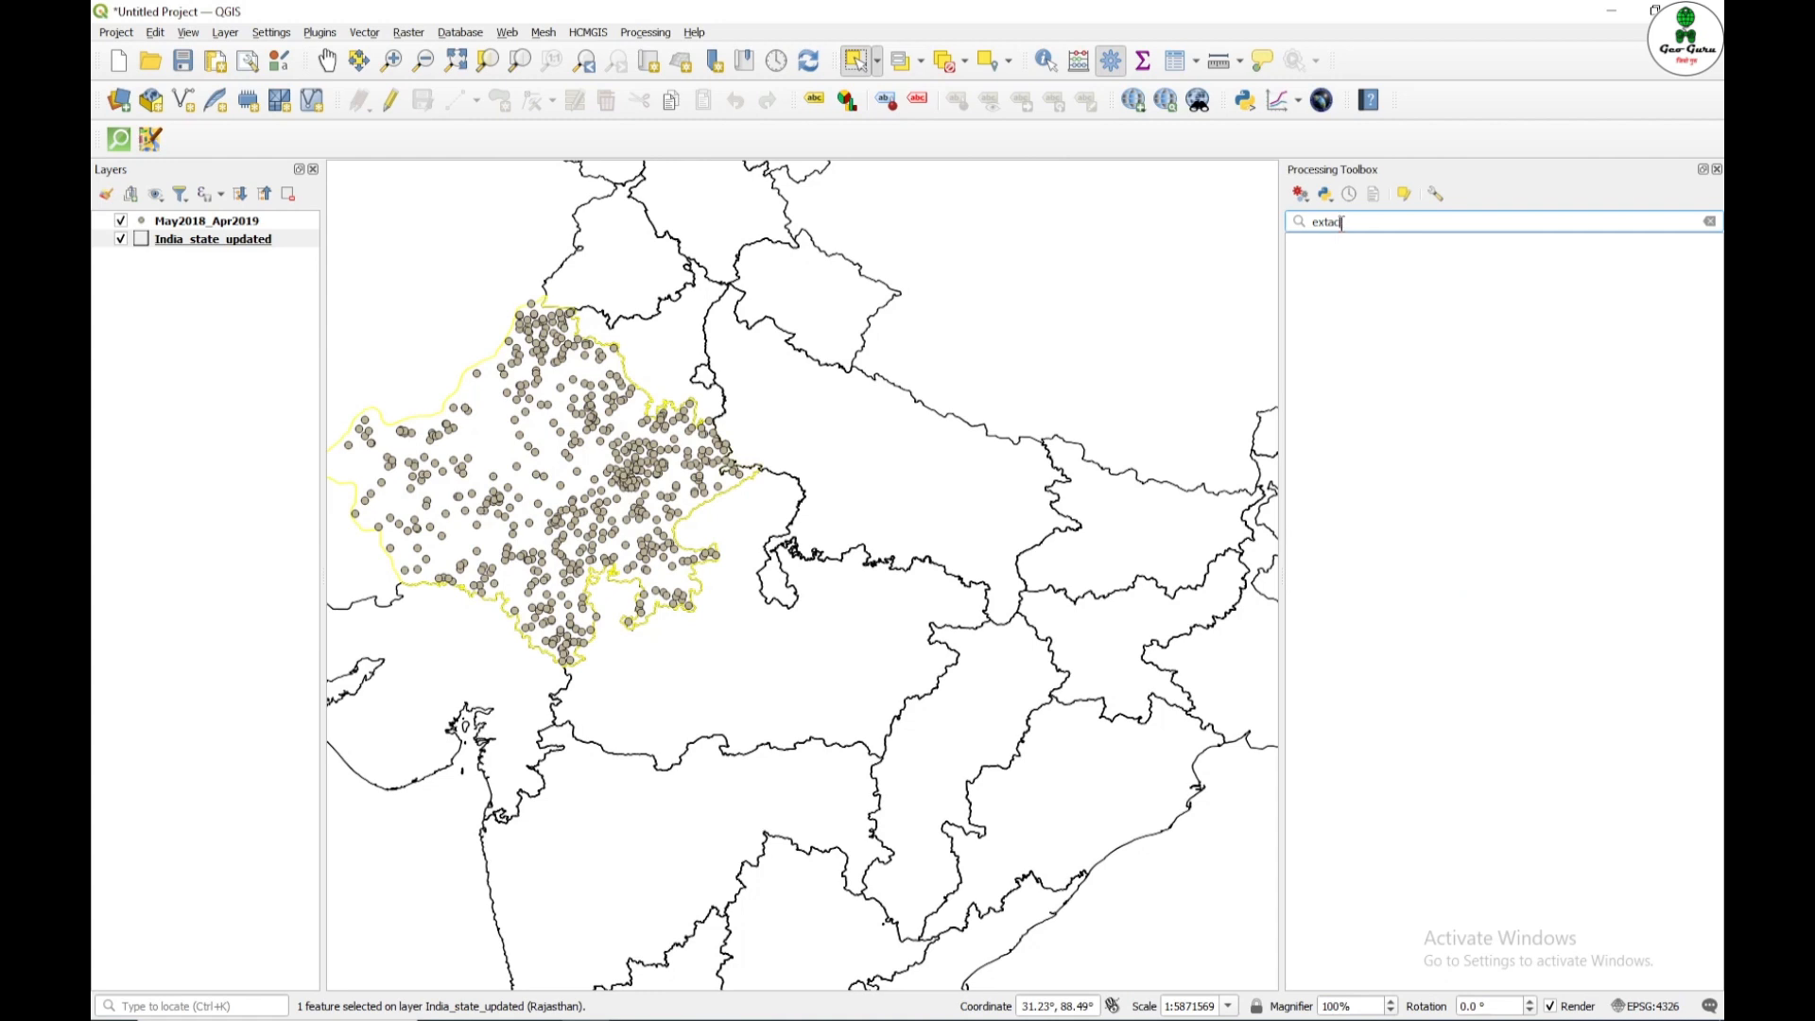
{"action": "type", "text": "extractW"}
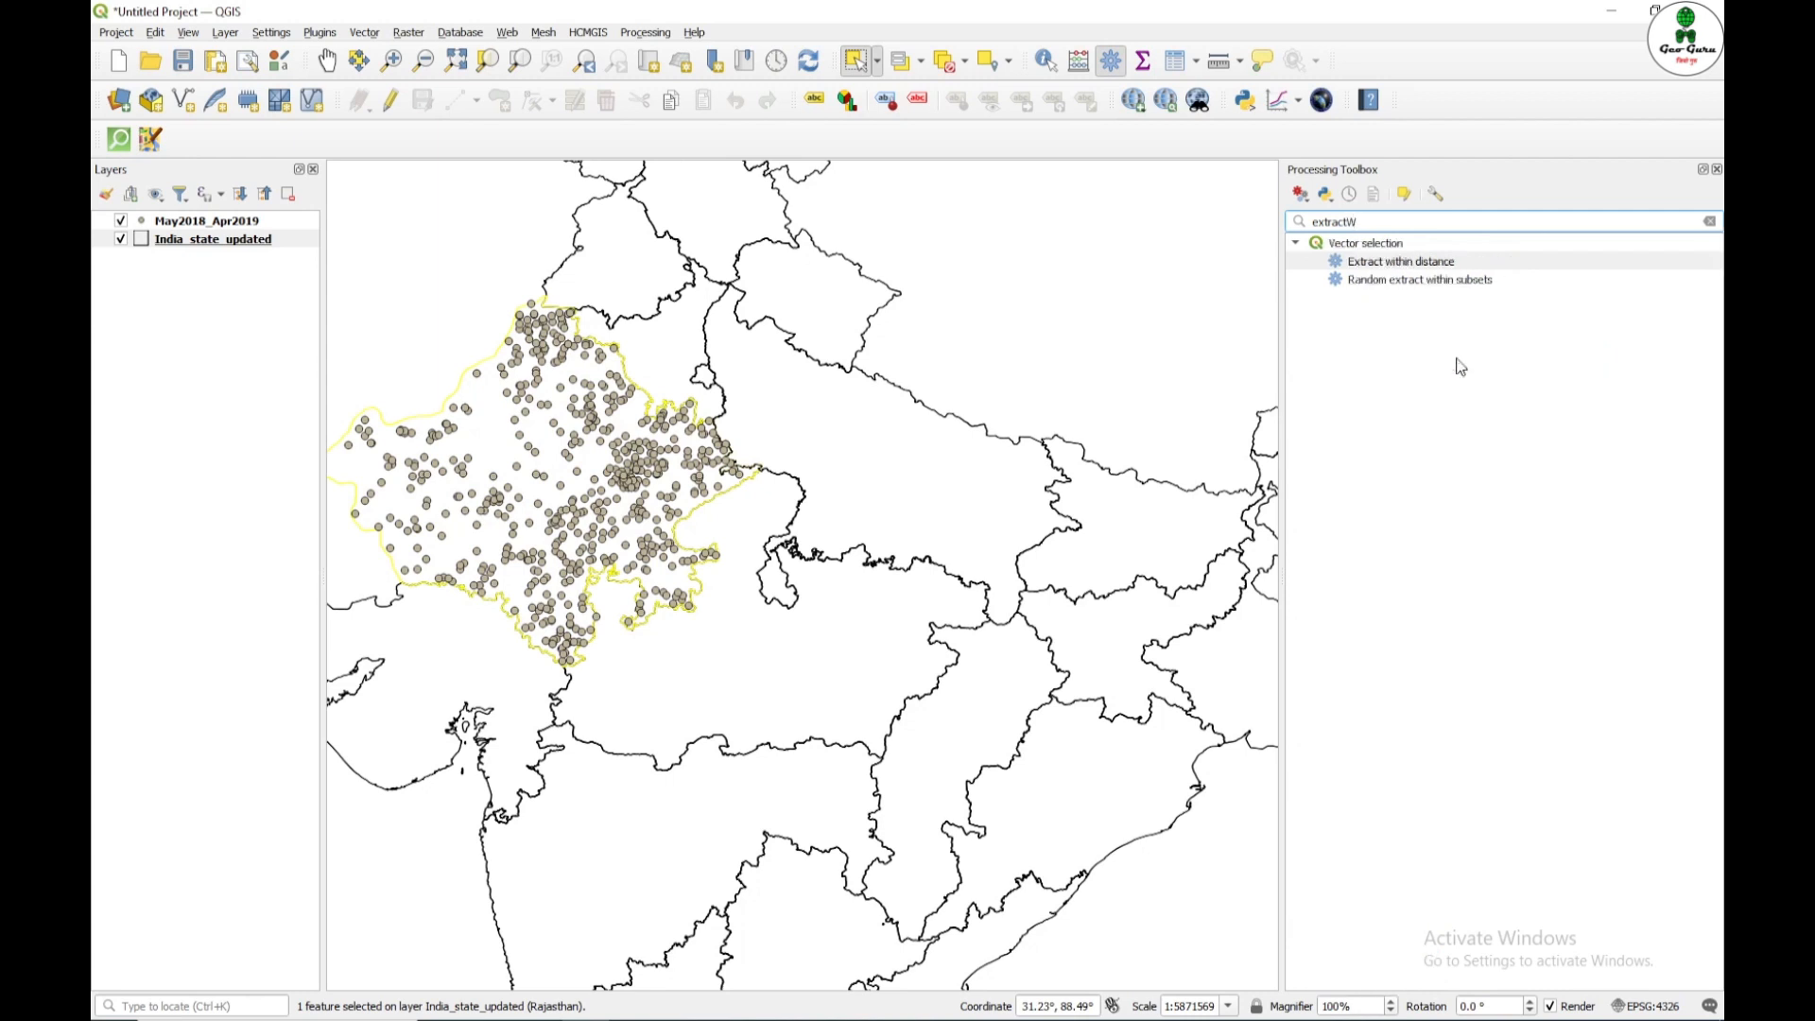
{"action": "type", "text": "extract sel"}
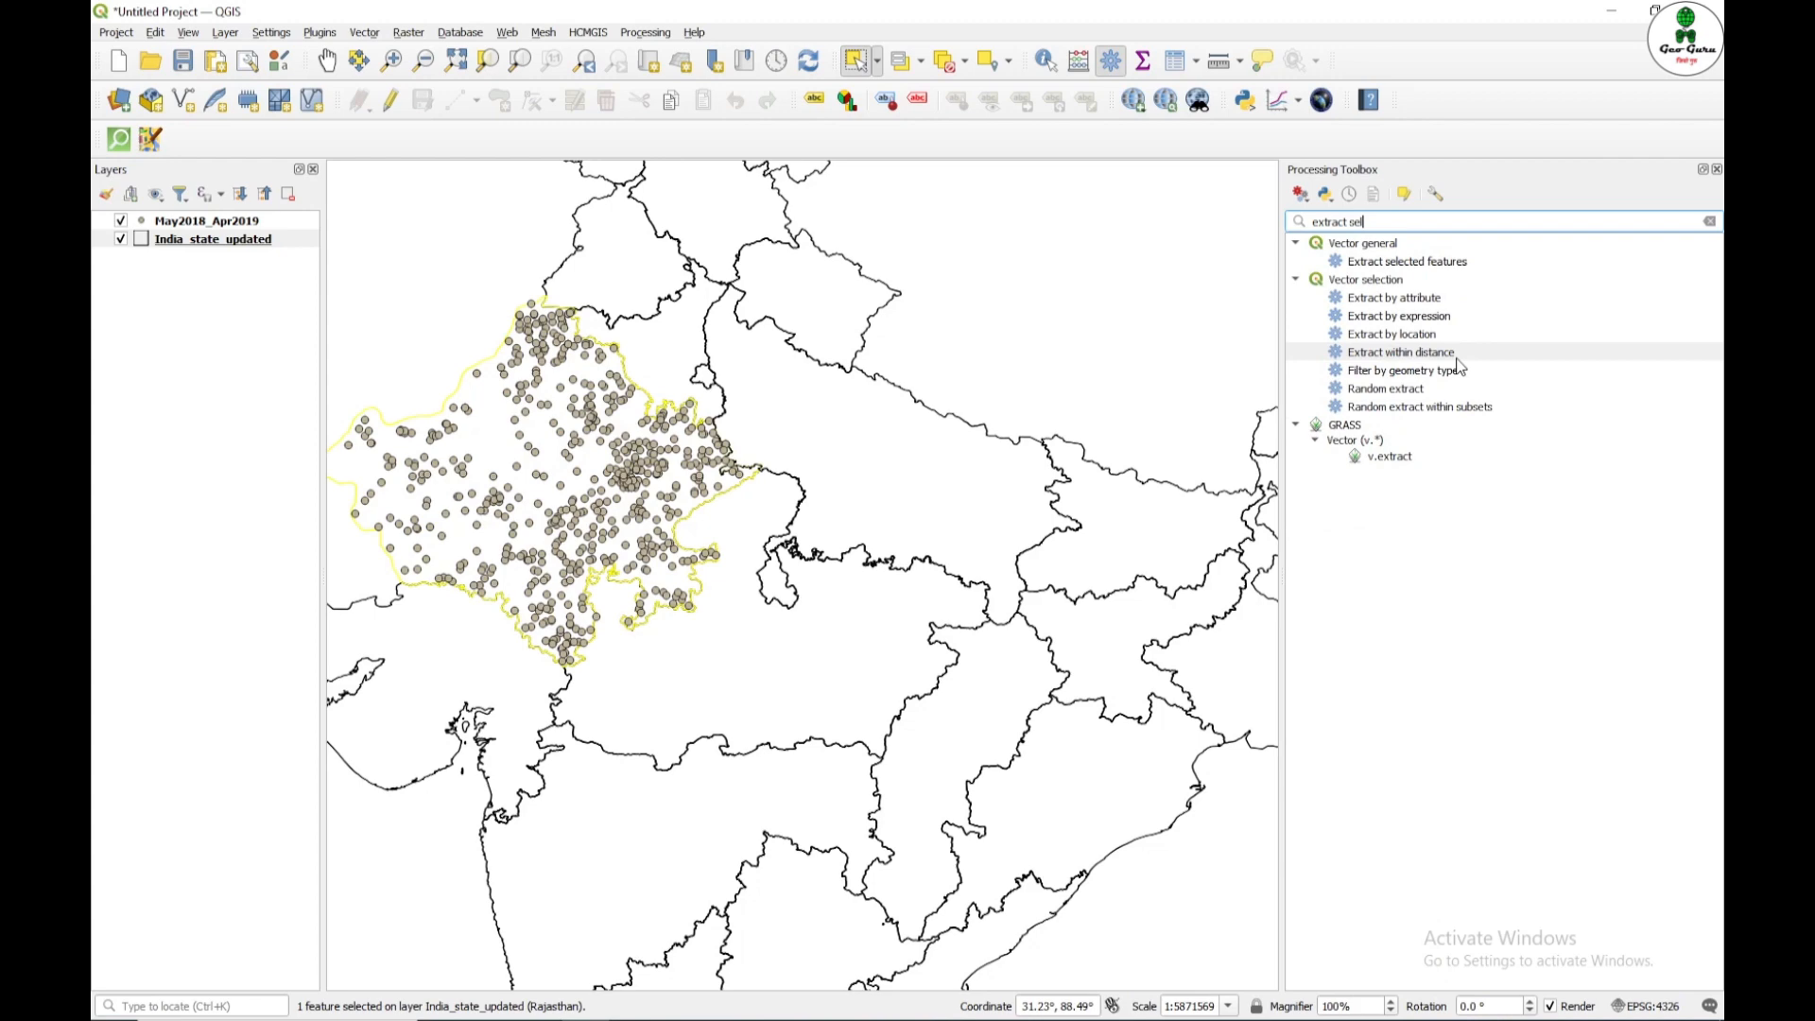
Step: Run Extract Selected Features on the state layer to get Rajasthan alone
{"action": "double_click", "coordinate": [1405, 261]}
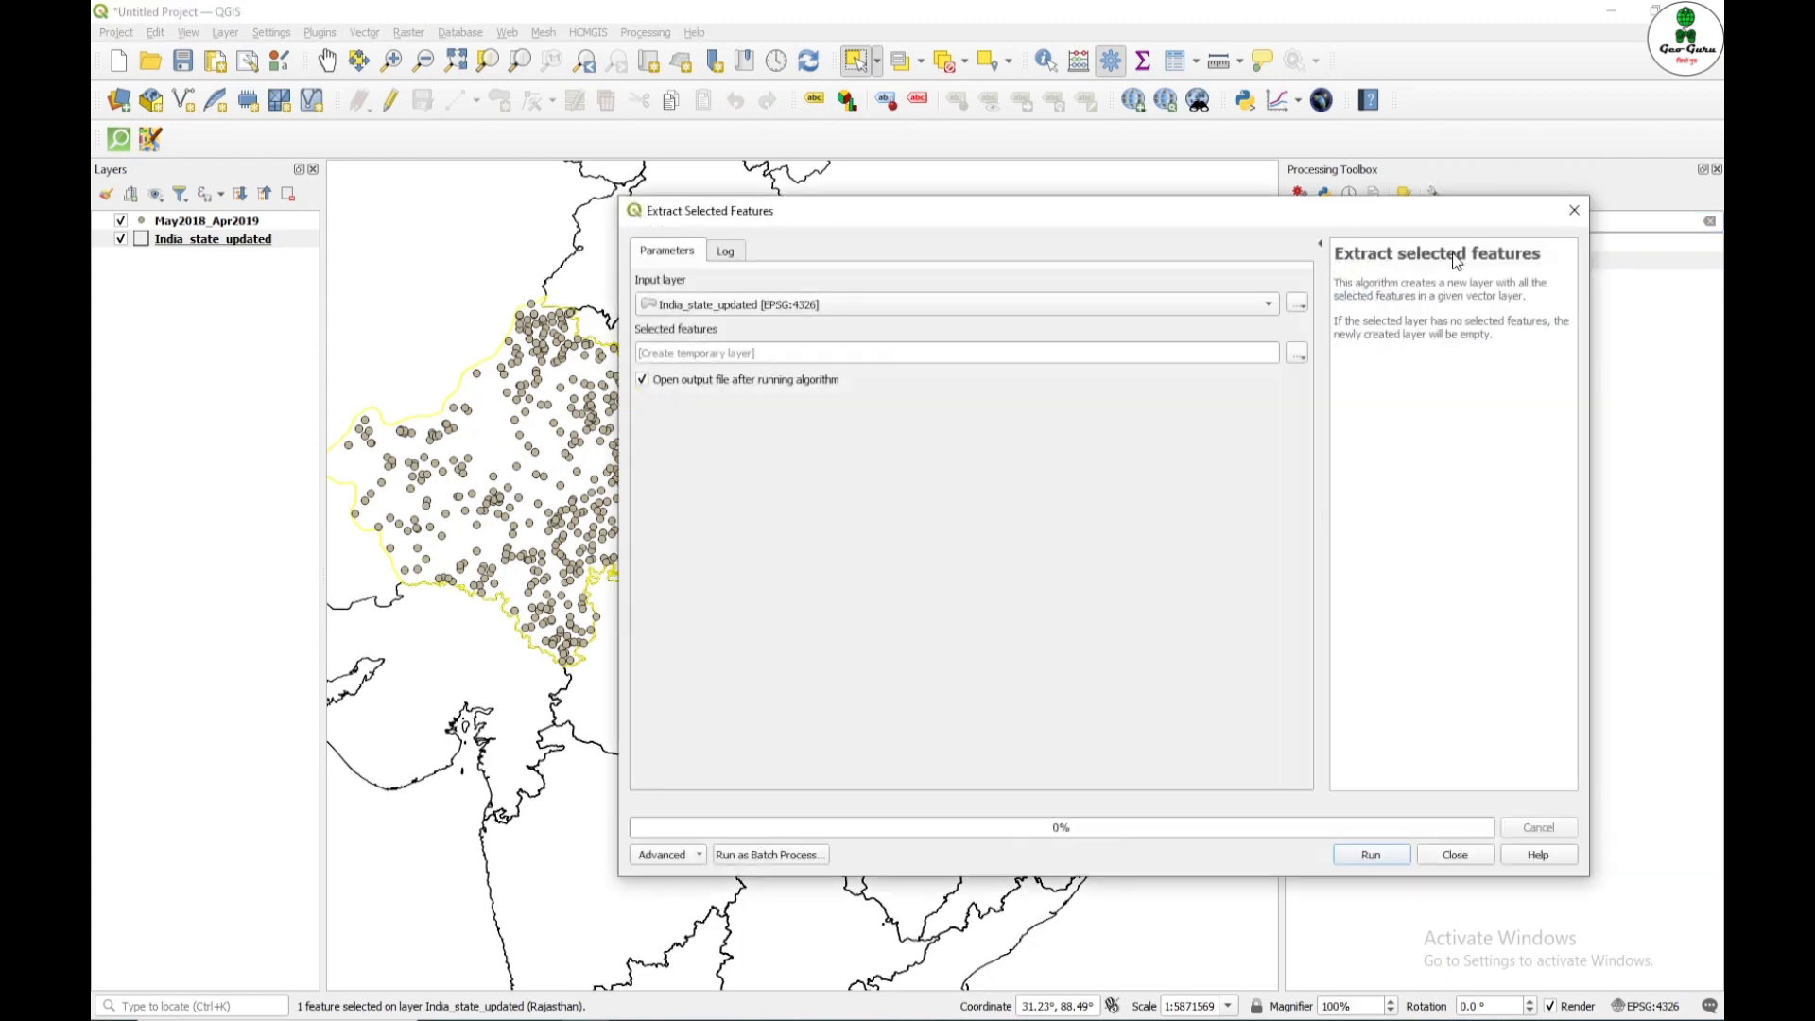
{"action": "left_click", "coordinate": [1267, 303]}
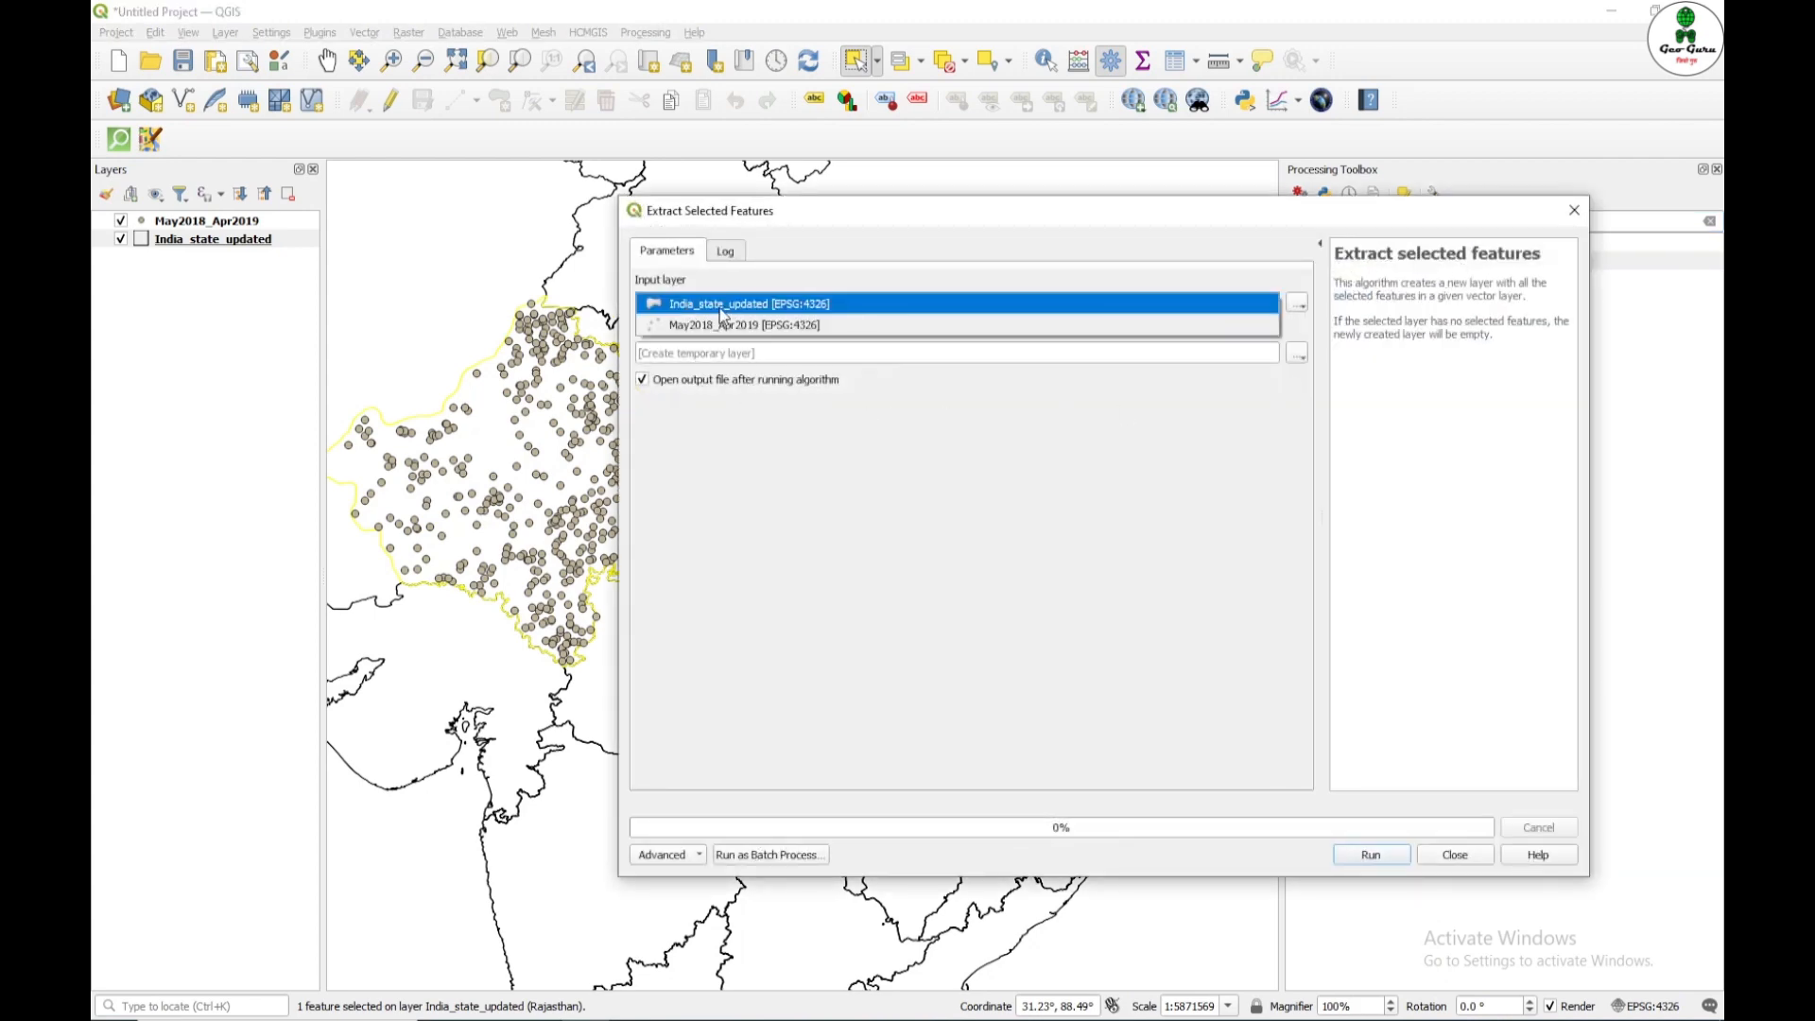
{"action": "left_click", "coordinate": [1369, 855]}
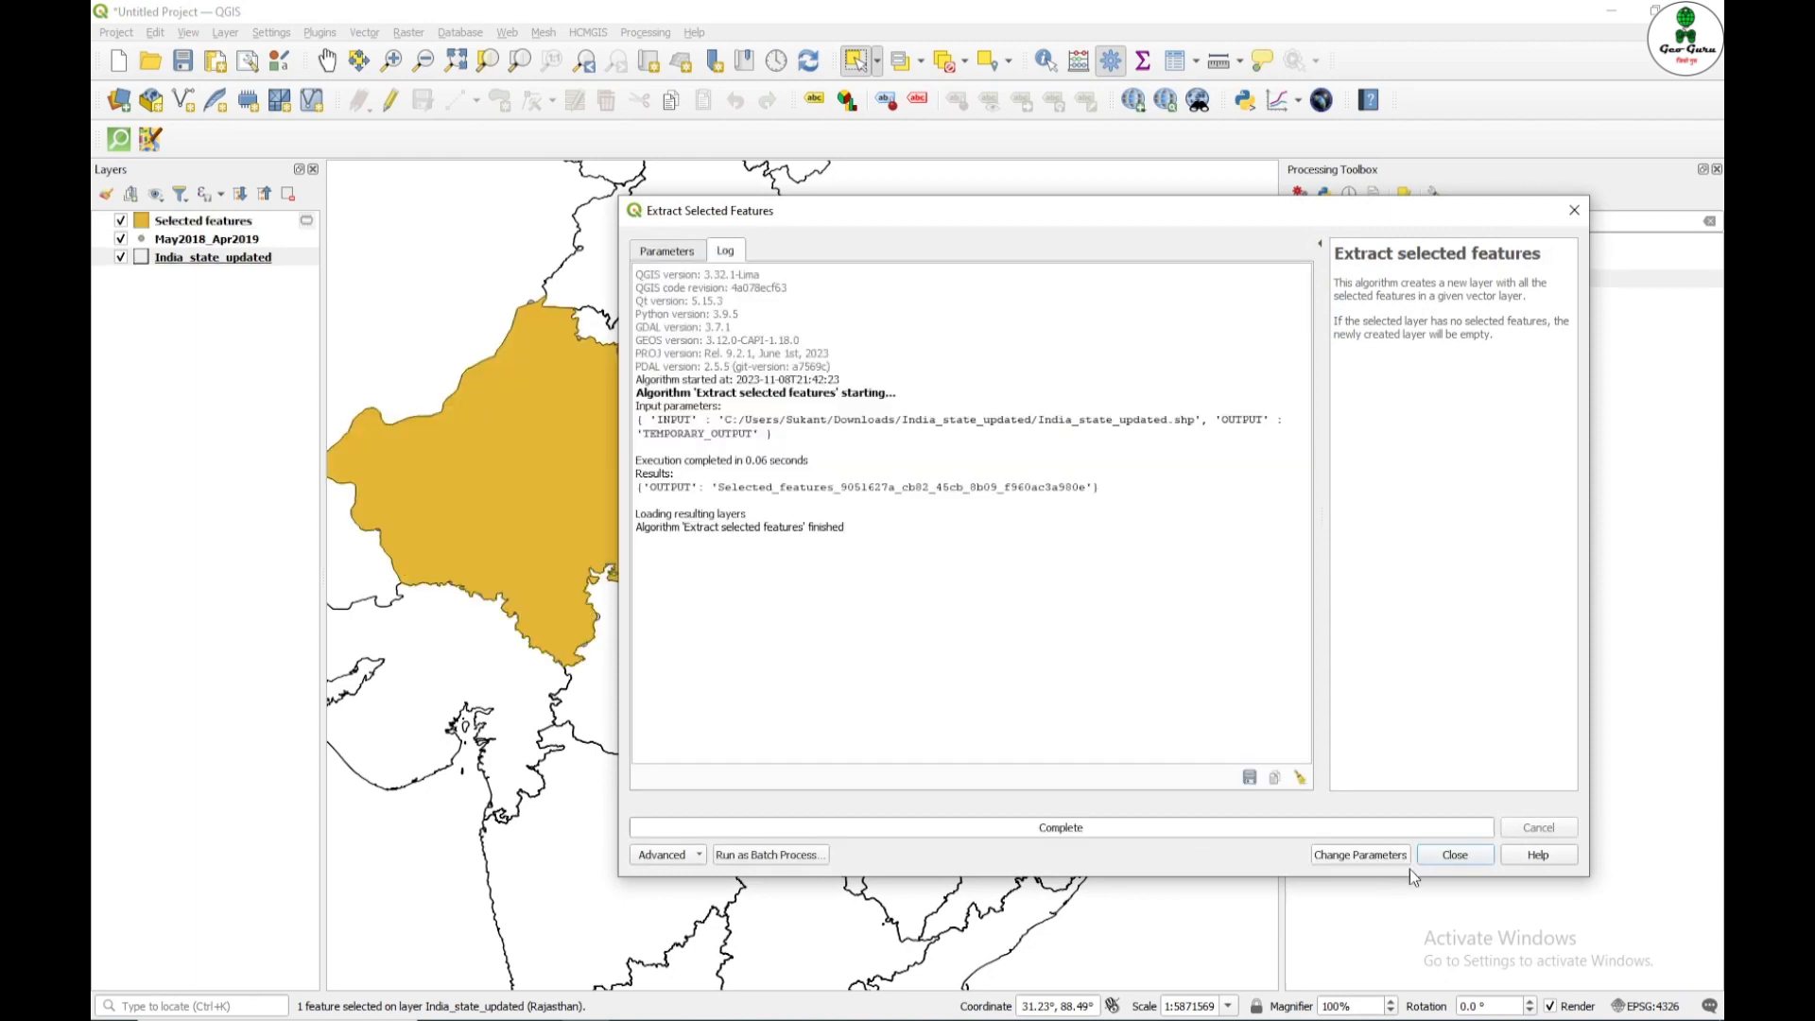
{"action": "left_click", "coordinate": [1454, 854]}
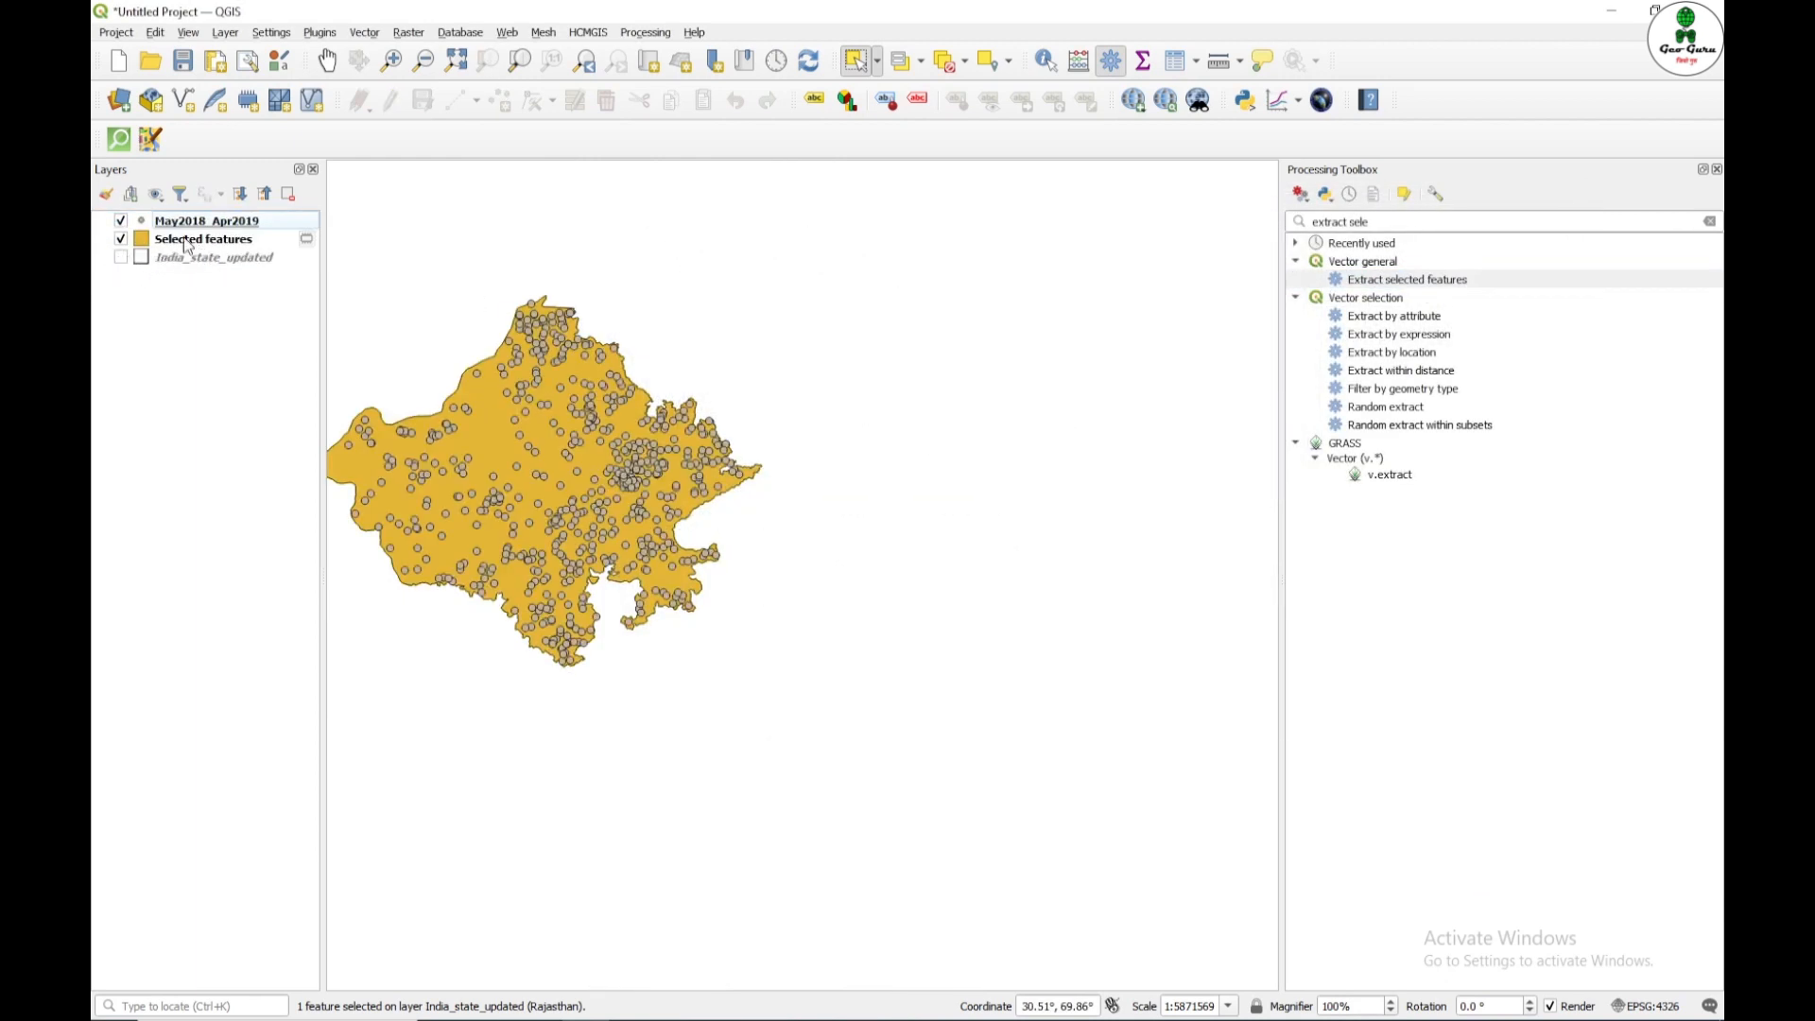
Step: Rename the extracted layer to Rajasthan and centre the state on the map
{"action": "left_click", "coordinate": [202, 238]}
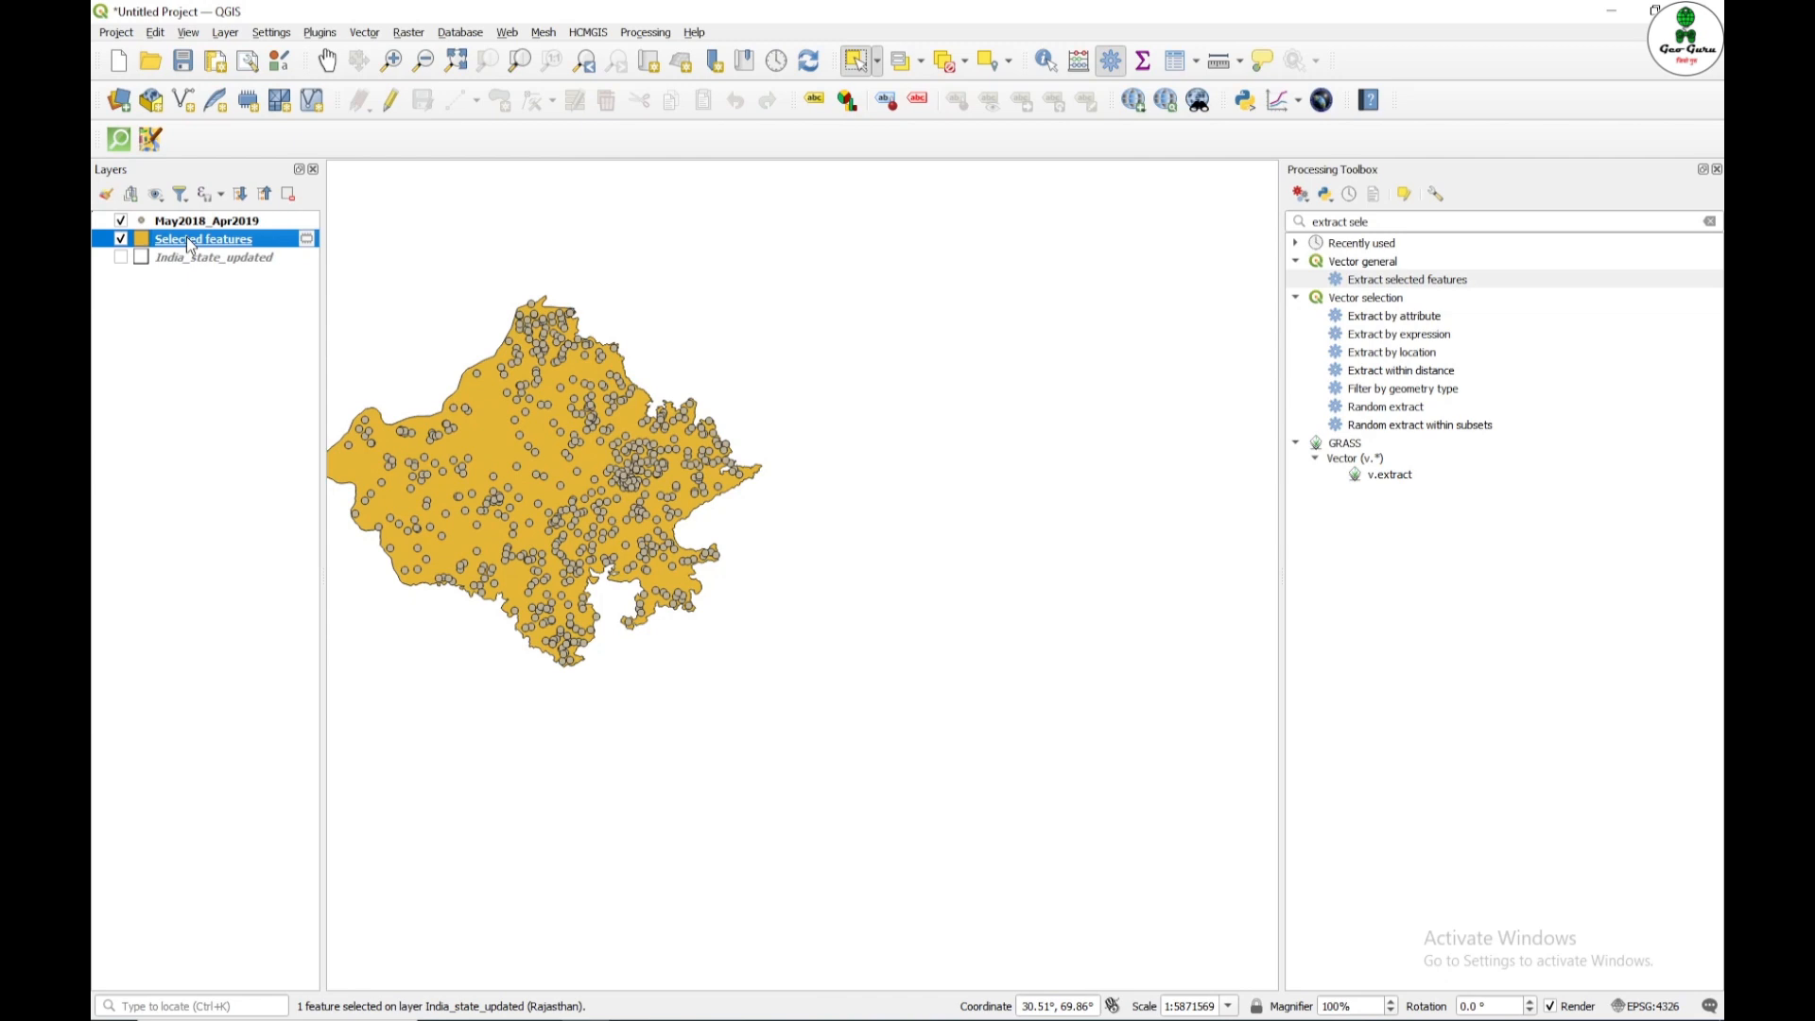
{"action": "type", "text": "Rajasthan"}
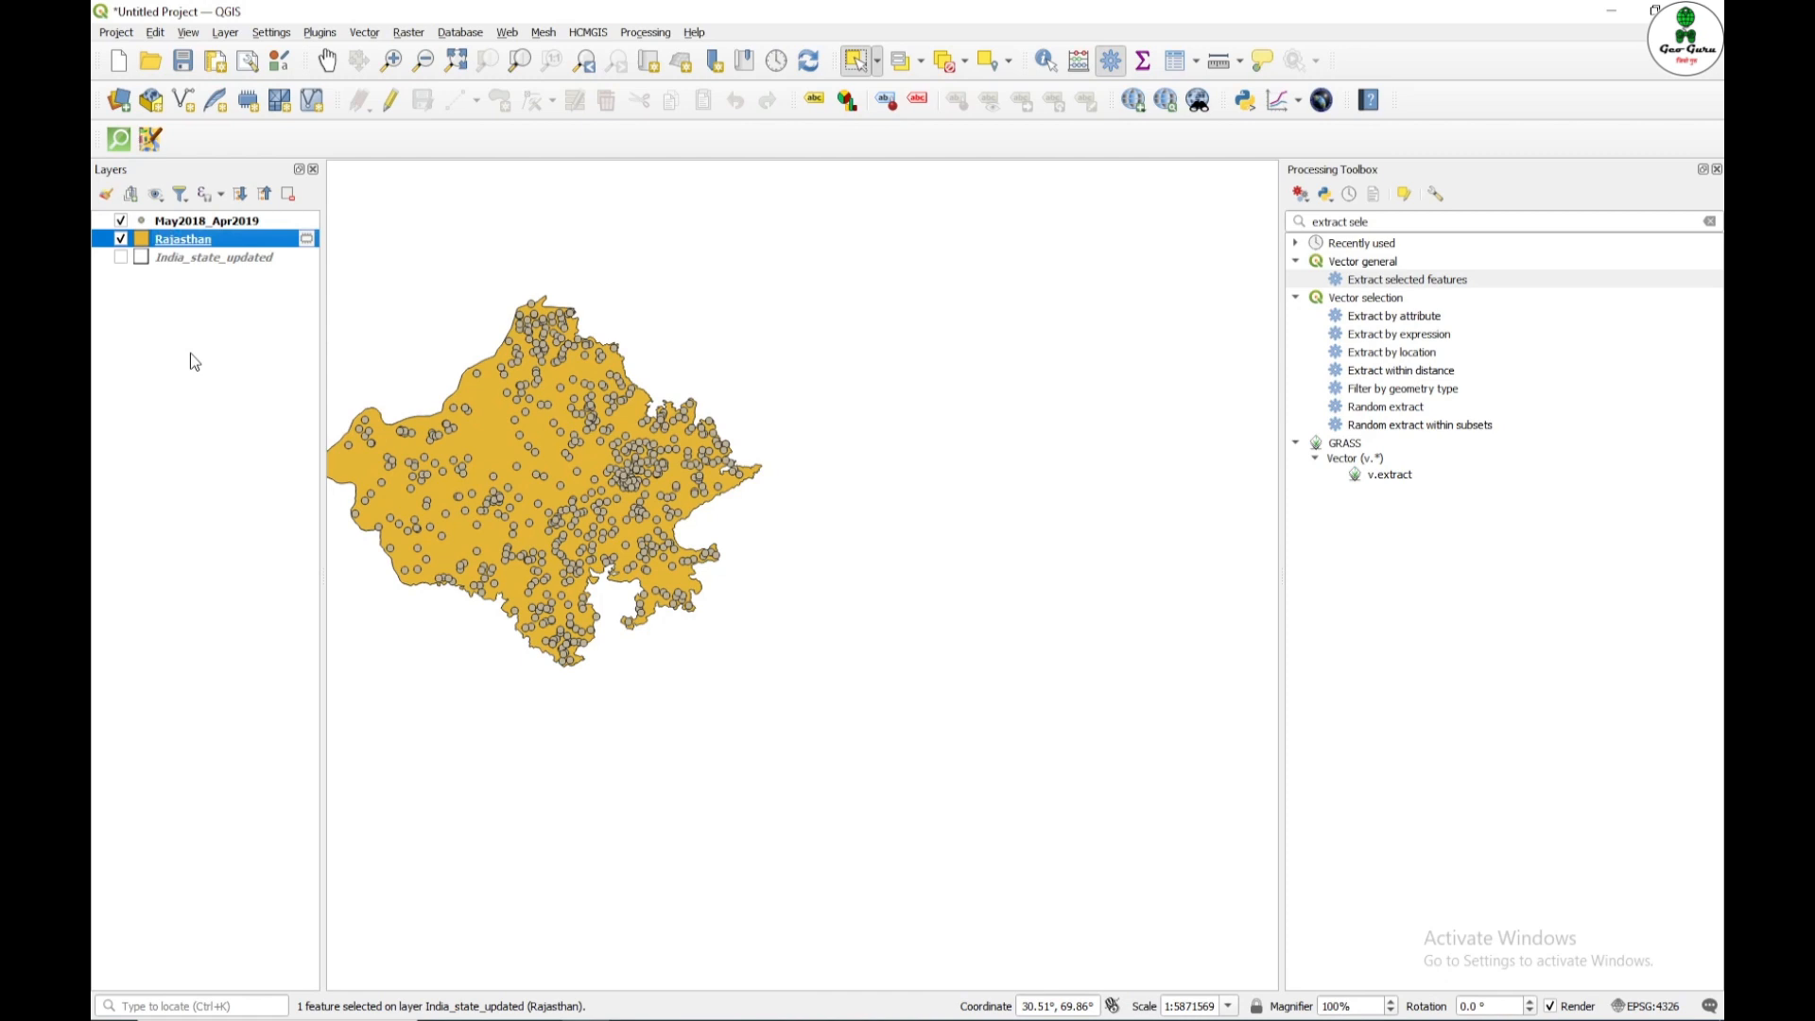
{"action": "left_click_drag", "start_coordinate": [545, 474], "coordinate": [781, 475]}
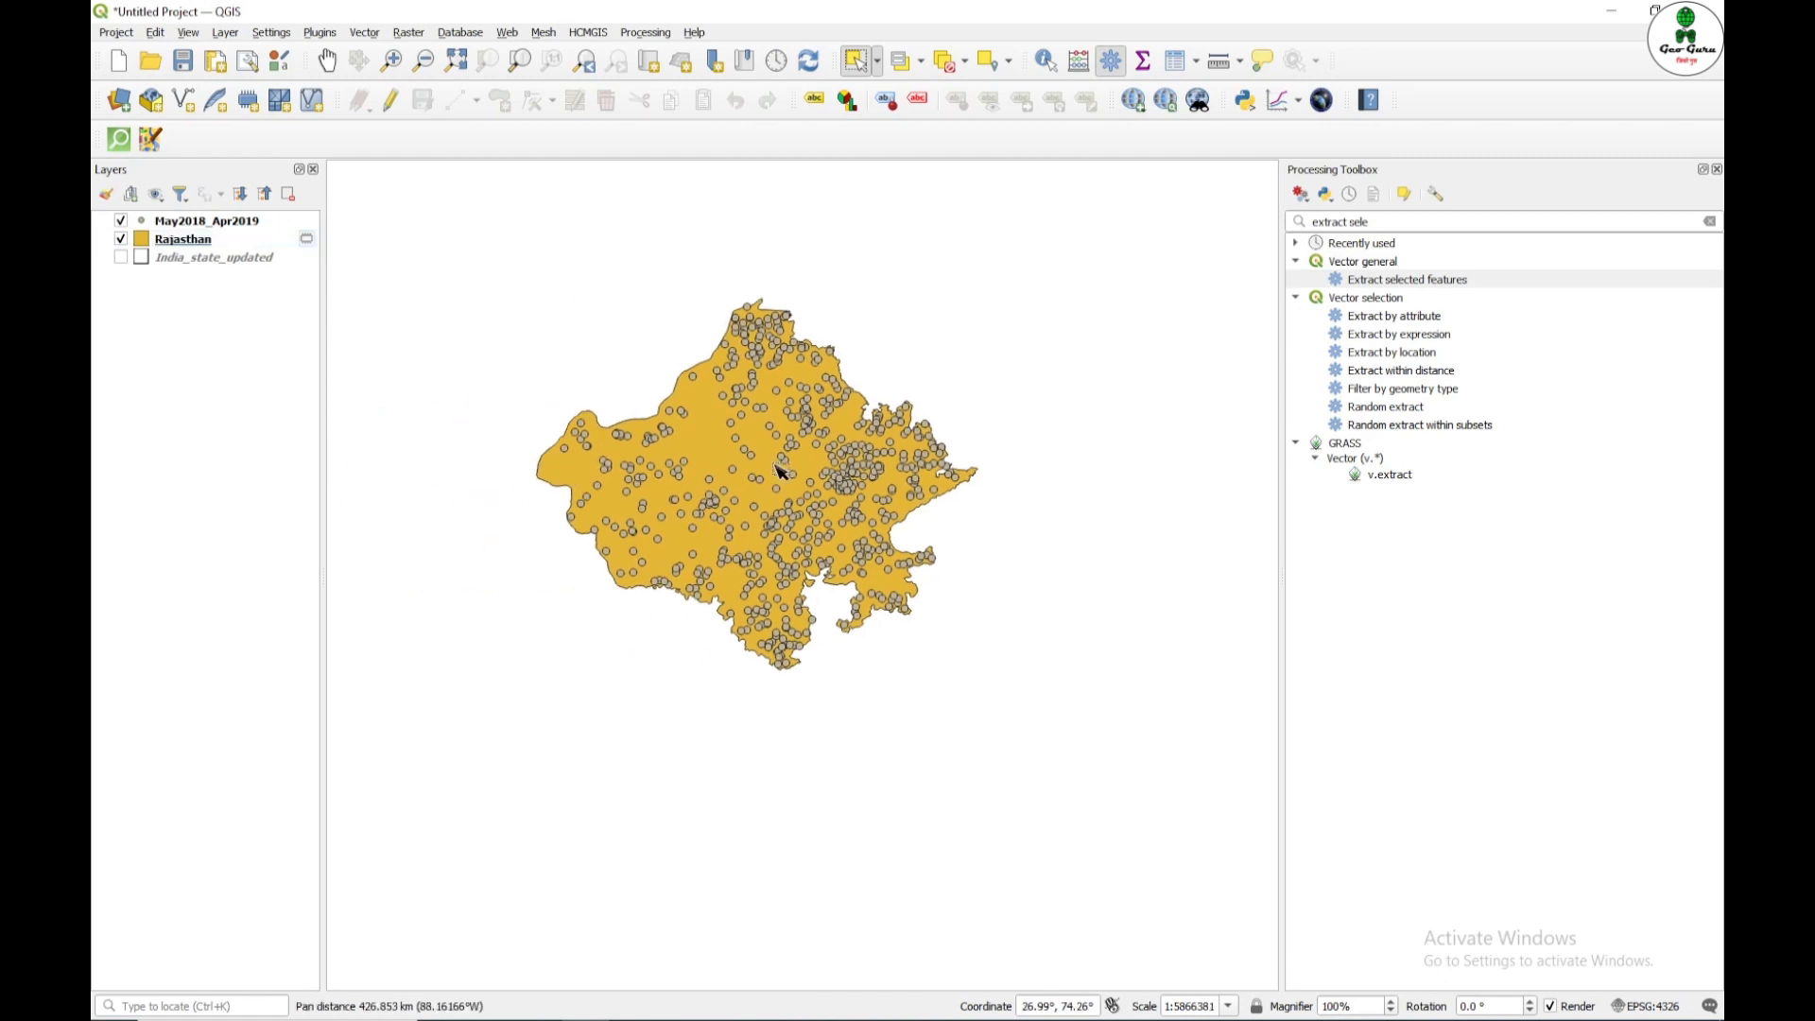
Step: Search the toolbox for IDW and launch the IDW interpolation tool
{"action": "left_click", "coordinate": [1712, 221]}
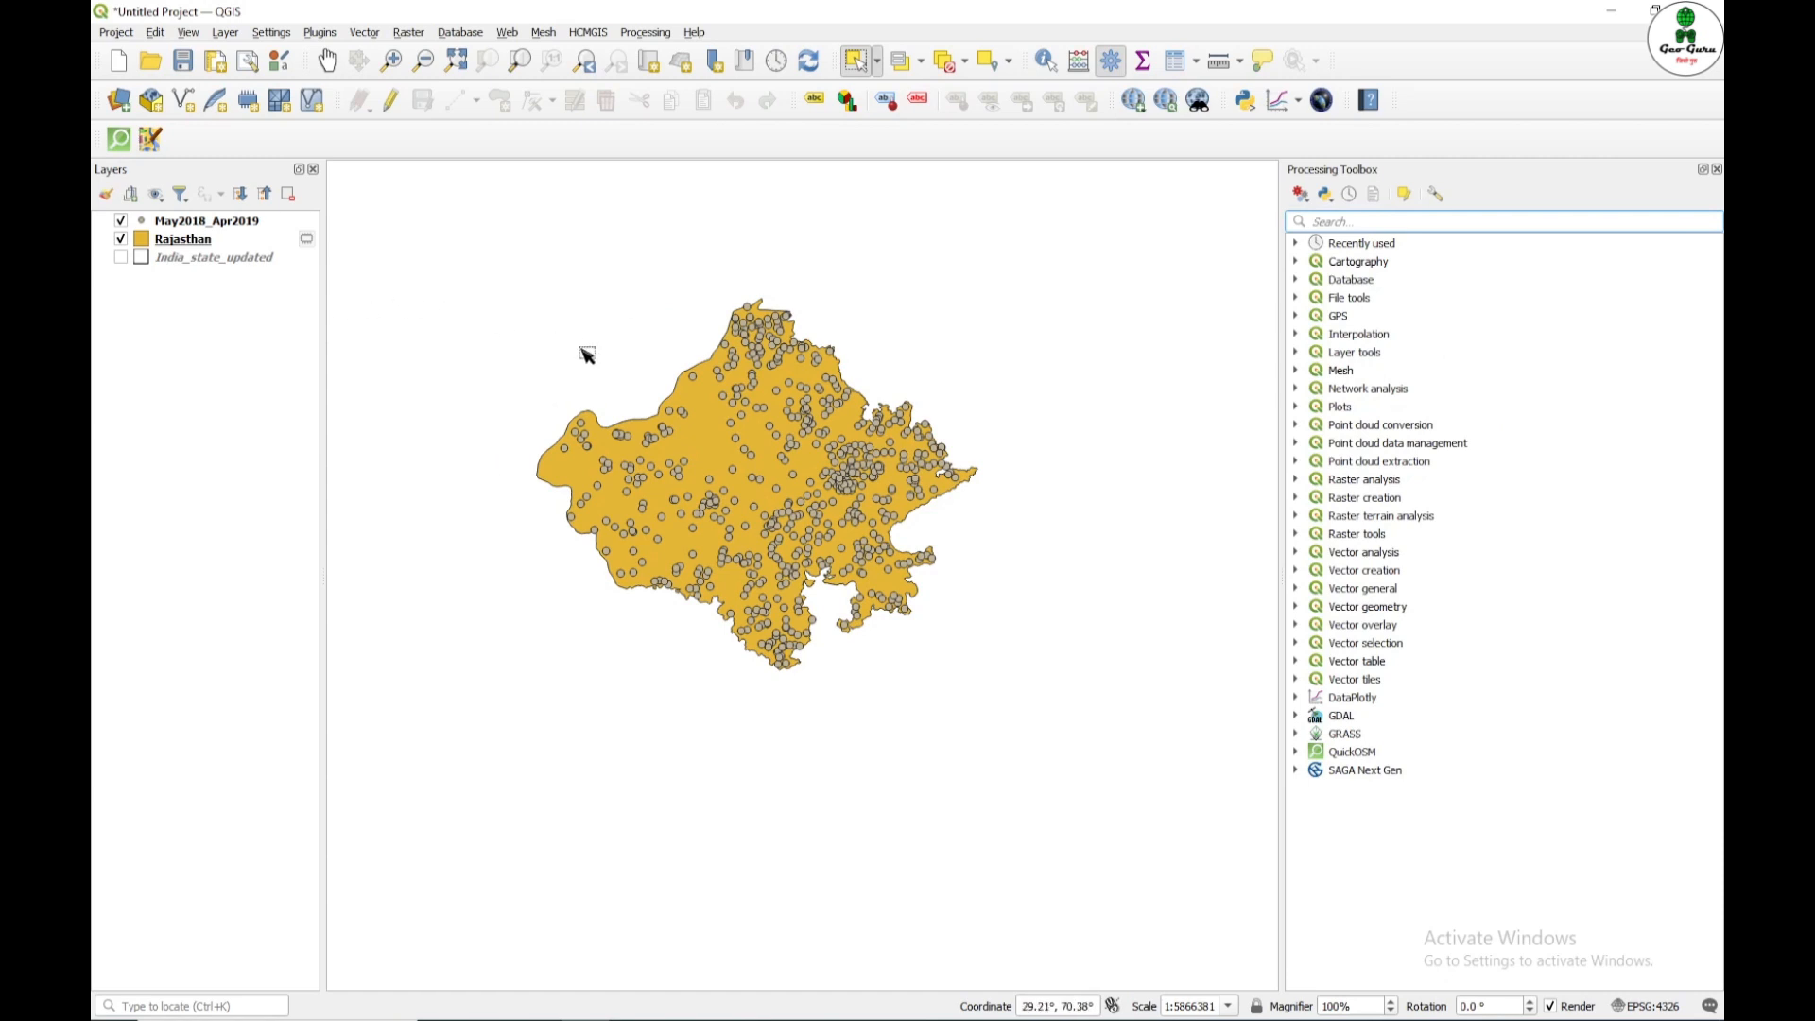
{"action": "mouse_move", "coordinate": [1373, 221]}
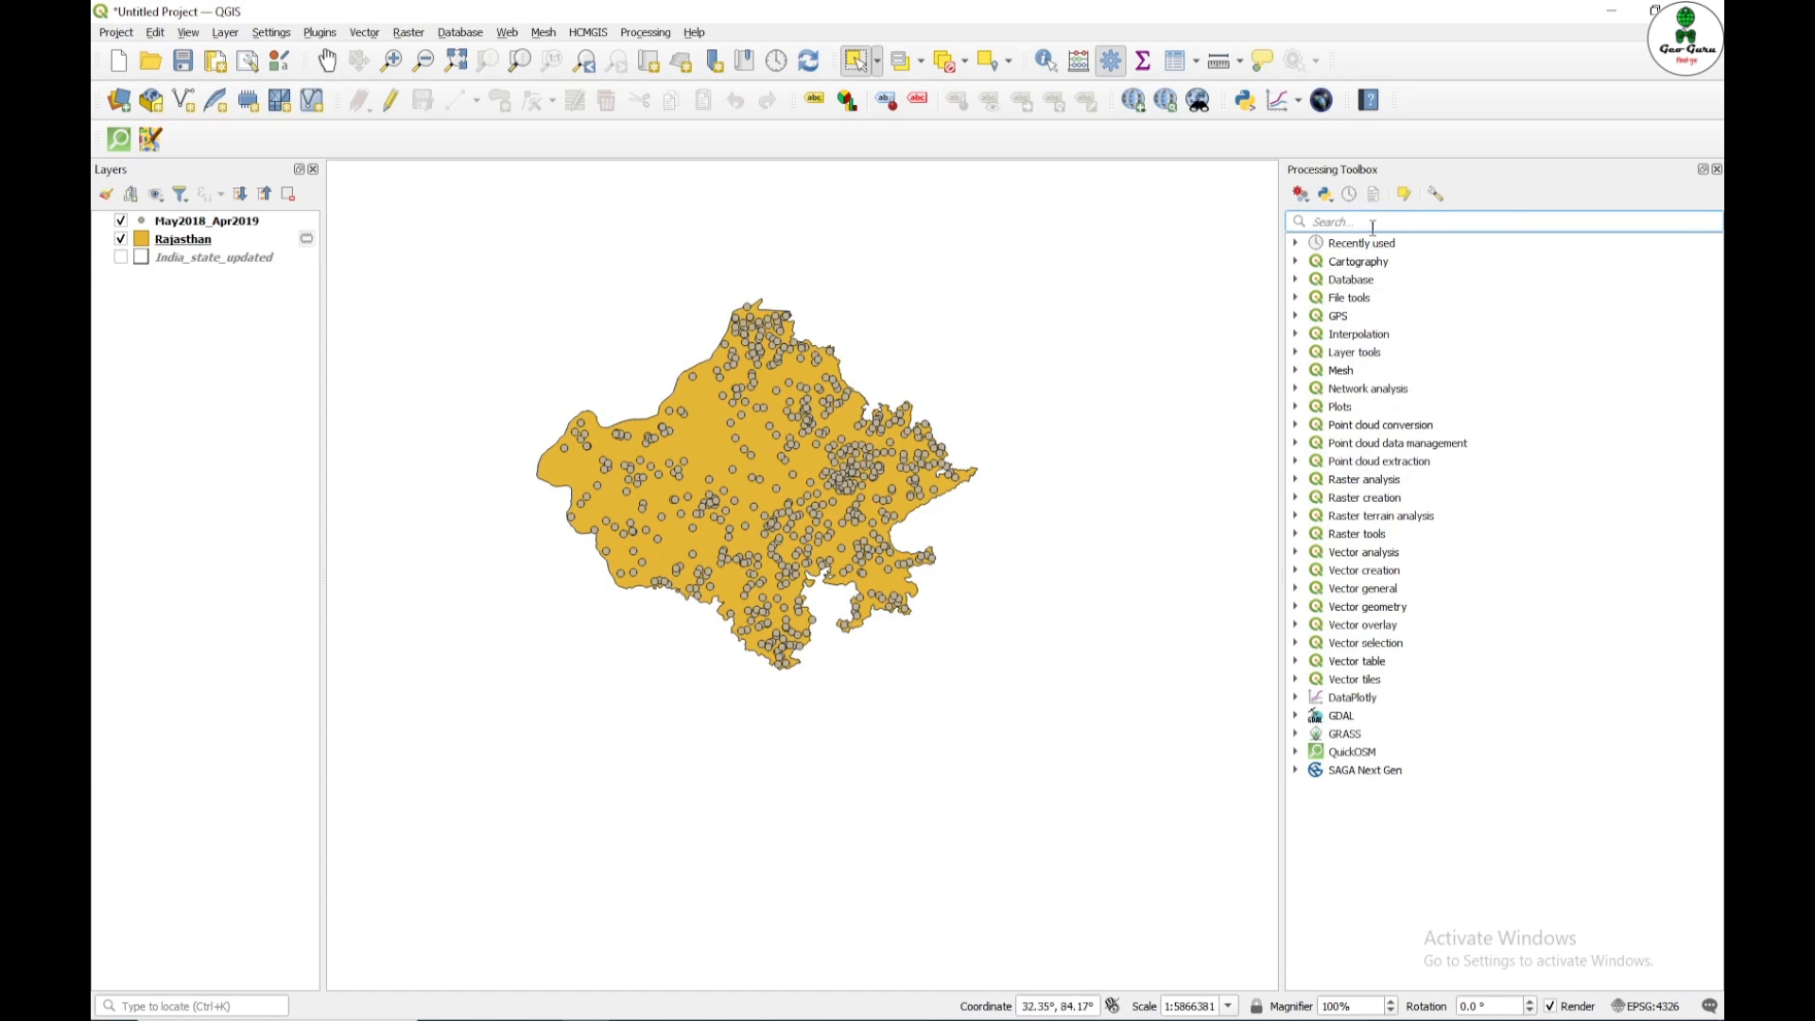
{"action": "type", "text": "IDW"}
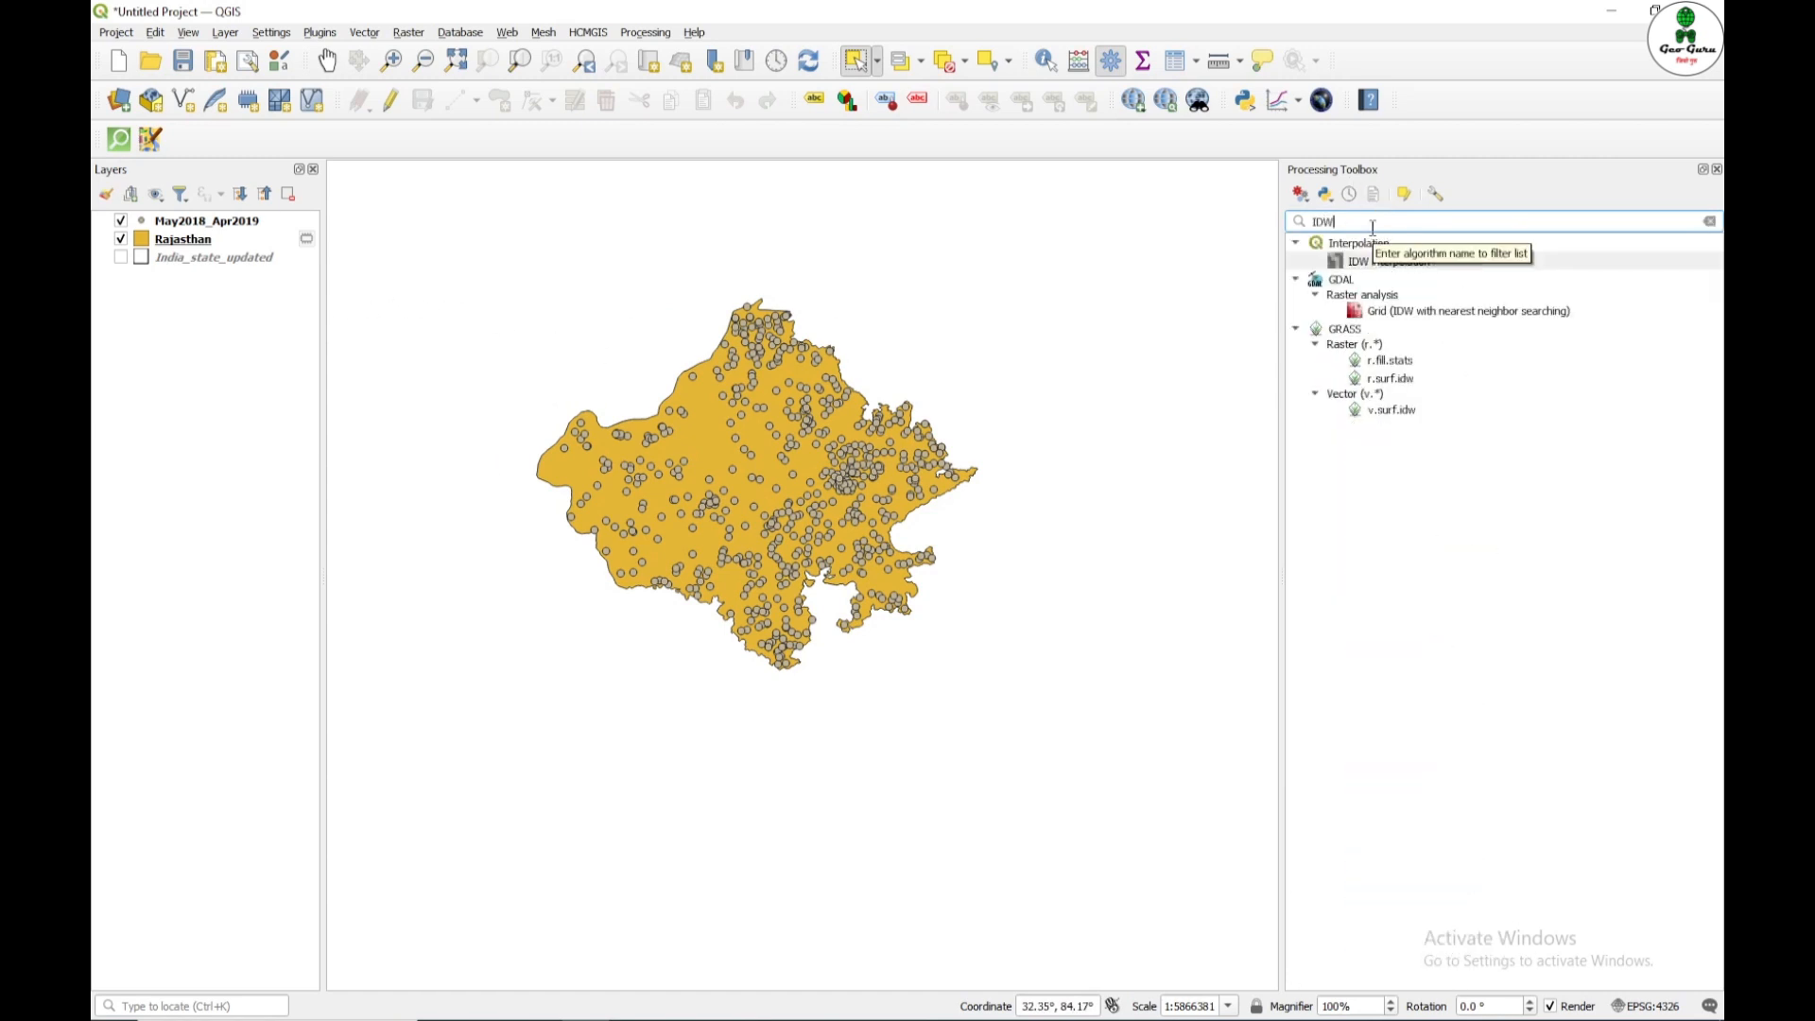
{"action": "left_click", "coordinate": [1388, 261]}
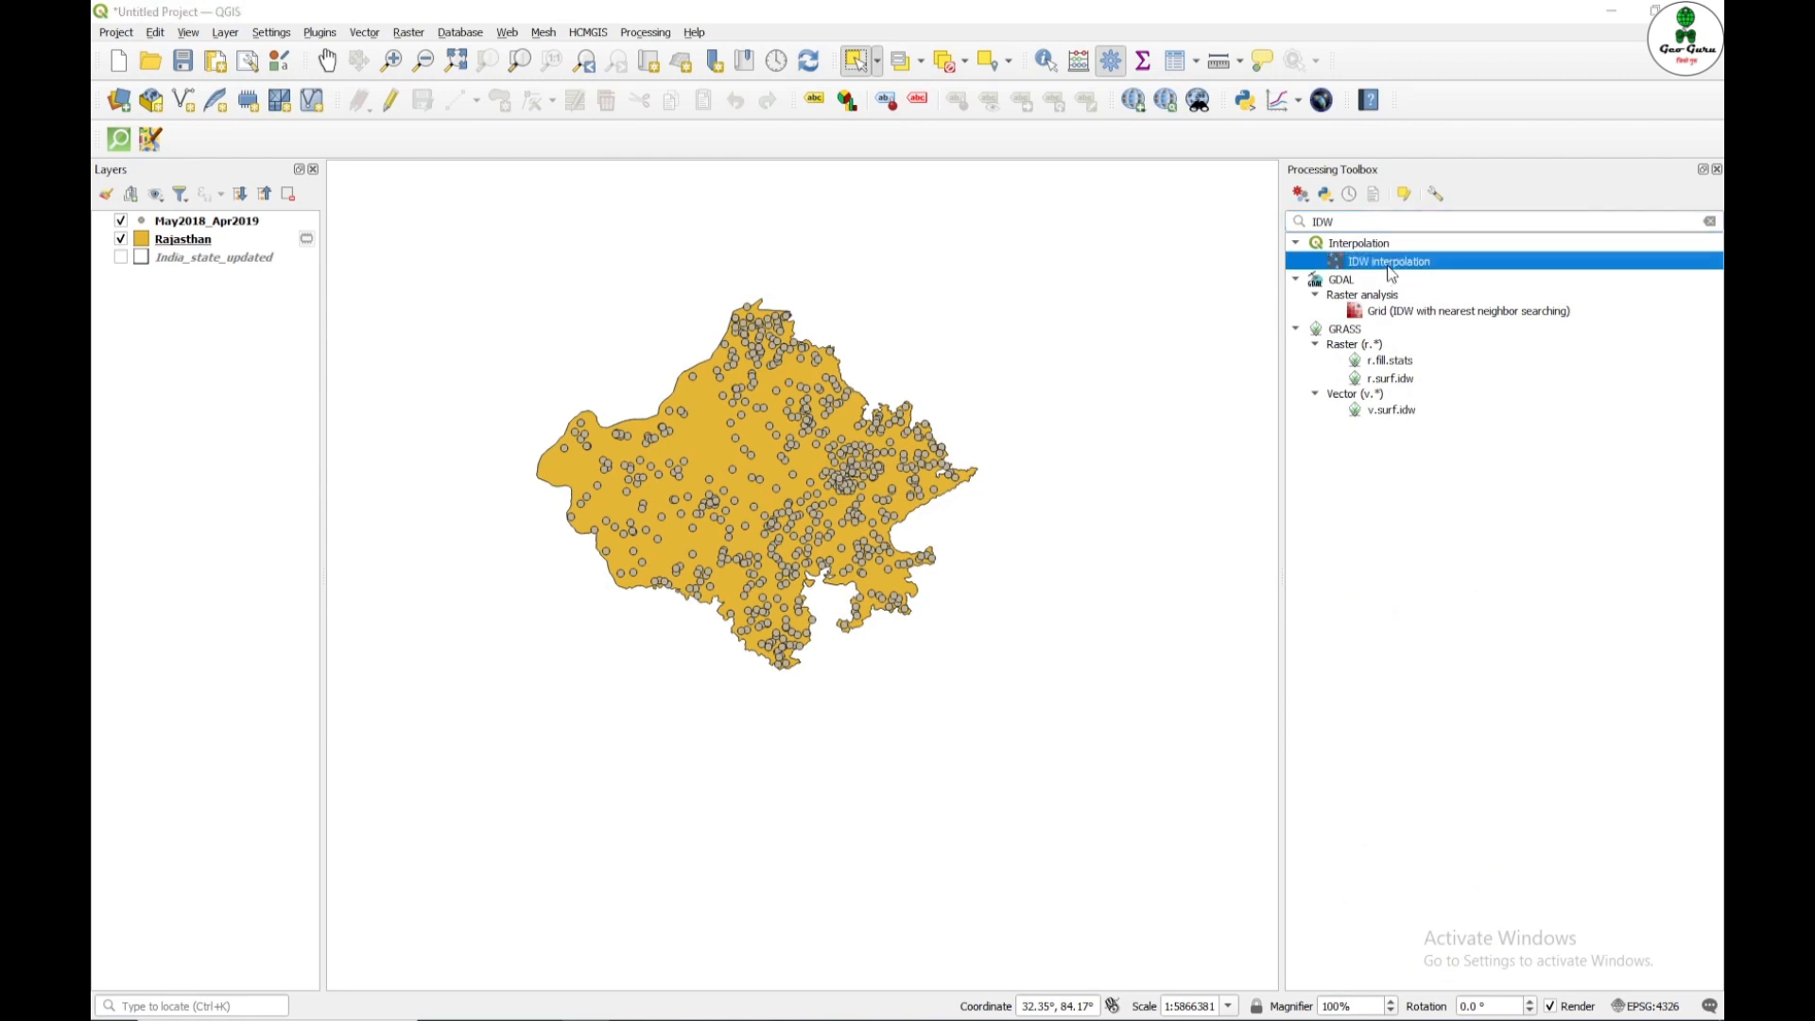
{"action": "double_click", "coordinate": [1386, 261]}
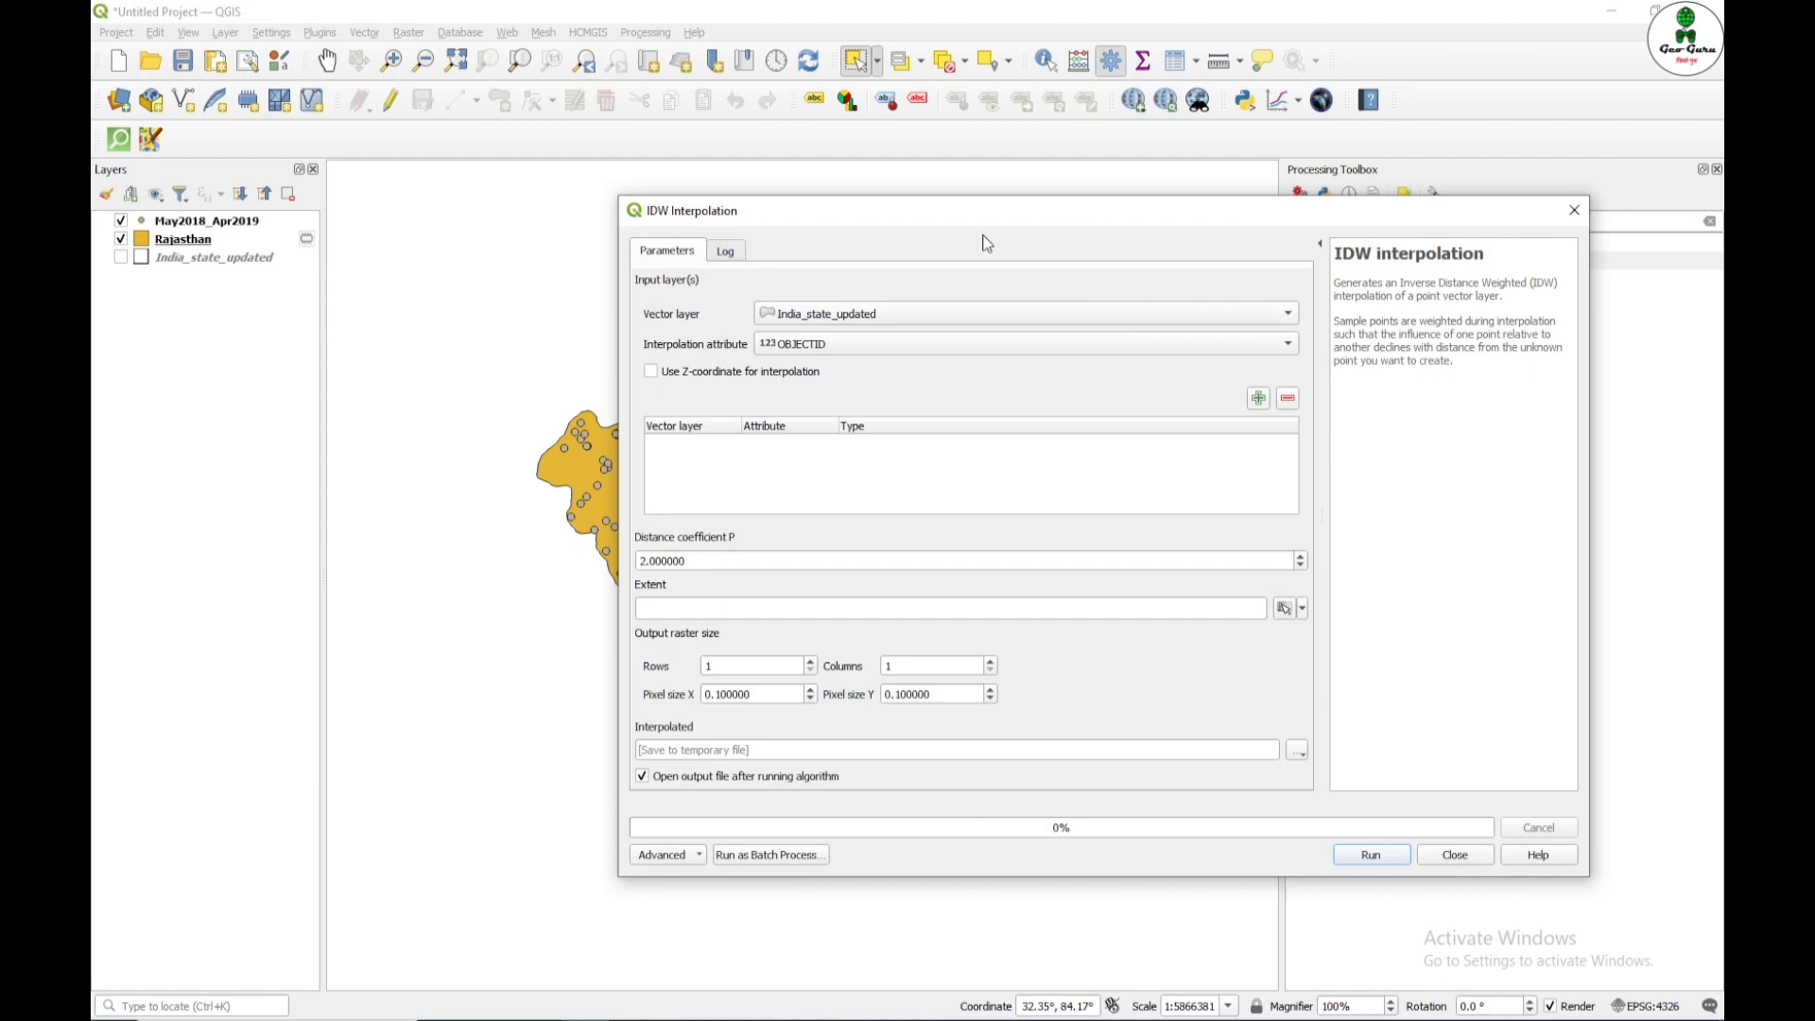
Step: Feed May2018_Apr2019 points with the May 2018 Level (m) attribute into IDW
{"action": "left_click", "coordinate": [1286, 312]}
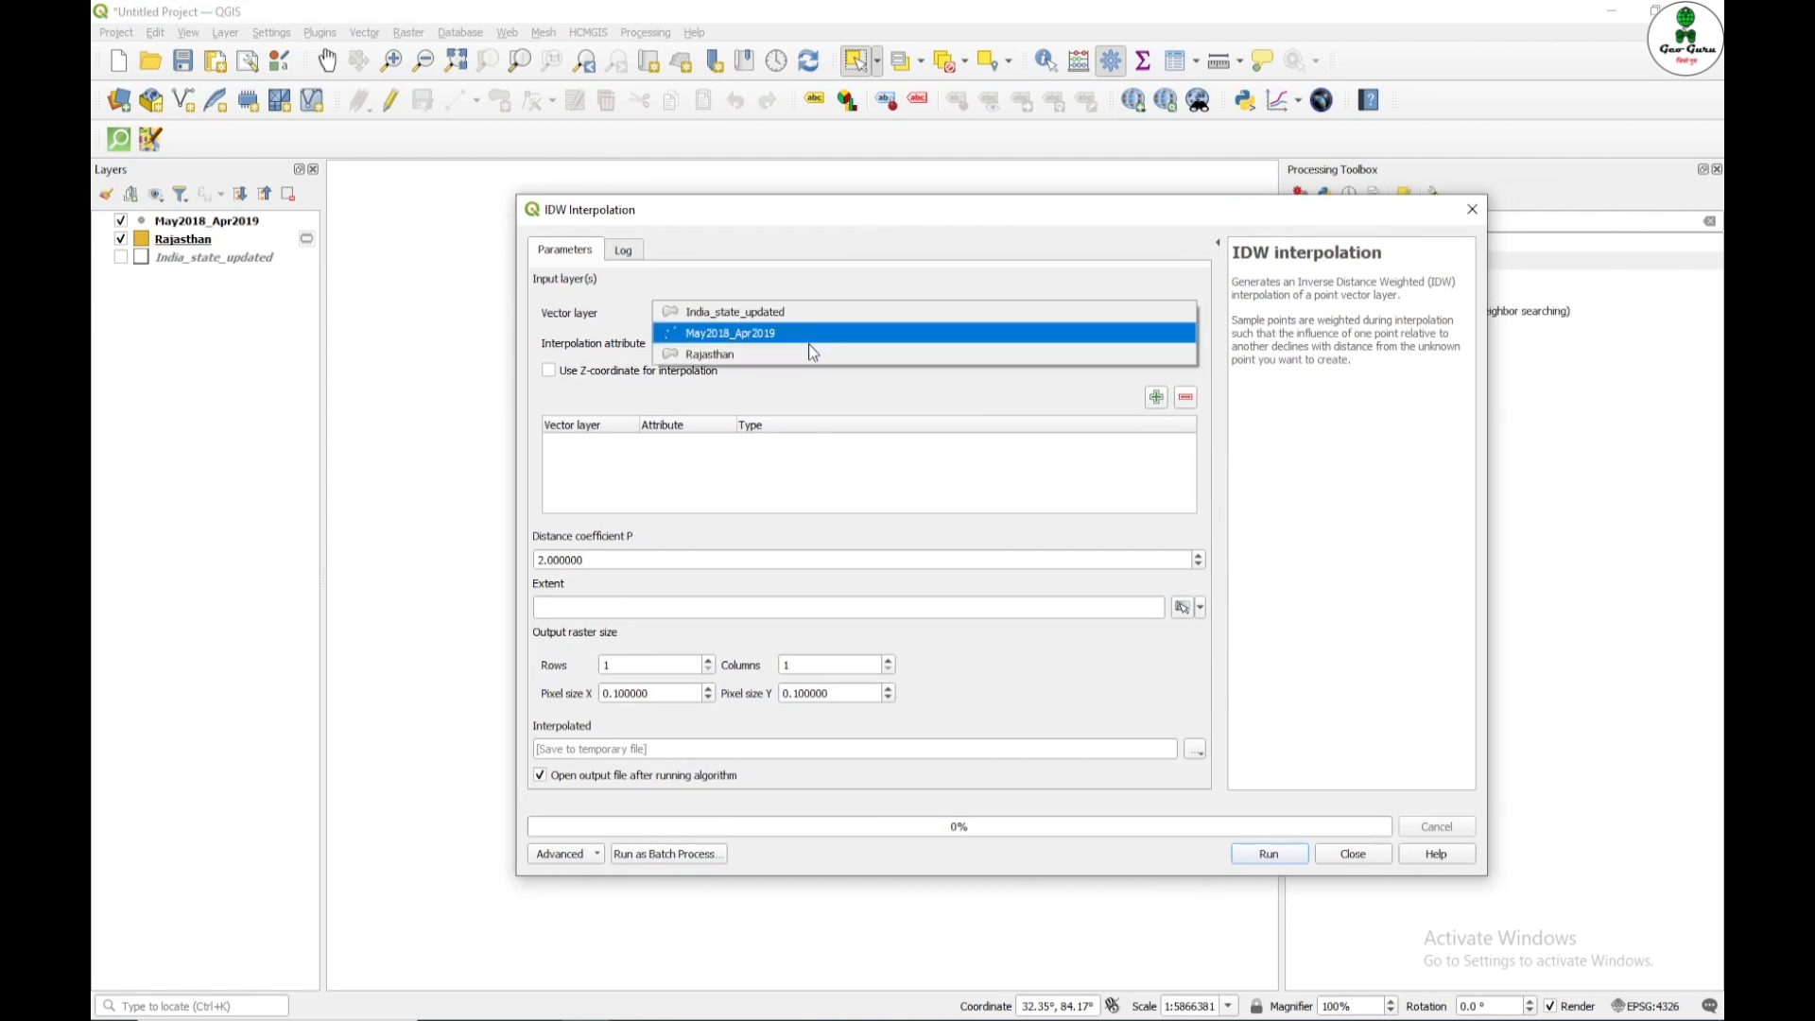
{"action": "mouse_move", "coordinate": [715, 333]}
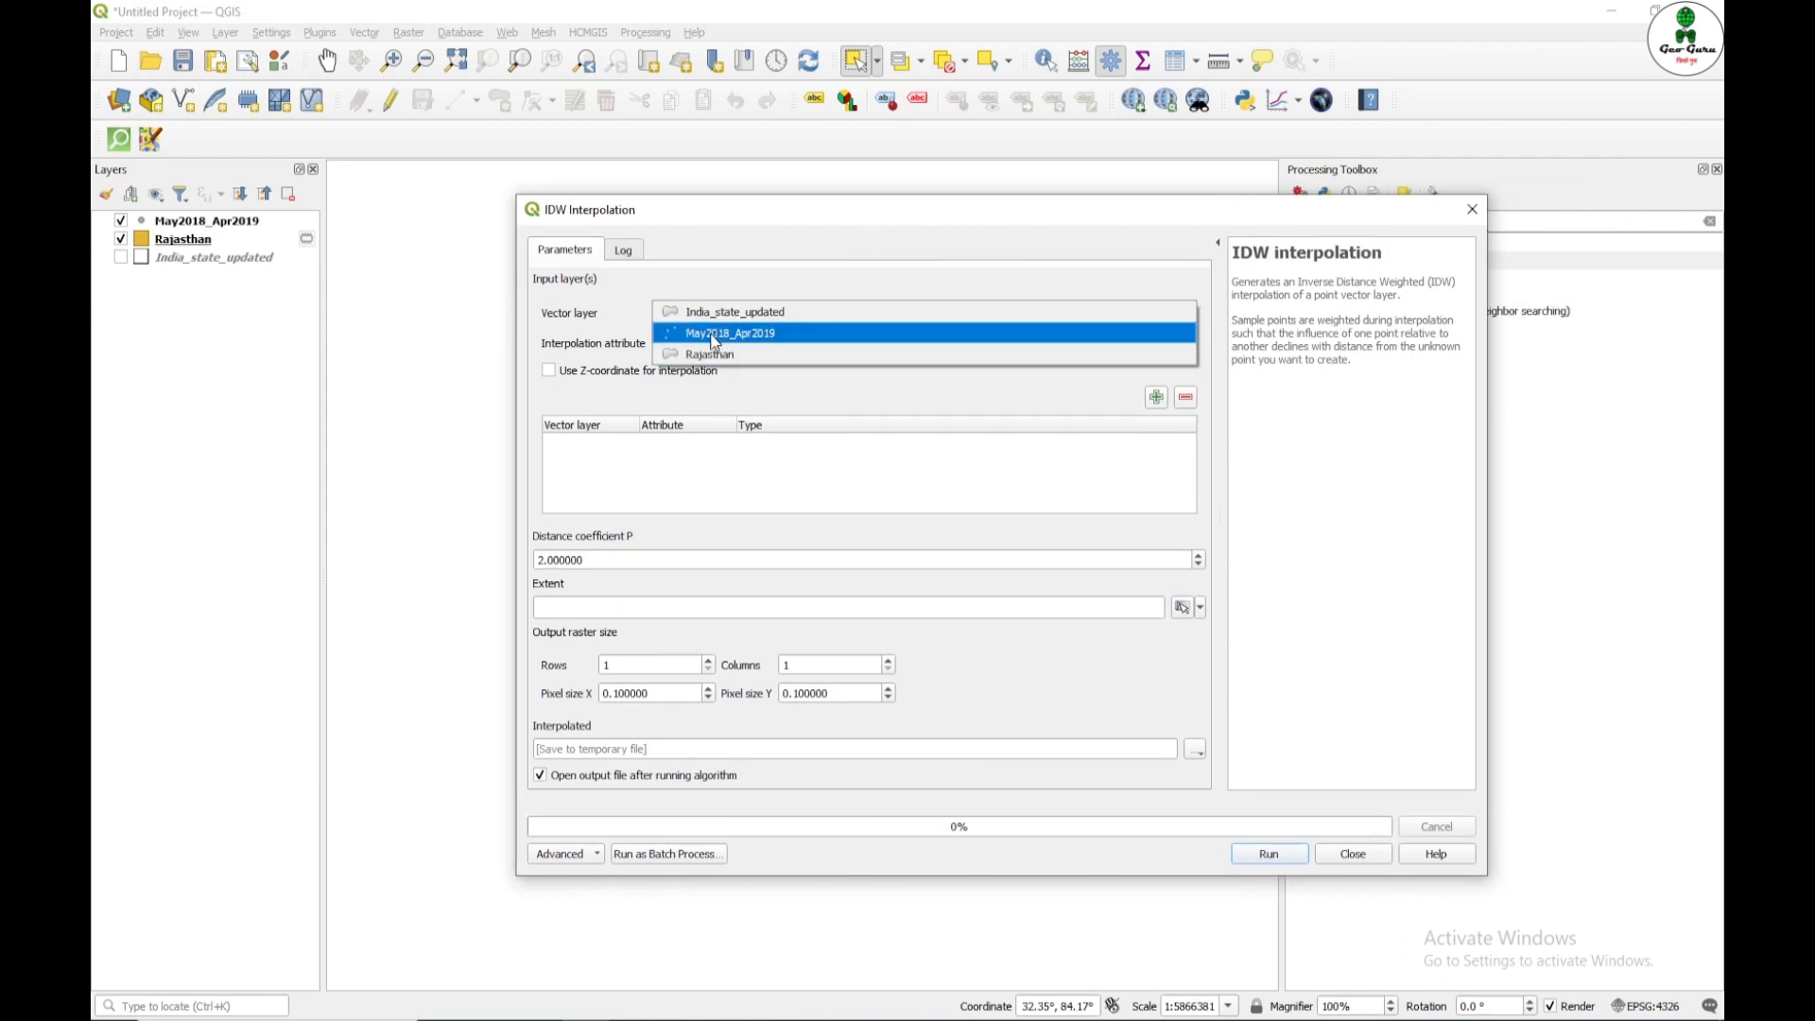
{"action": "left_click", "coordinate": [726, 333]}
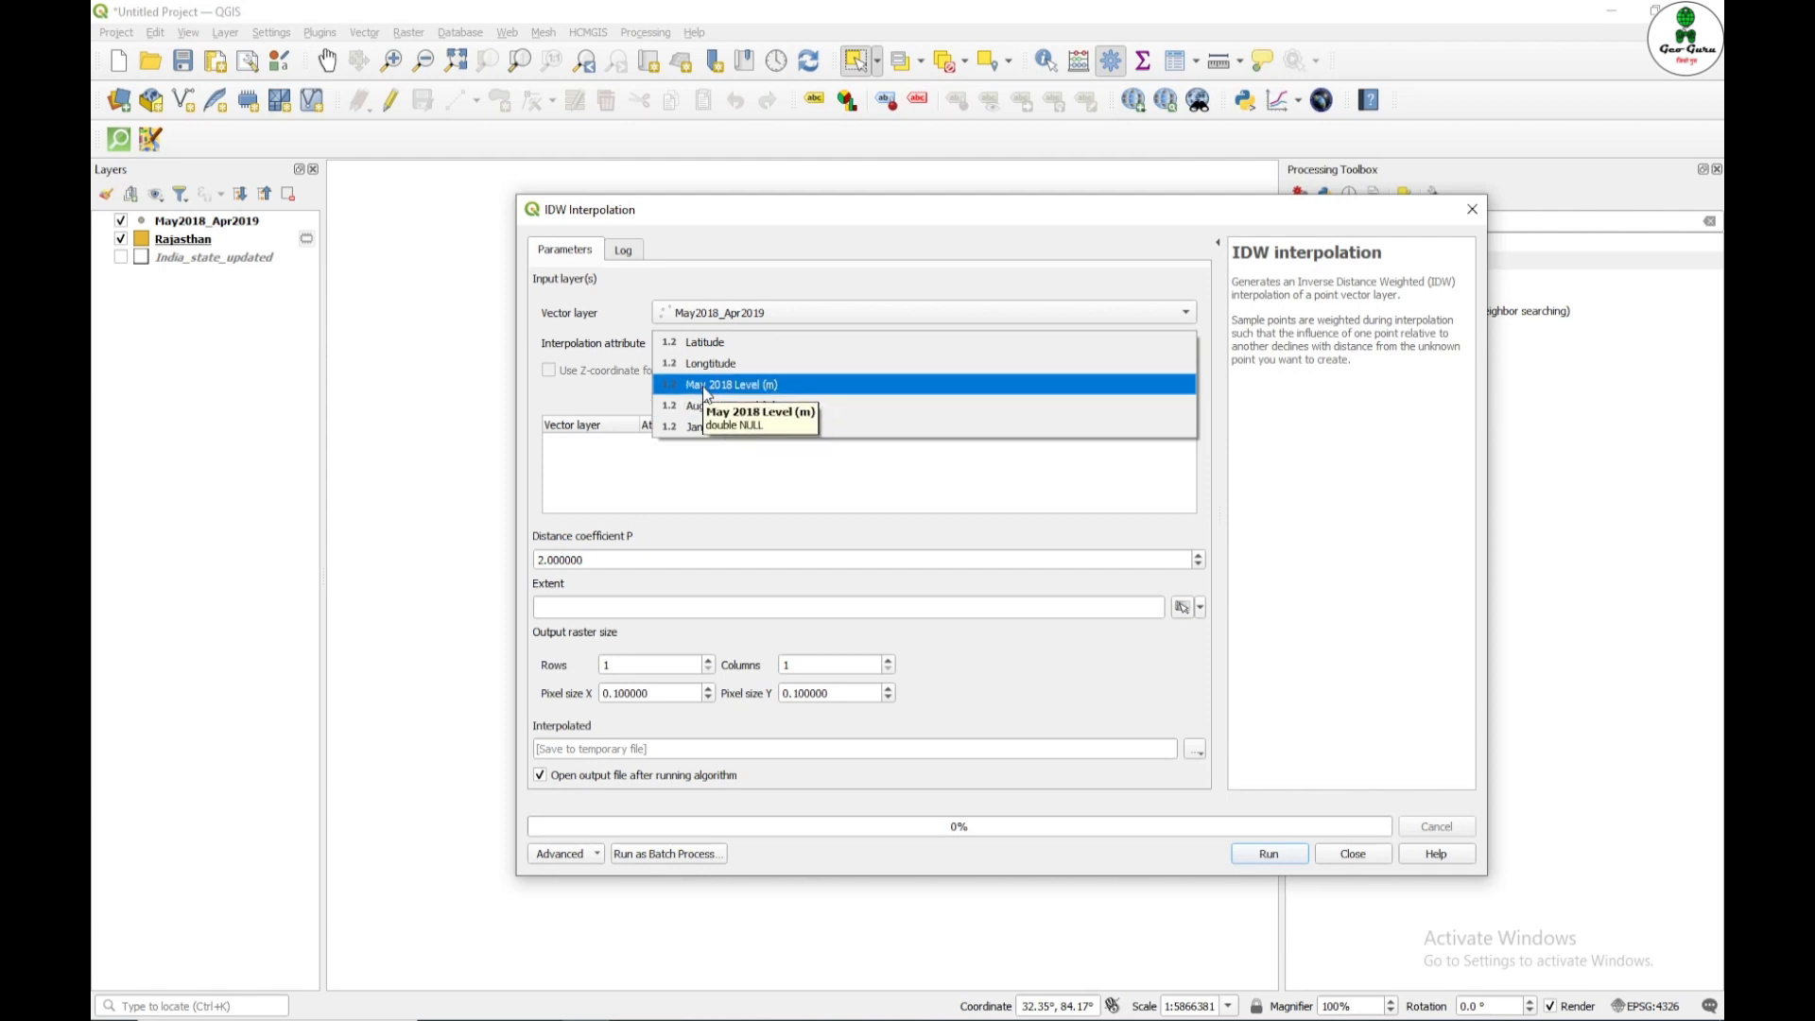
{"action": "left_click", "coordinate": [730, 384]}
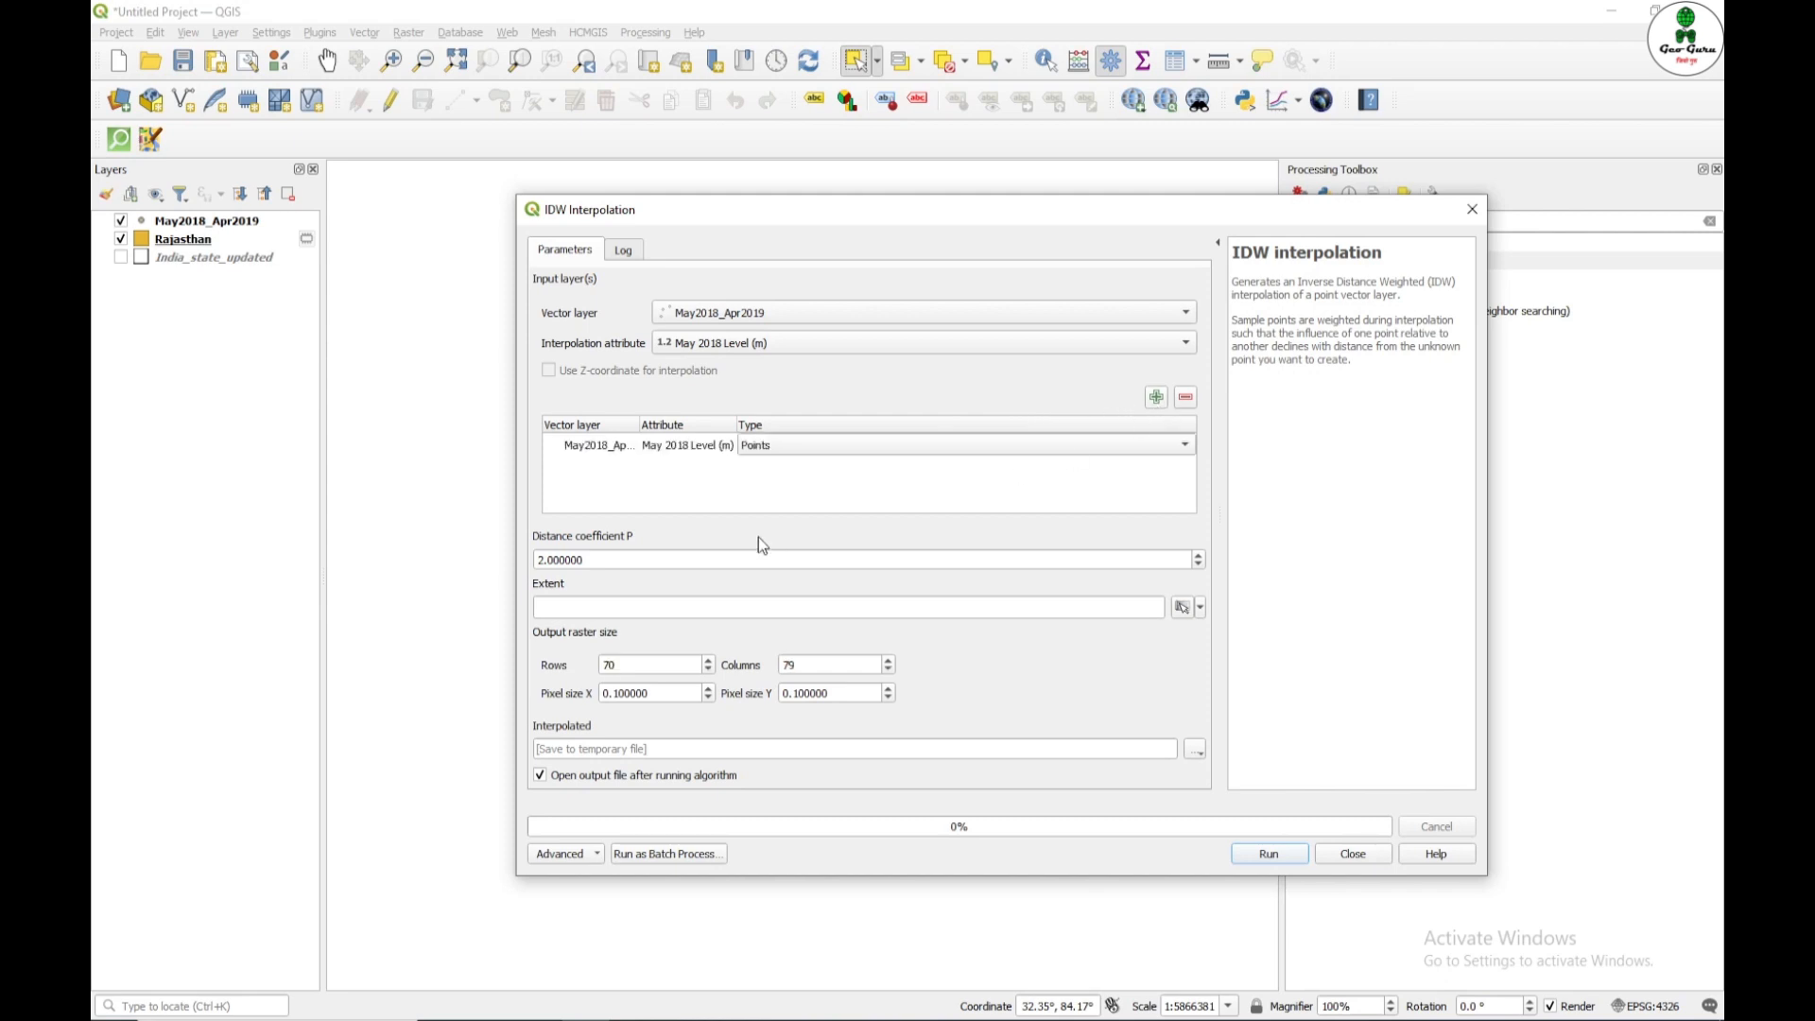
{"action": "mouse_move", "coordinate": [758, 631]}
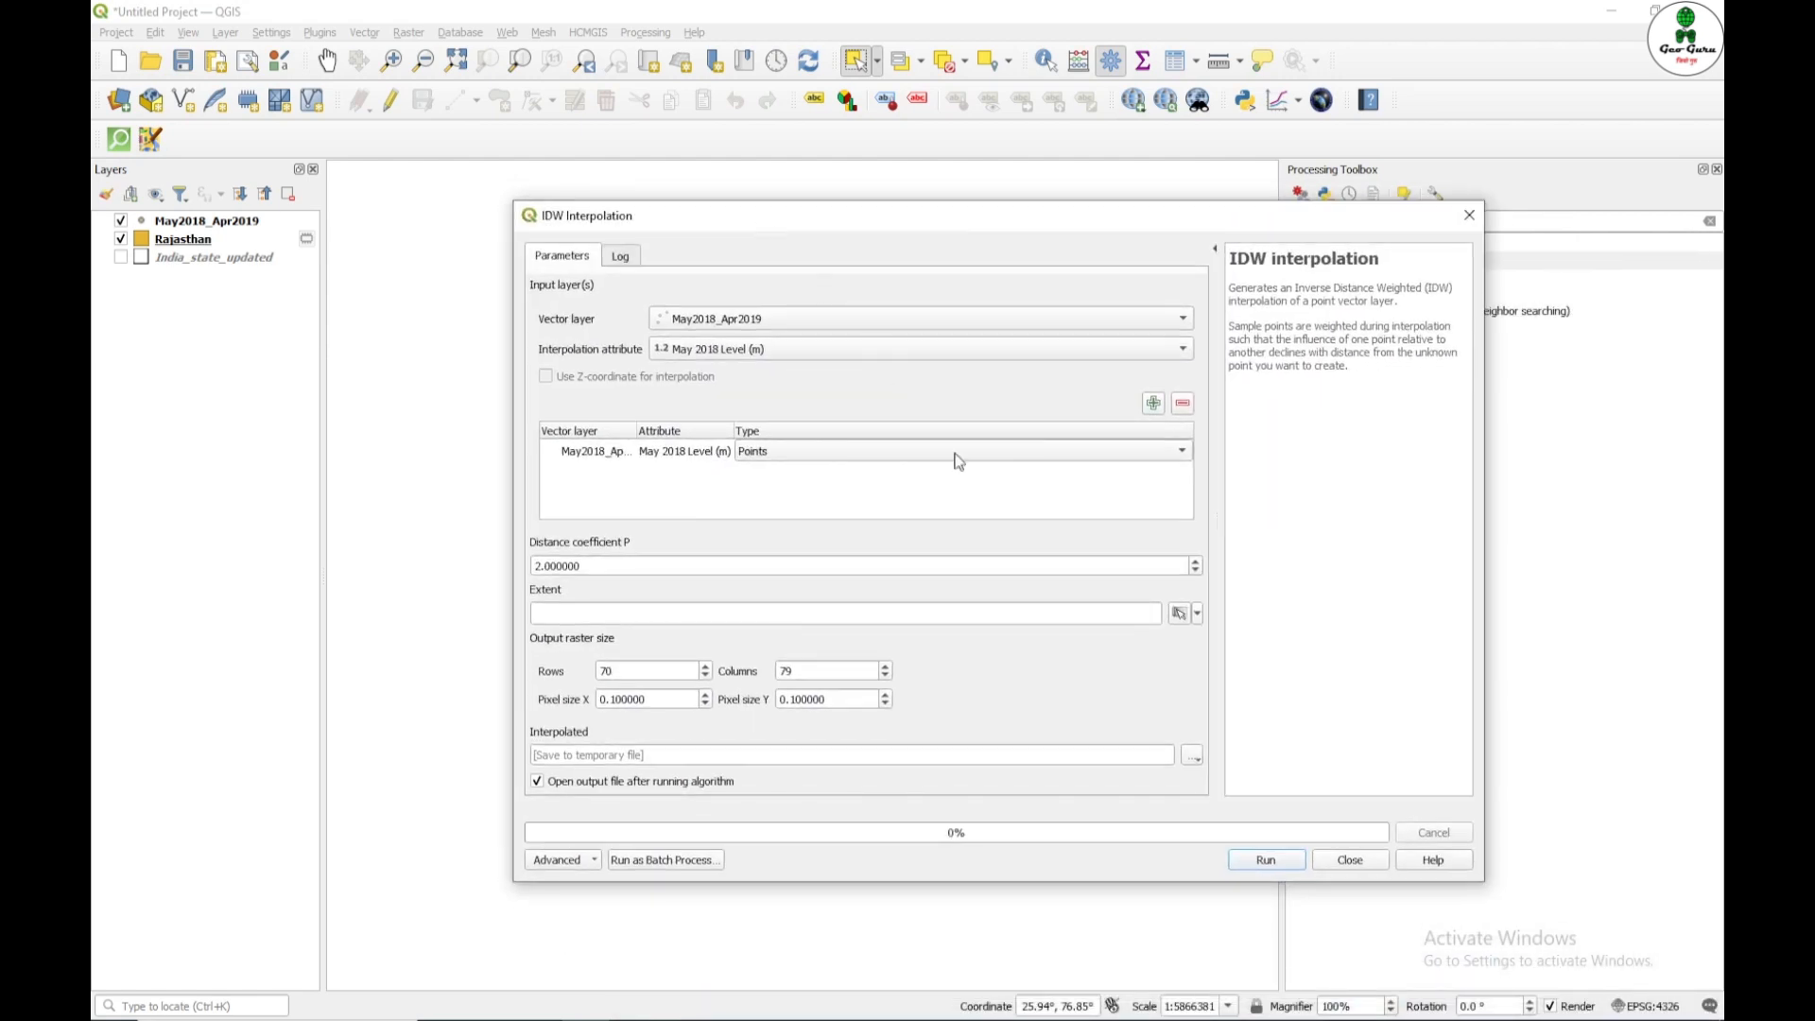
Step: Take the extent from May2018_Apr2019 and set pixel size to 0.01
{"action": "left_click", "coordinate": [1197, 612]}
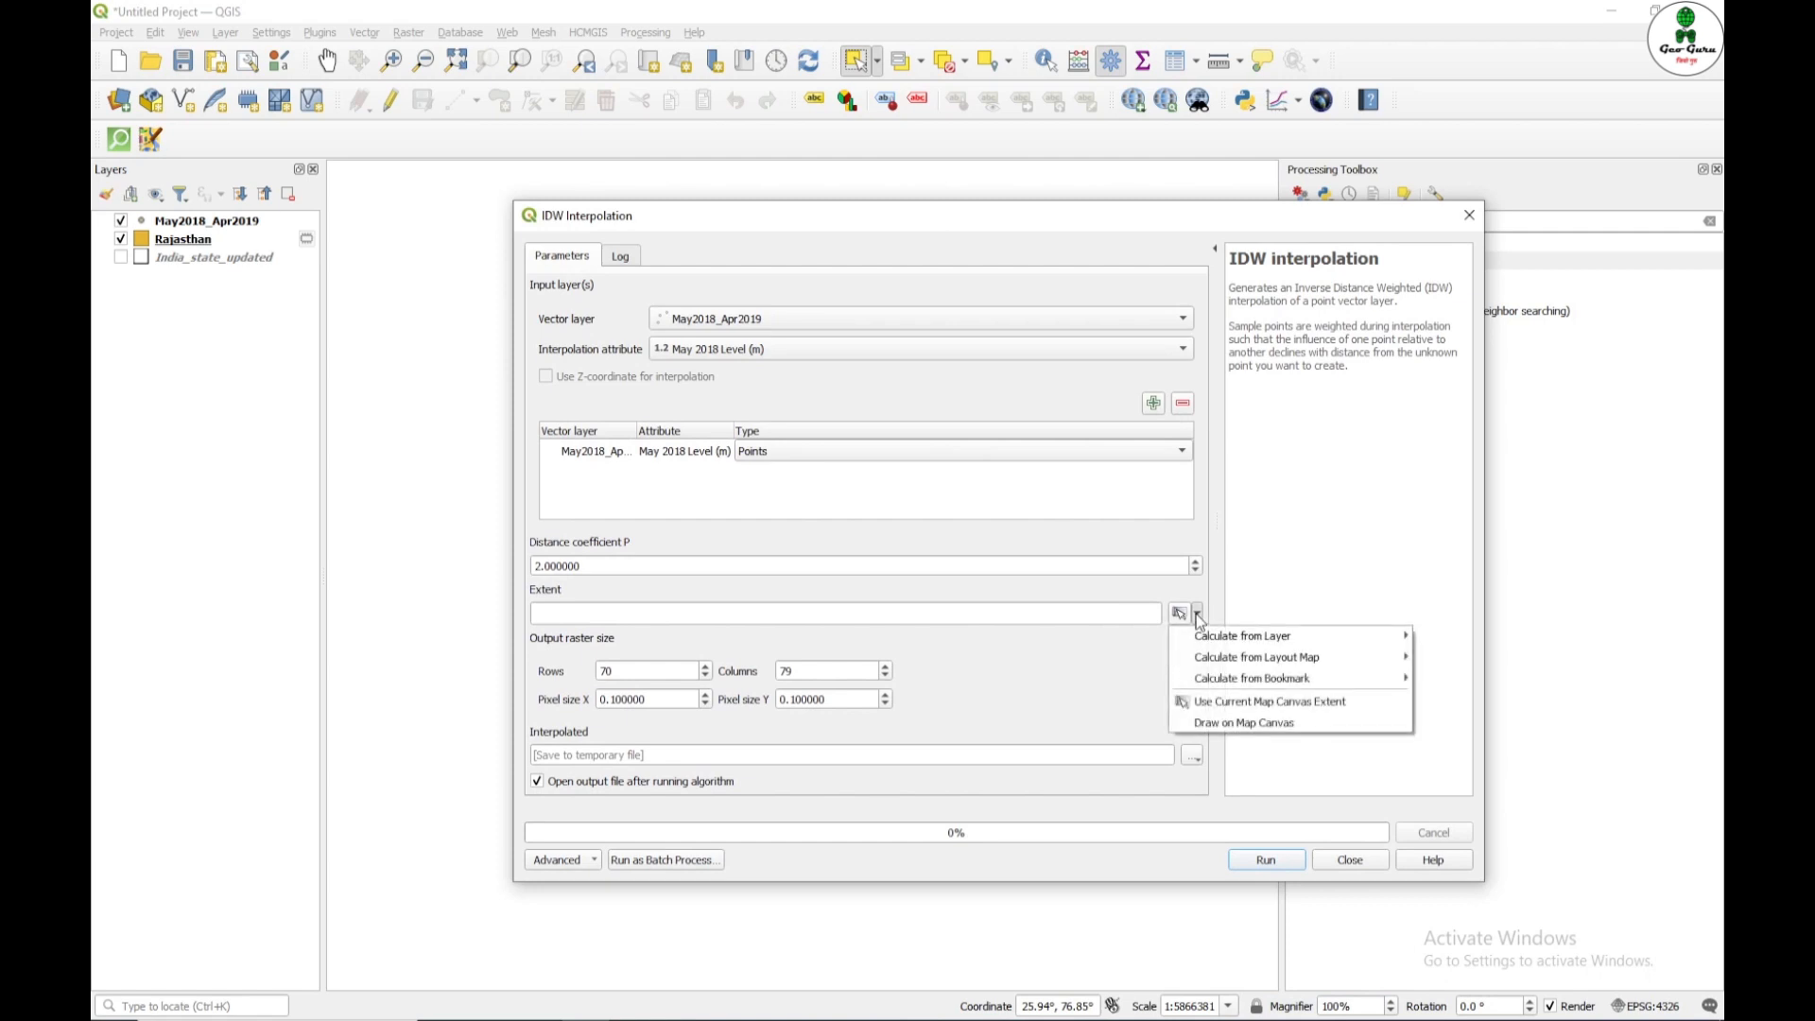
{"action": "mouse_move", "coordinate": [1240, 635]}
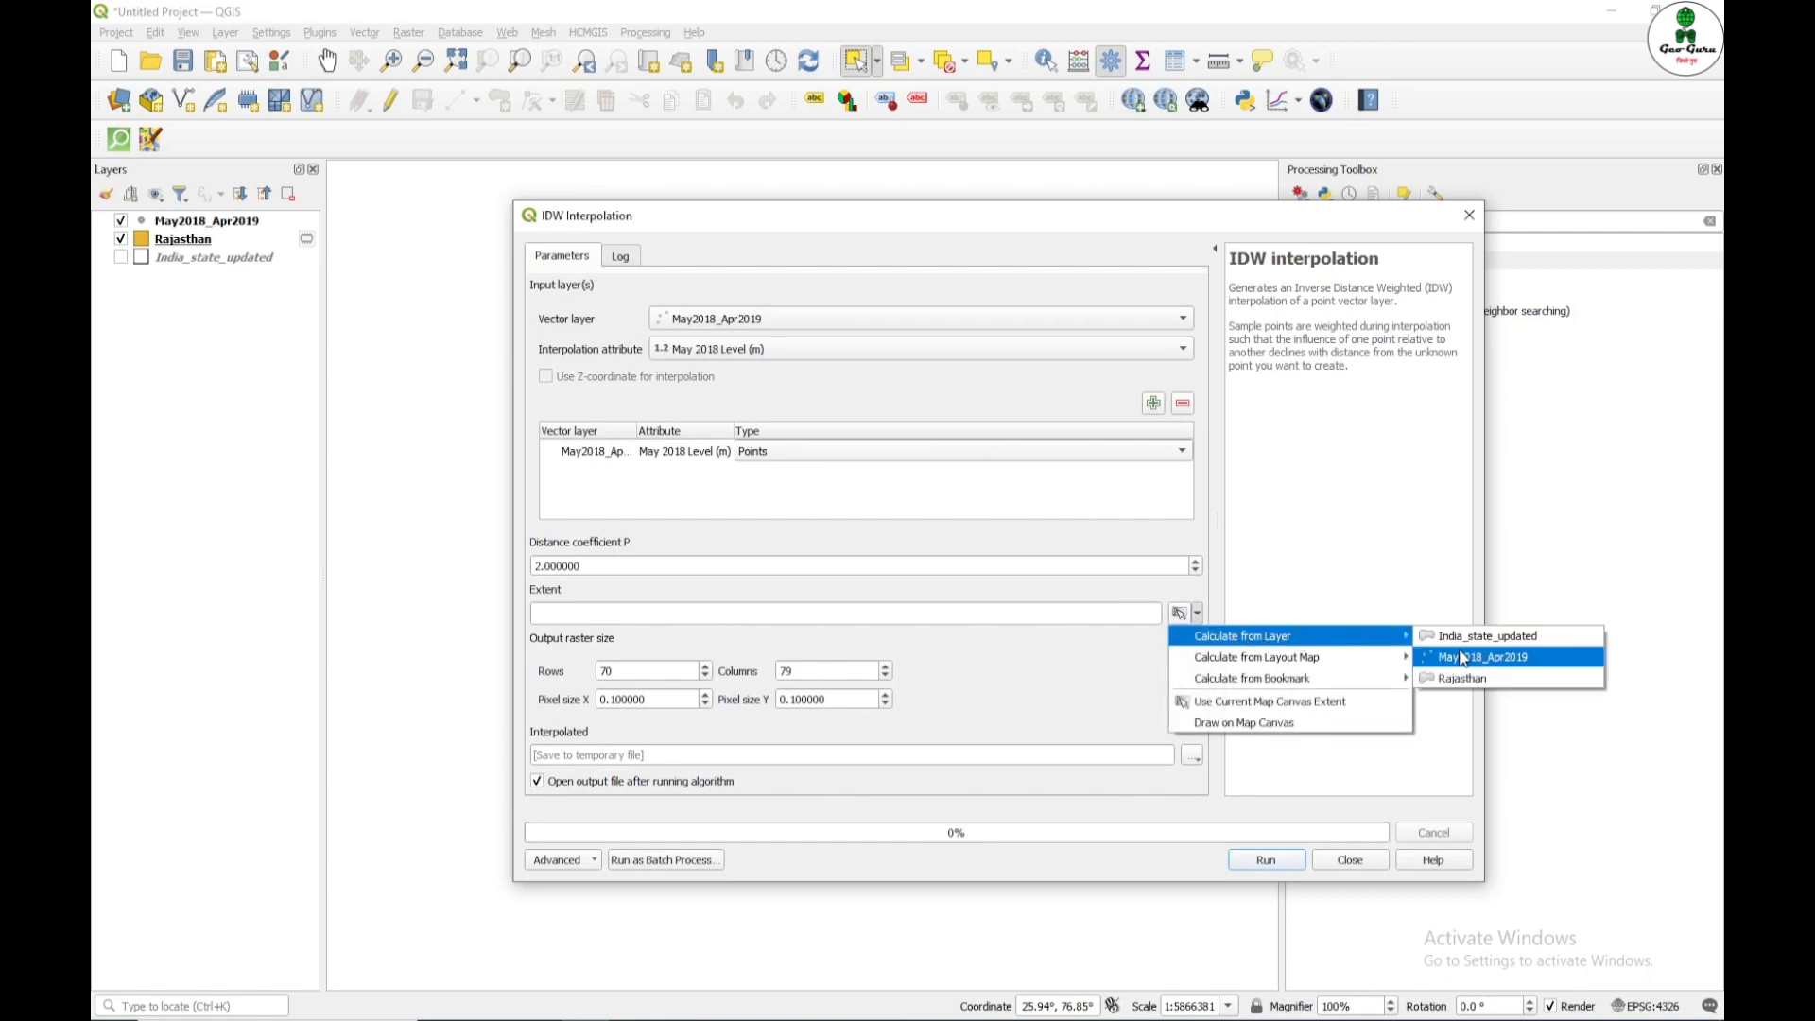
{"action": "left_click", "coordinate": [1484, 656]}
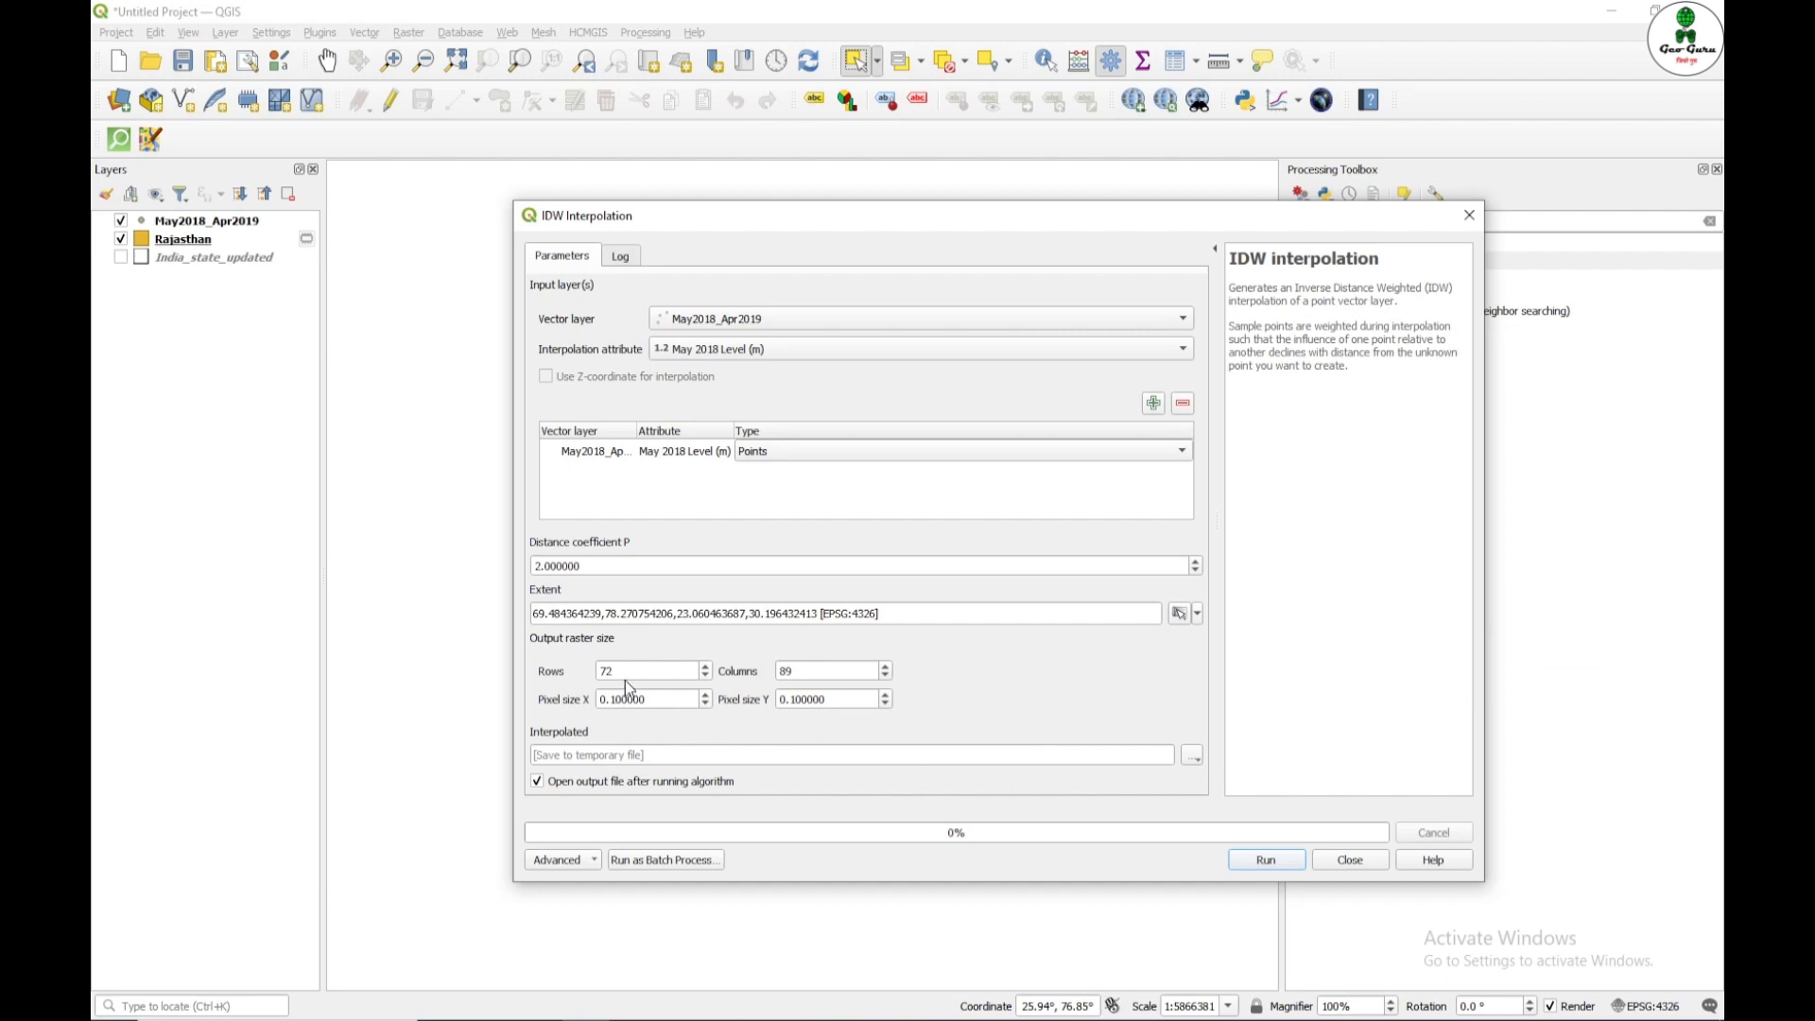
{"action": "mouse_move", "coordinate": [660, 698]}
{"action": "type", "text": "1"}
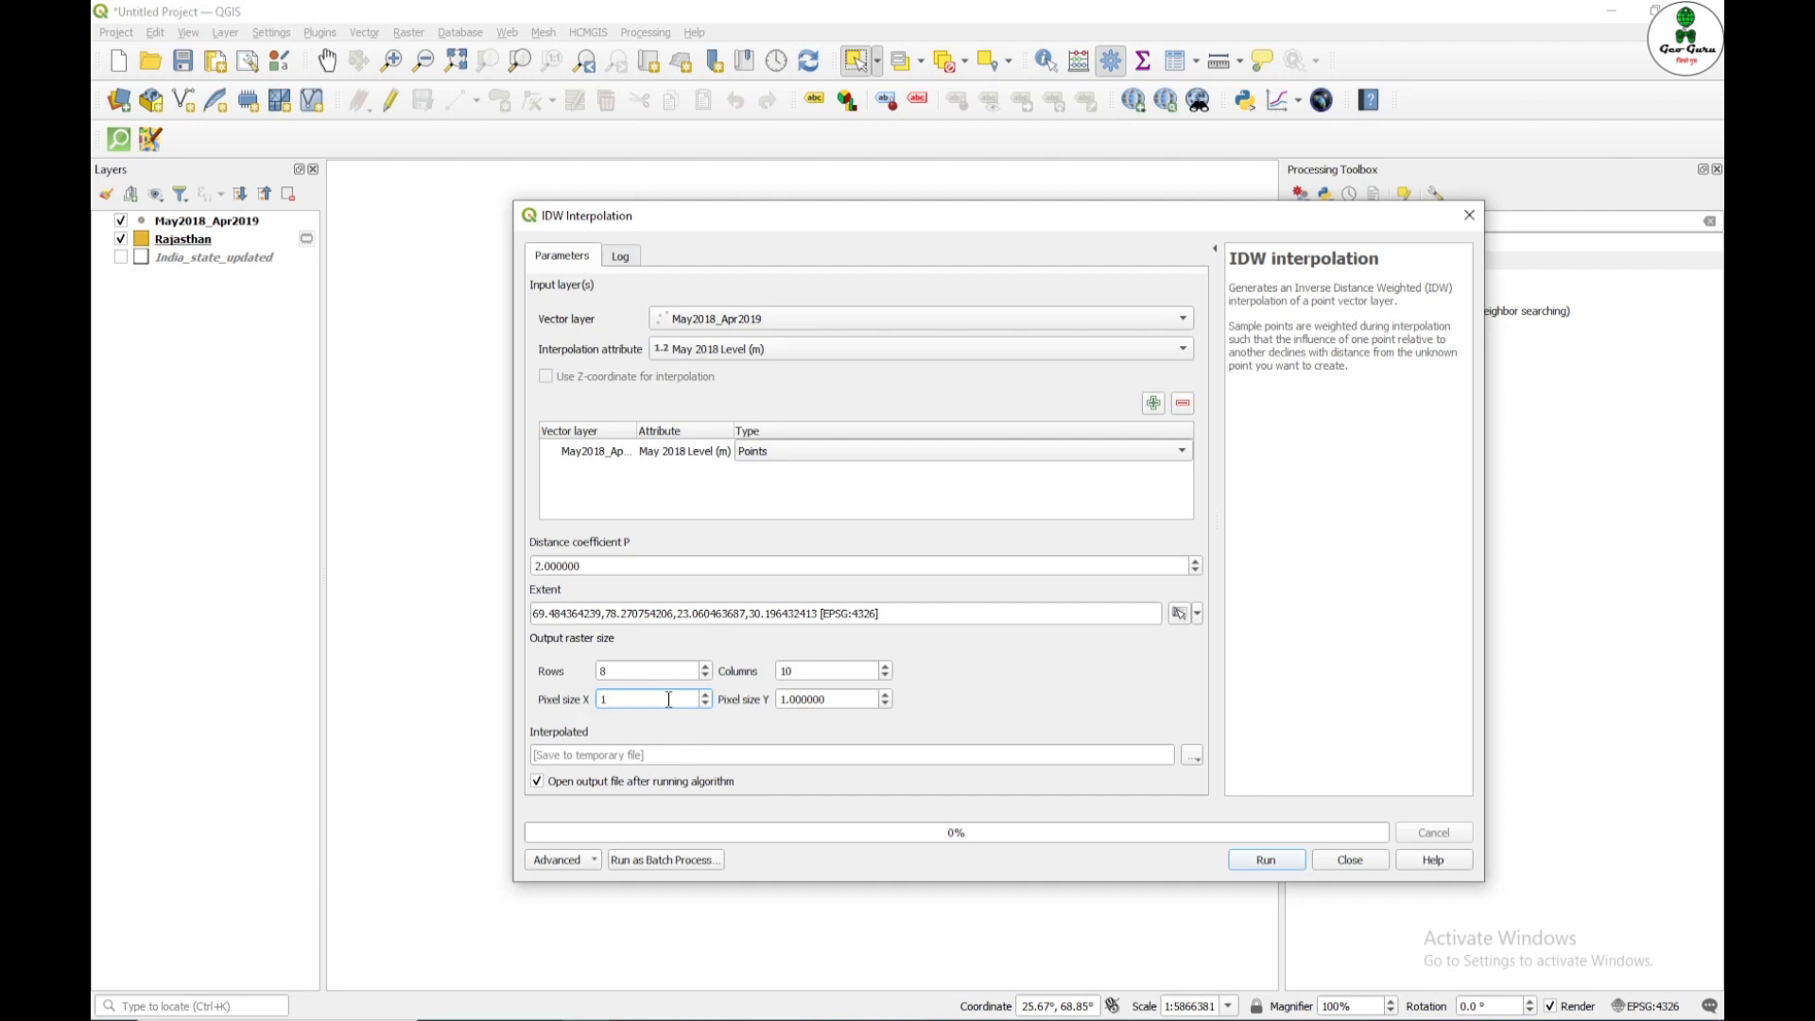
{"action": "mouse_move", "coordinate": [648, 698]}
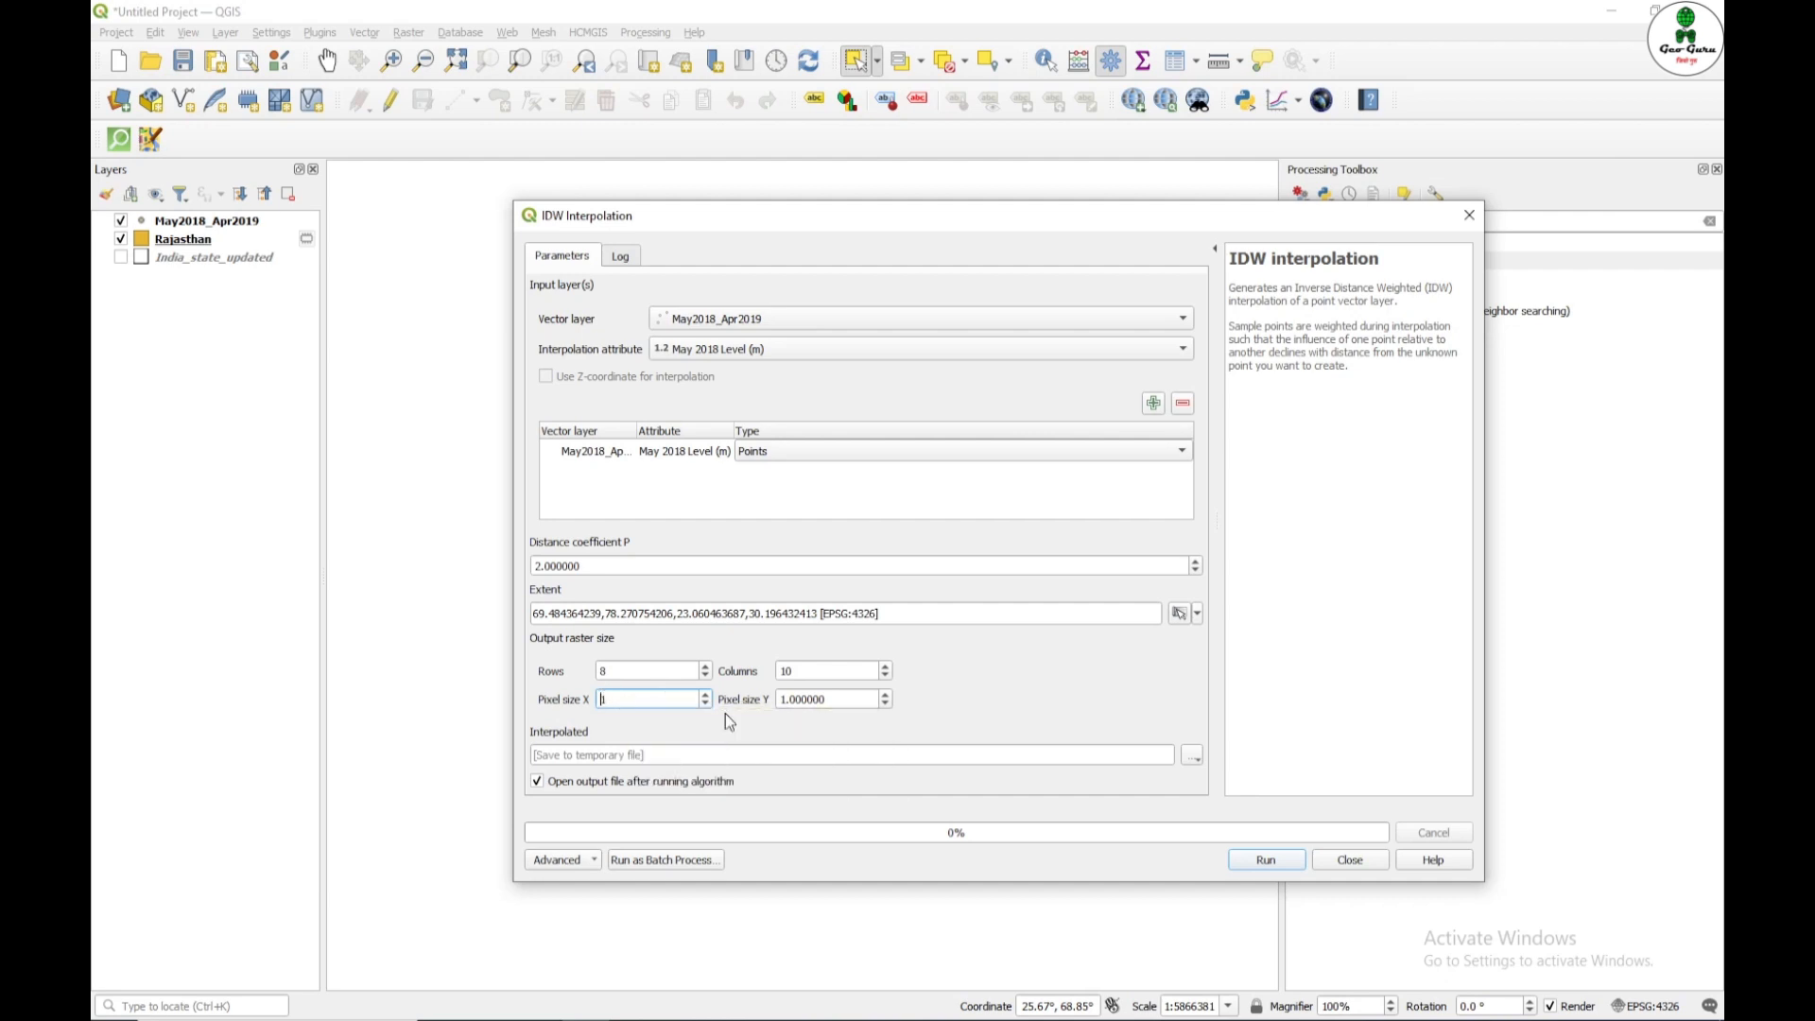
{"action": "type", "text": "0.010000"}
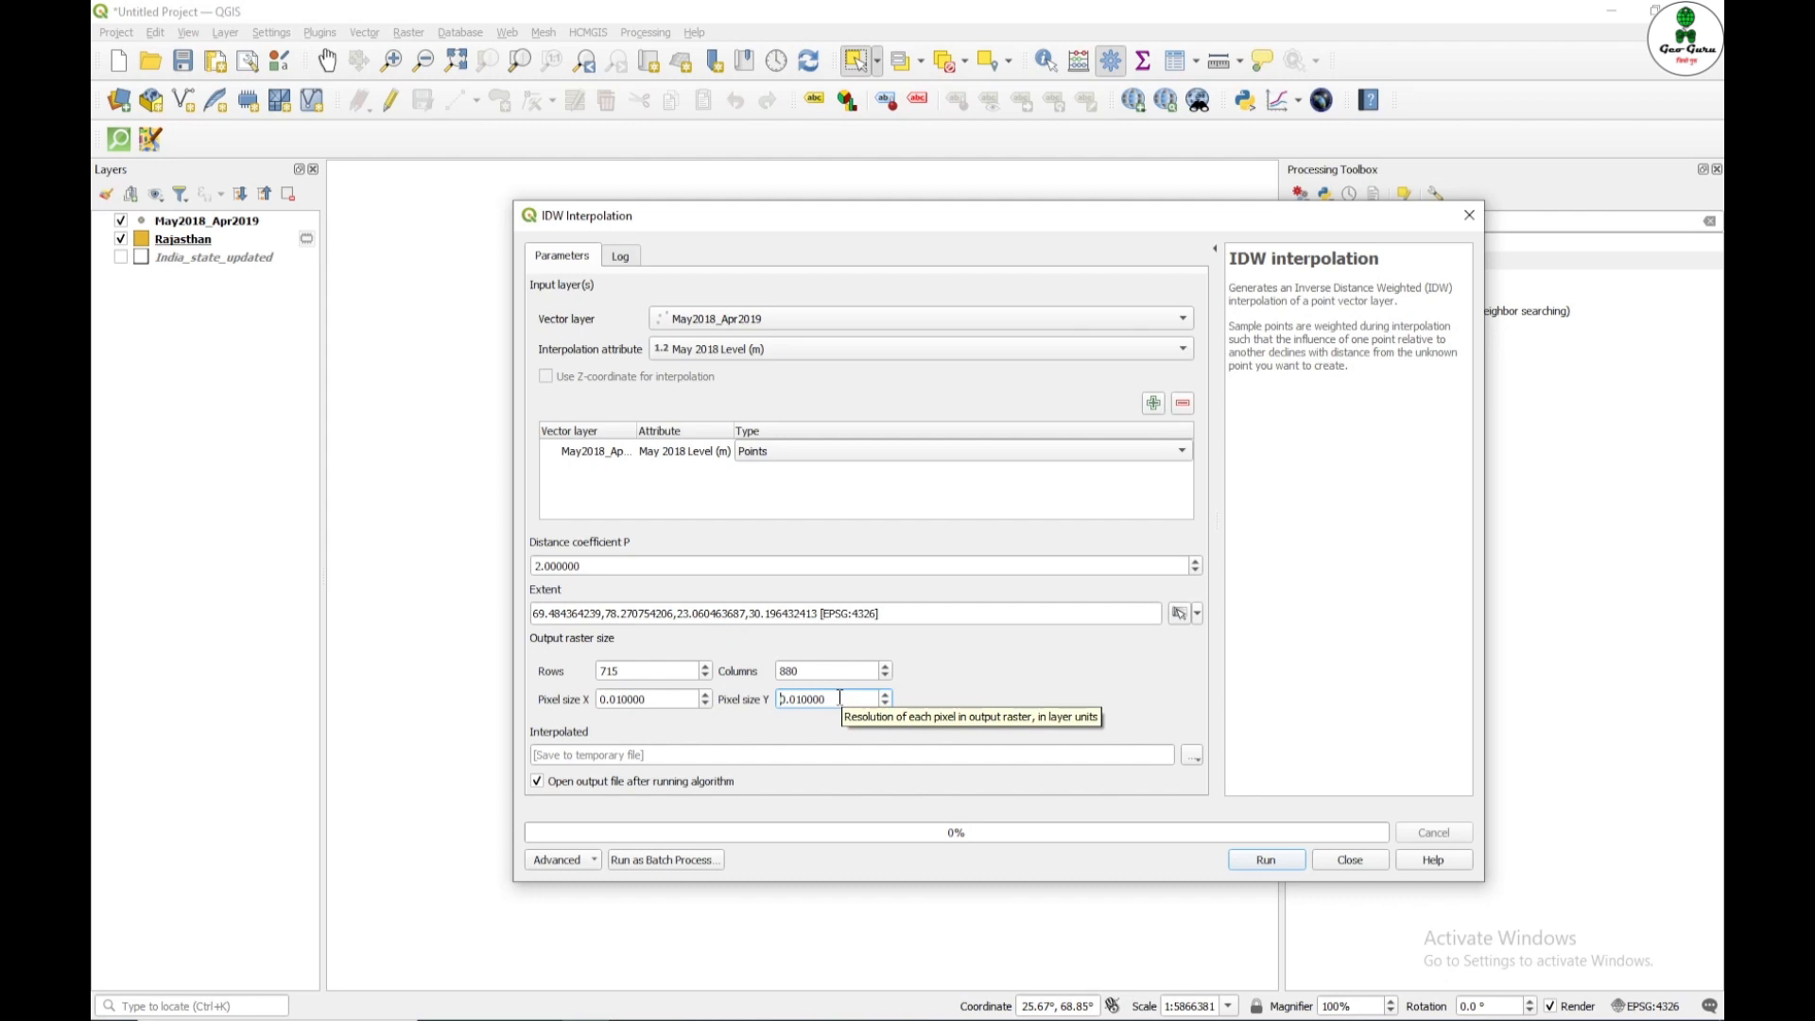
{"action": "mouse_move", "coordinate": [836, 726]}
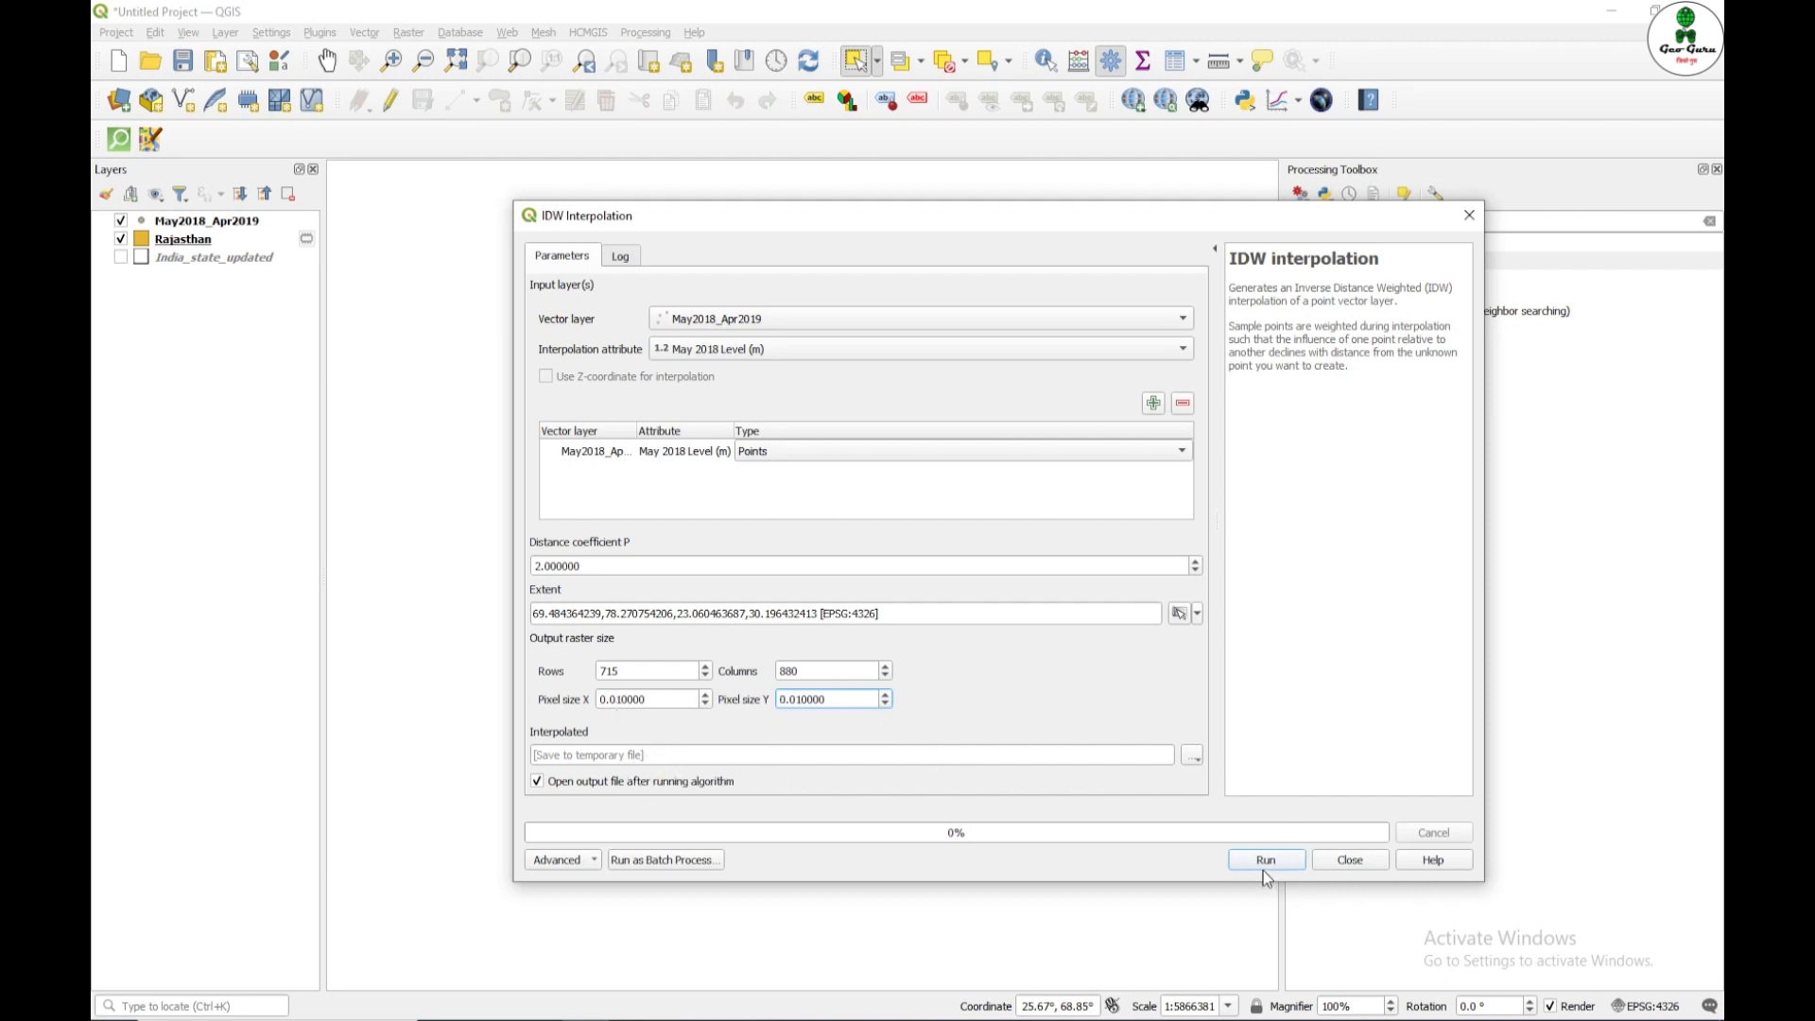
Step: Run the IDW interpolation and rename the resulting raster layer to IDW
{"action": "left_click", "coordinate": [1266, 858]}
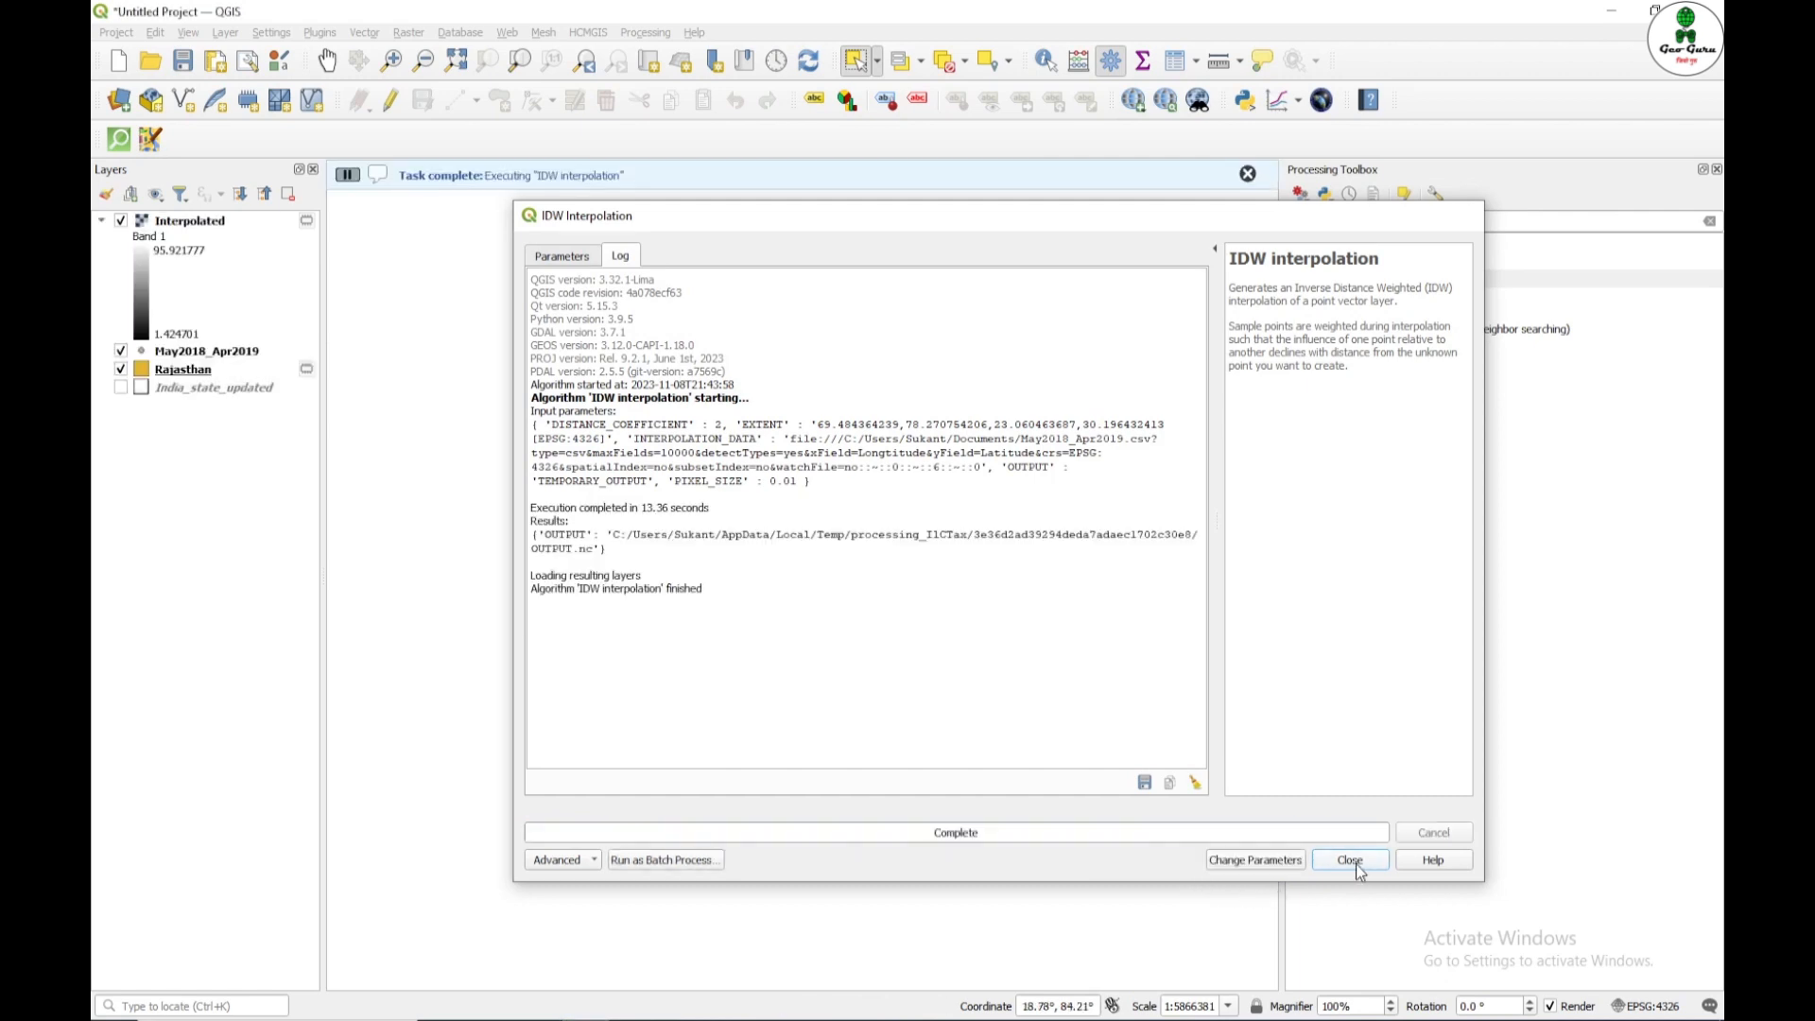
{"action": "left_click", "coordinate": [1348, 858]}
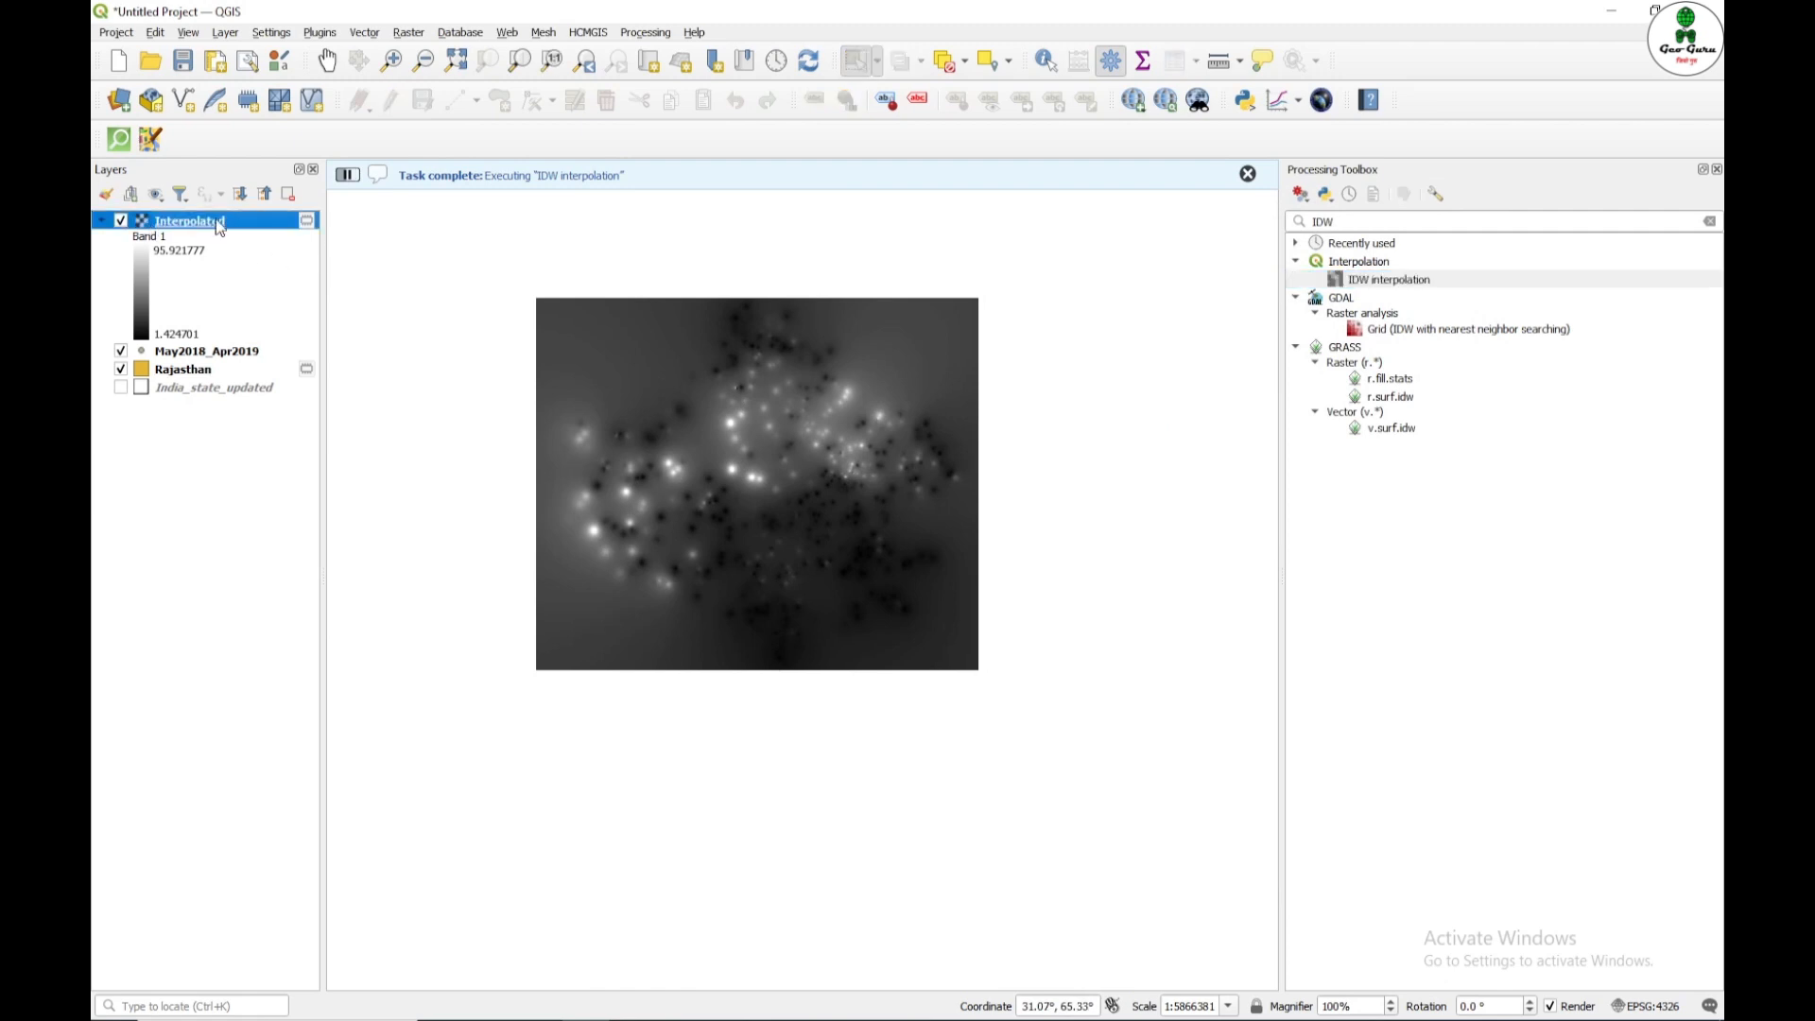
{"action": "double_click", "coordinate": [185, 219]}
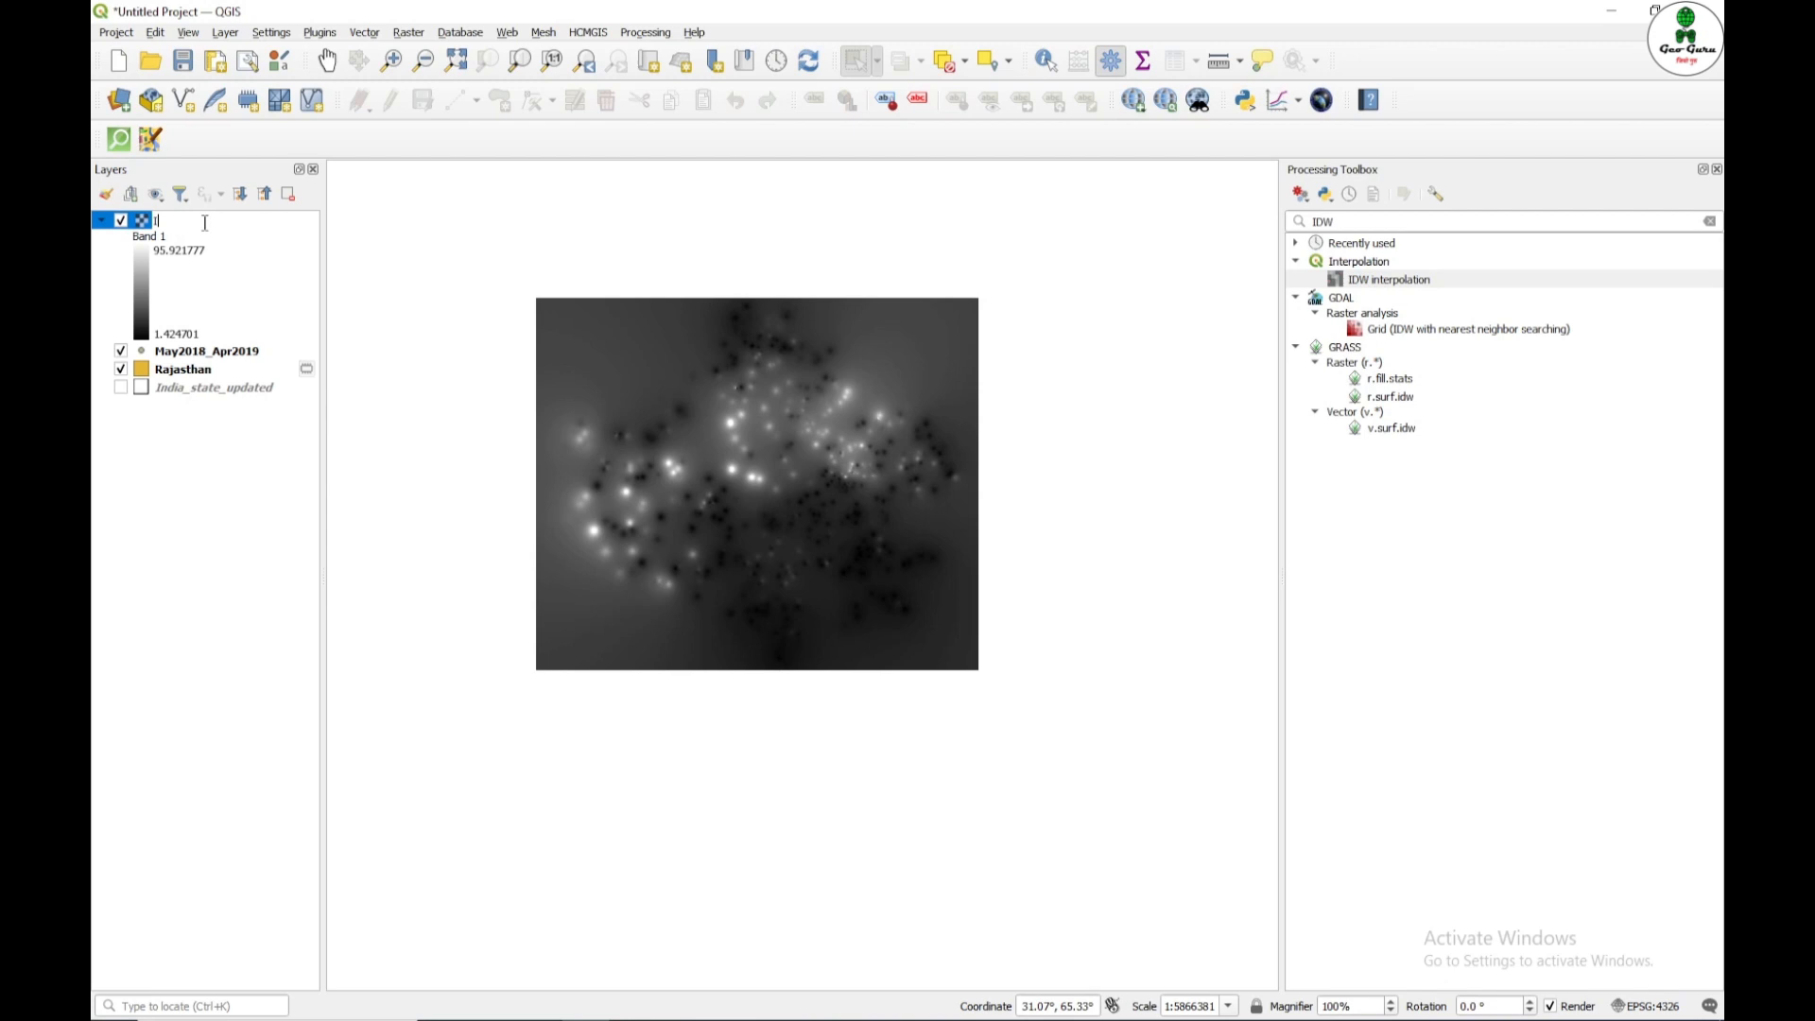
{"action": "type", "text": "IDW"}
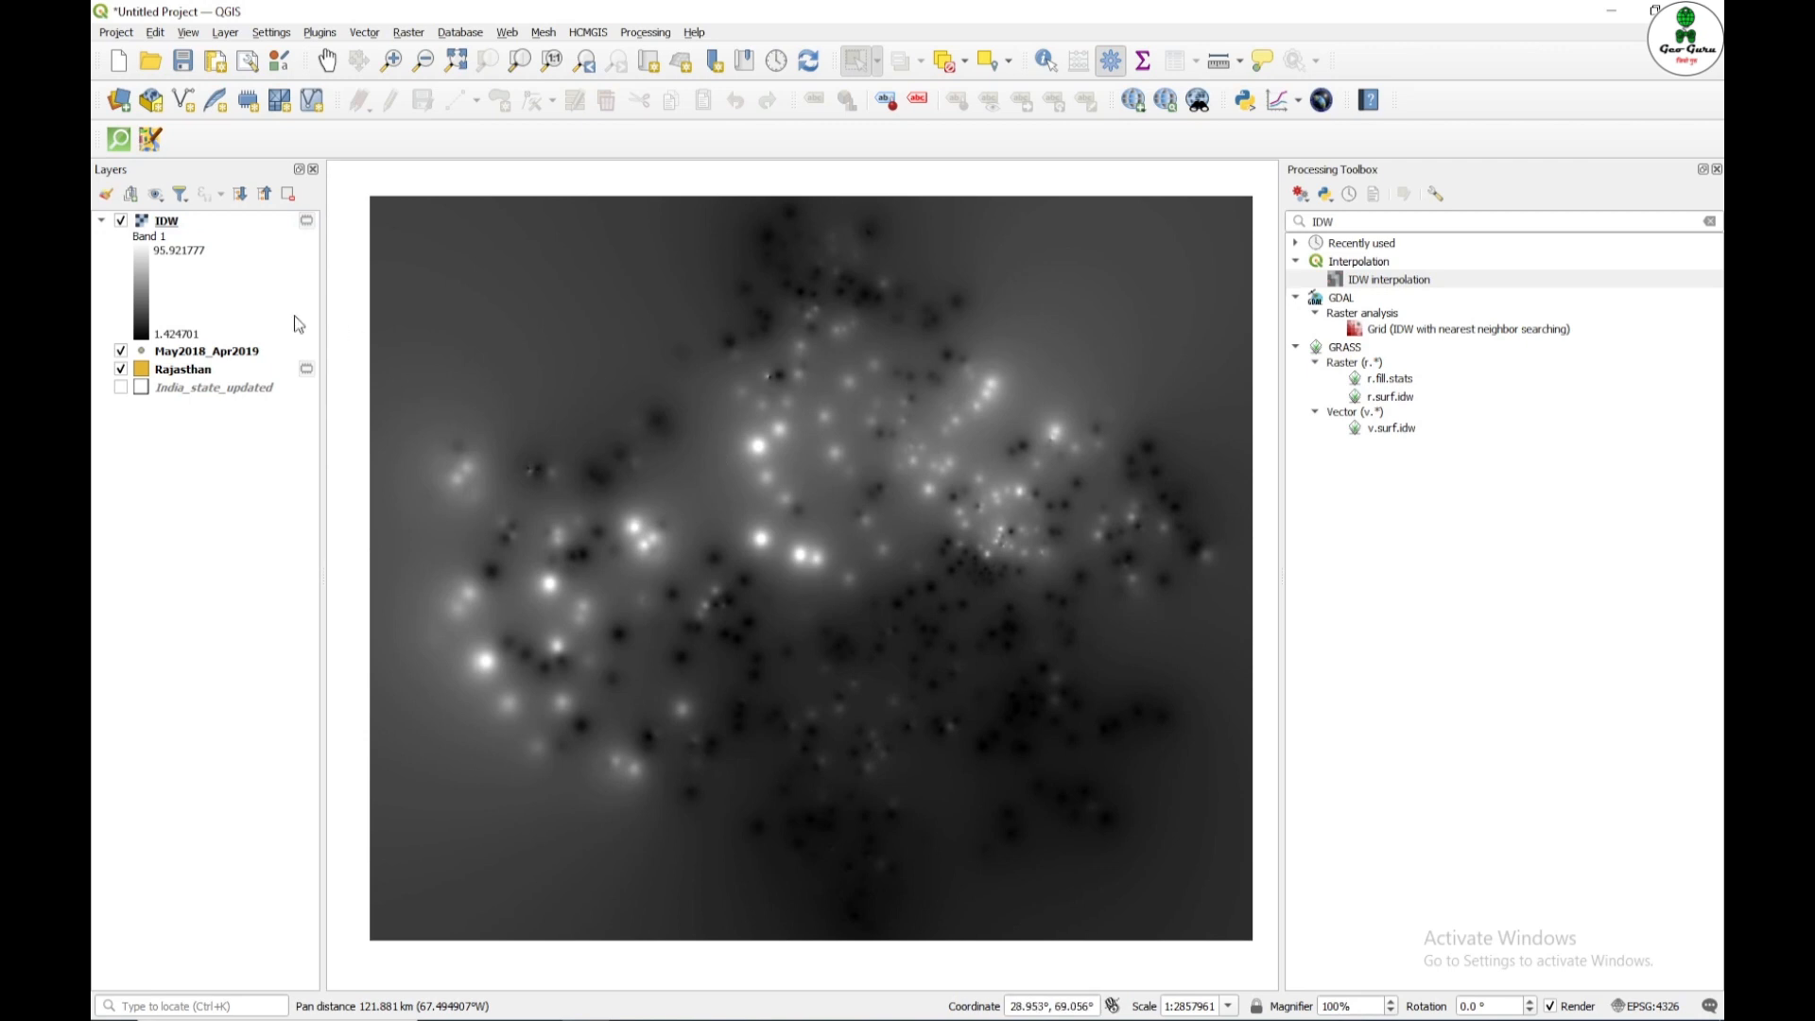
Step: Style the IDW raster with singleband pseudocolor rendering
{"action": "left_click", "coordinate": [167, 220]}
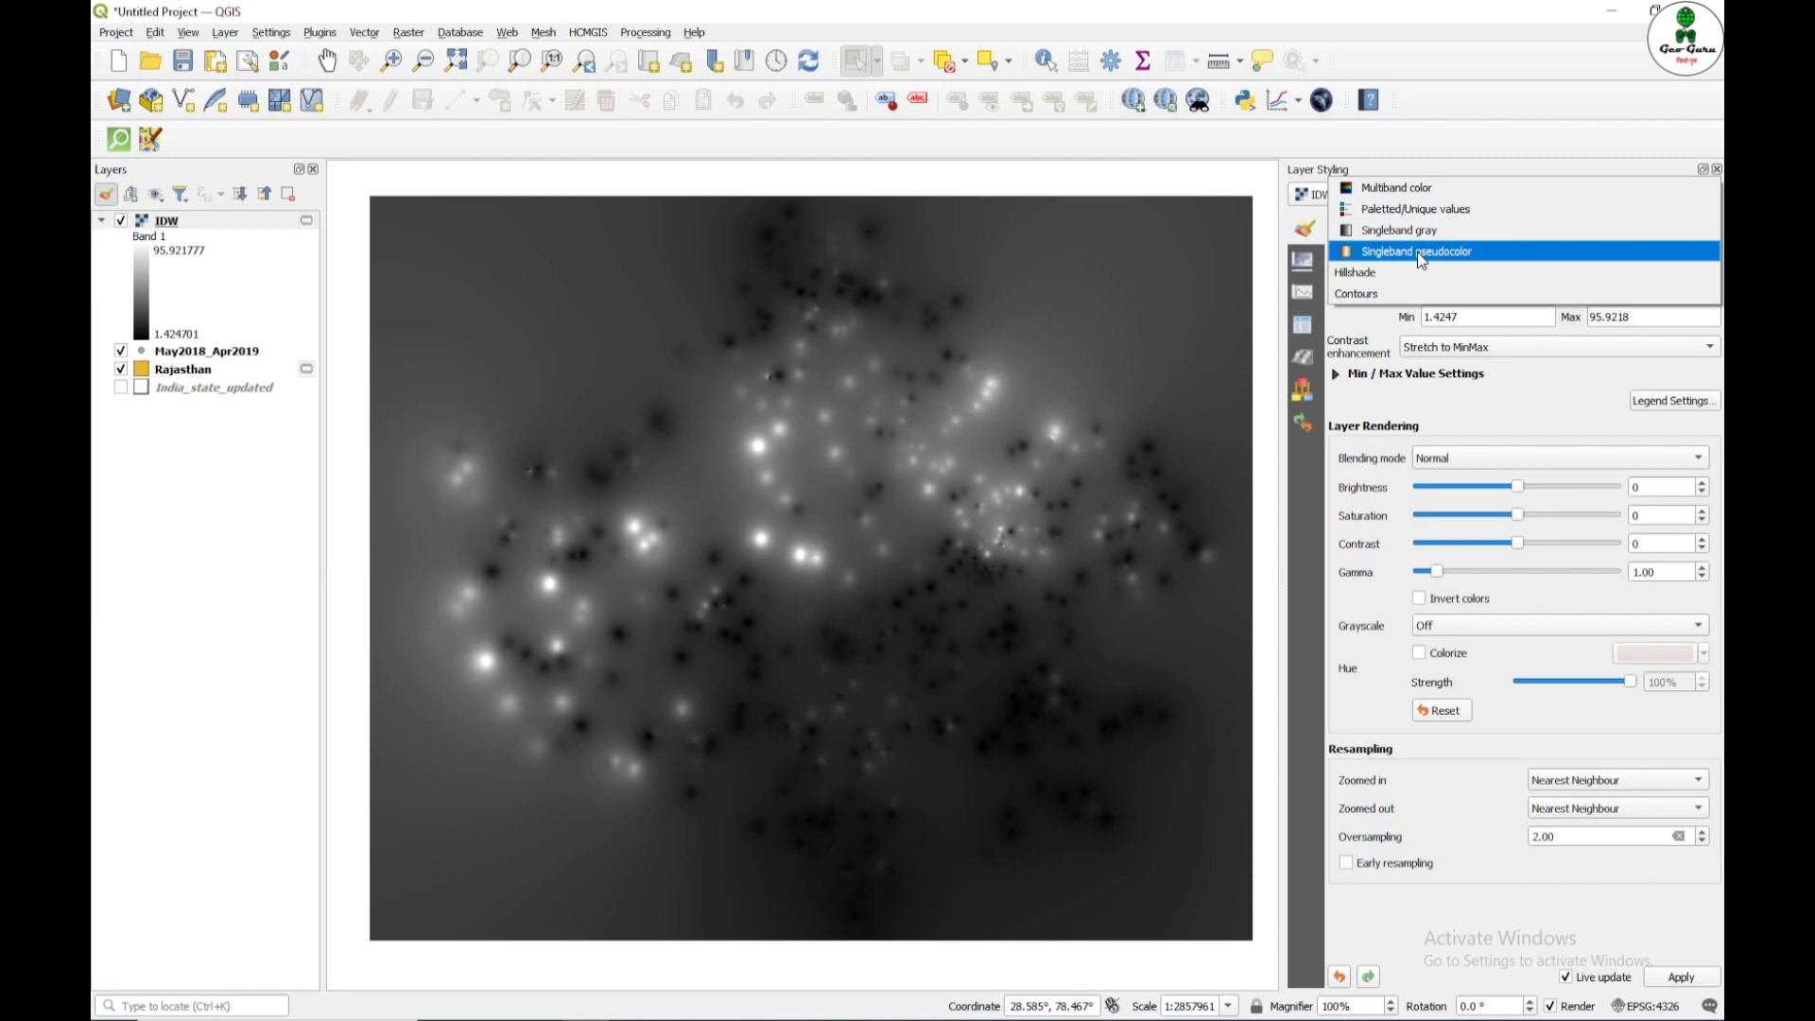
{"action": "left_click", "coordinate": [1415, 251]}
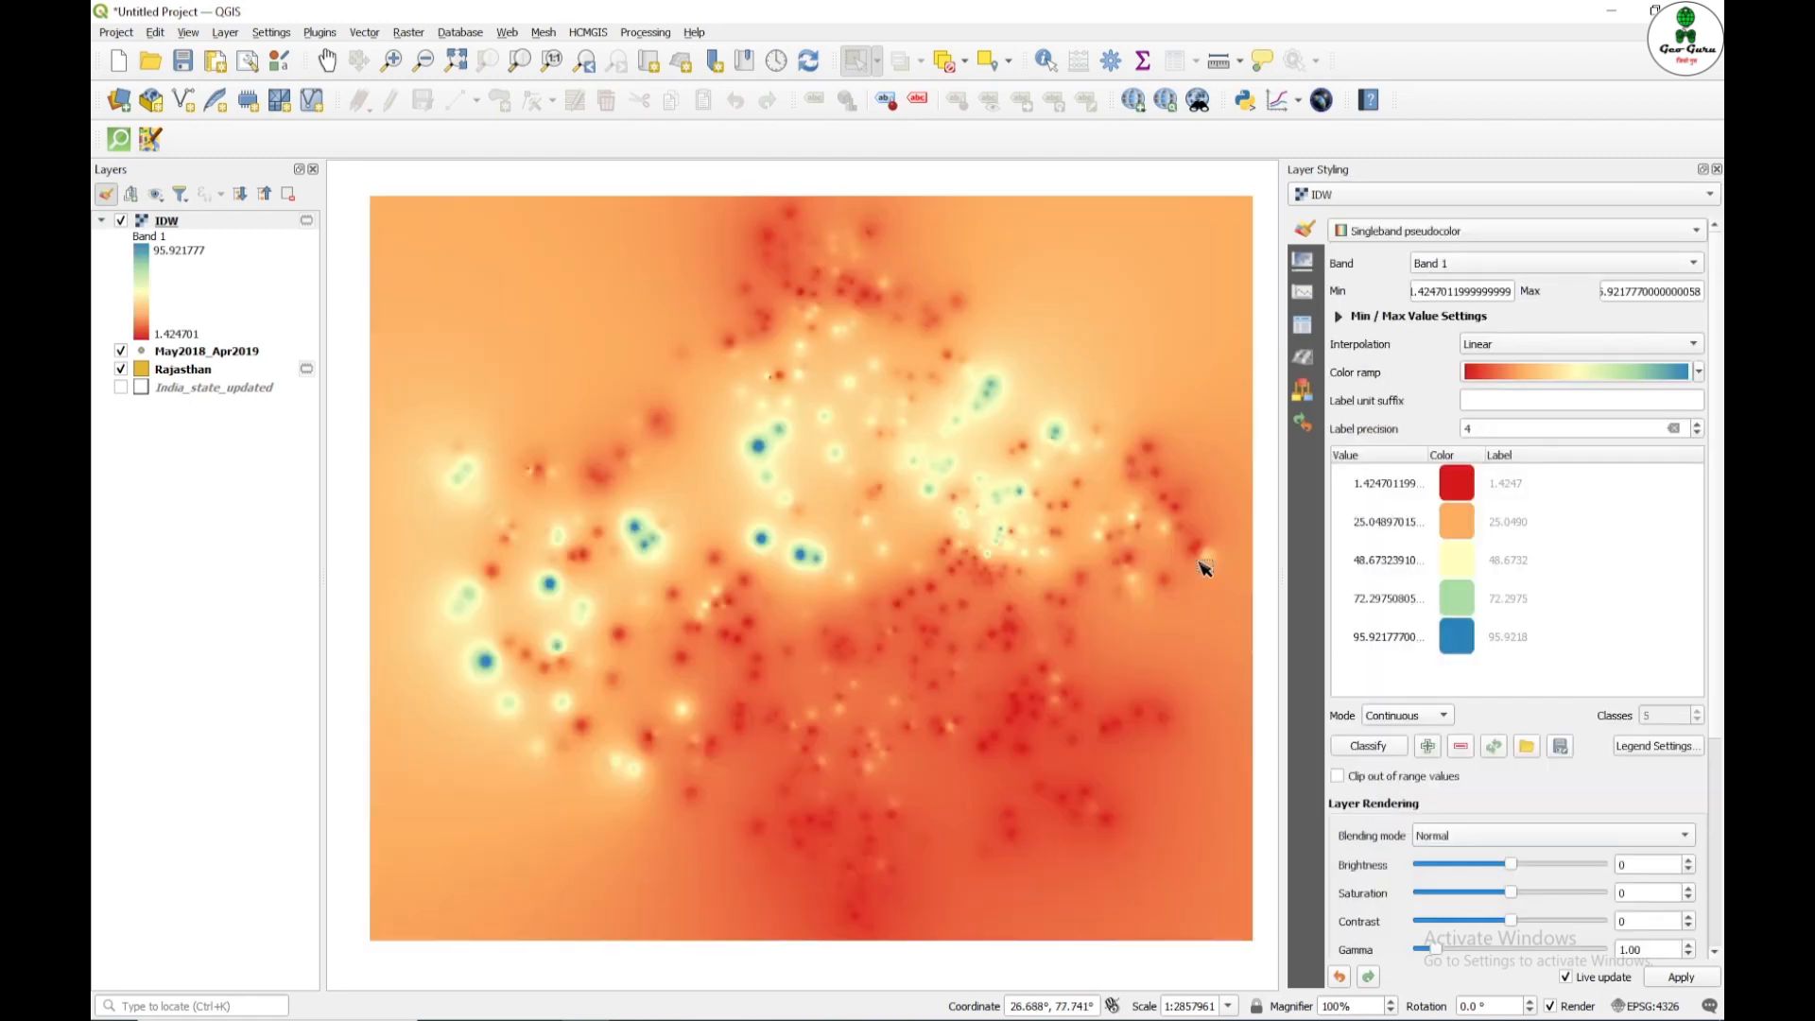
{"action": "mouse_move", "coordinate": [1074, 580]}
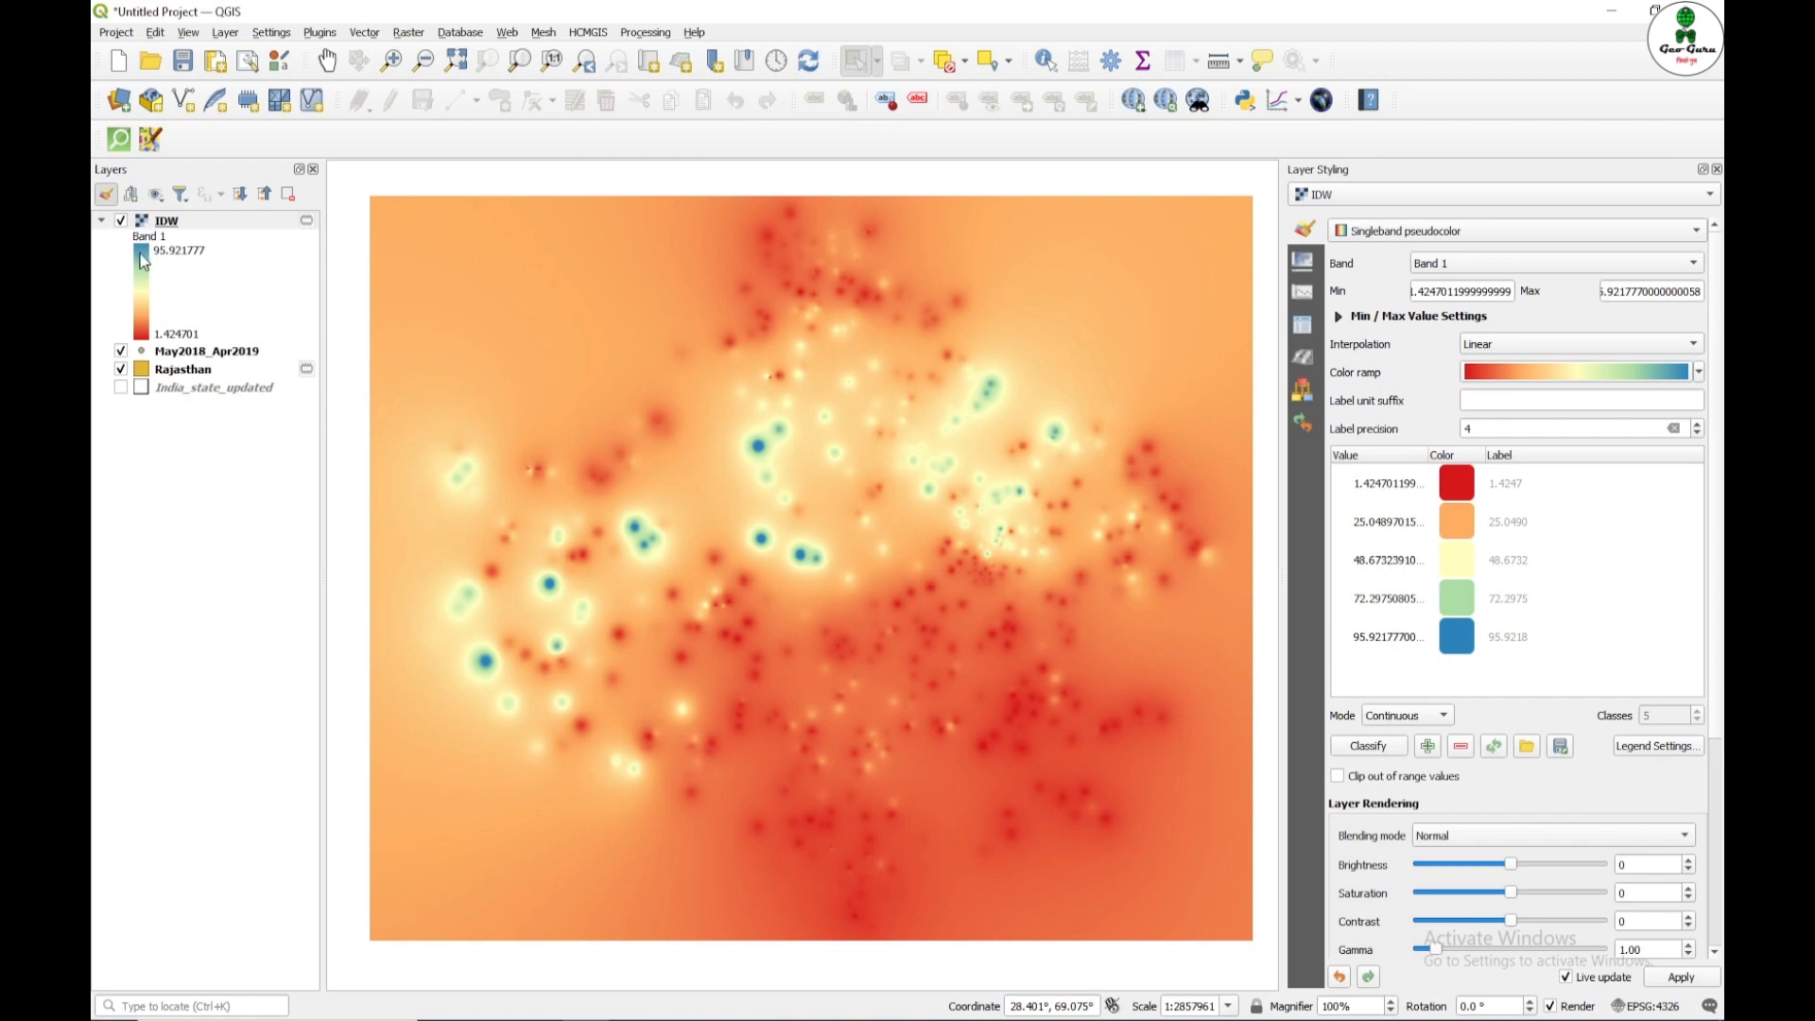
{"action": "mouse_move", "coordinate": [808, 553]}
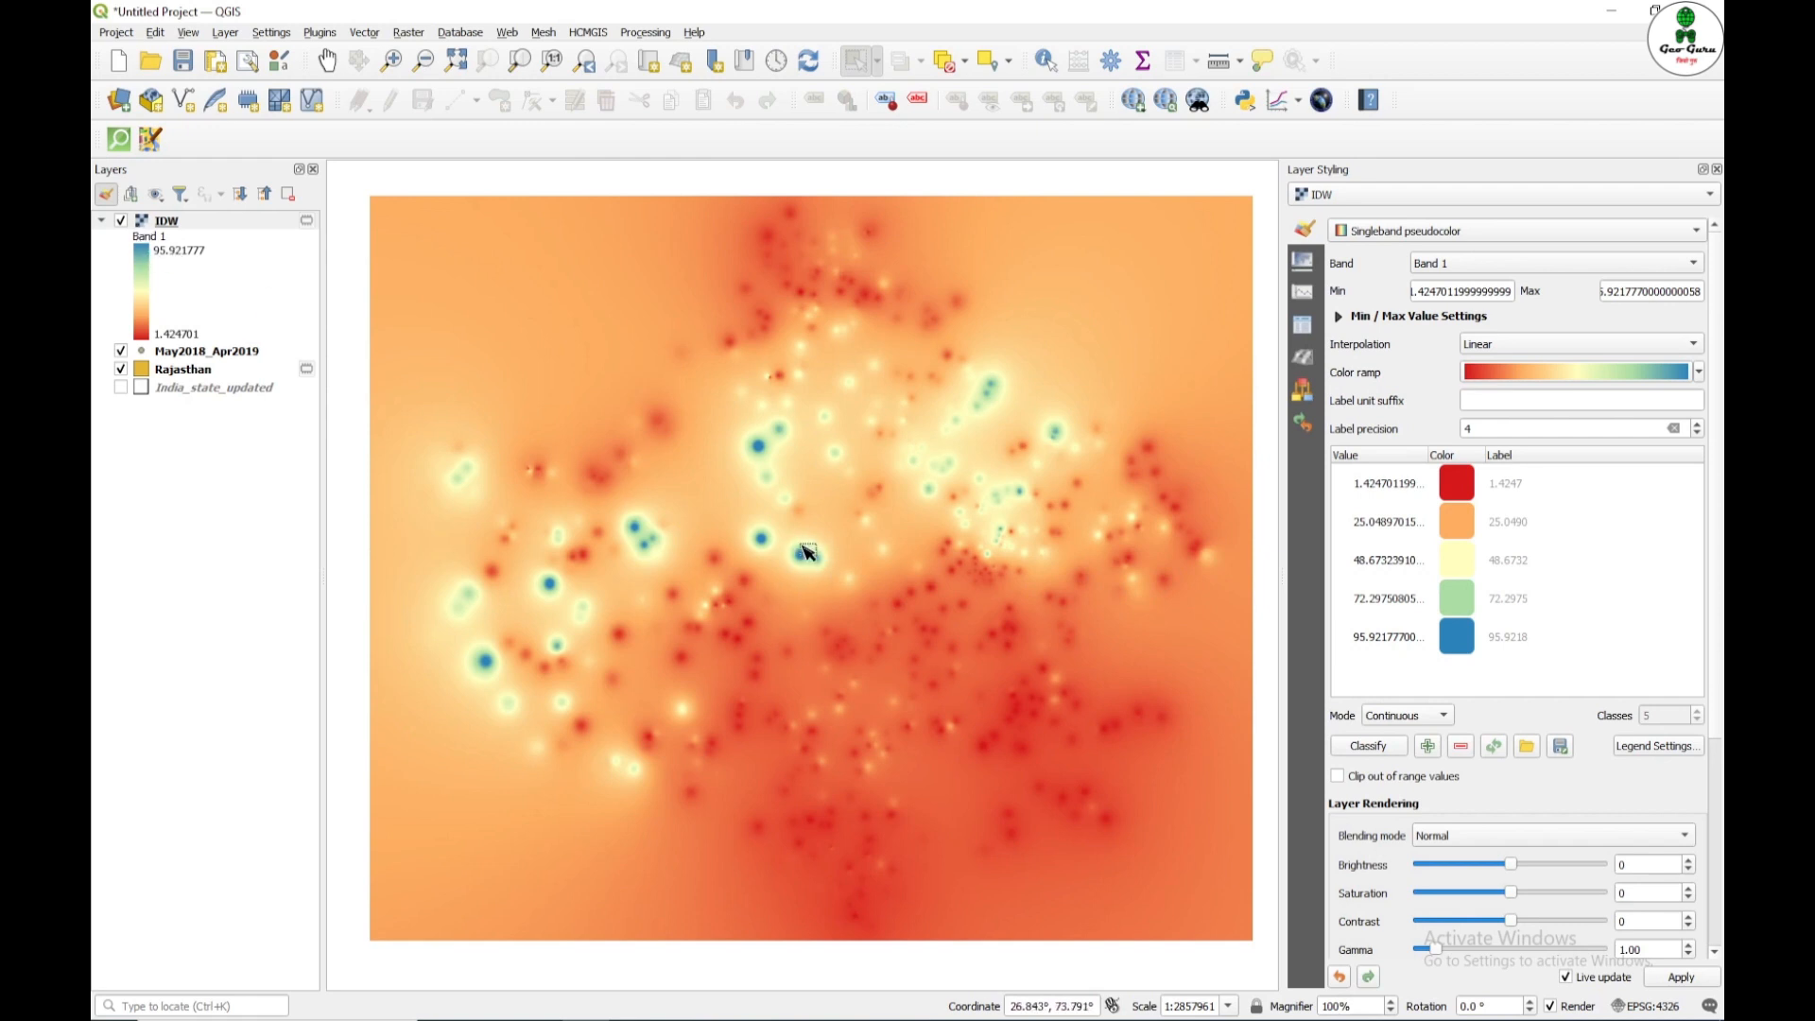
{"action": "mouse_move", "coordinate": [997, 418]}
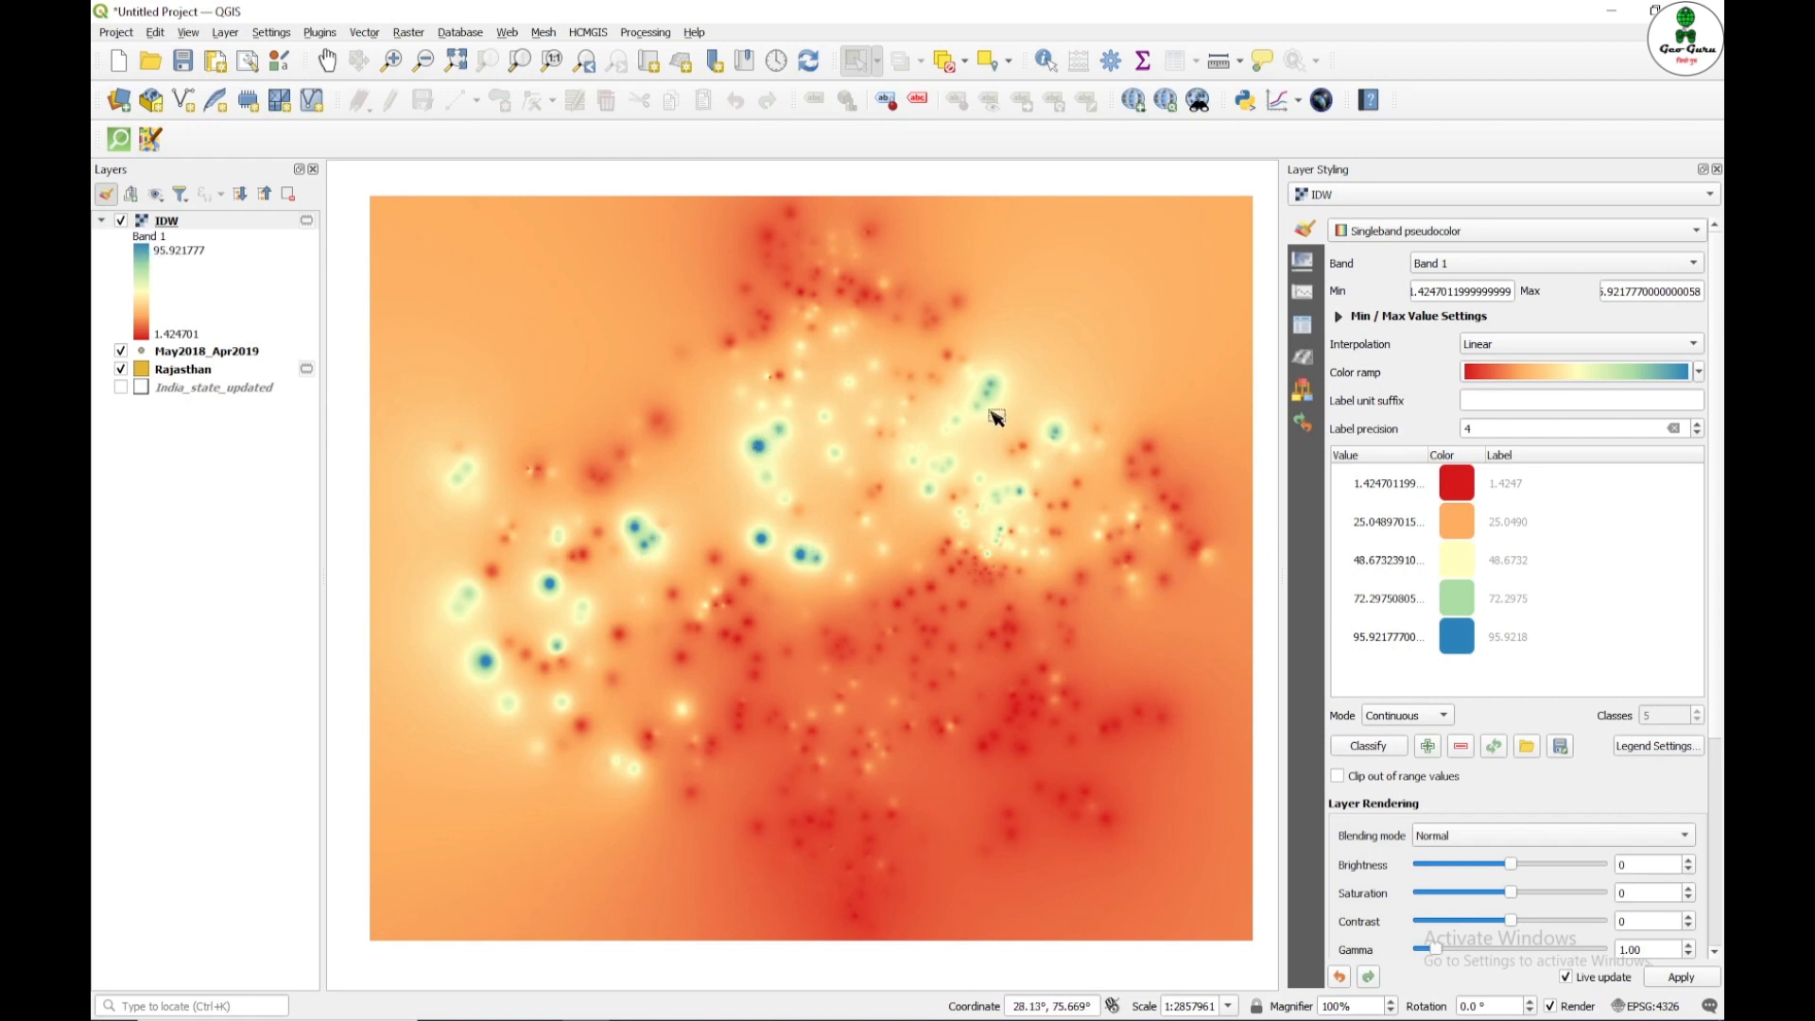
{"action": "mouse_move", "coordinate": [987, 432]}
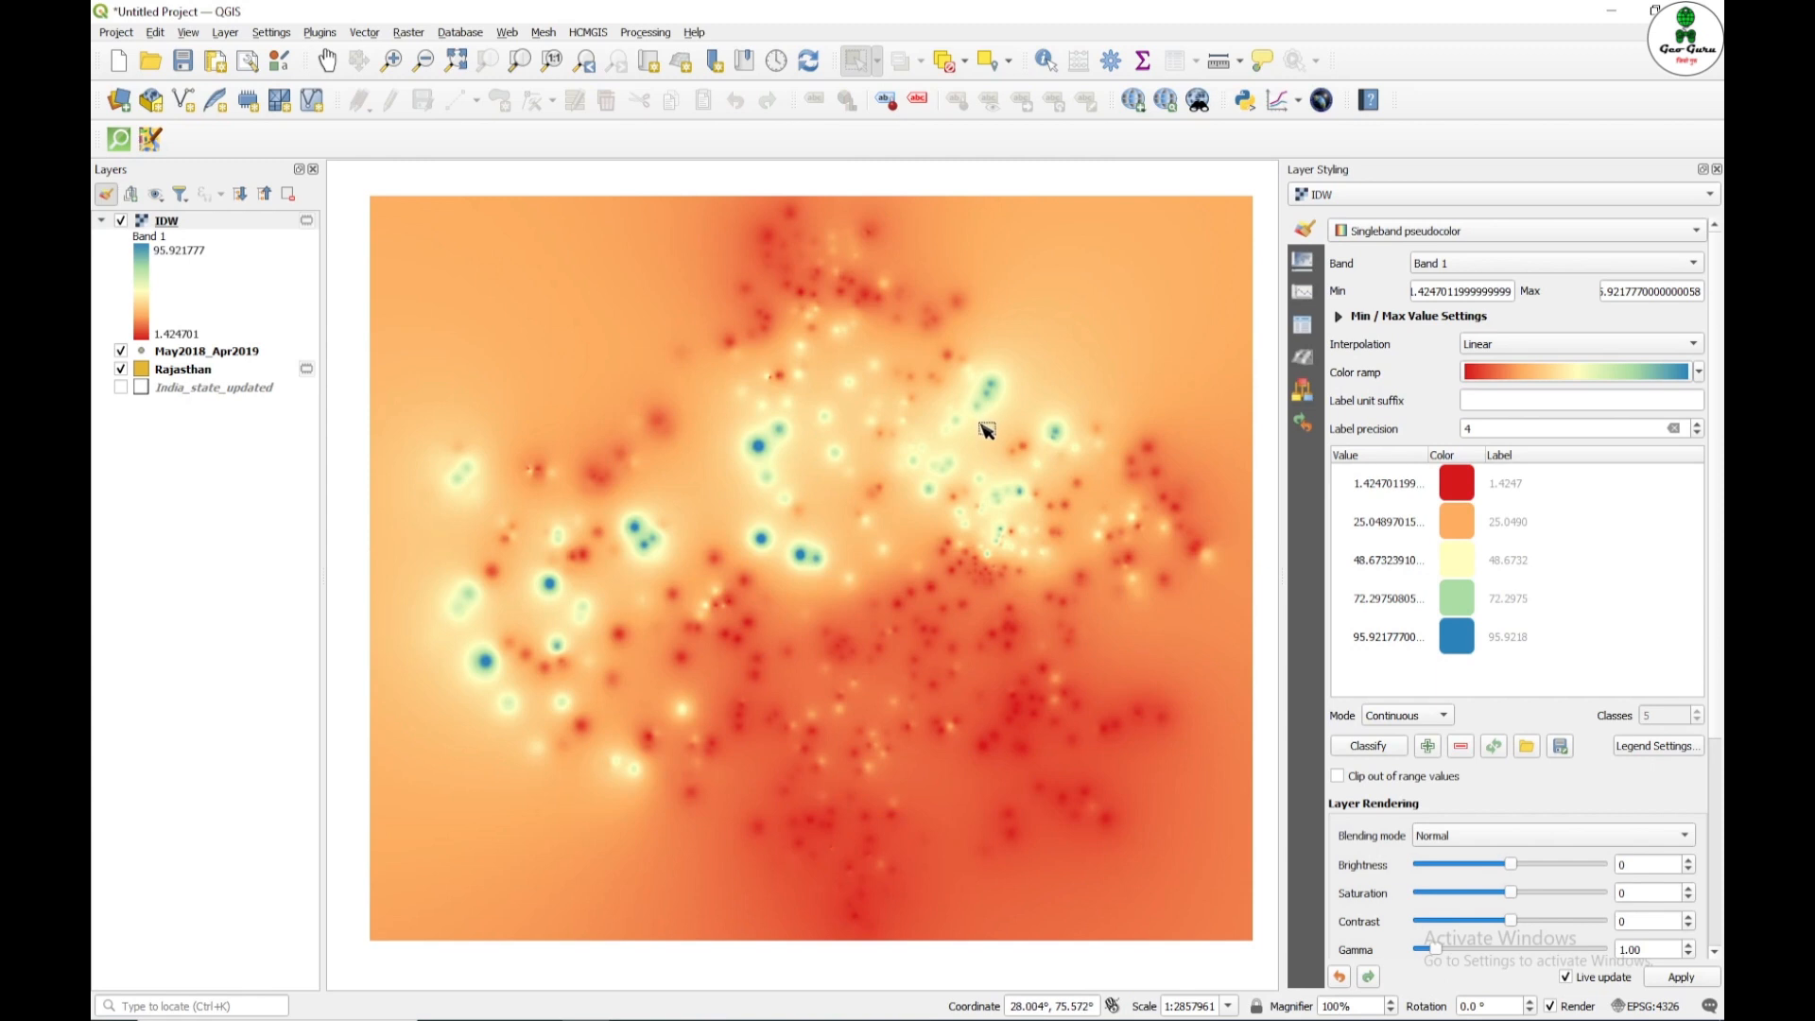
{"action": "mouse_move", "coordinate": [983, 435]}
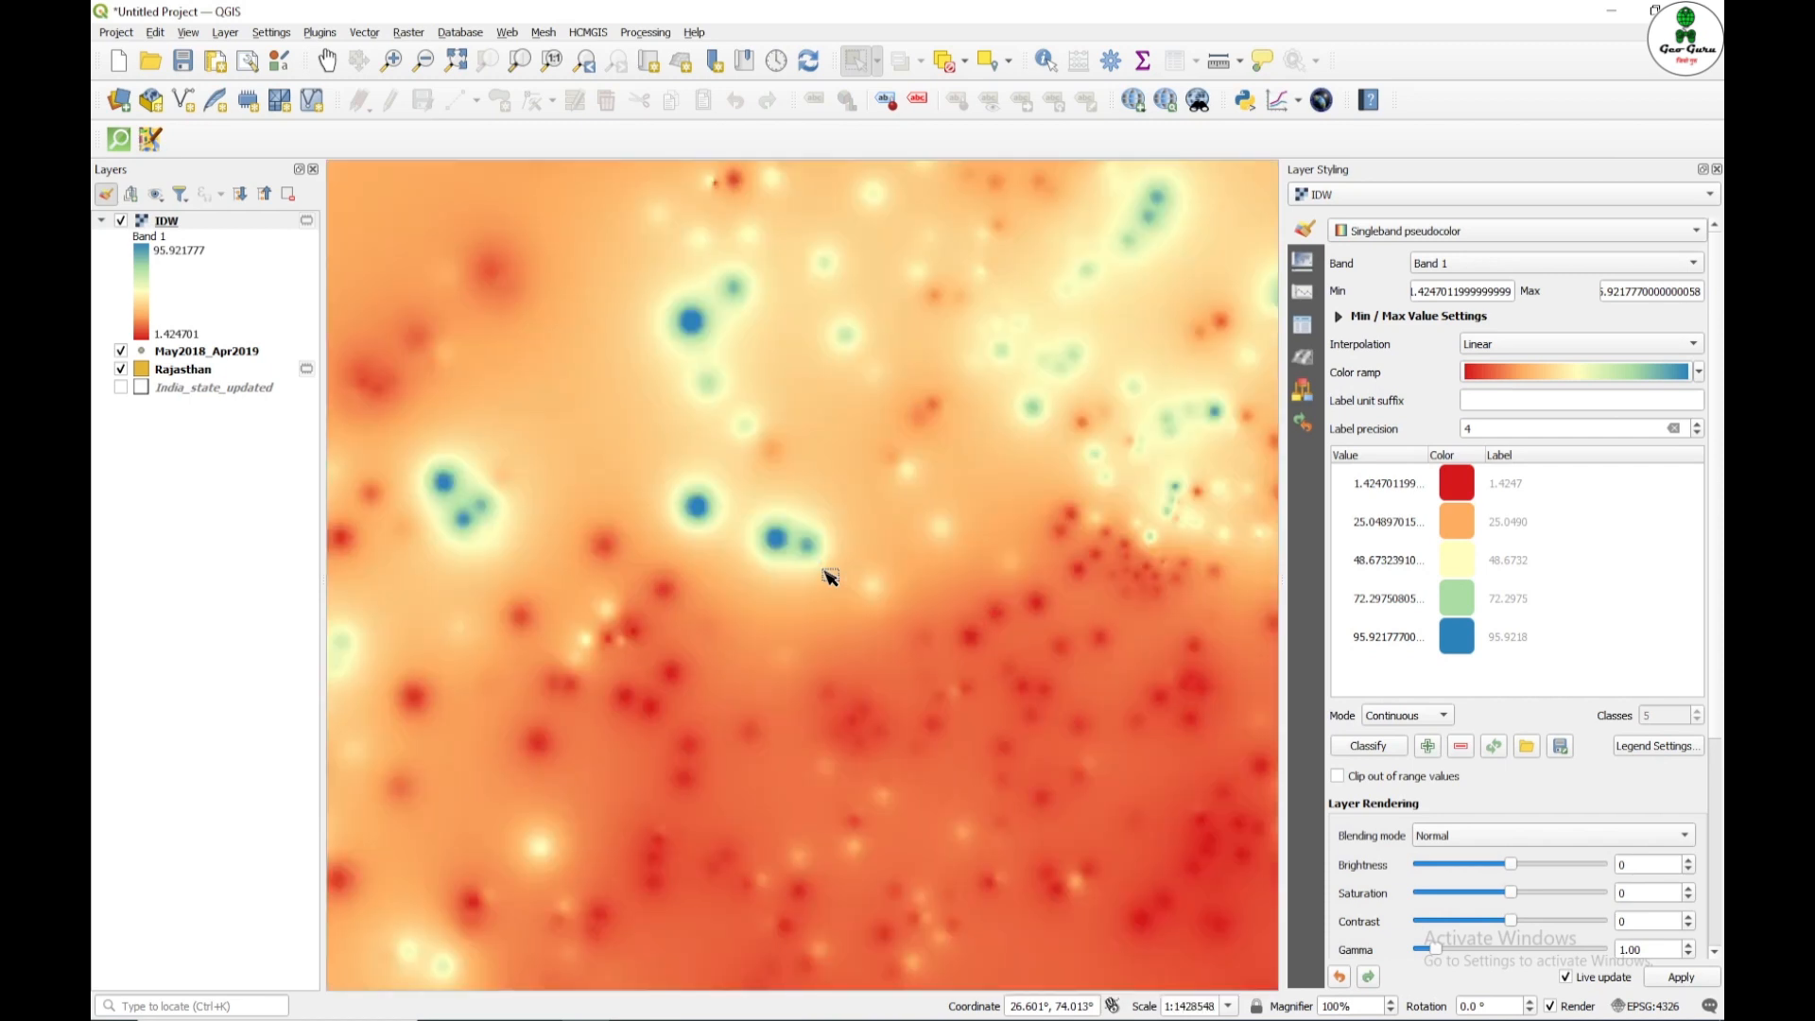
{"action": "mouse_move", "coordinate": [697, 522]}
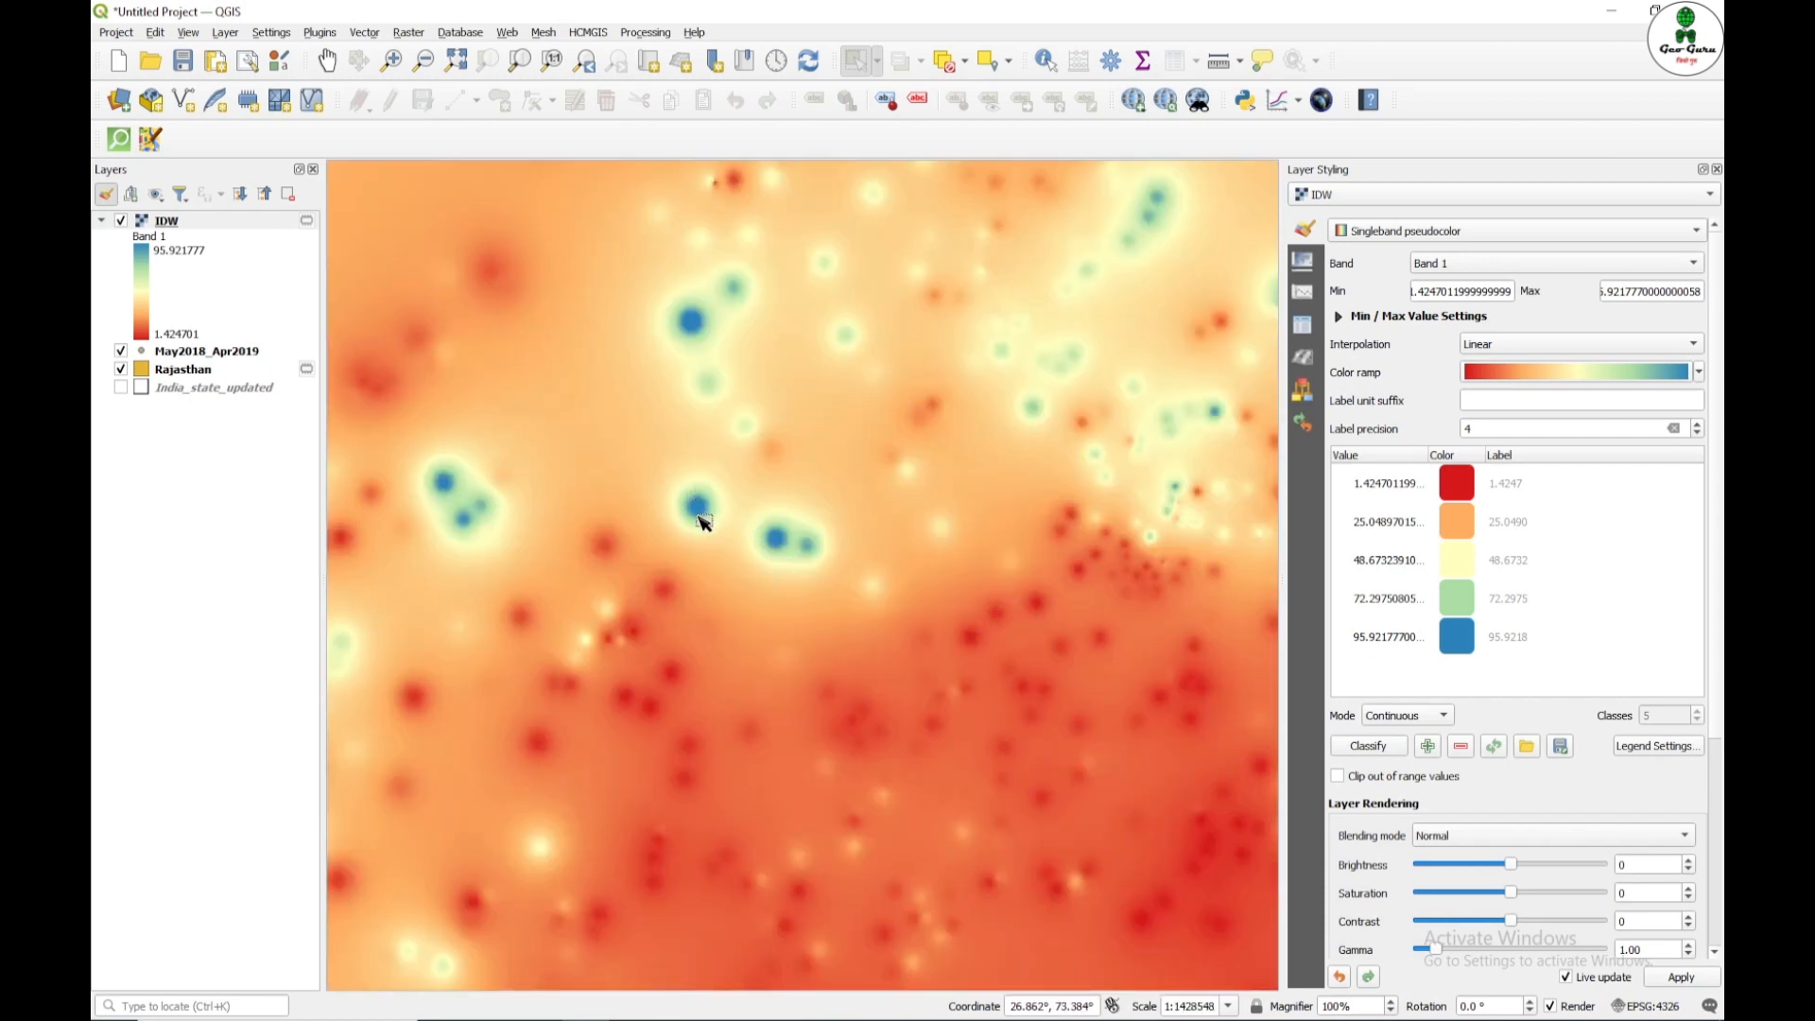
{"action": "mouse_move", "coordinate": [637, 554]}
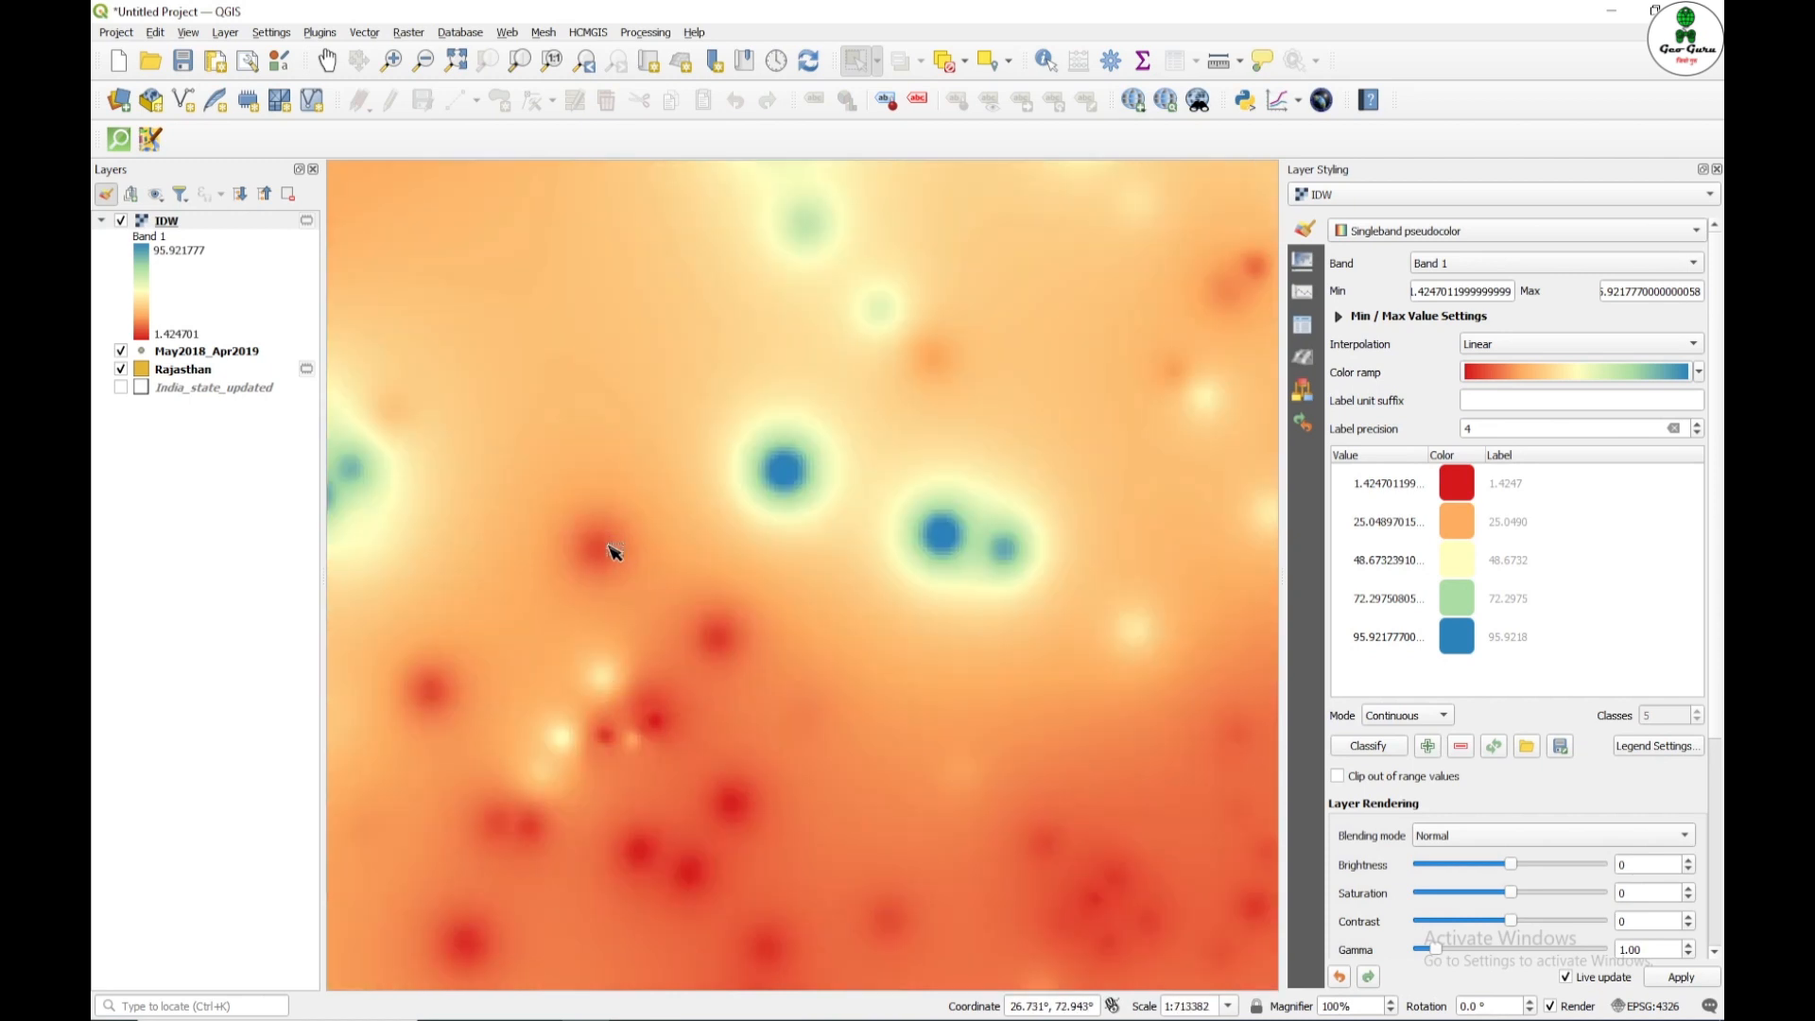
{"action": "mouse_move", "coordinate": [613, 560]}
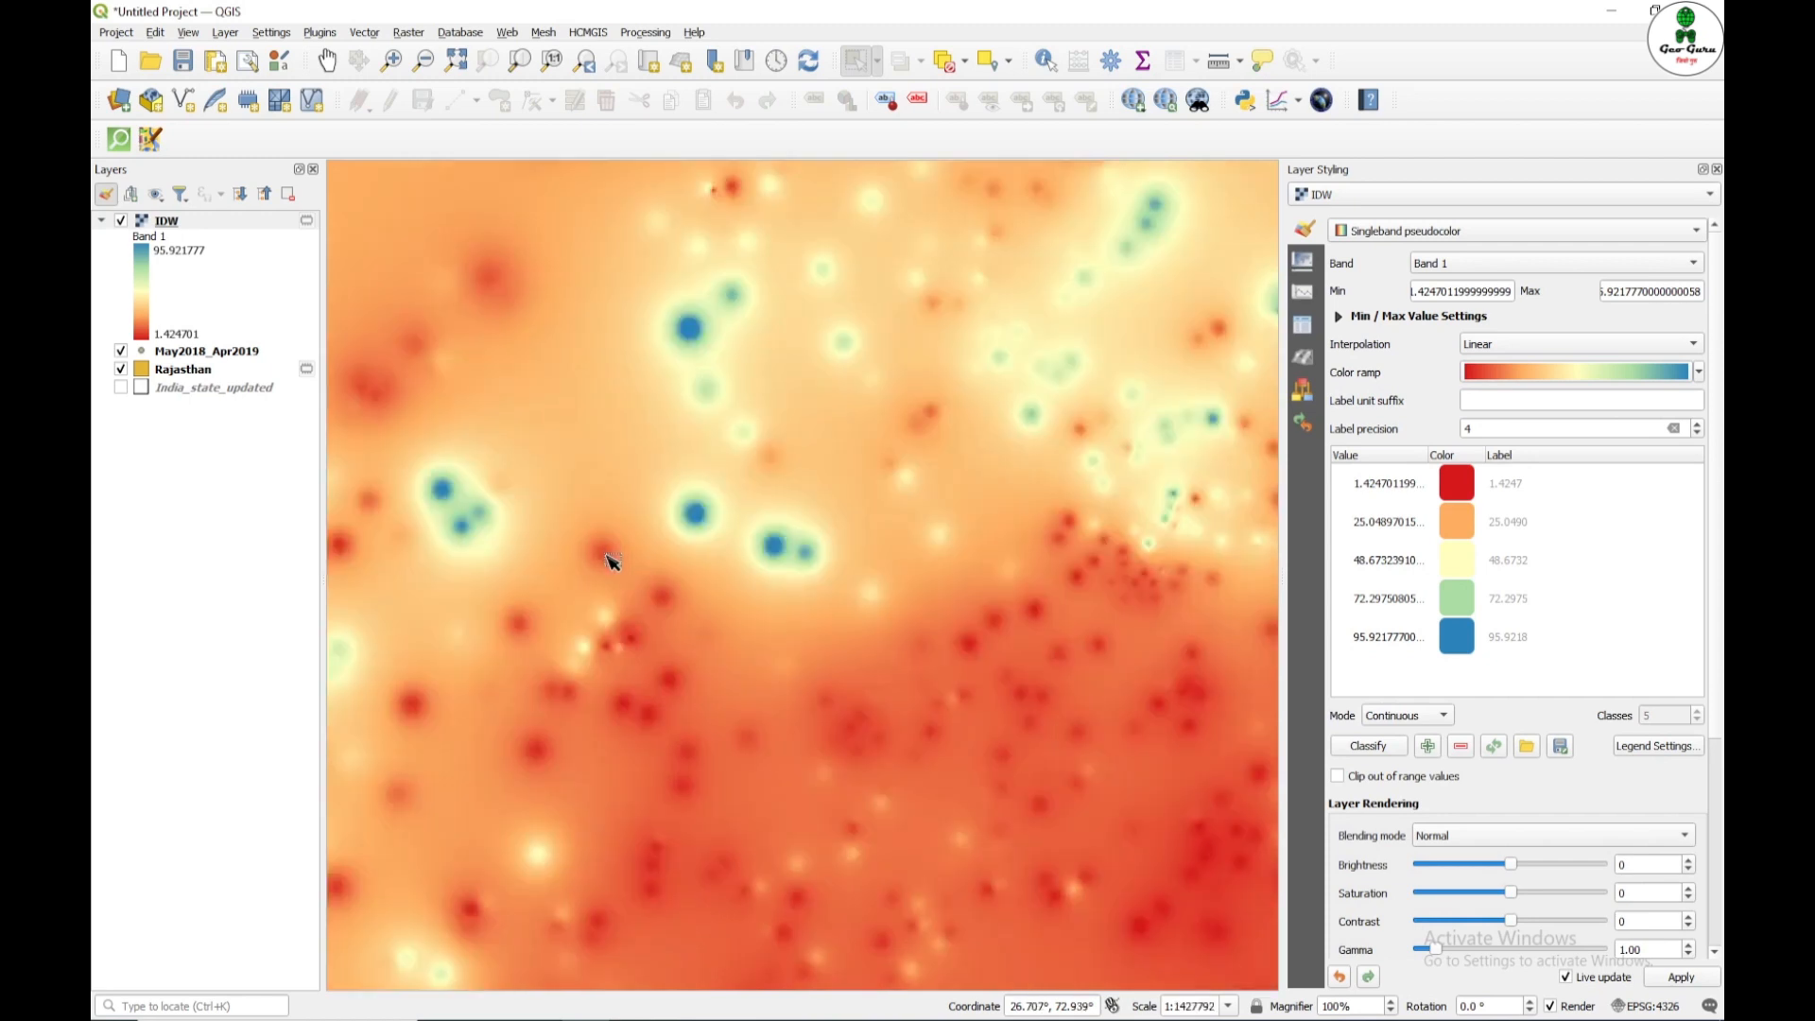
{"action": "mouse_move", "coordinate": [178, 331]}
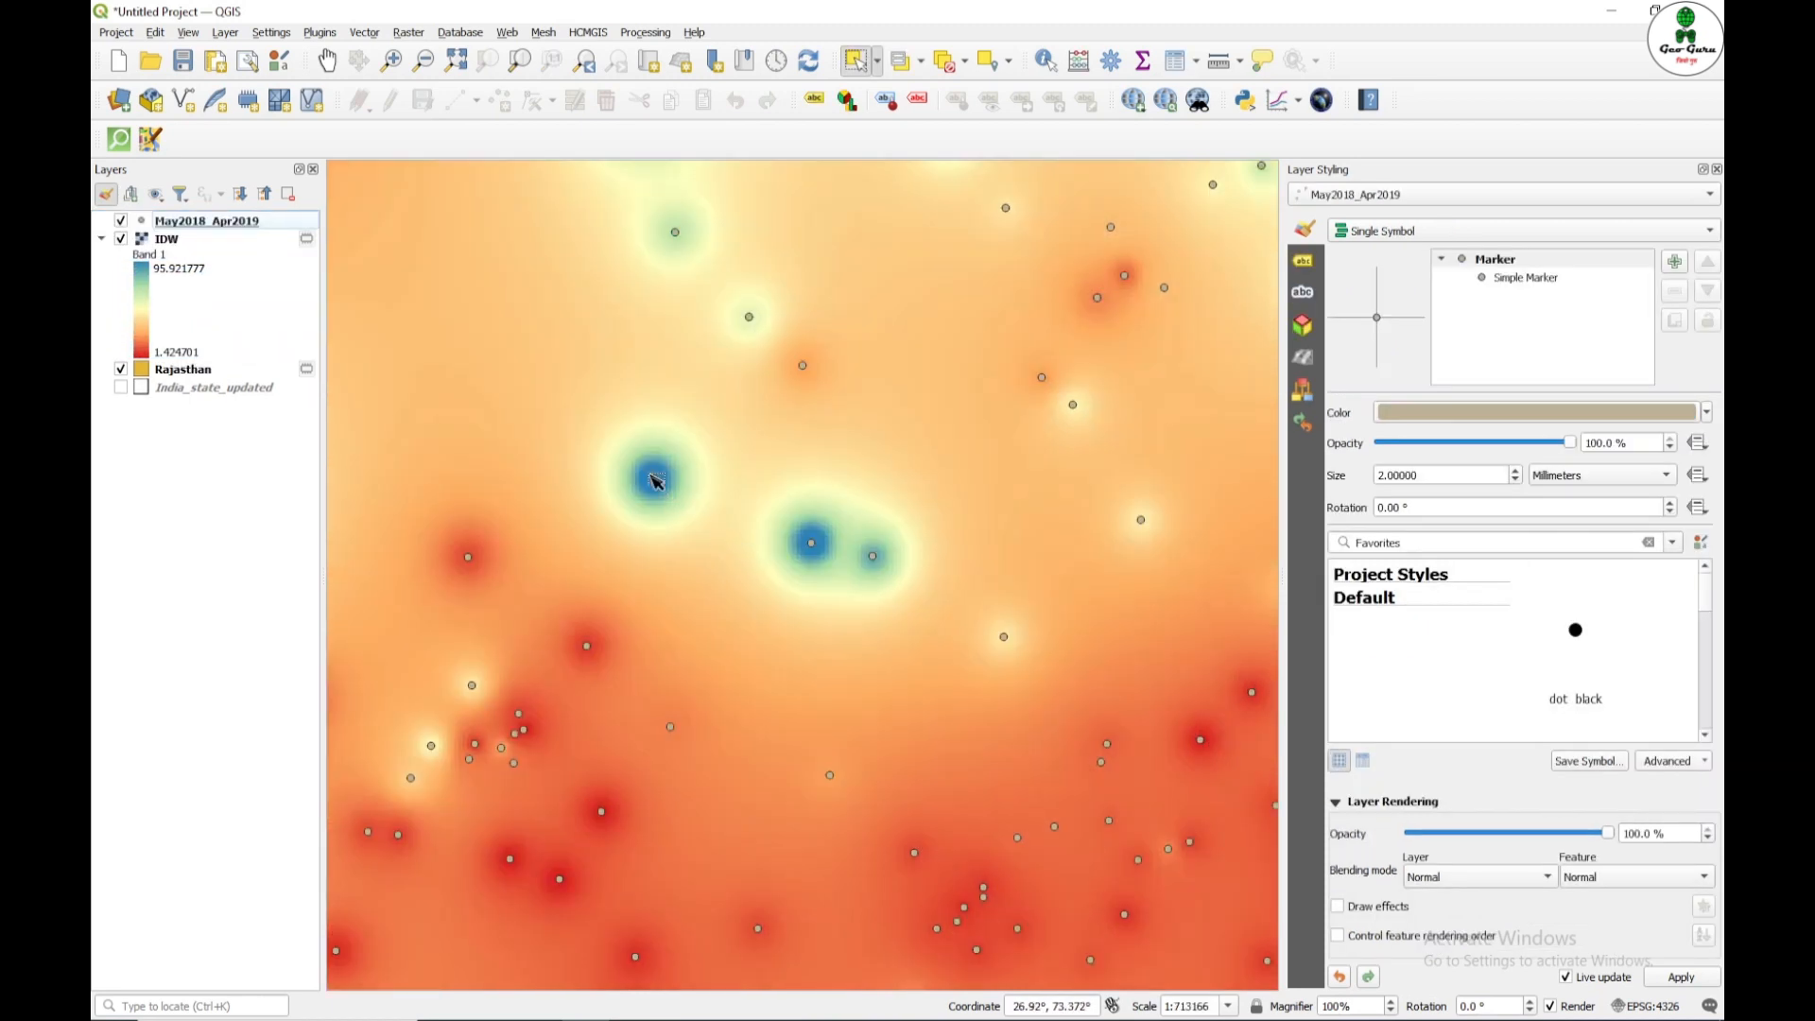
Step: Give the station points single labels from the May 2018 Level (m) field
{"action": "left_click", "coordinate": [206, 219]}
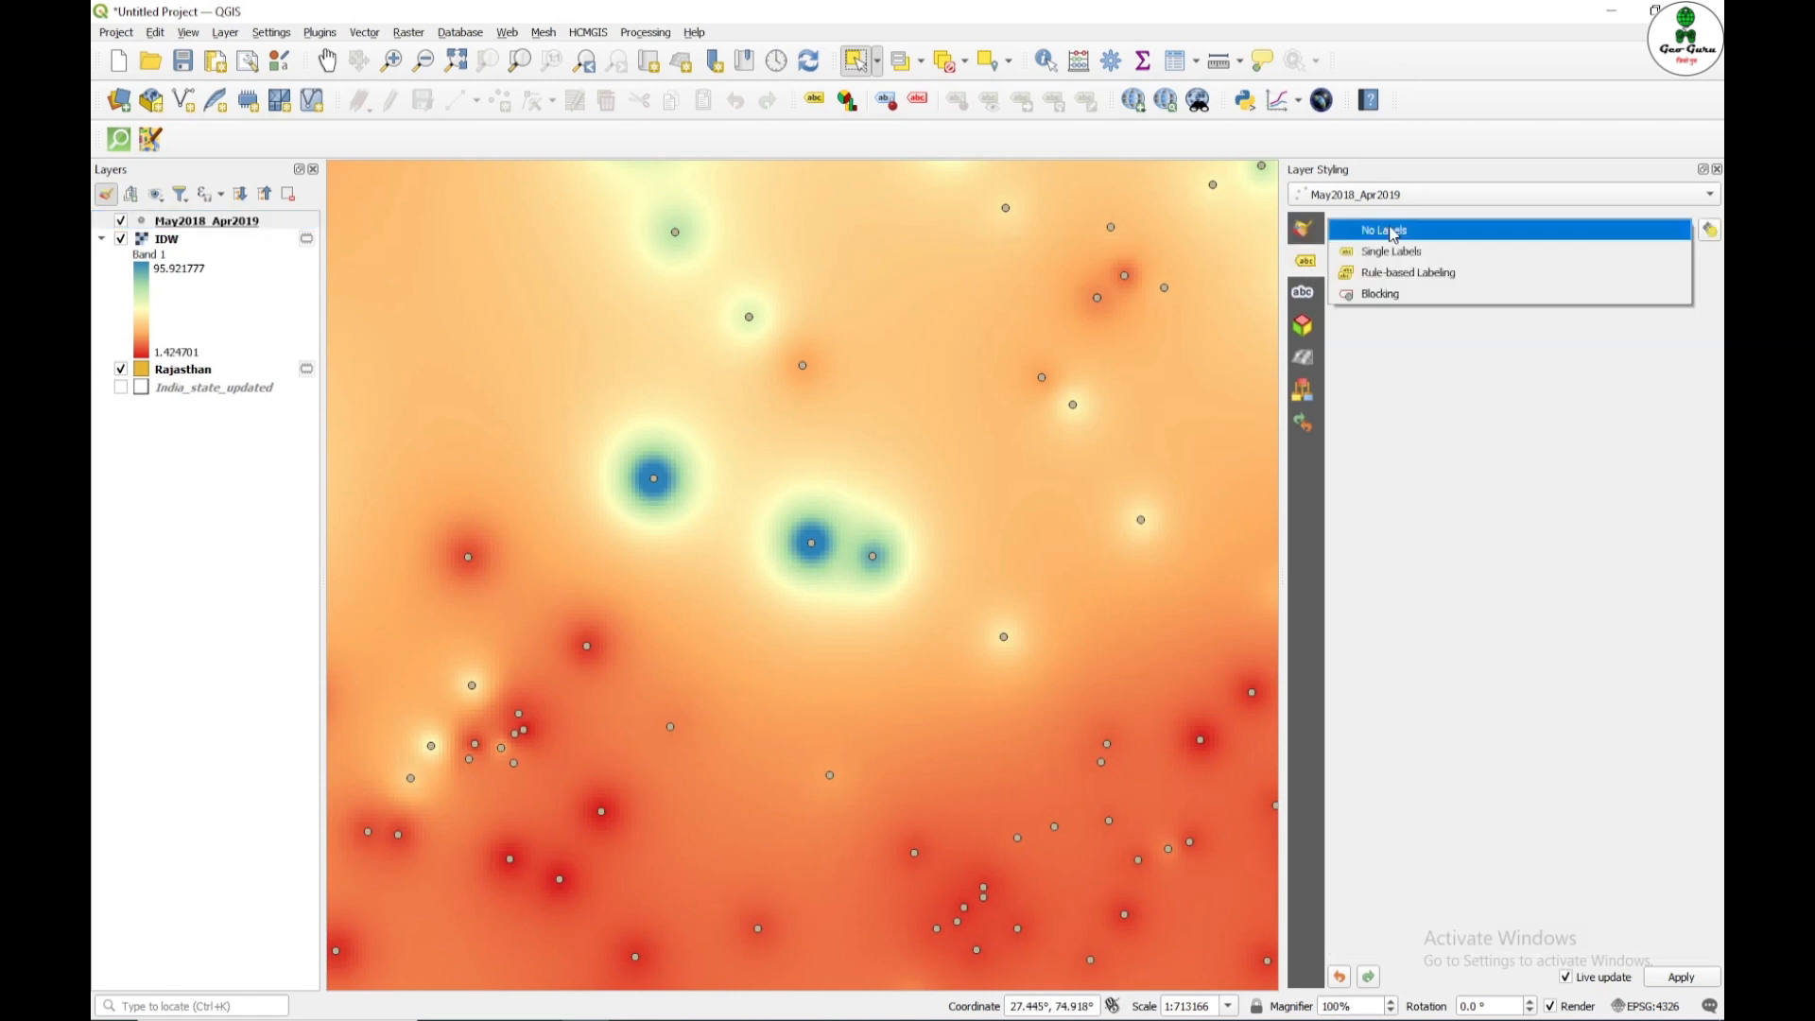
{"action": "left_click", "coordinate": [1390, 252]}
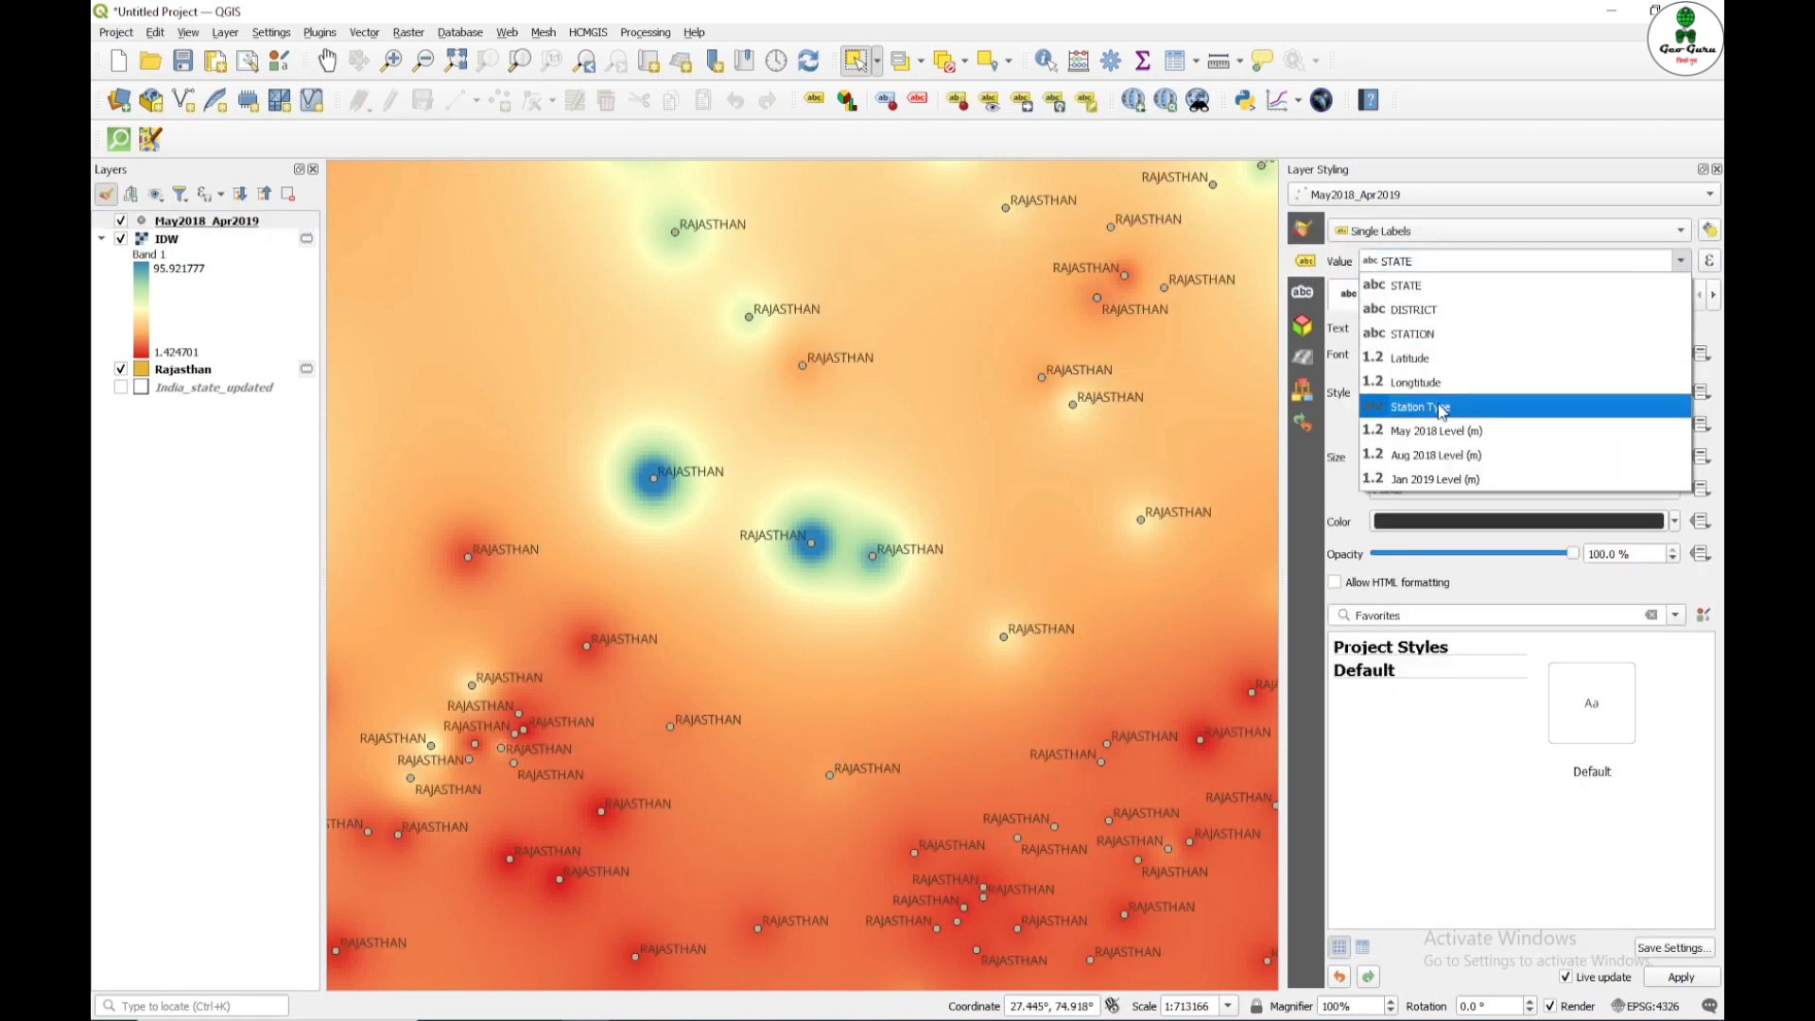
{"action": "left_click", "coordinate": [1436, 429]}
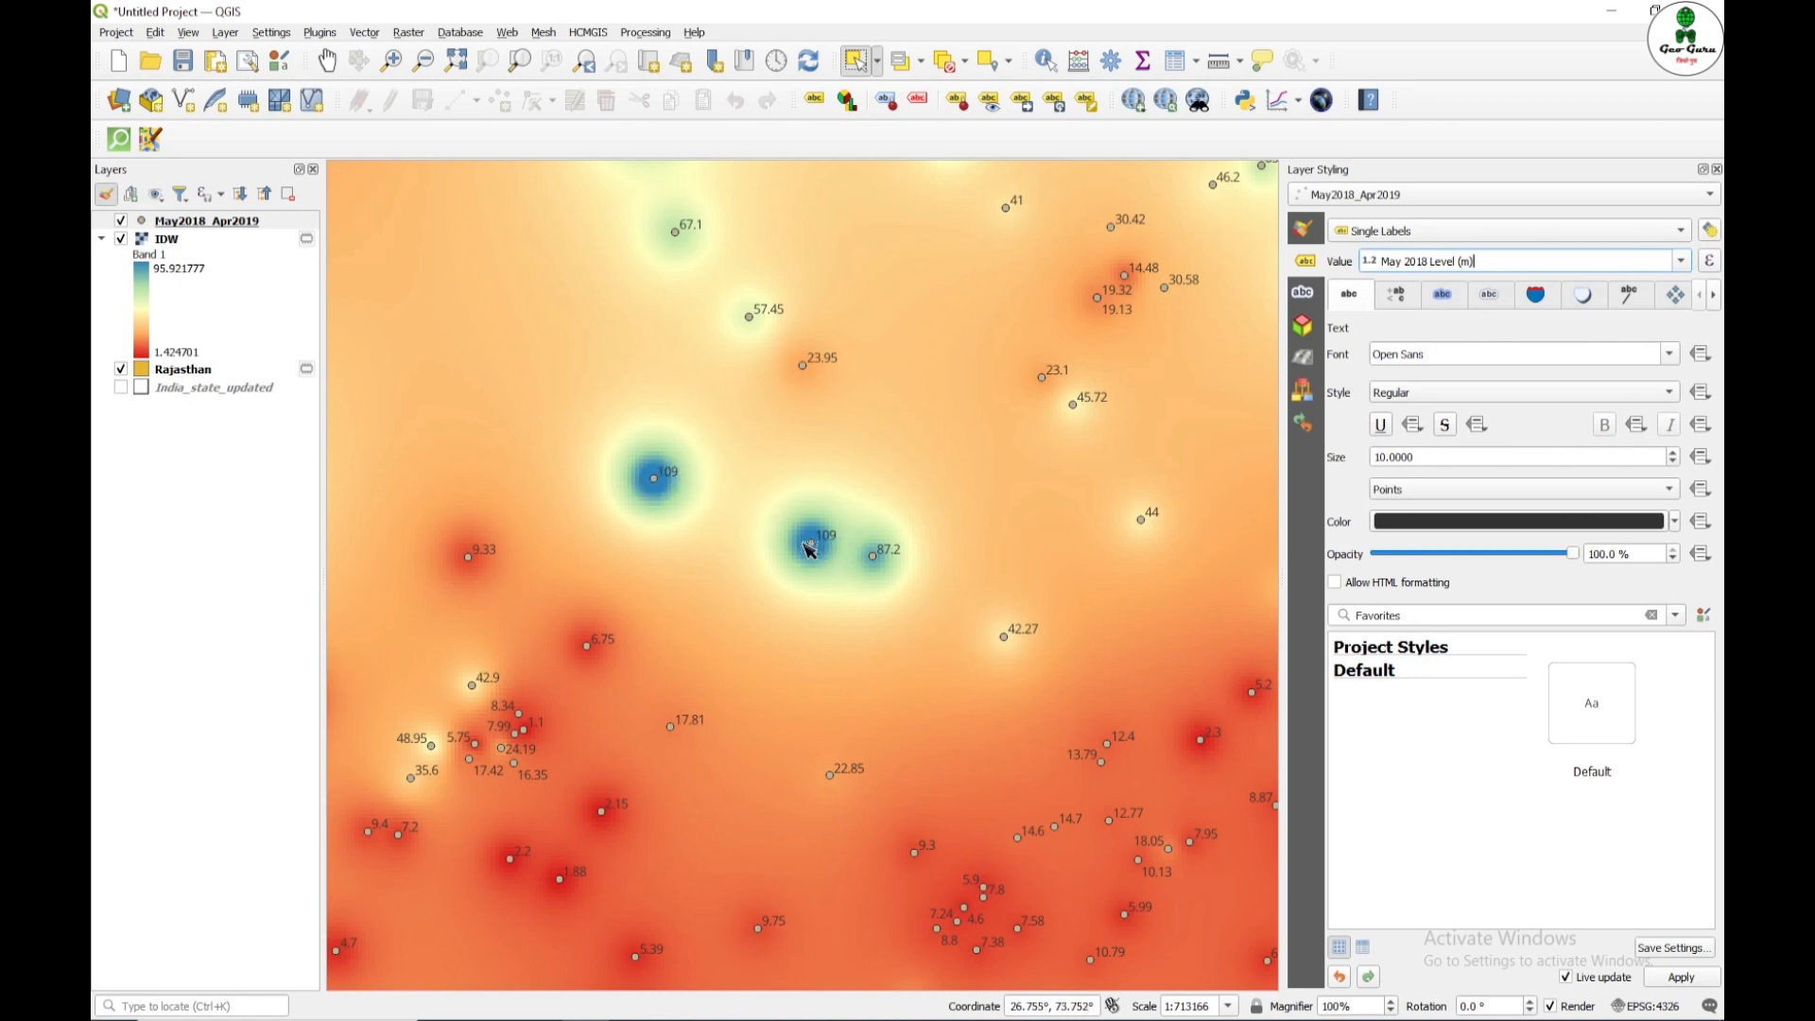
{"action": "mouse_move", "coordinate": [677, 518]}
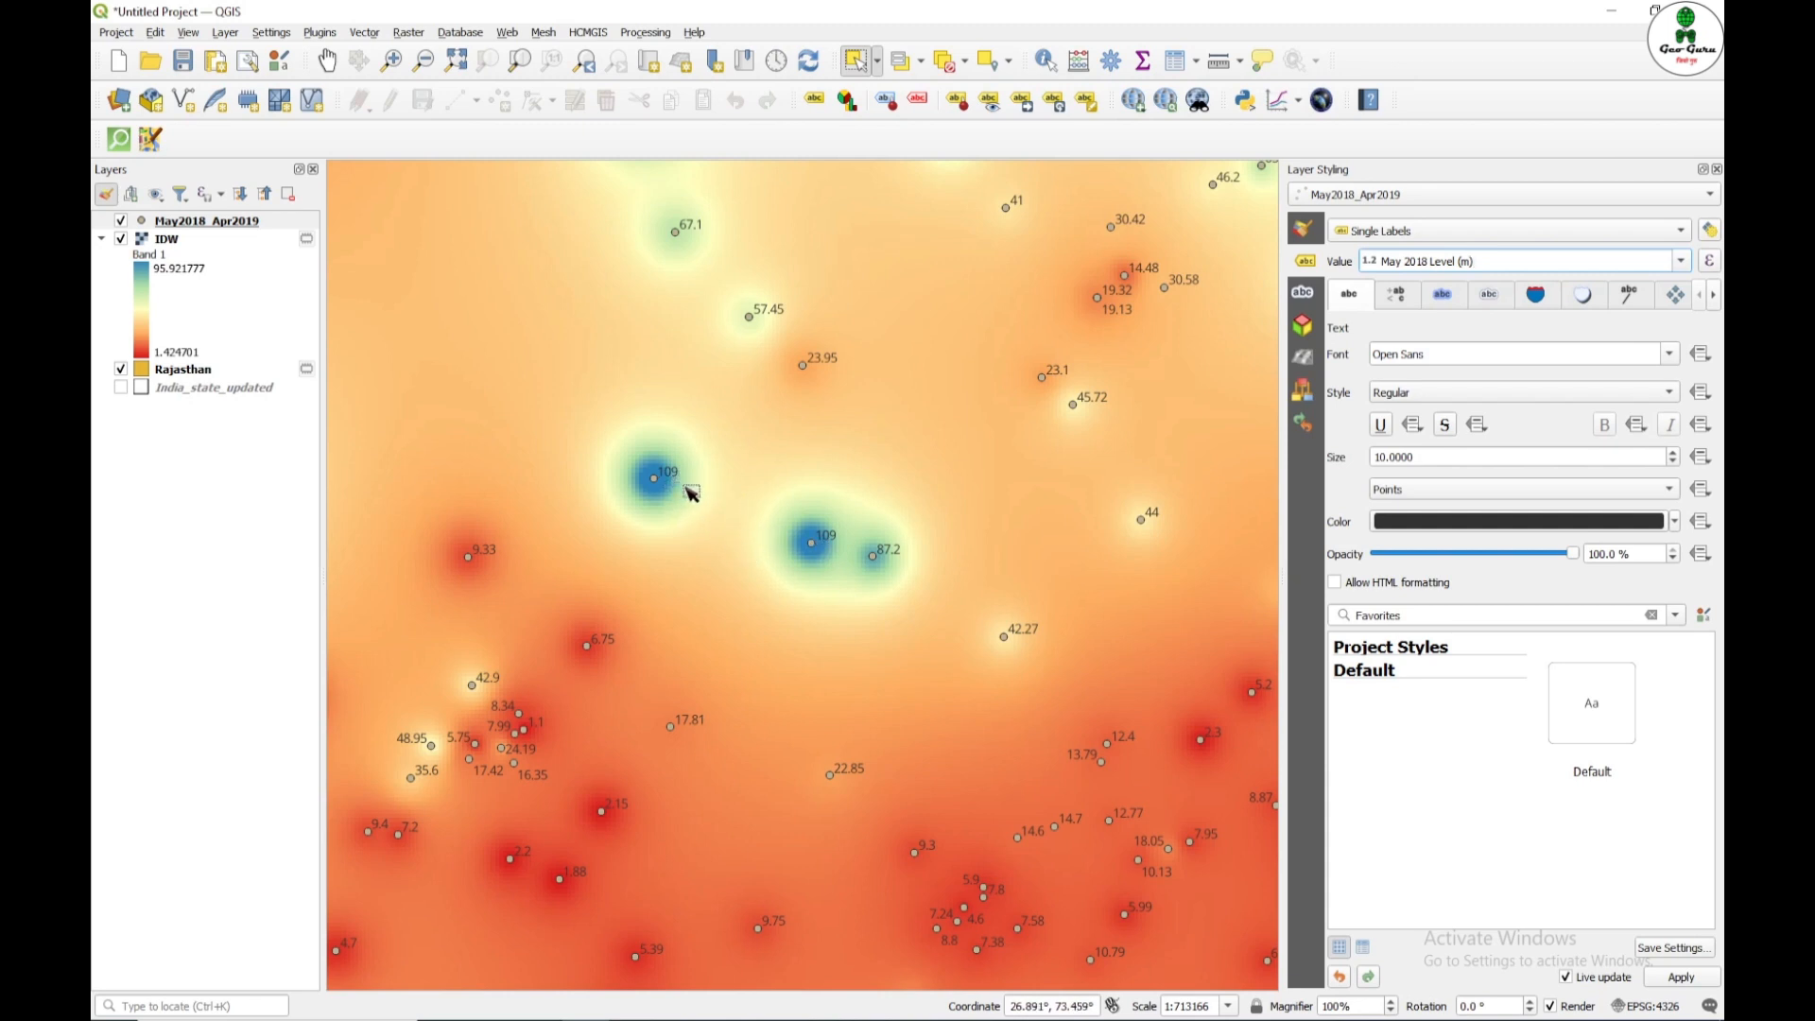
{"action": "mouse_move", "coordinate": [715, 534]}
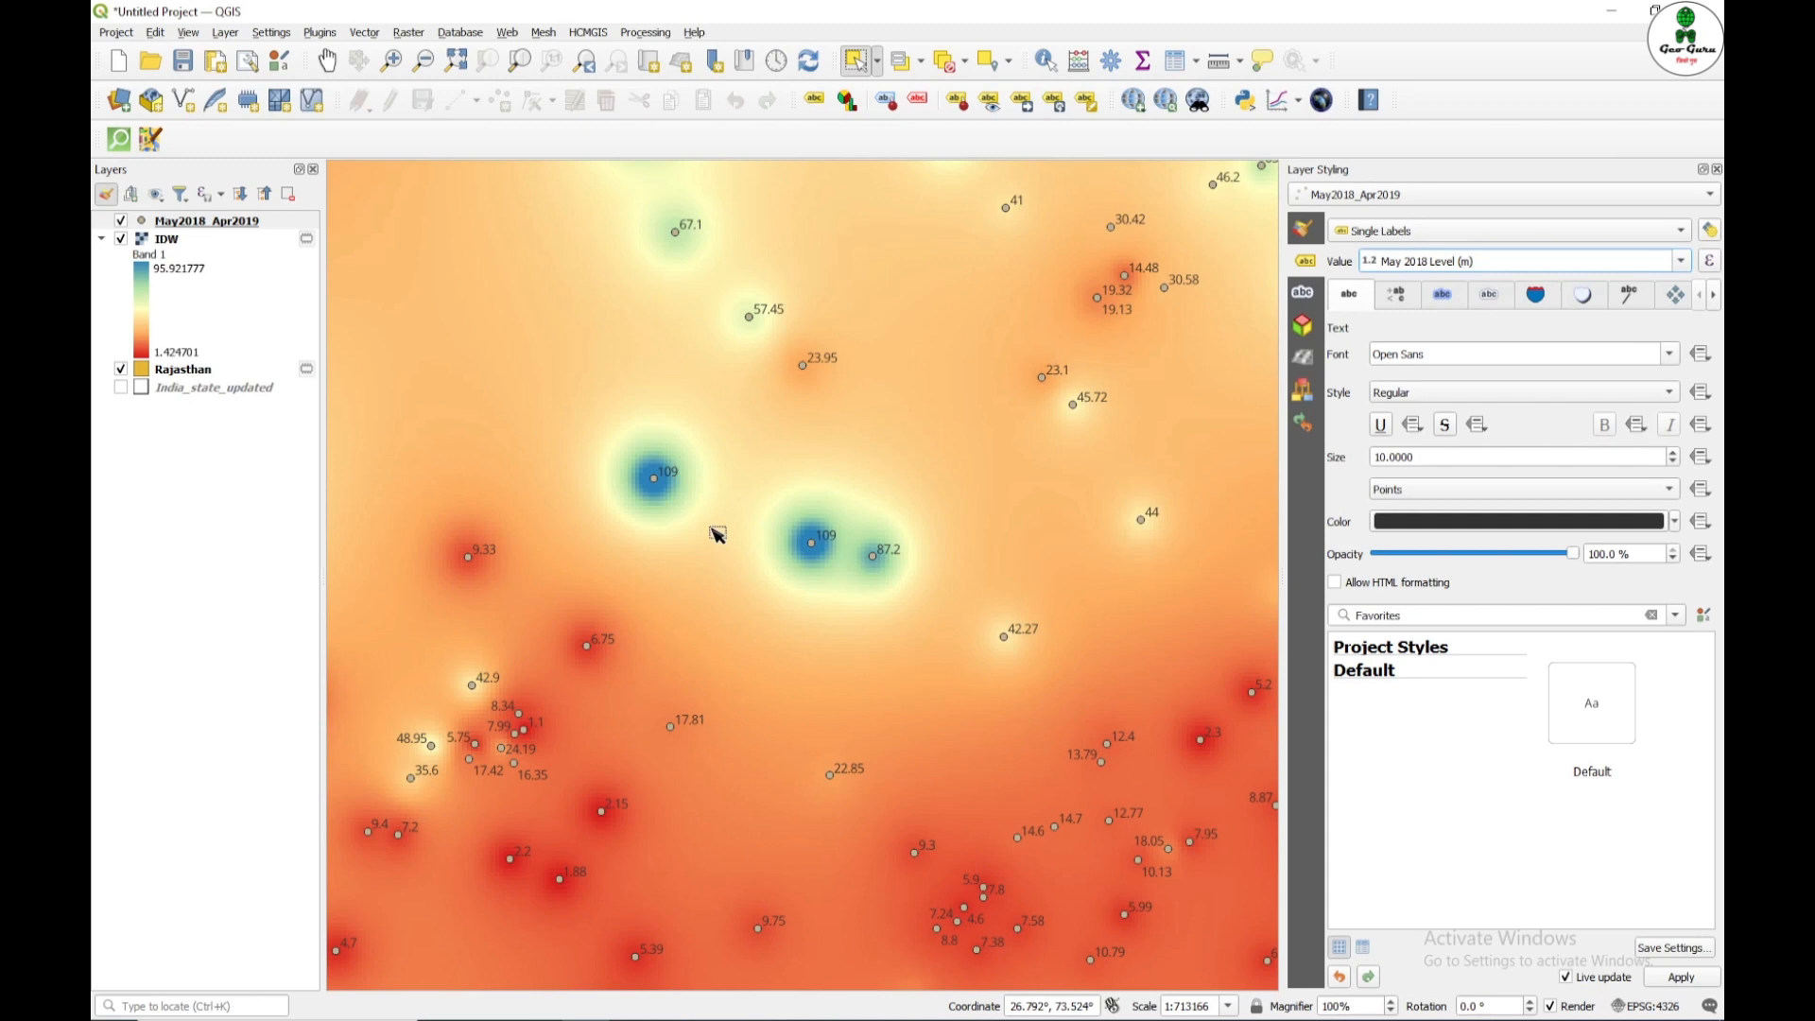
{"action": "mouse_move", "coordinate": [331, 322]}
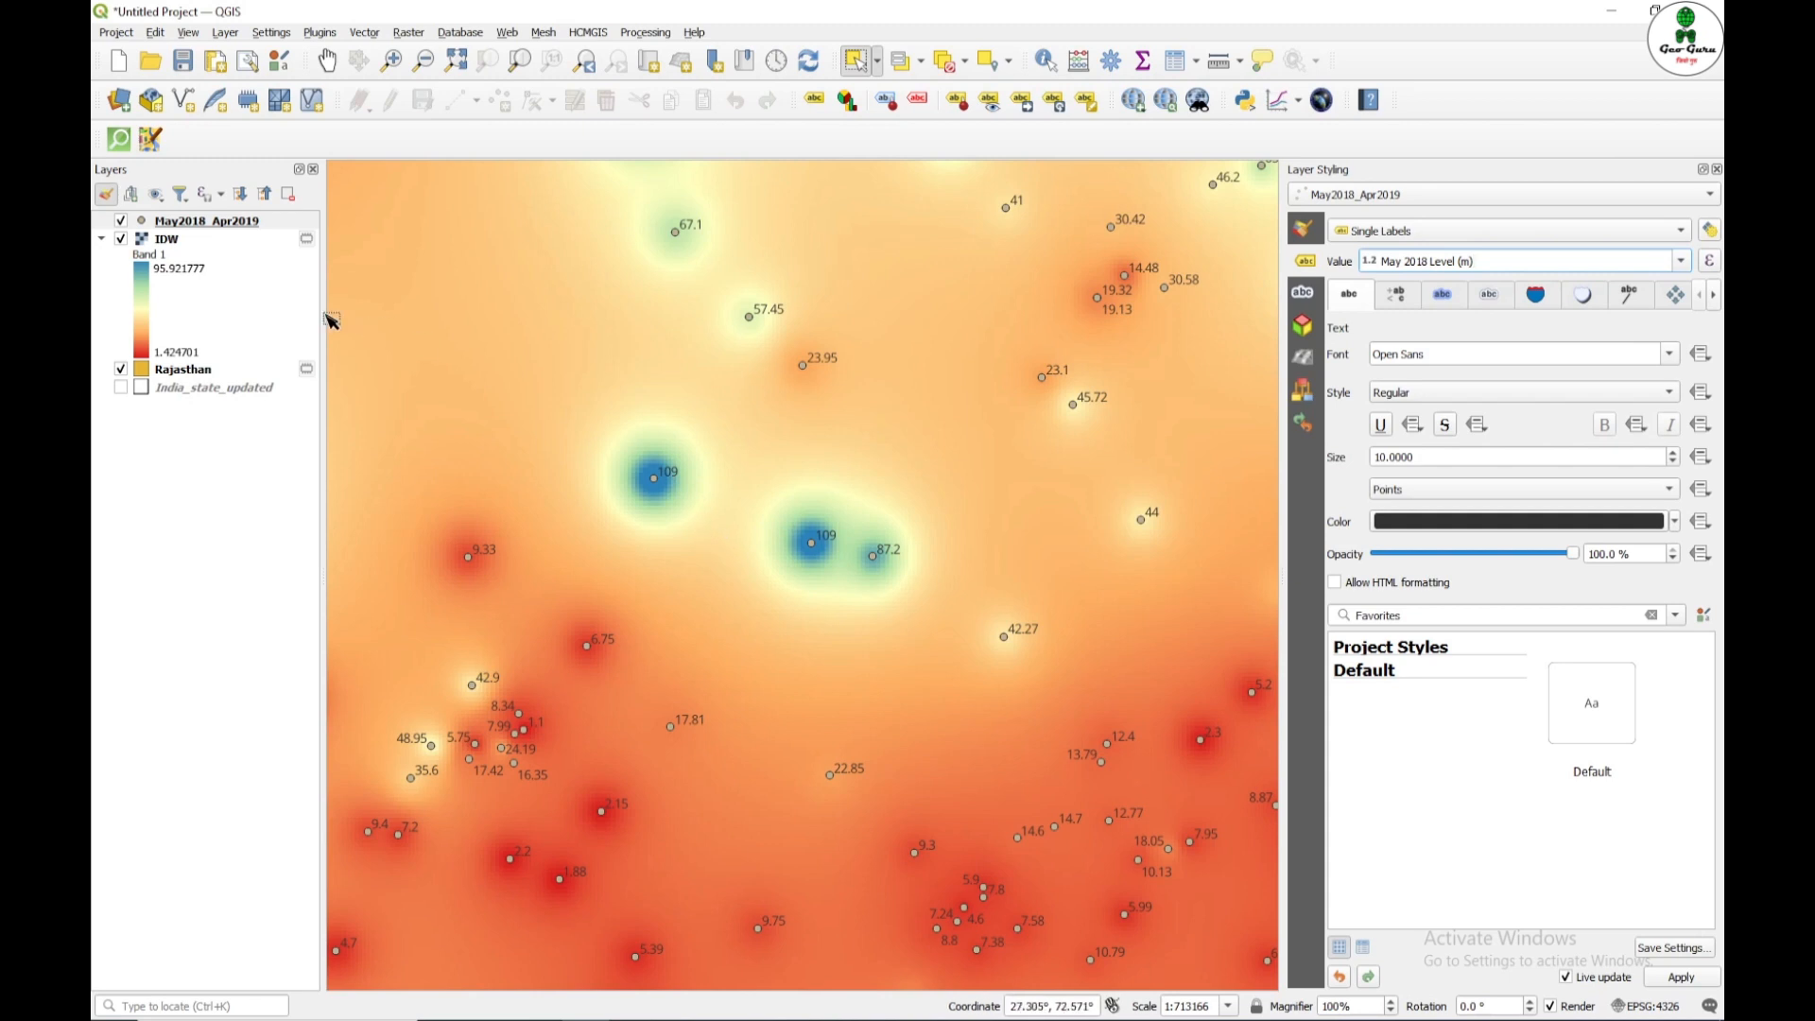
{"action": "left_click", "coordinate": [166, 239]}
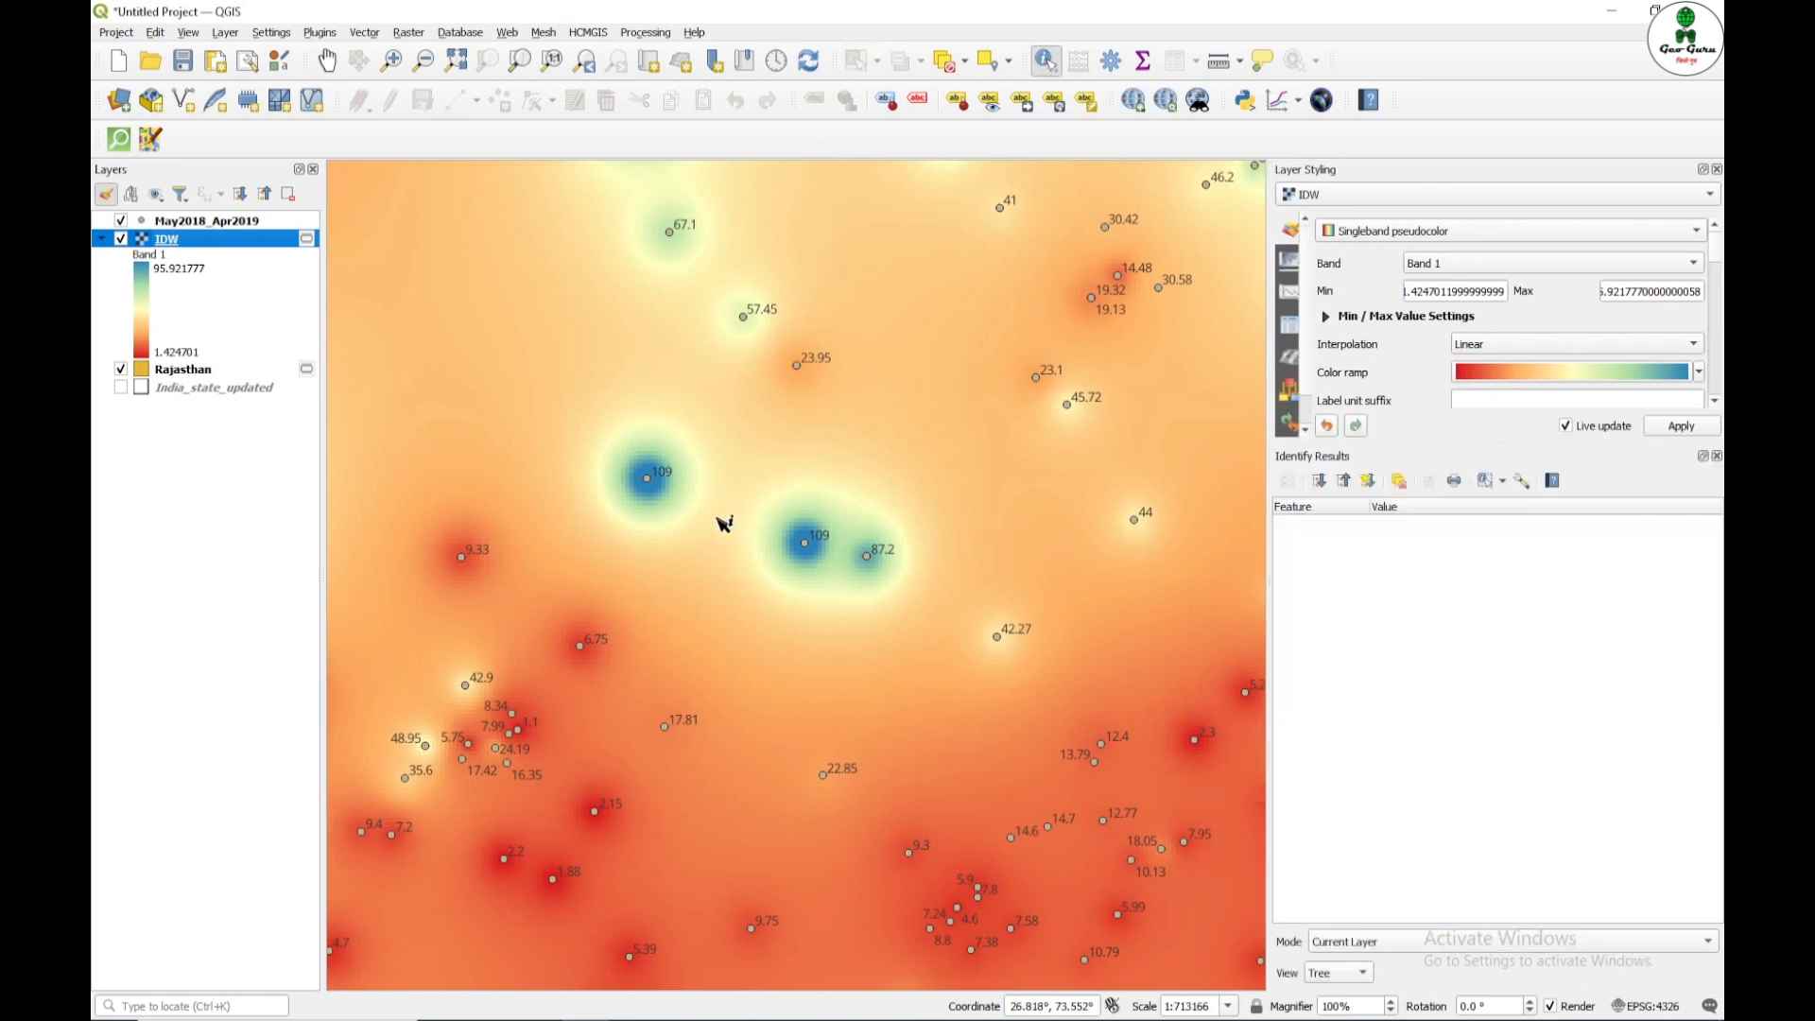
Step: Identify the IDW raster's Band 1 value between stations and at the blue high spot, then zoom out to all of Rajasthan
{"action": "left_click", "coordinate": [945, 571]}
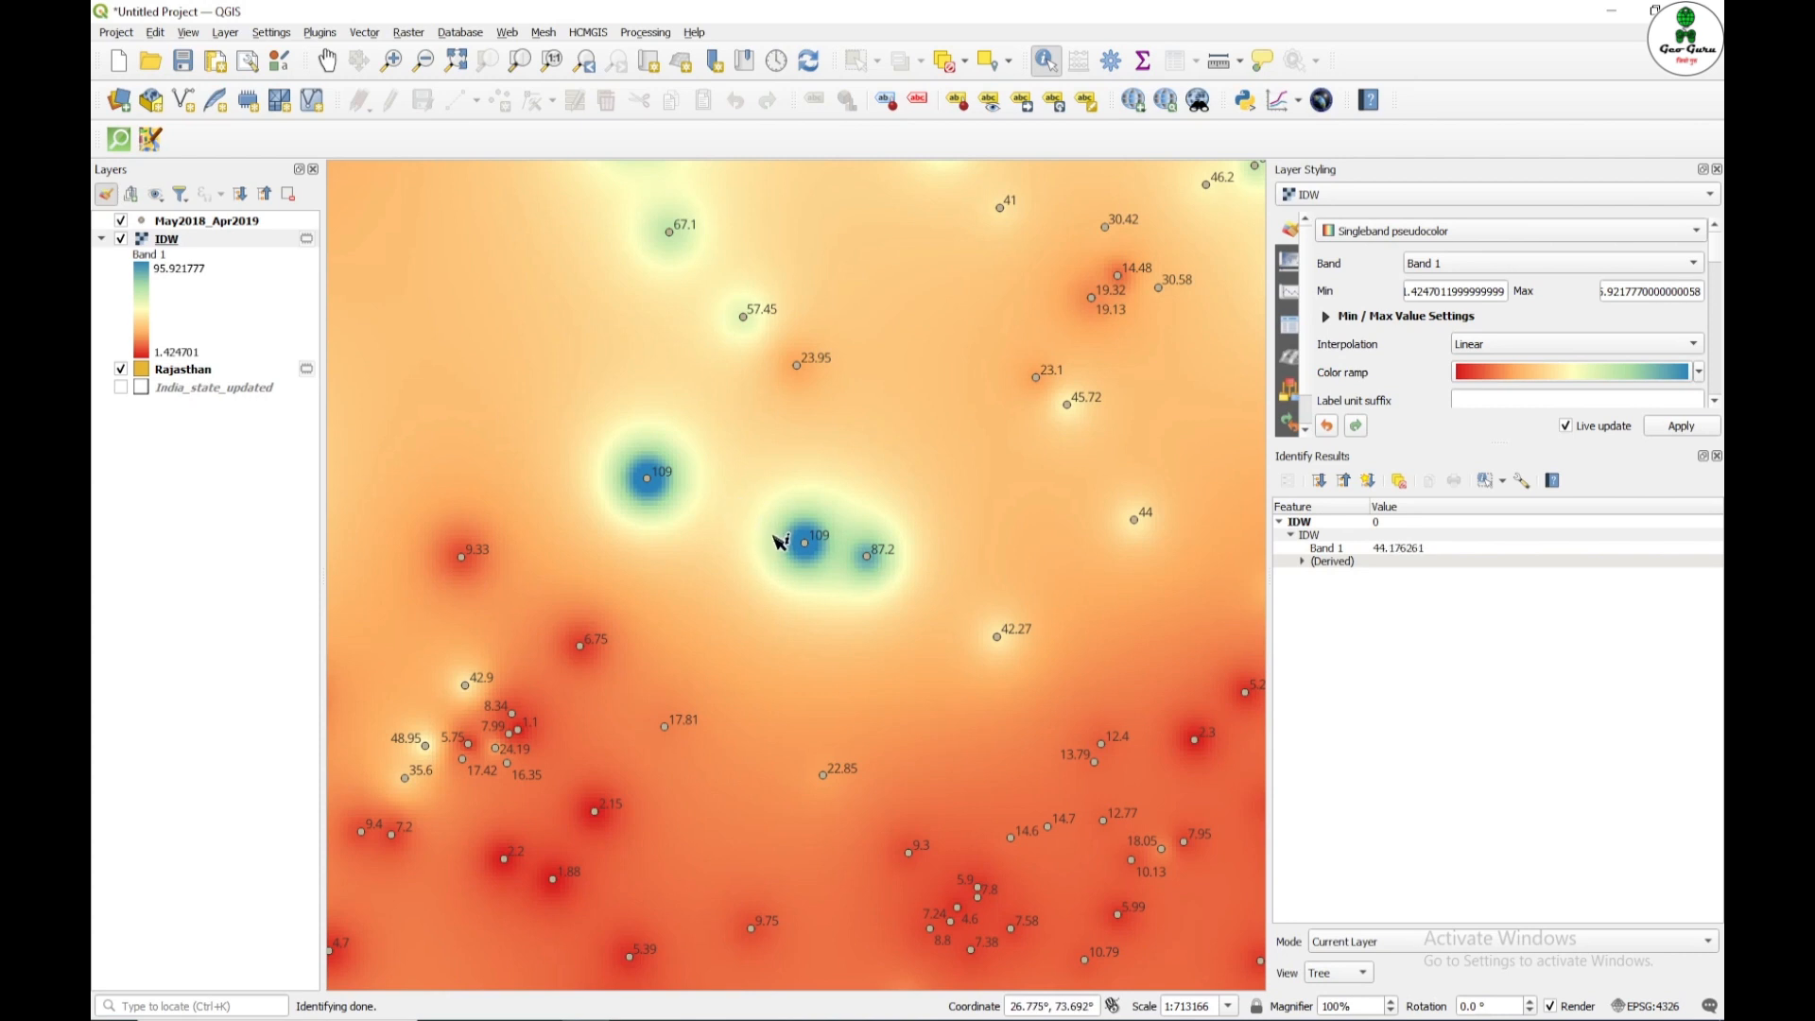
{"action": "left_click", "coordinate": [805, 547]}
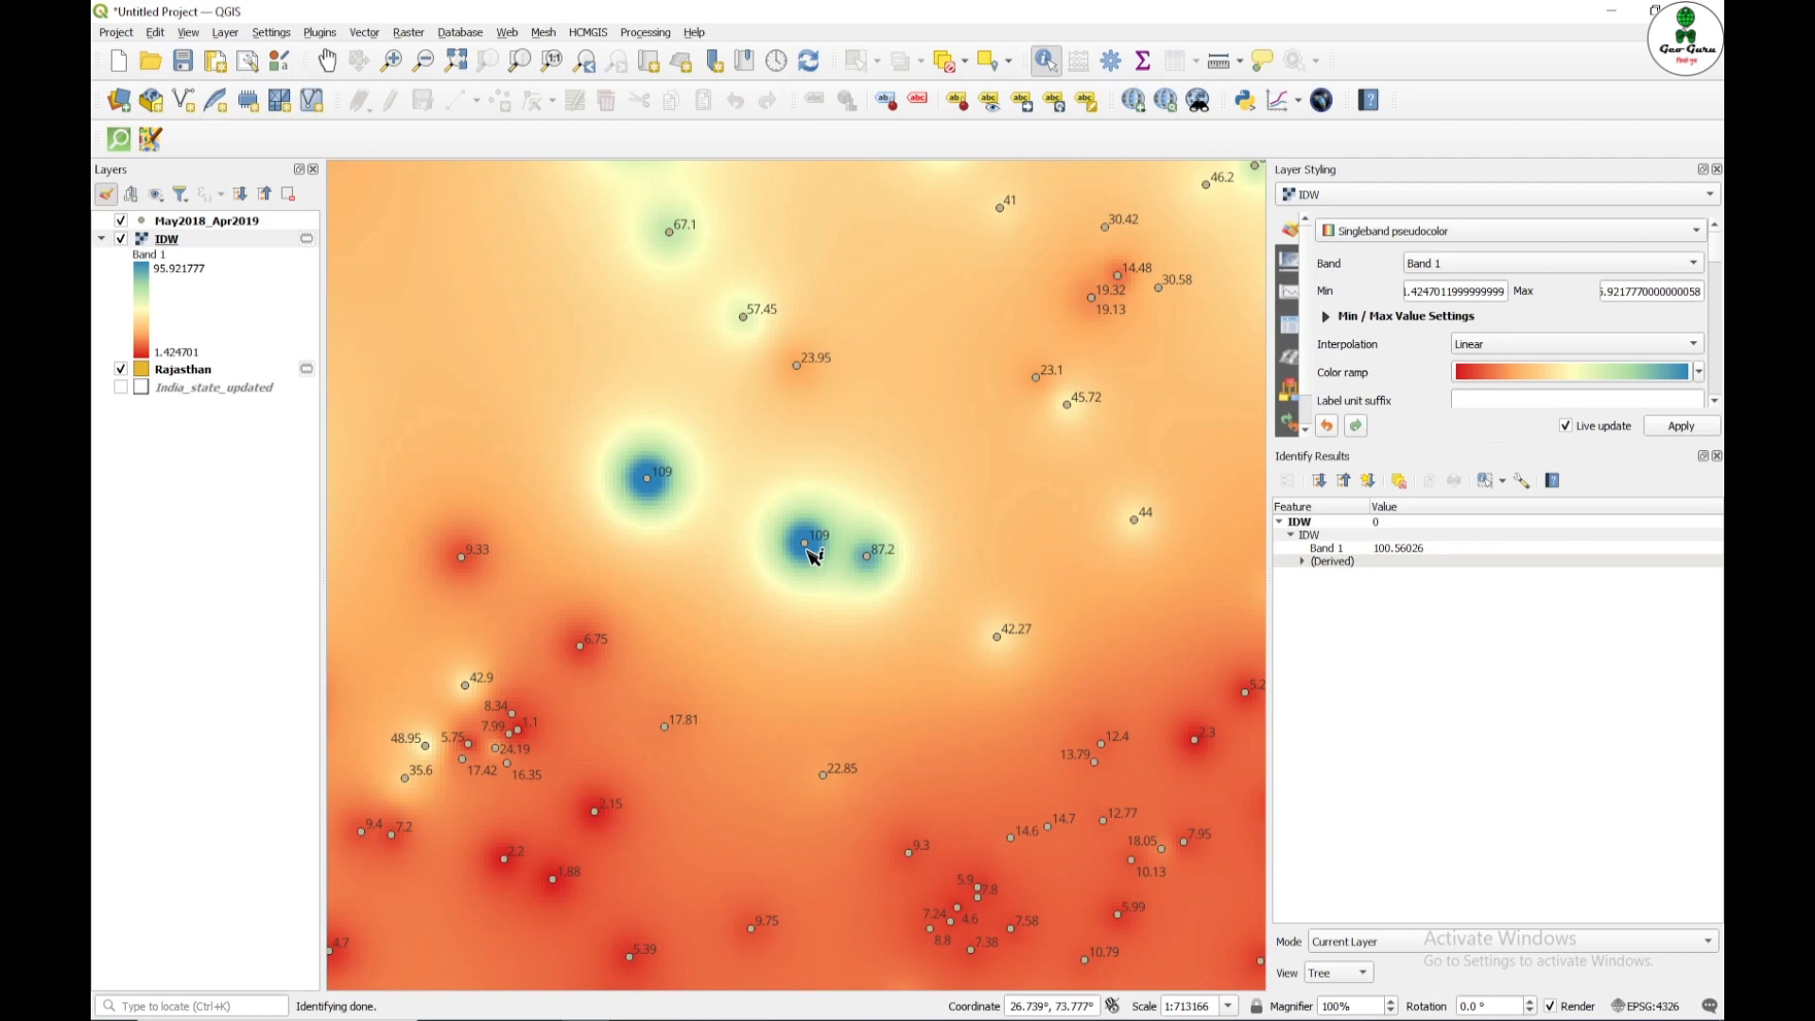
{"action": "scroll", "scroll_direction": "down", "scroll_amount": 3}
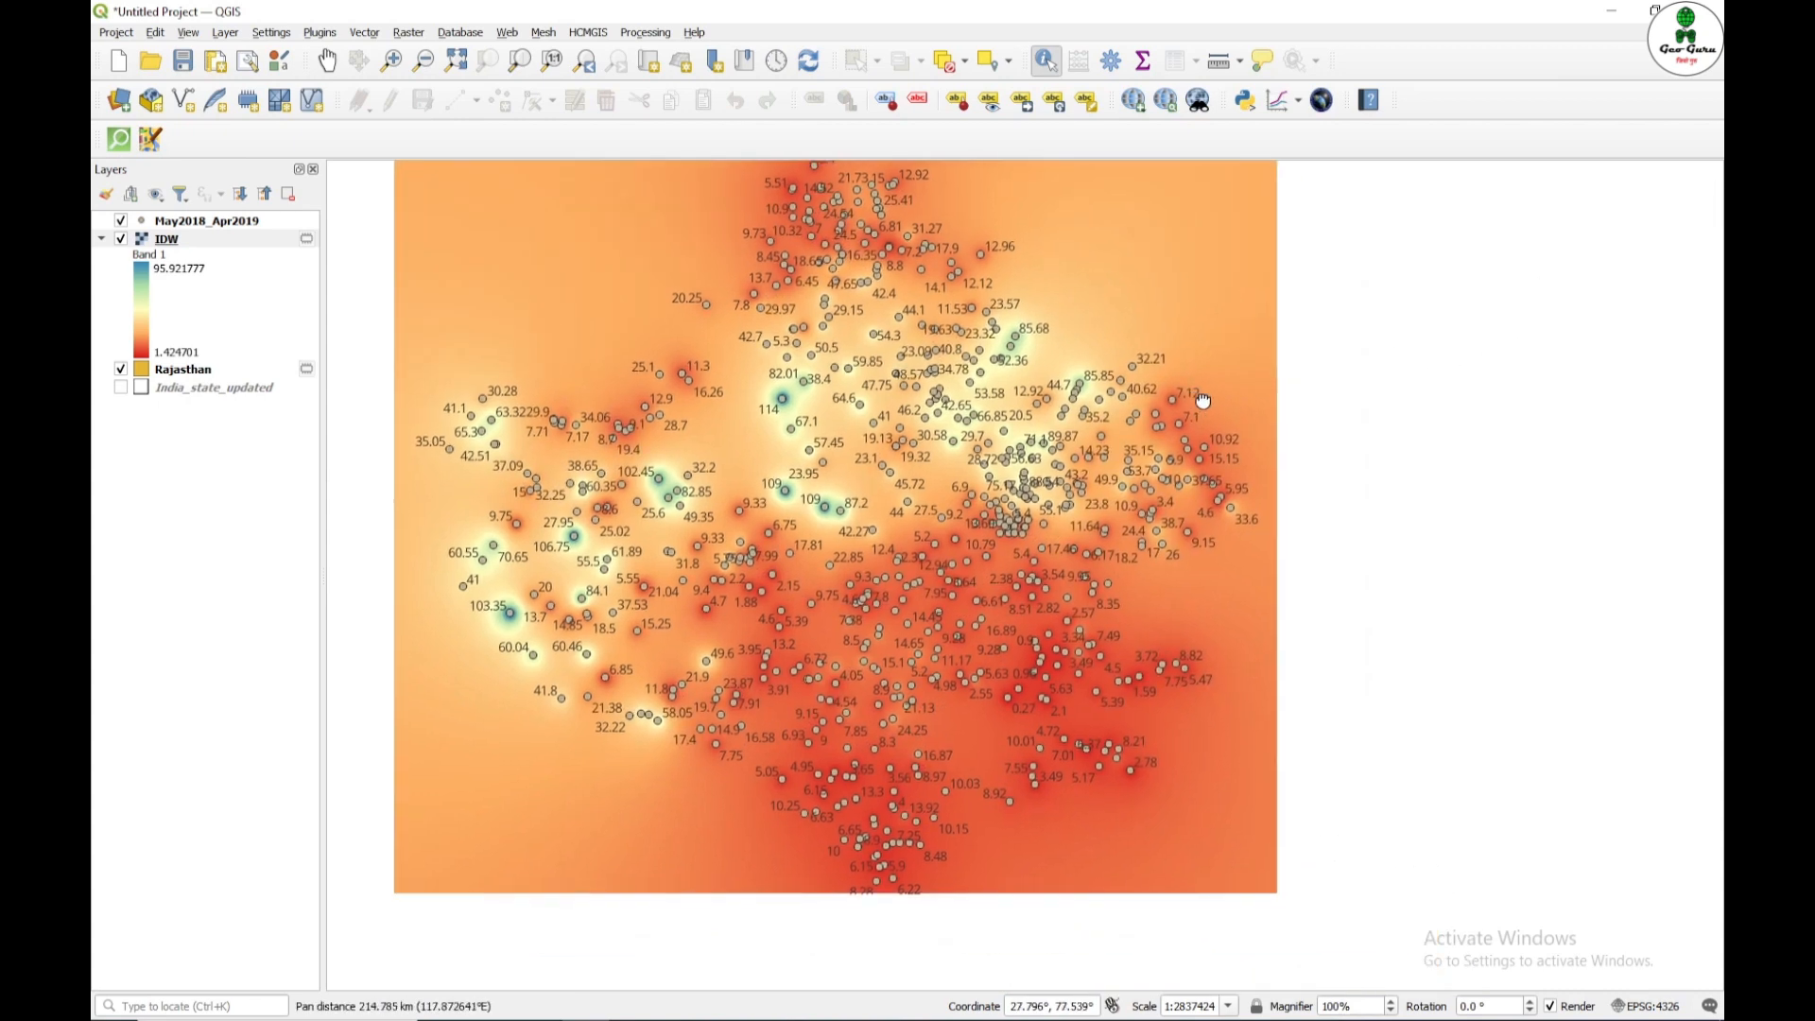
Step: Pan the map so the whole IDW raster with its labelled stations sits centred in the canvas
{"action": "left_click_drag", "start_coordinate": [1205, 398], "coordinate": [1297, 452]}
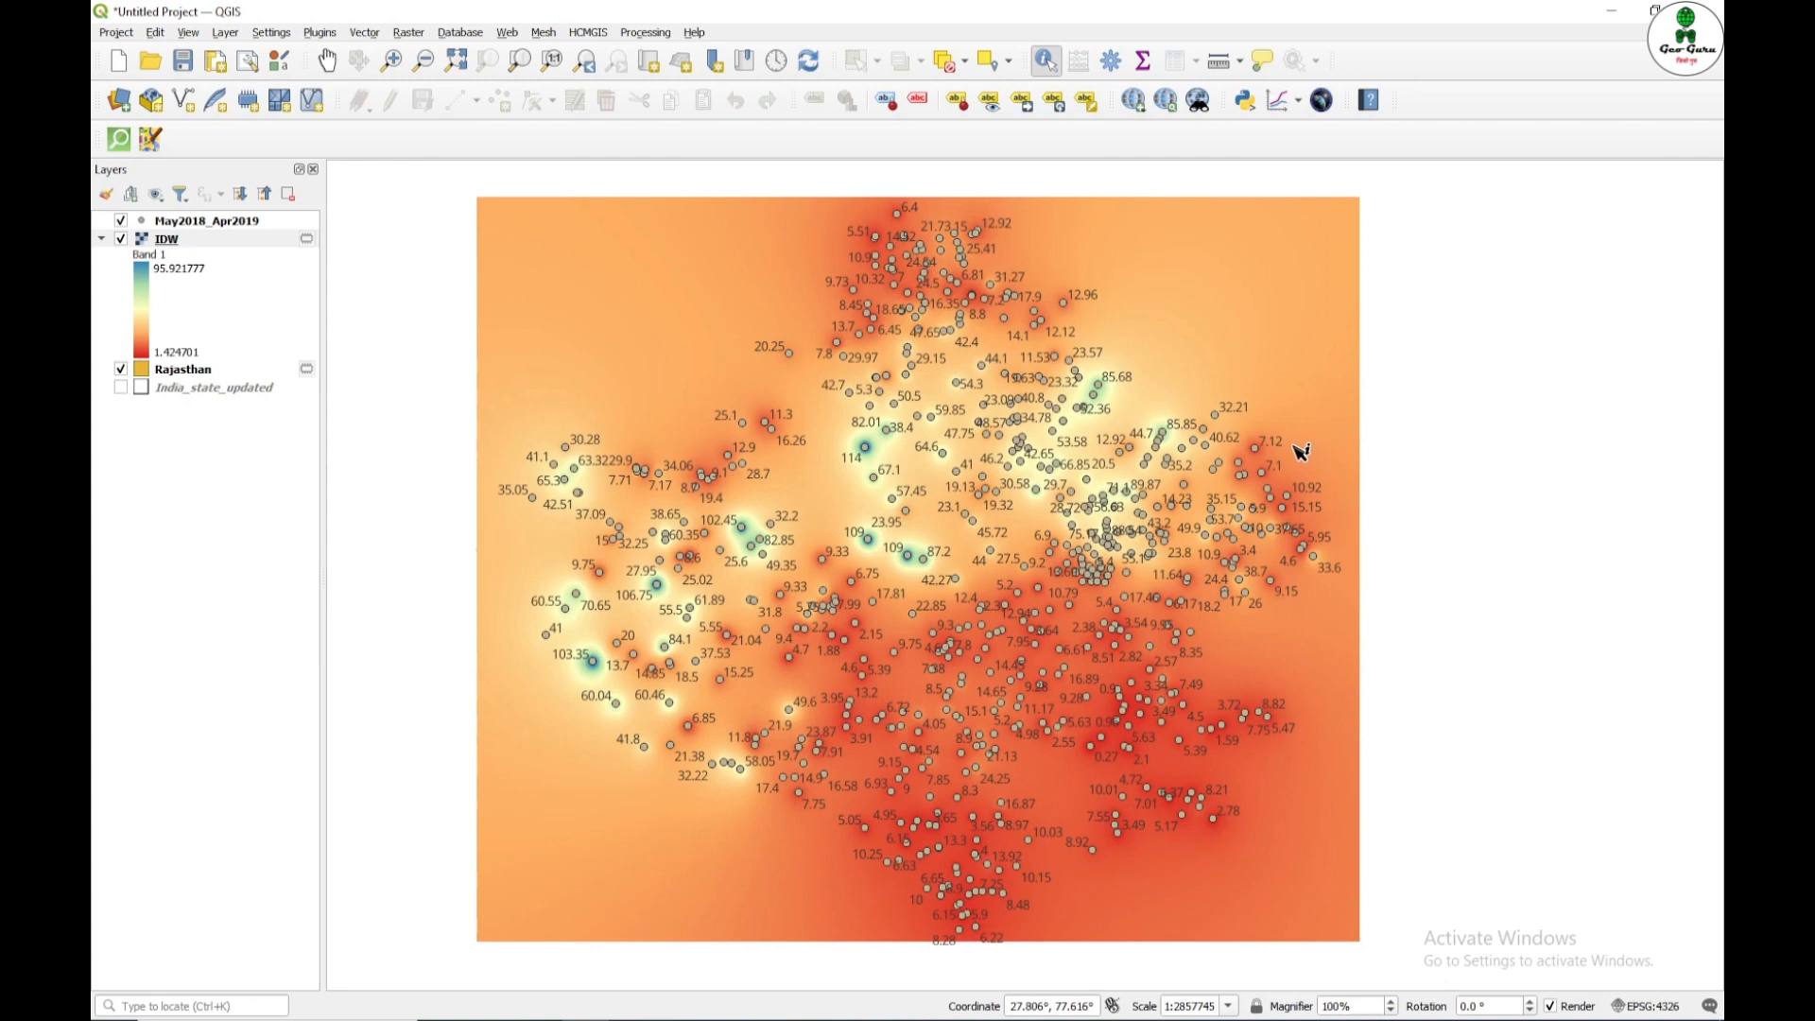
{"action": "mouse_move", "coordinate": [601, 23]}
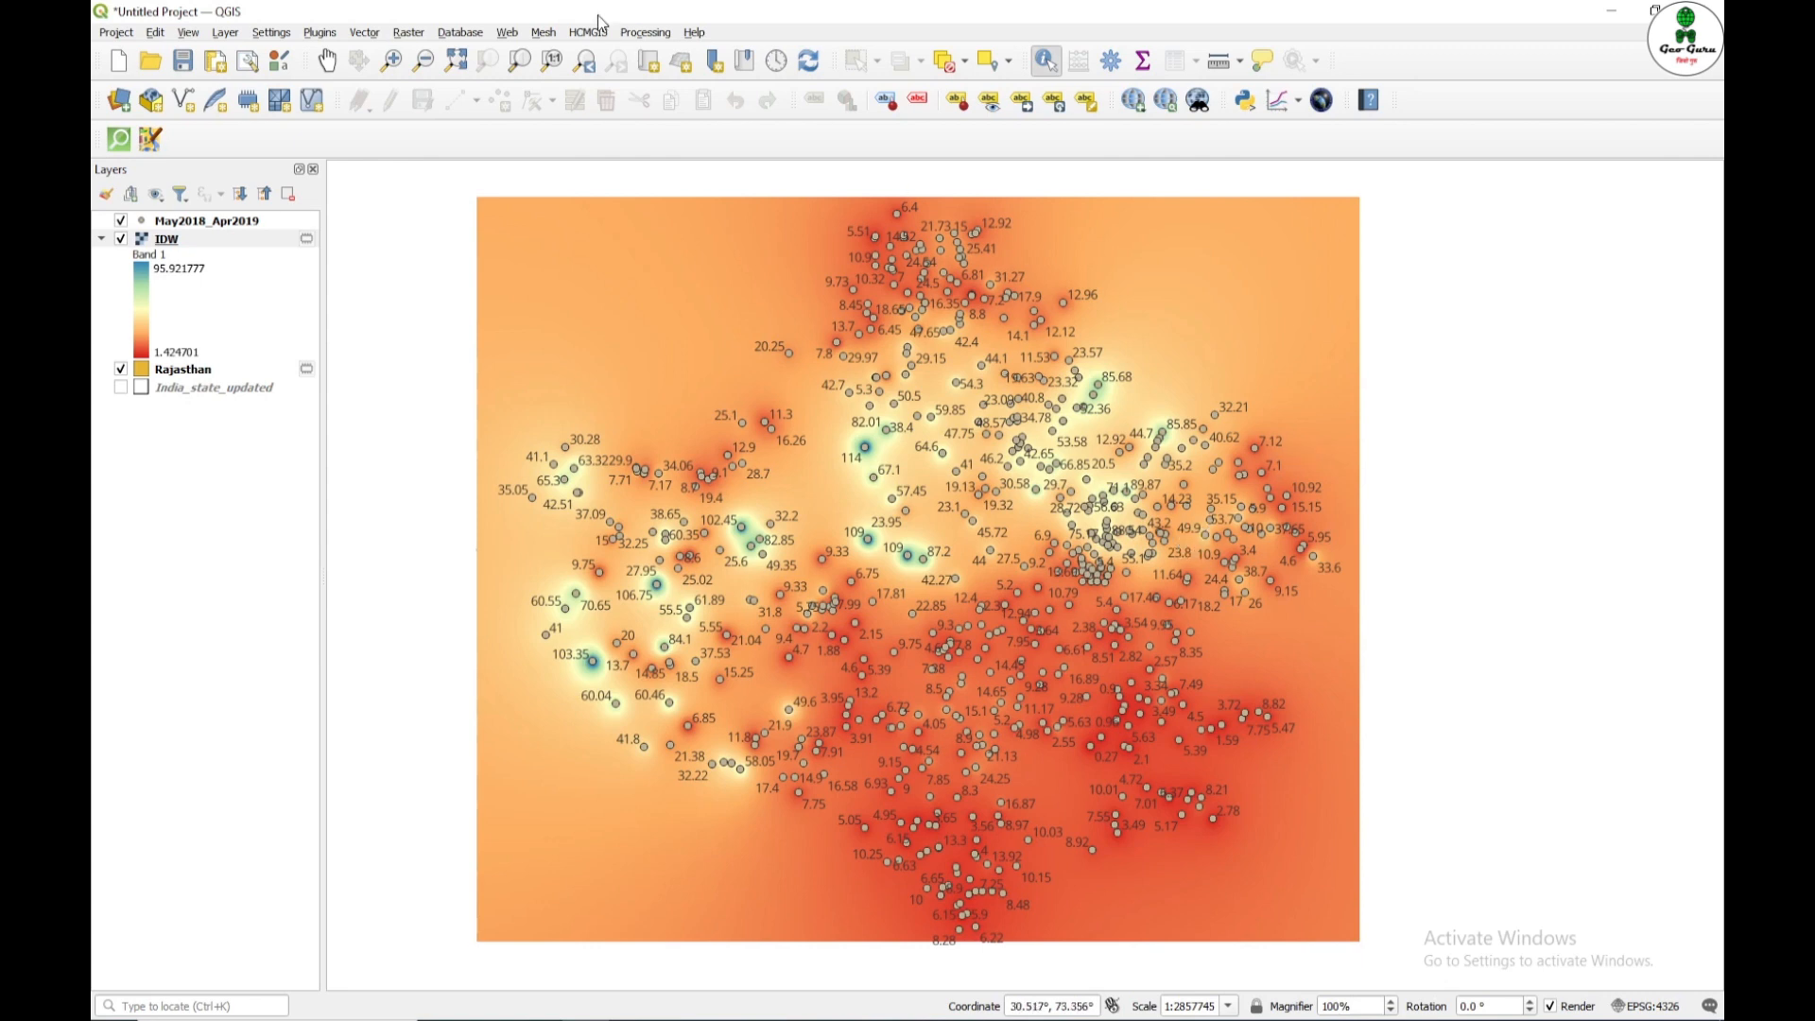
{"action": "mouse_move", "coordinate": [692, 37]}
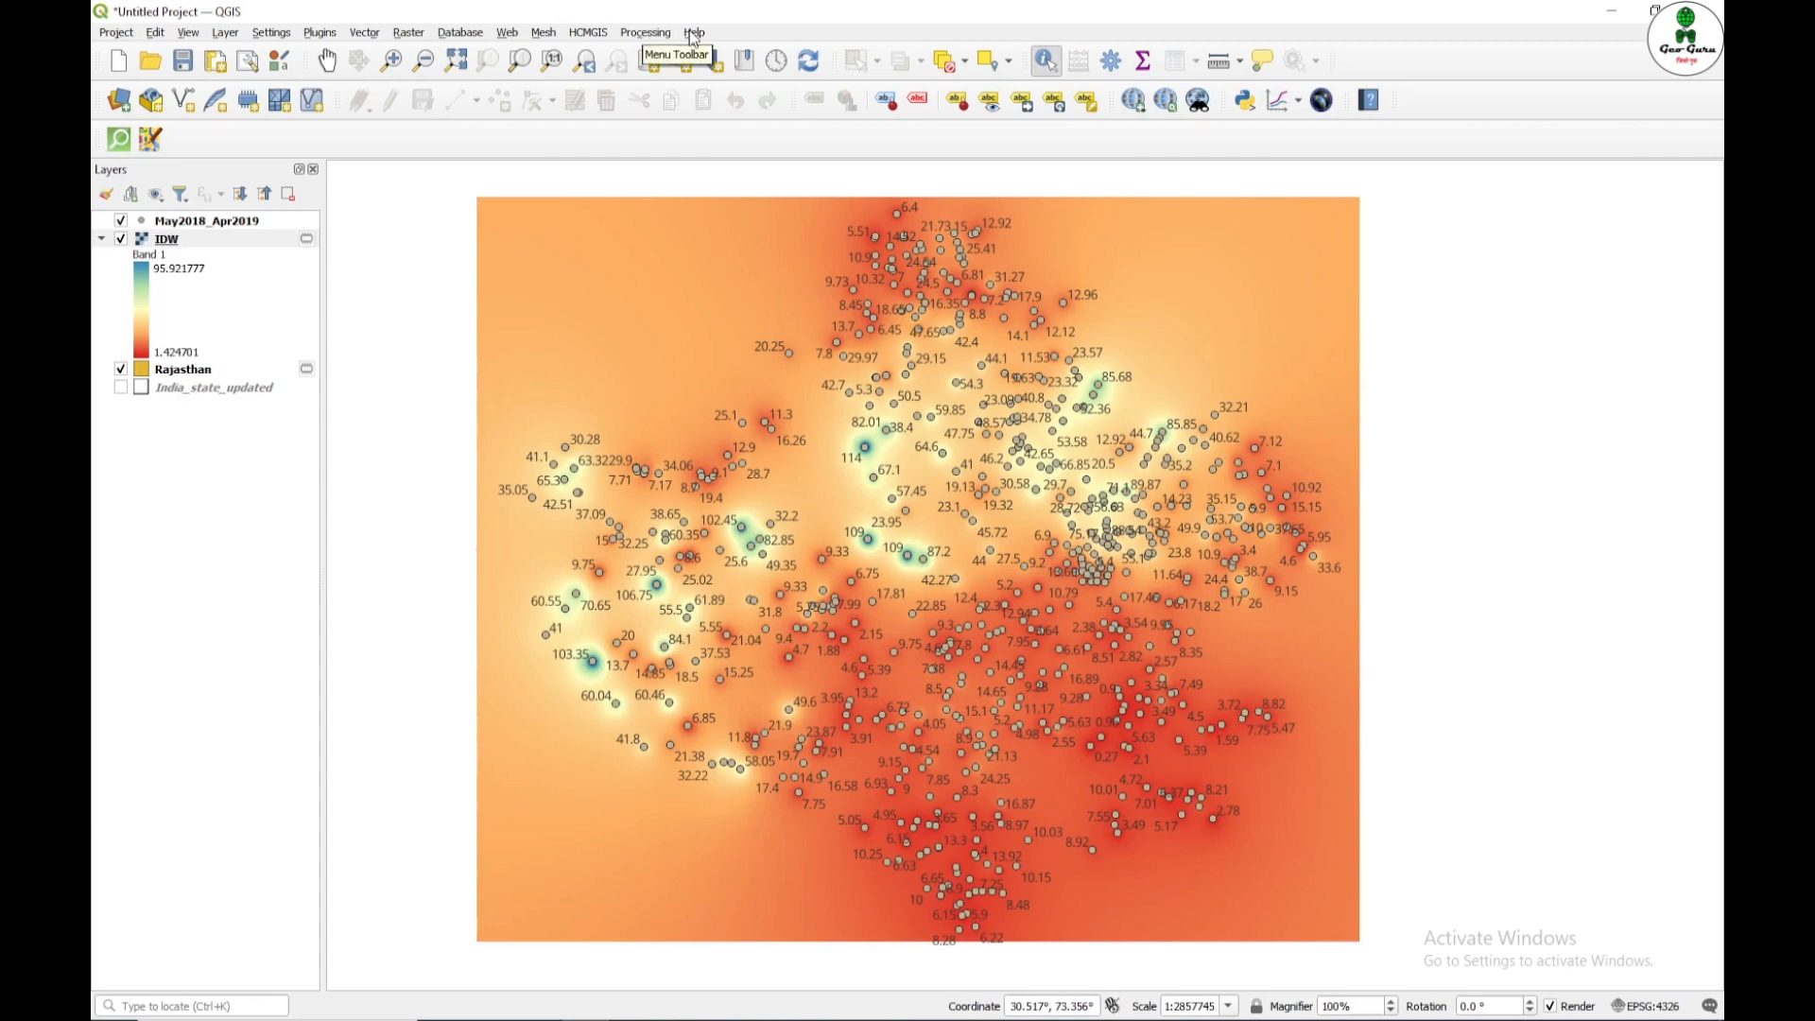
{"action": "left_click", "coordinate": [692, 32]}
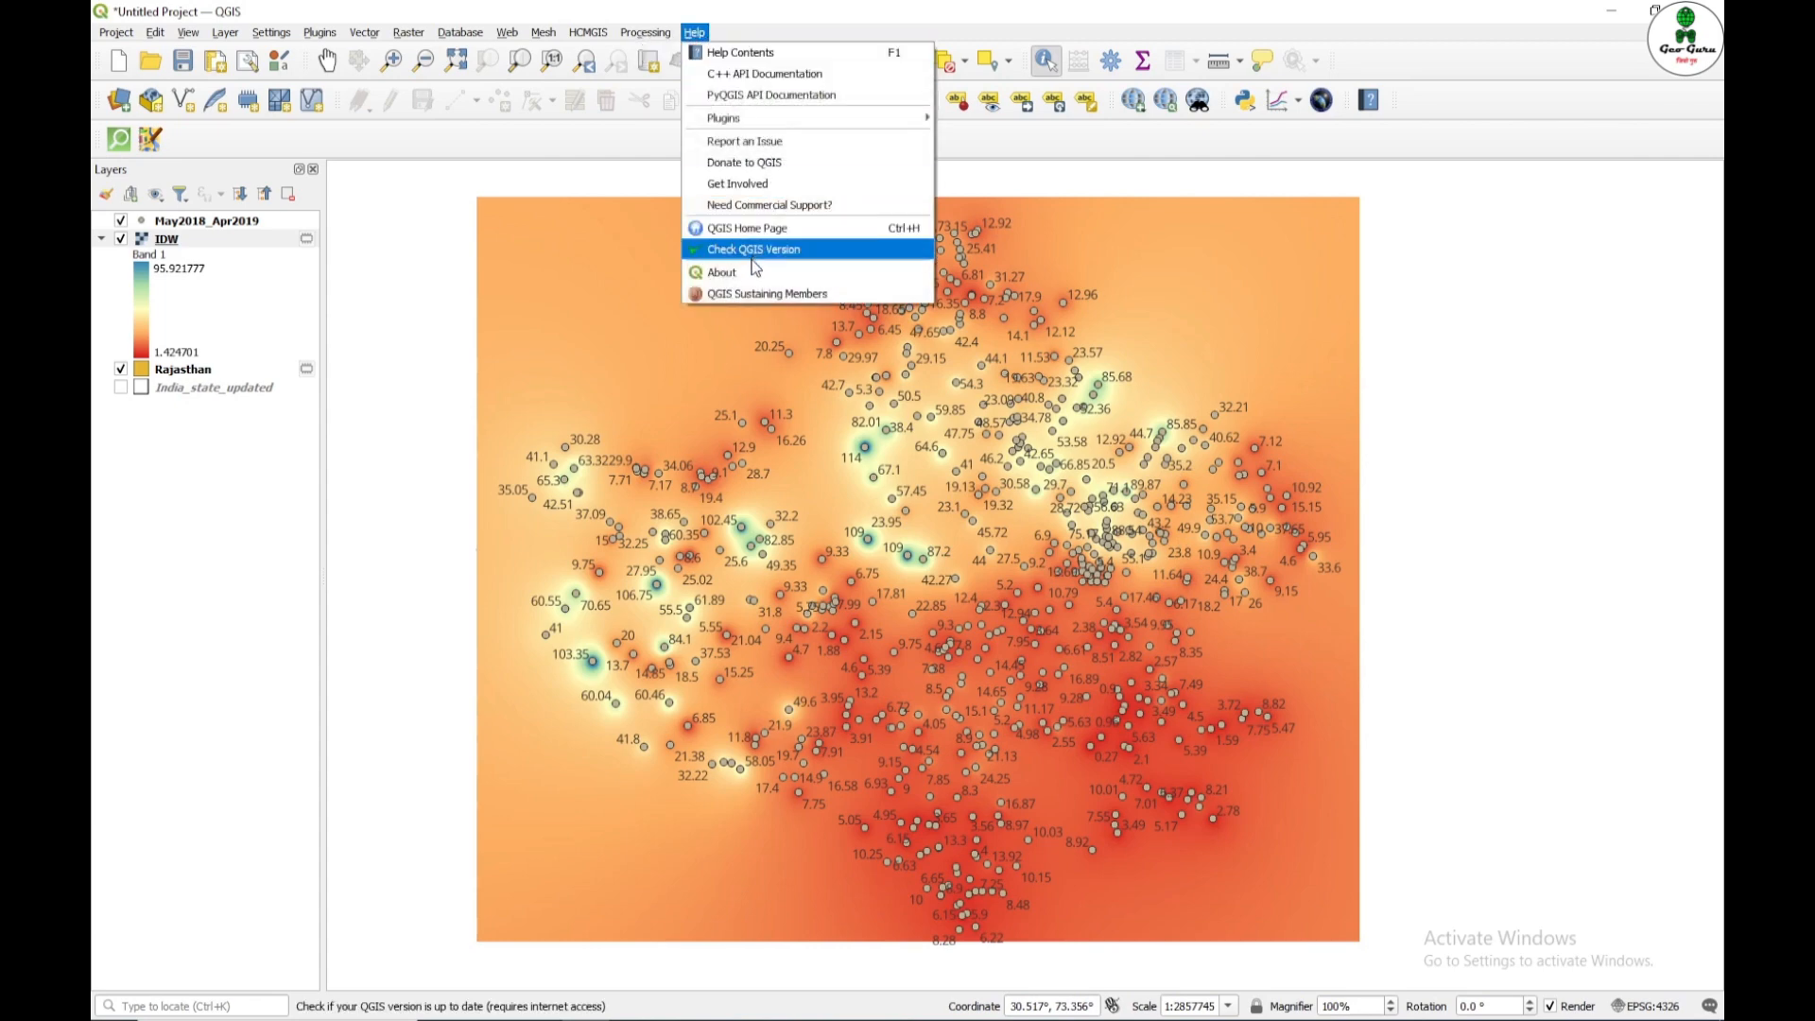
{"action": "left_click", "coordinate": [721, 272]}
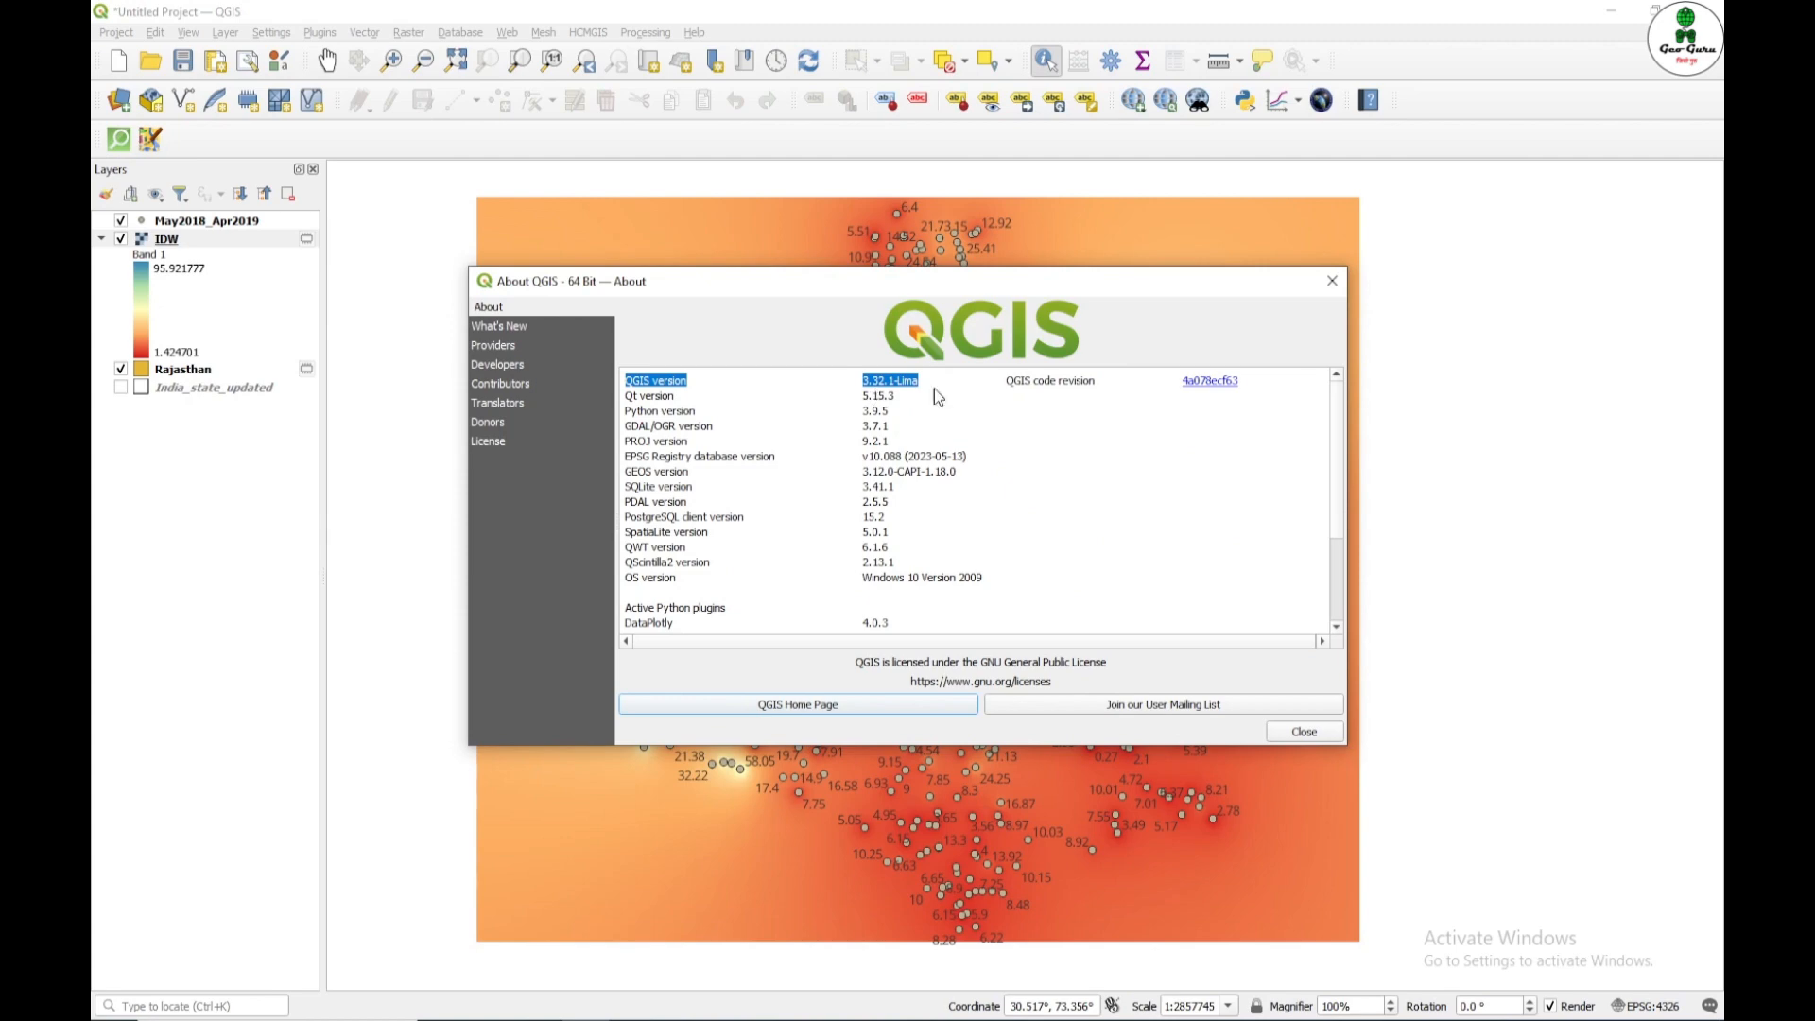
{"action": "left_click", "coordinate": [1301, 730]}
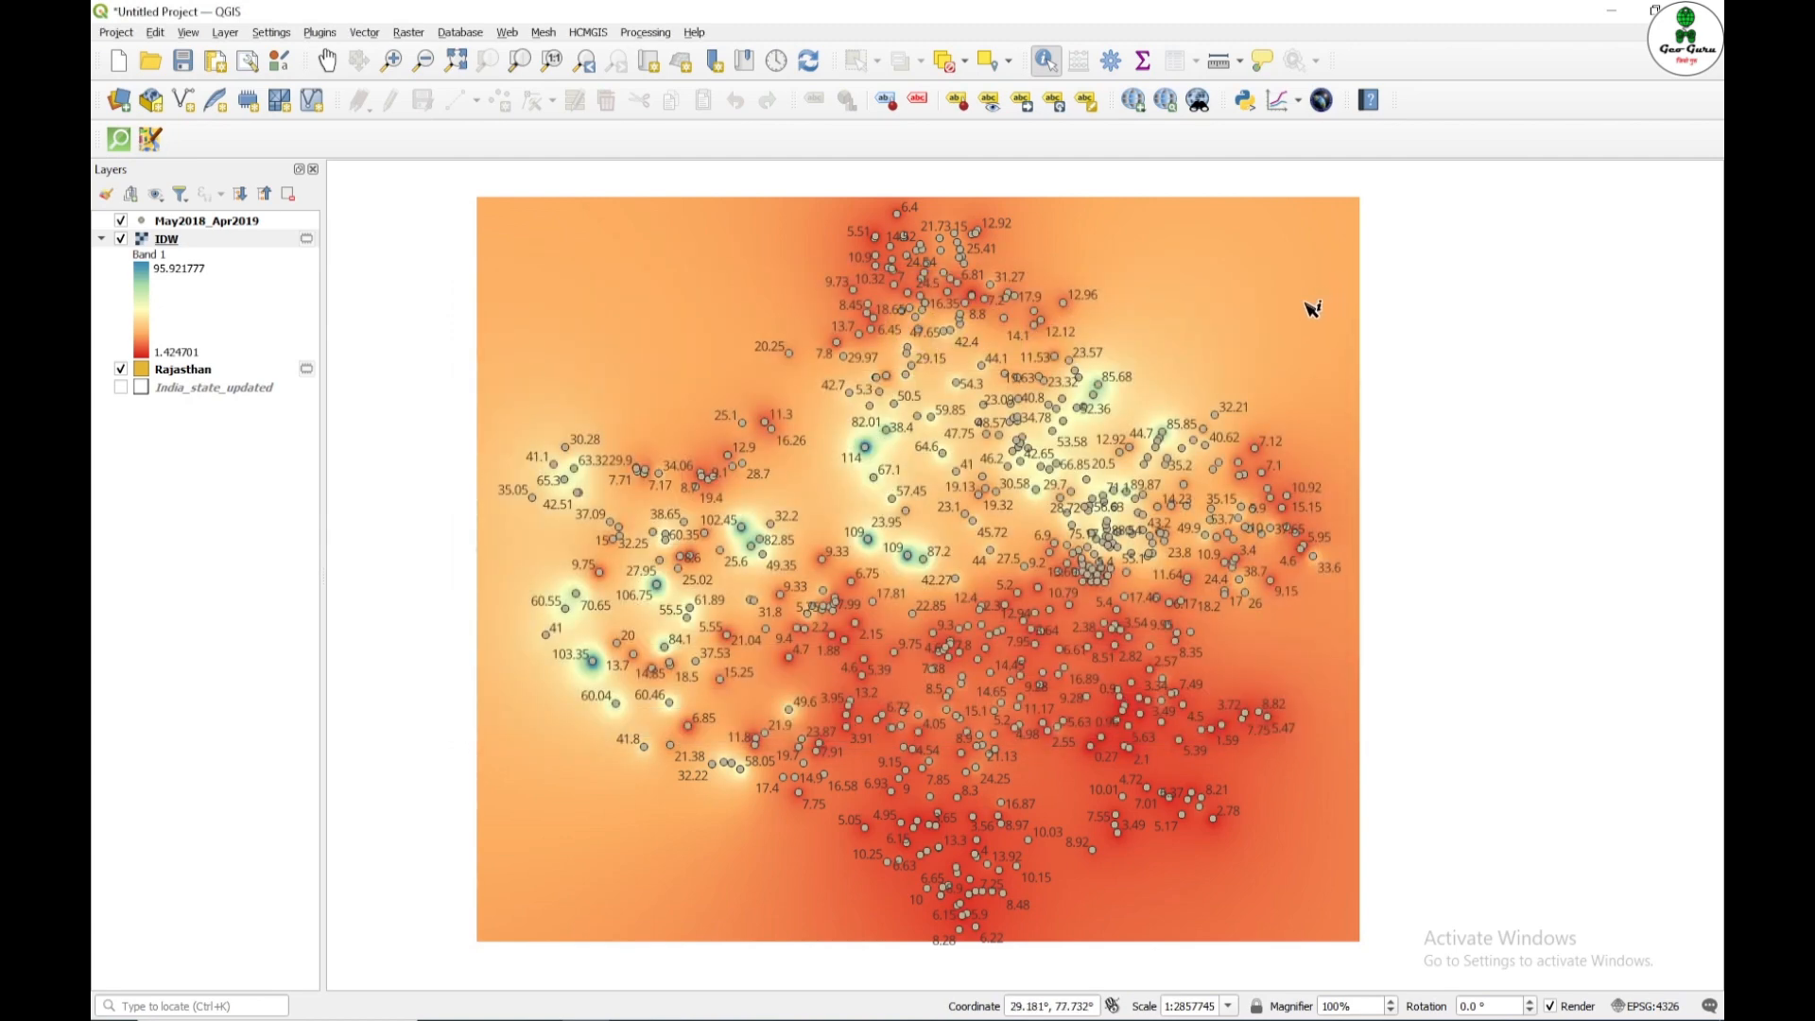
{"action": "mouse_move", "coordinate": [1261, 287]}
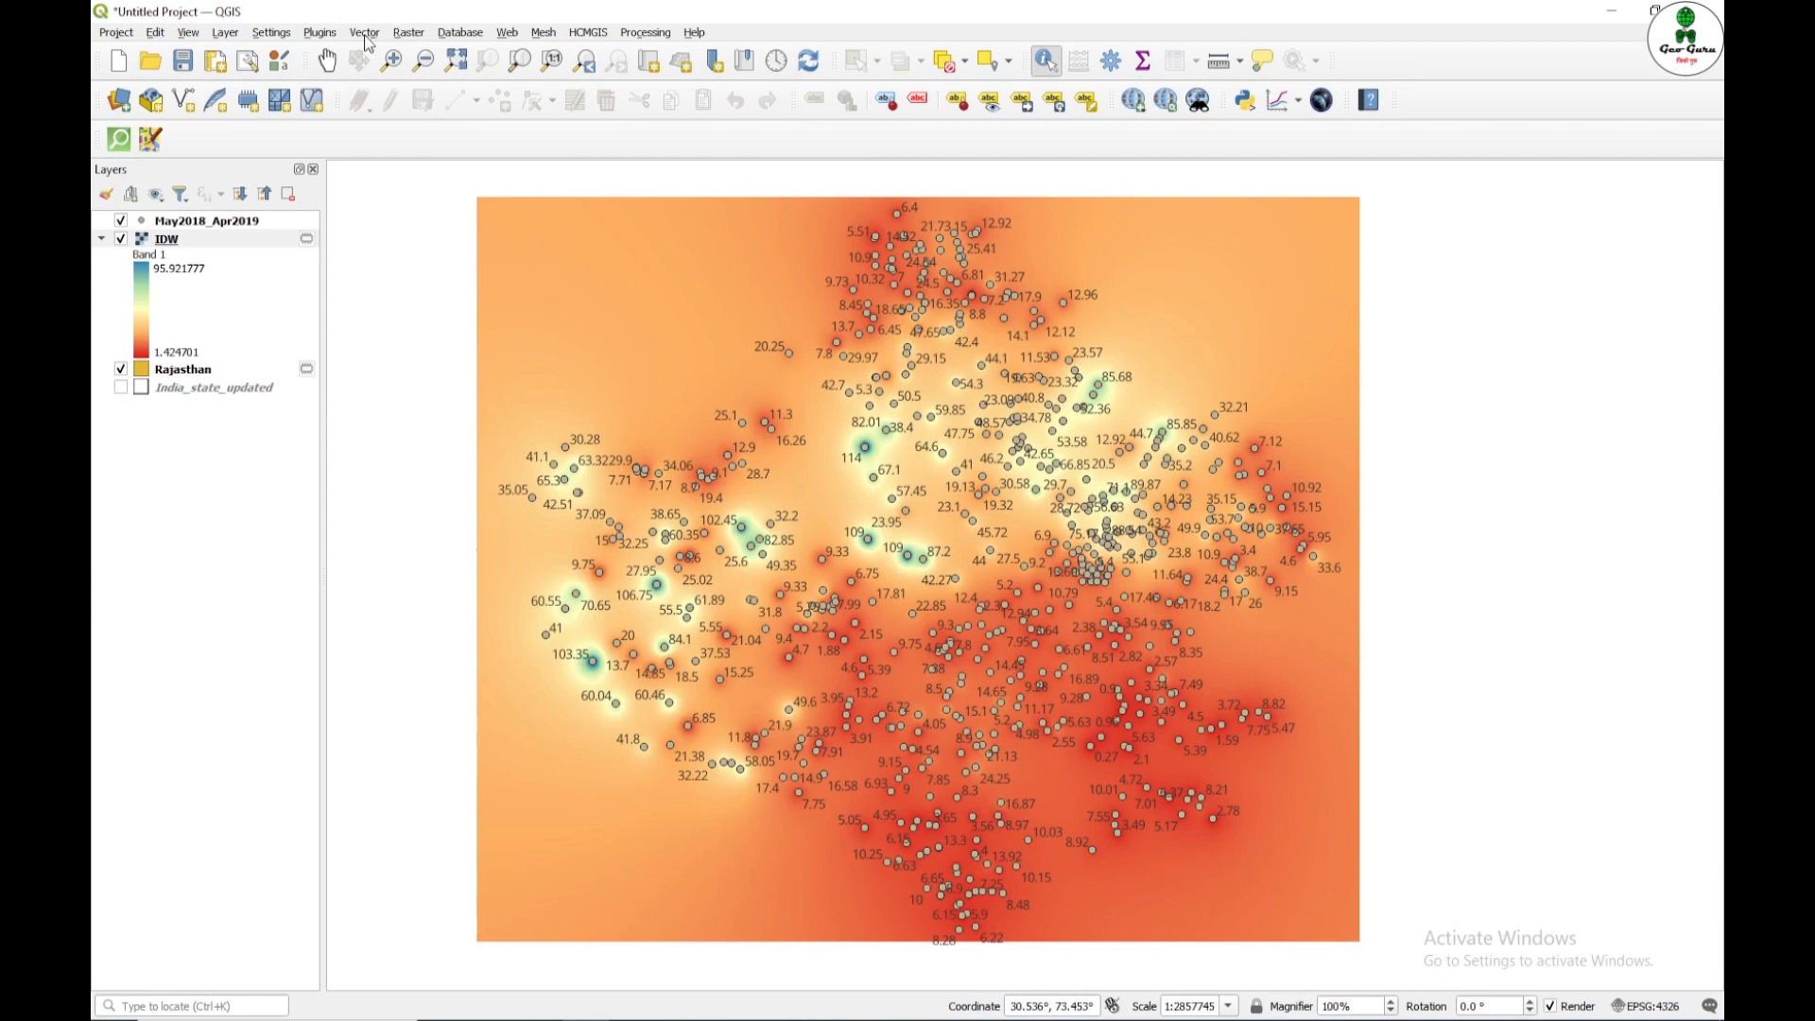
{"action": "left_click", "coordinate": [319, 32]}
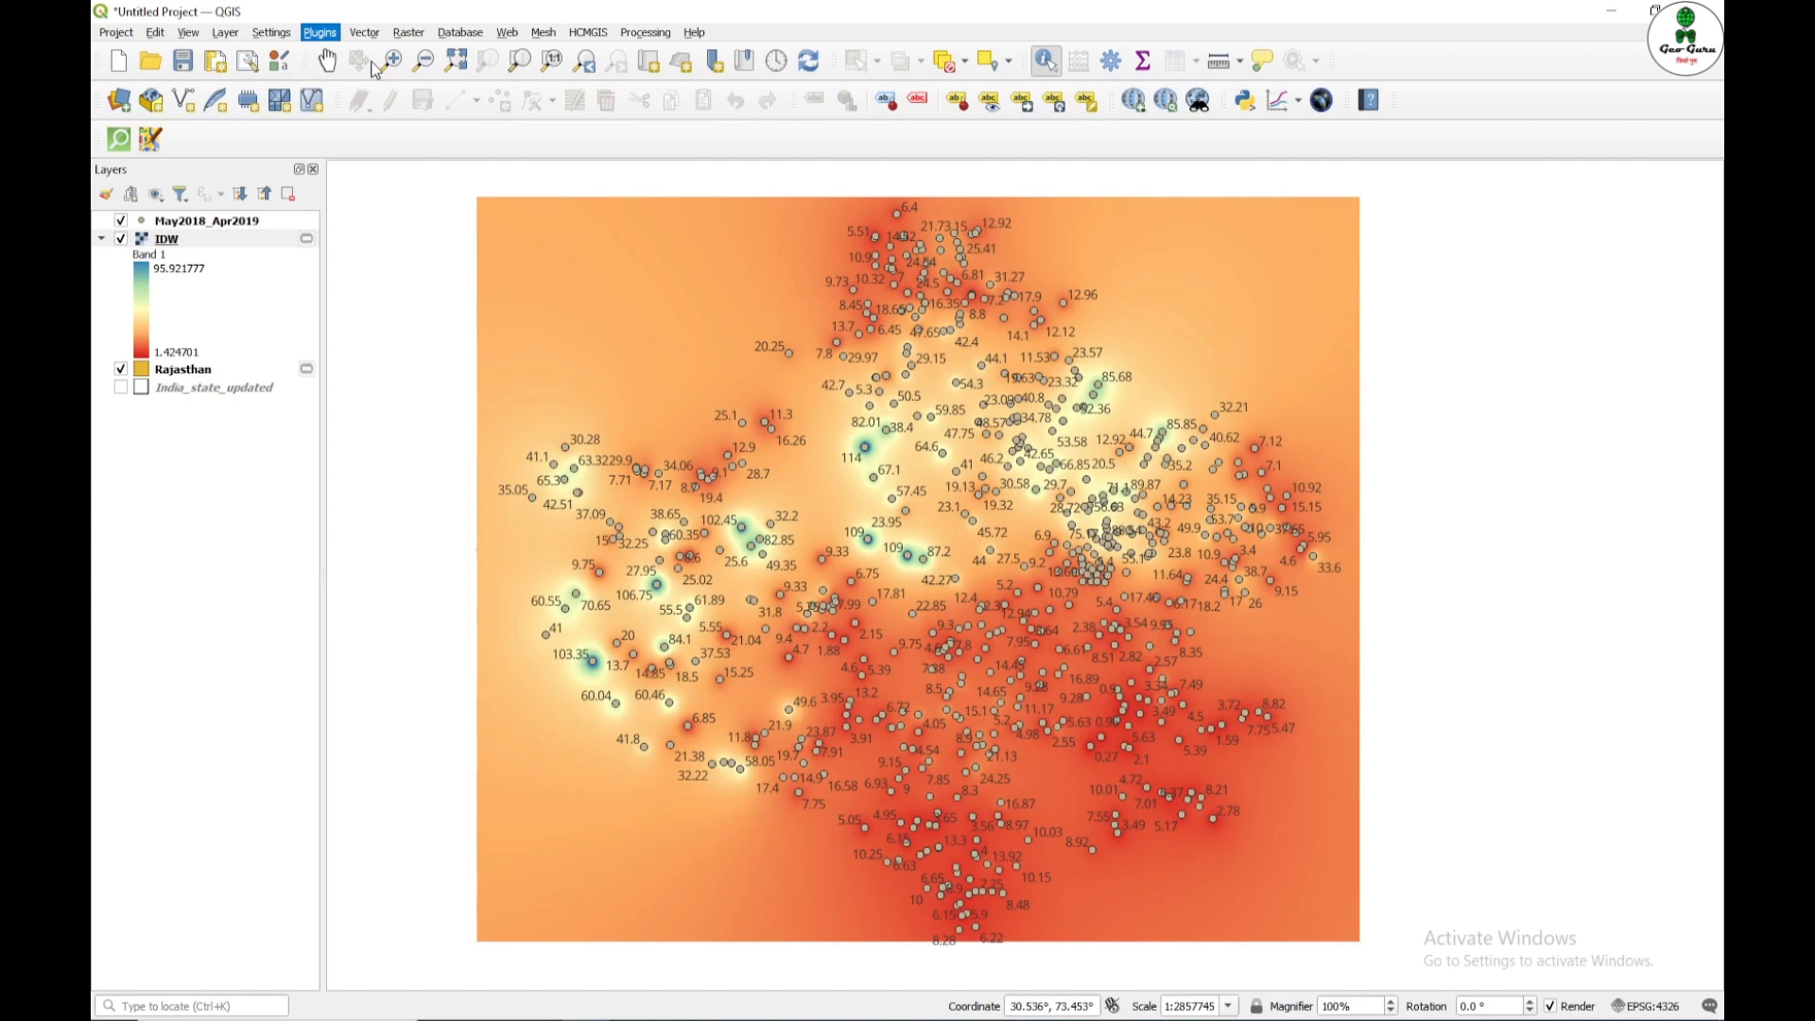
{"action": "left_click", "coordinate": [319, 32]}
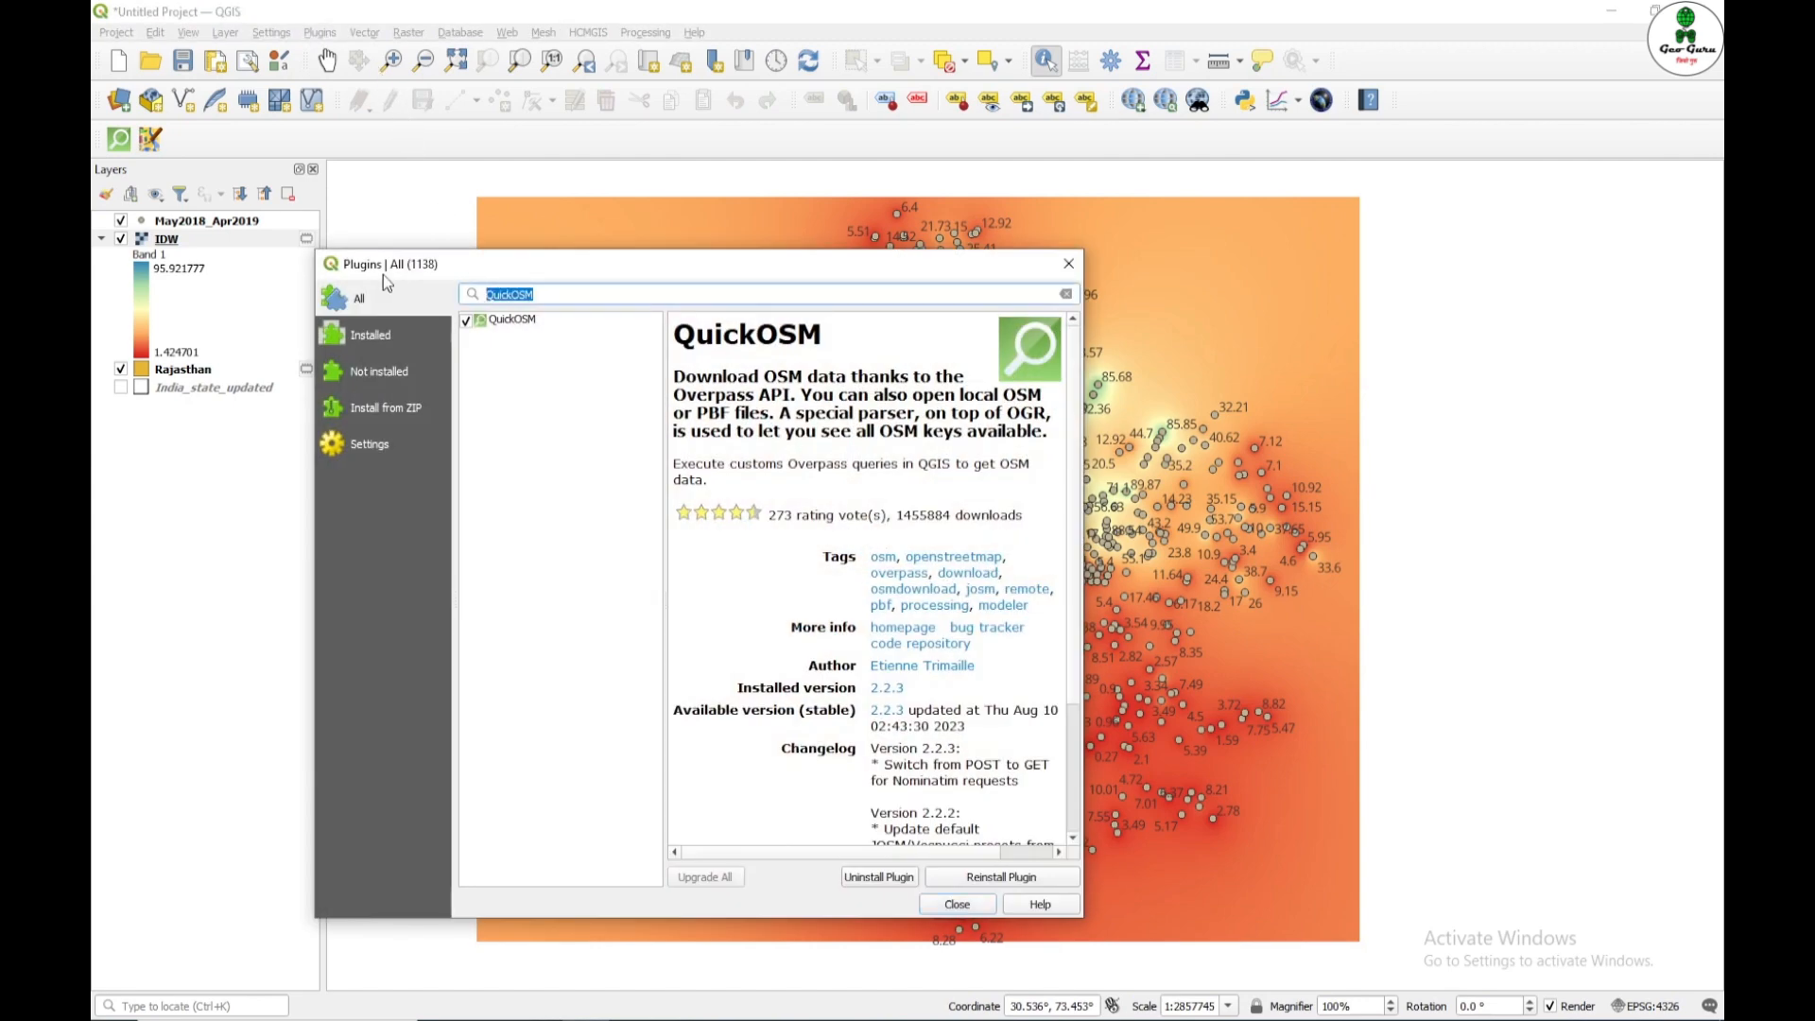
{"action": "type", "text": "saga"}
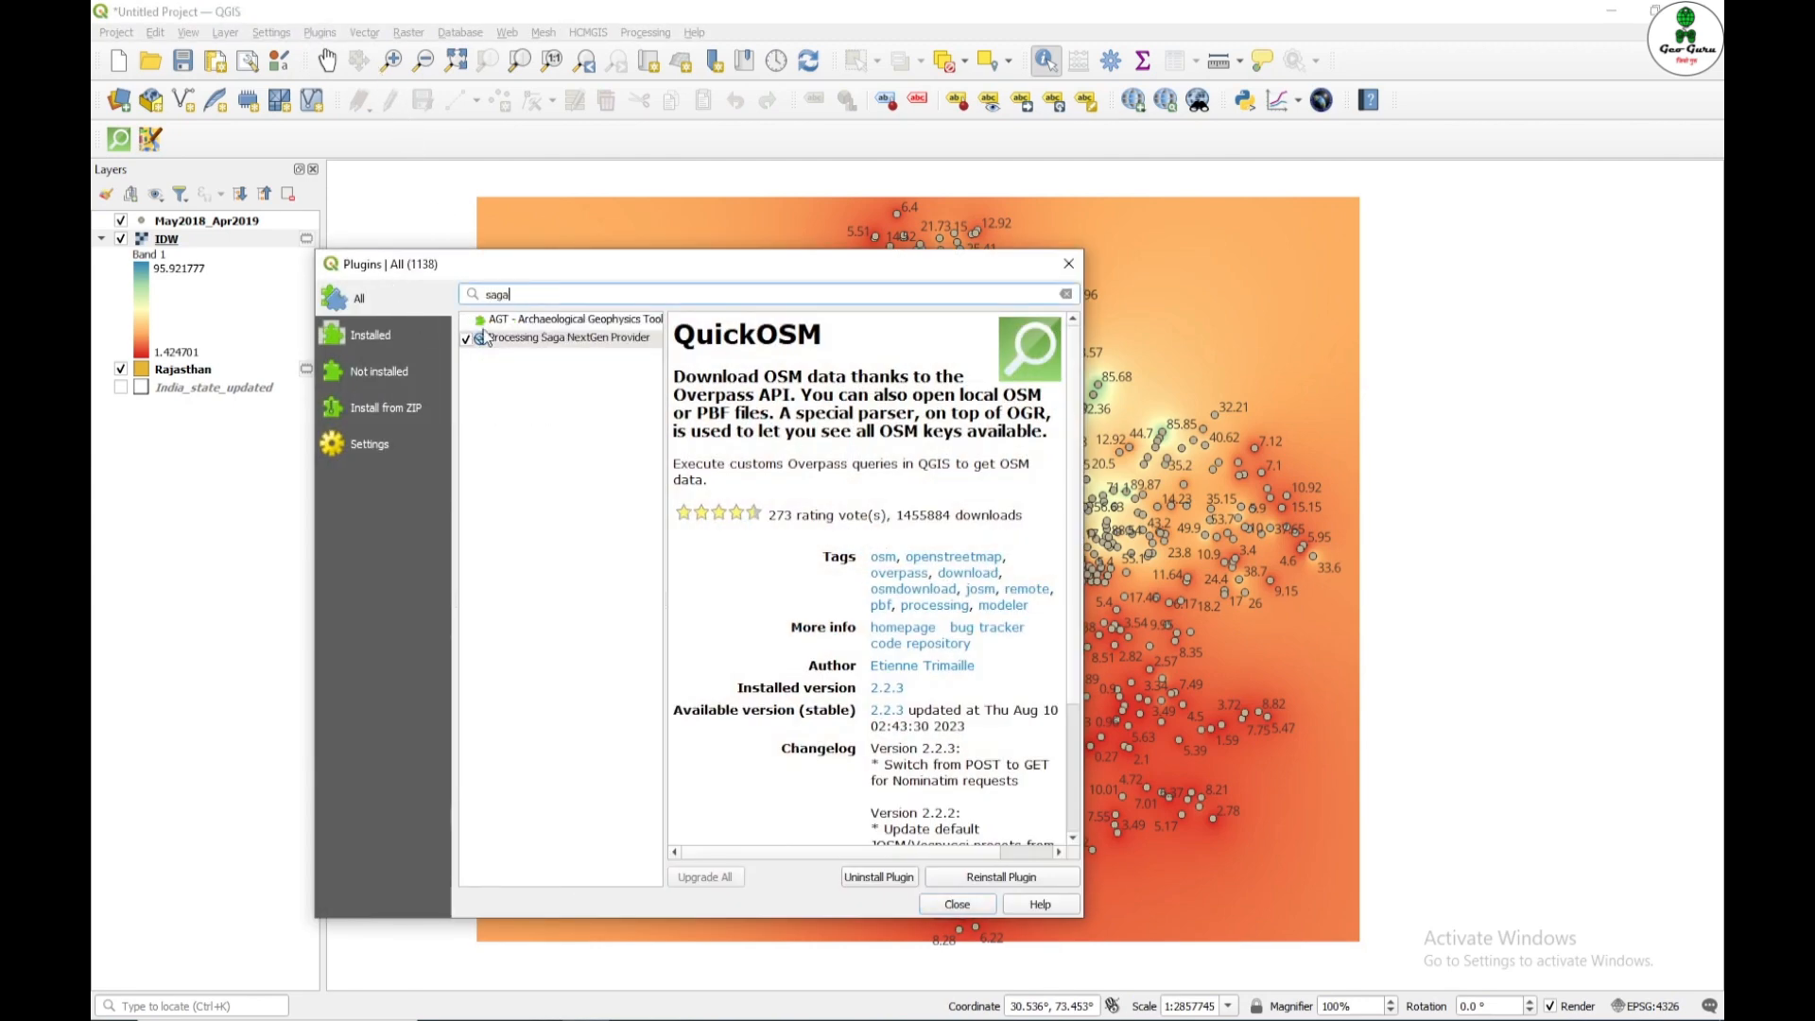
{"action": "left_click", "coordinate": [568, 337]}
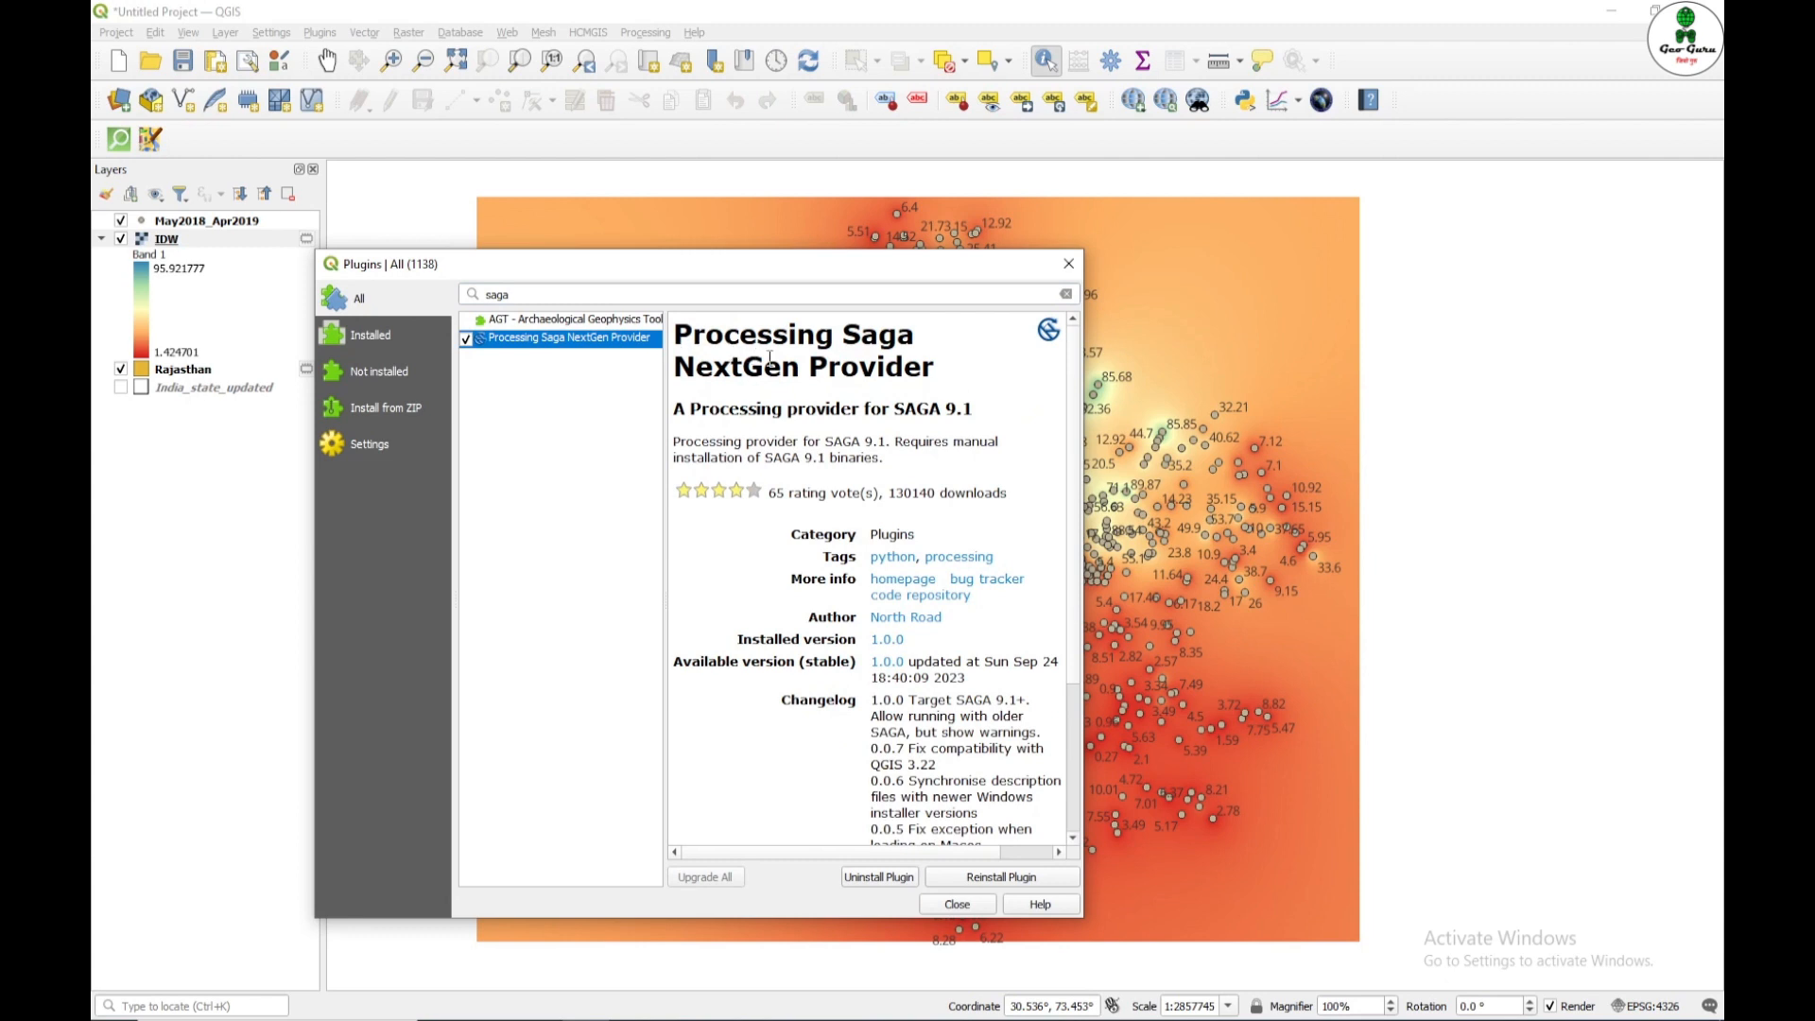
{"action": "mouse_move", "coordinate": [1006, 822]}
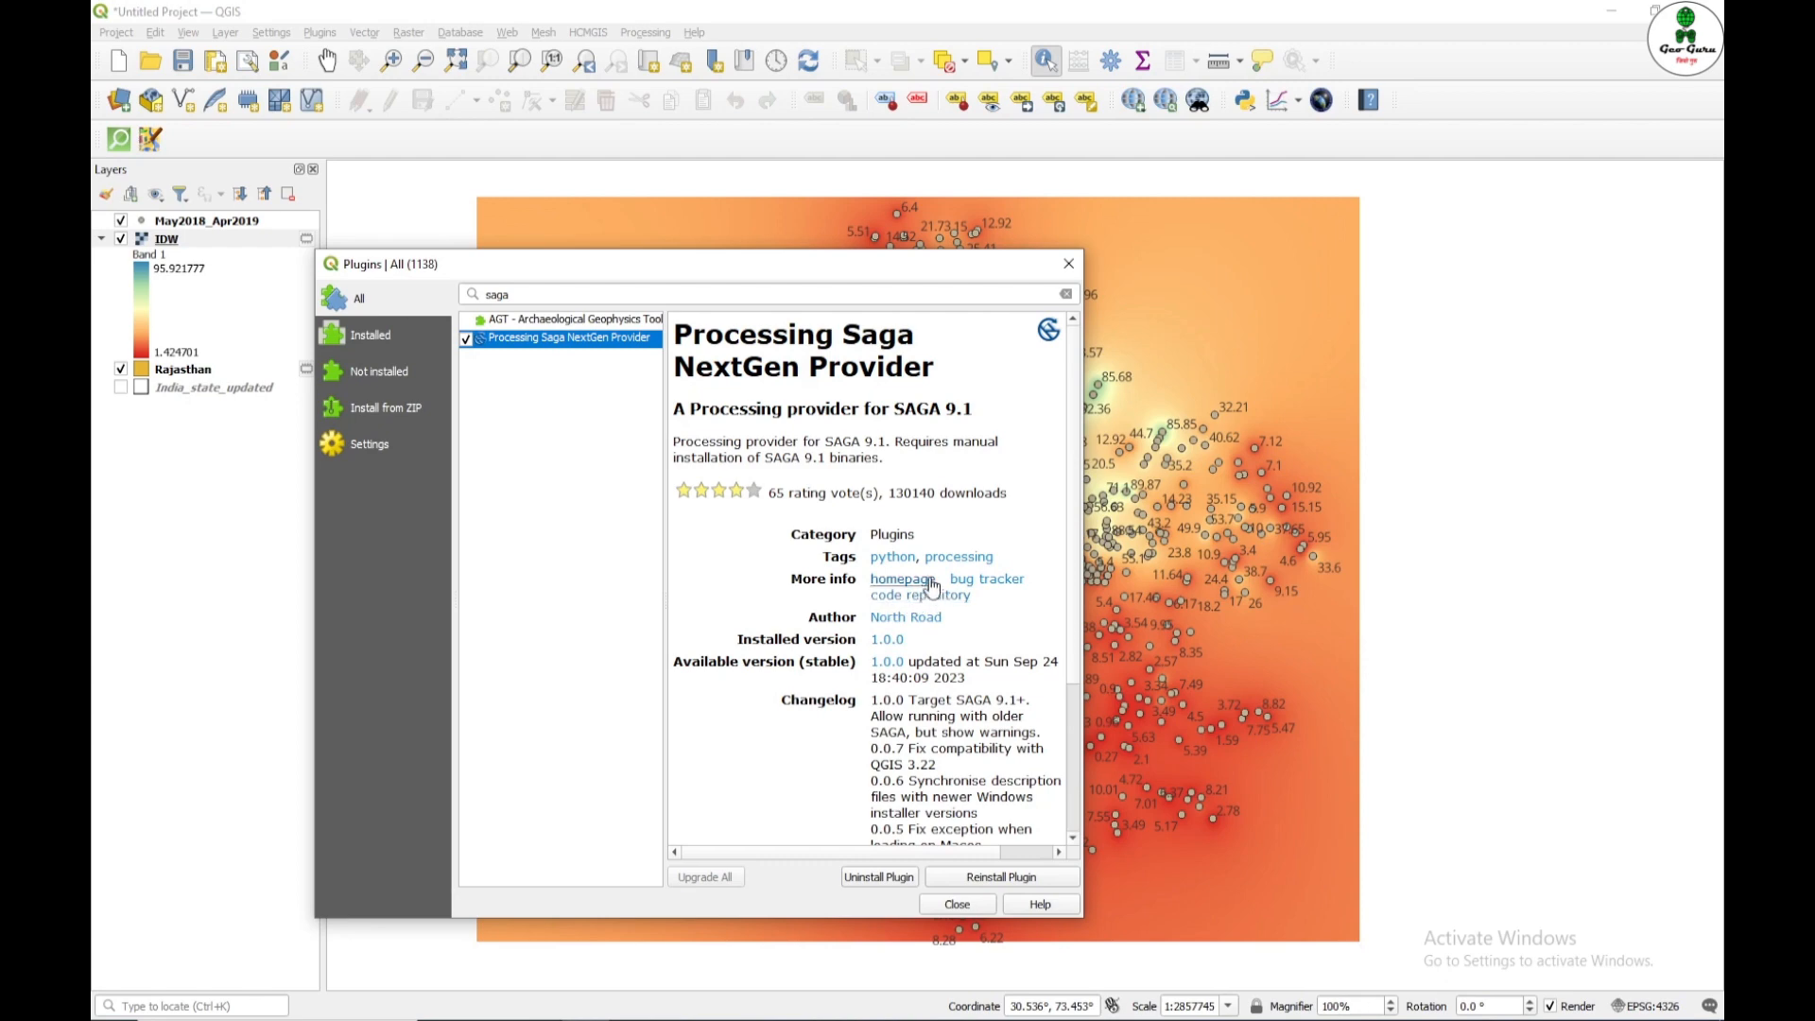
{"action": "left_click", "coordinate": [955, 903]}
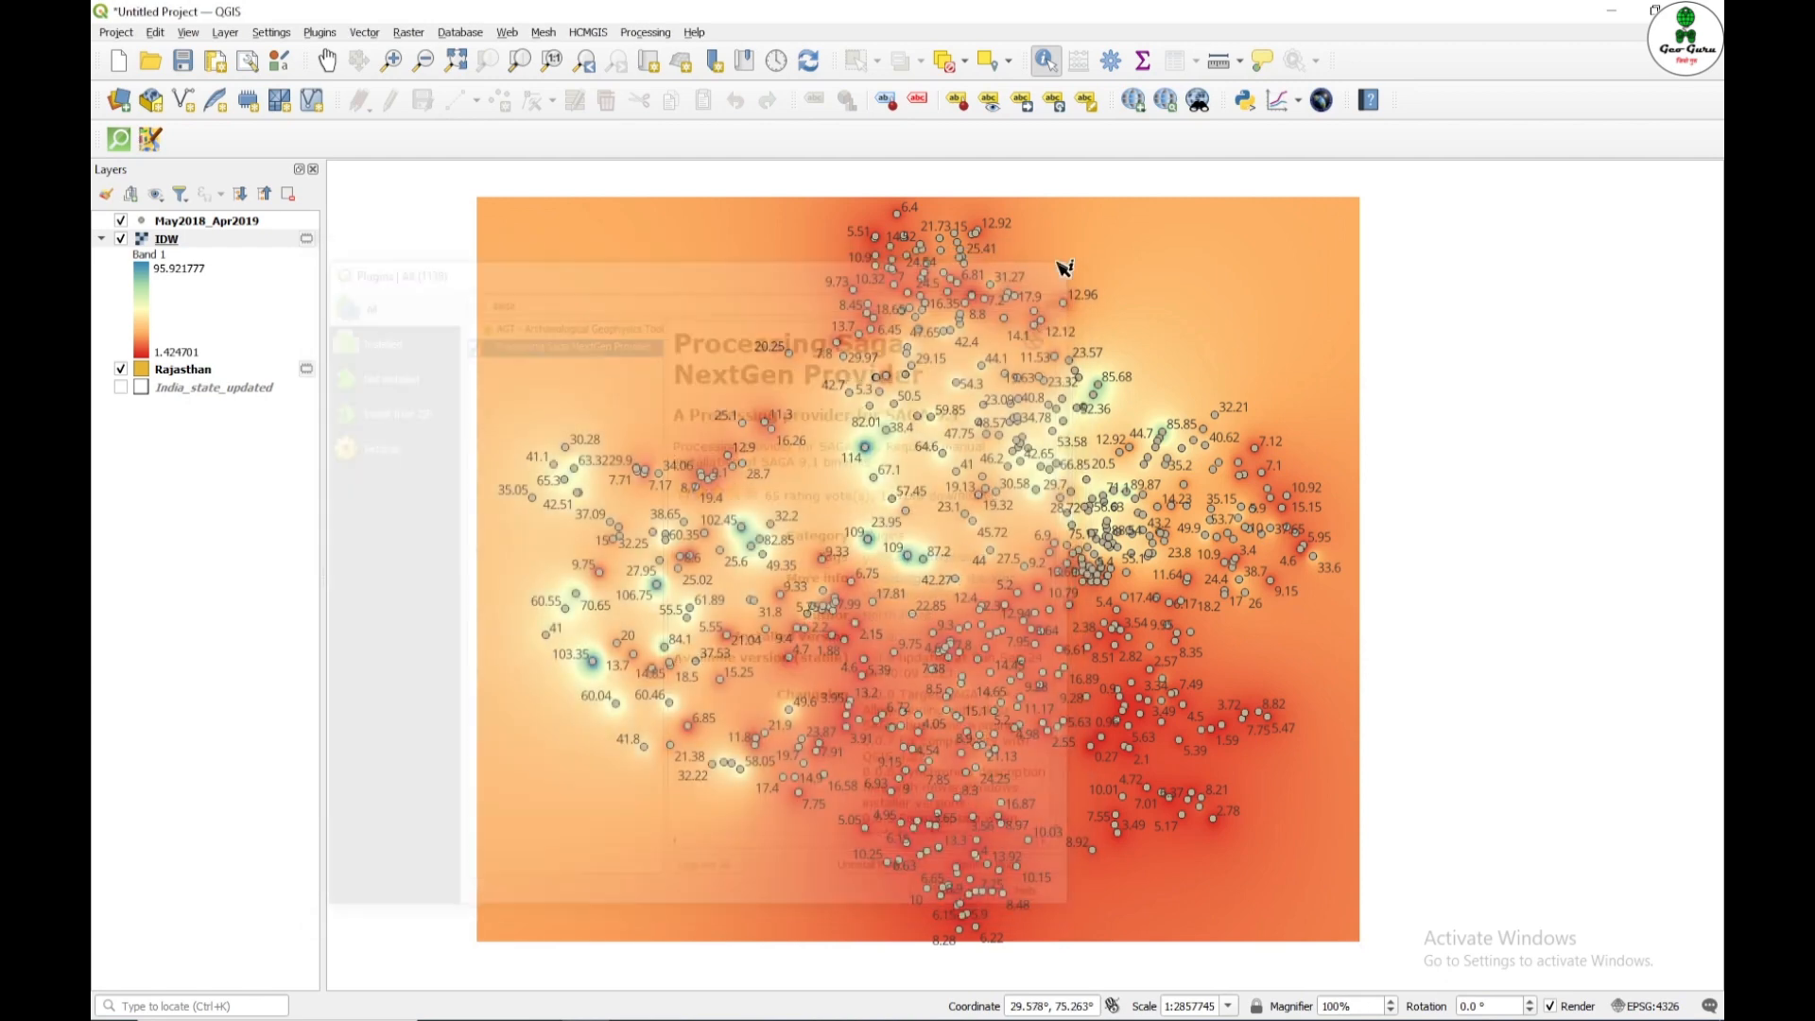
Step: Search the Processing Toolbox for 'thin' and launch the SAGA Next Gen Thin plate spline tool
{"action": "left_click", "coordinate": [645, 32]}
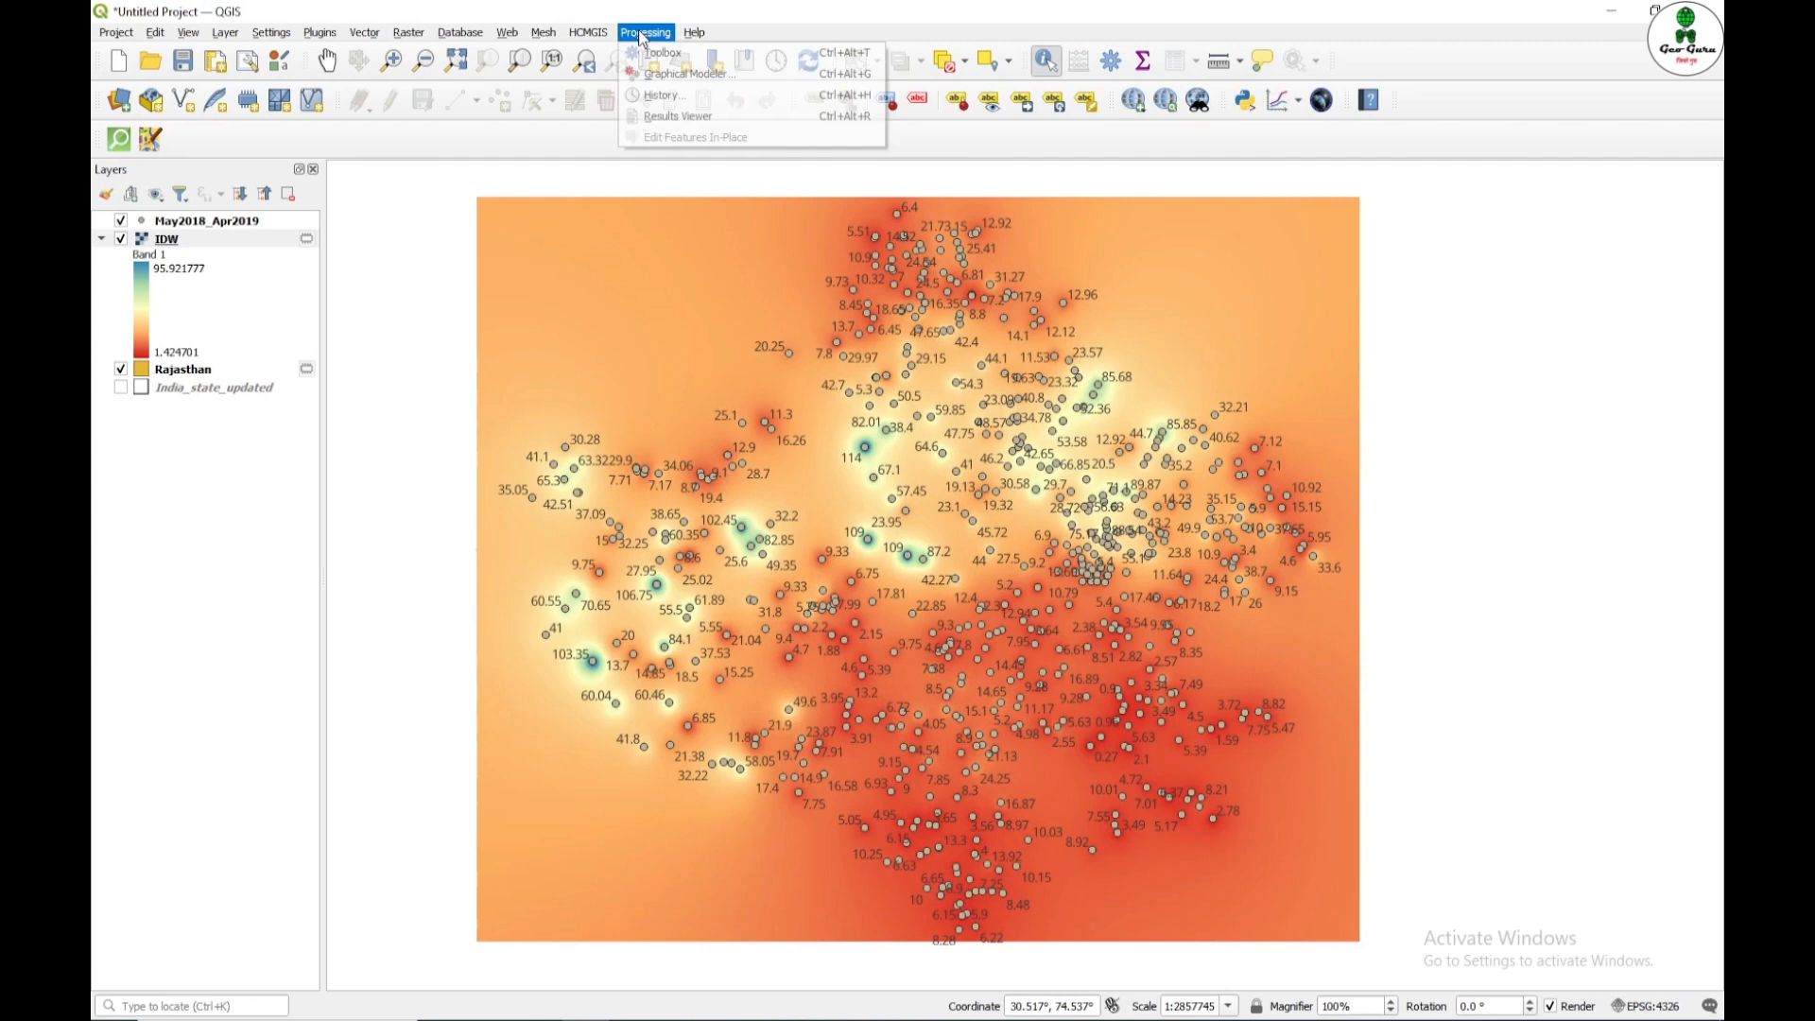
{"action": "left_click", "coordinate": [659, 51]}
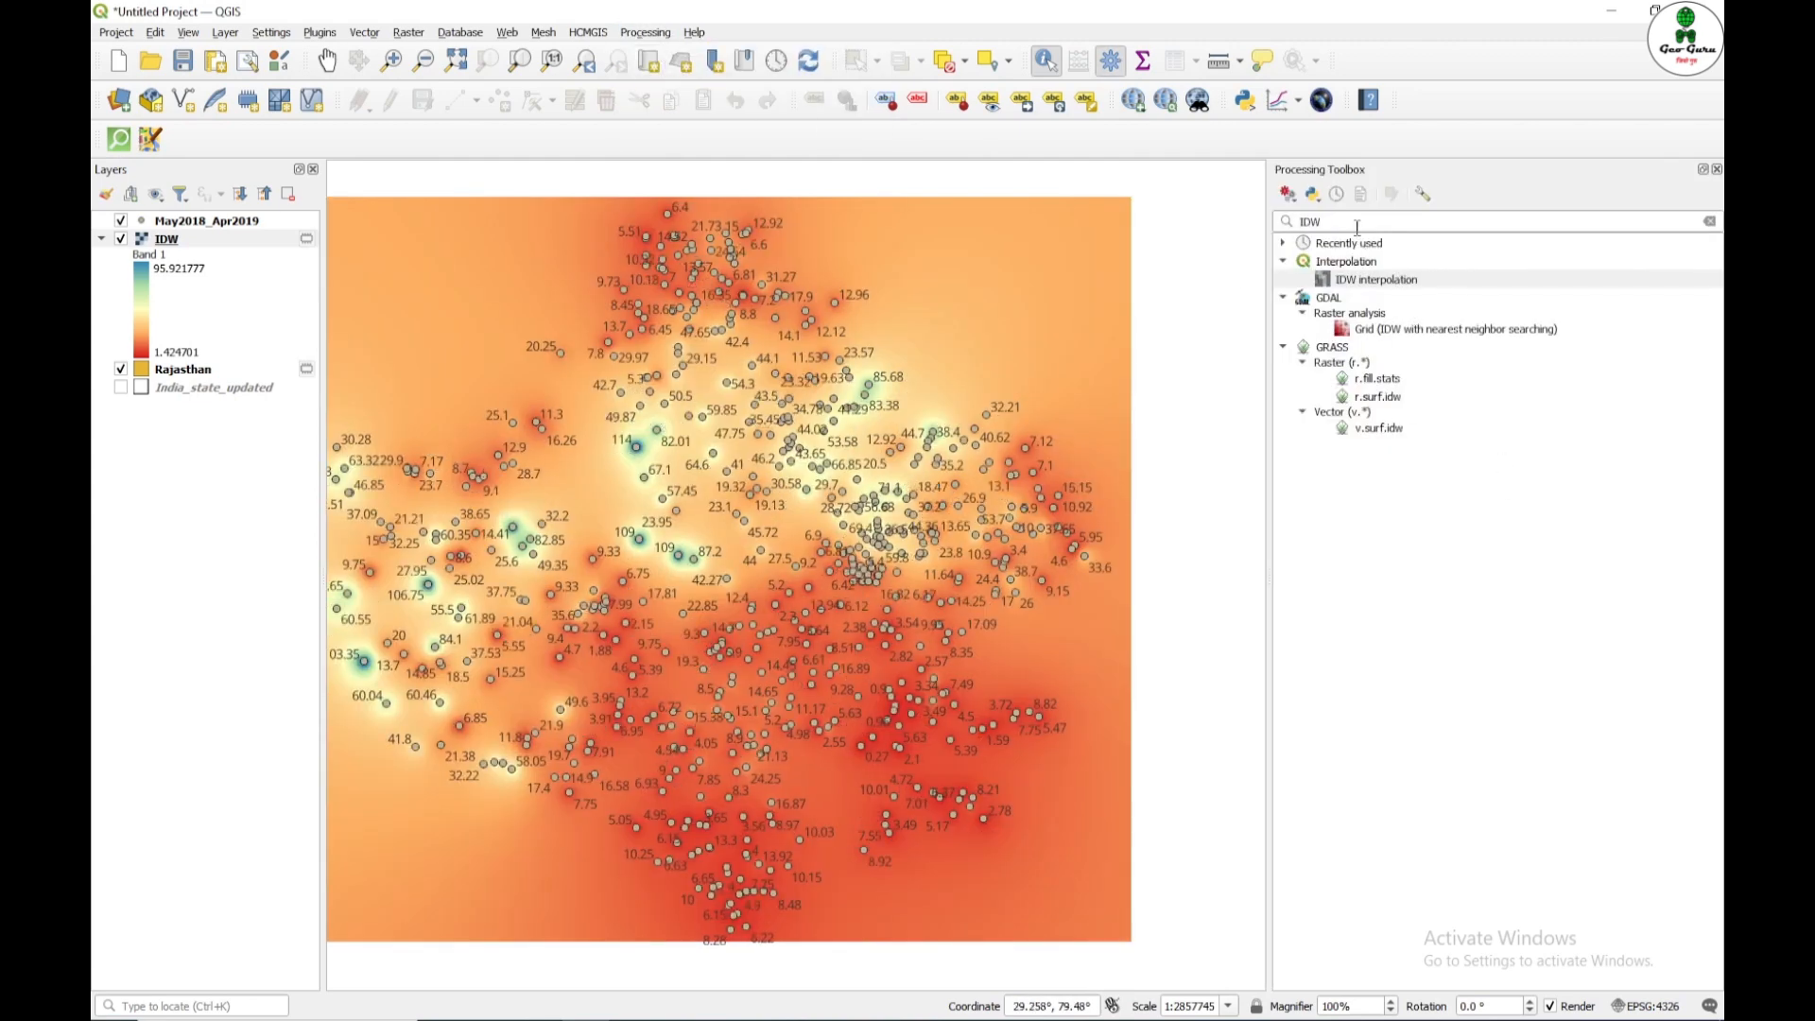
{"action": "left_click", "coordinate": [1712, 221]}
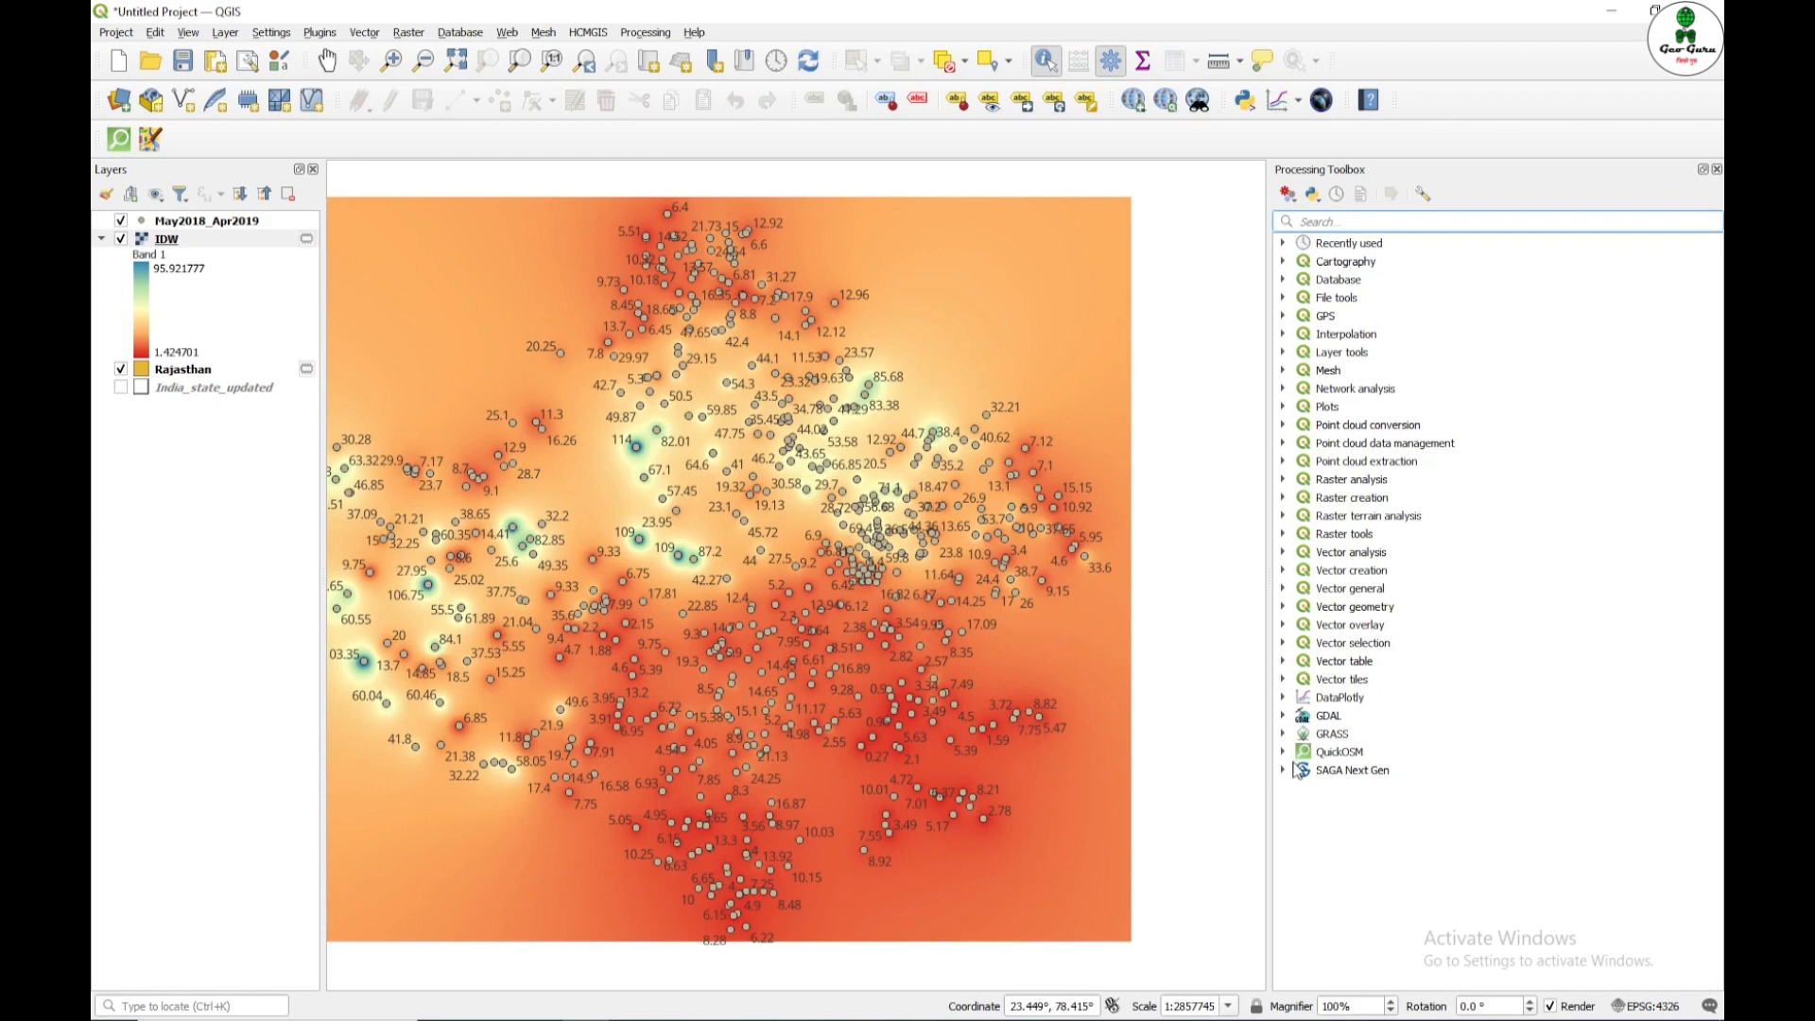
{"action": "left_click", "coordinate": [1282, 770]}
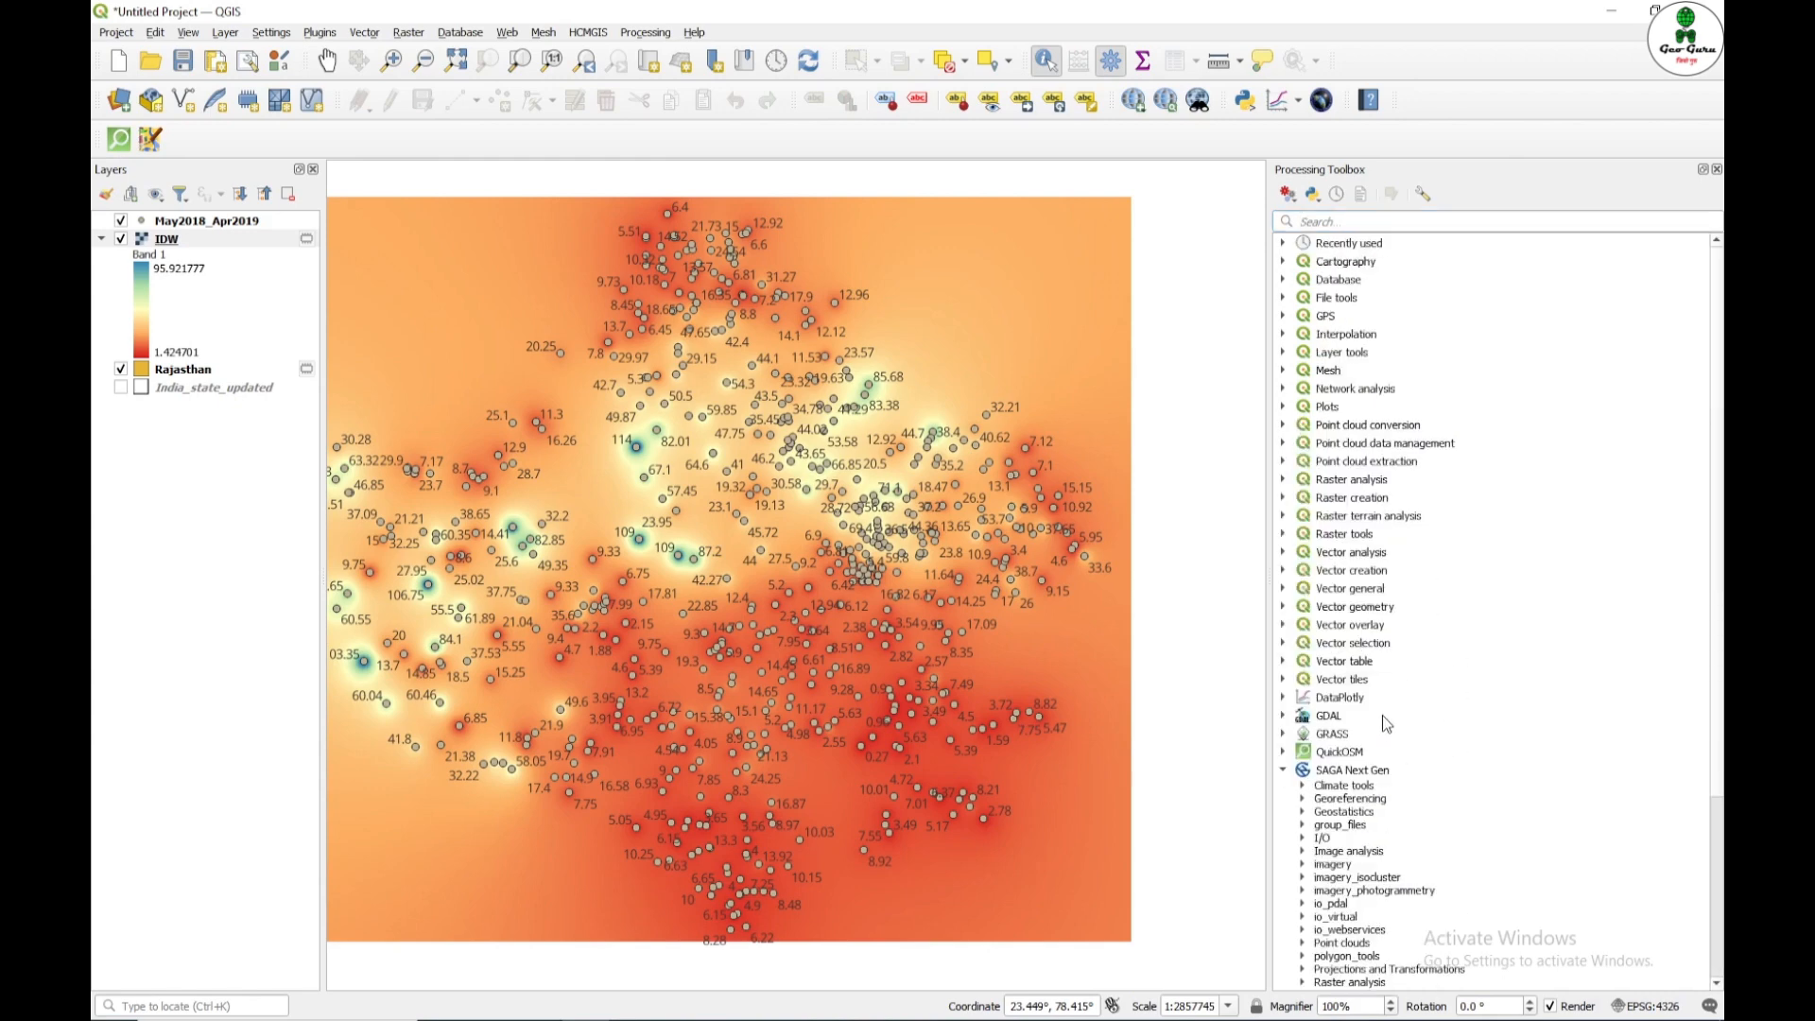
{"action": "left_click", "coordinate": [1494, 220]}
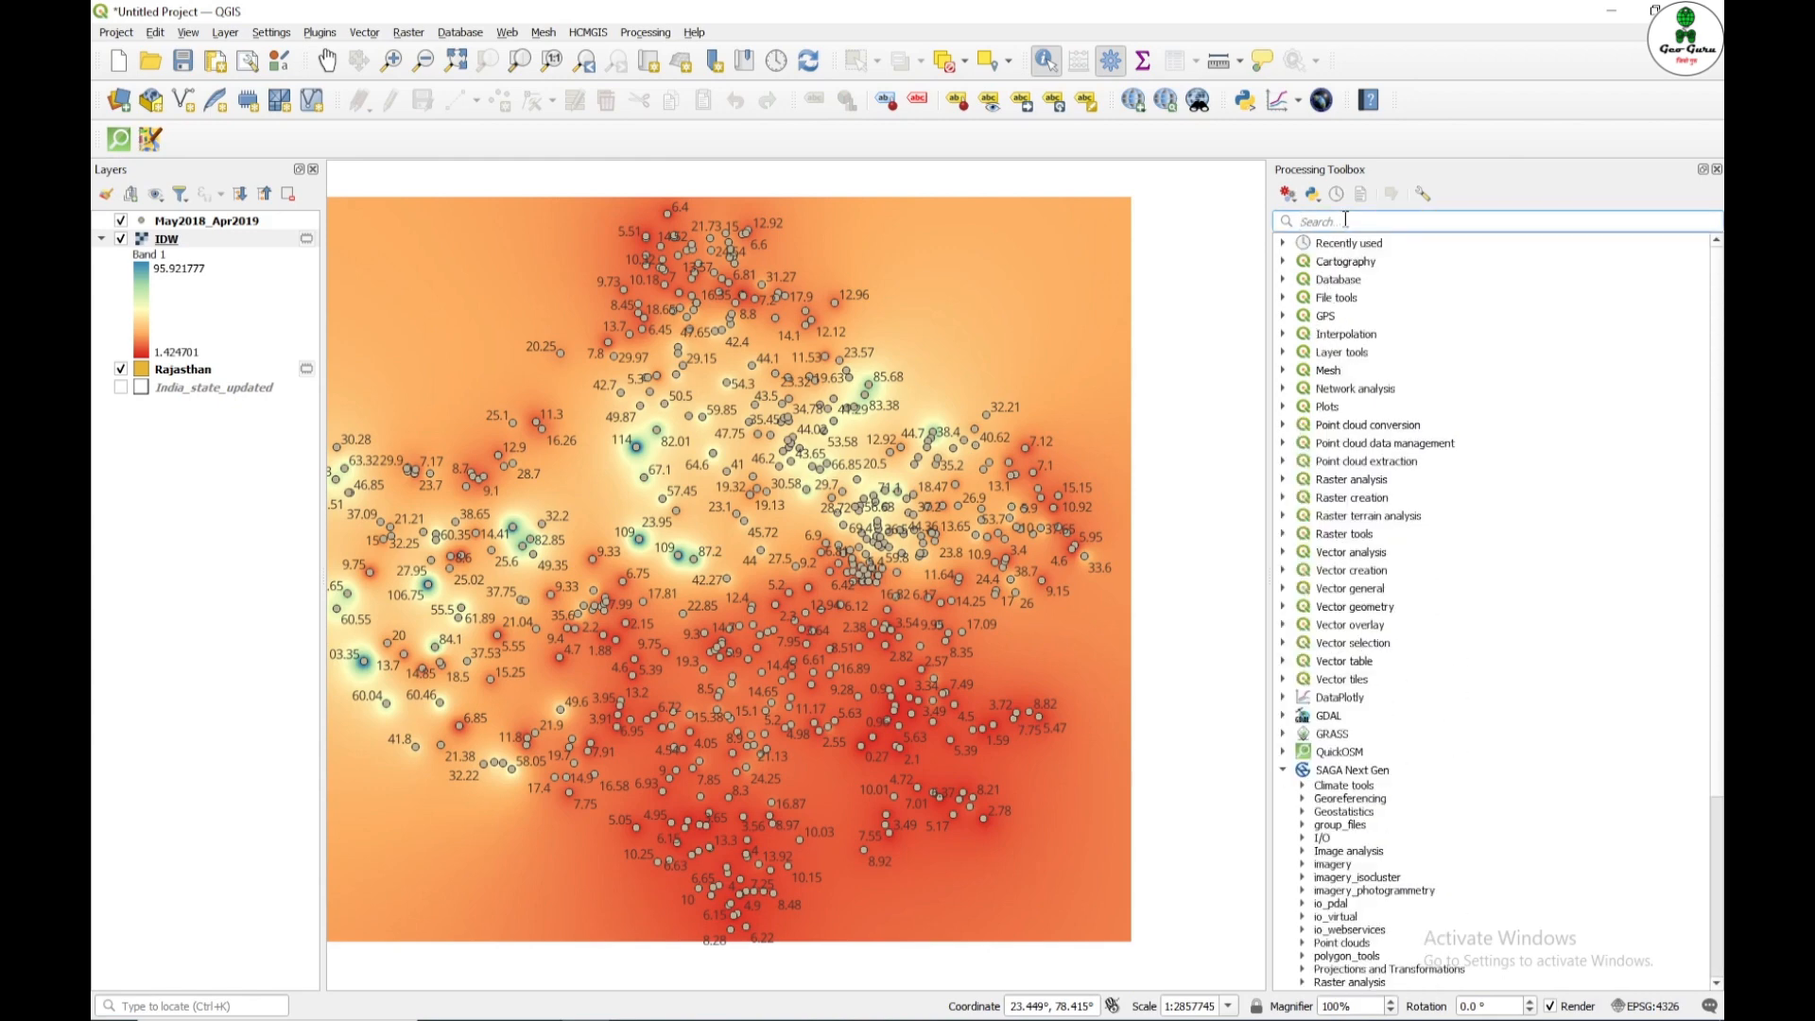
{"action": "type", "text": "thin plate"}
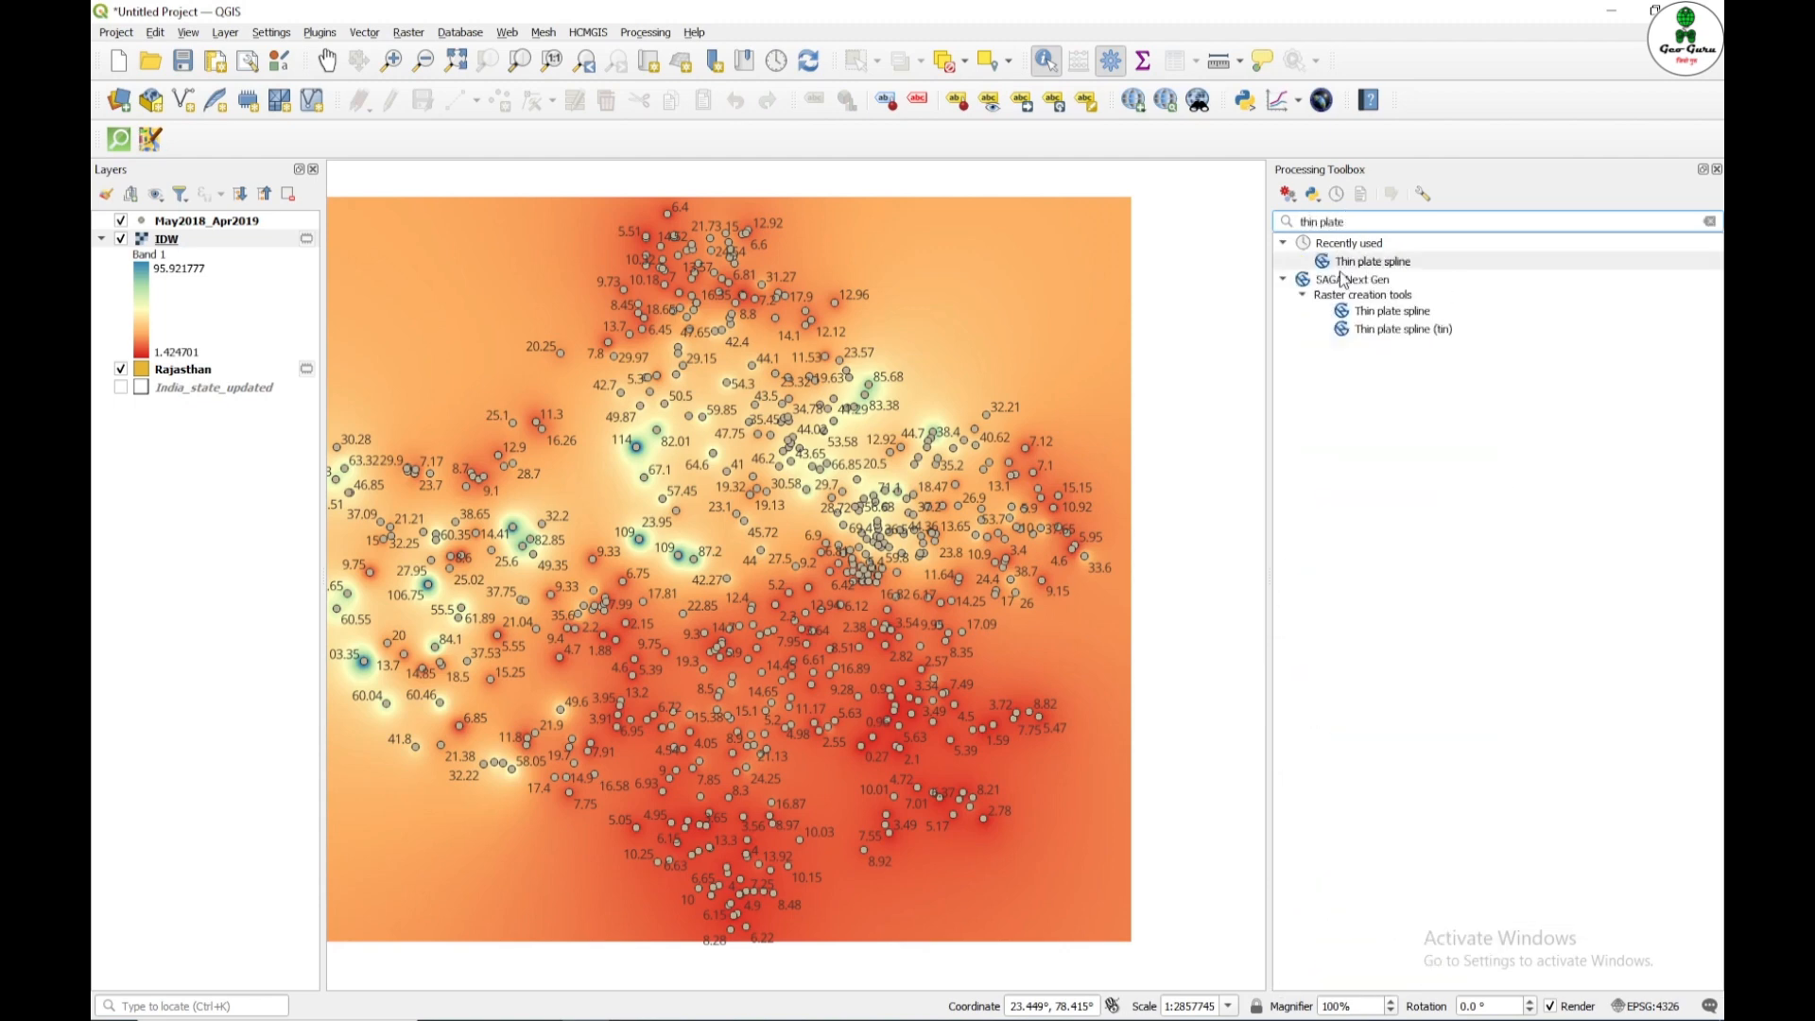
{"action": "left_click", "coordinate": [1393, 310]}
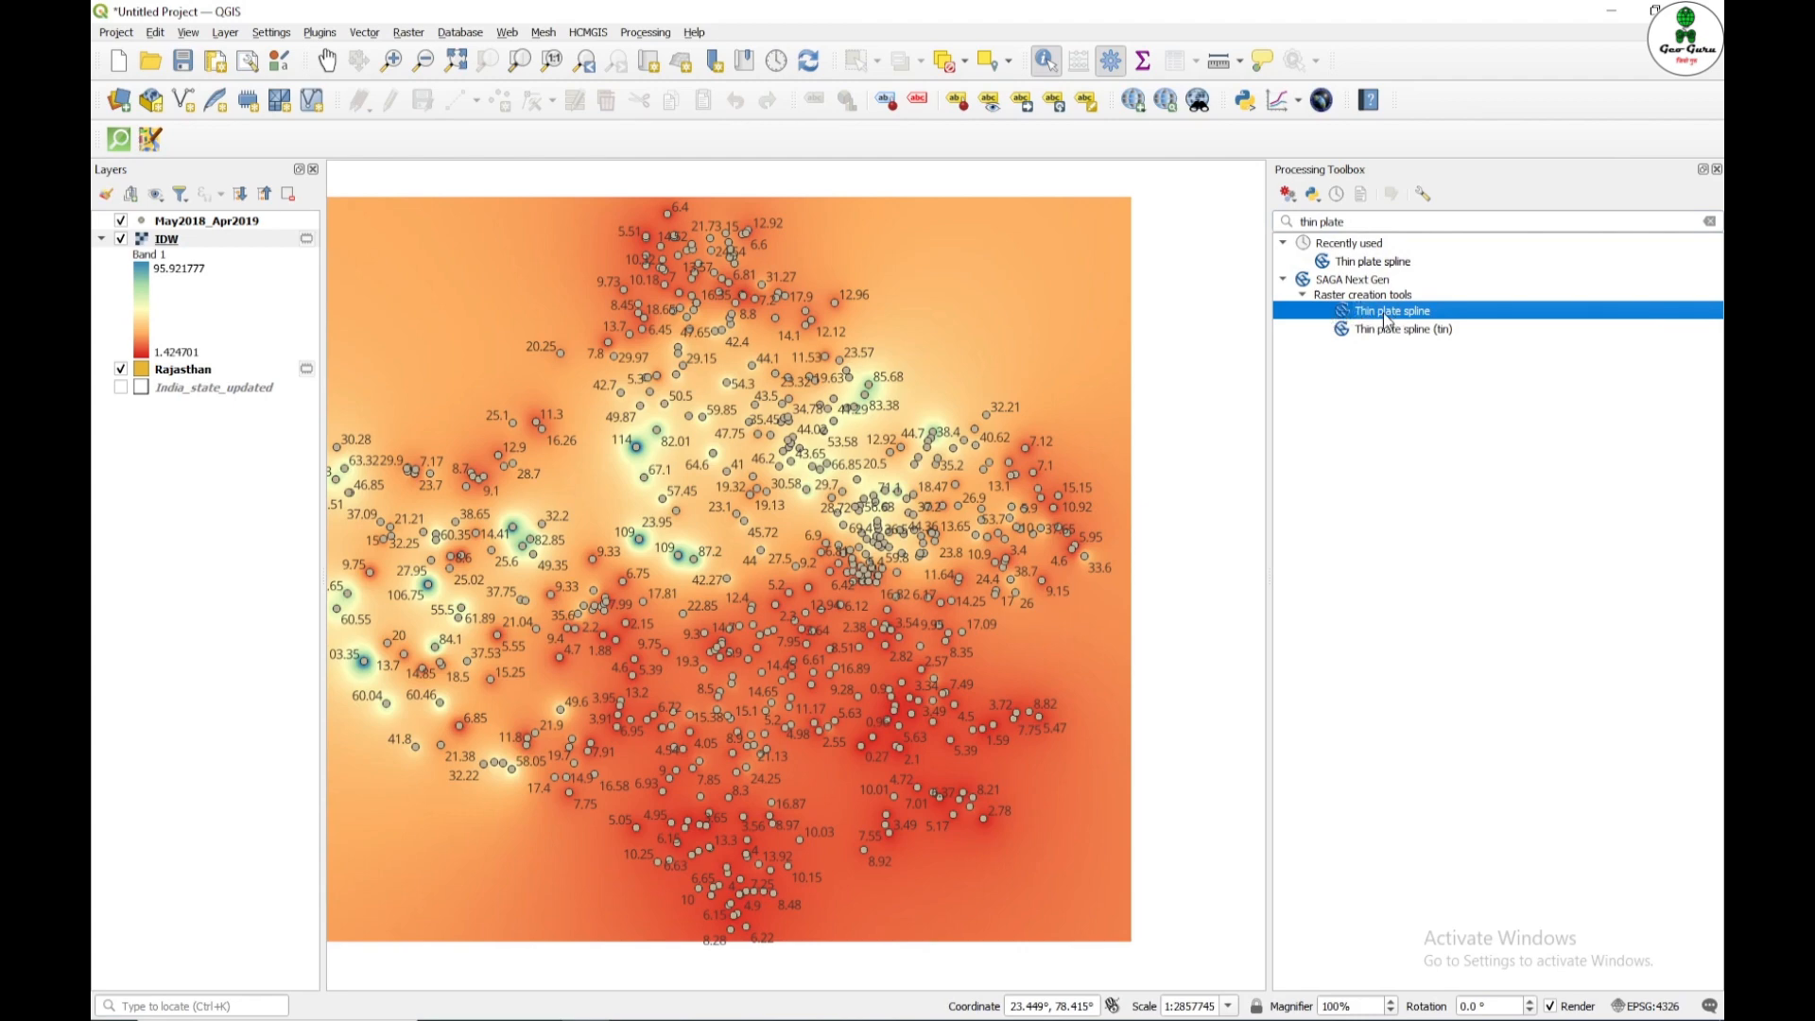
{"action": "double_click", "coordinate": [1390, 310]}
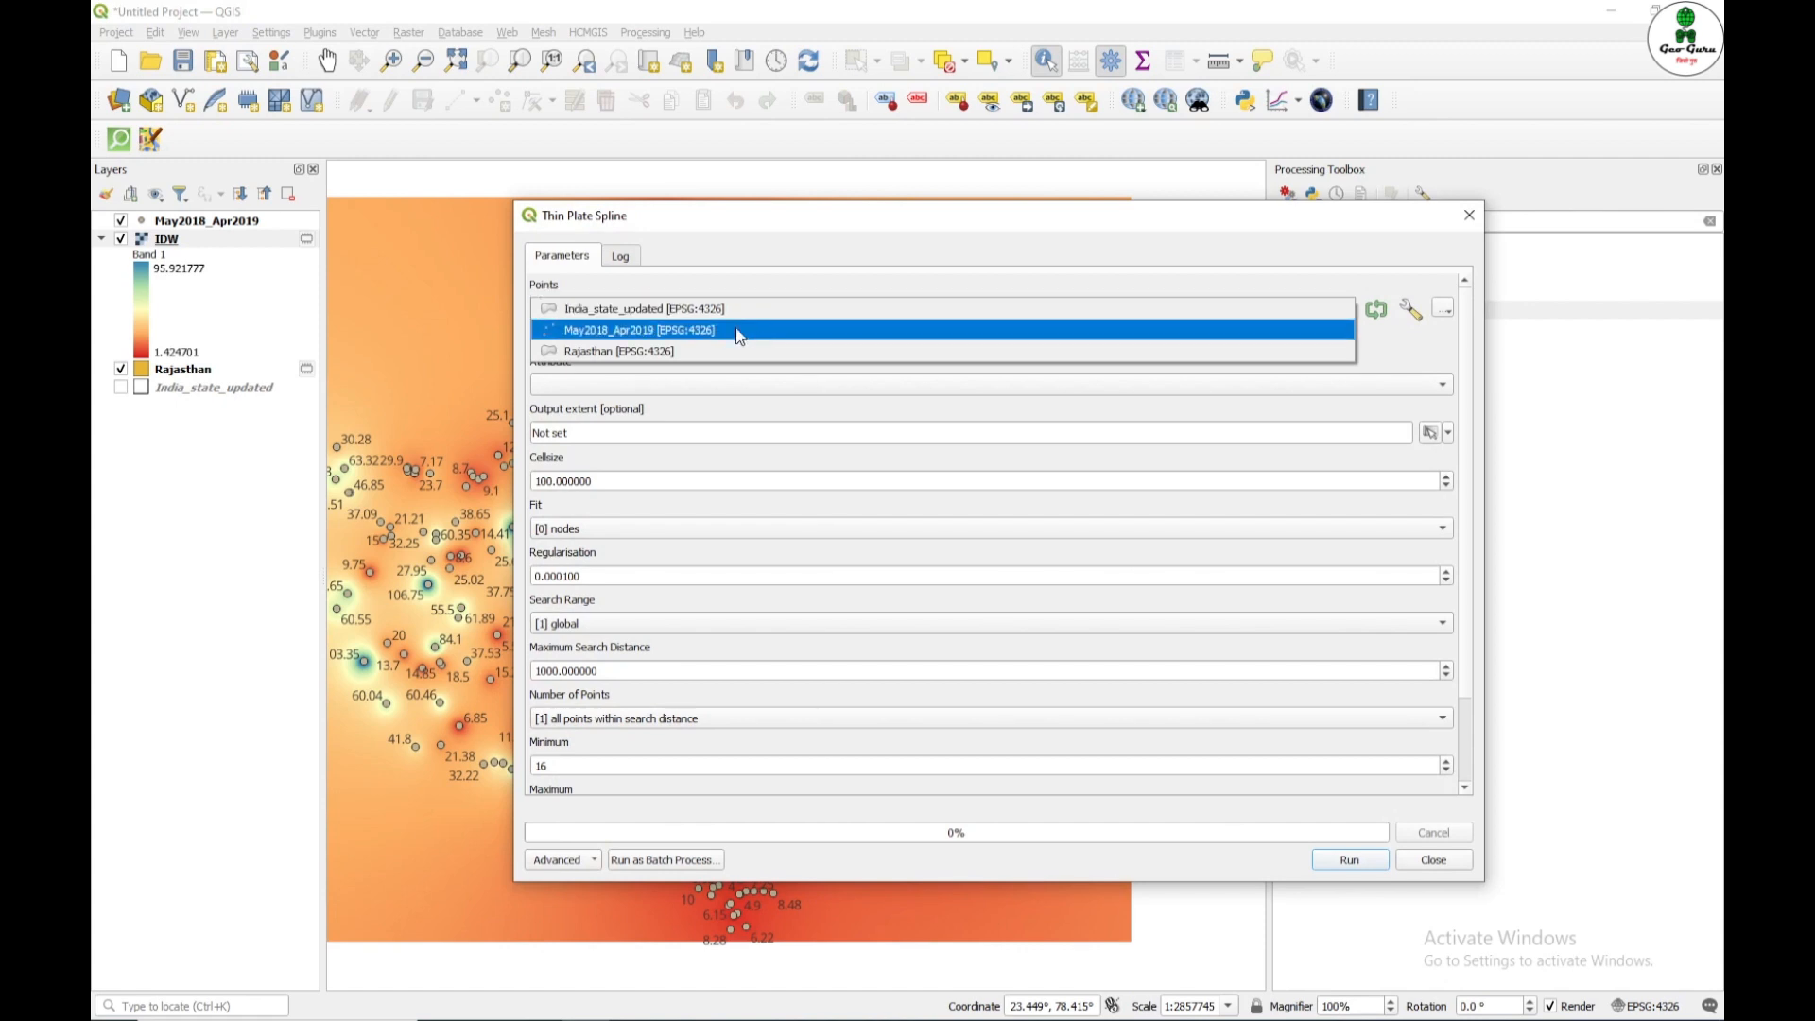
Step: Run Thin plate spline on May2018_Apr2019's May 2018 Level (m), extent drawn on the canvas, cell size 0.01
{"action": "left_click", "coordinate": [638, 329]}
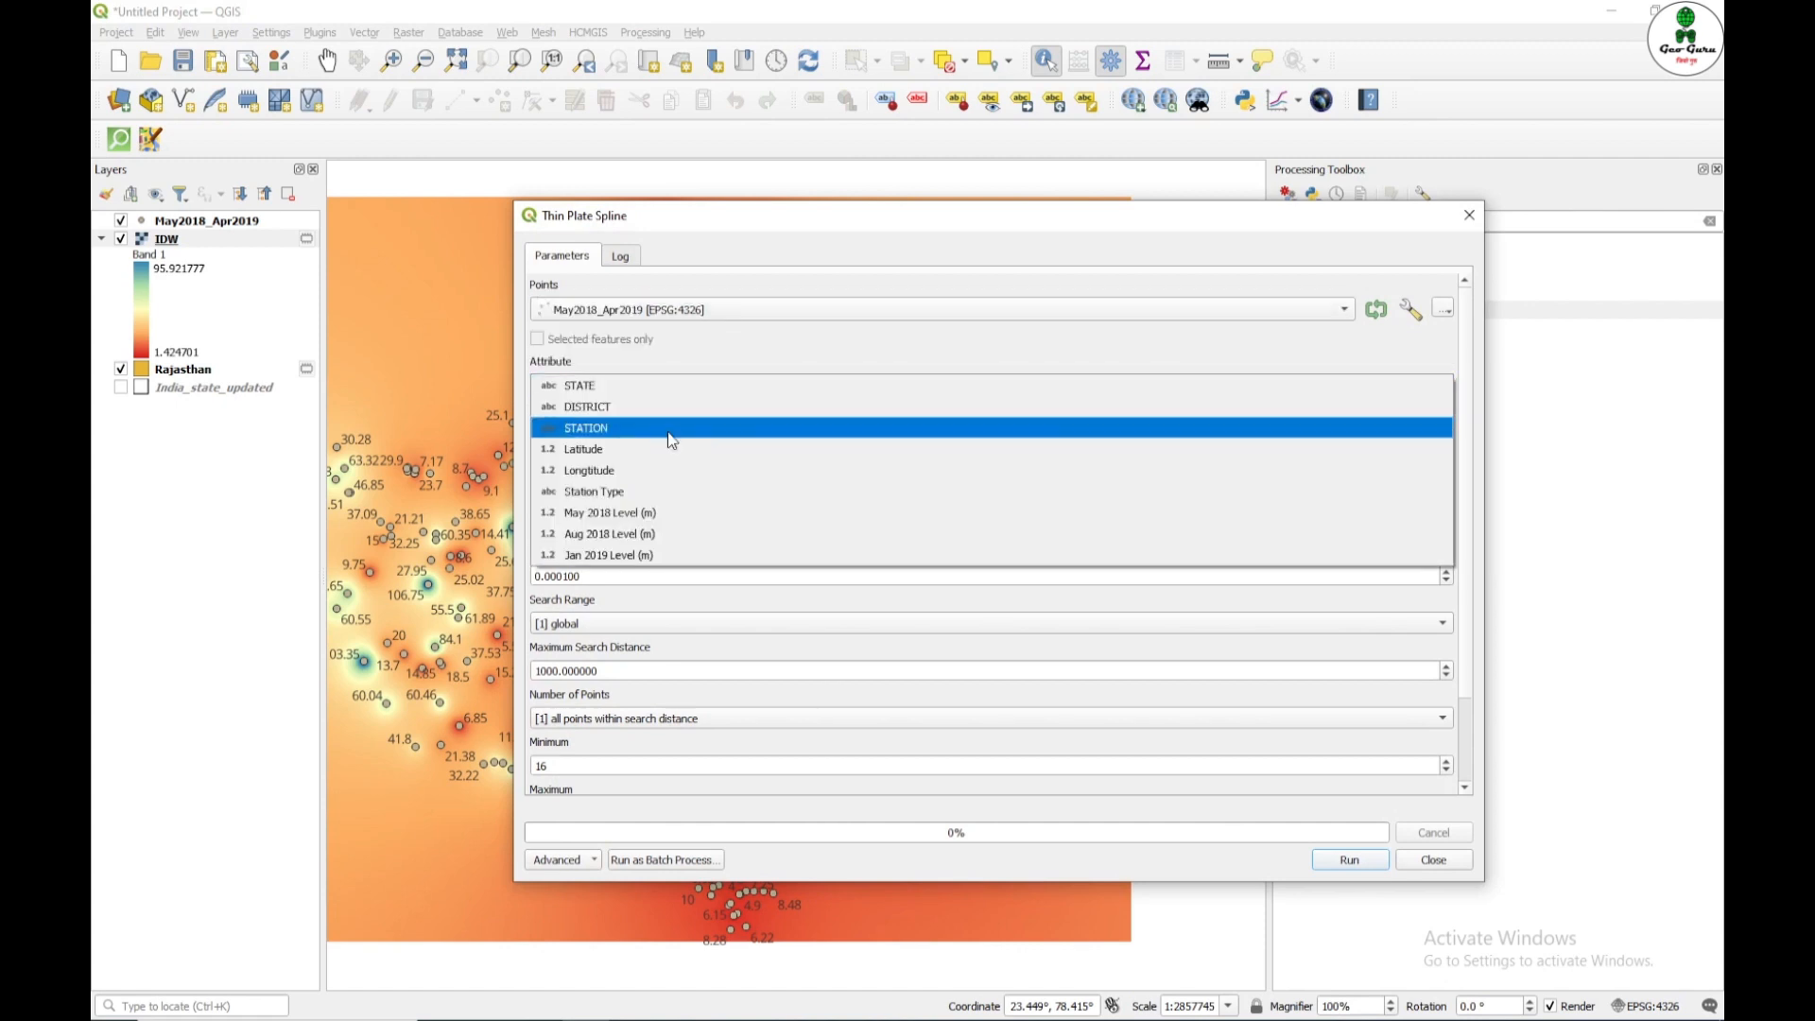
{"action": "left_click", "coordinate": [607, 513]}
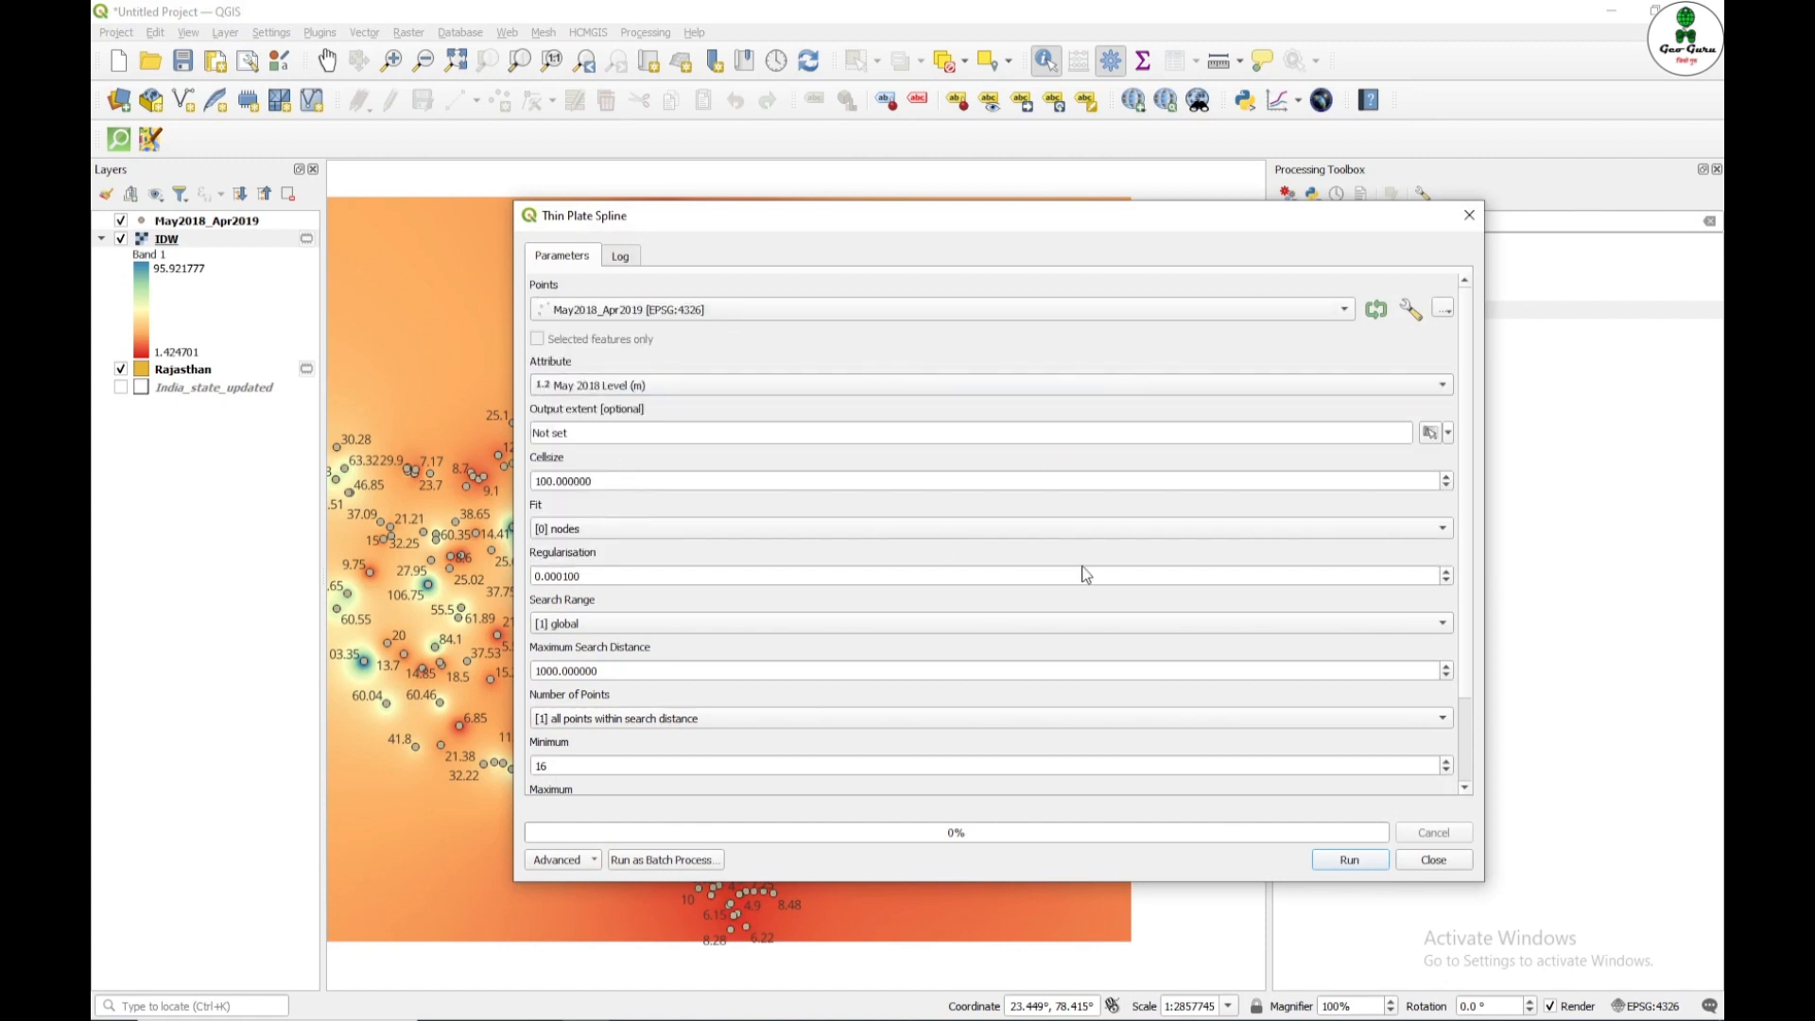
{"action": "left_click", "coordinate": [1447, 431]}
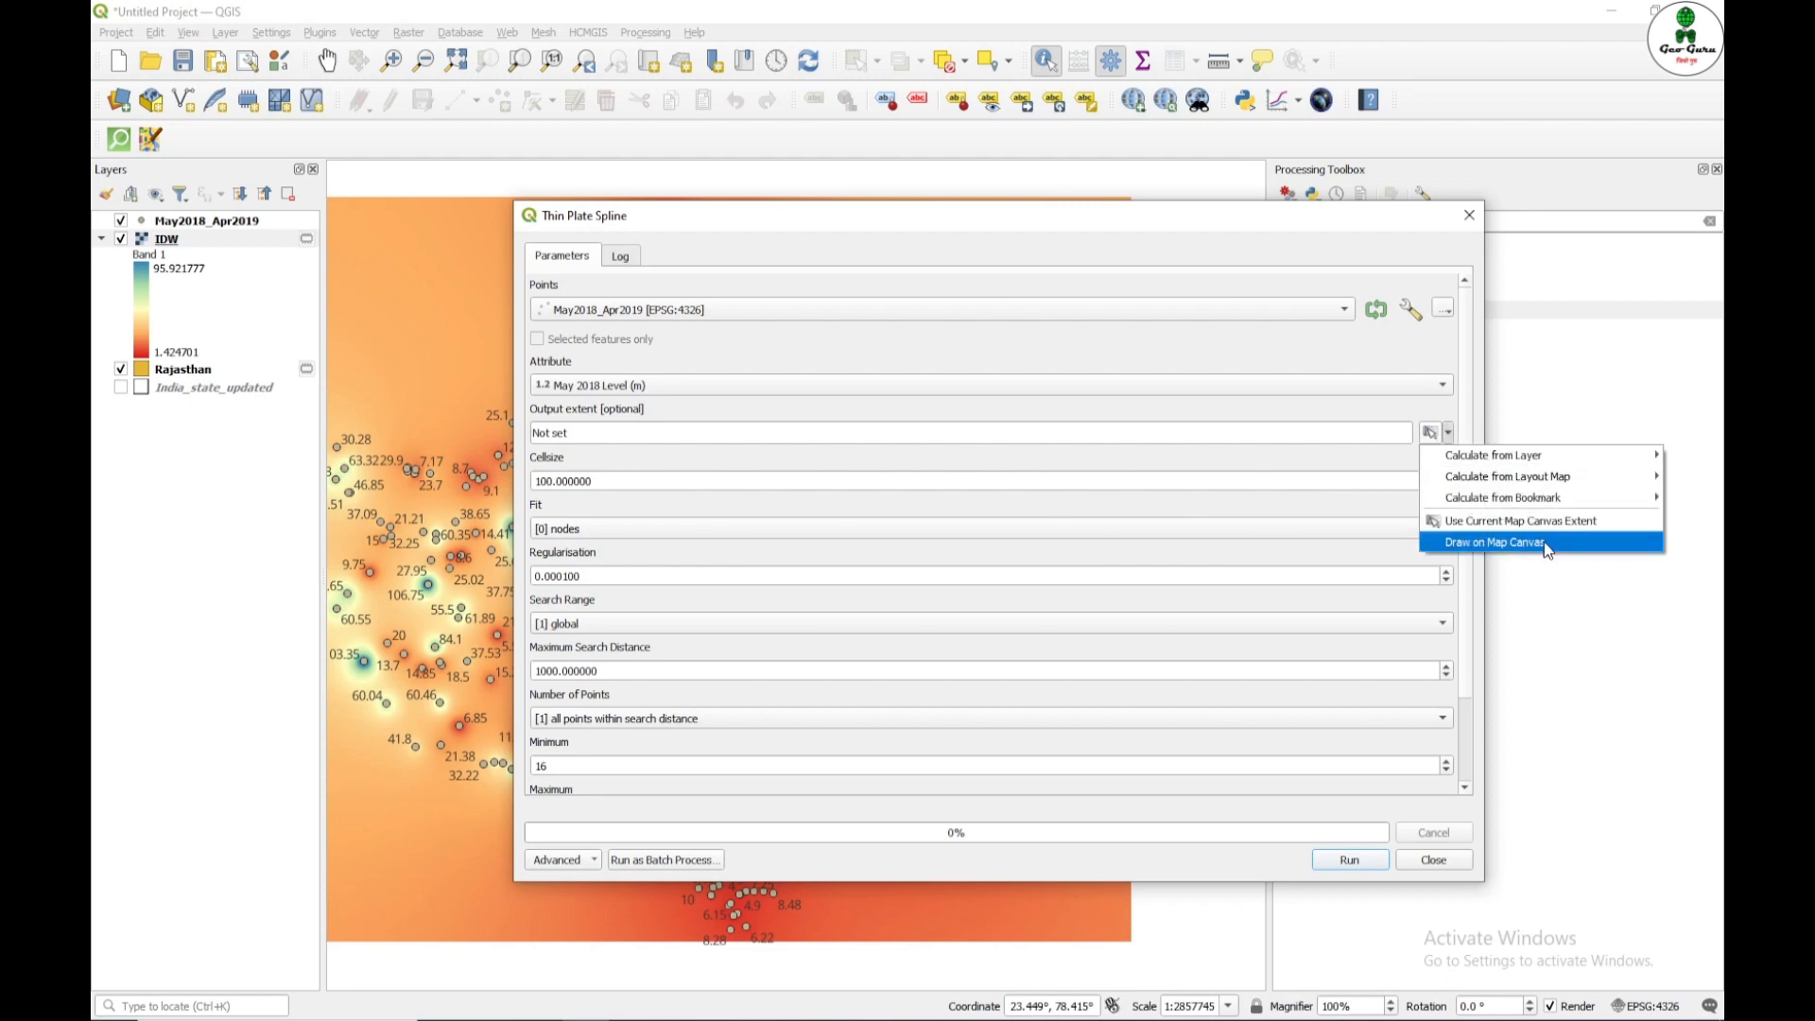
{"action": "left_click", "coordinate": [1519, 520]}
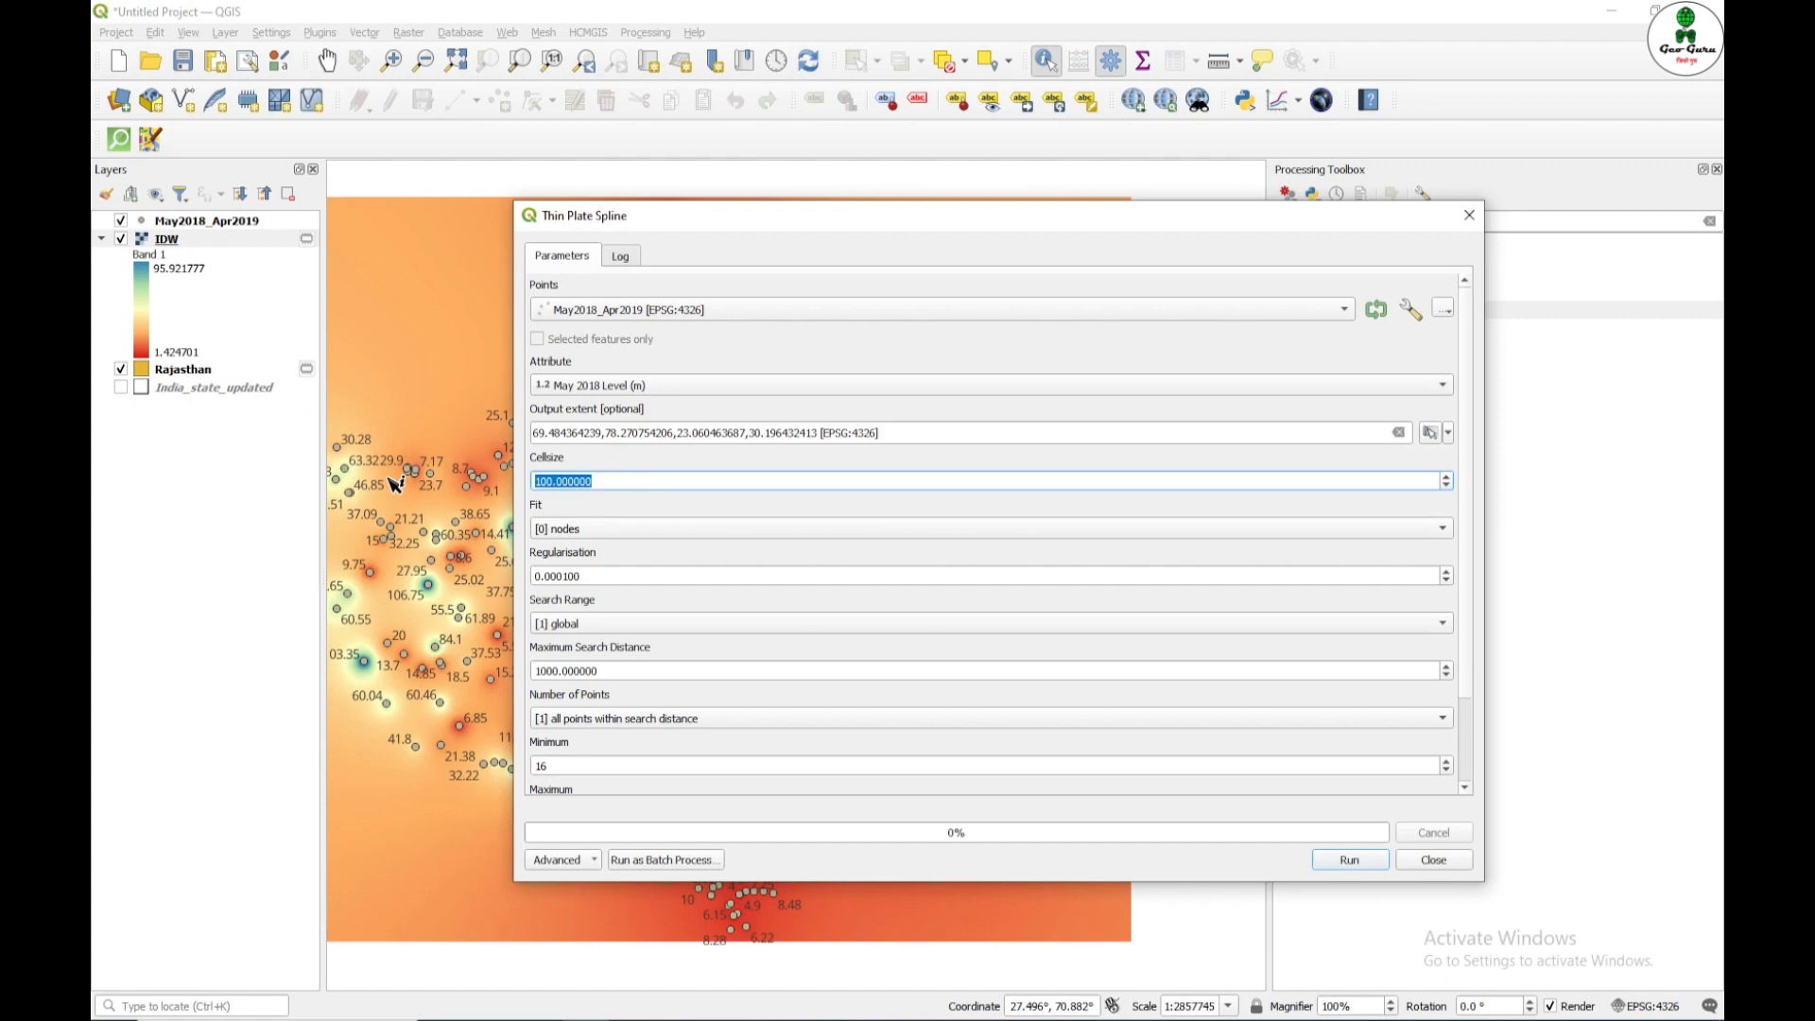
{"action": "type", "text": "0.01"}
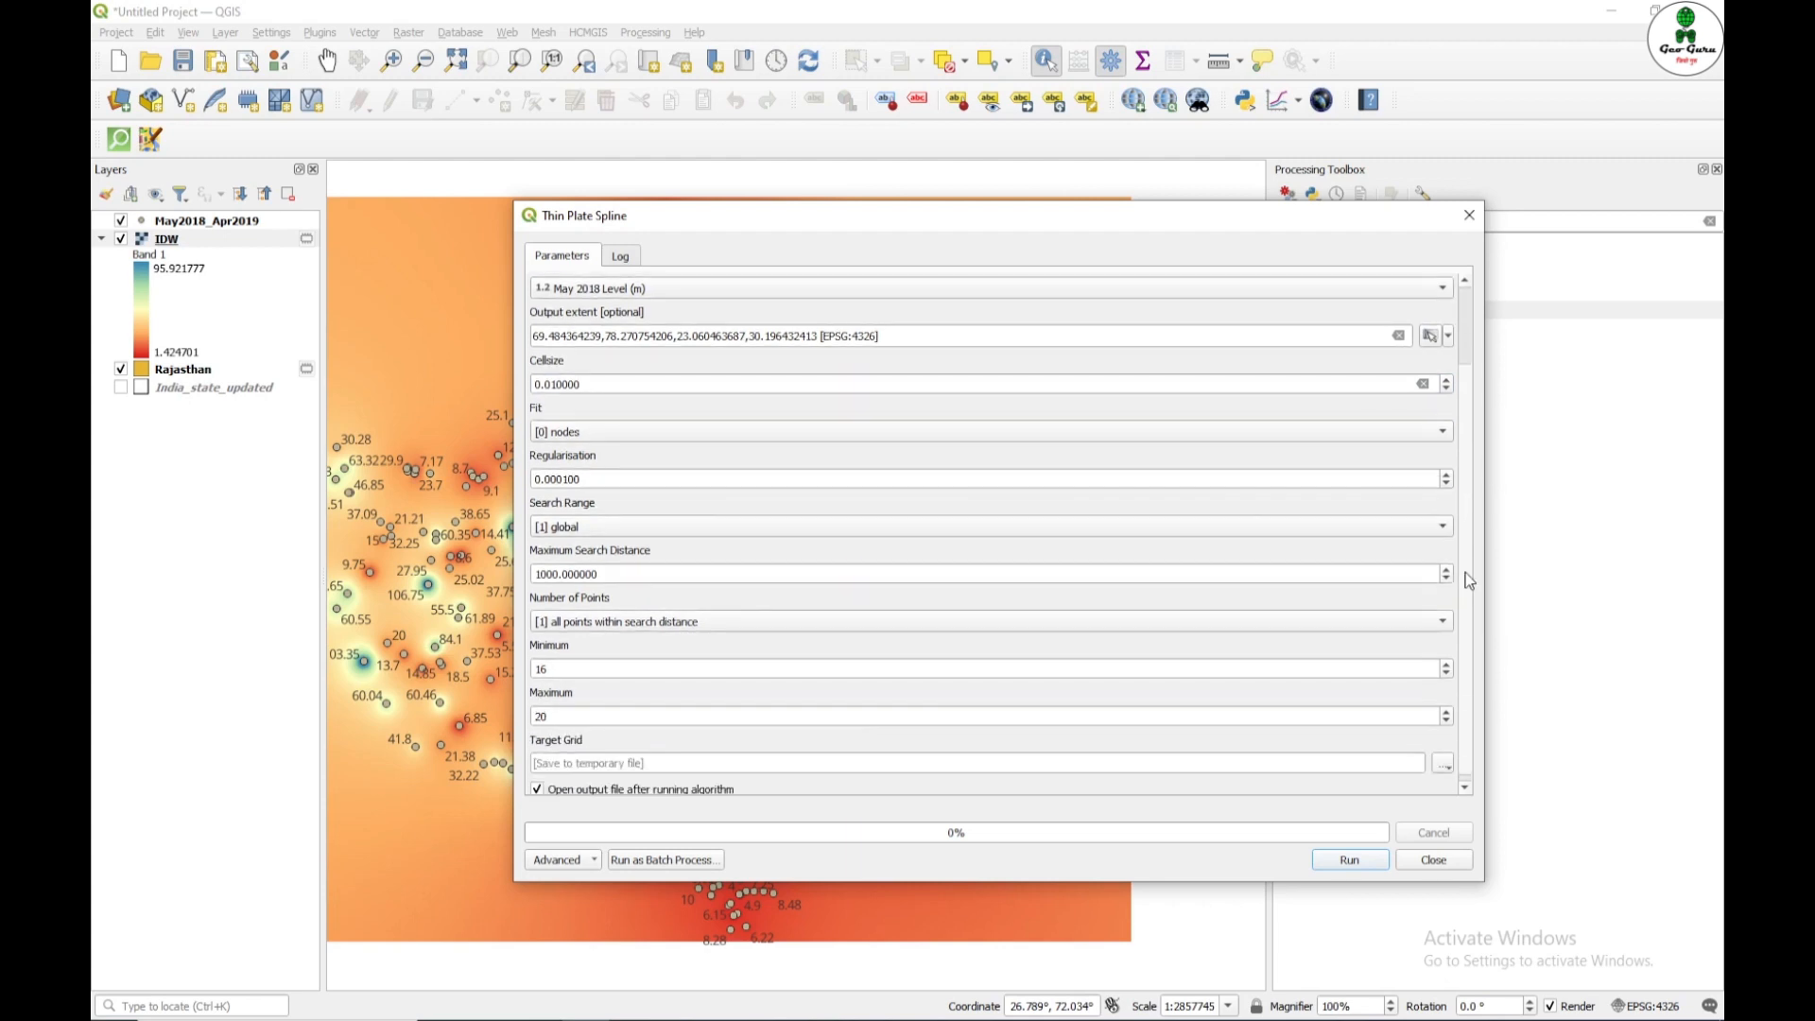
{"action": "left_click", "coordinate": [1349, 859]}
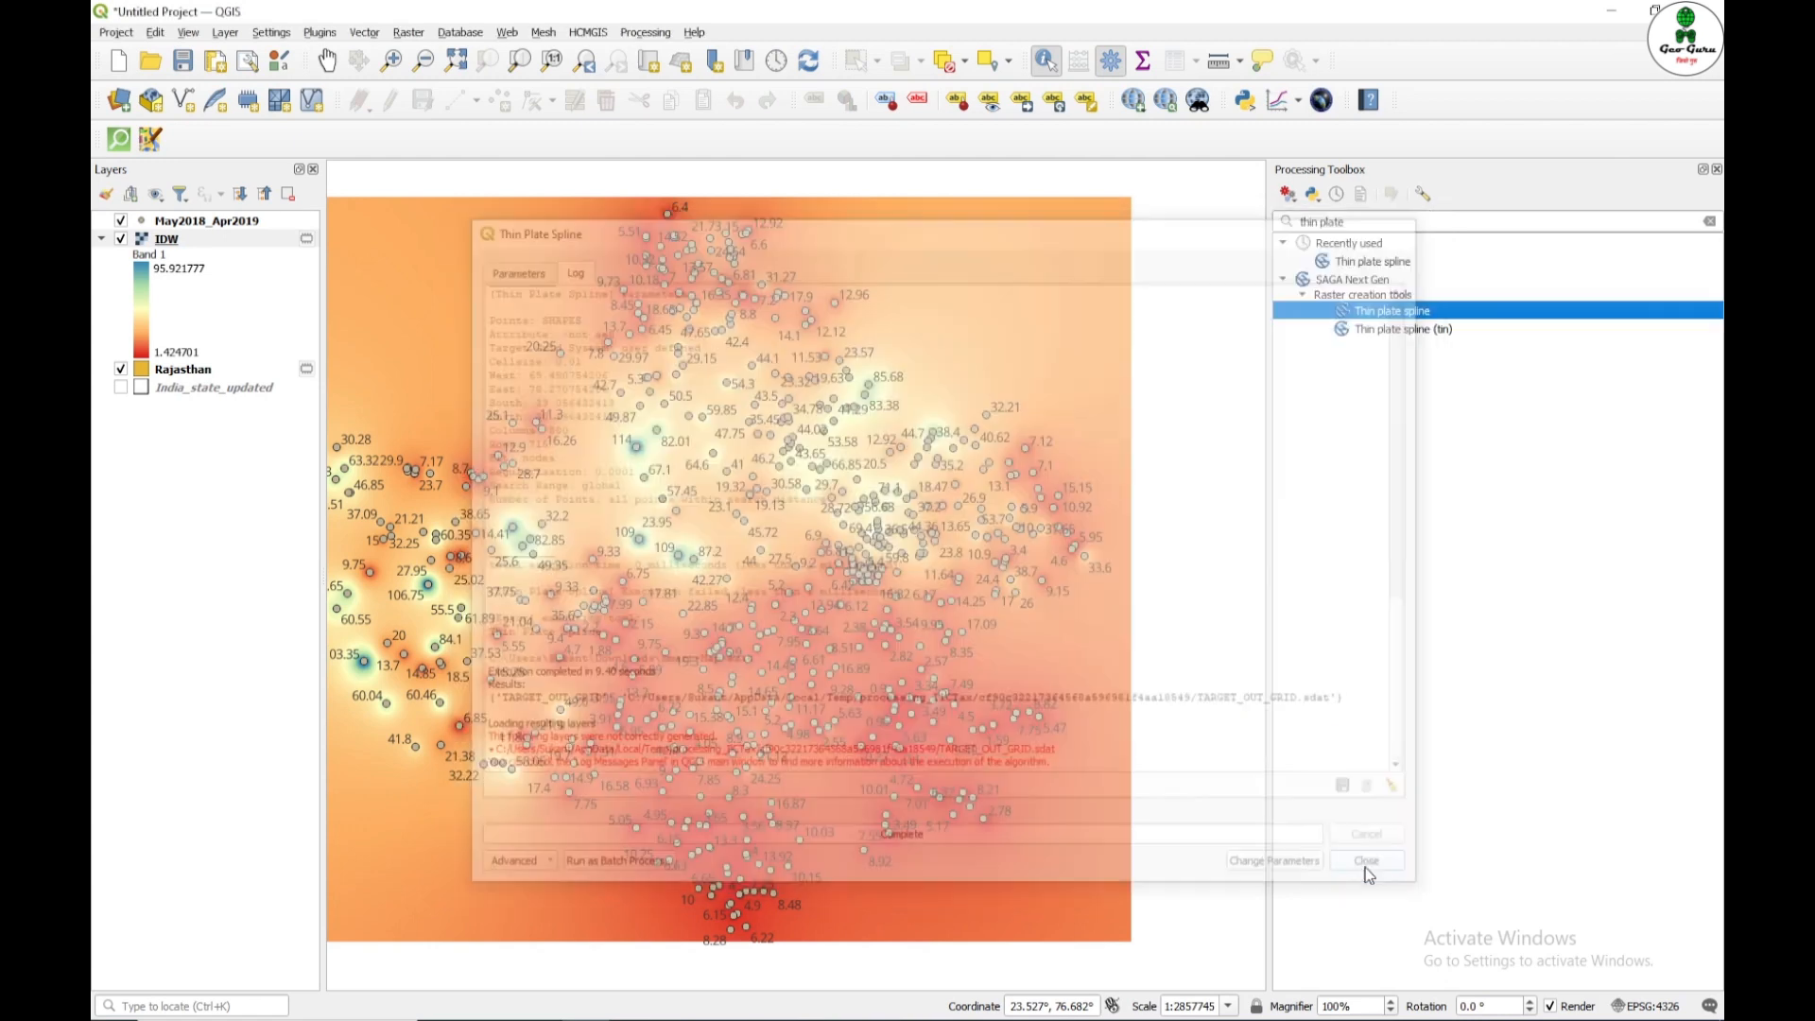
Step: Start exporting the May2018_Apr2019 points via Export > Save Features As
{"action": "left_click", "coordinate": [1366, 860]}
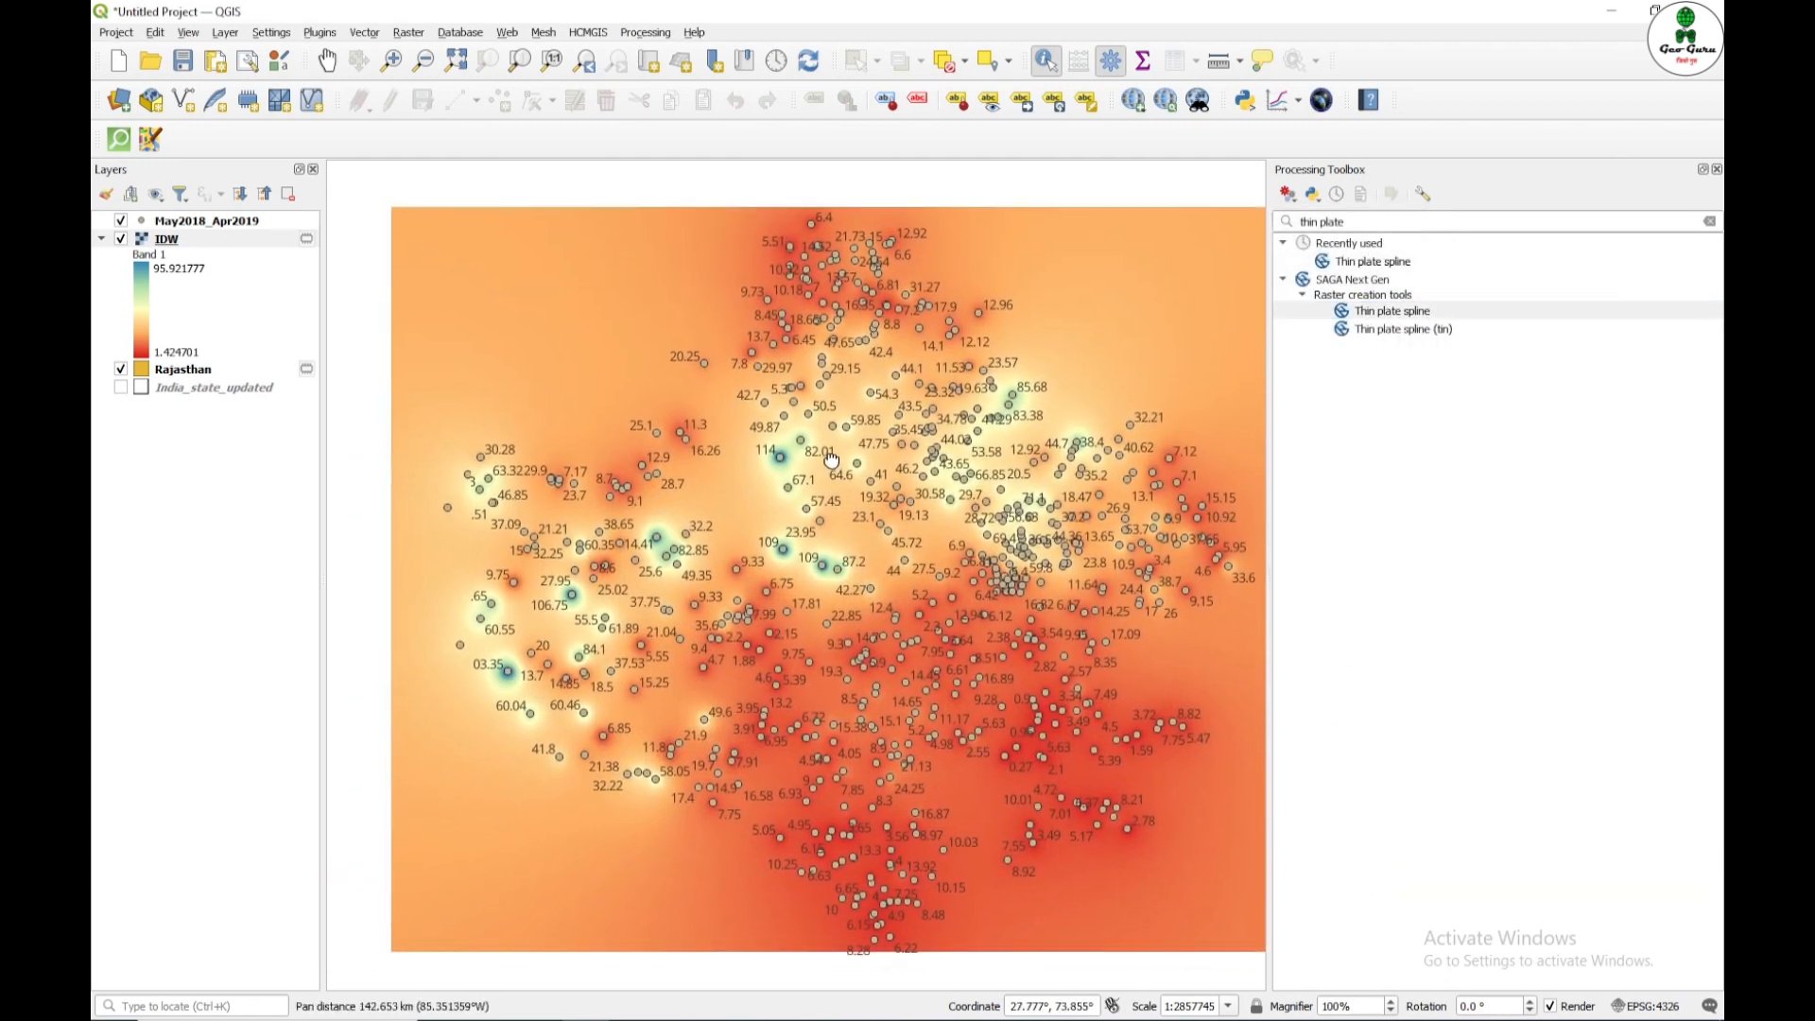
{"action": "left_click", "coordinate": [208, 219]}
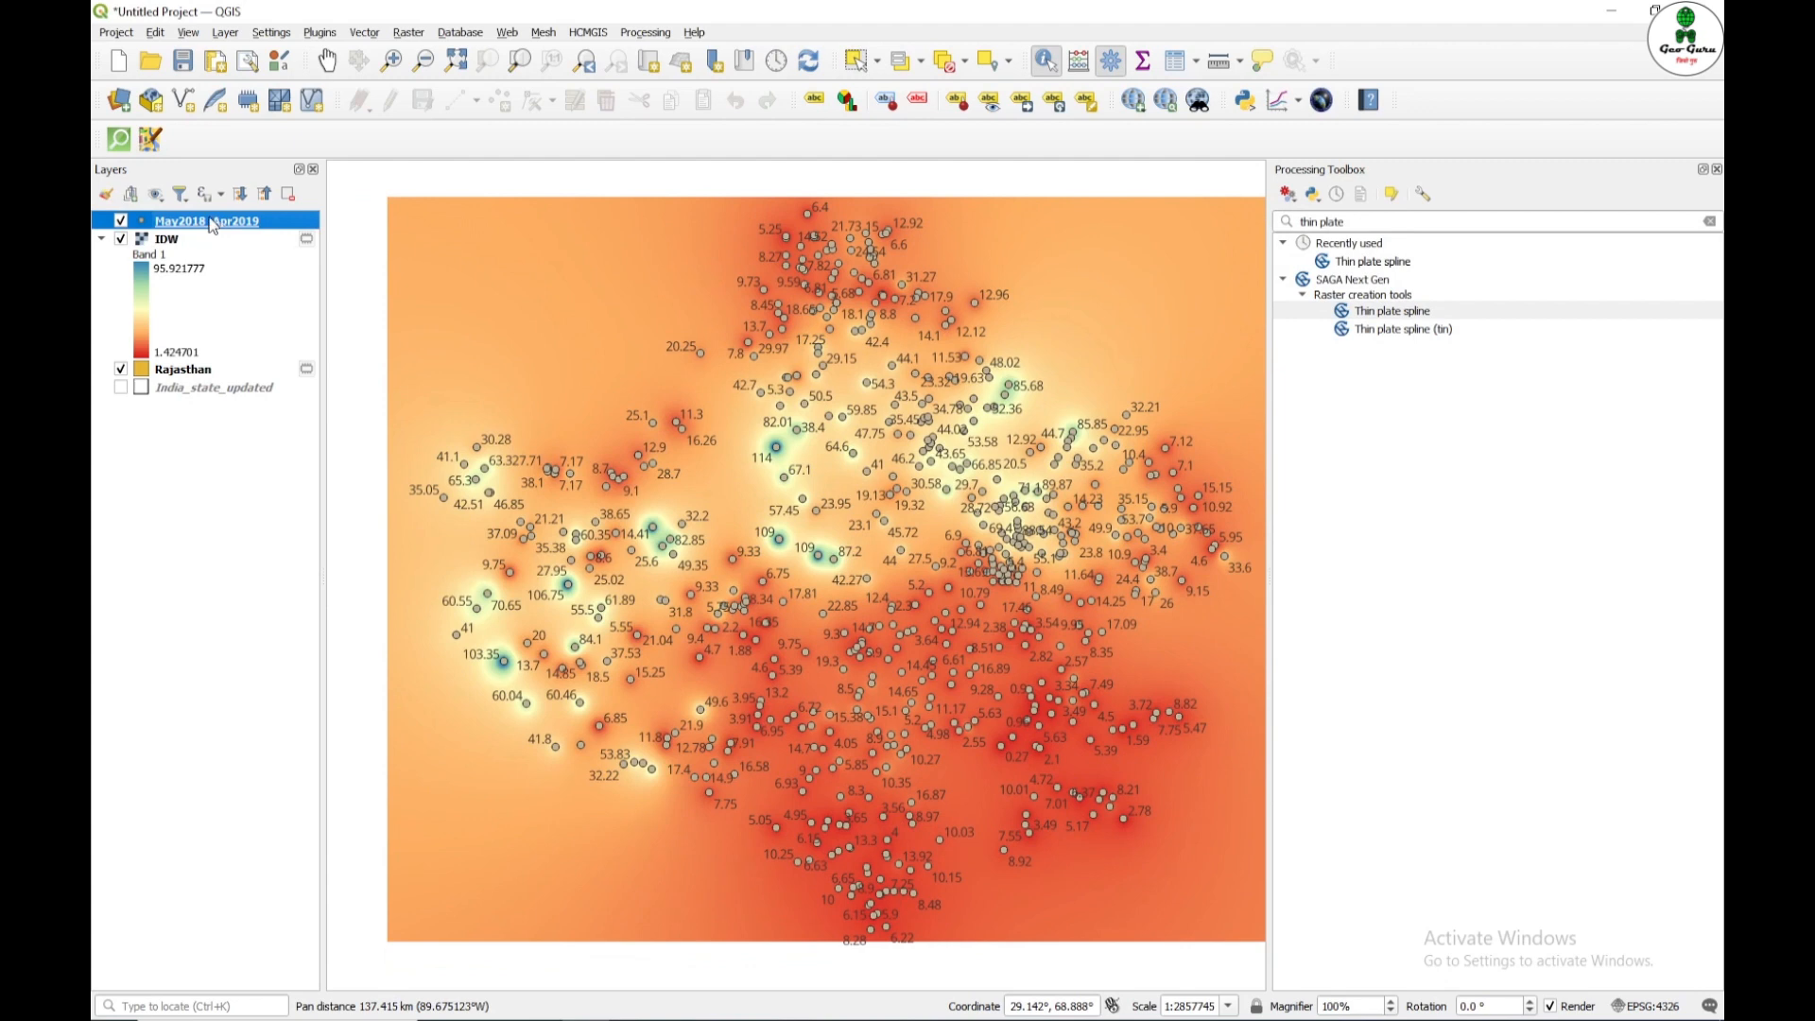
{"action": "mouse_move", "coordinate": [208, 220]}
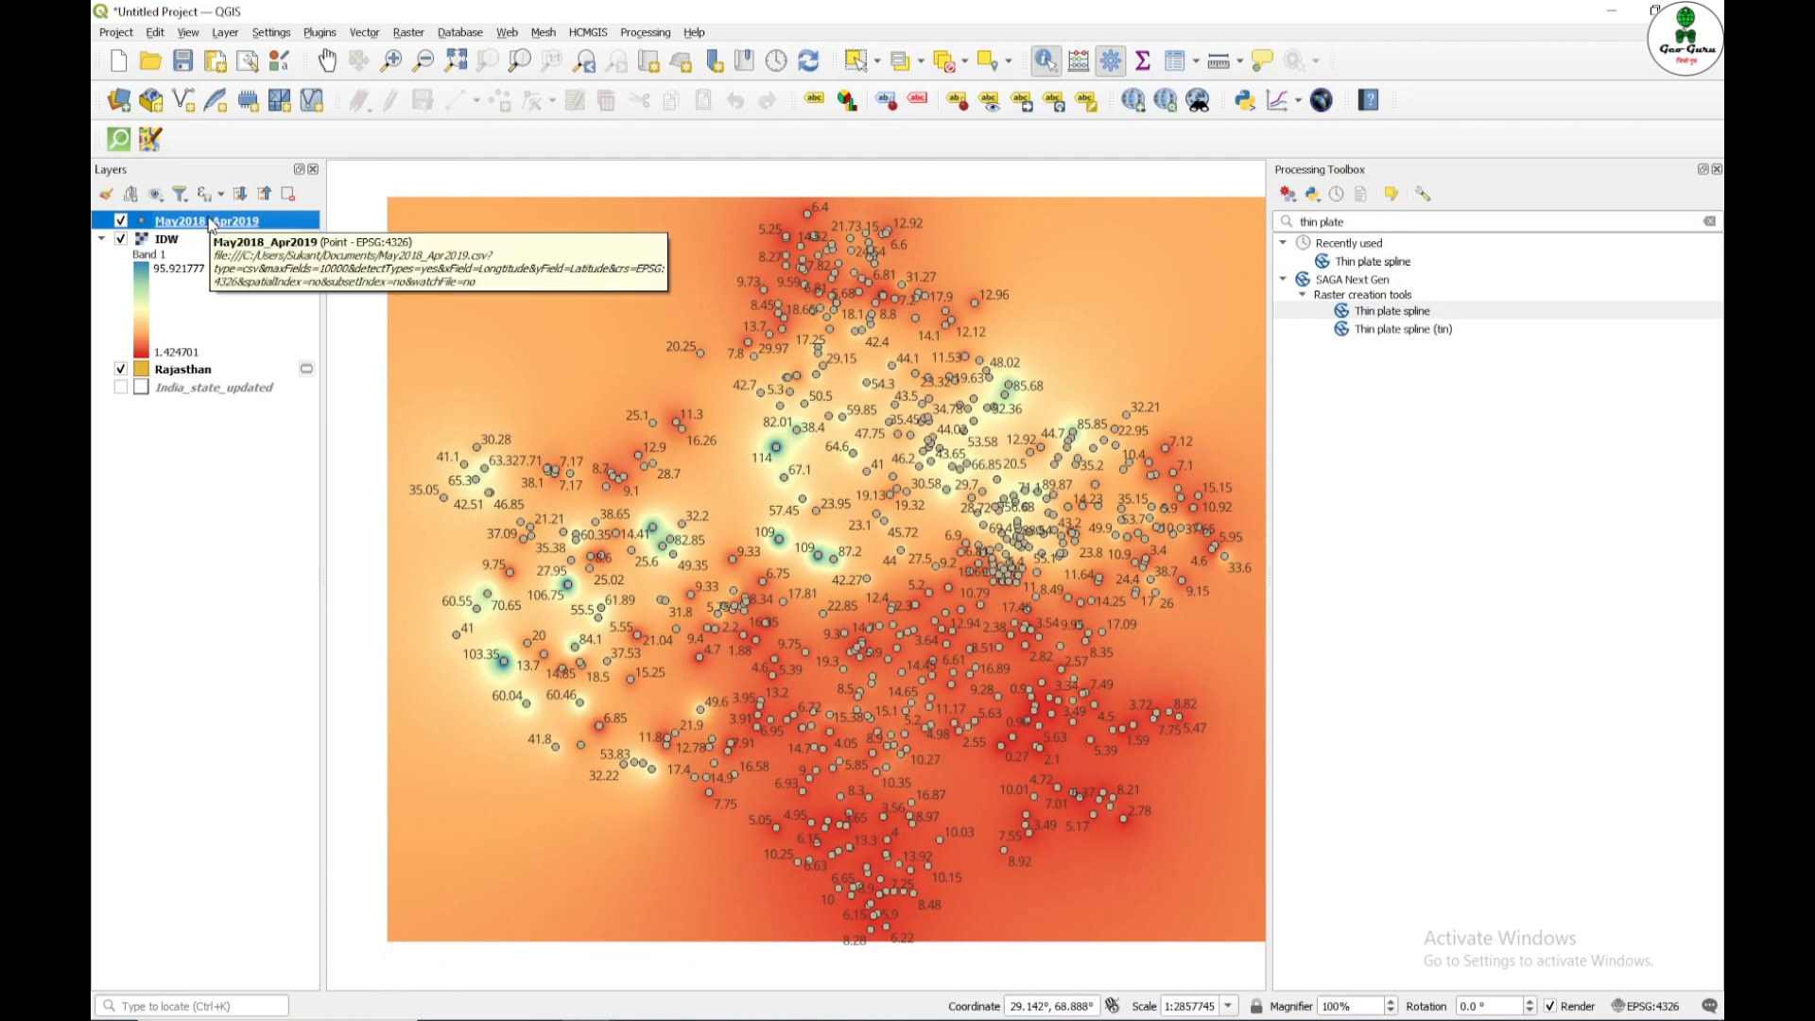
{"action": "right_click", "coordinate": [206, 220]}
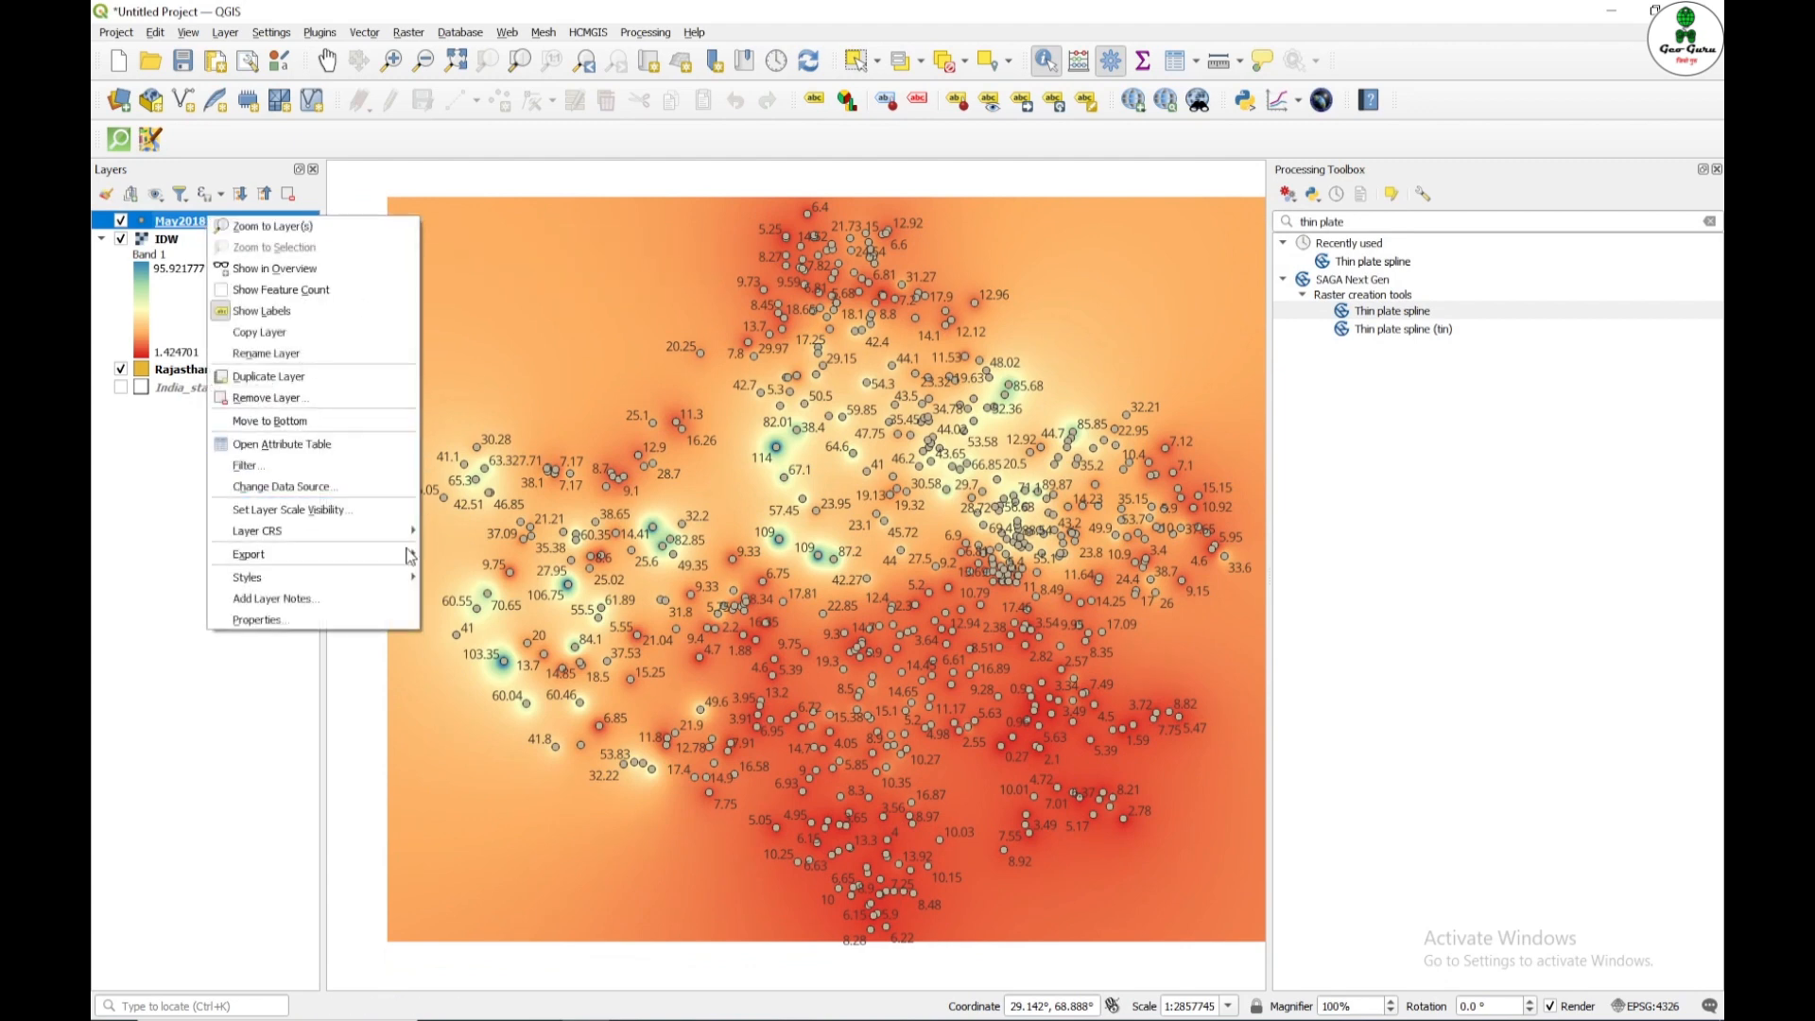
{"action": "left_click", "coordinate": [248, 554]}
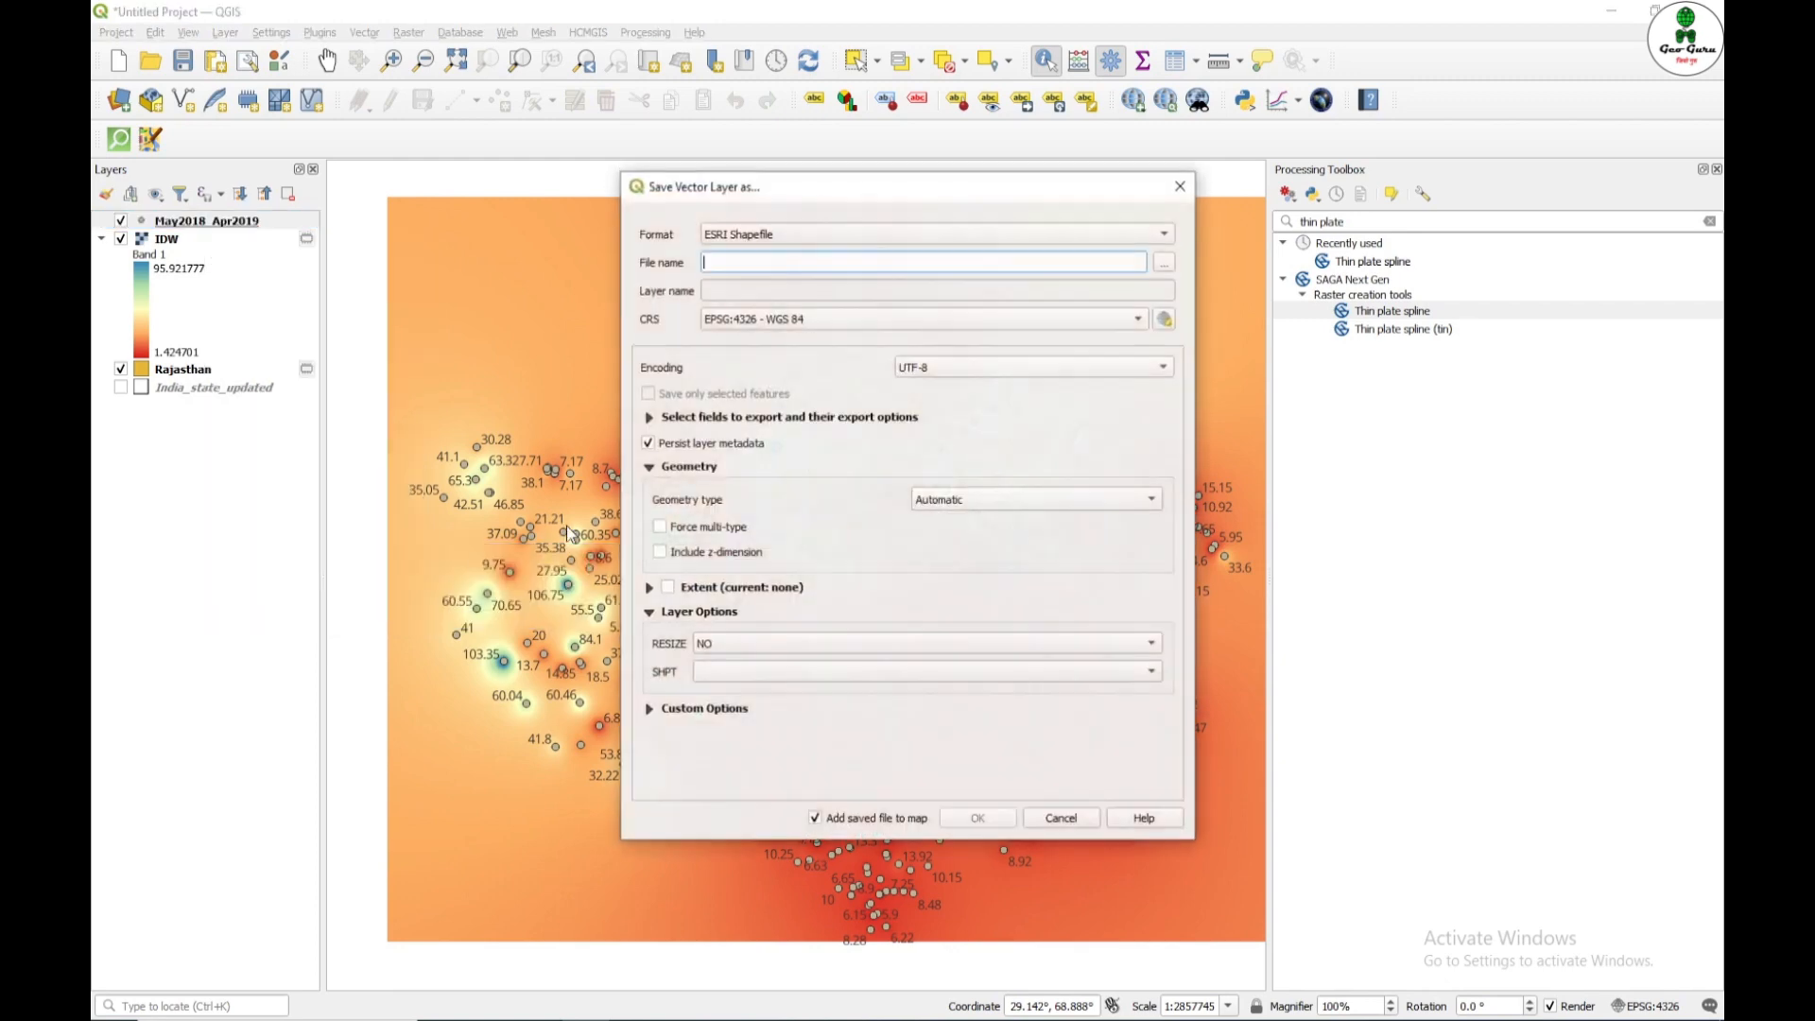
{"action": "left_click", "coordinate": [1059, 817]}
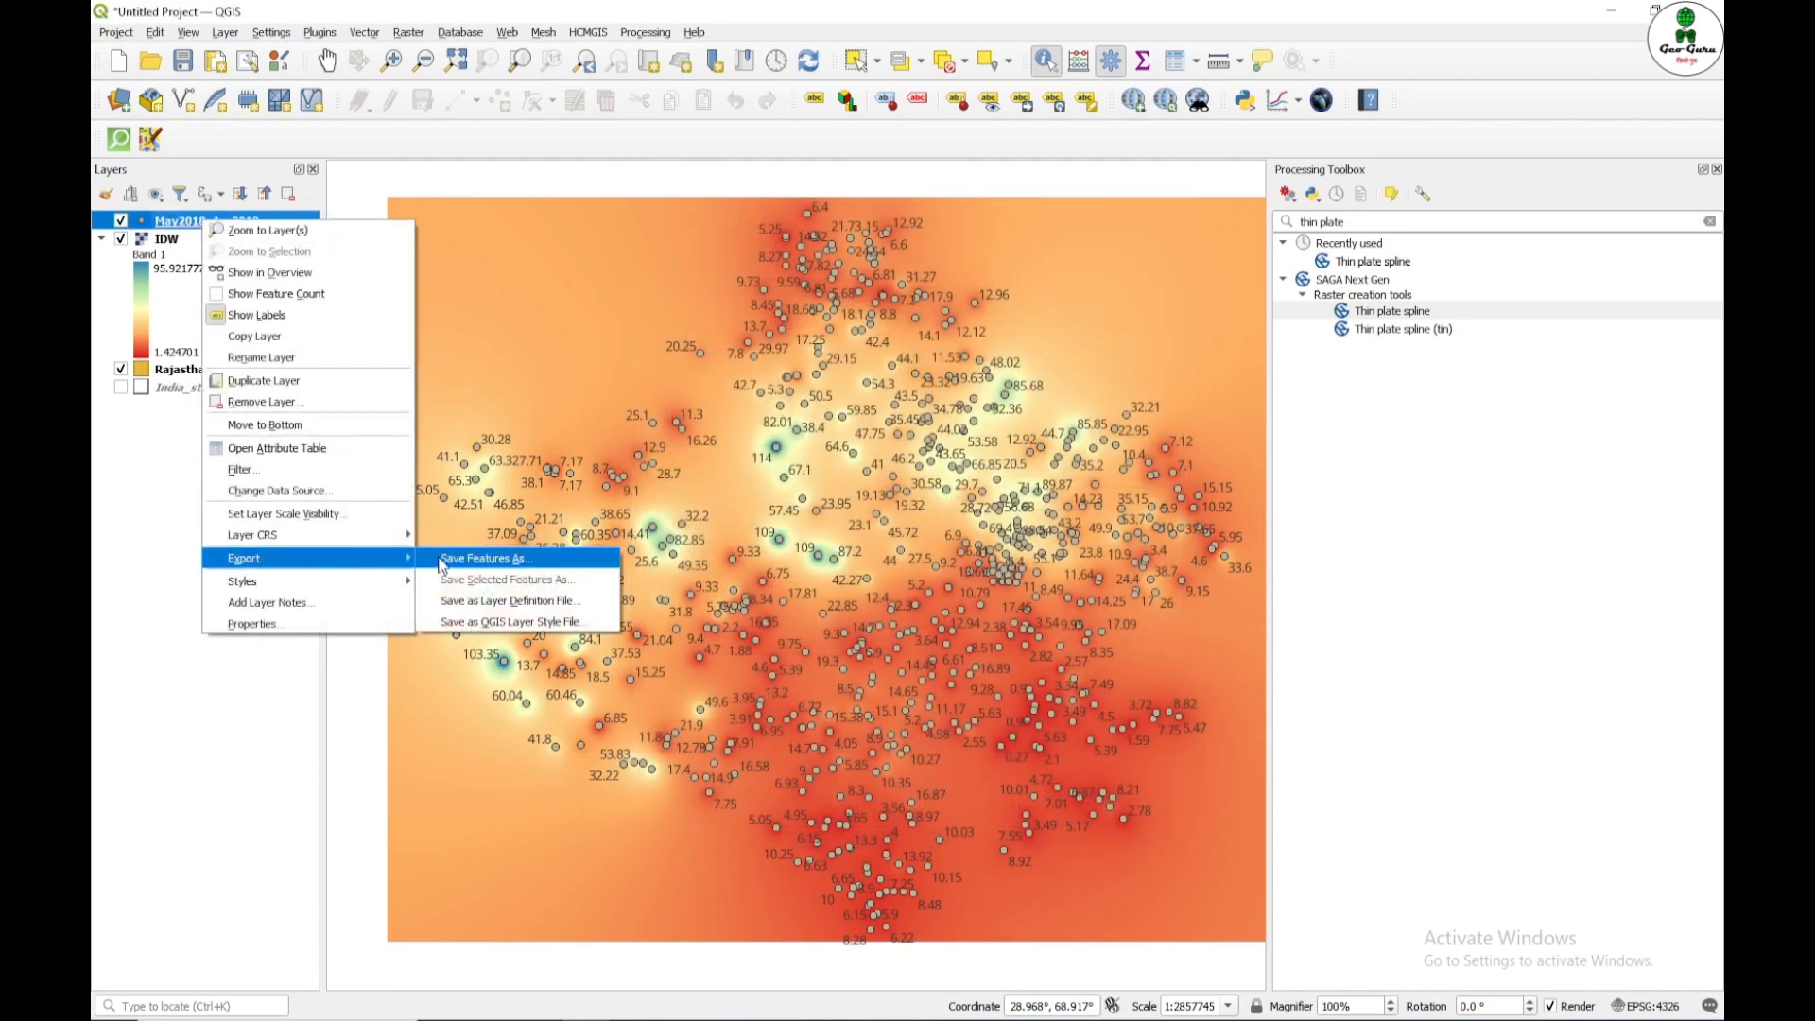
{"action": "mouse_move", "coordinate": [272, 535]}
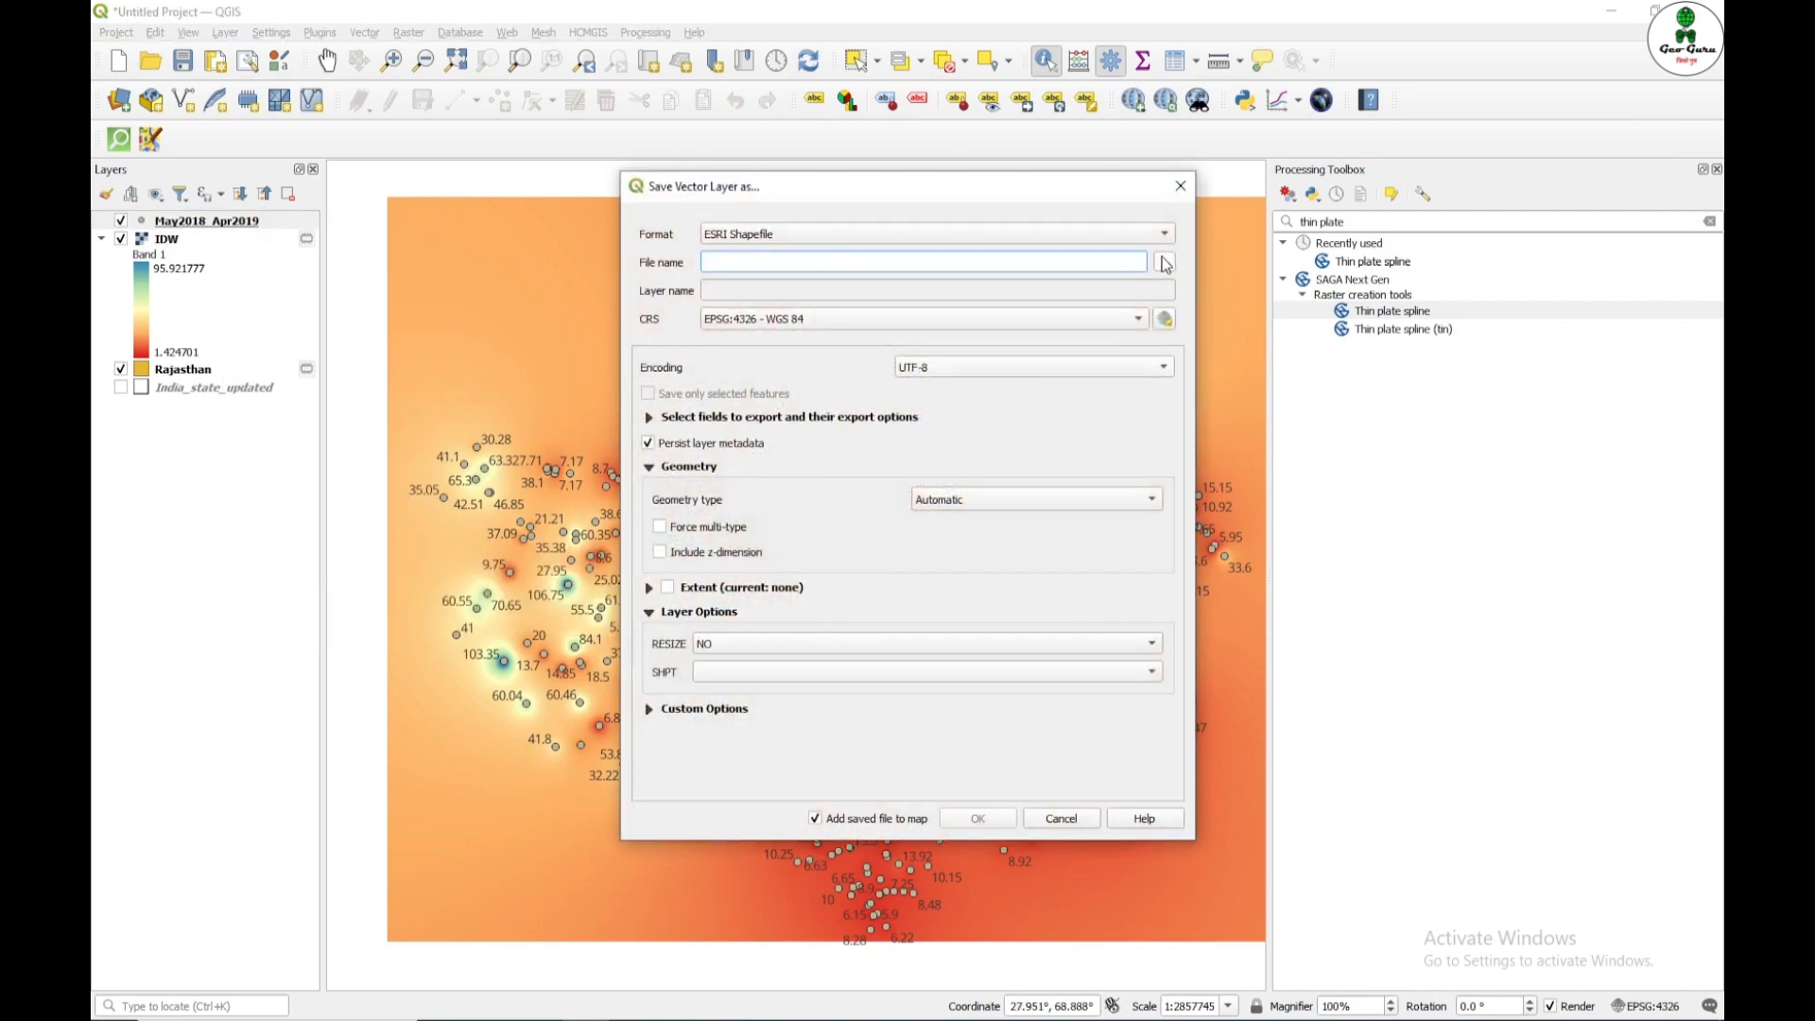
Step: Save the export as shapefile GWdata in Documents and hide the original labelled point layer
{"action": "left_click", "coordinate": [1165, 261]}
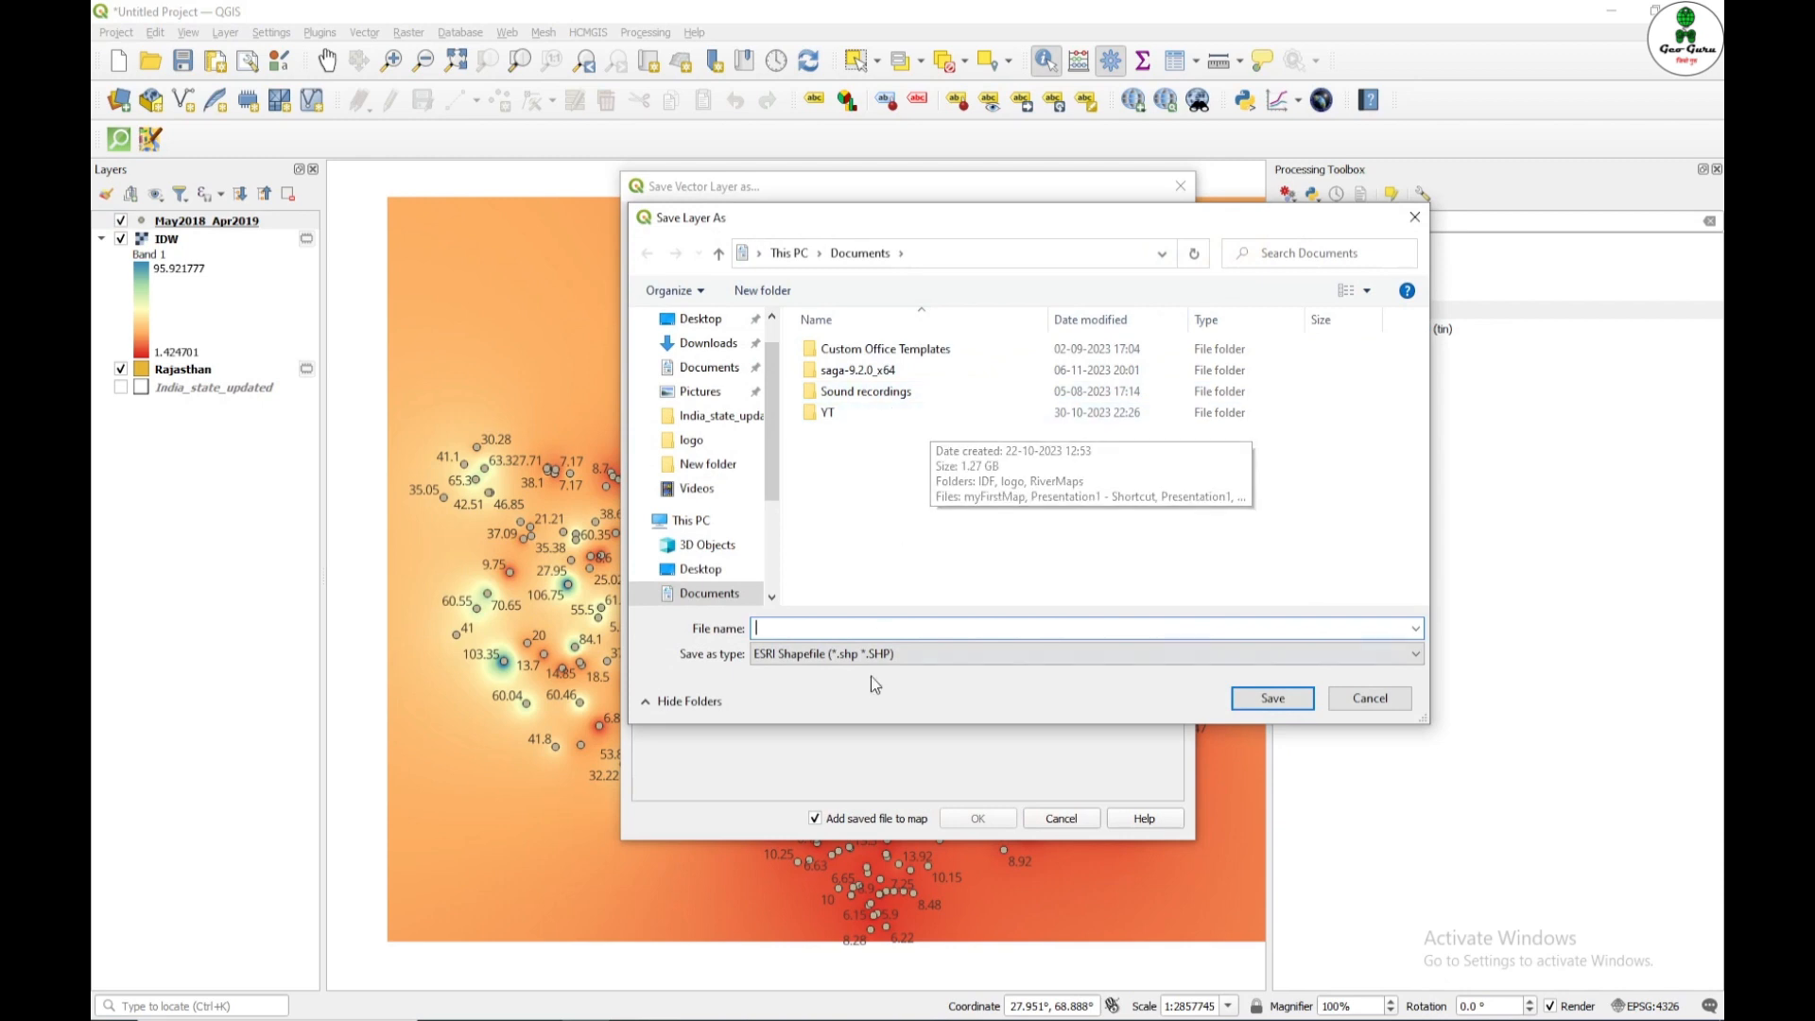
{"action": "type", "text": "G"}
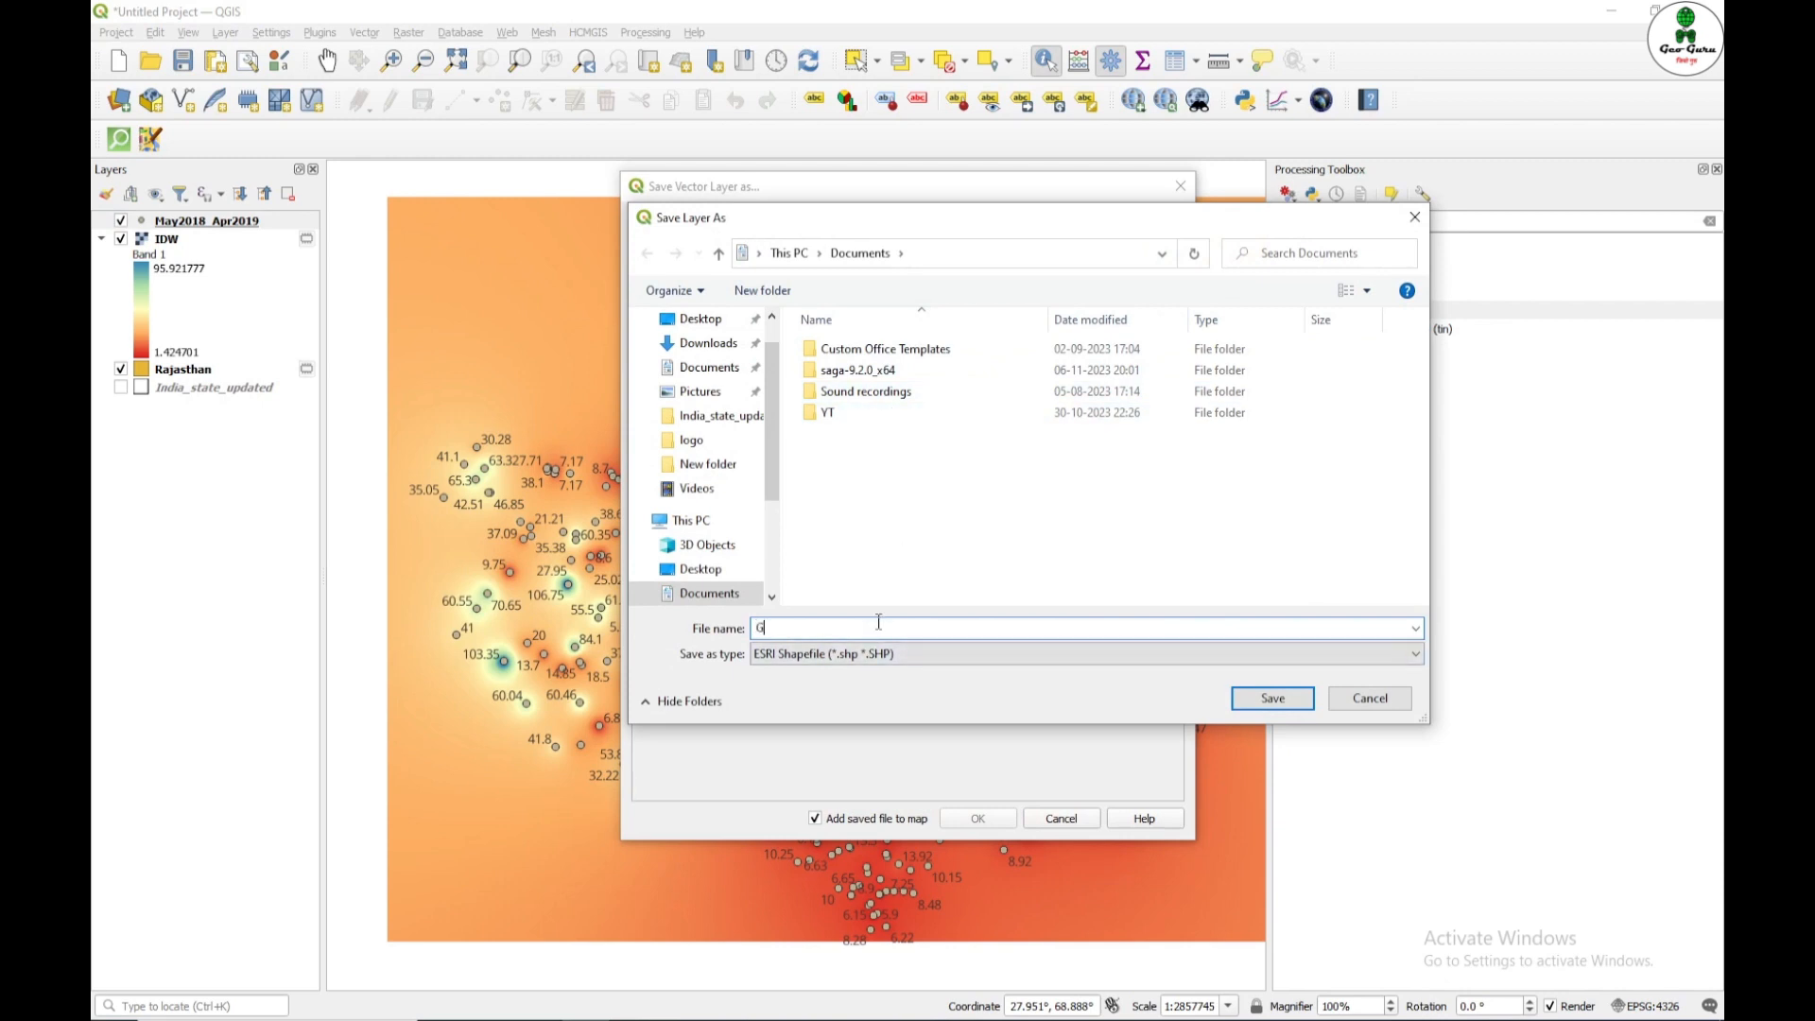
{"action": "type", "text": "W"}
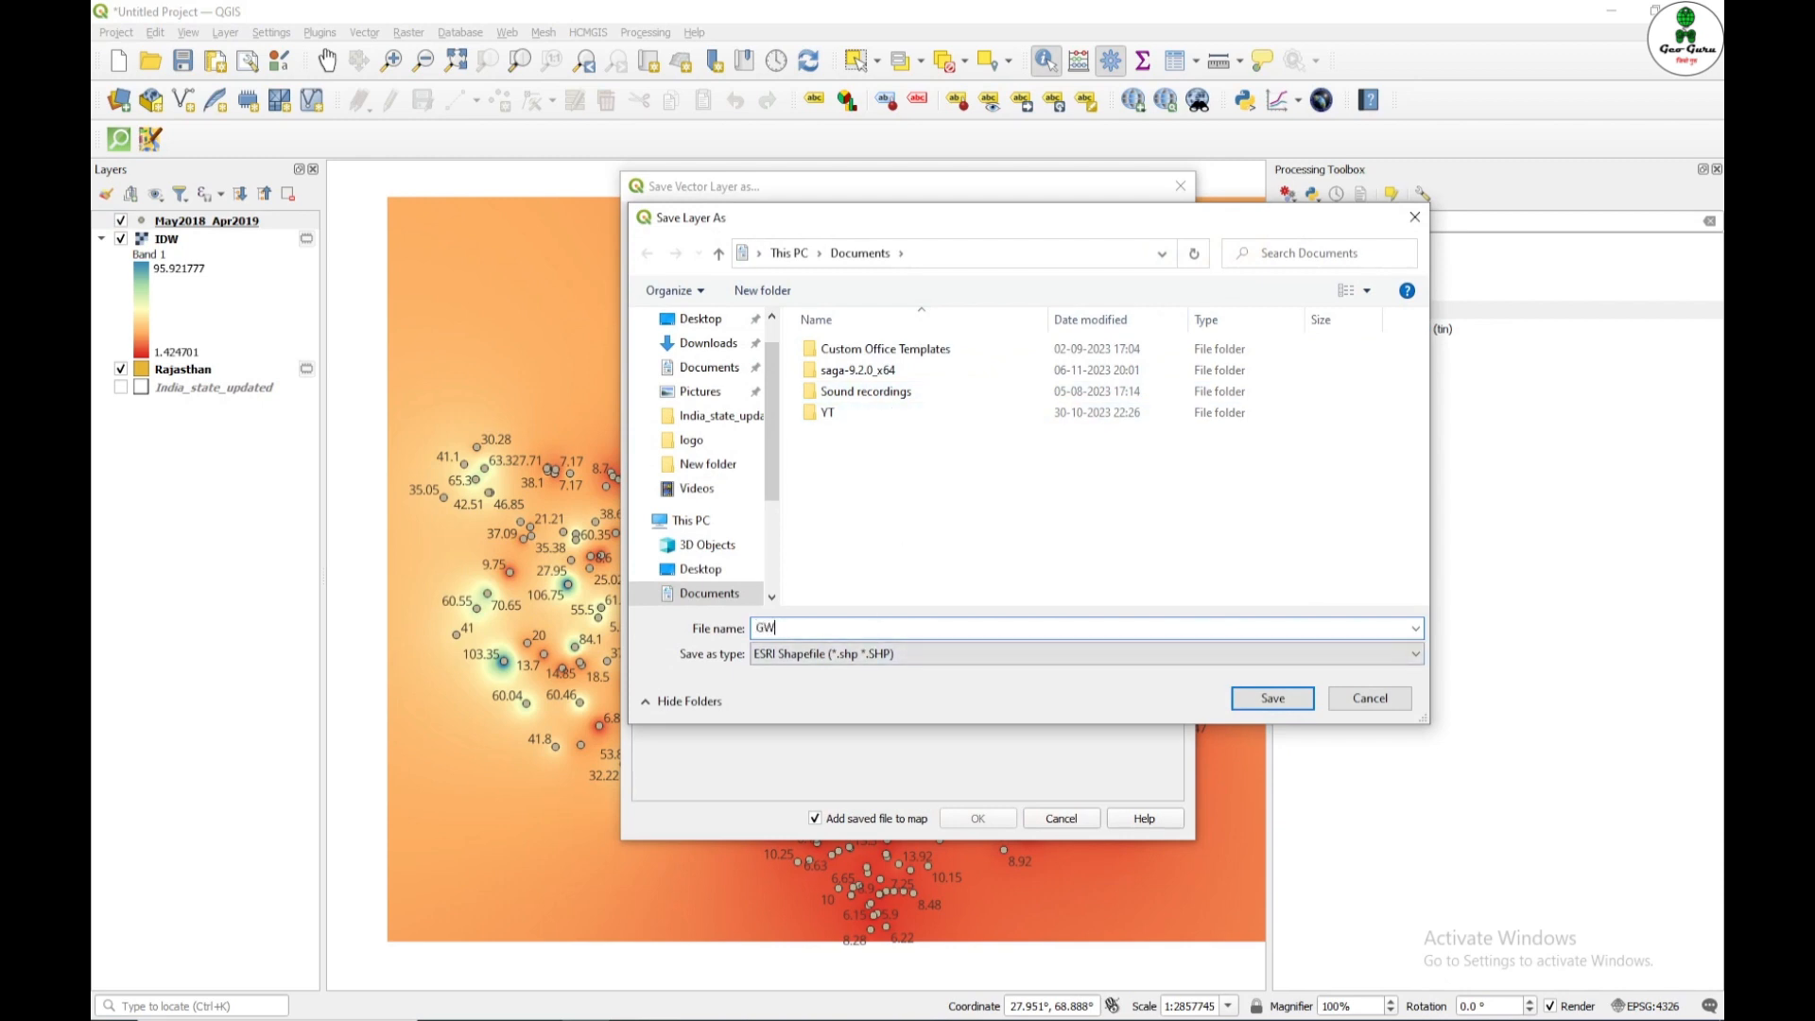
{"action": "left_click", "coordinate": [1271, 698]}
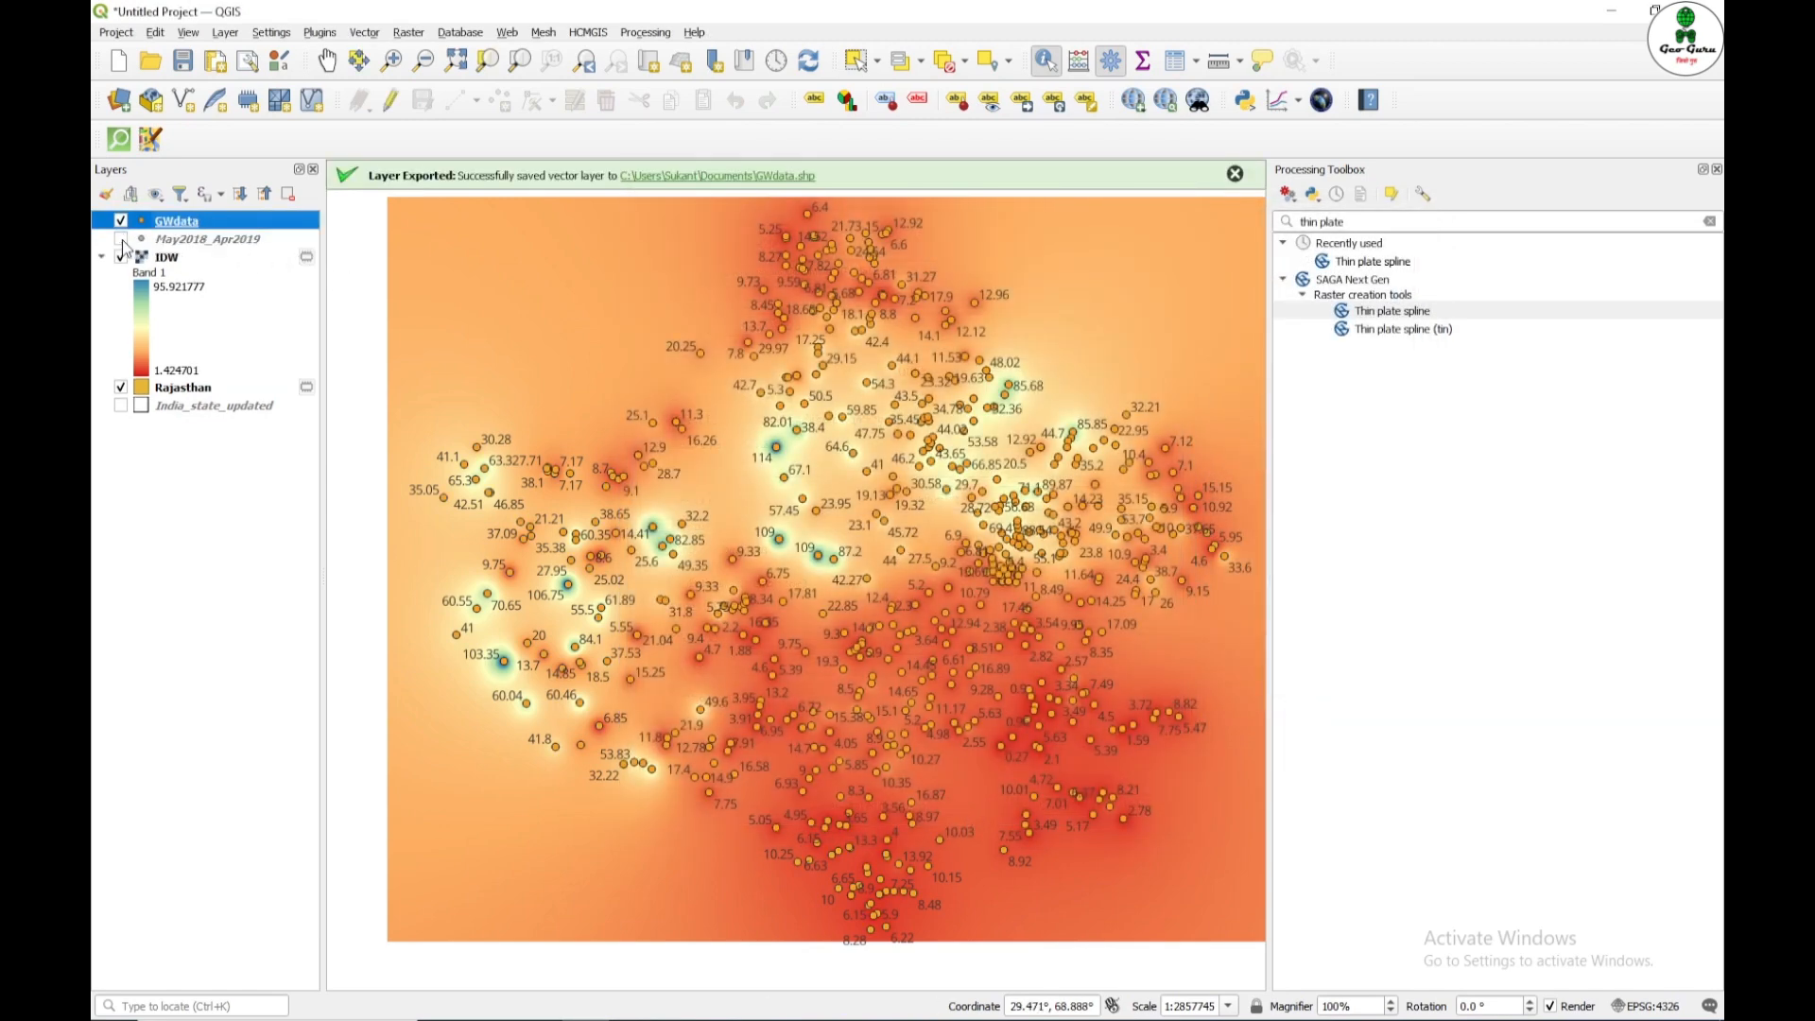
{"action": "left_click", "coordinate": [121, 255]}
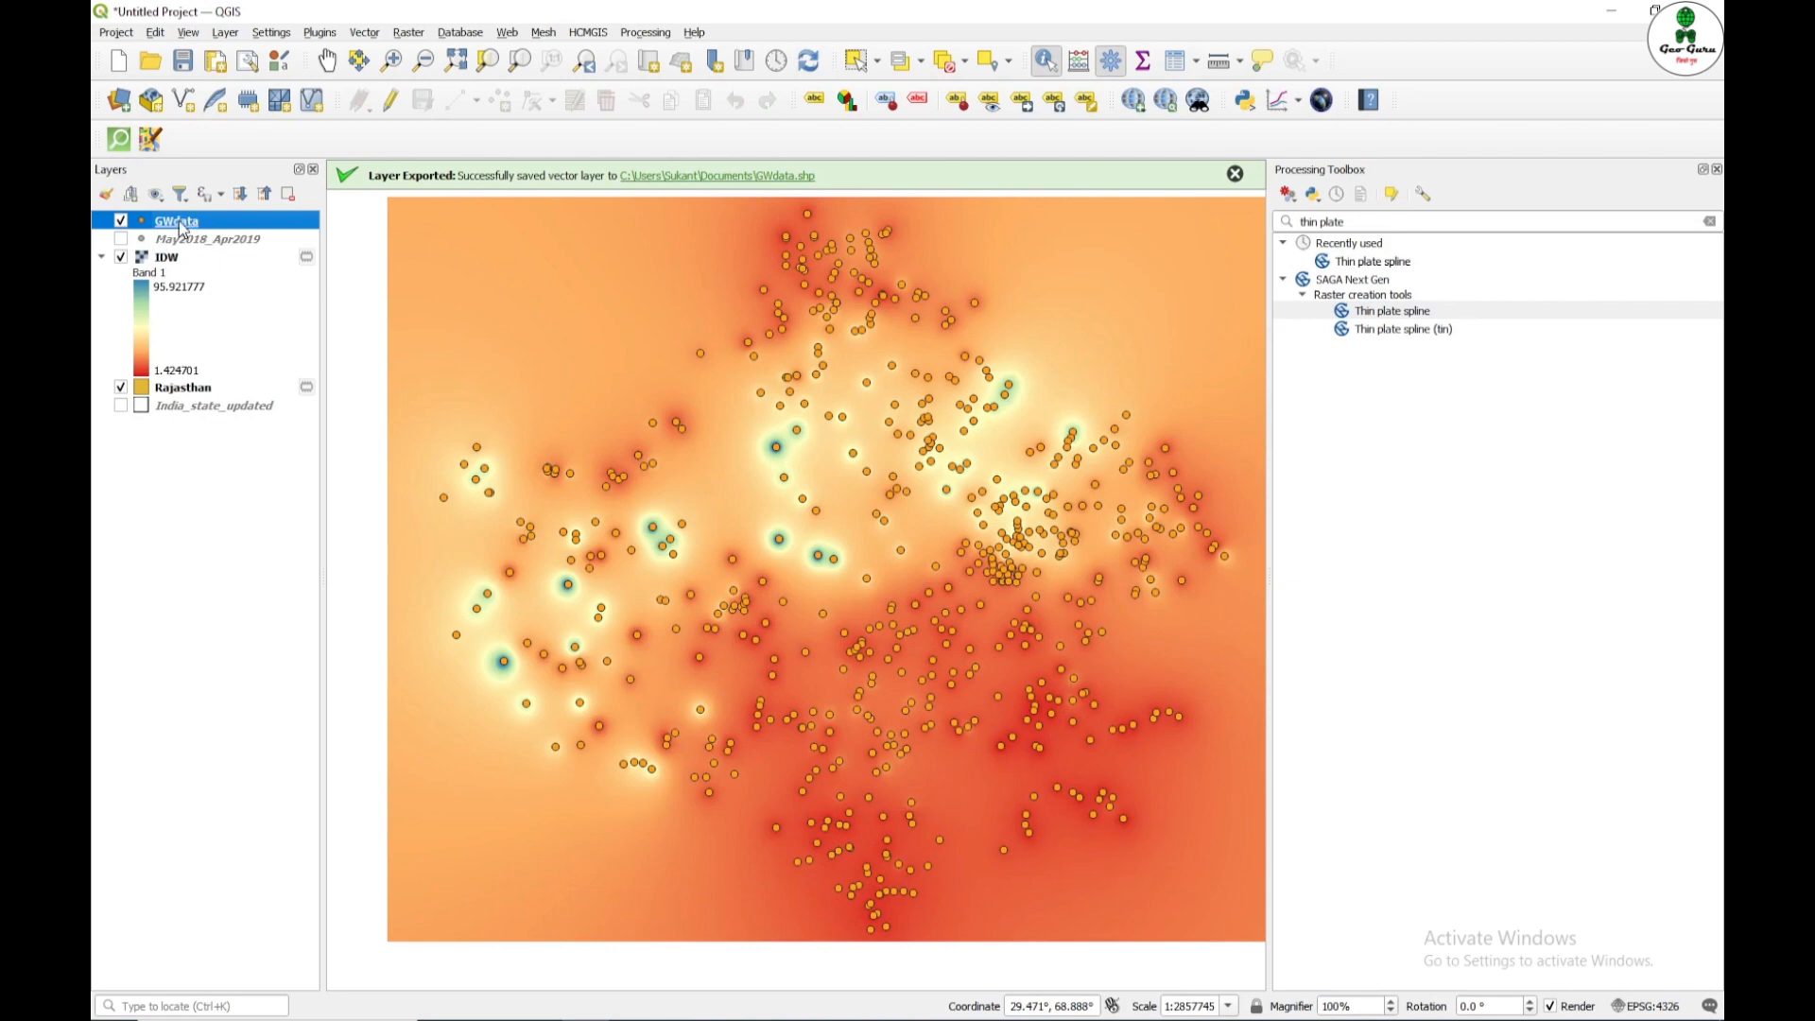
{"action": "mouse_move", "coordinate": [1364, 319]}
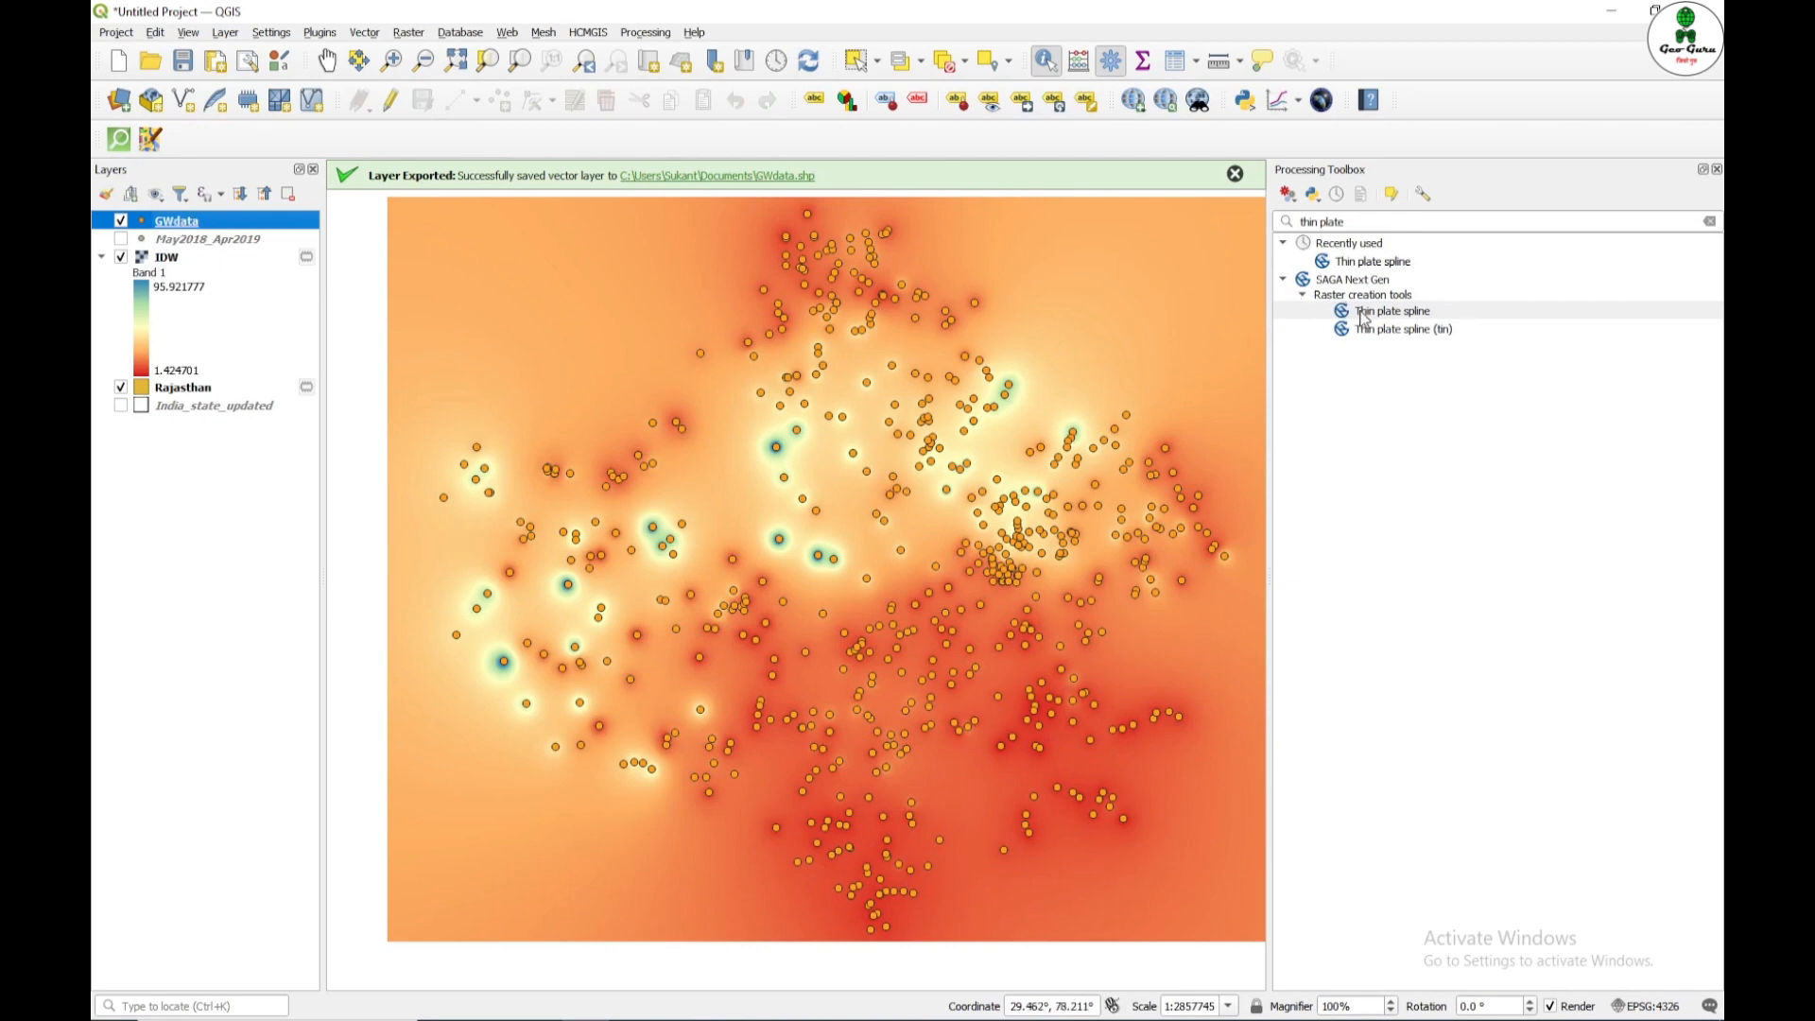
Step: Rerun Thin plate spline on GWdata with the extent calculated from the Rajasthan layer and cell size 0.01
{"action": "double_click", "coordinate": [1390, 310]}
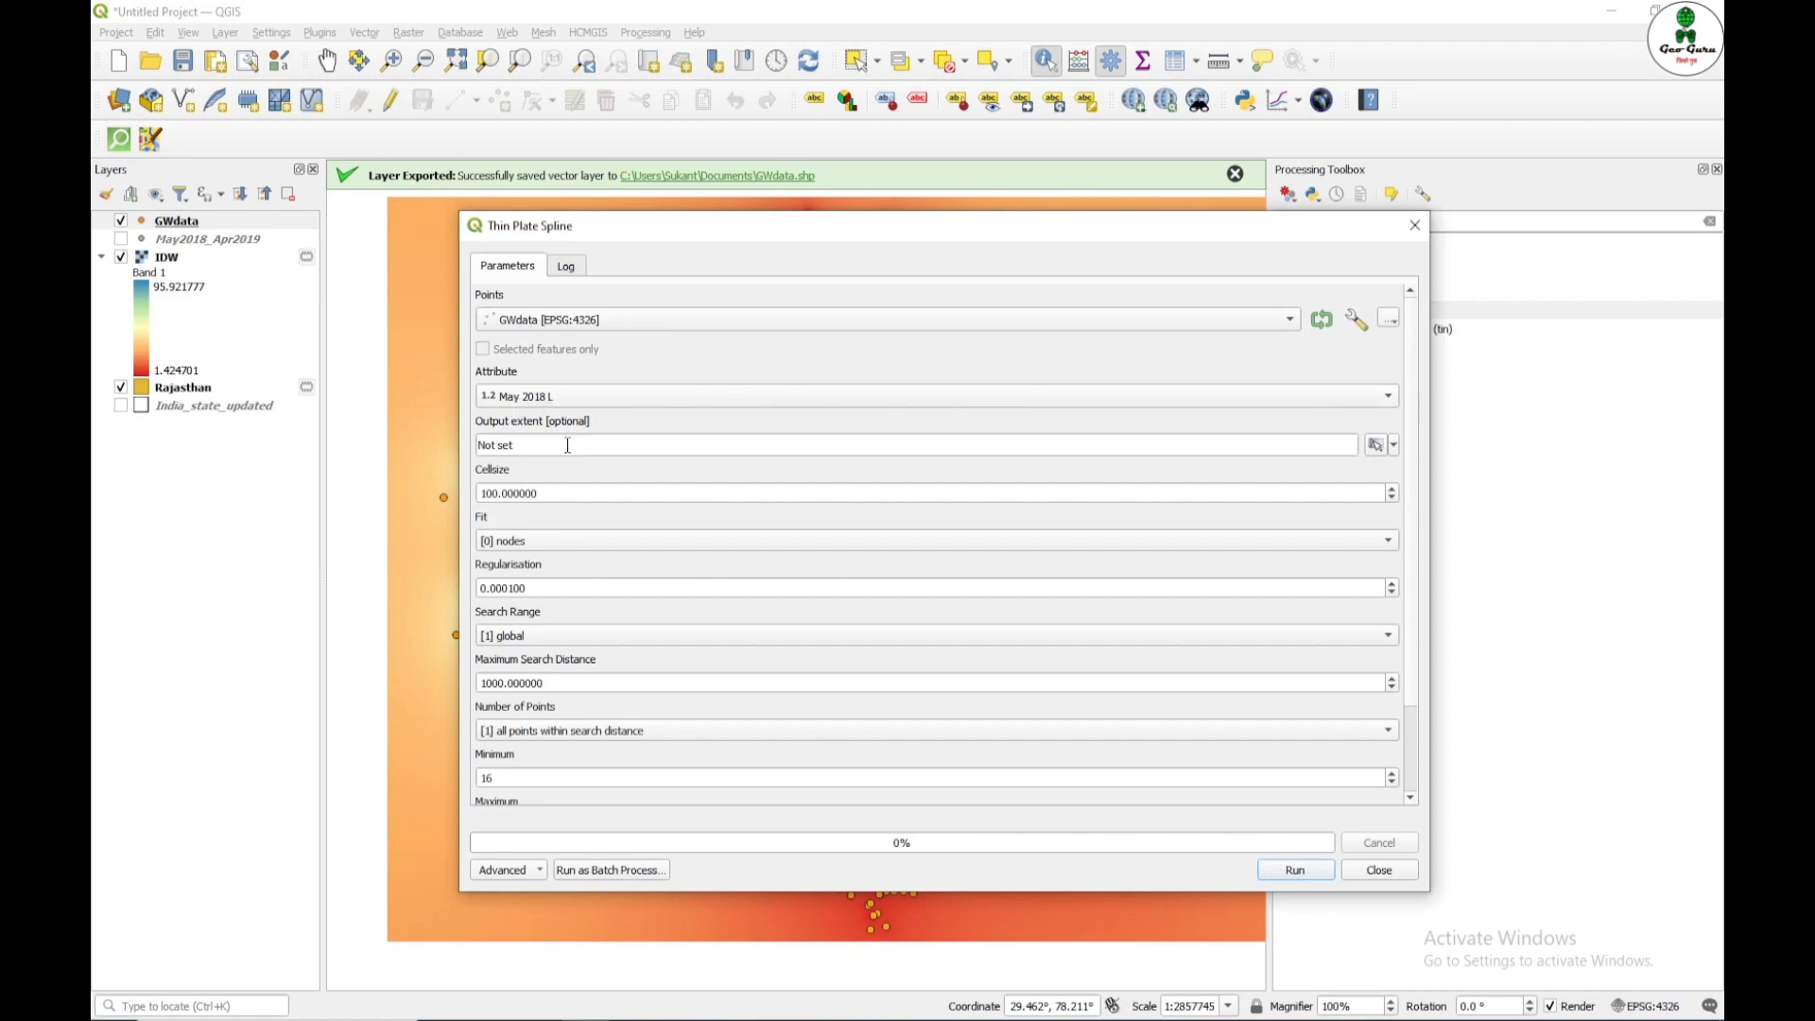
{"action": "mouse_move", "coordinate": [1394, 452]}
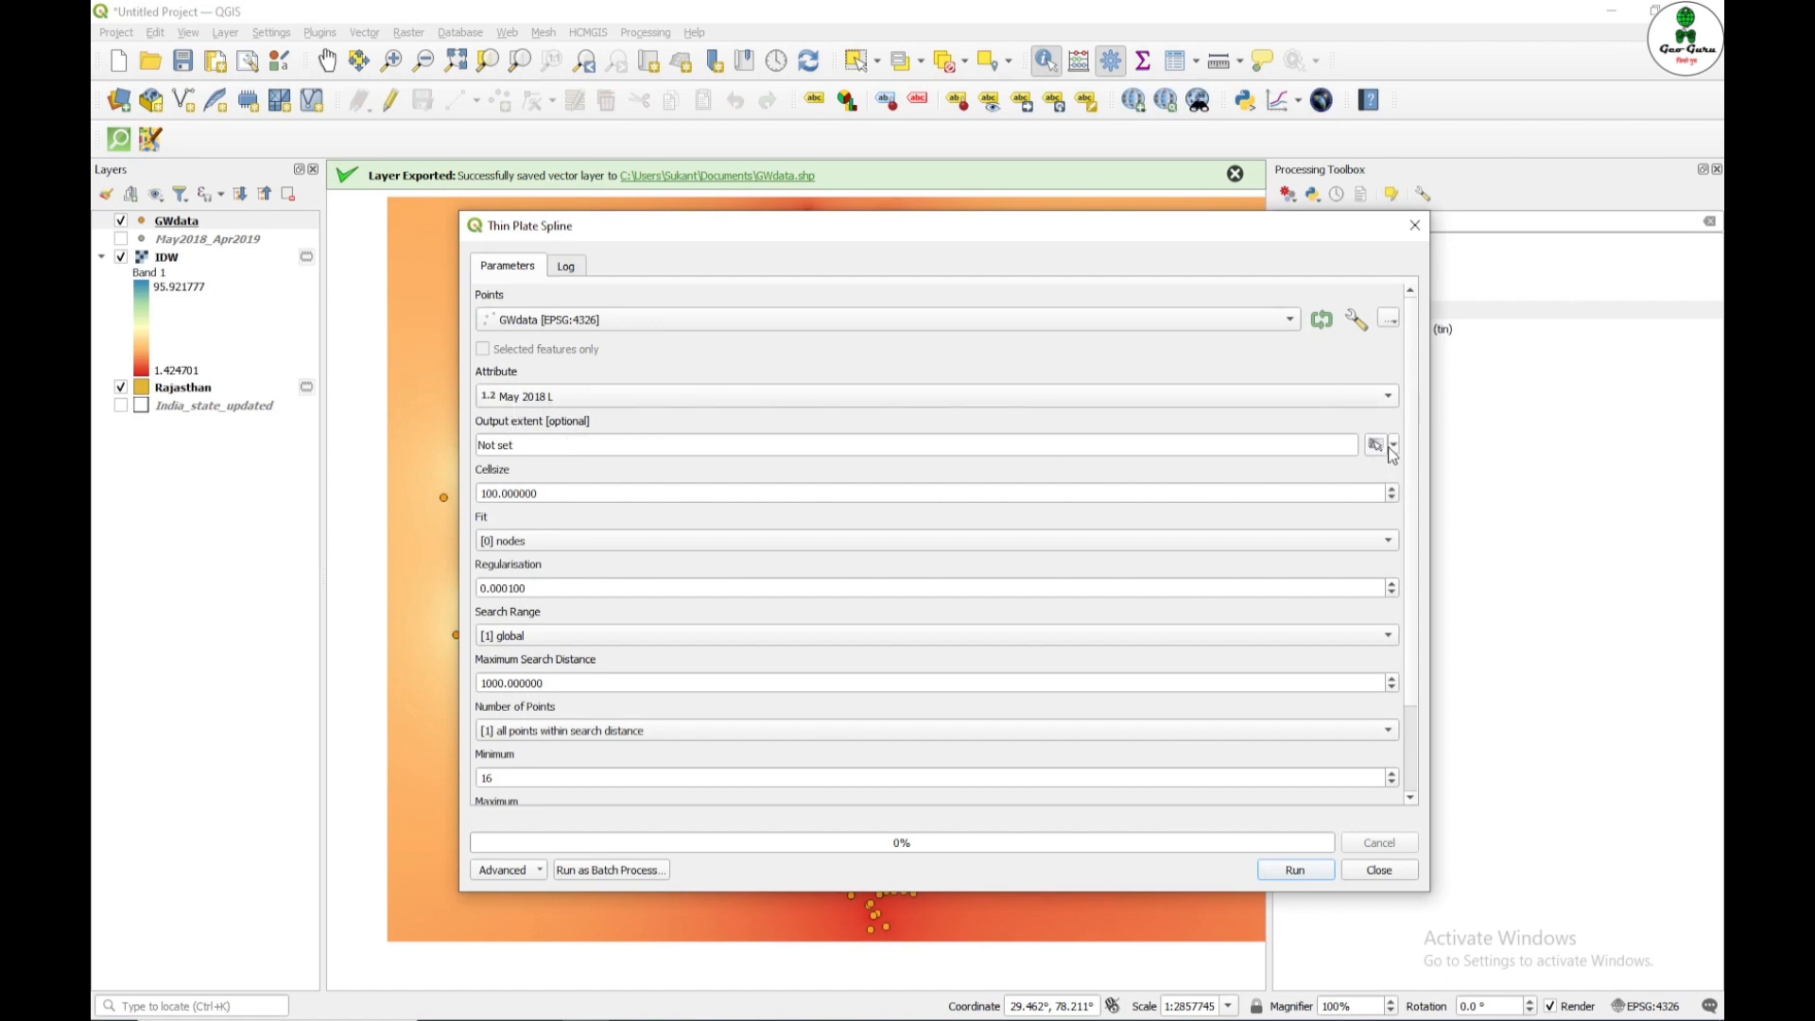
{"action": "left_click", "coordinate": [1393, 445]}
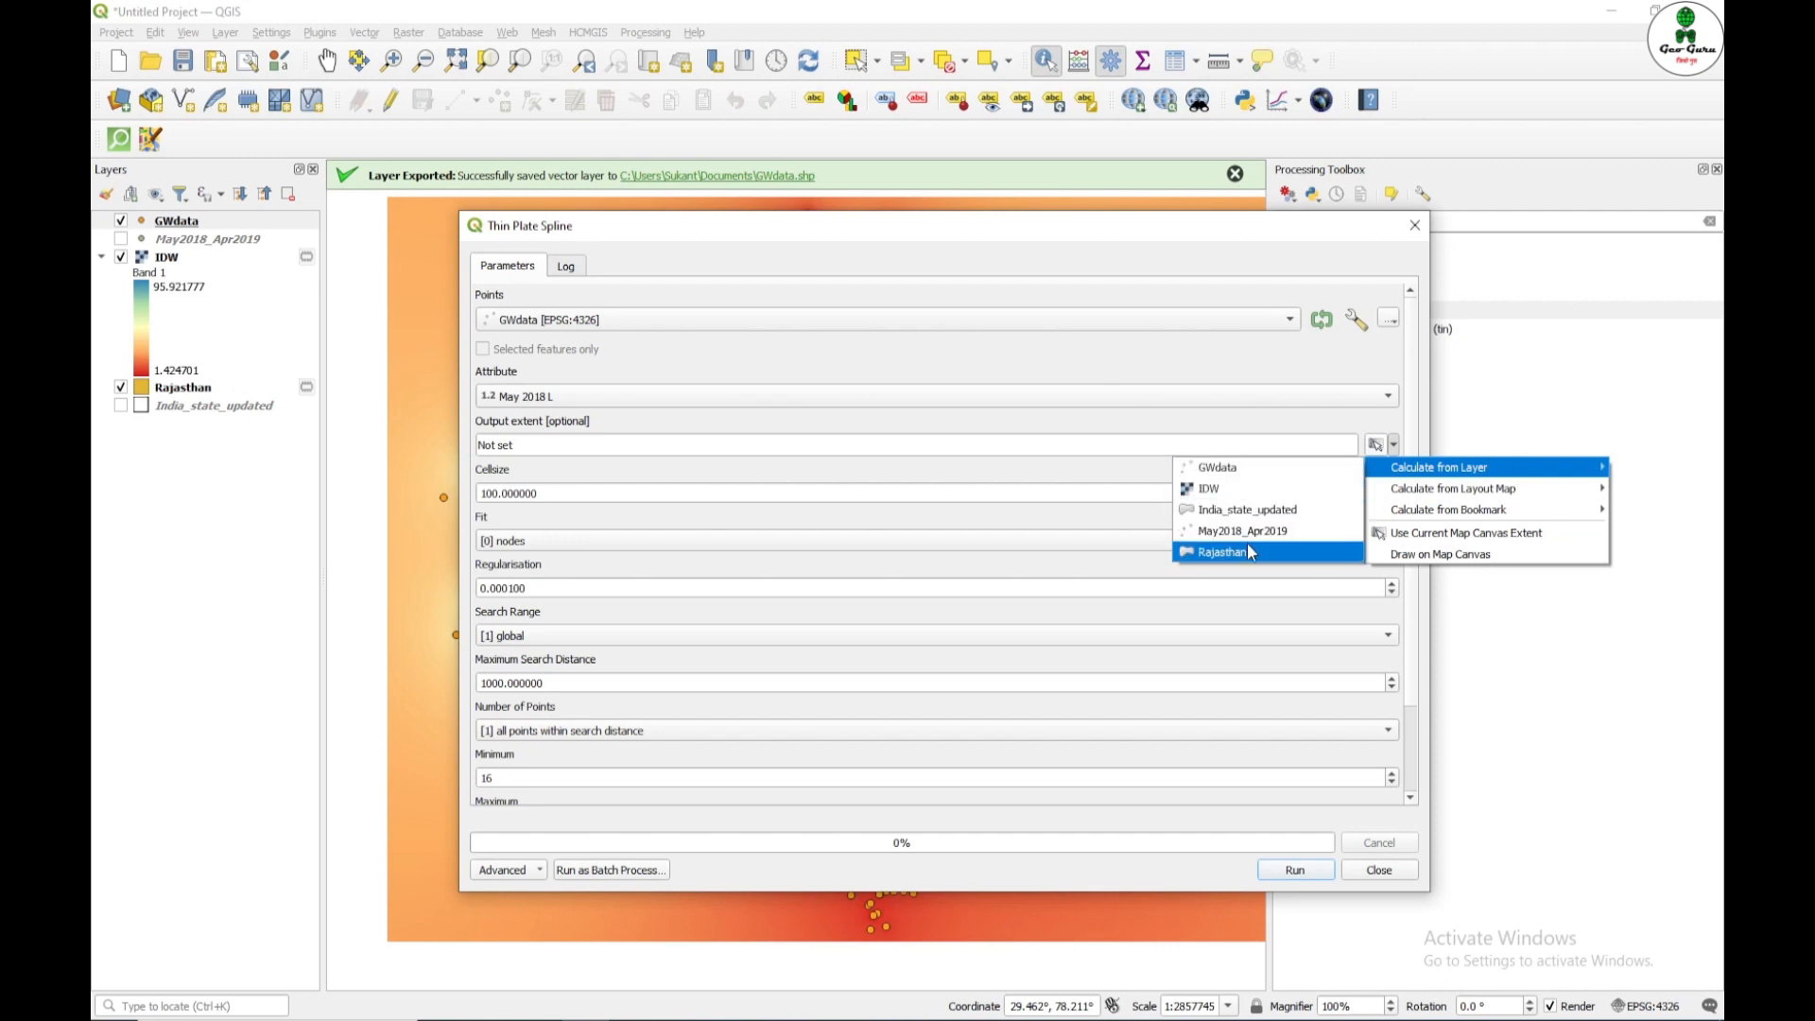
{"action": "left_click", "coordinate": [1222, 550]}
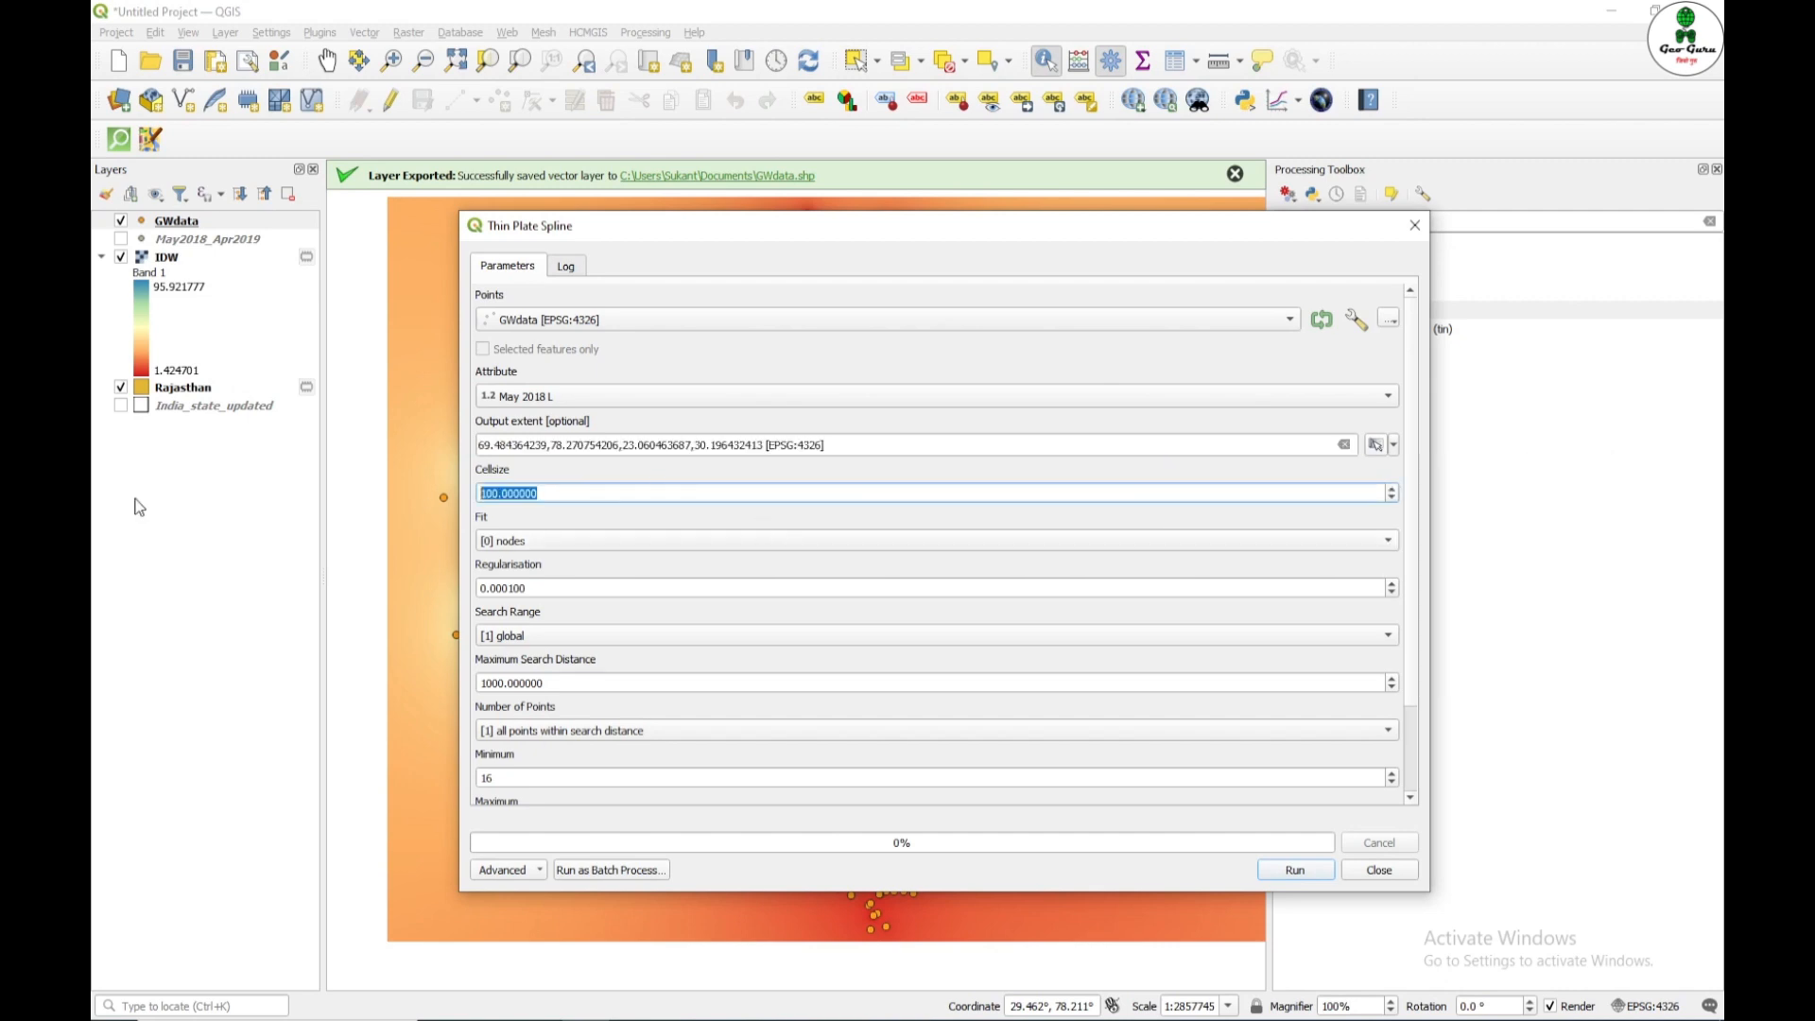
{"action": "type", "text": "0.01"}
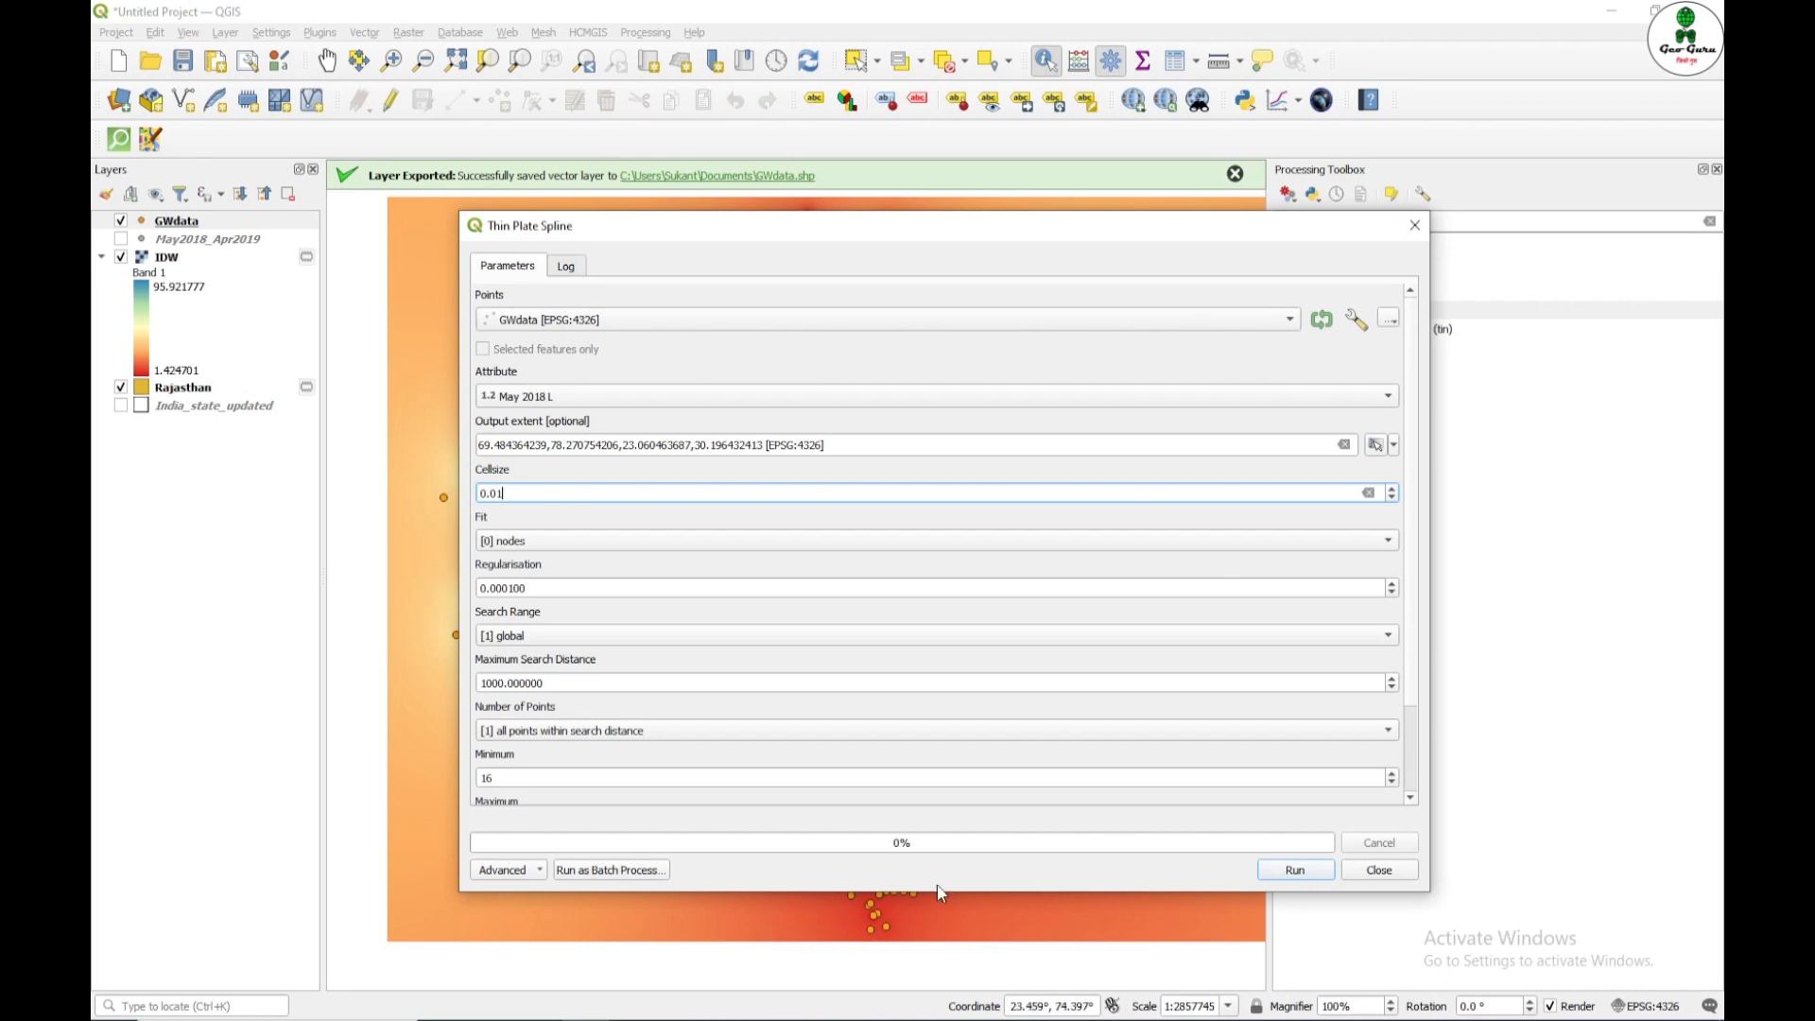
{"action": "left_click", "coordinate": [1293, 870]}
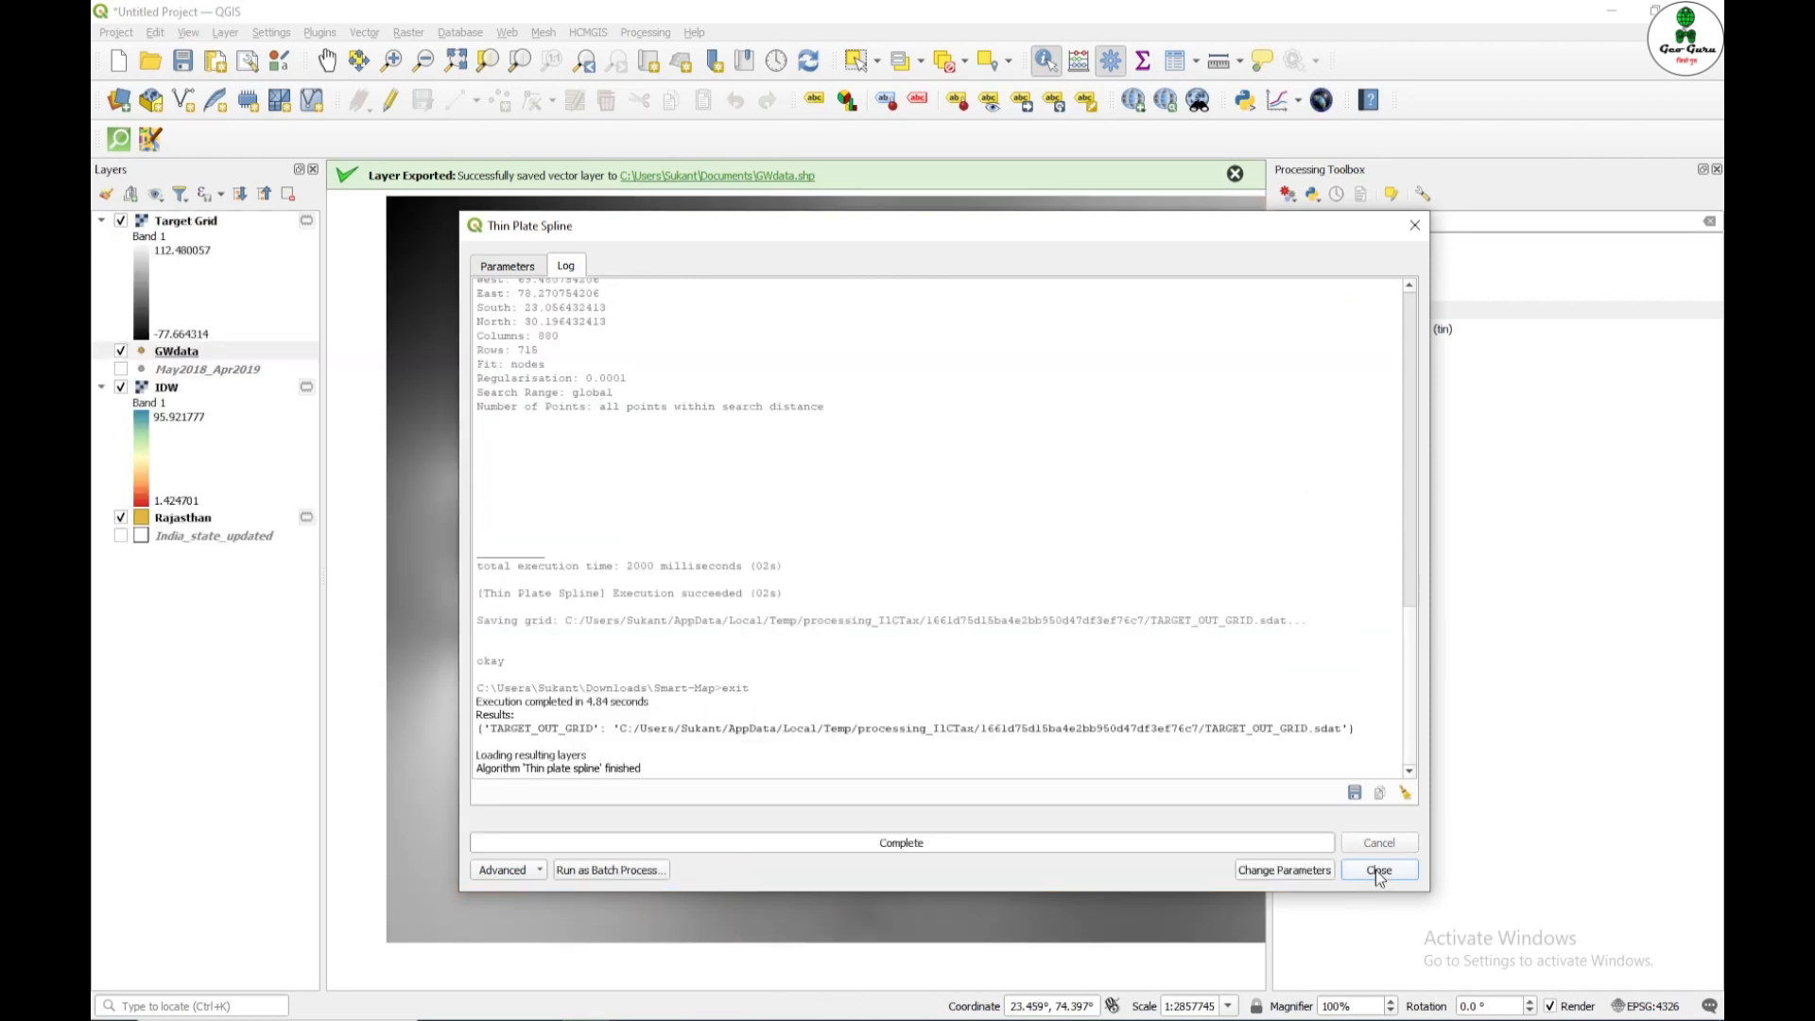
Step: Close the finished tool and bring up the Layer Styling render types for the Target Grid raster
{"action": "left_click", "coordinate": [1377, 870]}
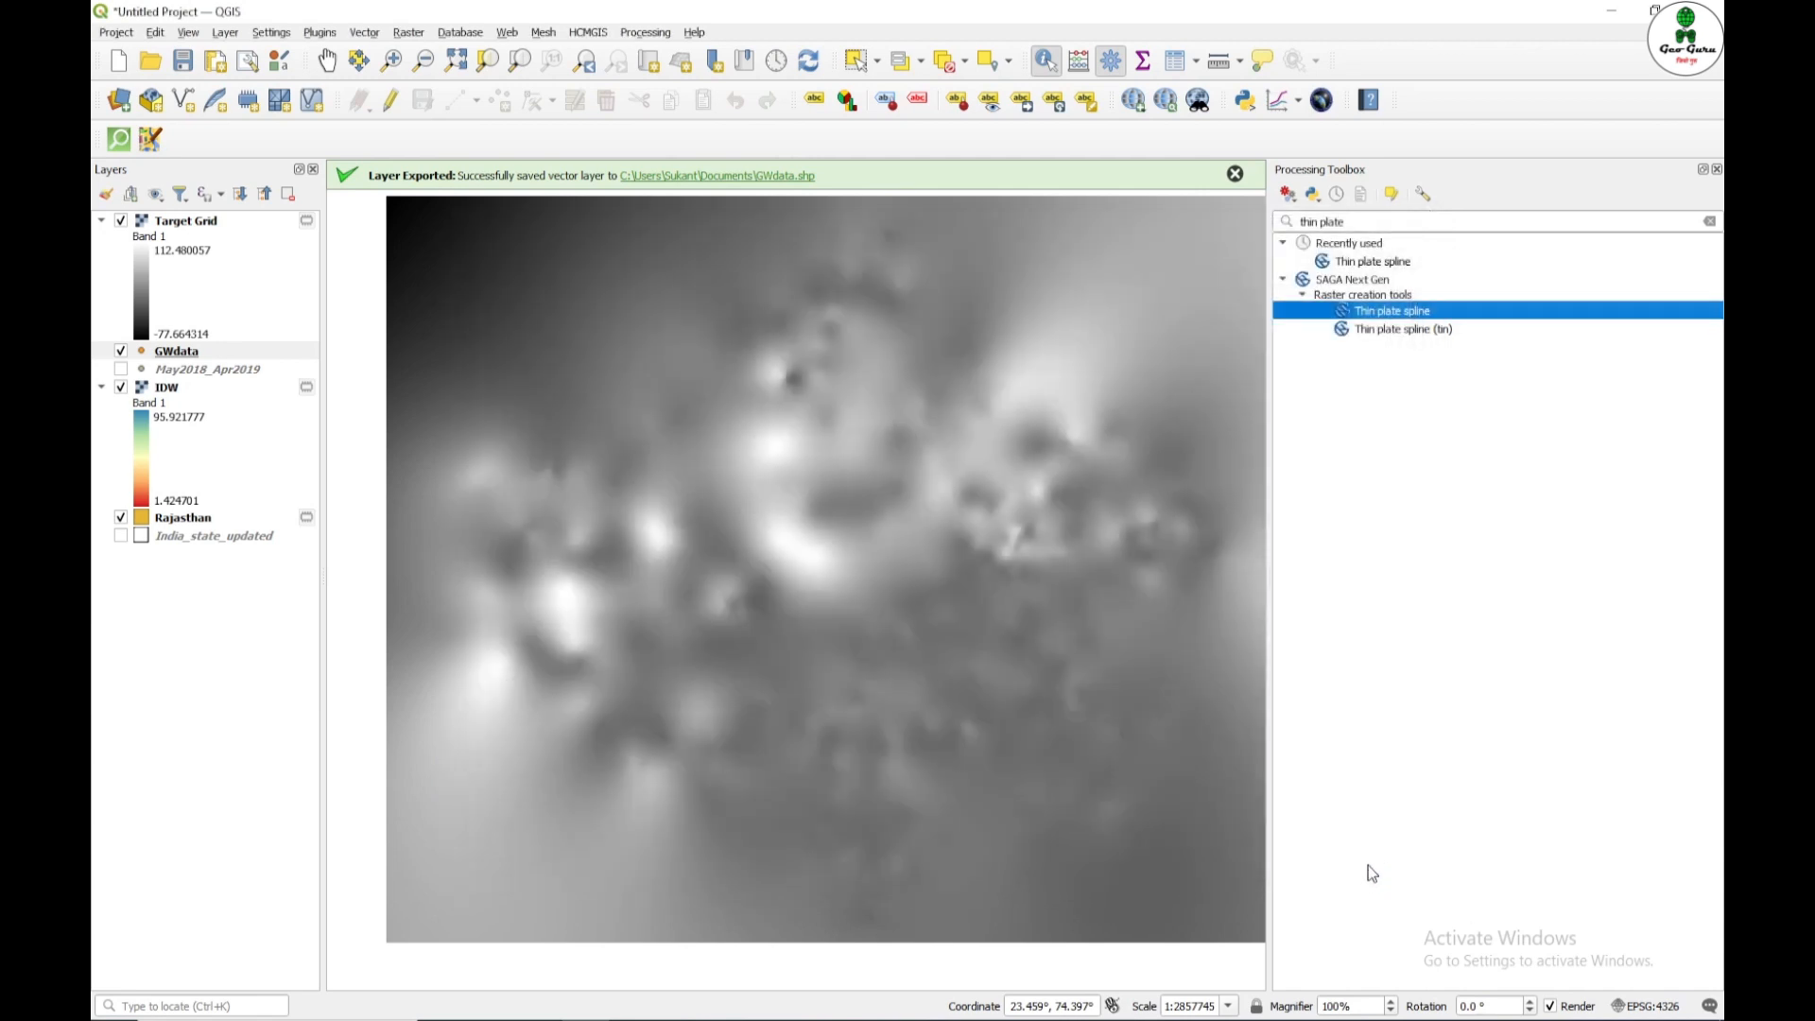
{"action": "mouse_move", "coordinate": [1354, 834]}
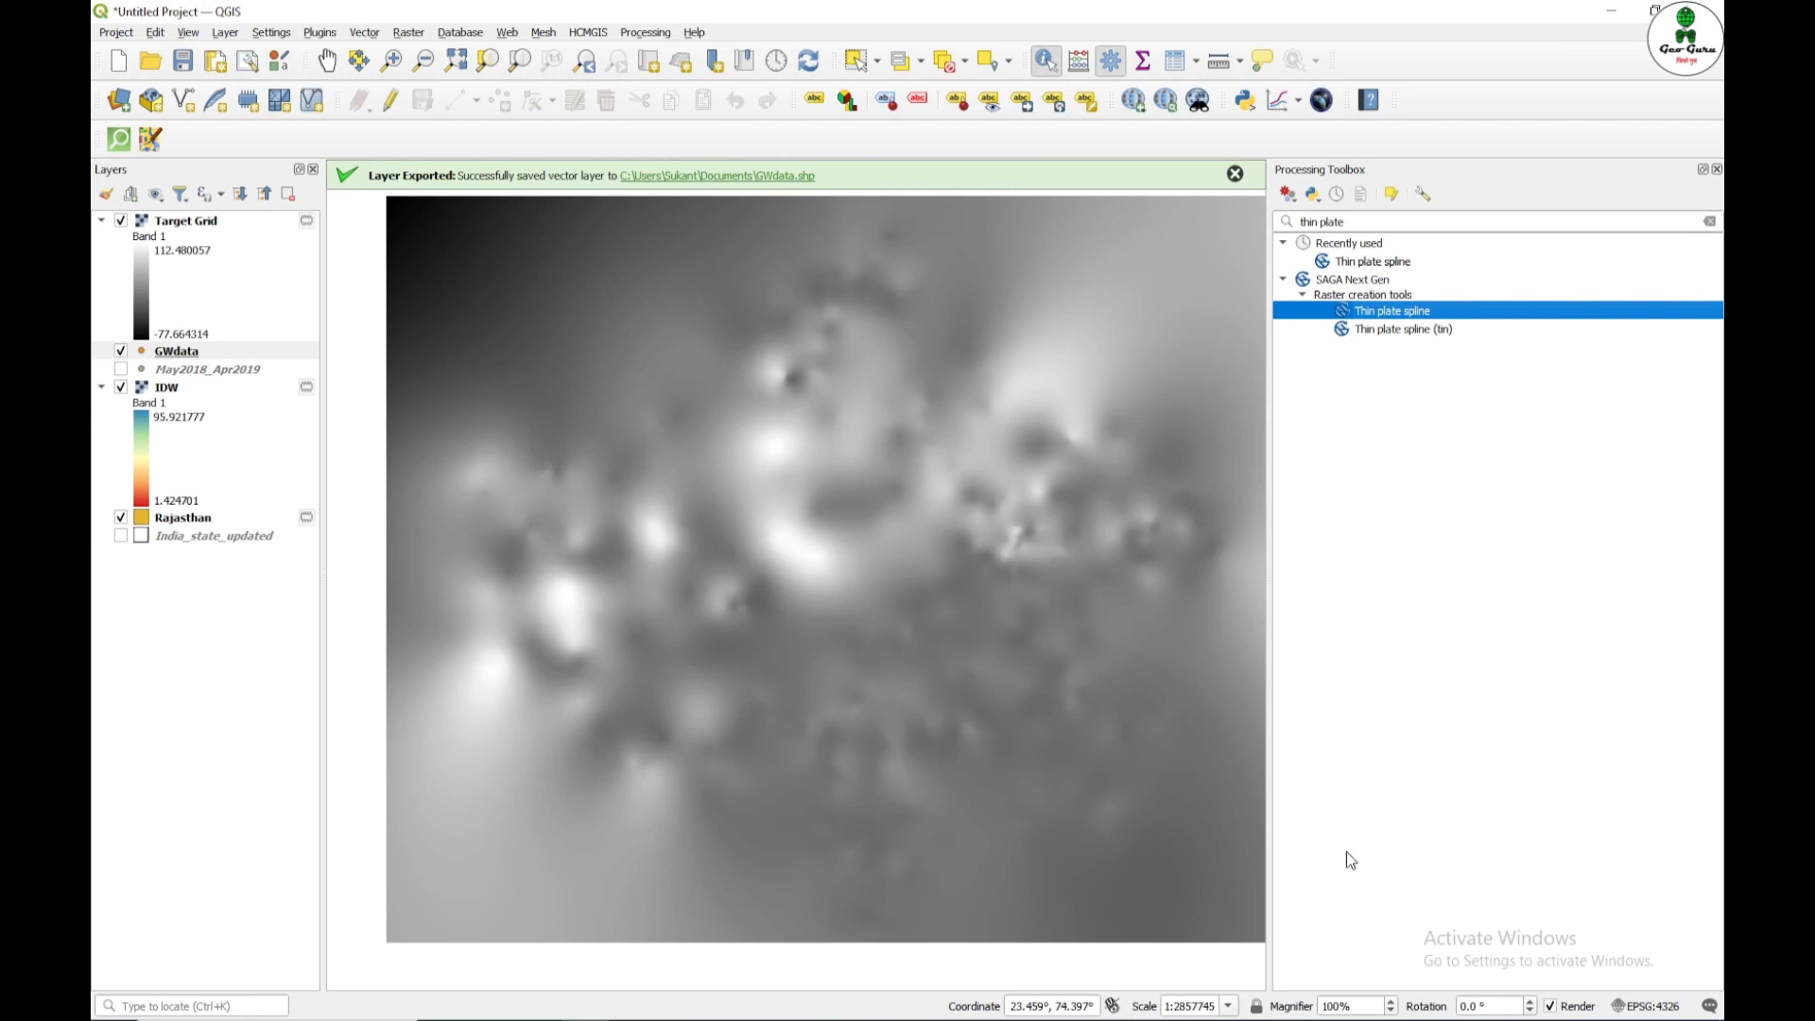
{"action": "mouse_move", "coordinate": [1352, 823]}
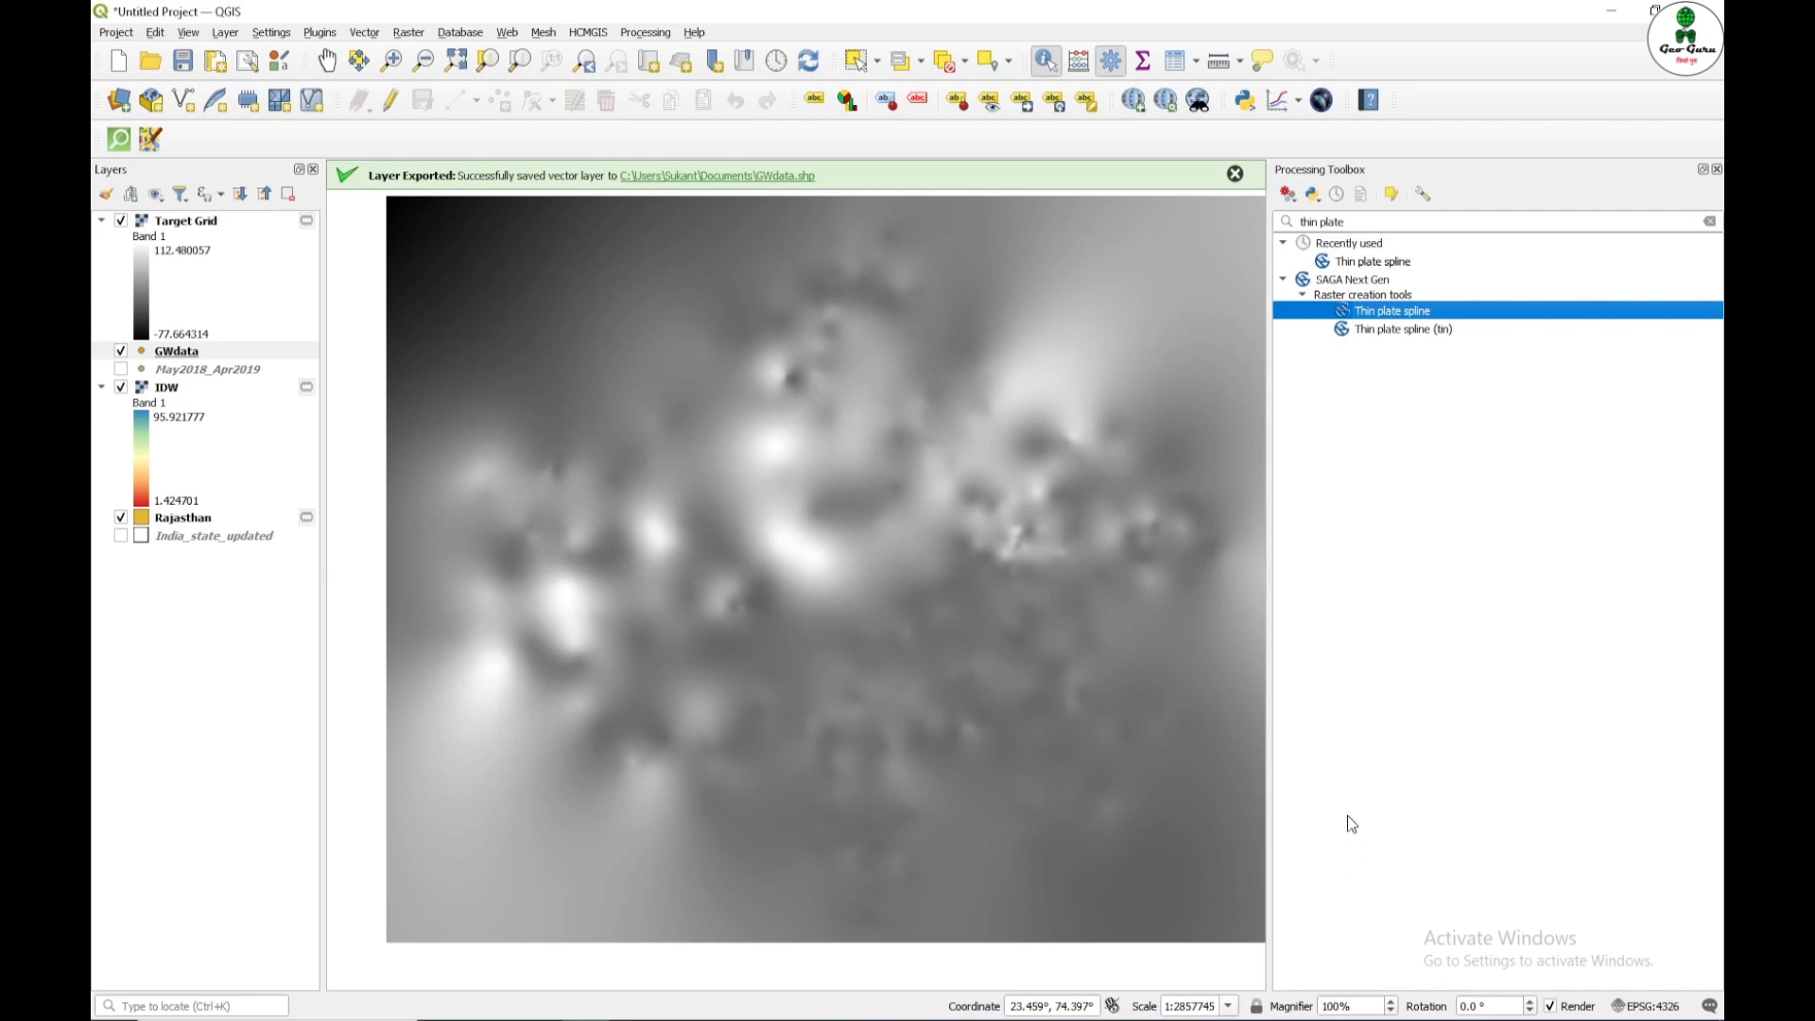
{"action": "mouse_move", "coordinate": [1519, 441]}
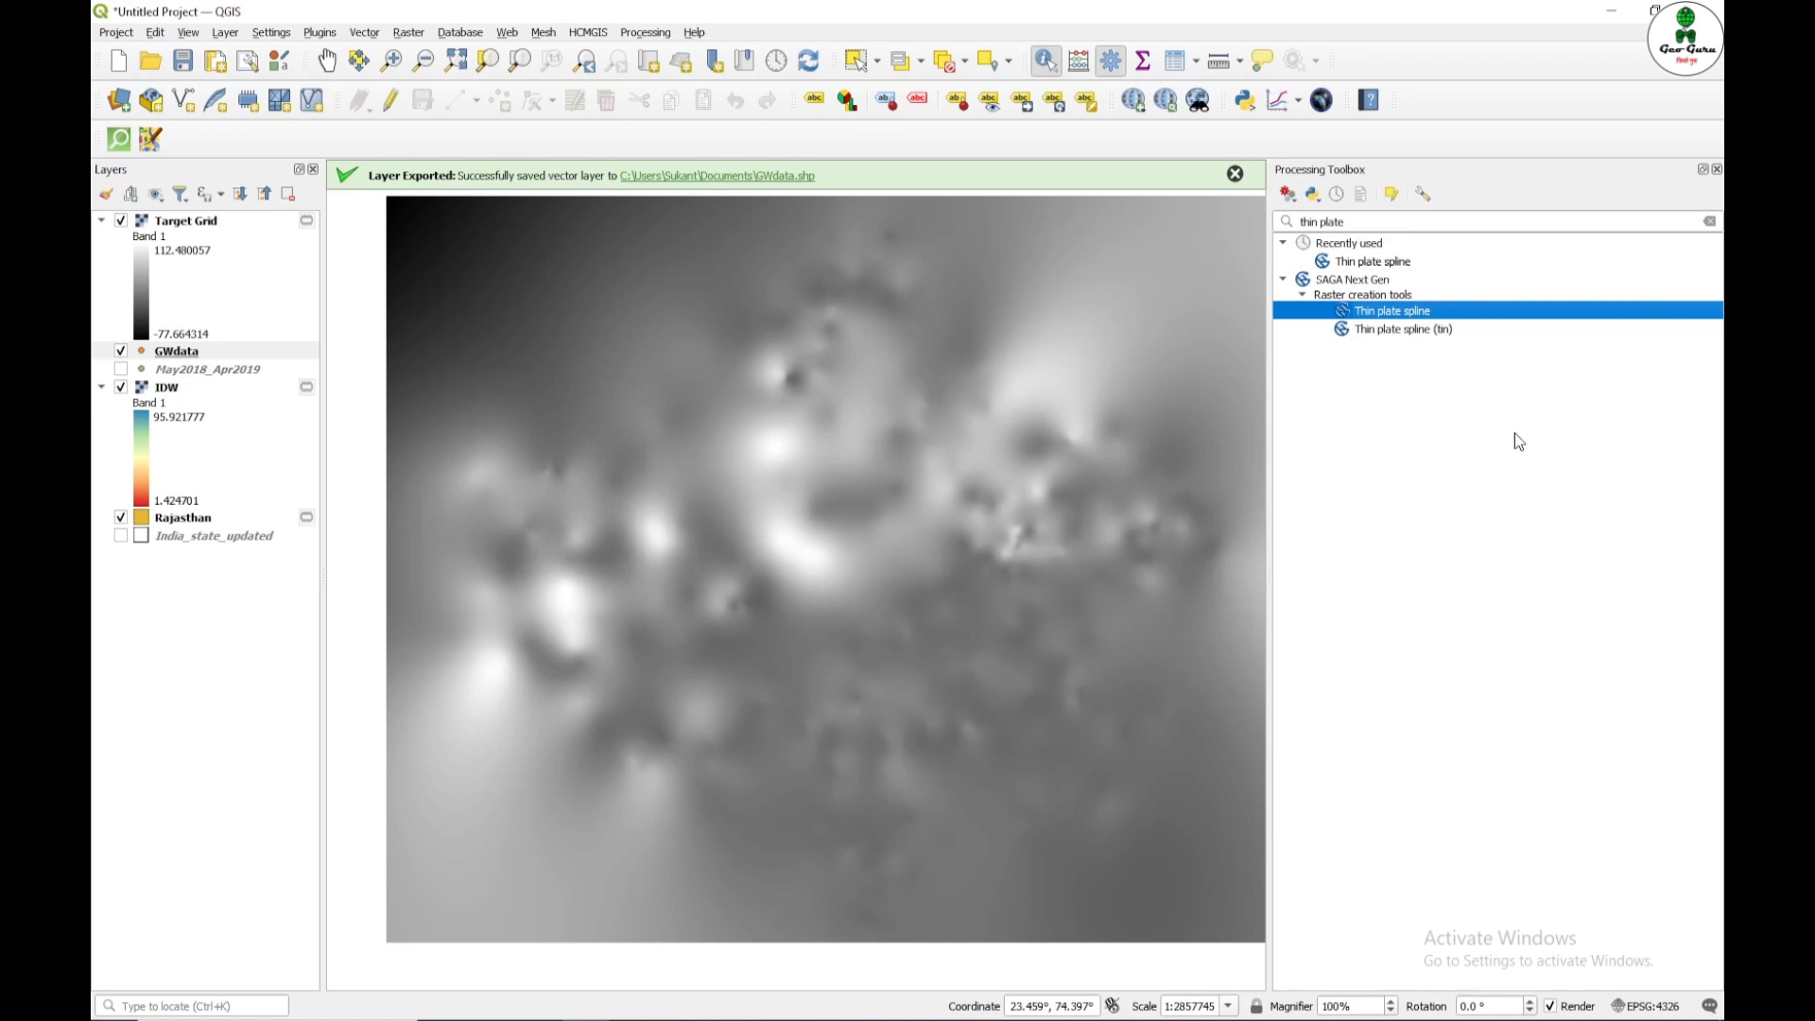
{"action": "mouse_move", "coordinate": [805, 492]}
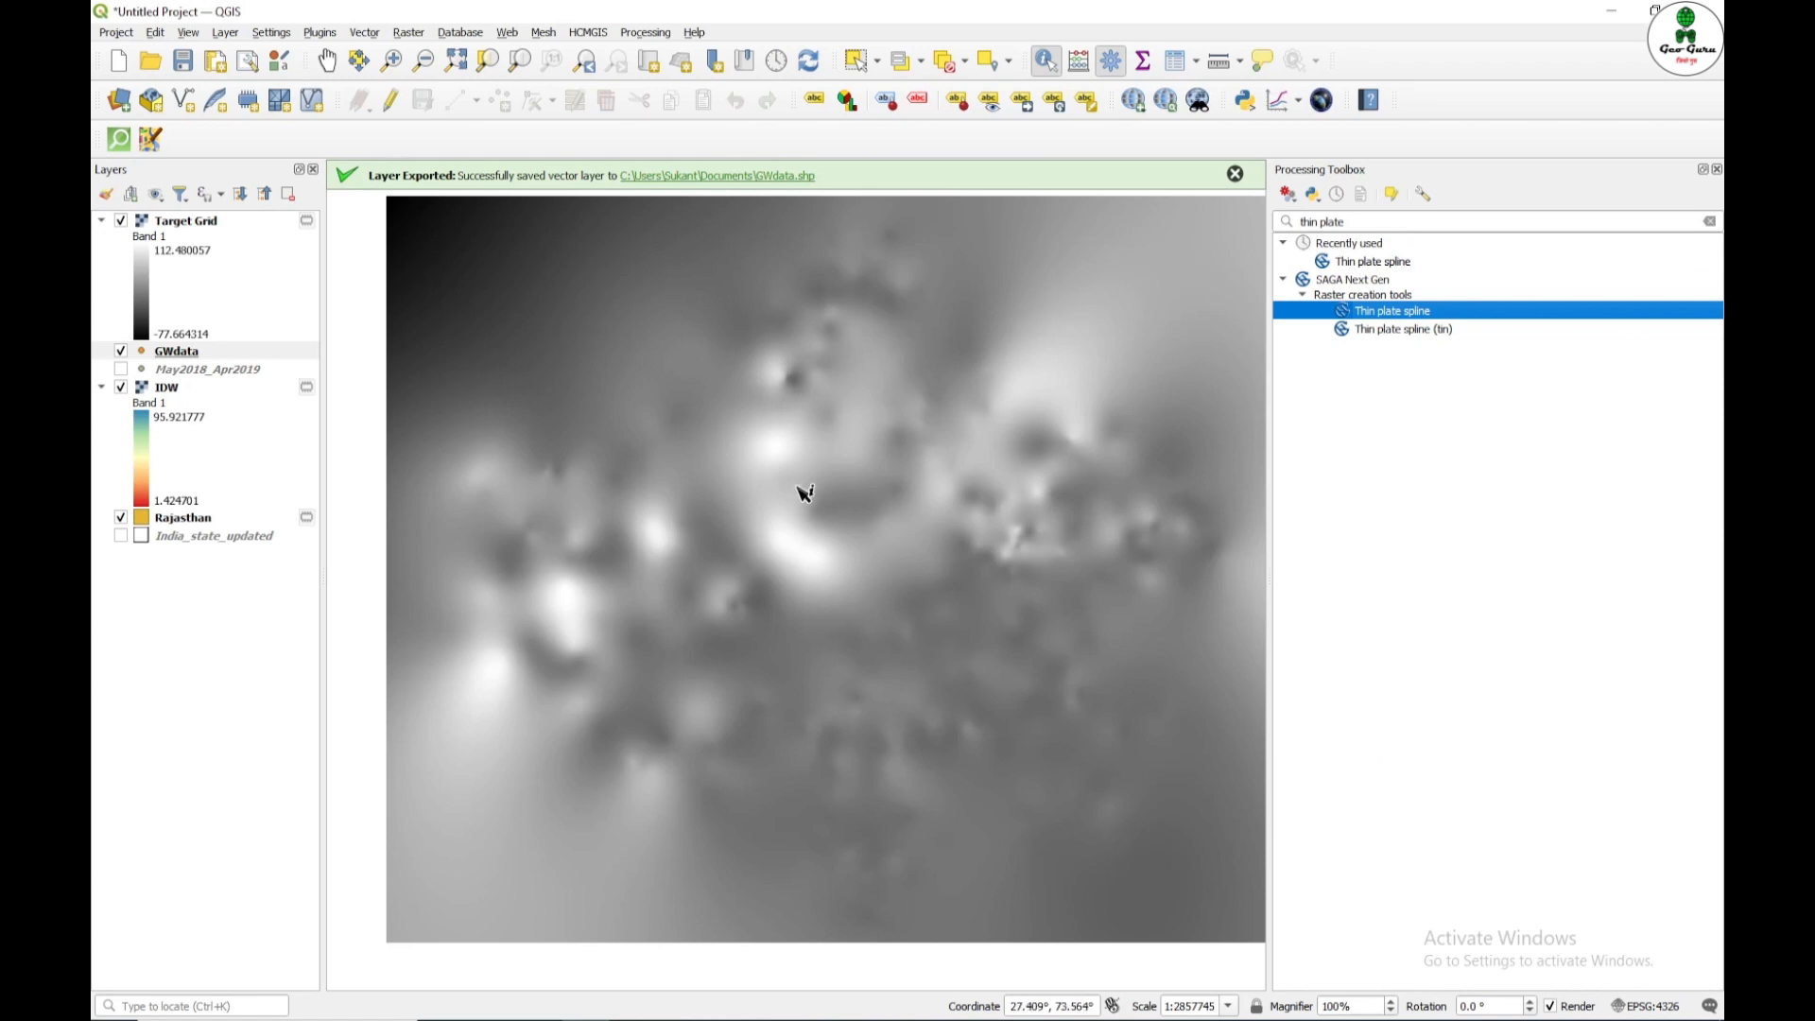
{"action": "left_click", "coordinate": [185, 221]}
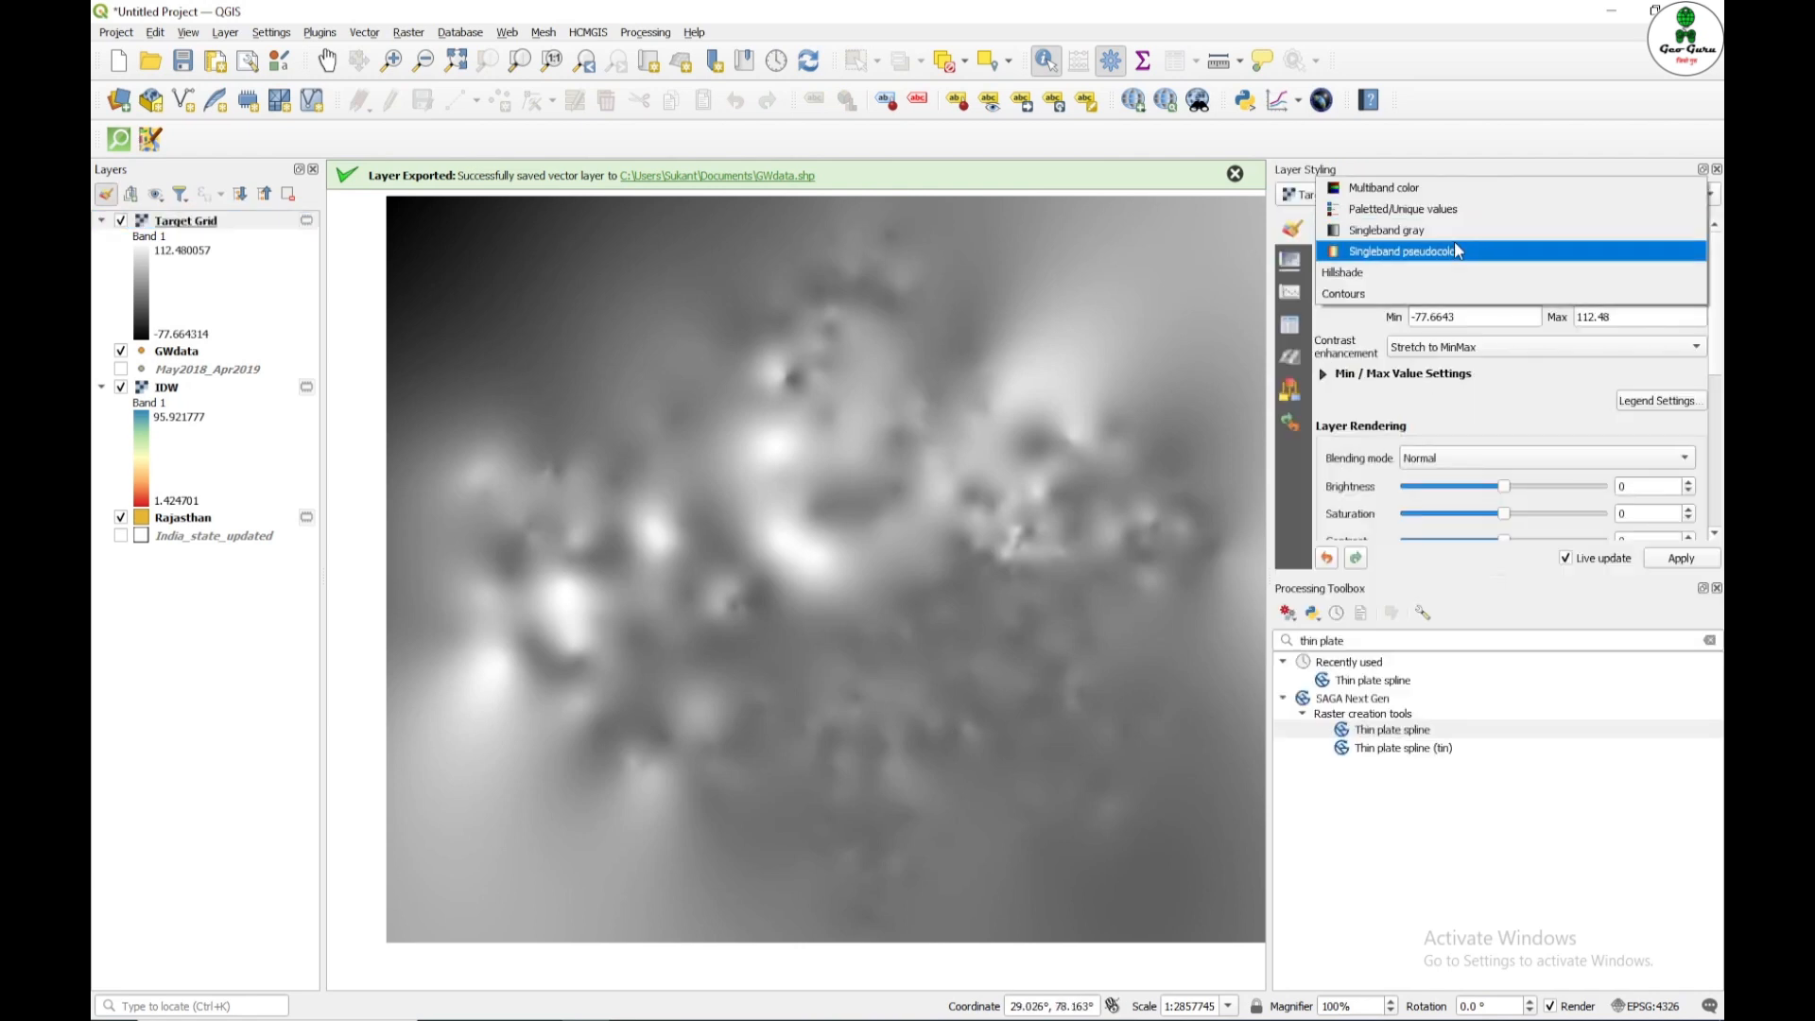
Step: Render Target Grid as singleband pseudocolor, make it visible, and move GWdata above it in the Layers panel
{"action": "left_click", "coordinate": [1401, 251]}
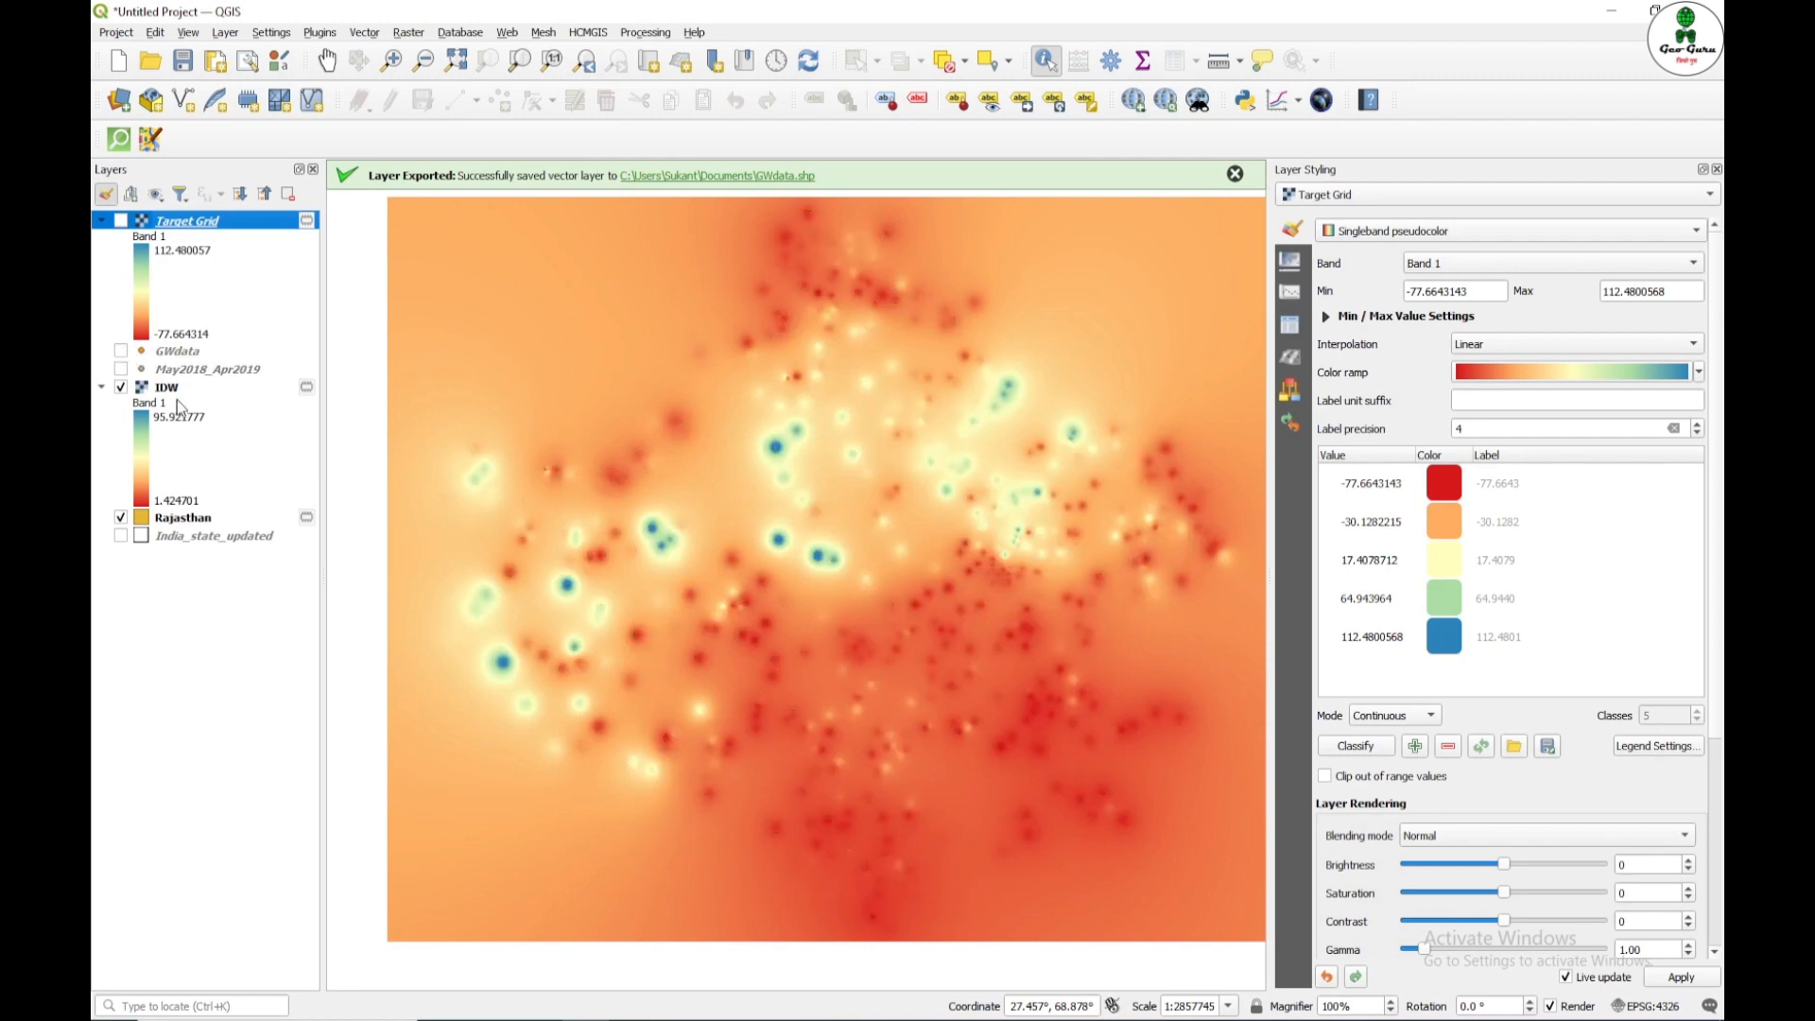
{"action": "left_click", "coordinate": [121, 219]}
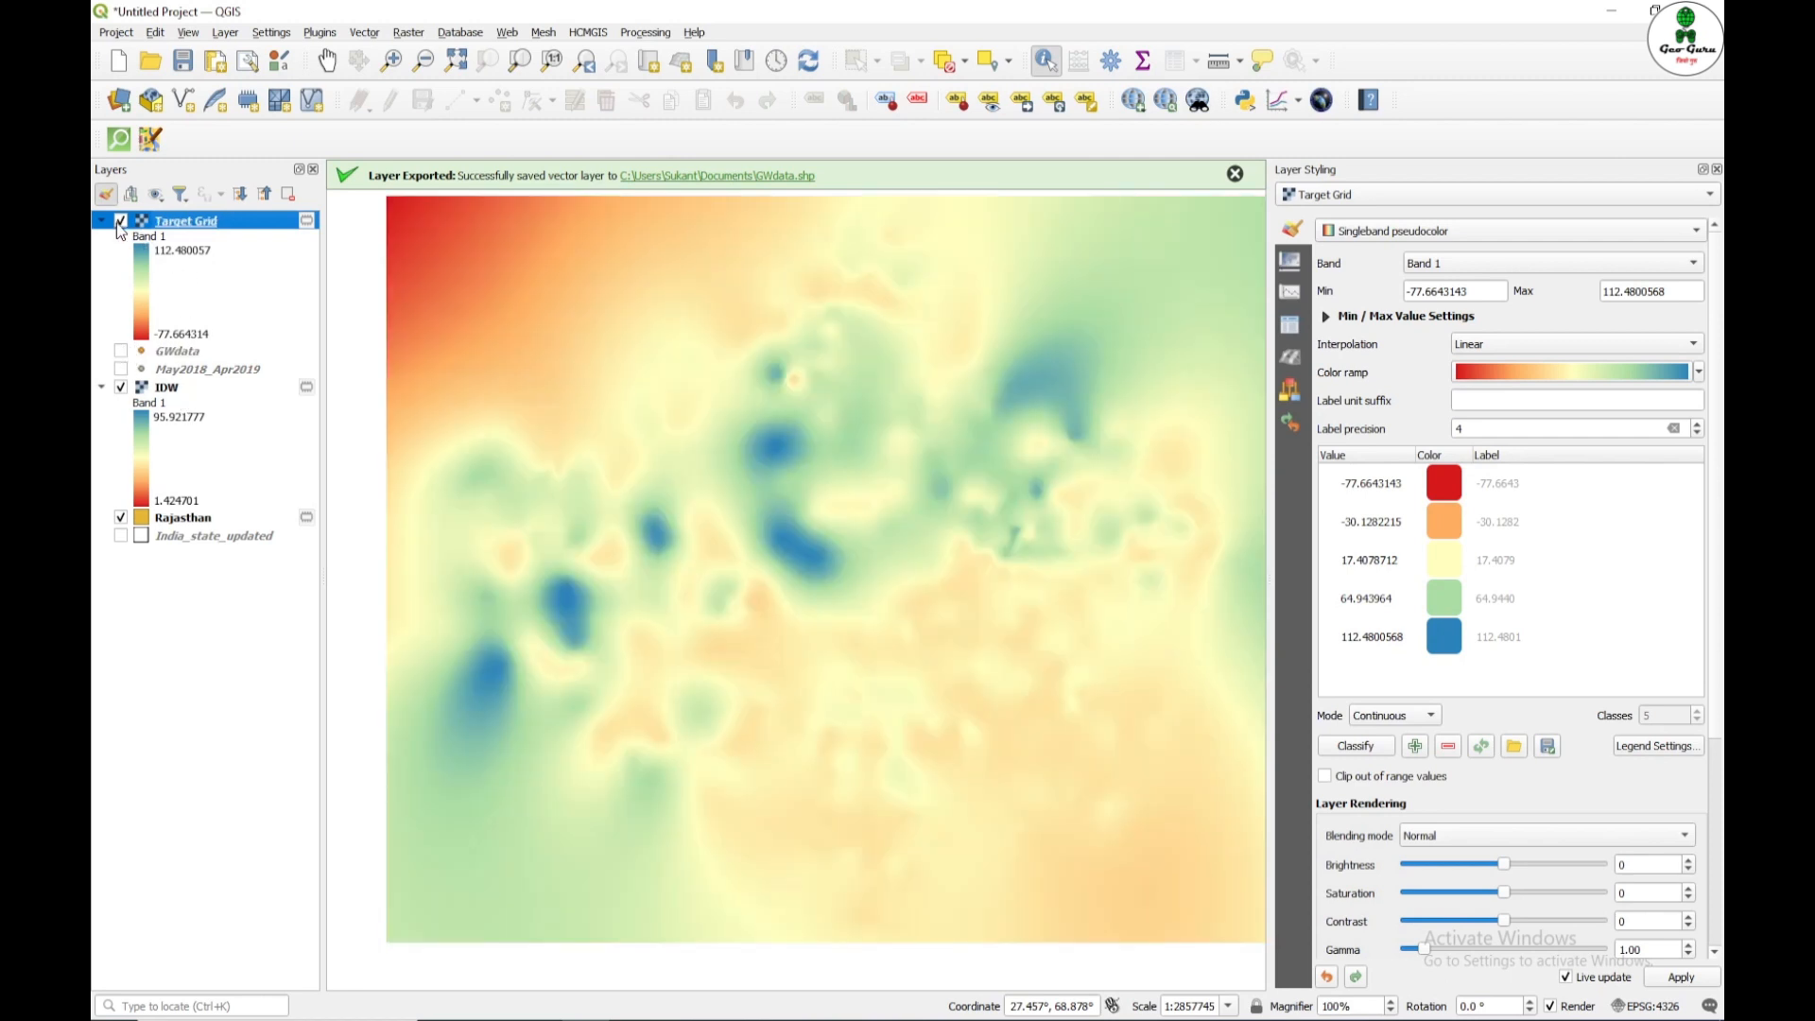
{"action": "mouse_move", "coordinate": [862, 507]}
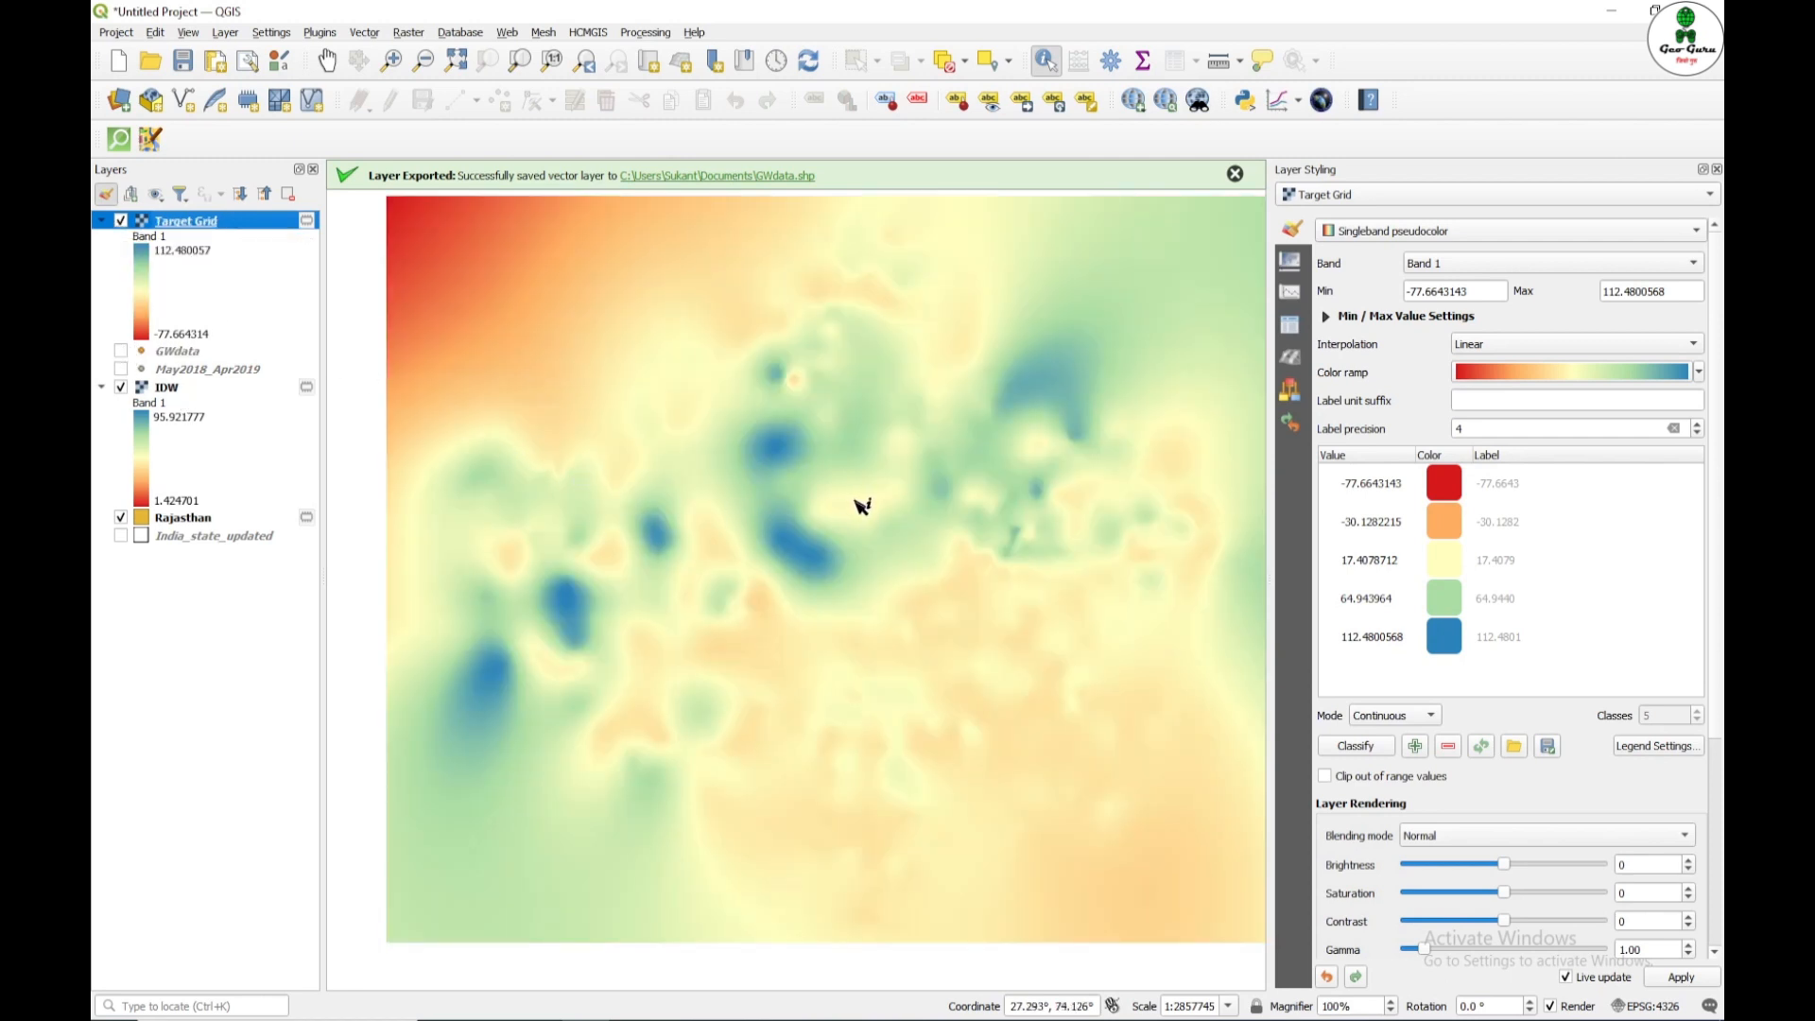
{"action": "mouse_move", "coordinate": [868, 535]}
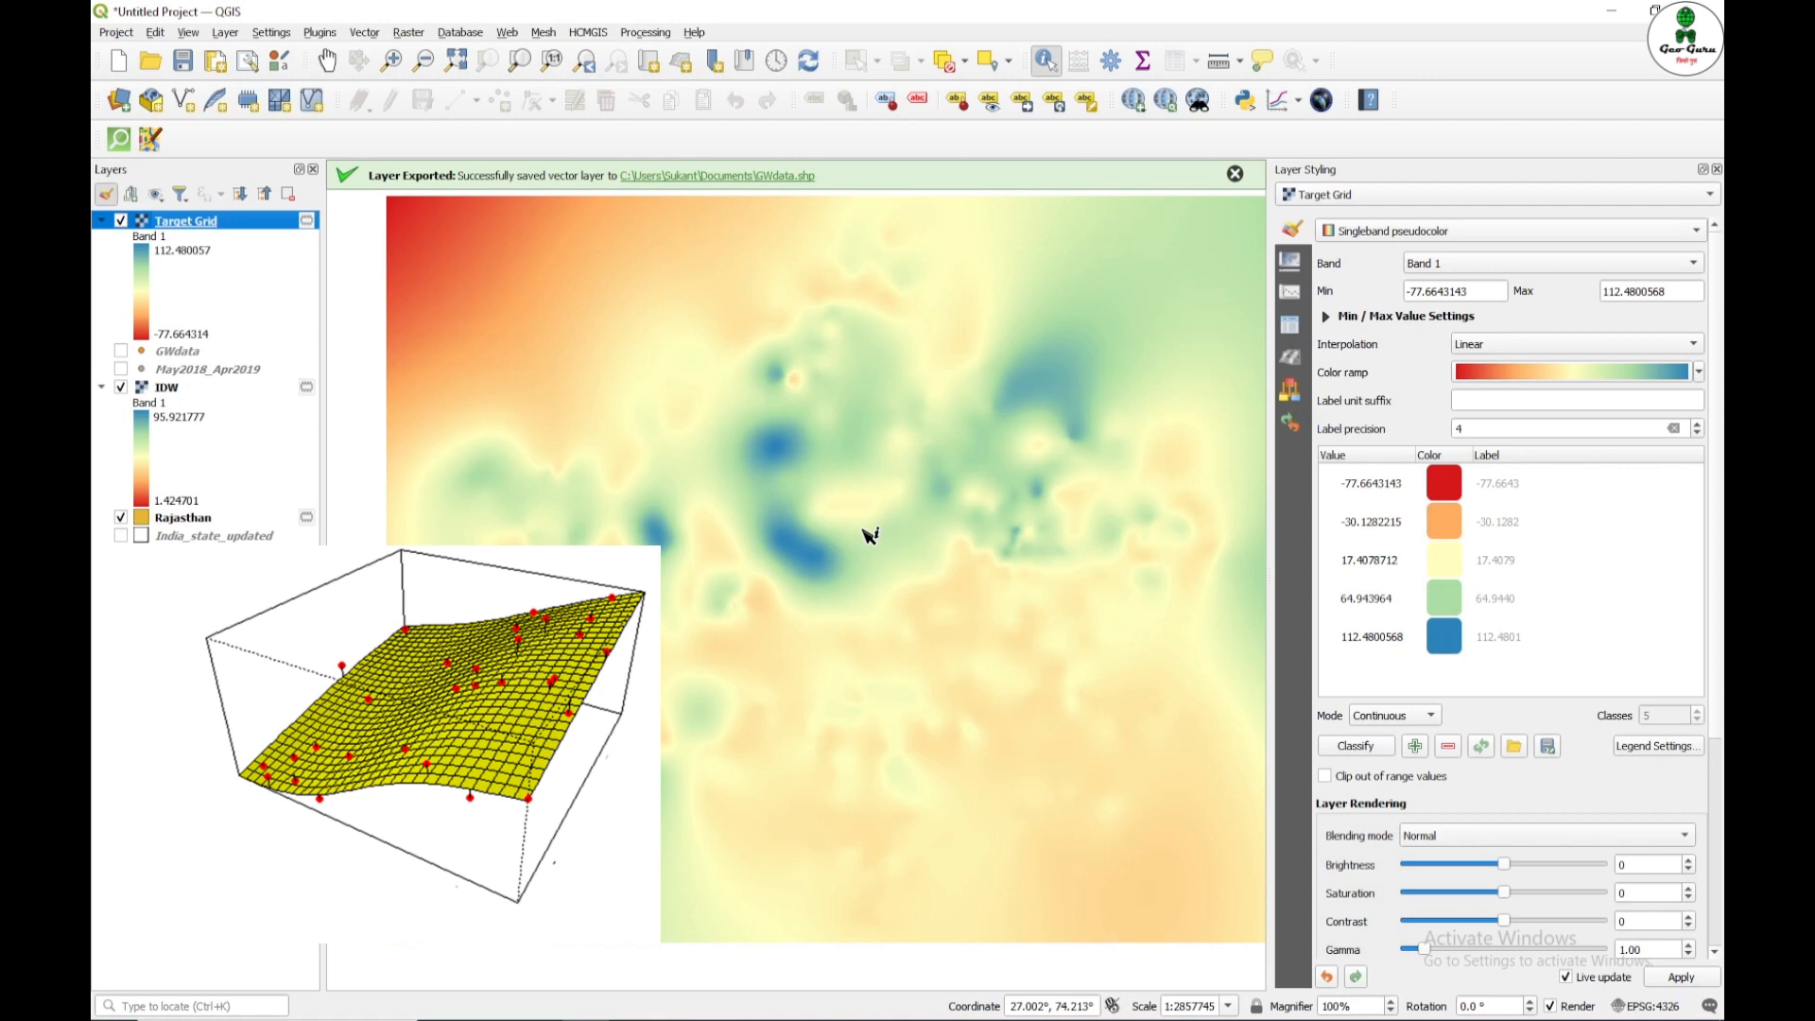
{"action": "mouse_move", "coordinate": [866, 532]}
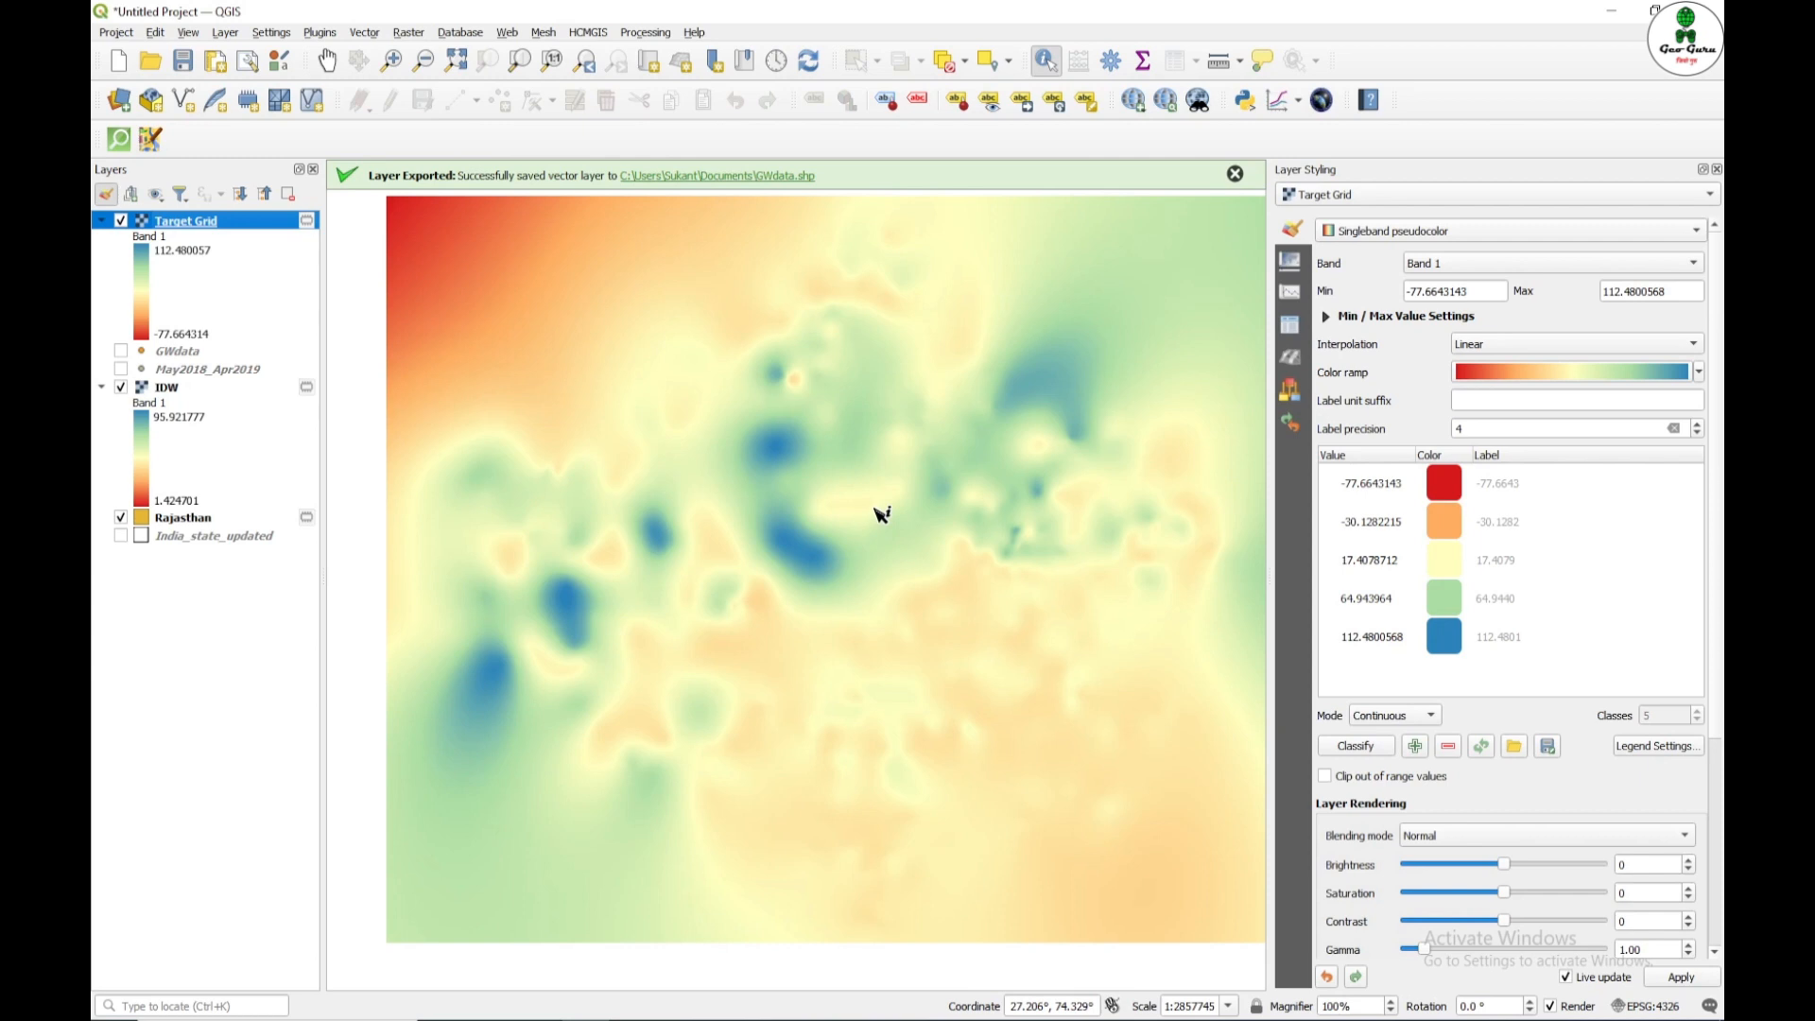
{"action": "left_click_drag", "start_coordinate": [883, 515], "coordinate": [840, 545]}
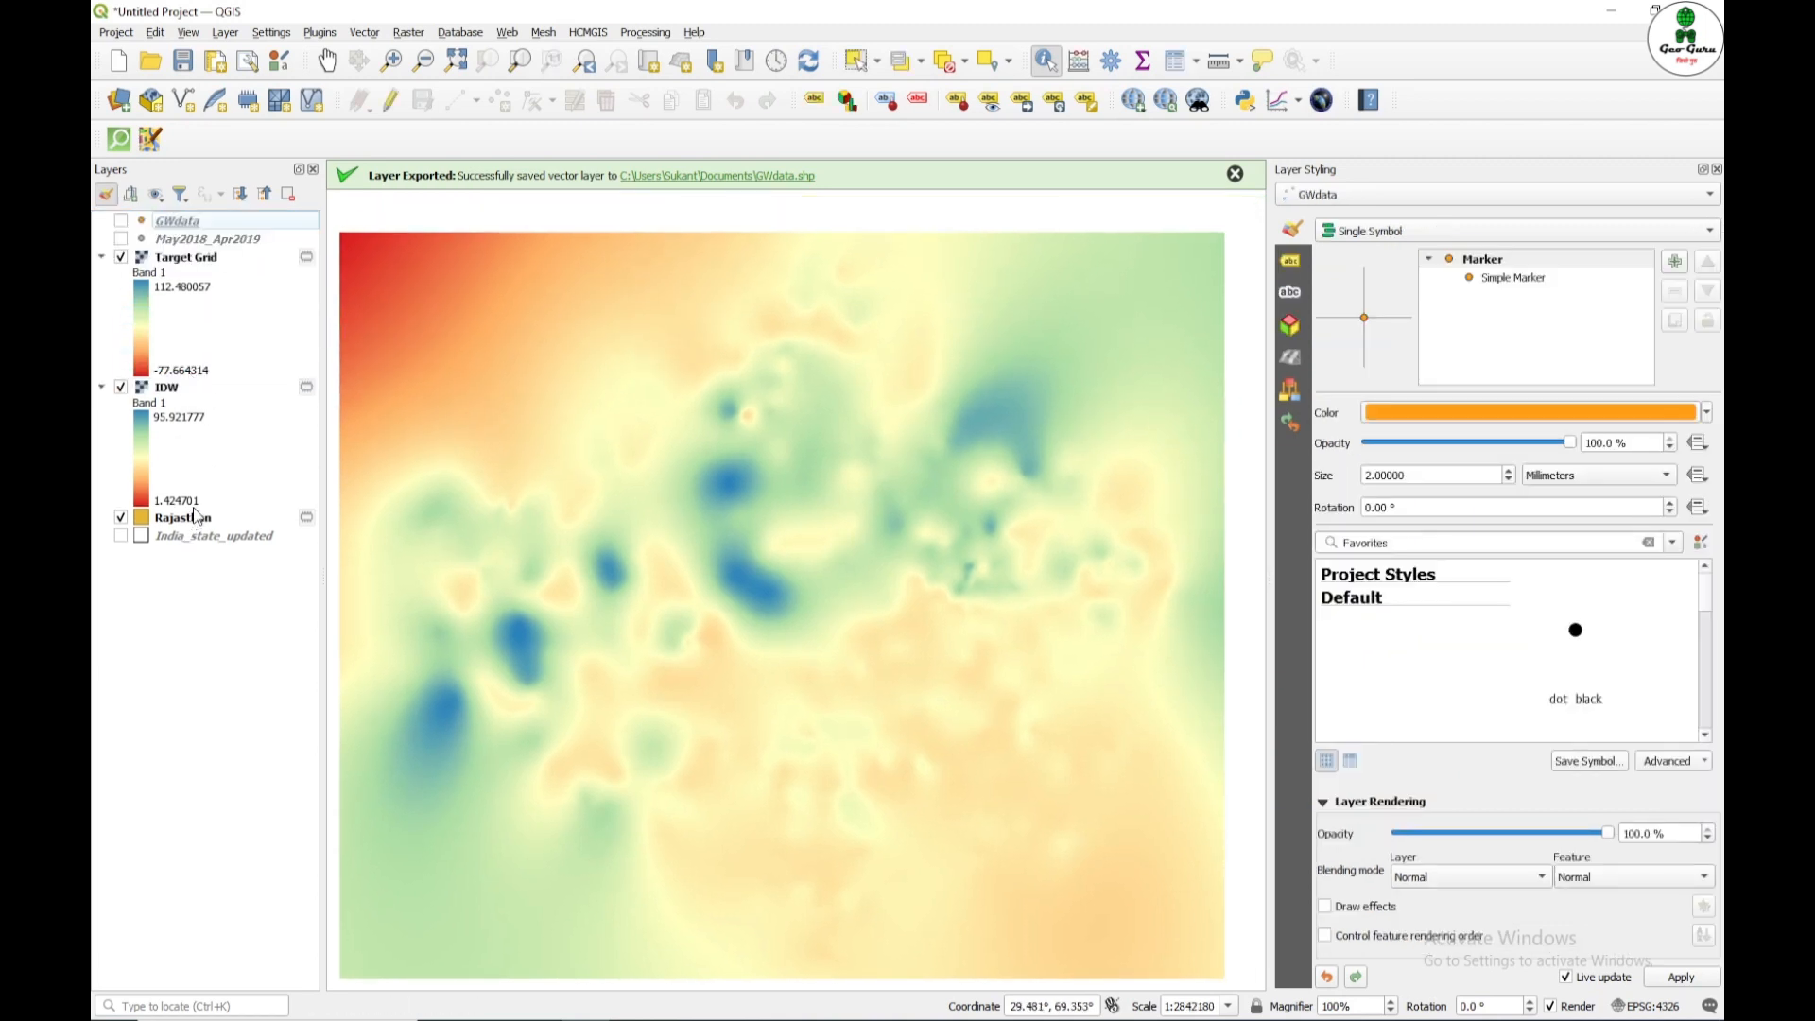
Step: Rename the Target Grid raster to Spline and leave it switched off so the Rajasthan boundary shows
{"action": "left_click", "coordinate": [182, 518]}
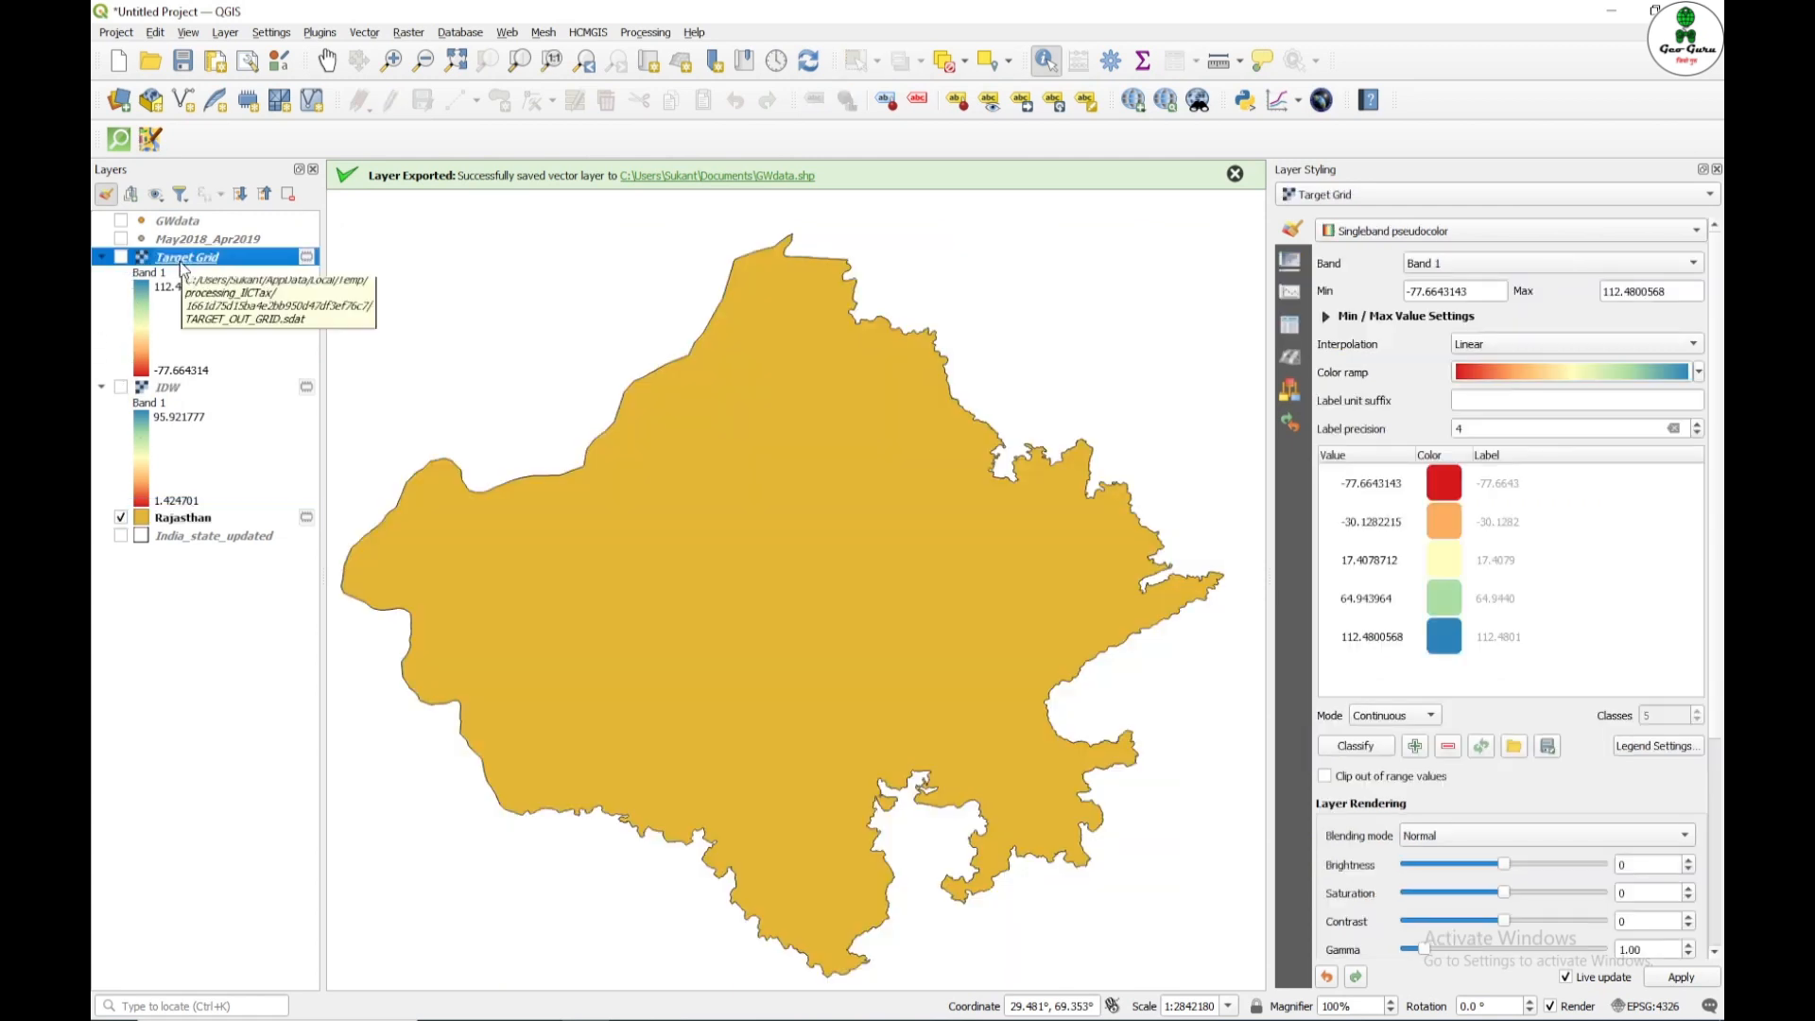
{"action": "double_click", "coordinate": [187, 255]}
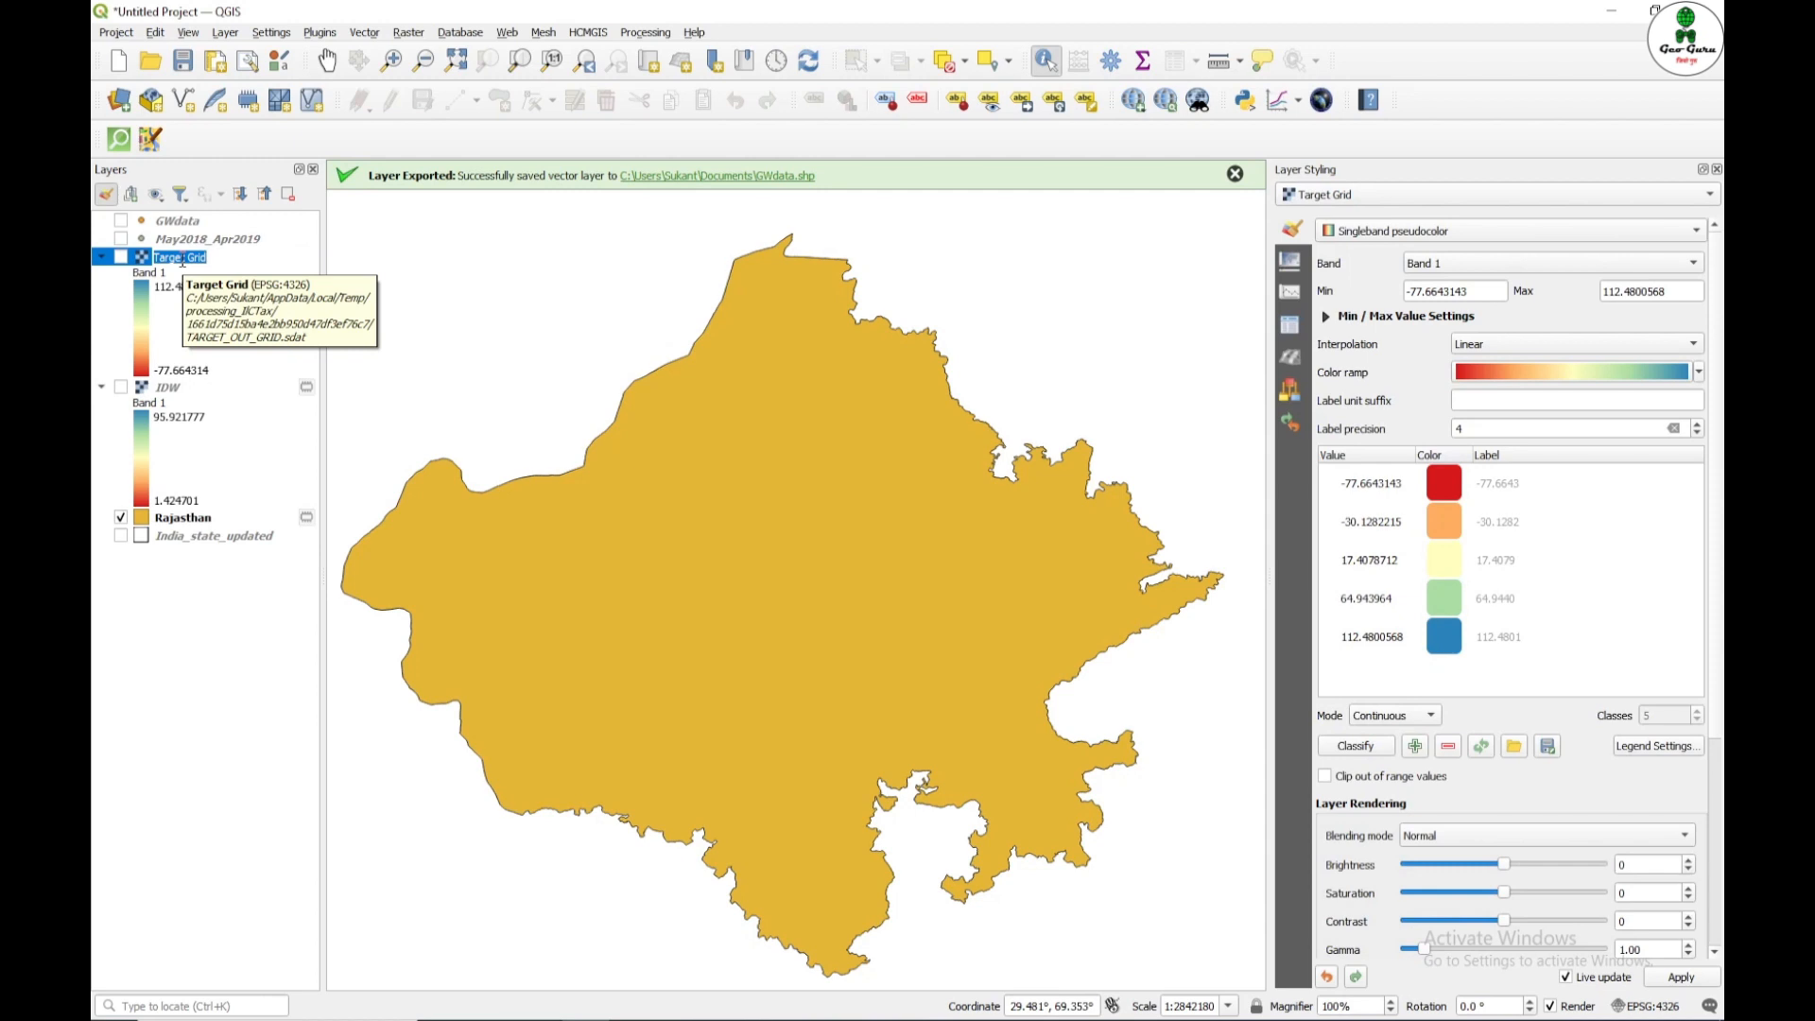
{"action": "type", "text": "Spline"}
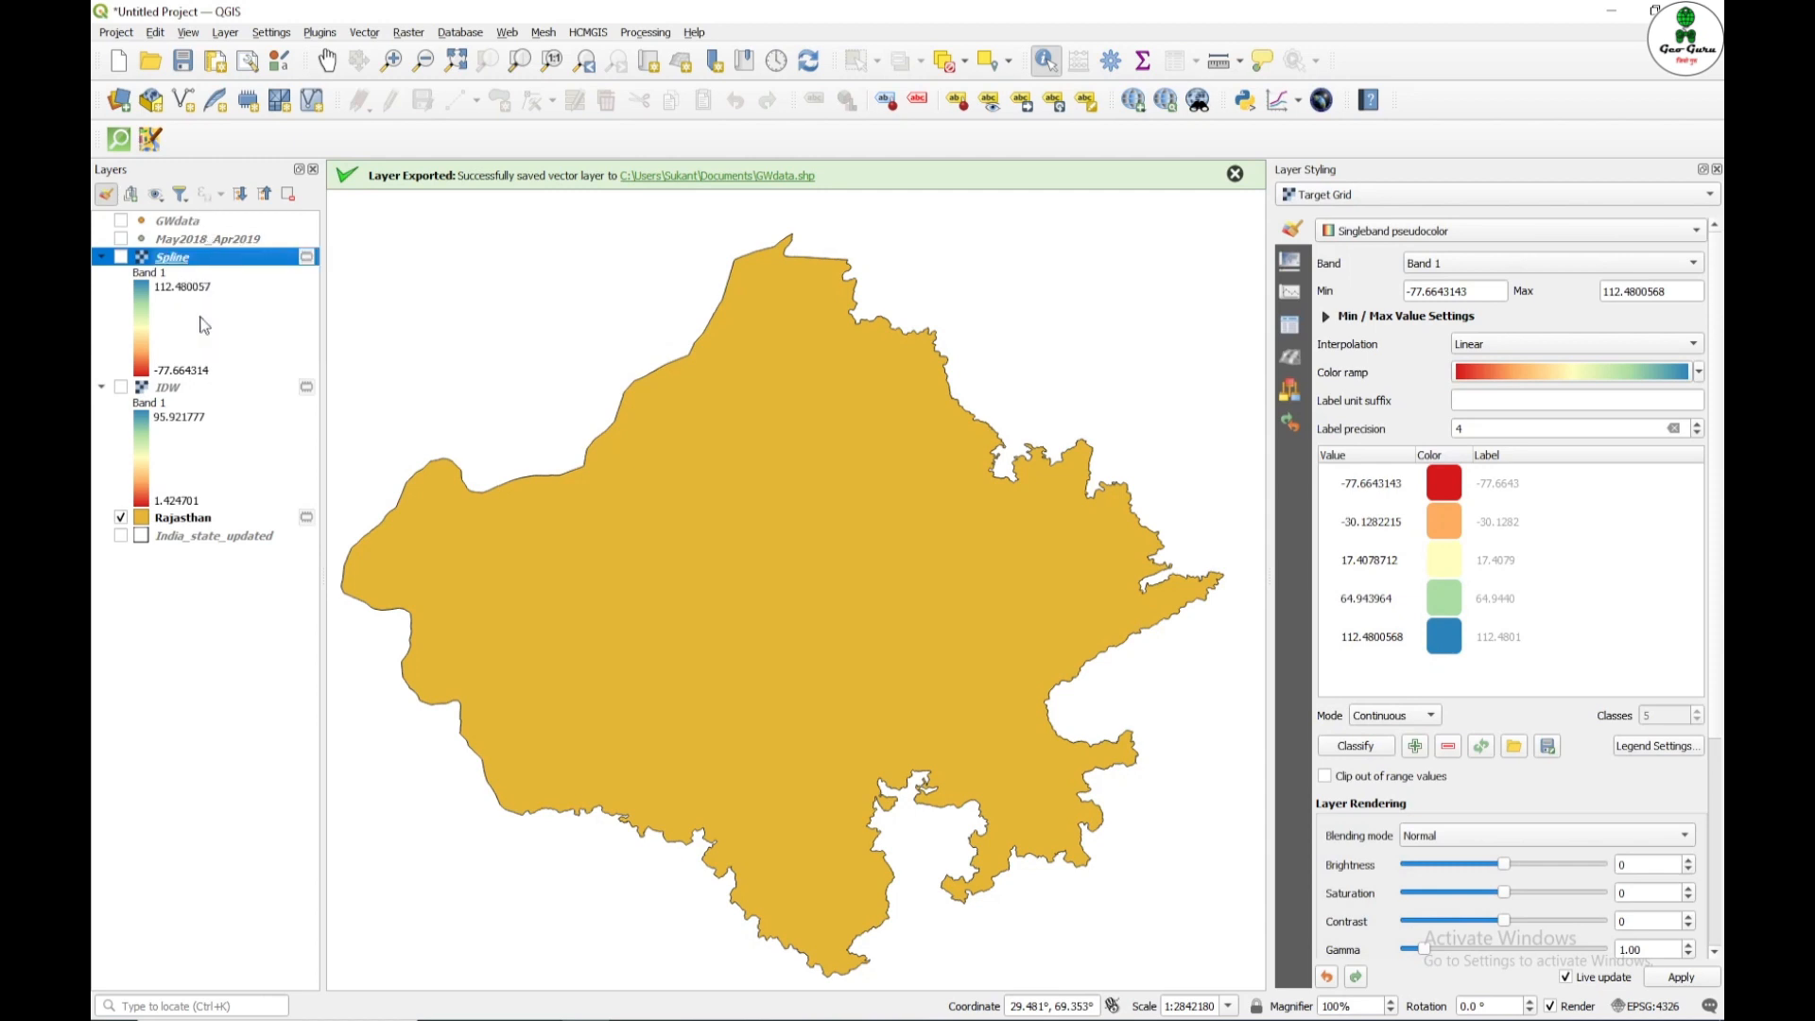
{"action": "left_click", "coordinate": [121, 257]}
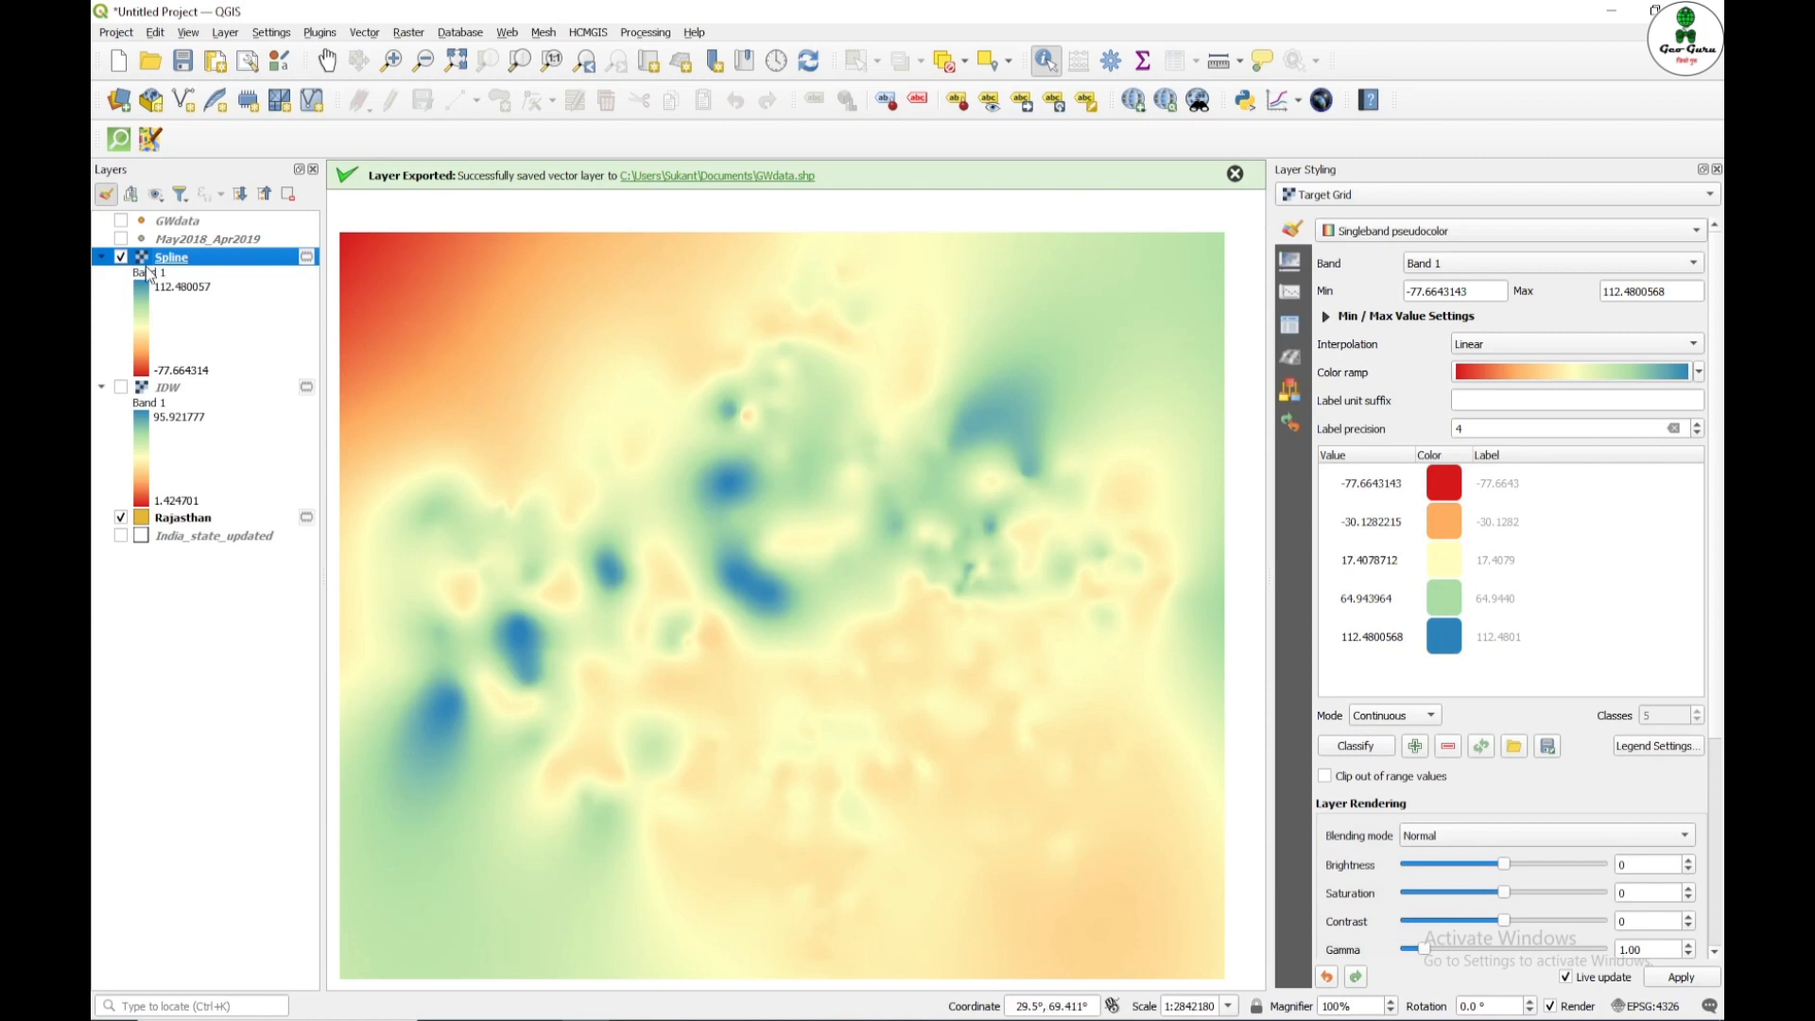
{"action": "left_click", "coordinate": [121, 257]}
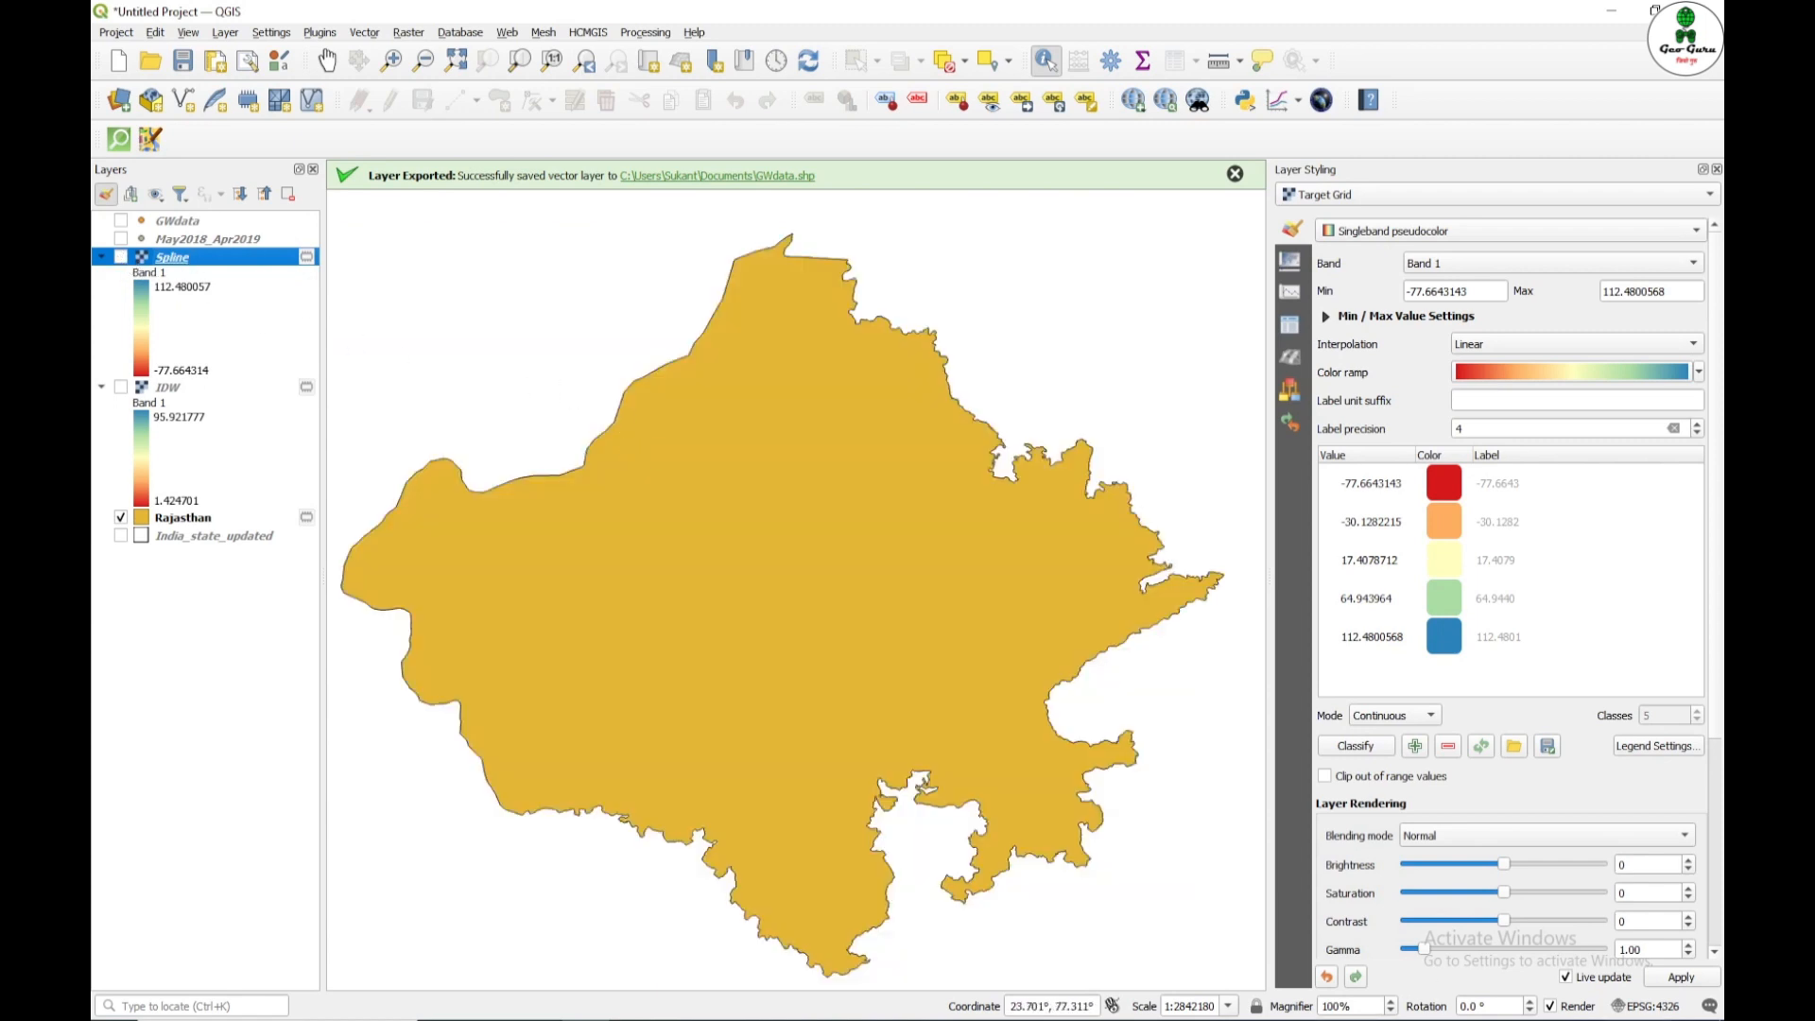
{"action": "mouse_move", "coordinate": [1140, 780]}
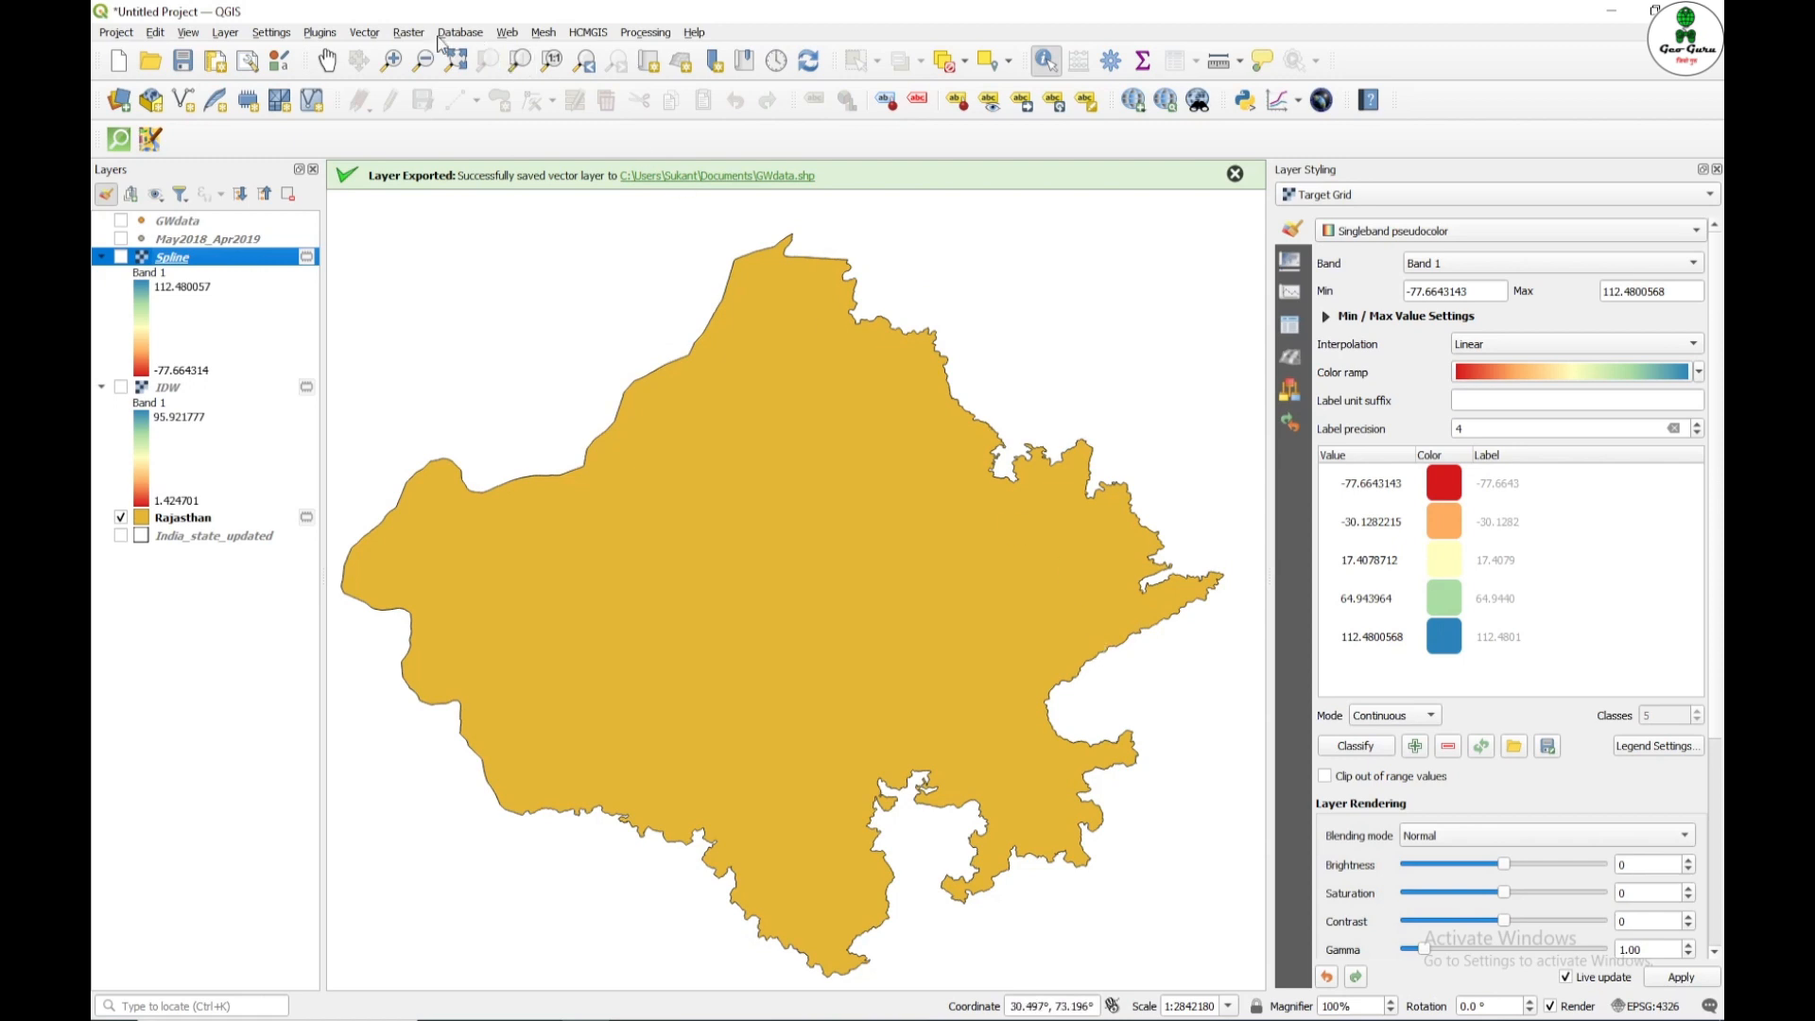
Step: Search the Processing Toolbox for 'clip' and launch Clip raster by mask layer
{"action": "left_click", "coordinate": [645, 32]}
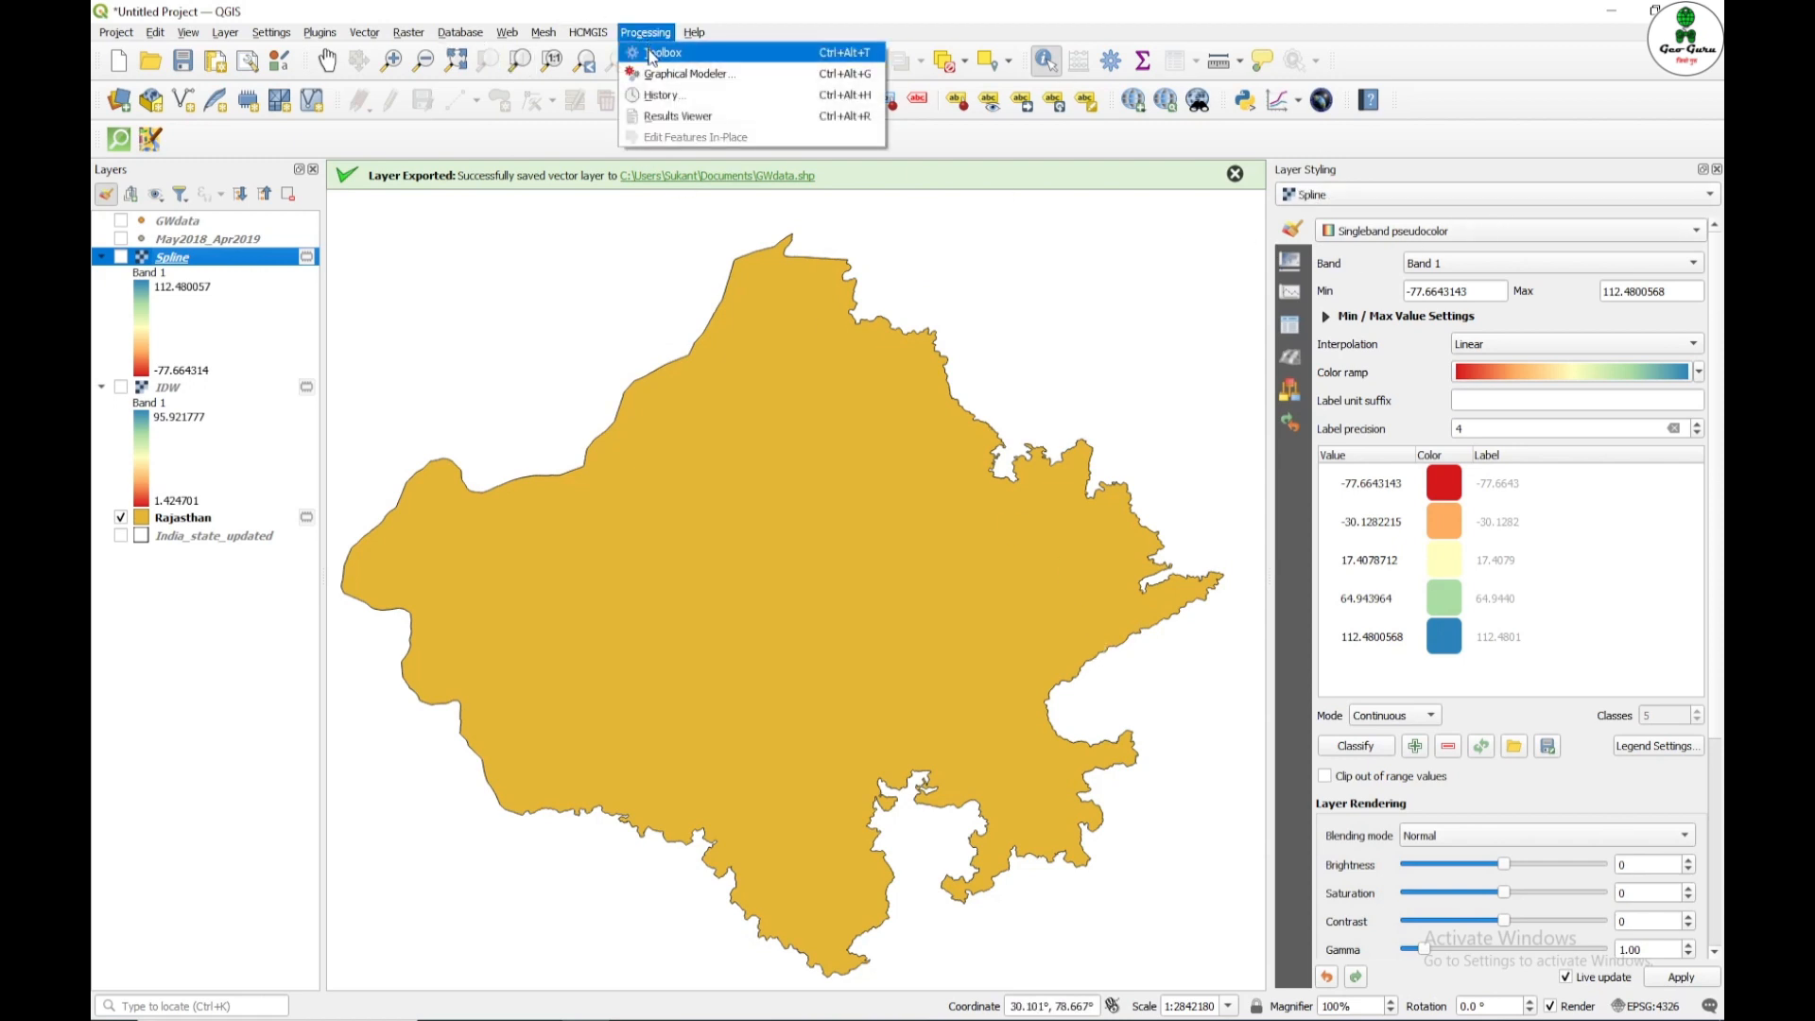
{"action": "left_click", "coordinate": [662, 53]}
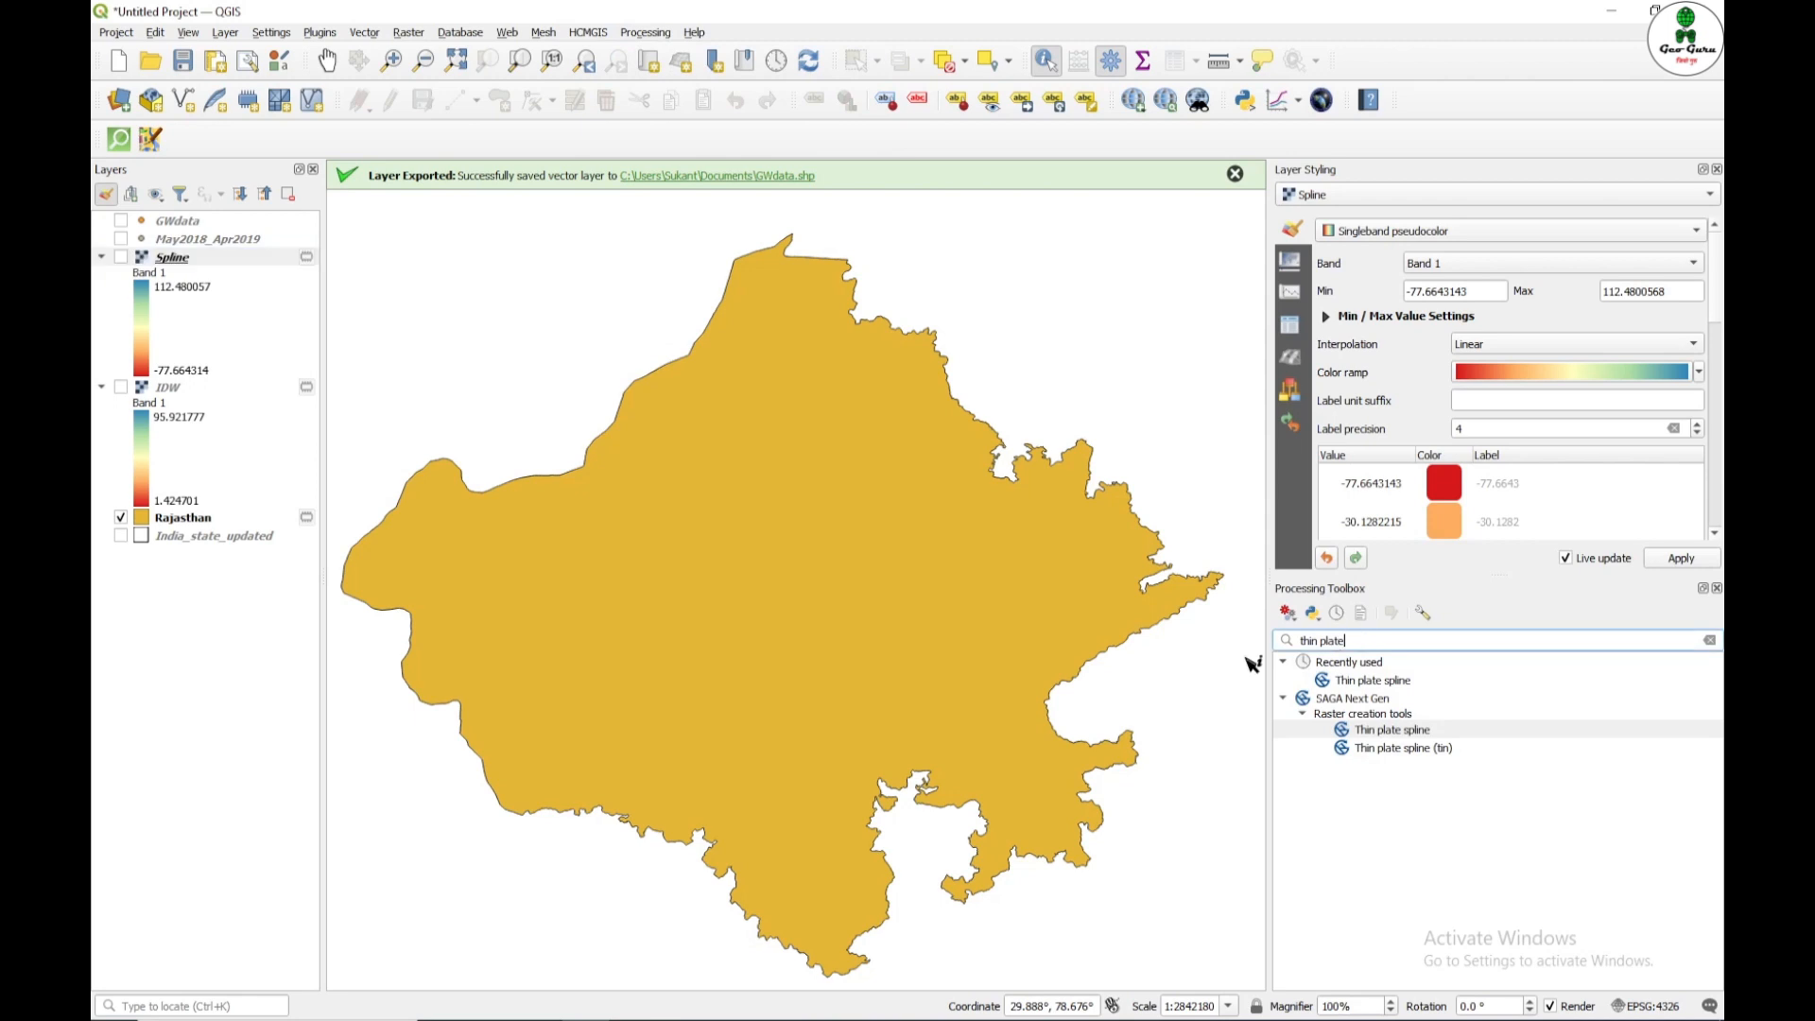
{"action": "left_click", "coordinate": [1709, 640]}
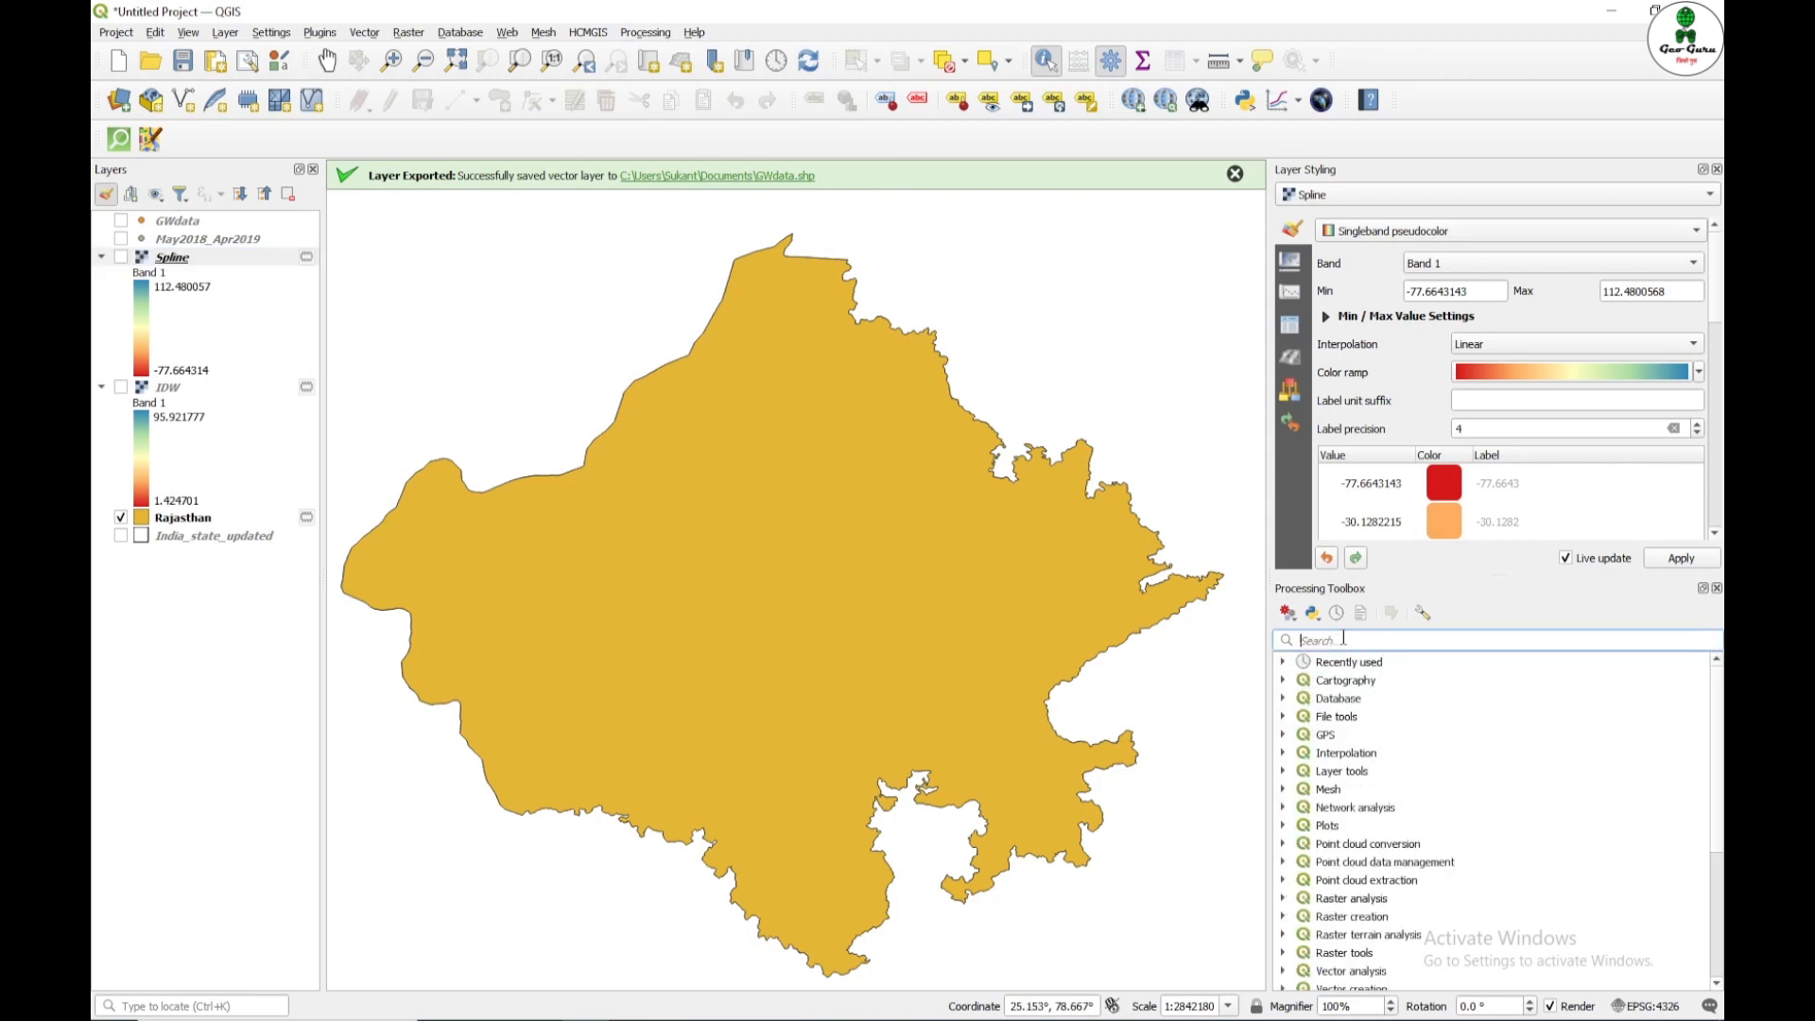
{"action": "type", "text": "clip raster"}
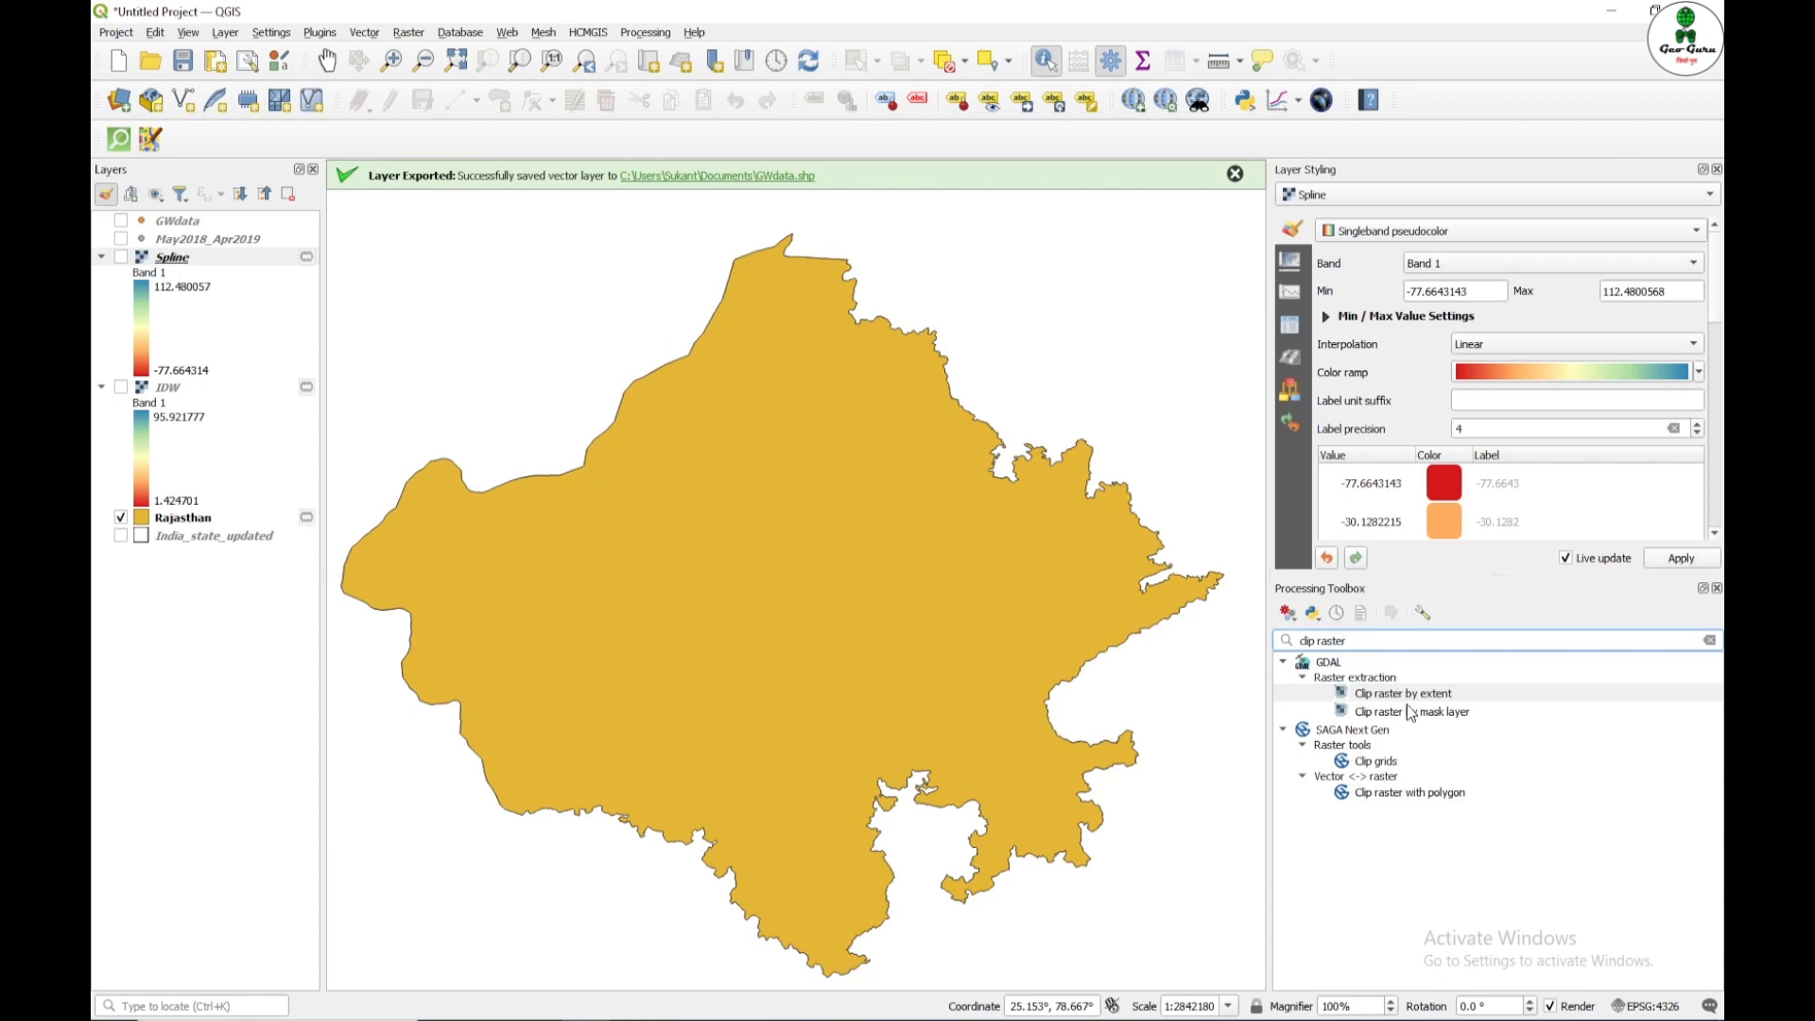
{"action": "left_click", "coordinate": [1413, 711]}
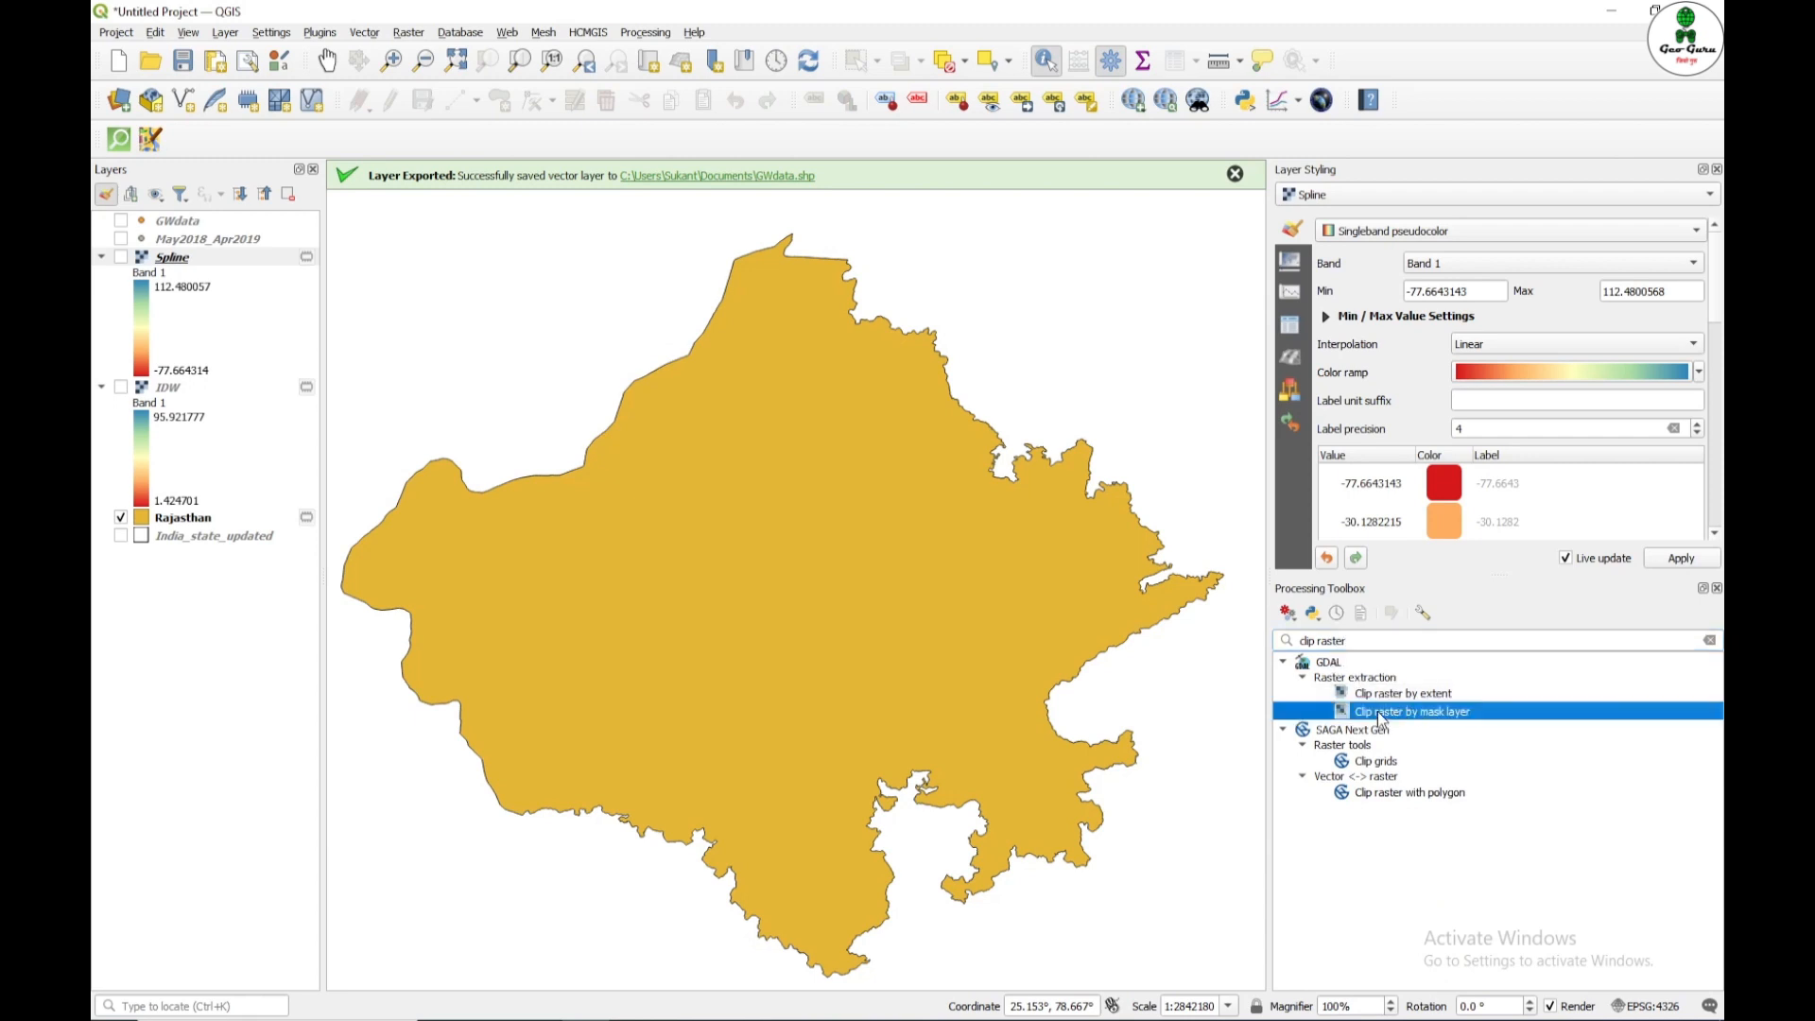
{"action": "double_click", "coordinate": [1410, 711]}
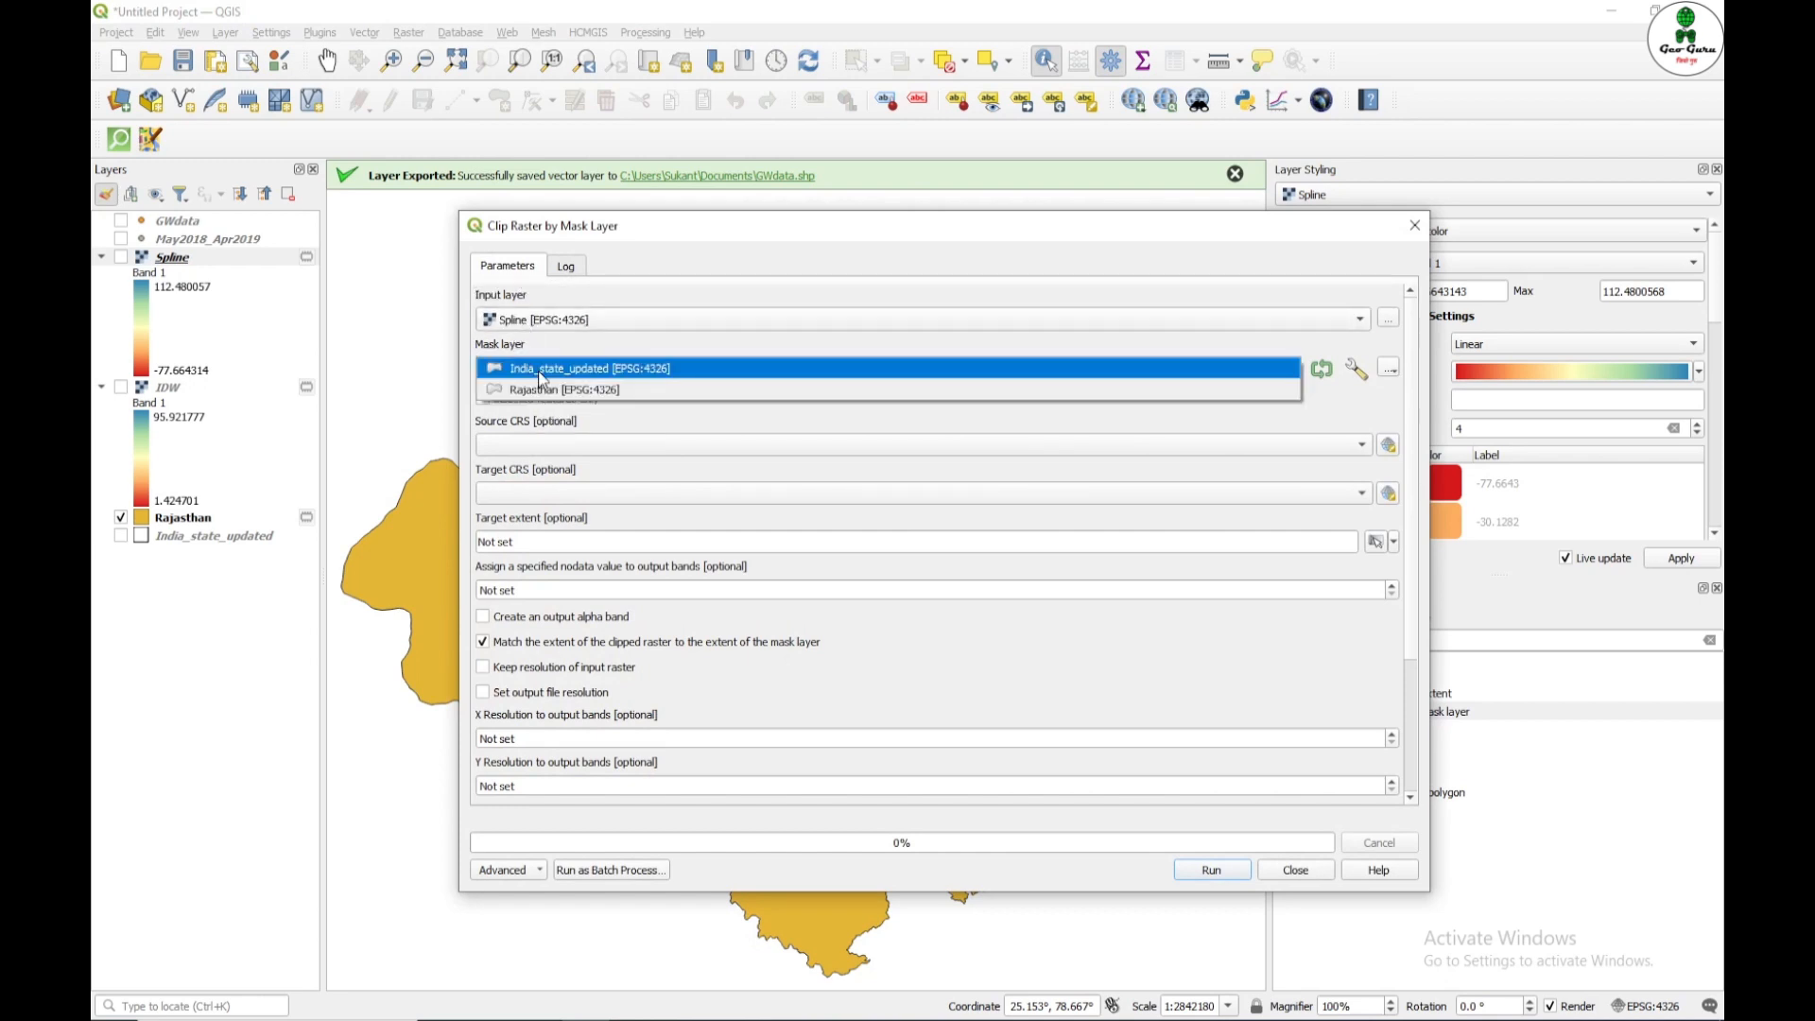
Step: Clip the Spline raster with Rajasthan as the mask layer, producing a Clipped (mask) layer
{"action": "left_click", "coordinate": [564, 389]}
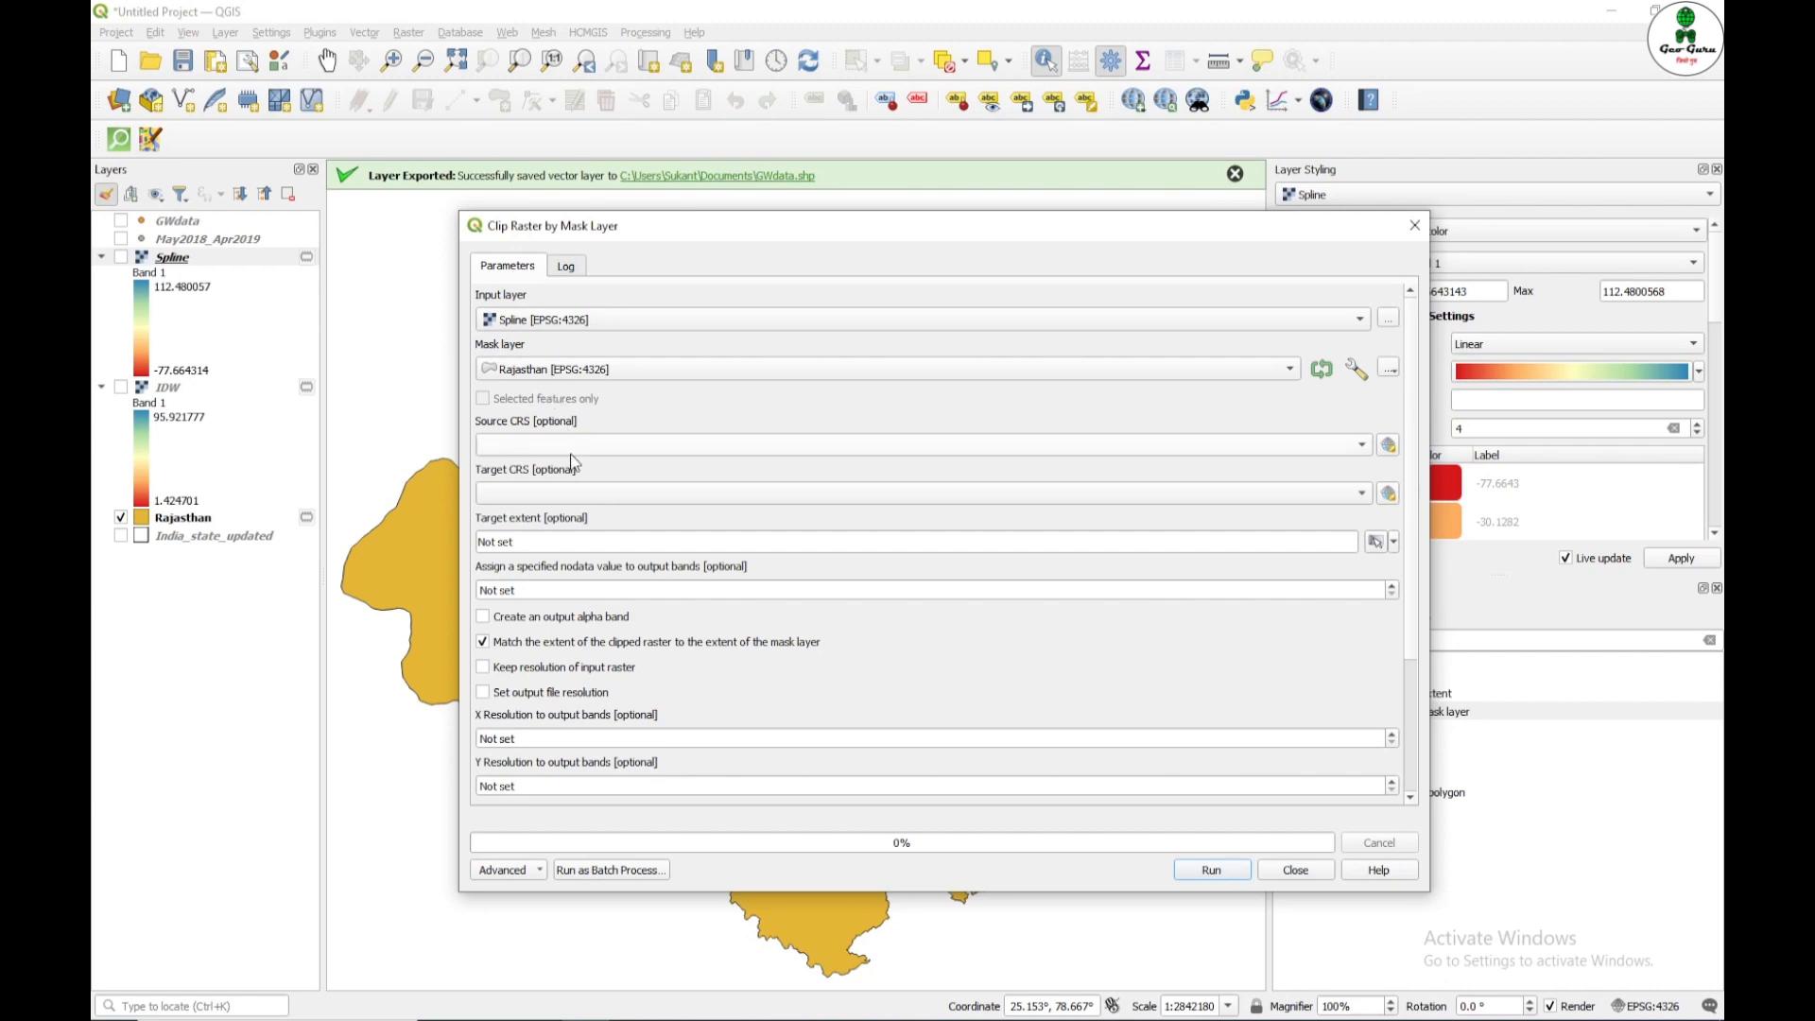
{"action": "mouse_move", "coordinate": [1152, 857]}
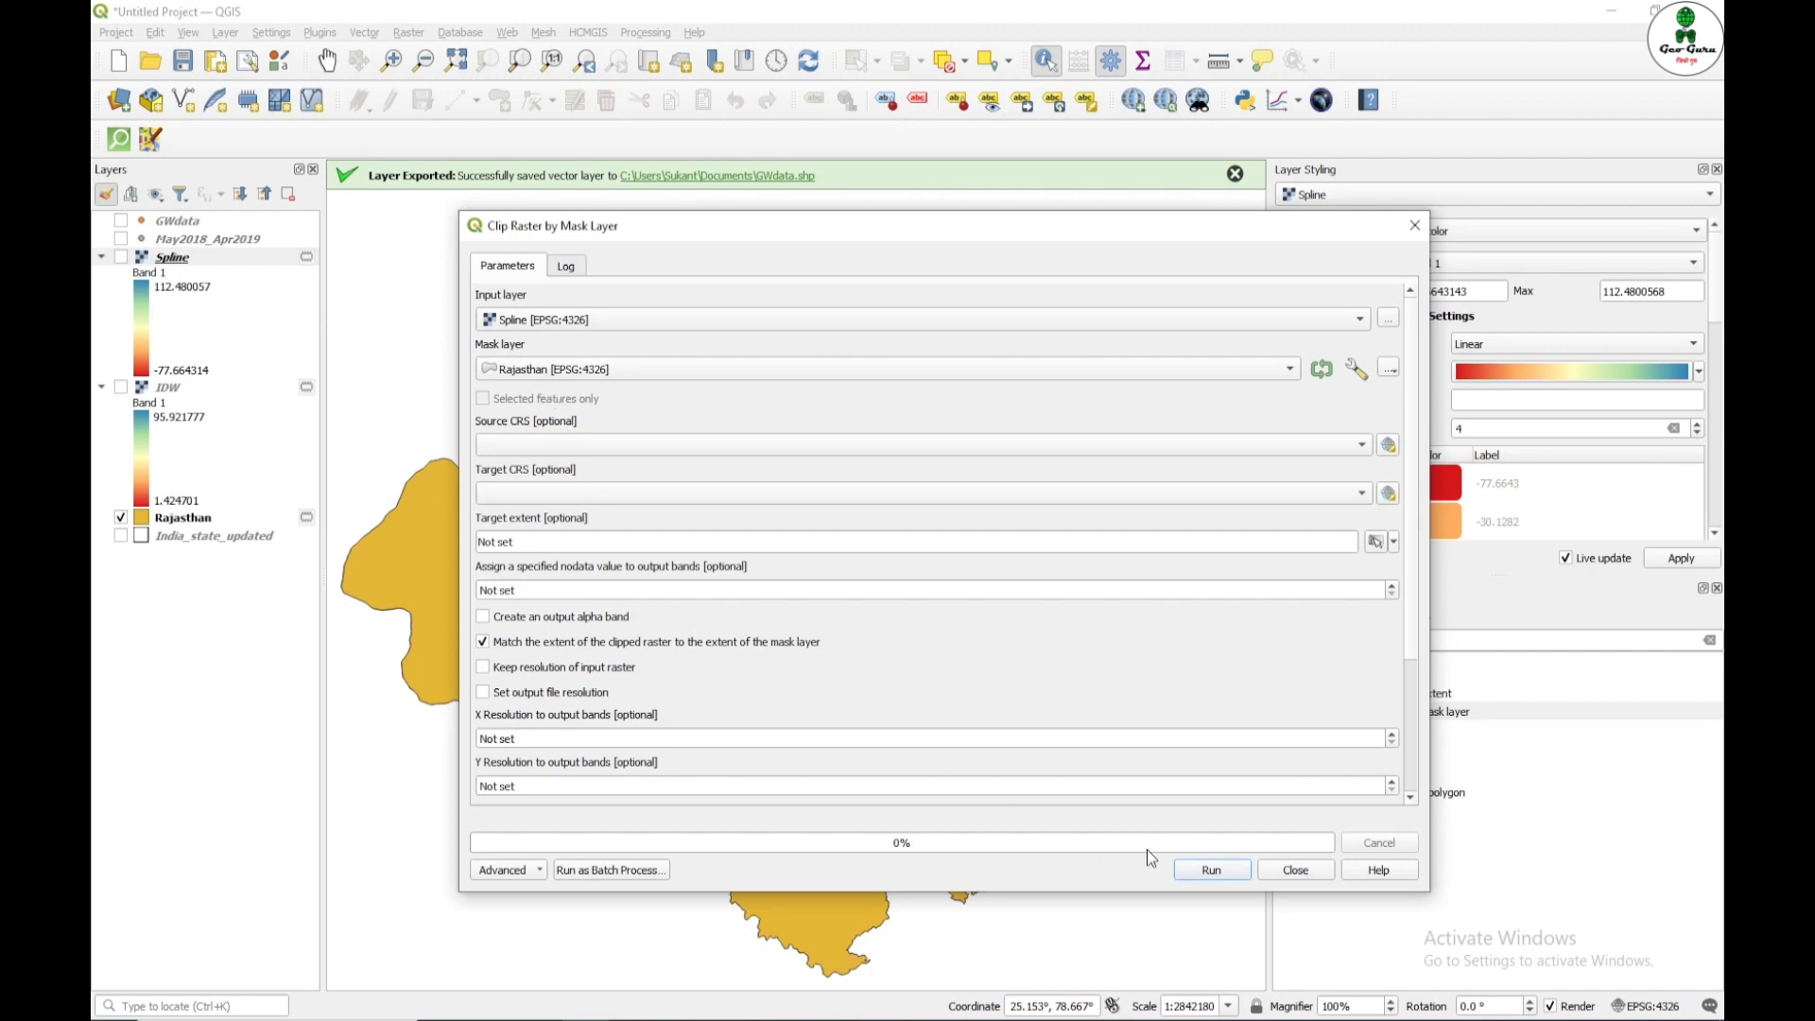
{"action": "left_click", "coordinate": [1211, 870]}
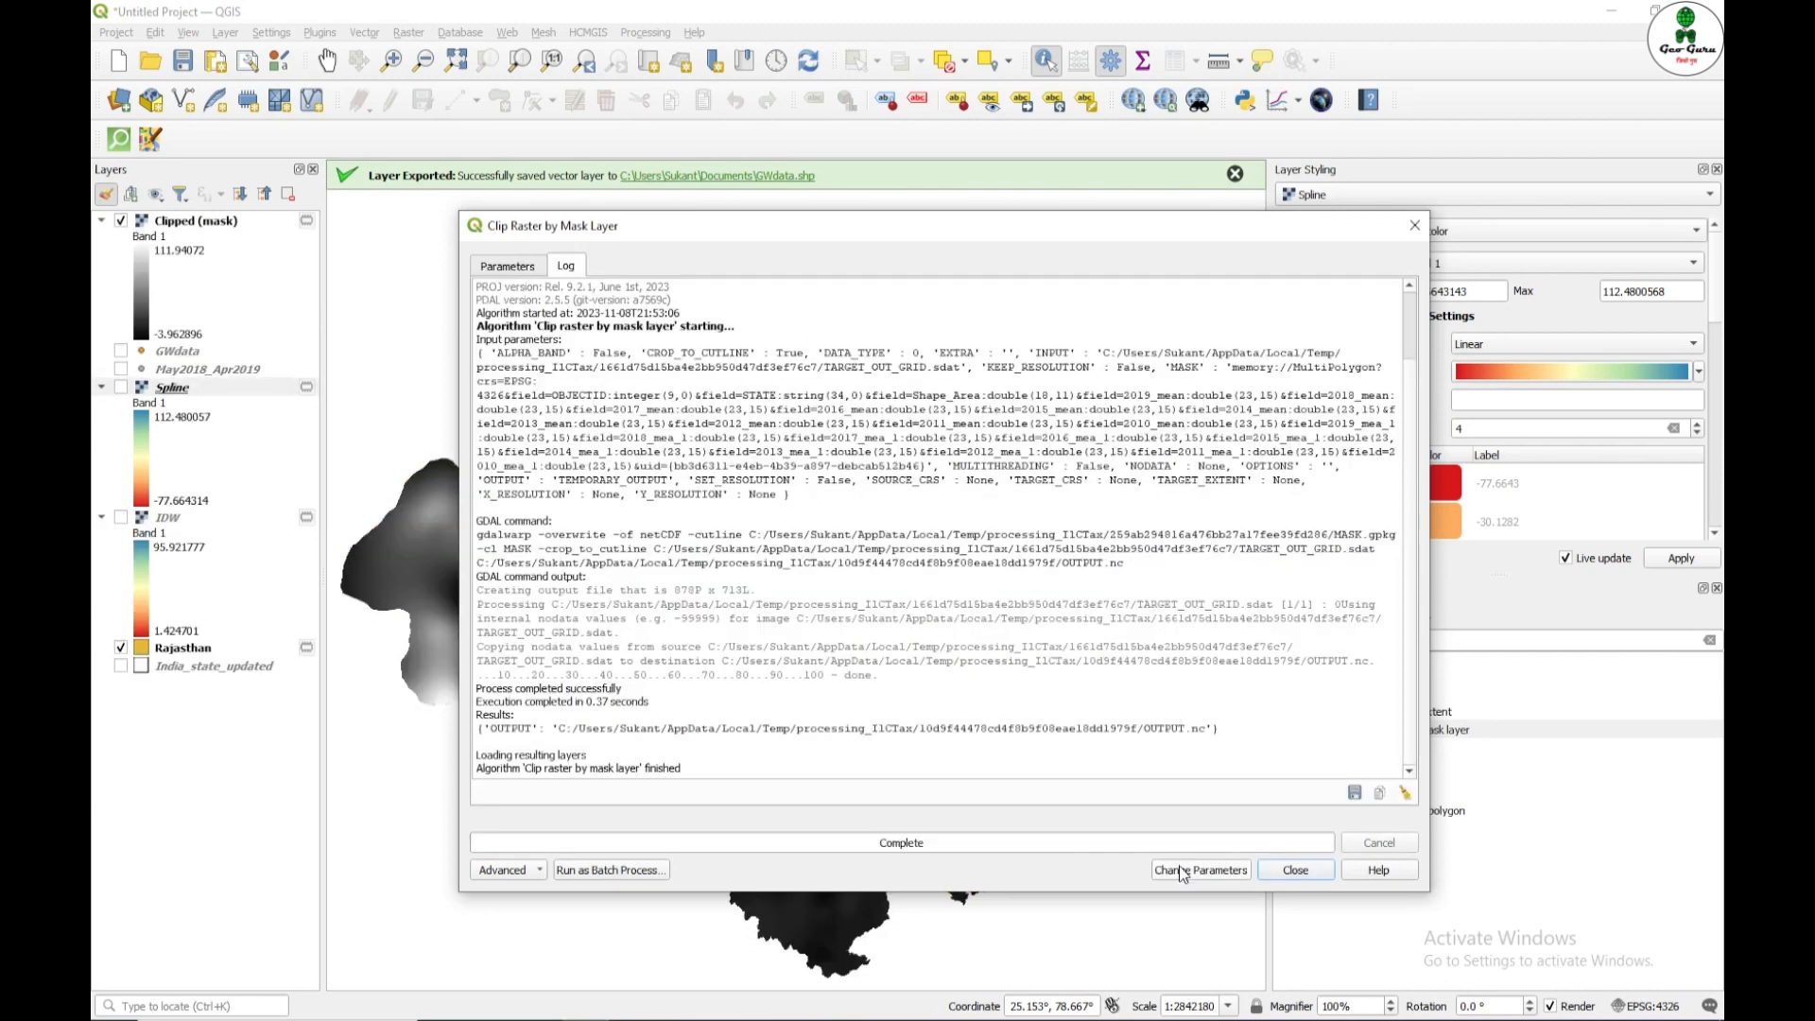
Step: Style the Clipped (mask) Rajasthan raster as Singleband pseudocolor, ramping -3.96 to 111.94
{"action": "left_click", "coordinate": [1294, 870]}
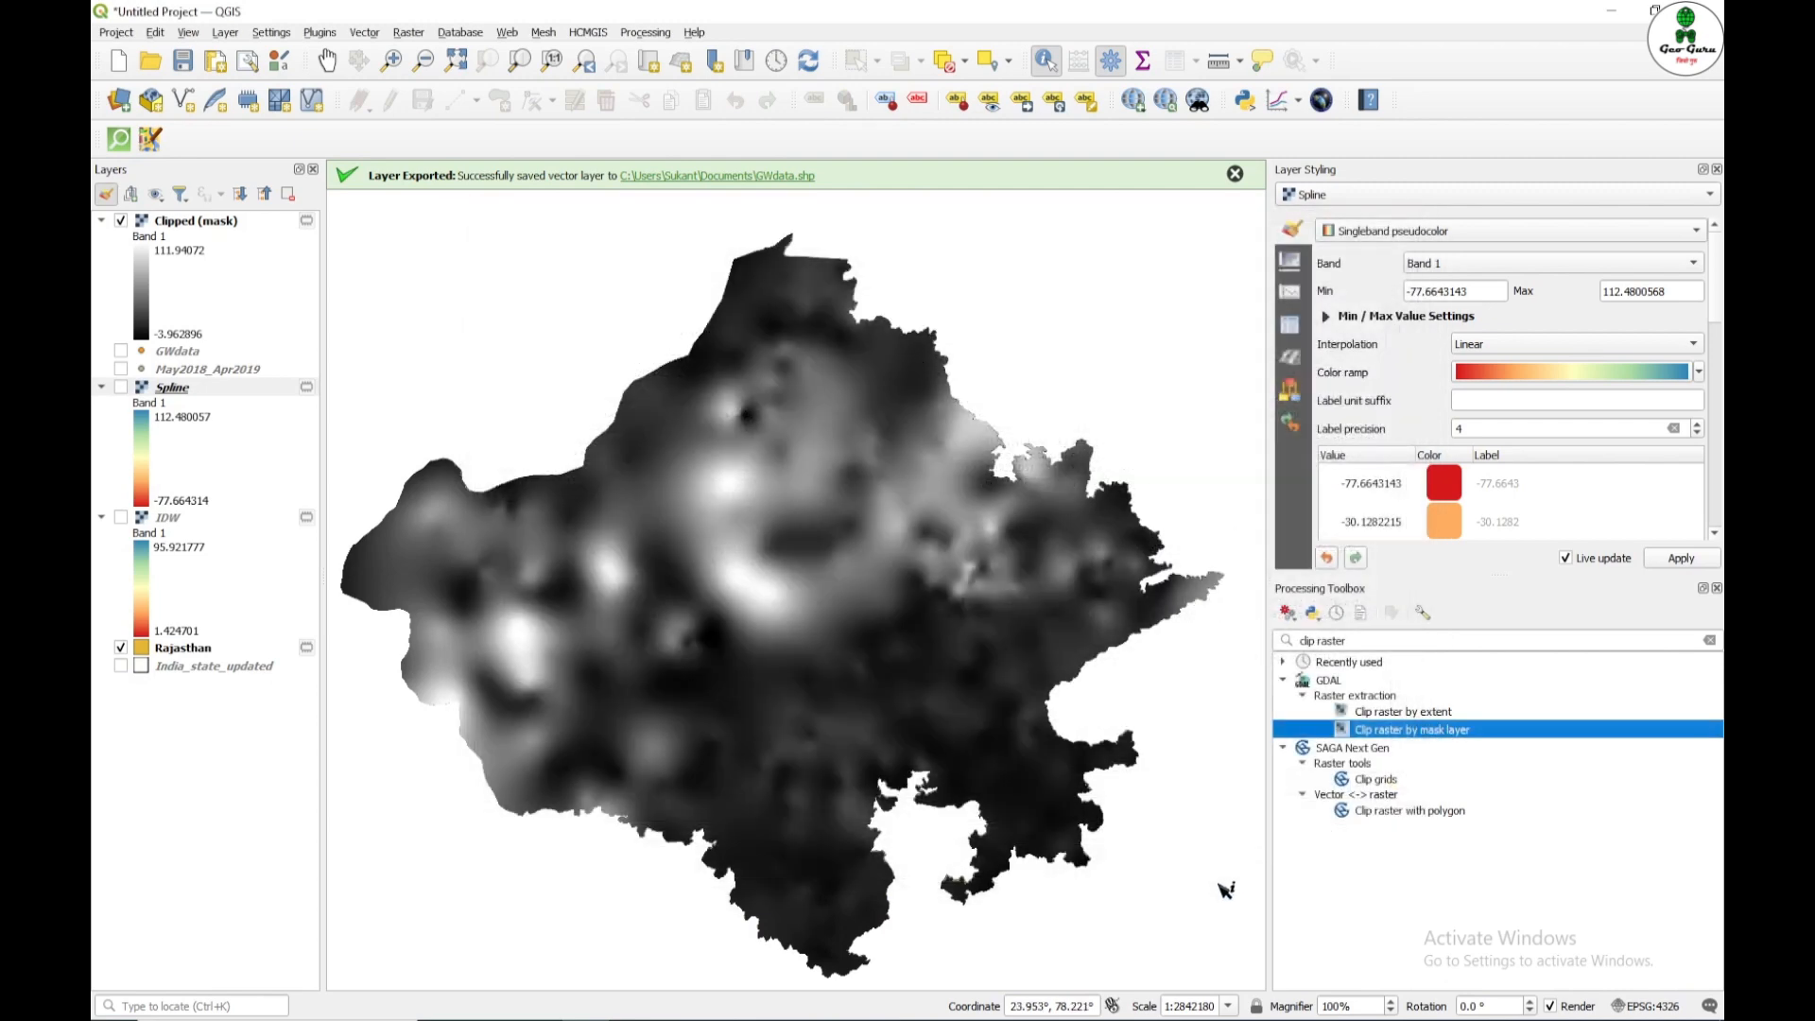
{"action": "mouse_move", "coordinate": [802, 488]}
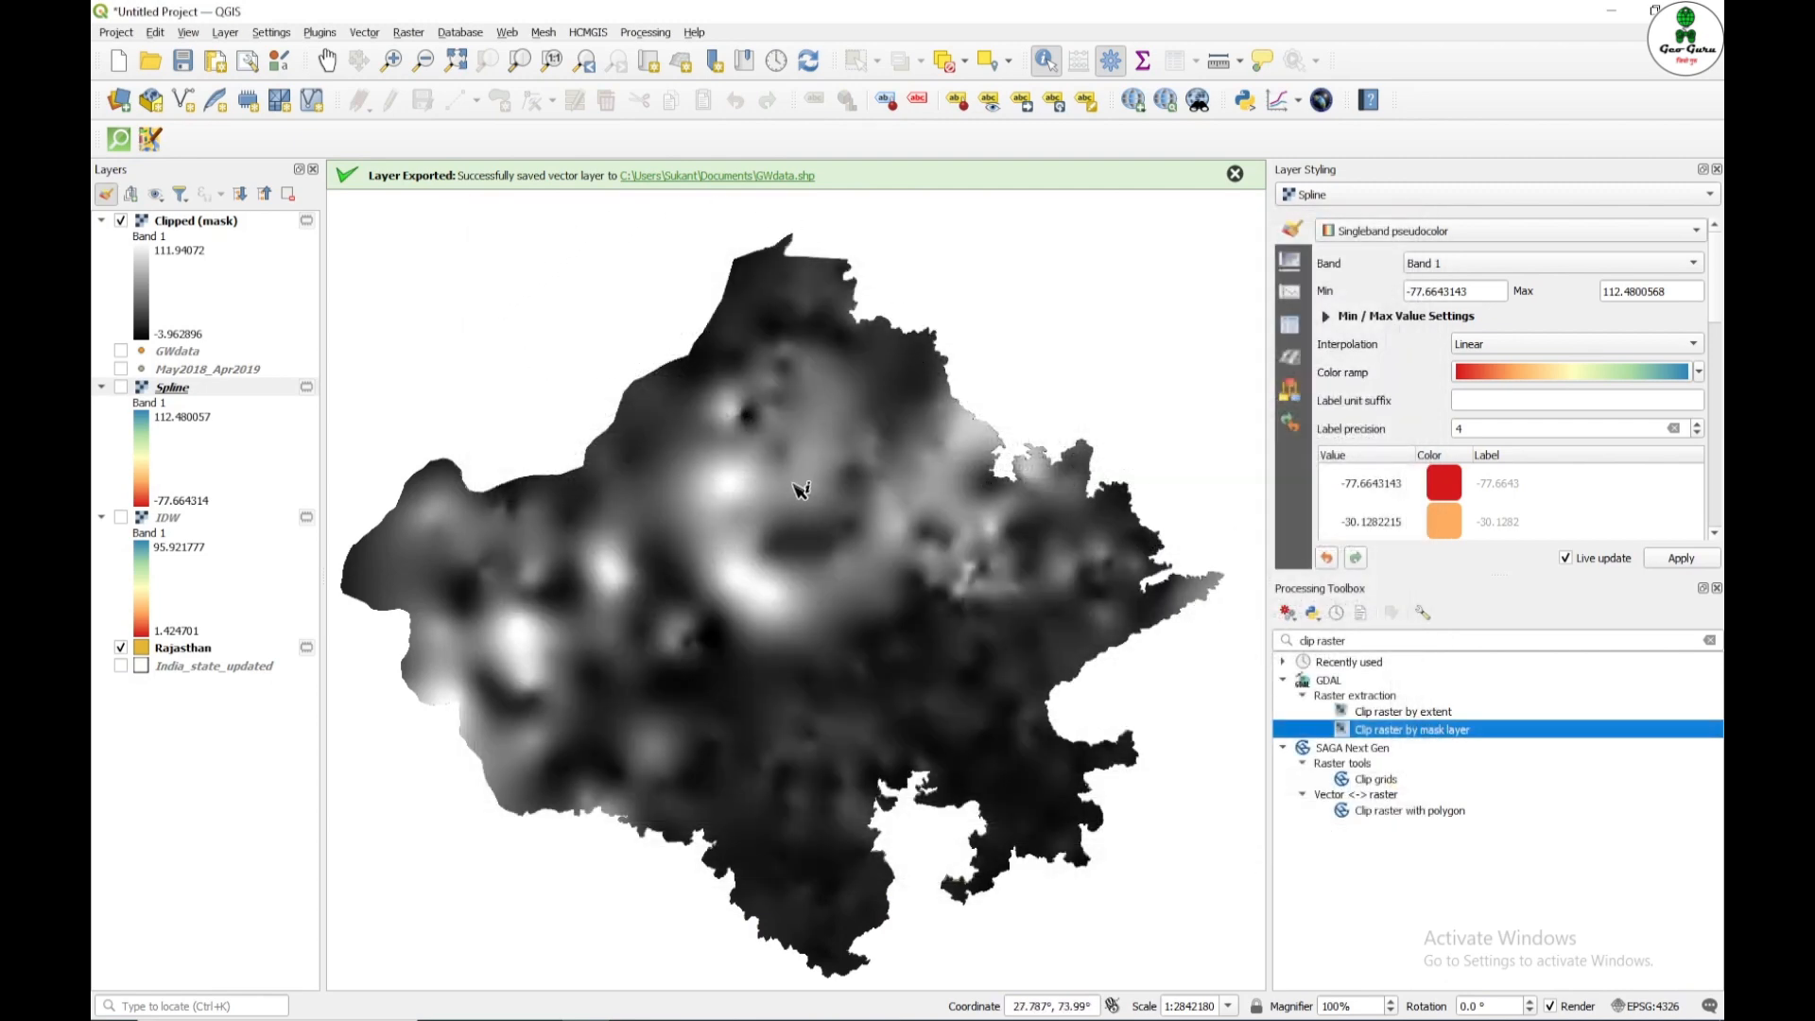
{"action": "left_click", "coordinate": [195, 220]}
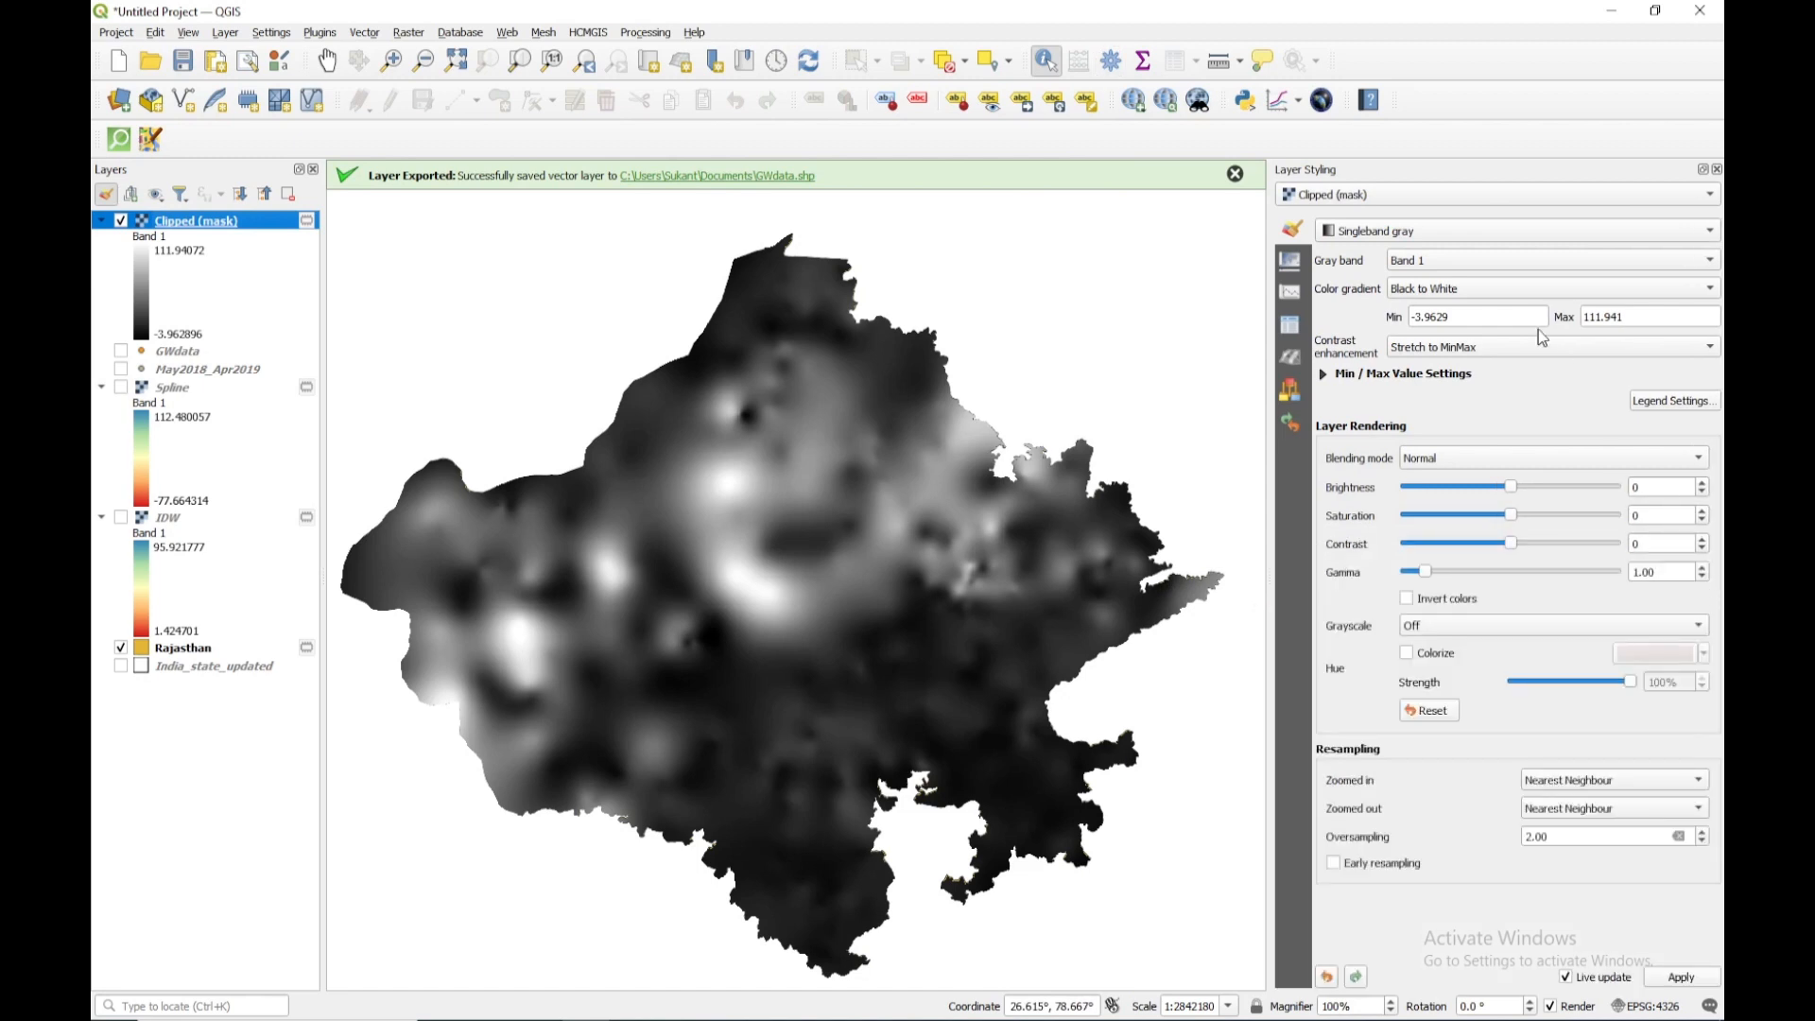
{"action": "left_click", "coordinate": [1506, 229]}
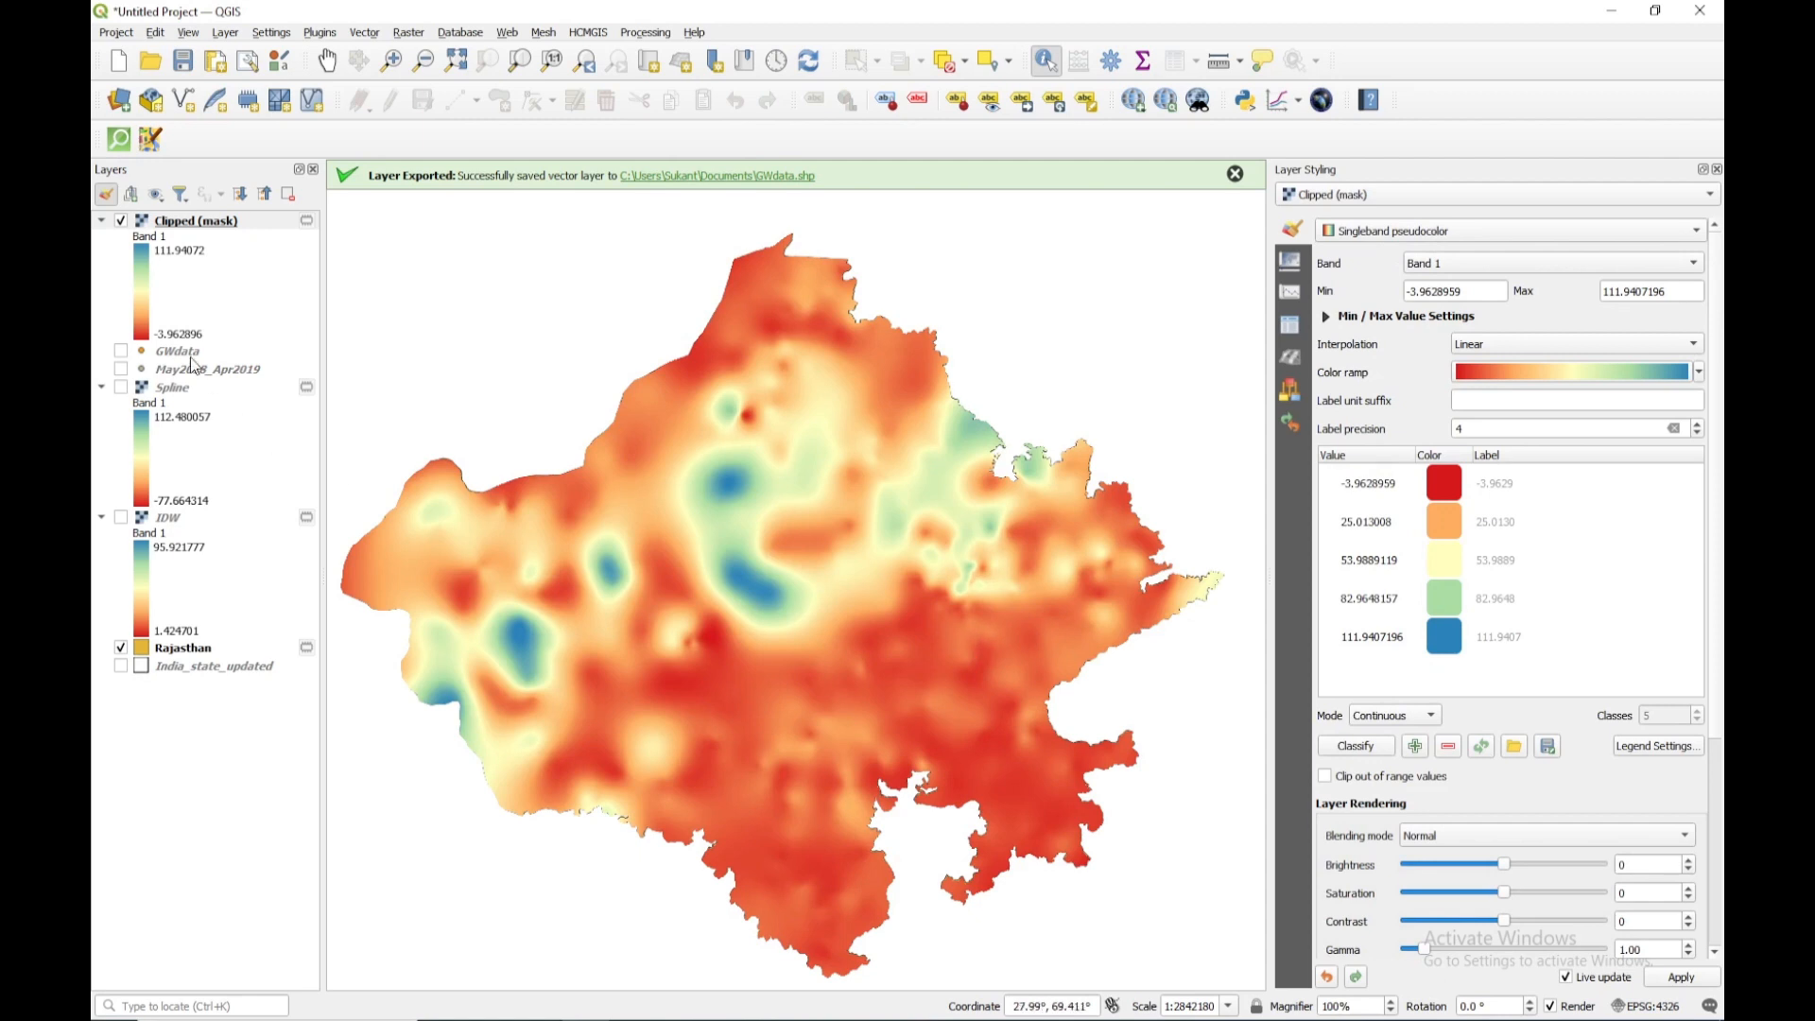
{"action": "mouse_move", "coordinate": [178, 352]}
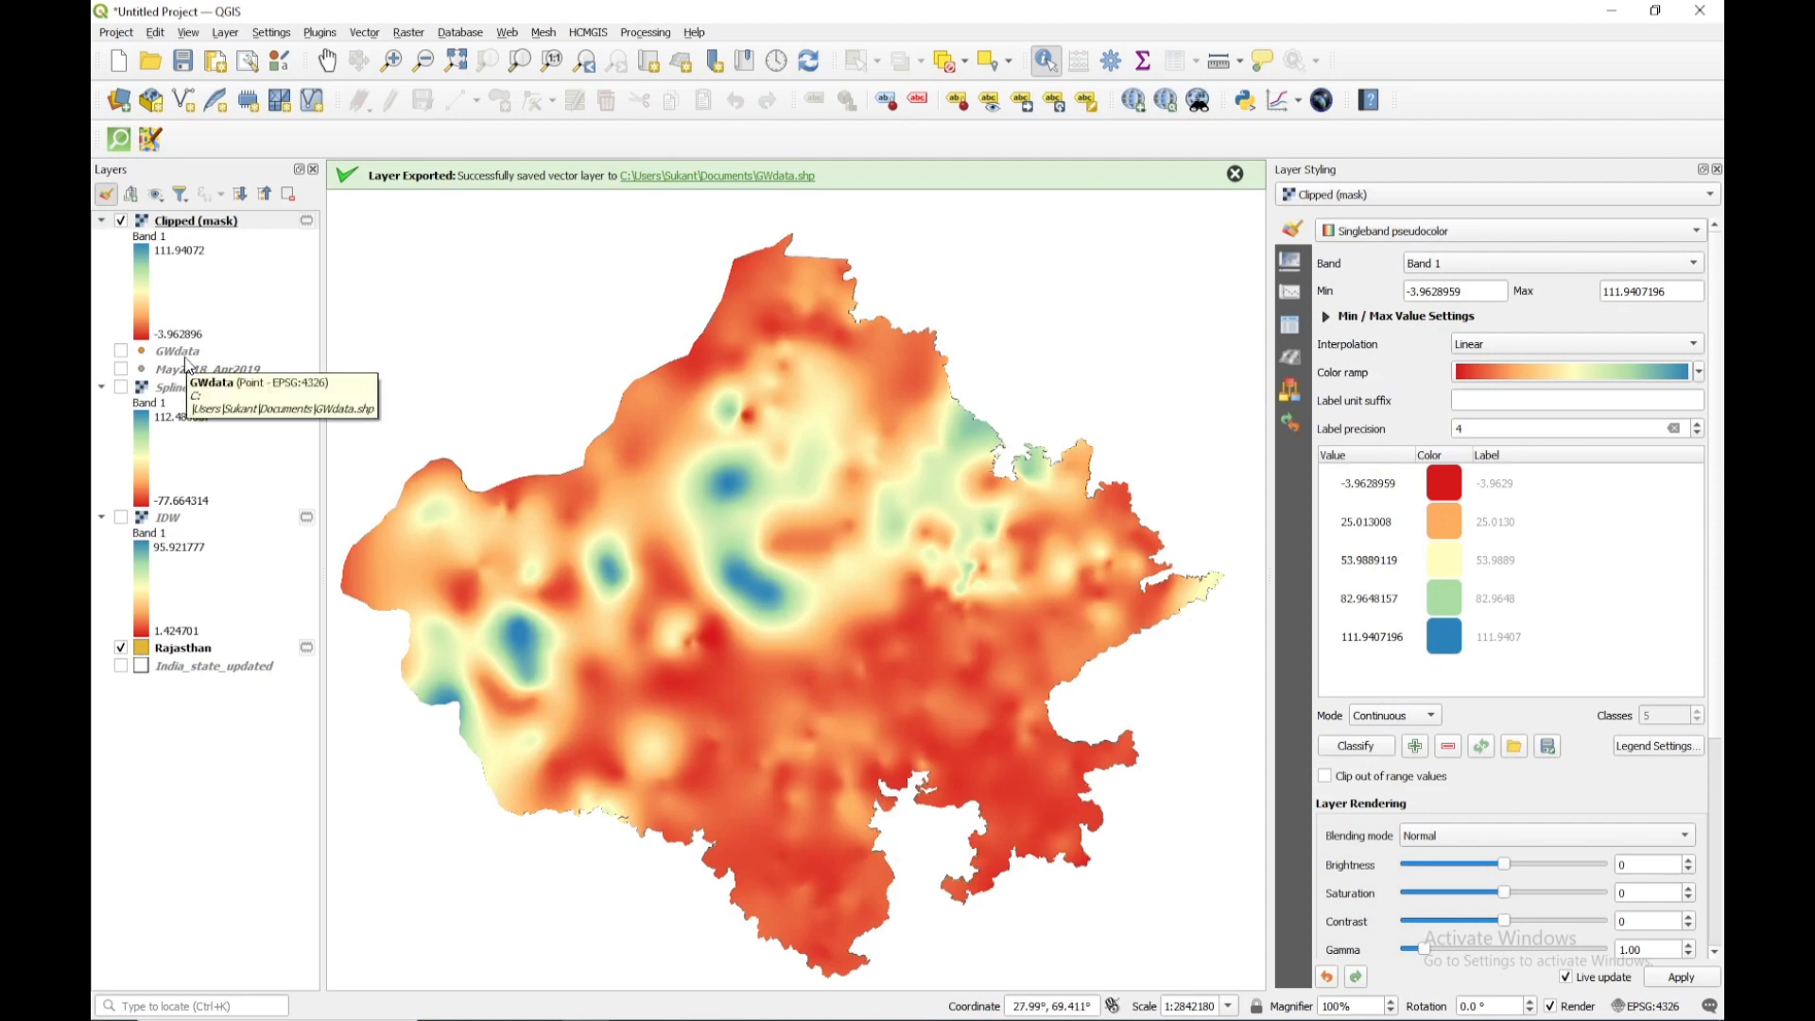